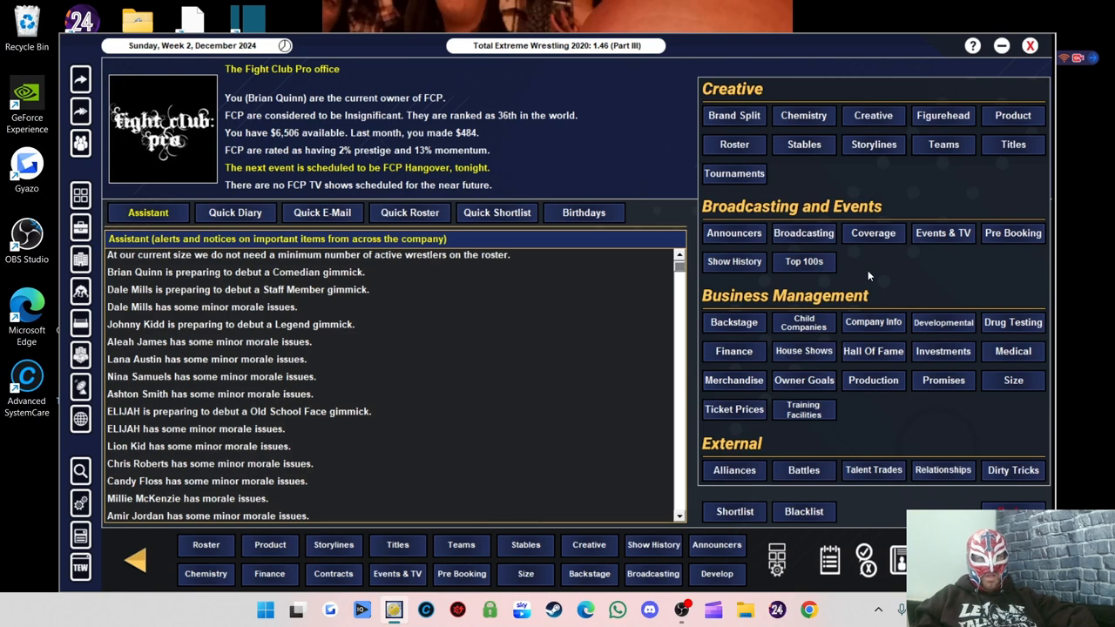
mouse_move(752, 226)
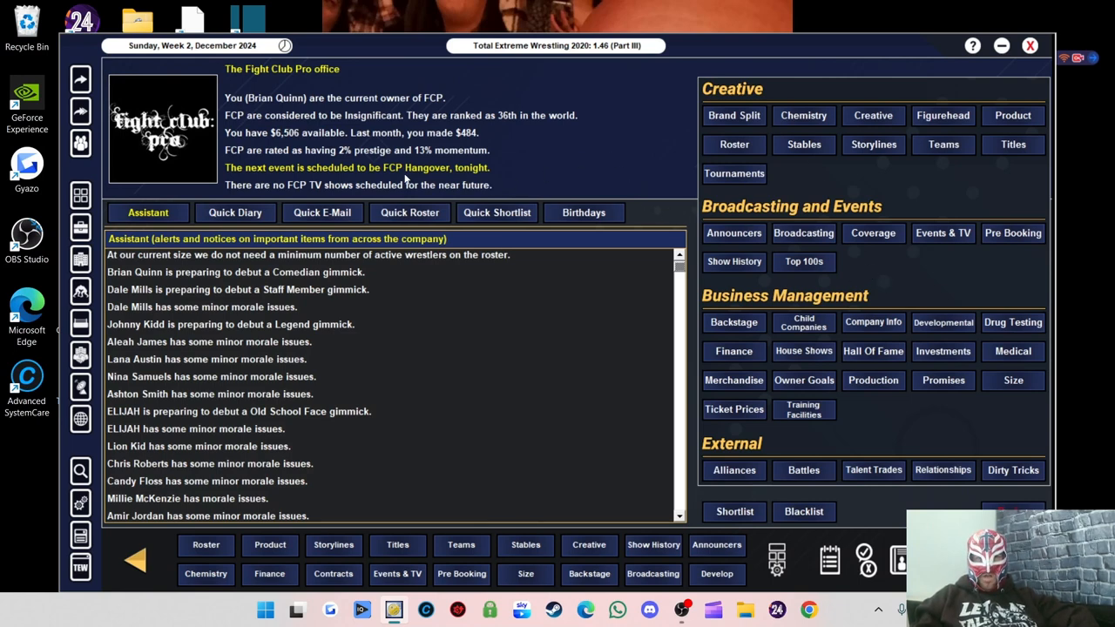
mouse_move(373, 188)
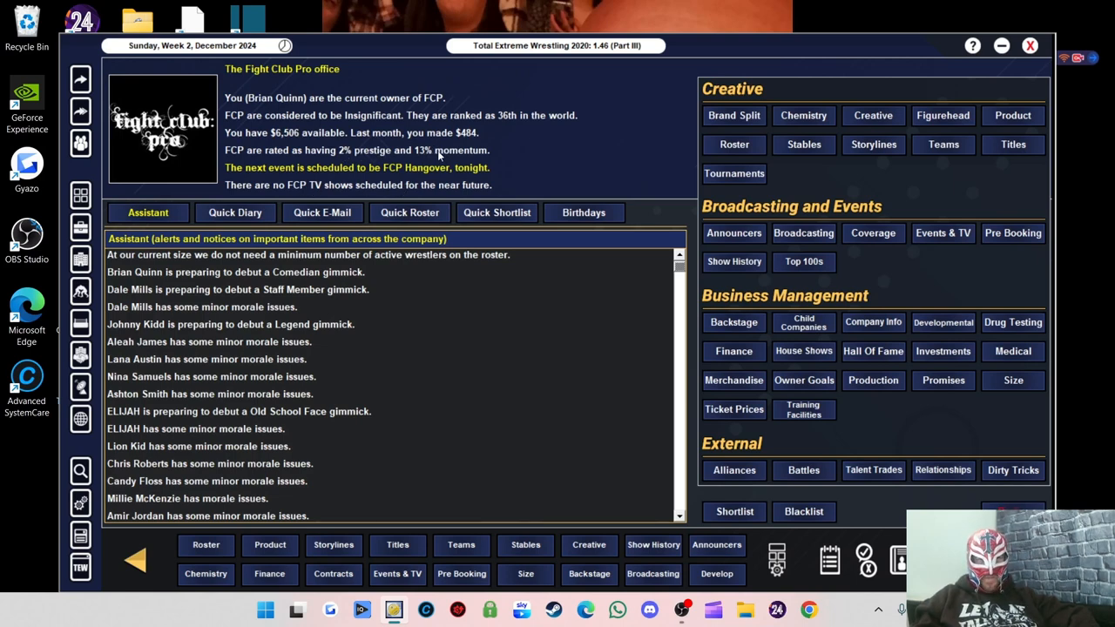
mouse_move(634, 164)
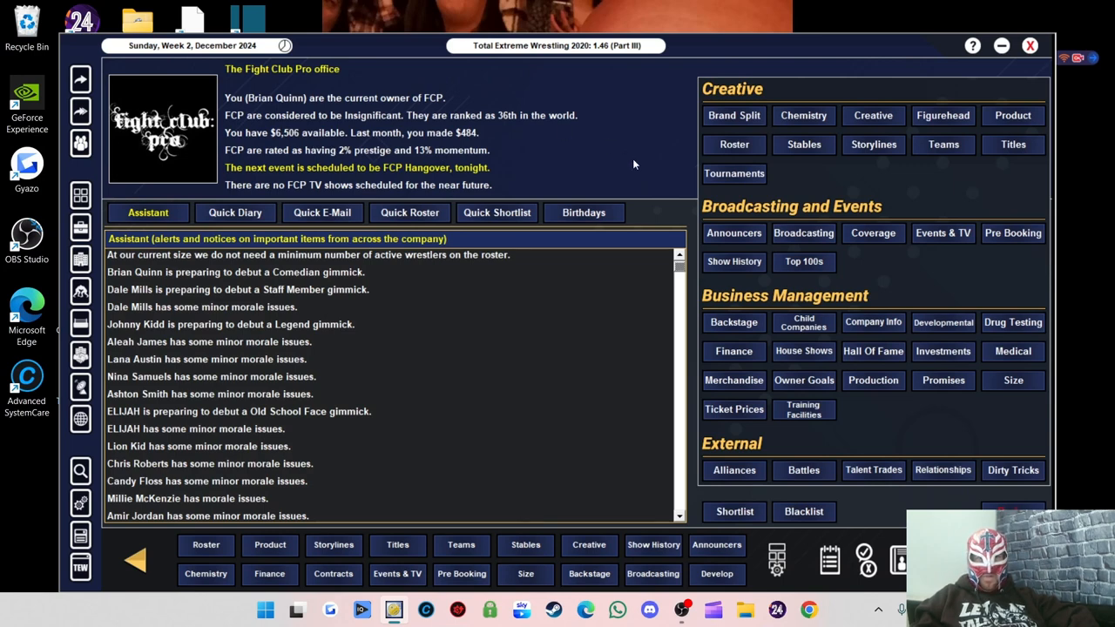
mouse_move(874, 189)
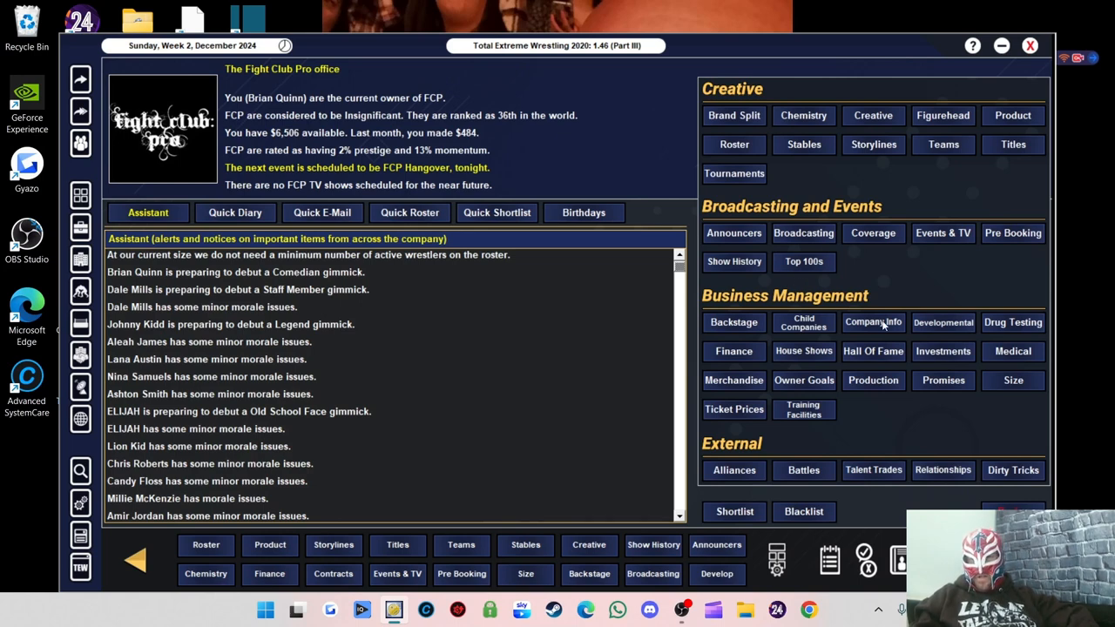
mouse_move(784, 360)
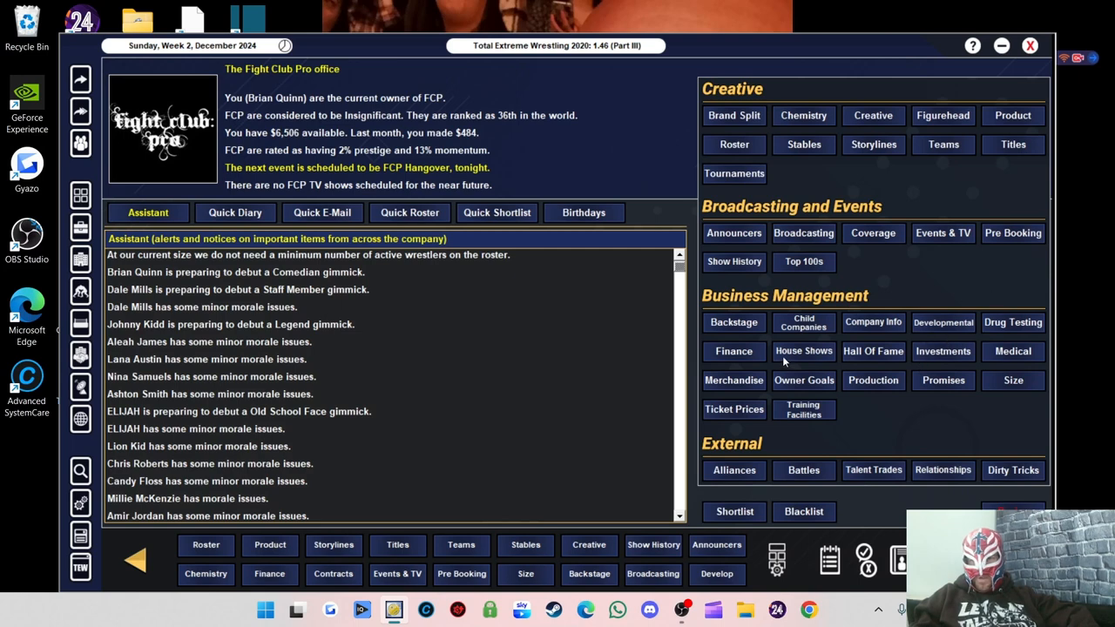
Review the FCP World Warriors results: show rating 41, attendance 63
click(734, 352)
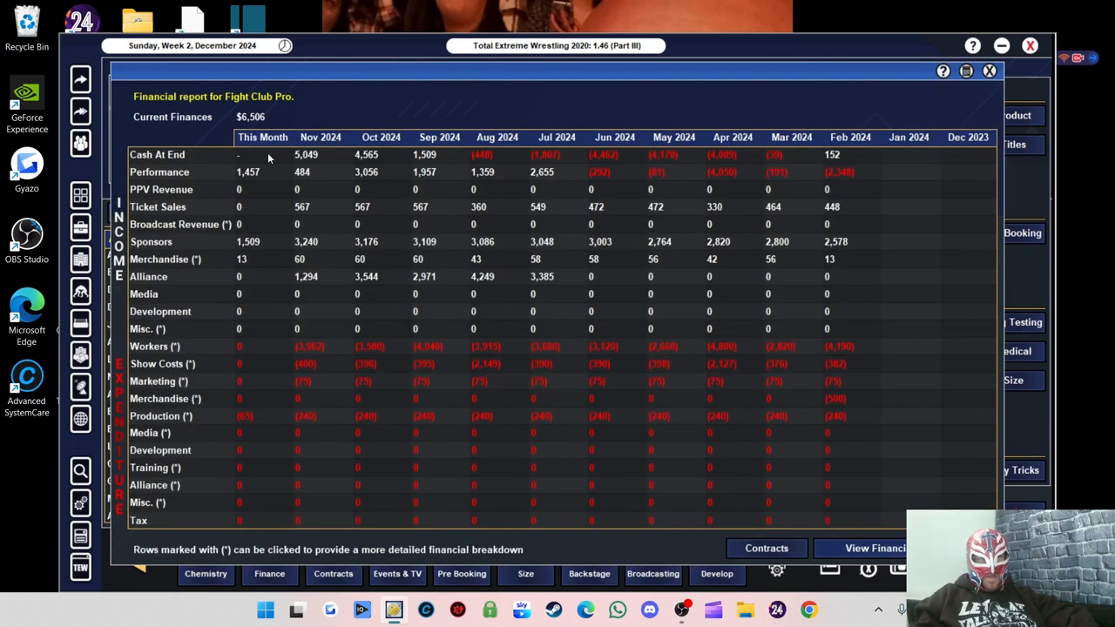
mouse_move(235, 101)
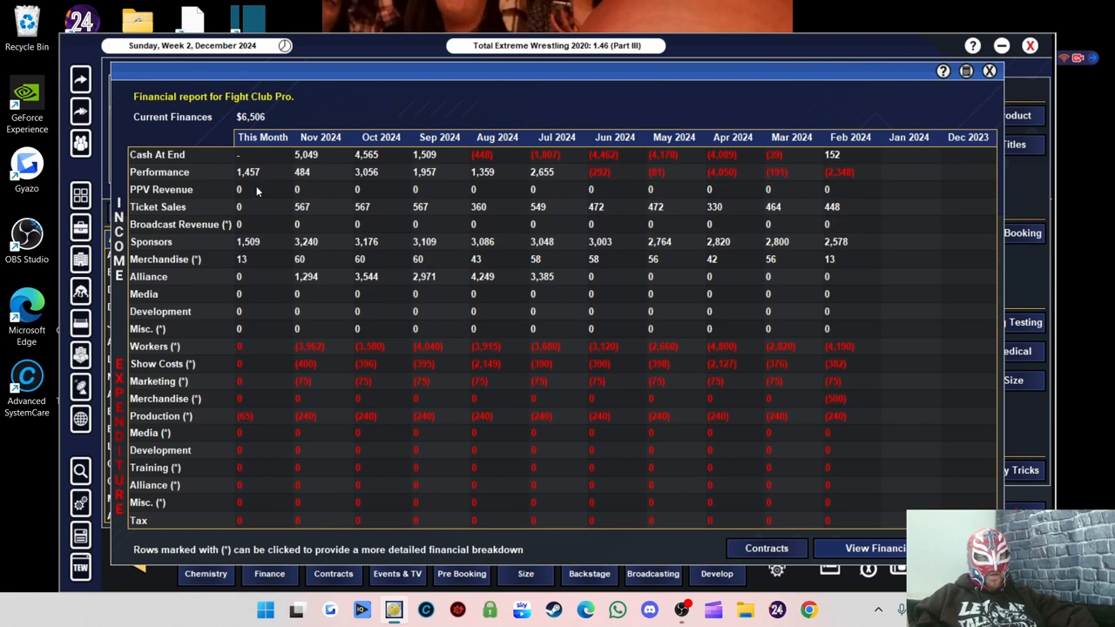
mouse_move(256, 183)
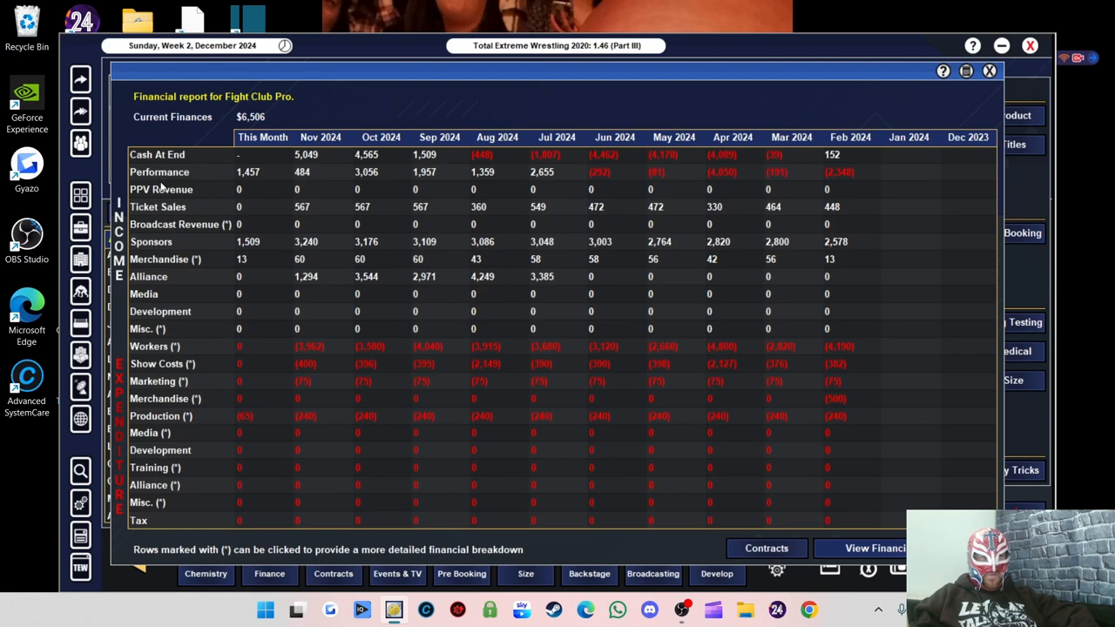
mouse_move(257, 251)
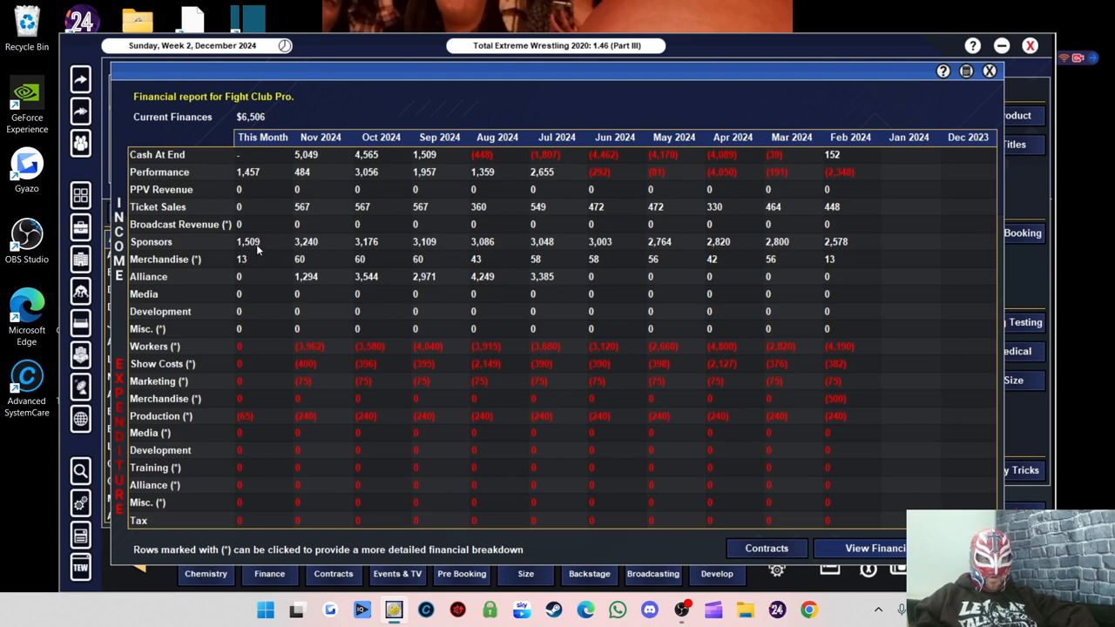
mouse_move(251, 268)
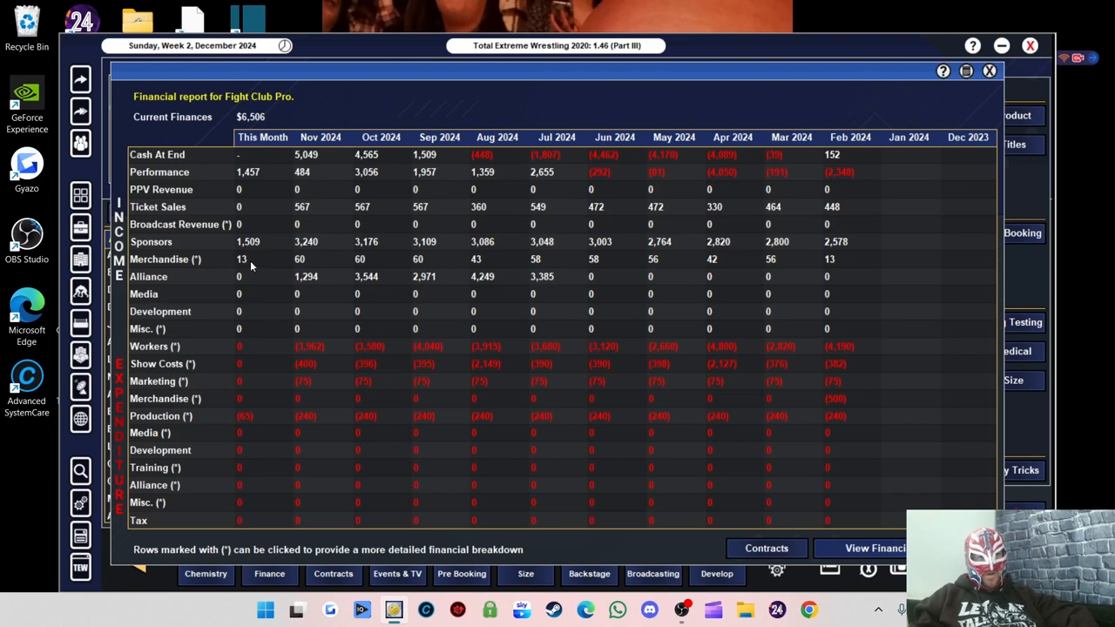
mouse_move(380, 265)
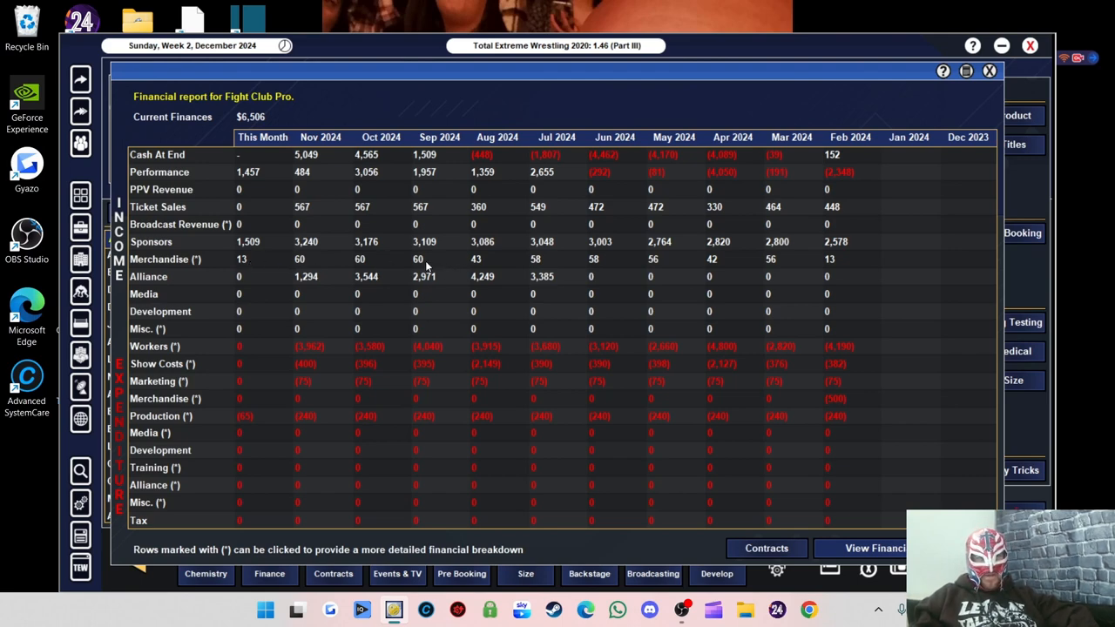
mouse_move(313, 242)
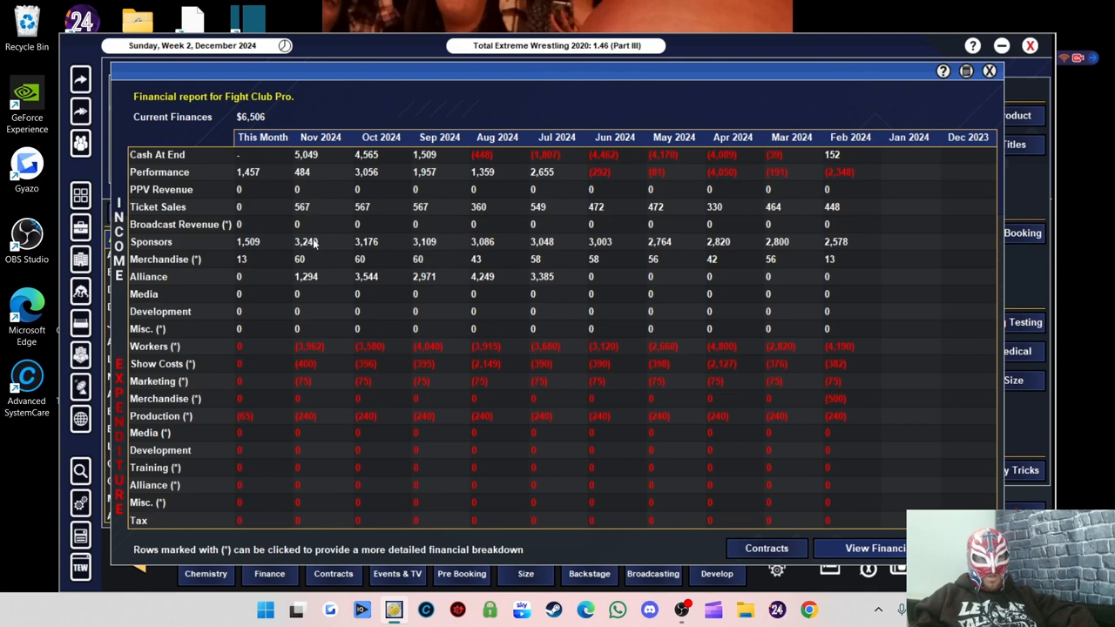
mouse_move(313, 221)
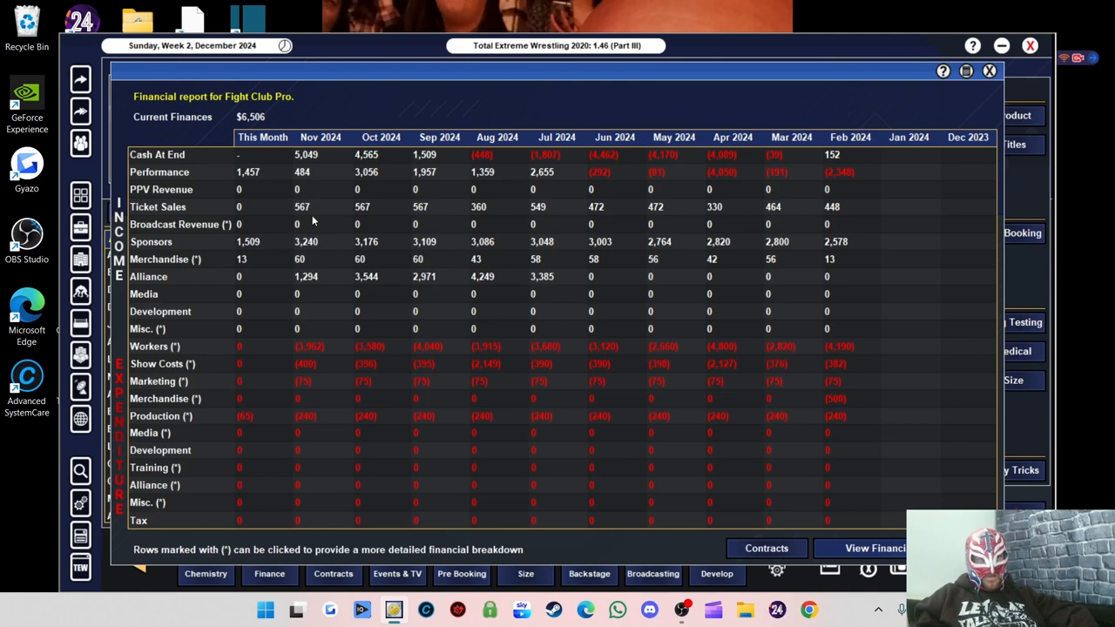
mouse_move(301, 174)
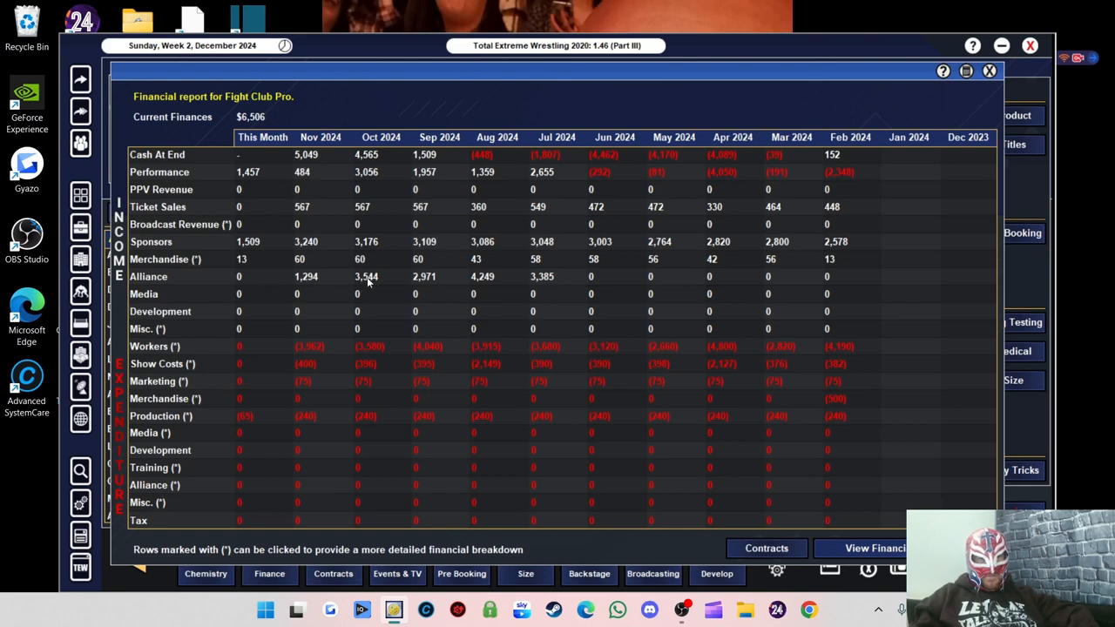
mouse_move(531, 291)
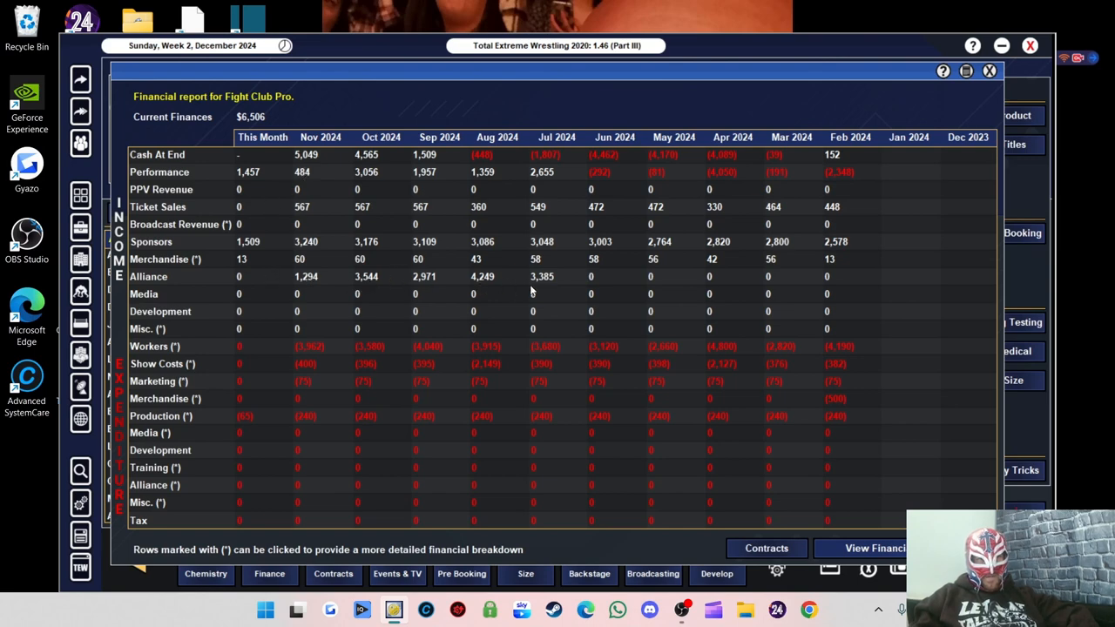
mouse_move(415, 293)
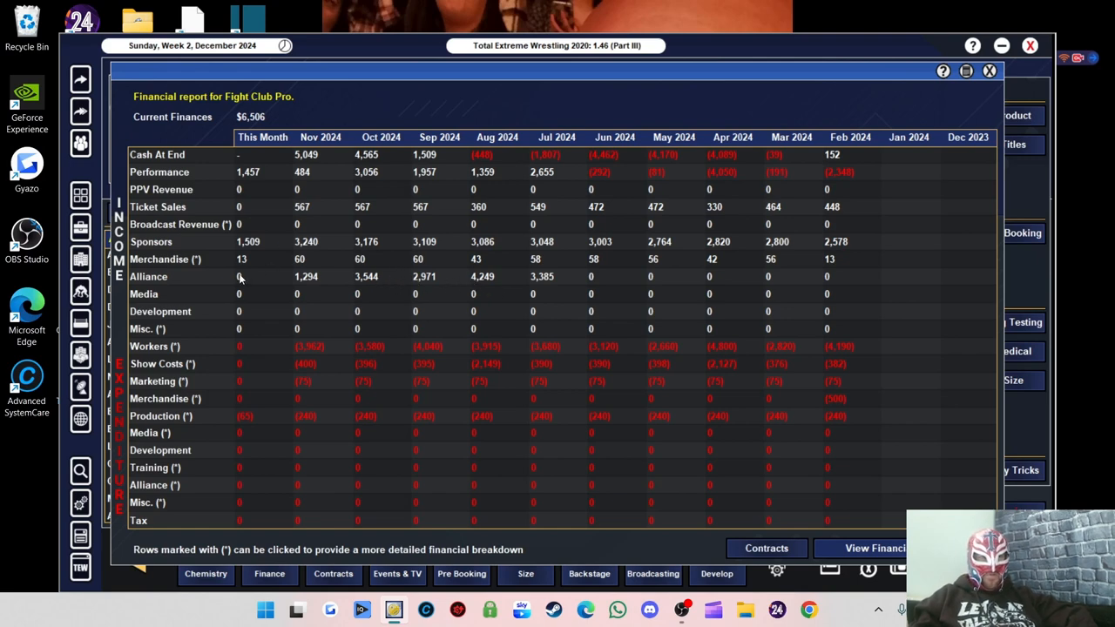
mouse_move(247, 295)
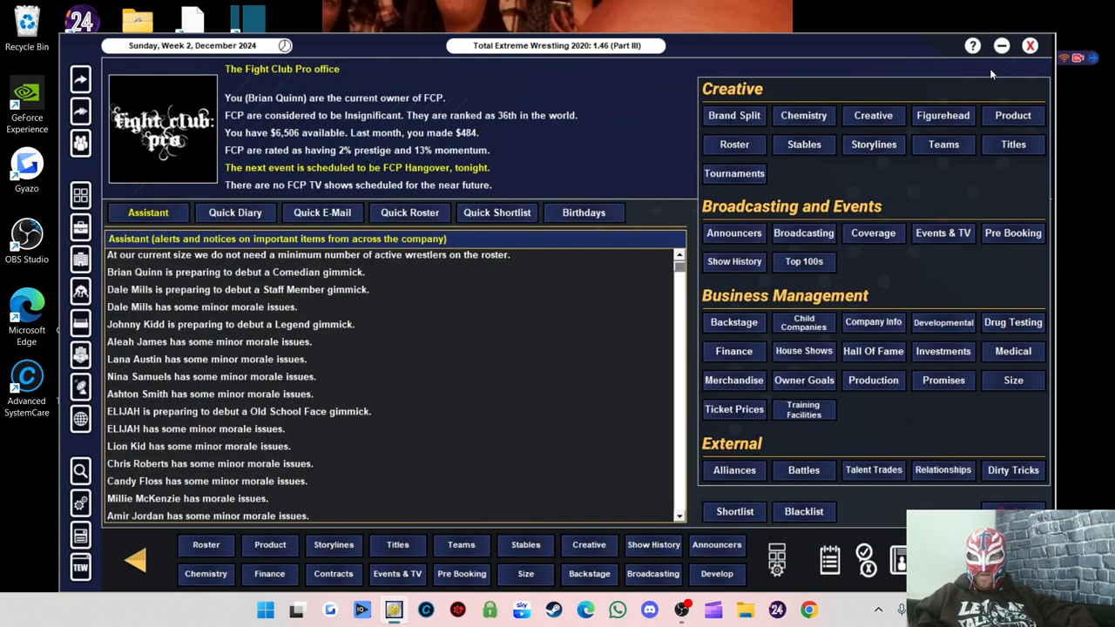
mouse_move(819, 177)
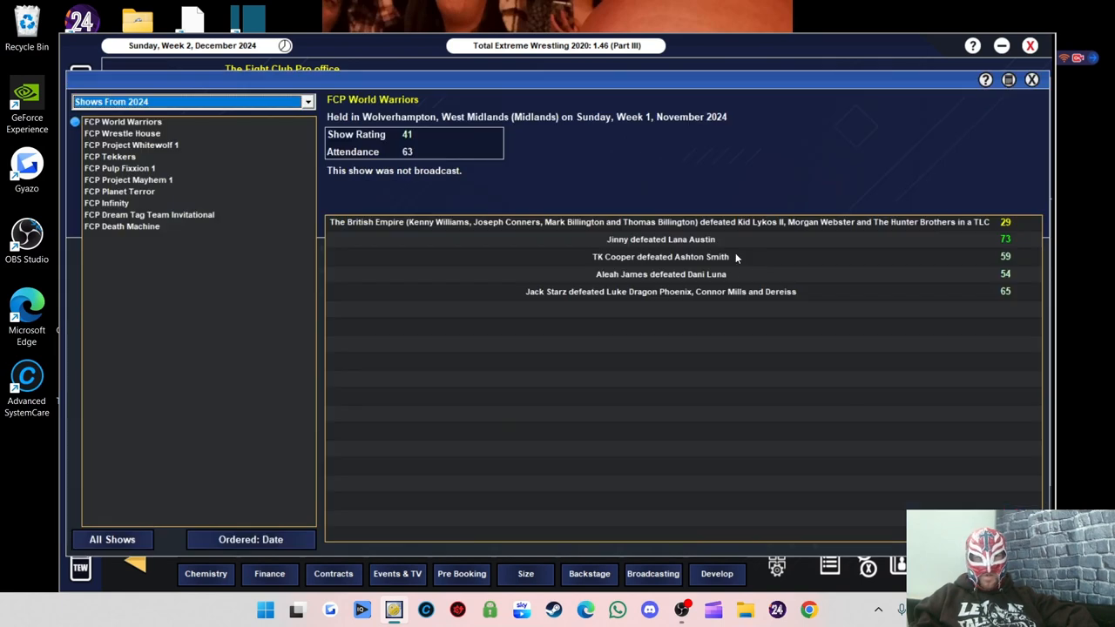
mouse_move(754, 297)
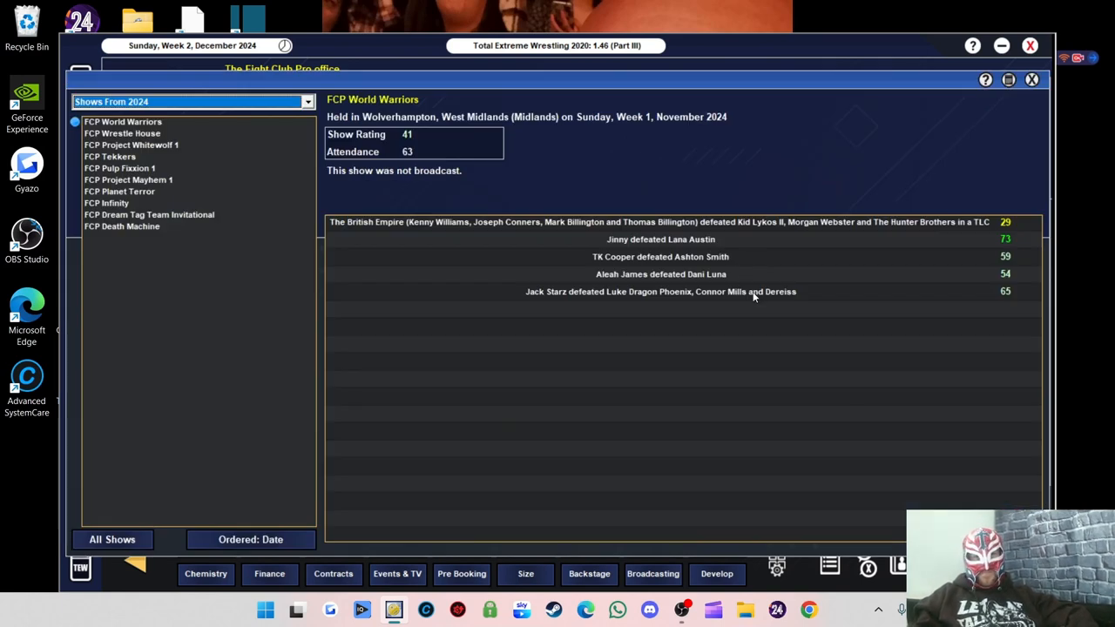
mouse_move(693, 244)
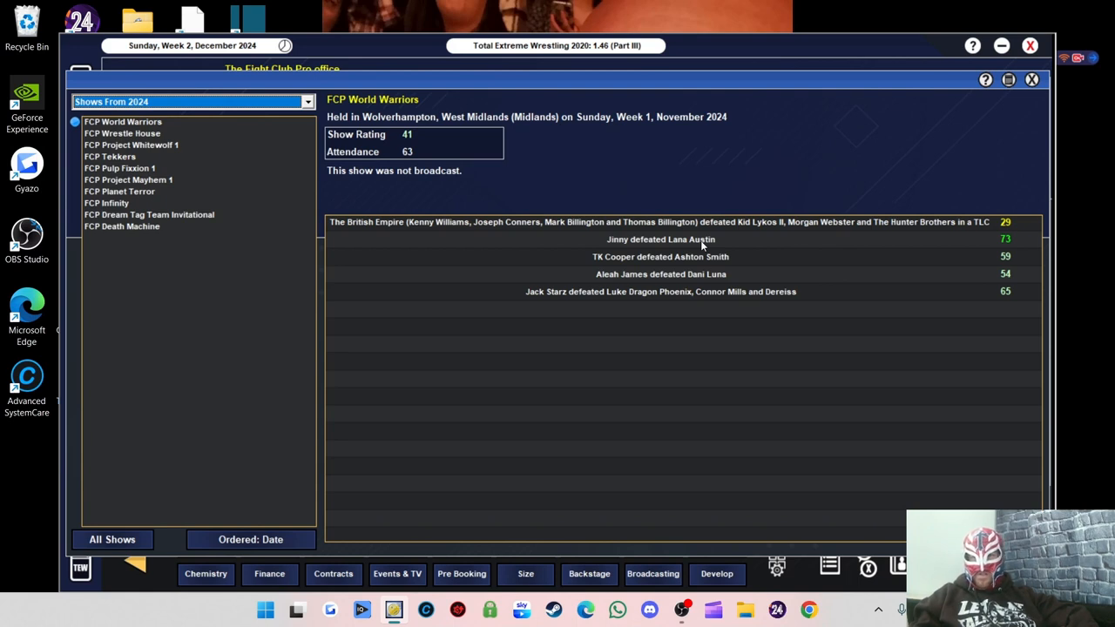
mouse_move(742, 303)
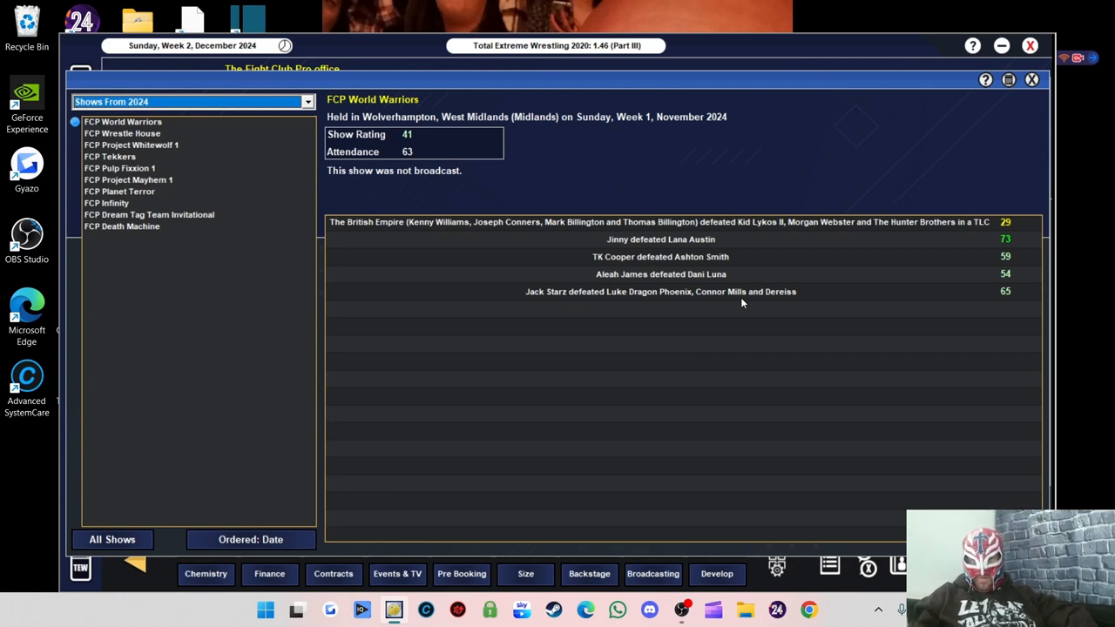
mouse_move(704, 310)
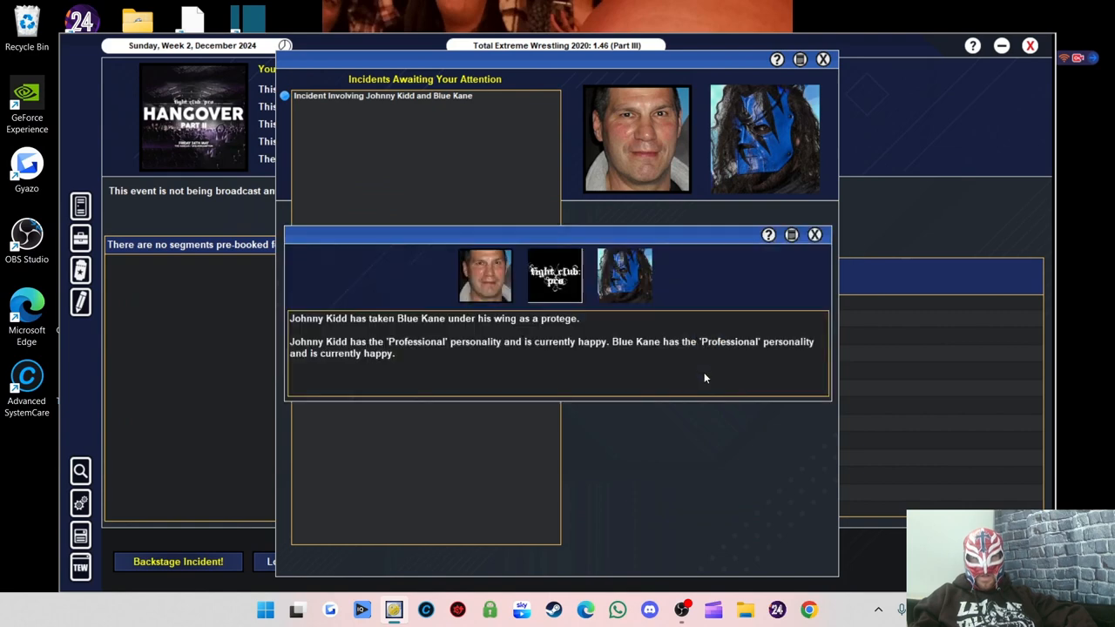
mouse_move(413, 335)
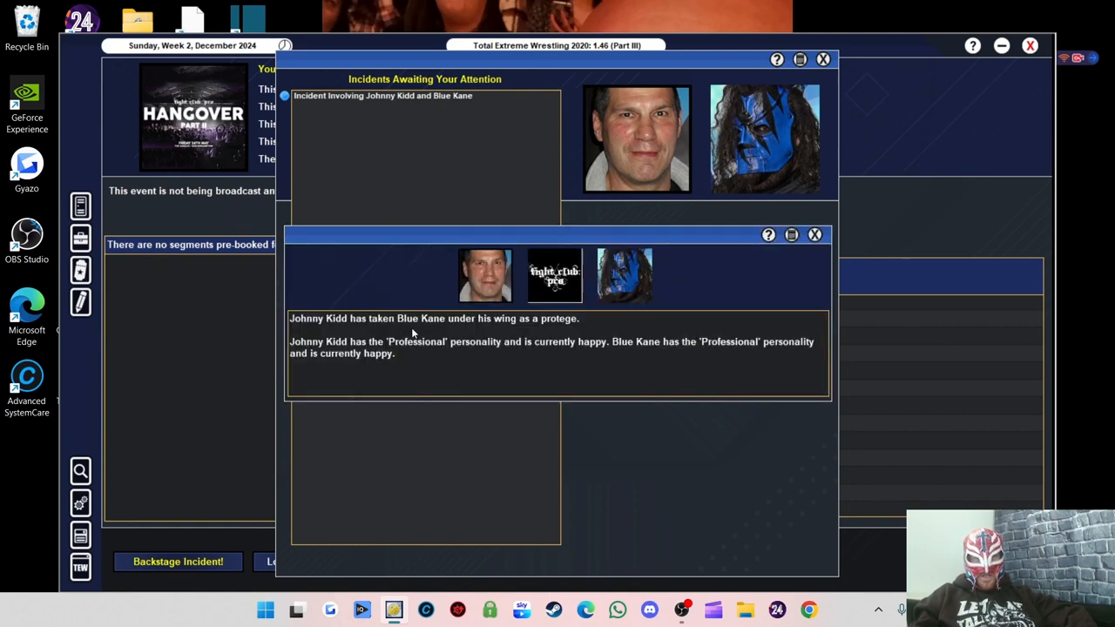
Dismiss the Johnny Kidd and Blue Kane protege incident notice
click(816, 234)
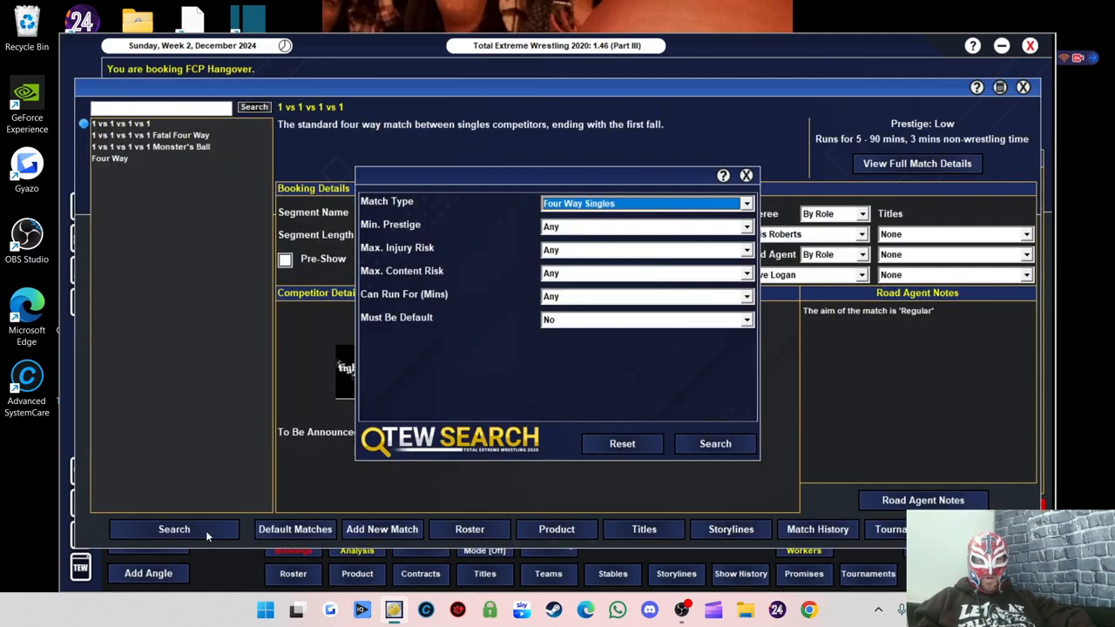
Search for a 5 vs 5 ten-man tag match type for the Hangover segment
click(644, 202)
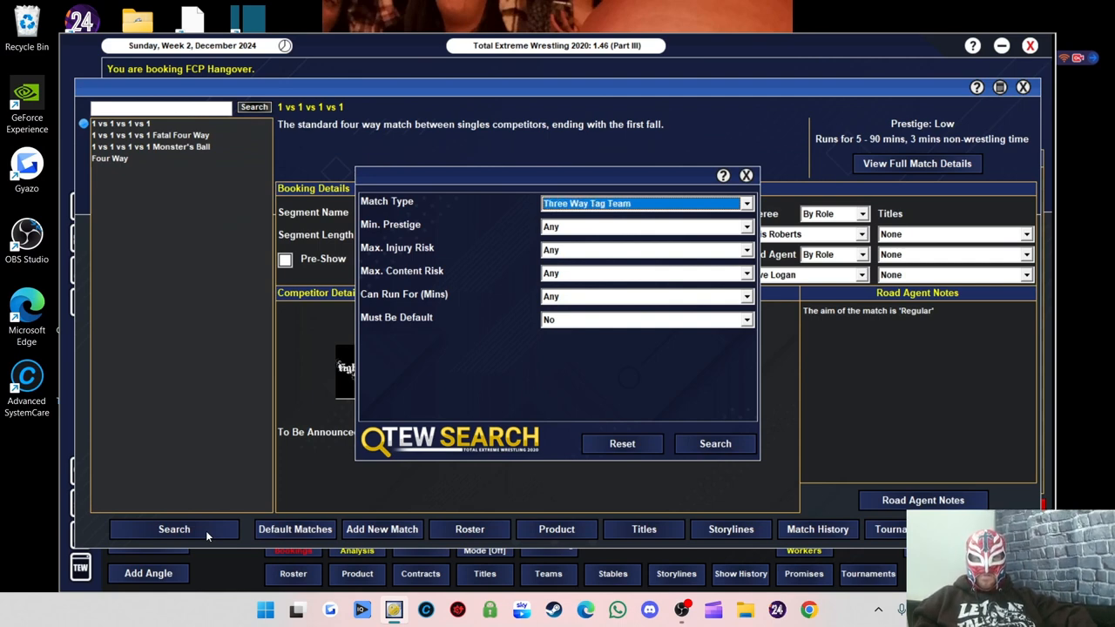
click(645, 202)
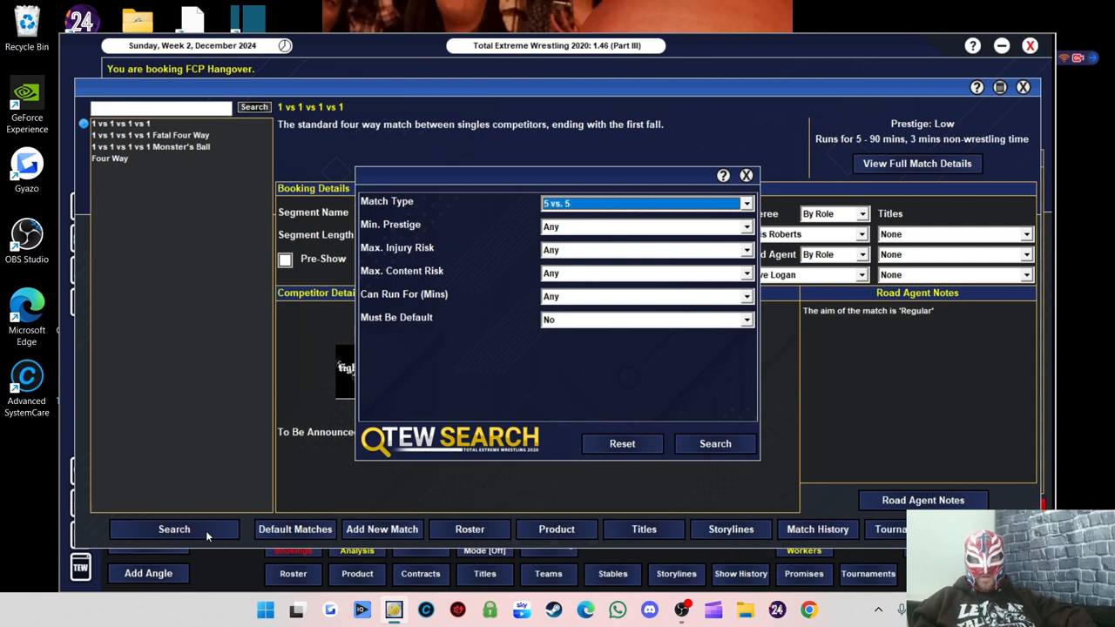
click(714, 444)
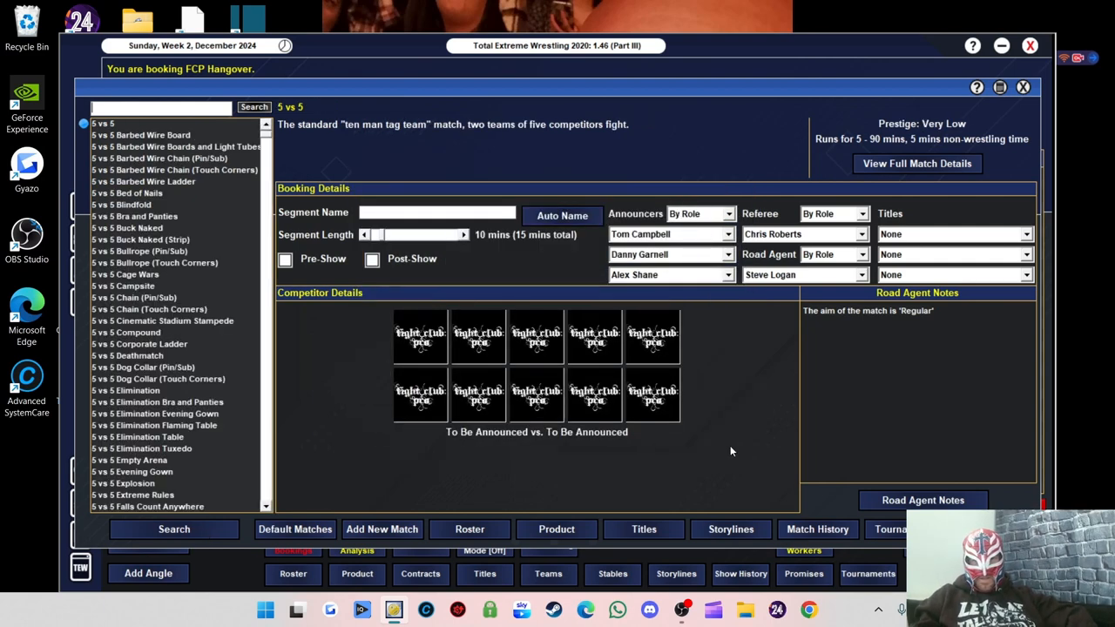
Fill the ten-man tag with The British Empire vs. Kid Lykos II's team at 21 minutes
click(420, 336)
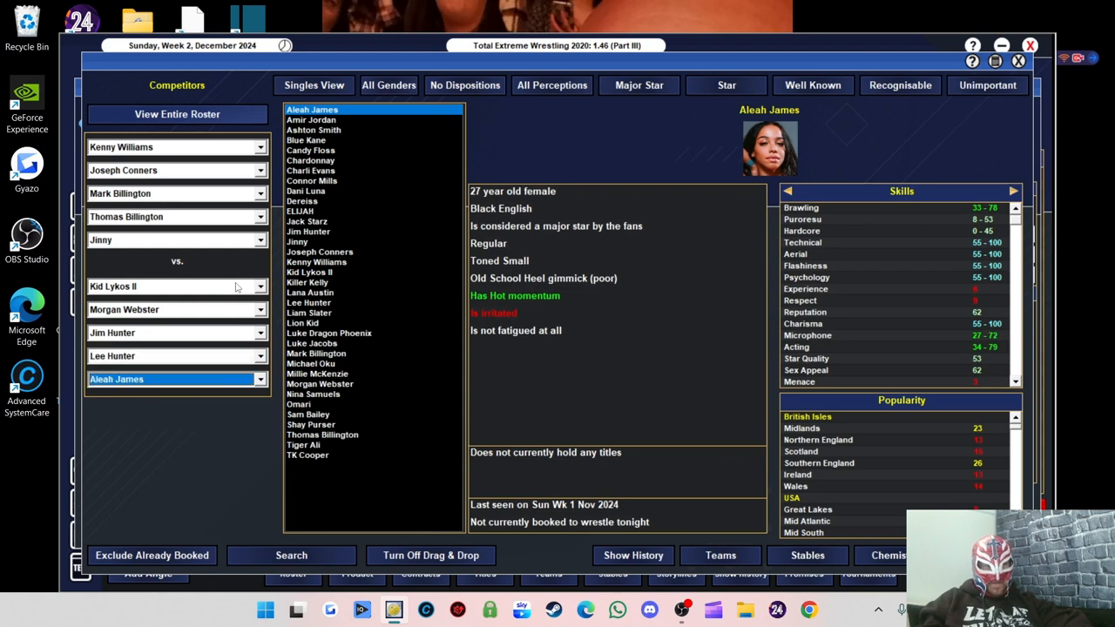
click(388, 83)
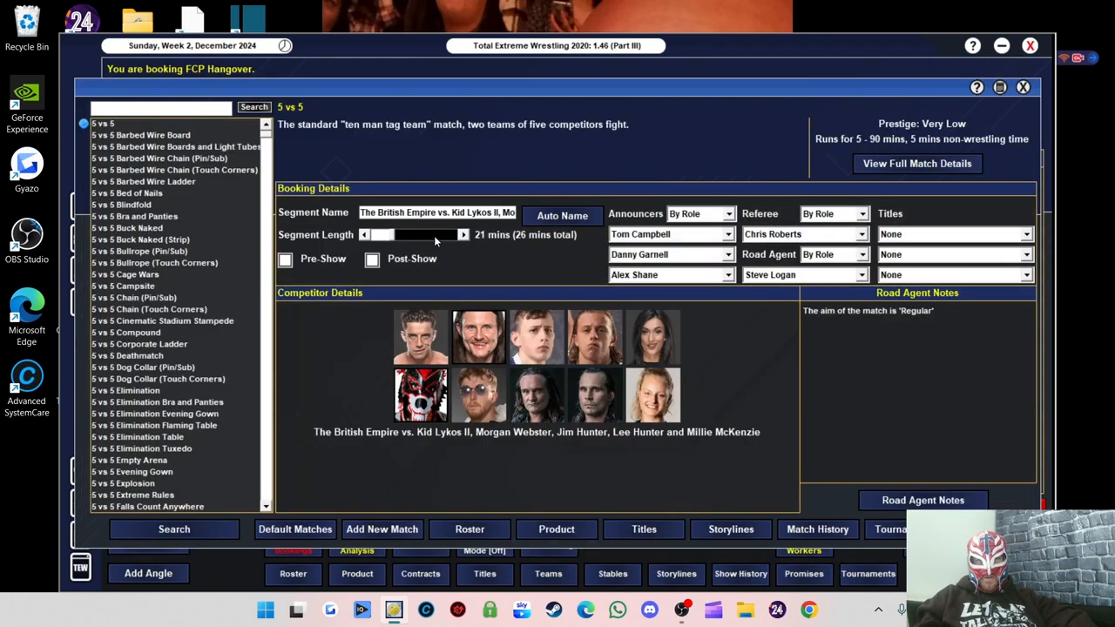
click(365, 233)
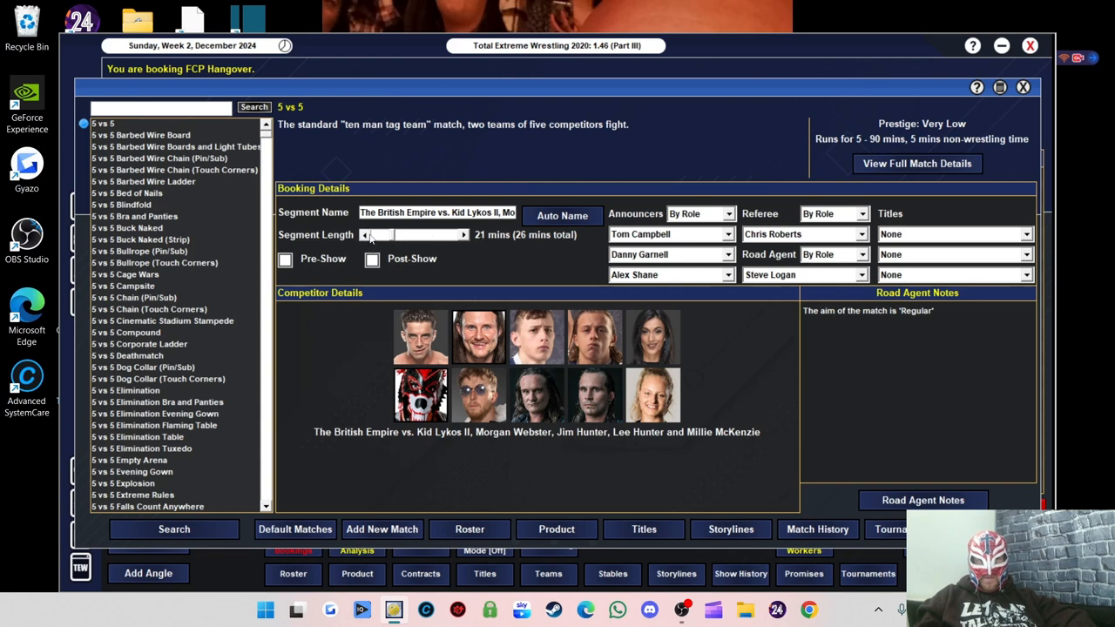
Give the ten-man tag main event a Story Telling road agent note
click(923, 500)
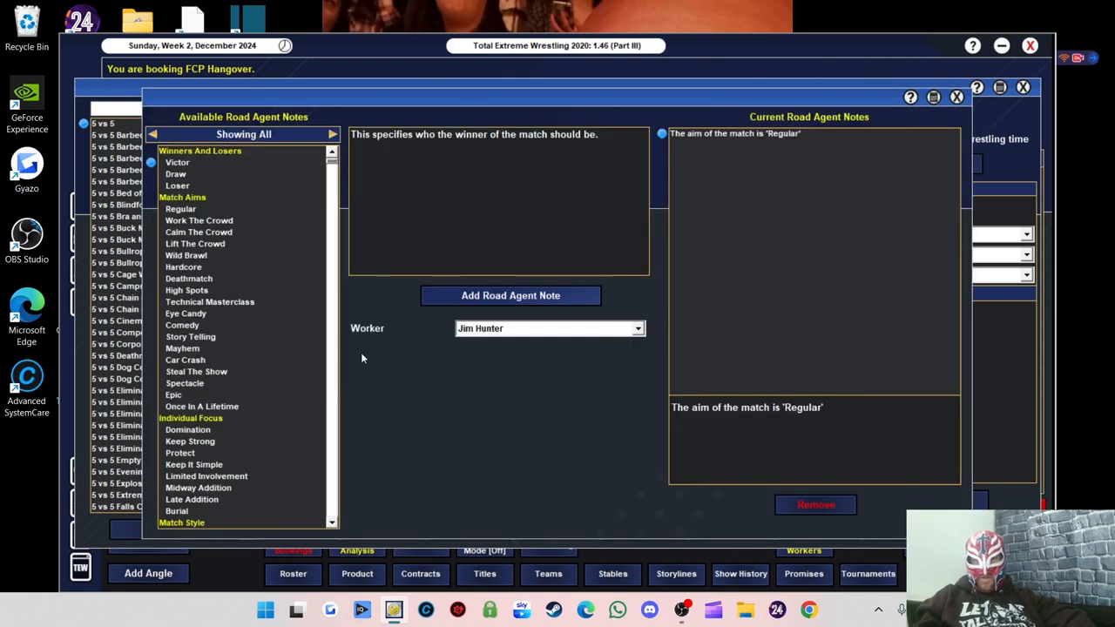
mouse_move(206, 345)
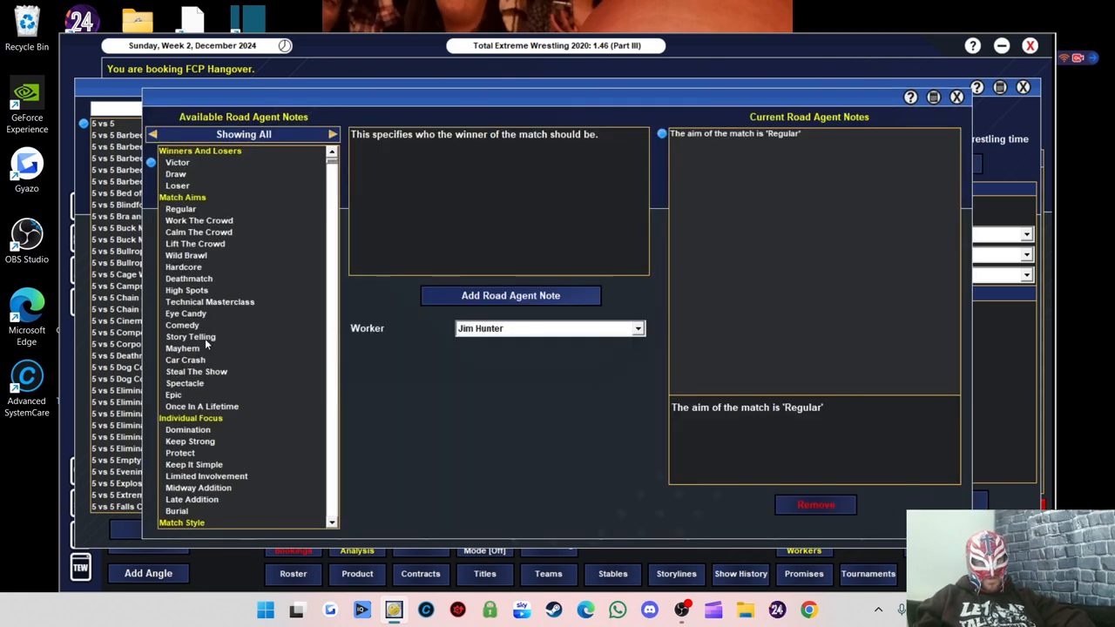
click(190, 336)
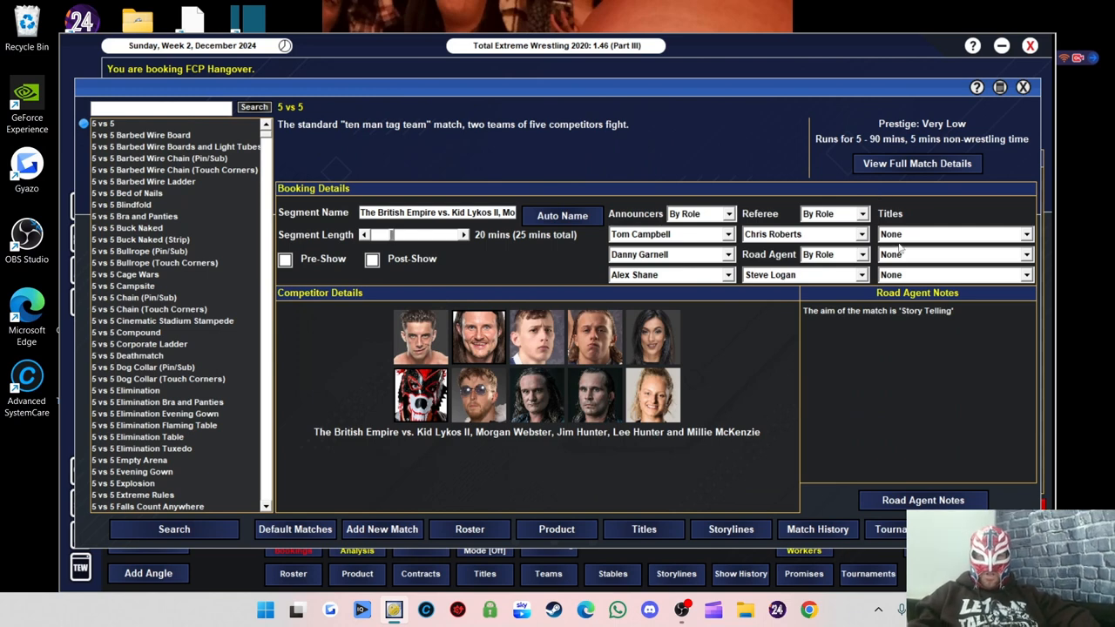
mouse_move(843, 385)
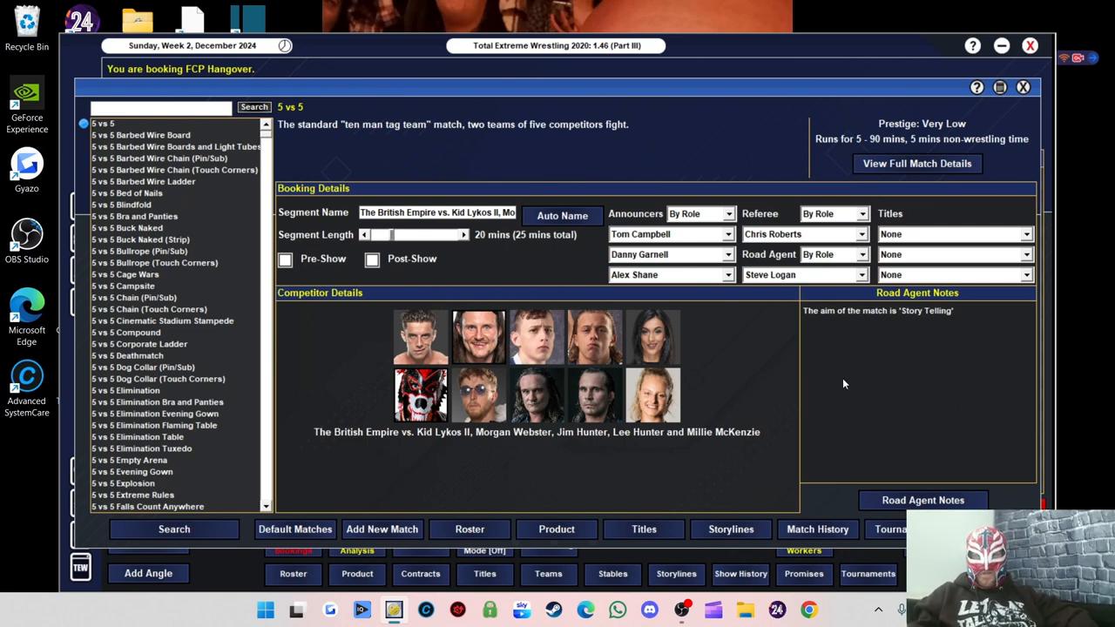
mouse_move(840, 387)
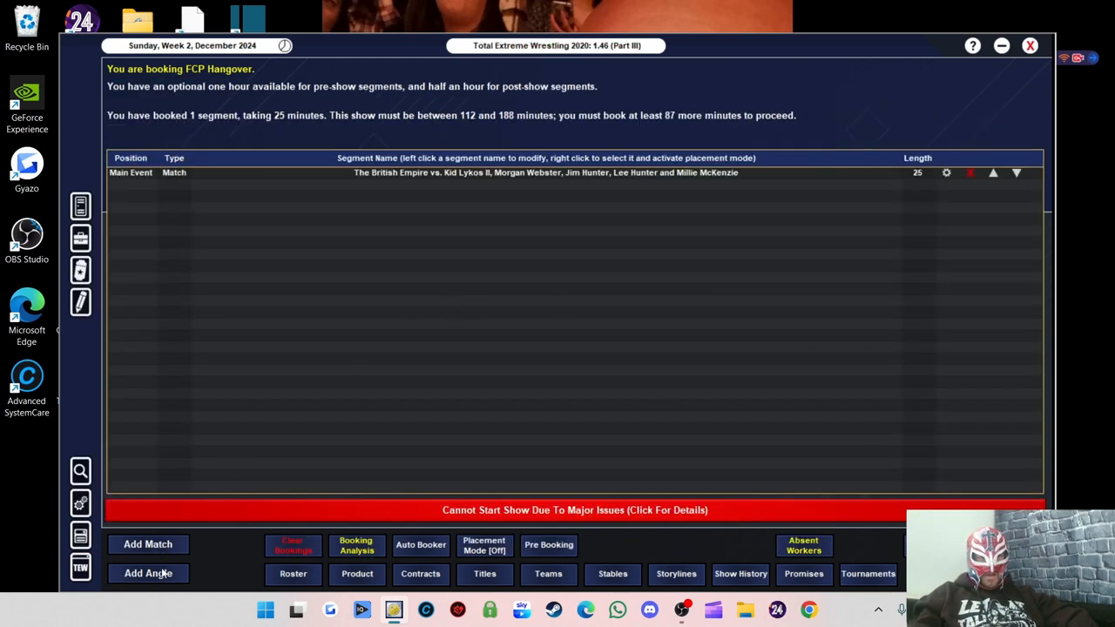
Add an angle with The British Empire as participants and auto-name it
click(148, 573)
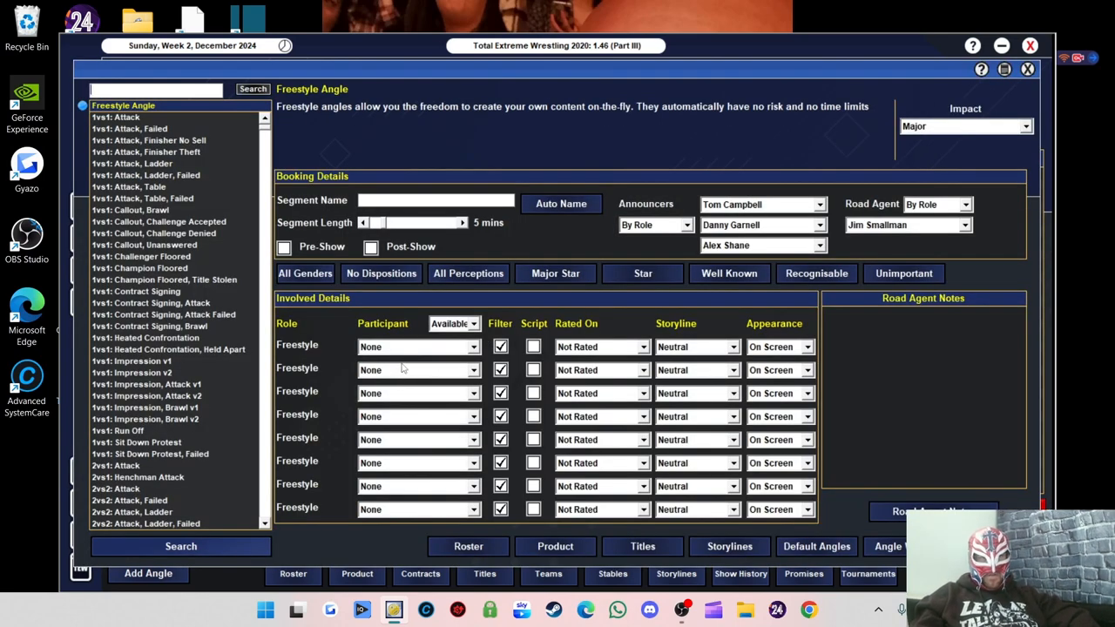
click(418, 347)
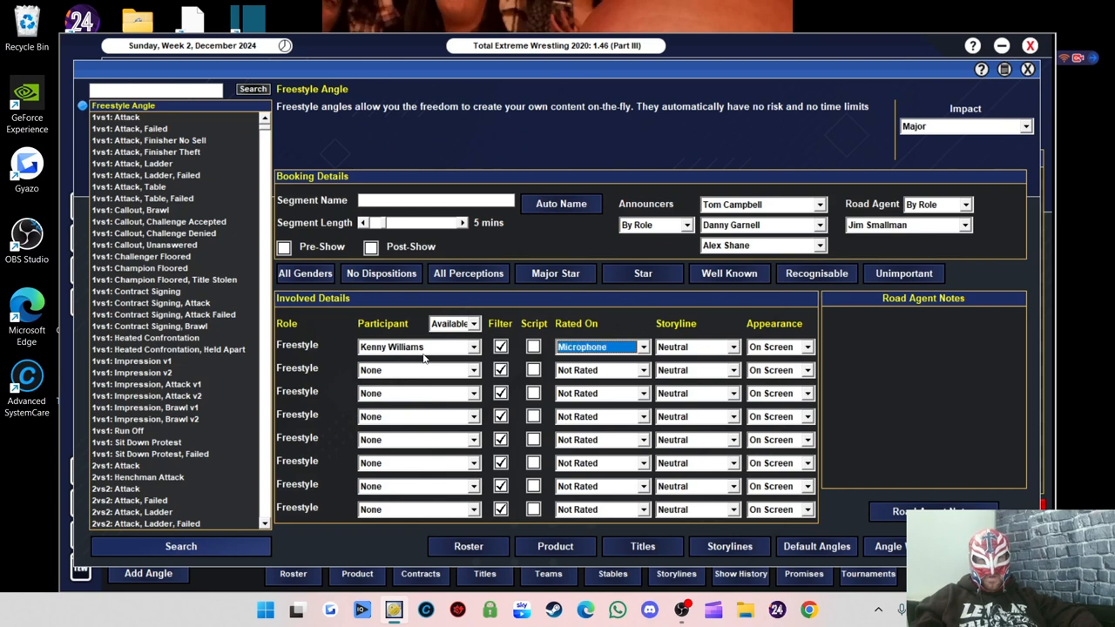
click(533, 346)
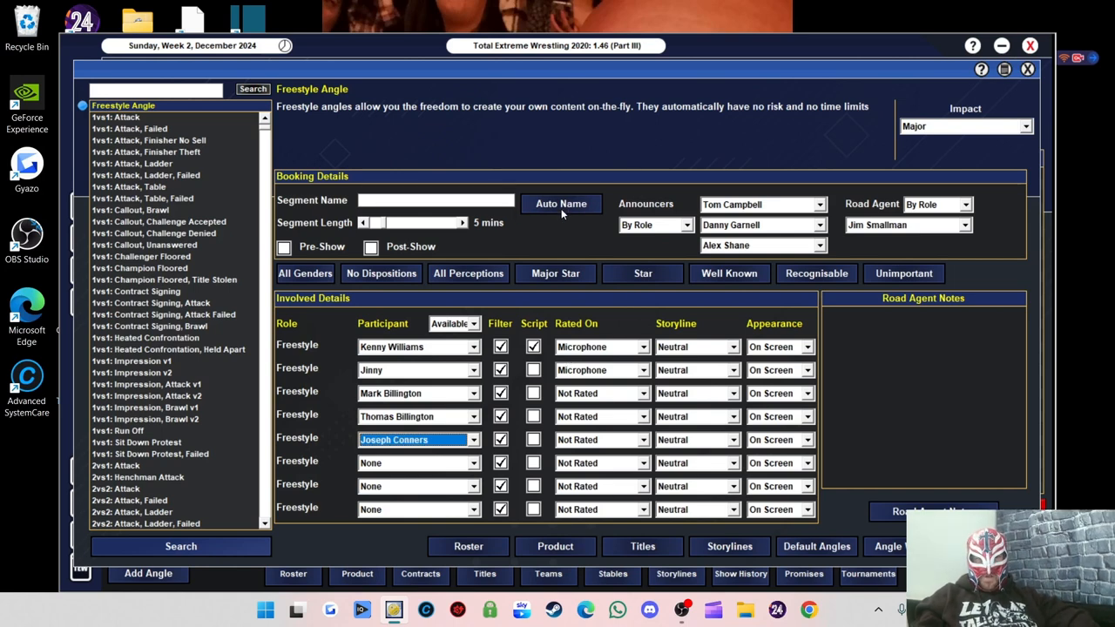
click(561, 202)
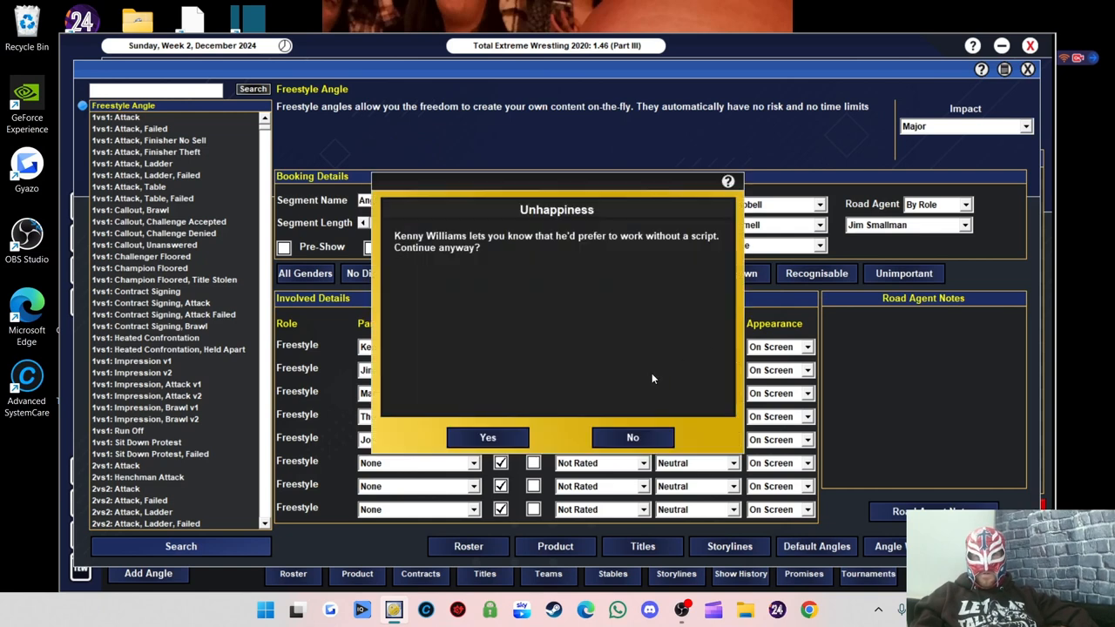
mouse_move(624, 420)
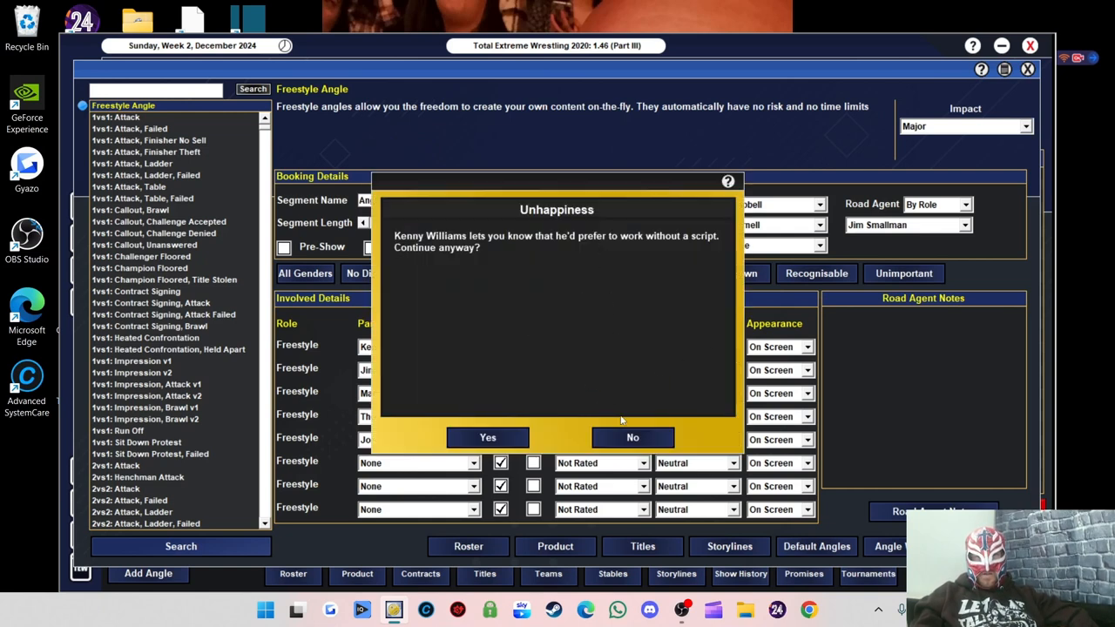
click(488, 437)
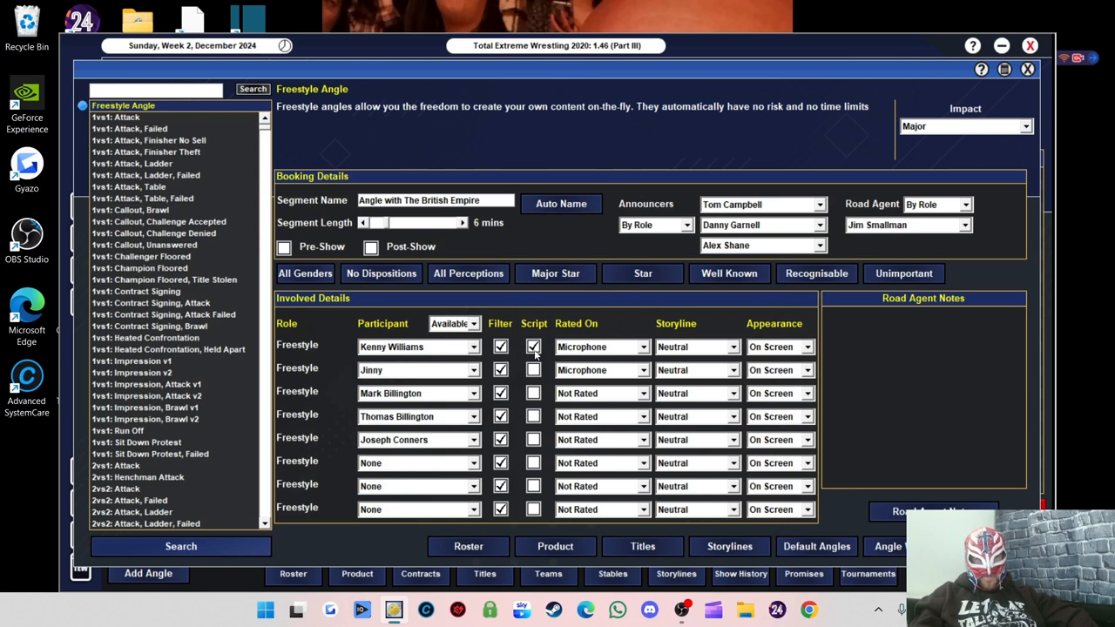
click(533, 347)
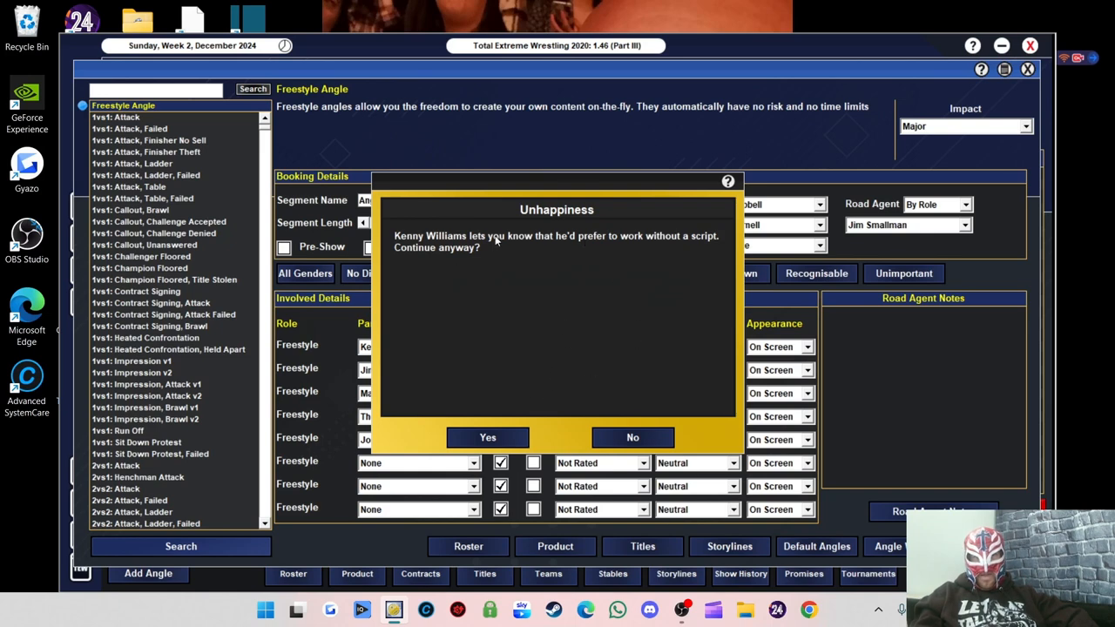
mouse_move(635, 438)
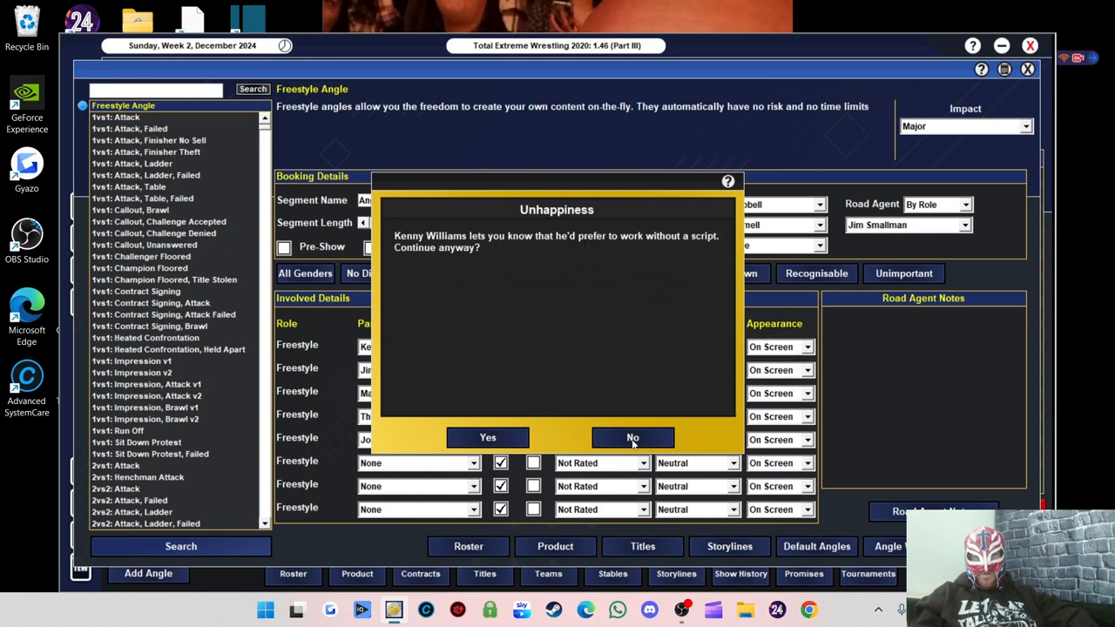
click(632, 437)
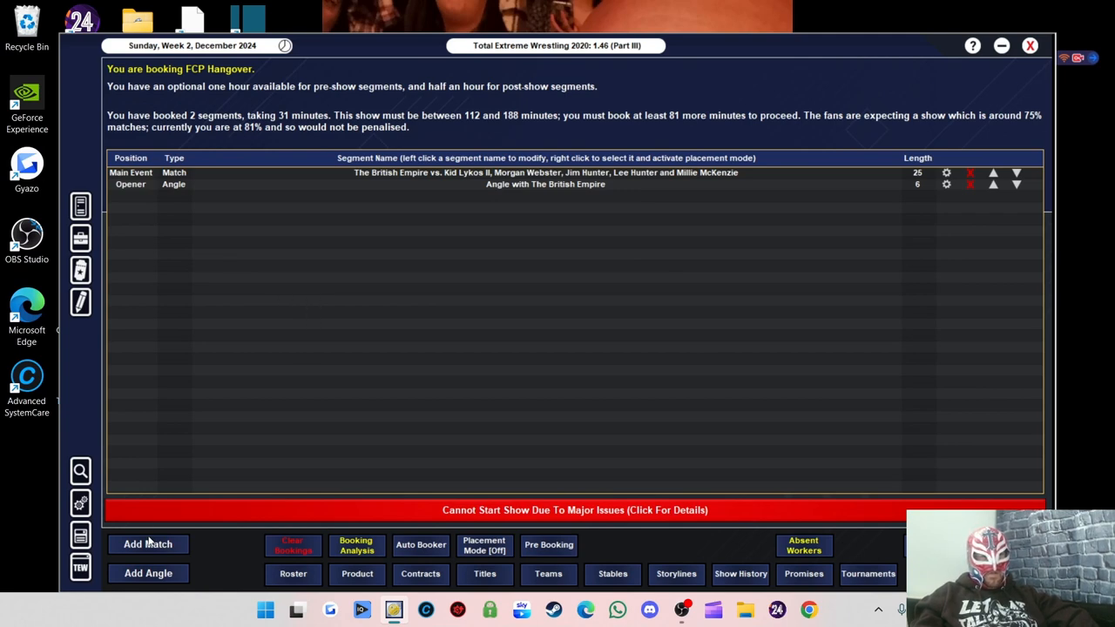
Start a new match and place Destination Everywhere on one side via Tag Team View
click(147, 543)
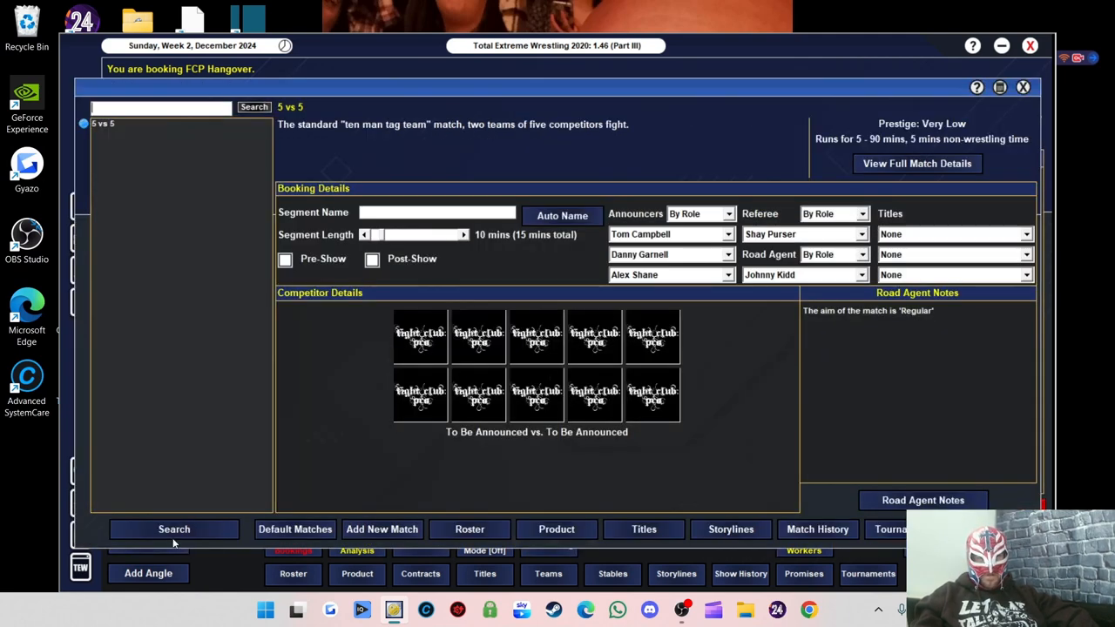
click(174, 530)
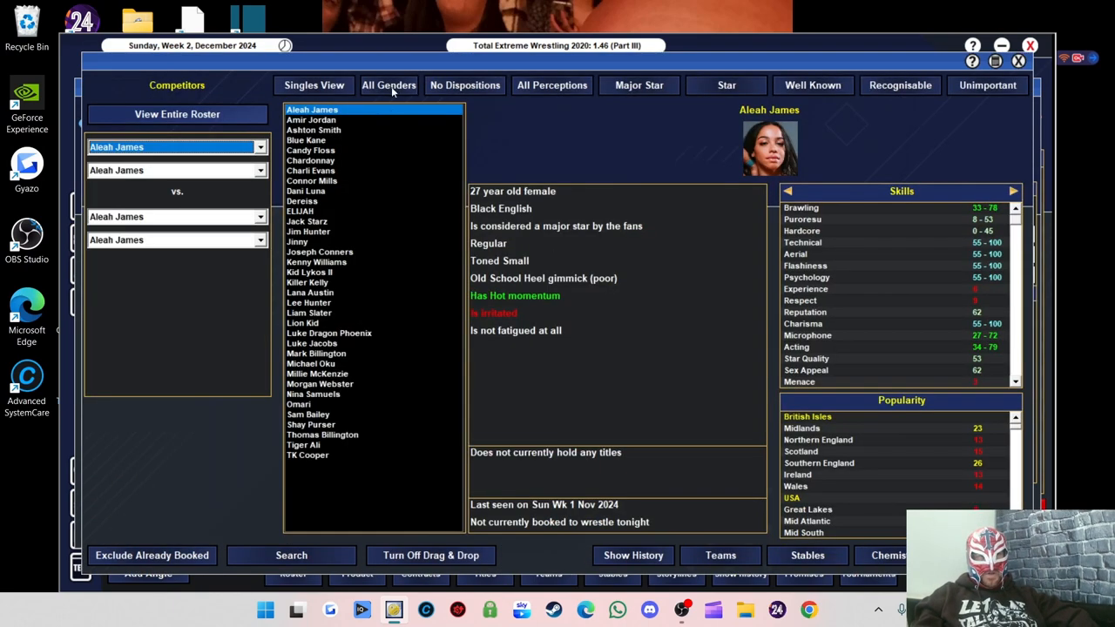
click(313, 84)
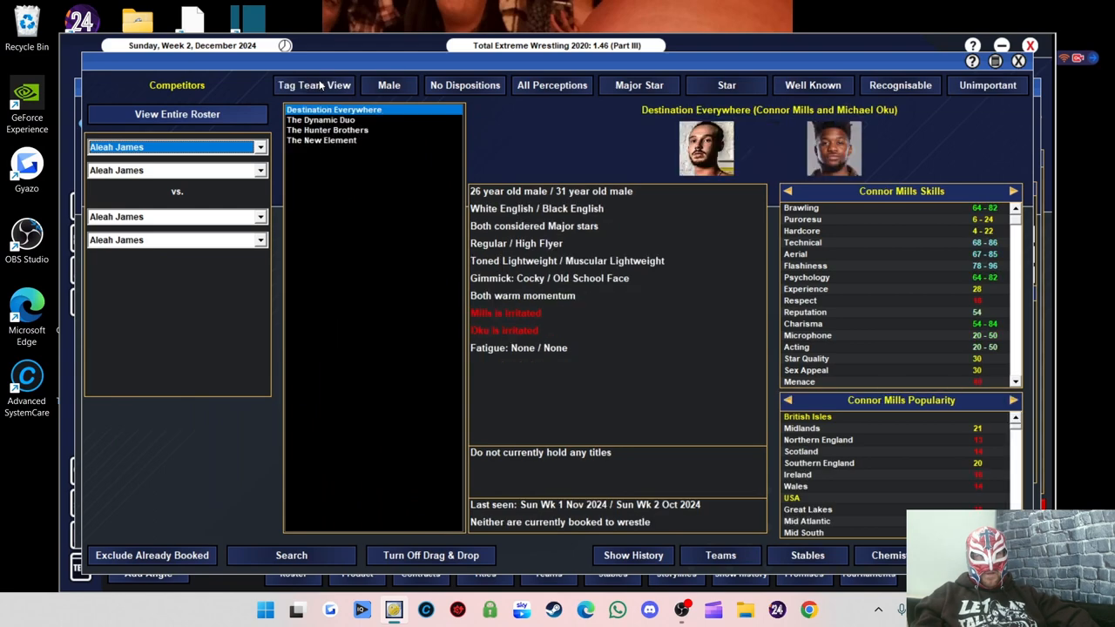
click(151, 554)
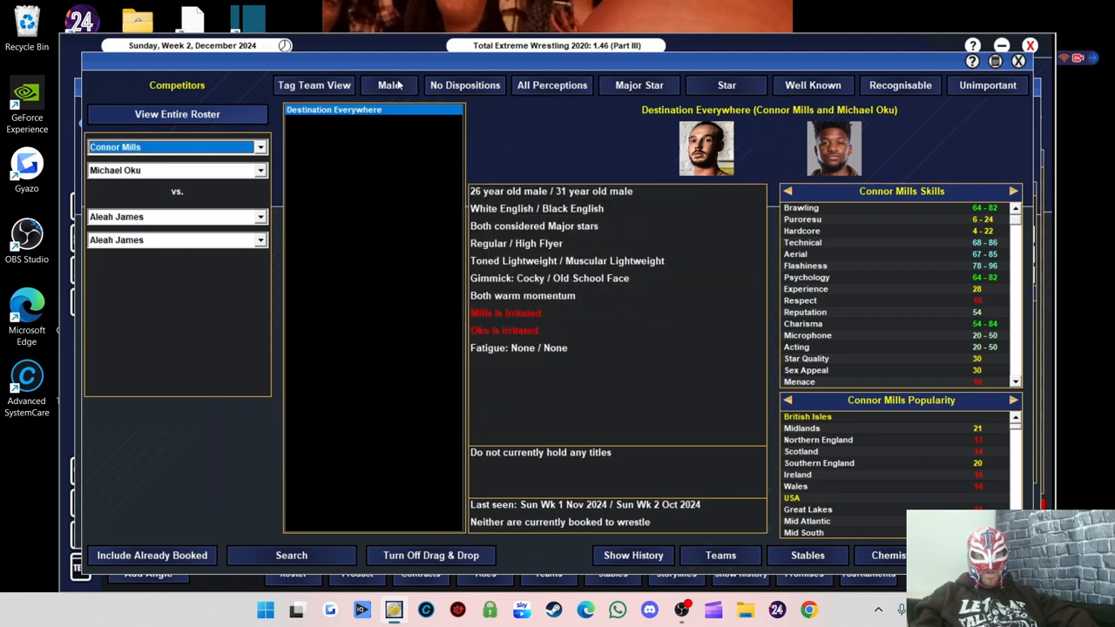
click(388, 84)
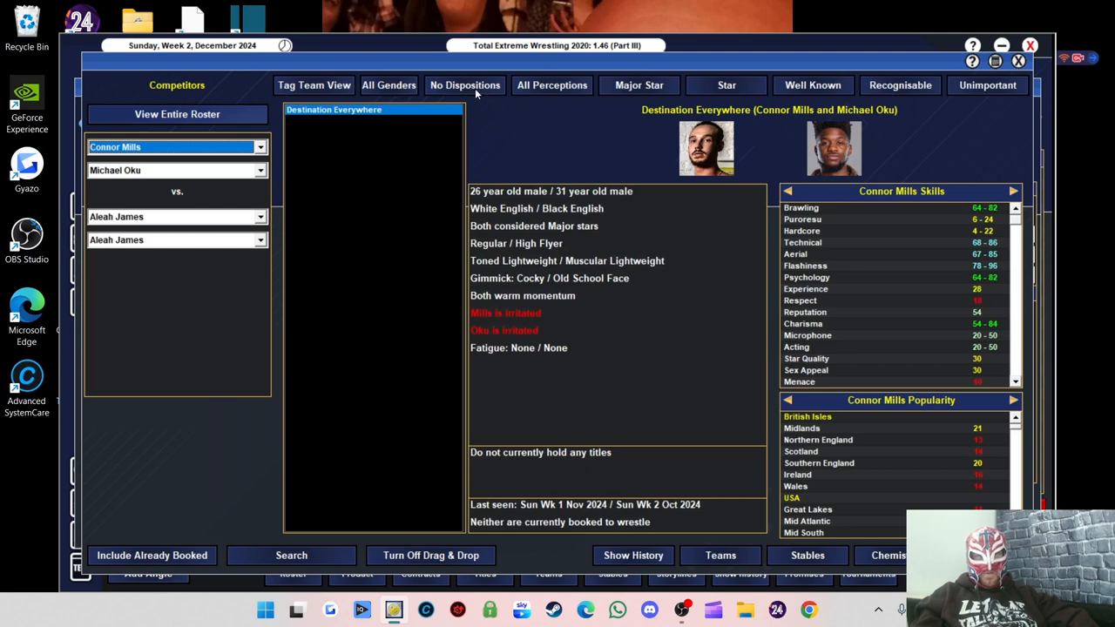
click(389, 84)
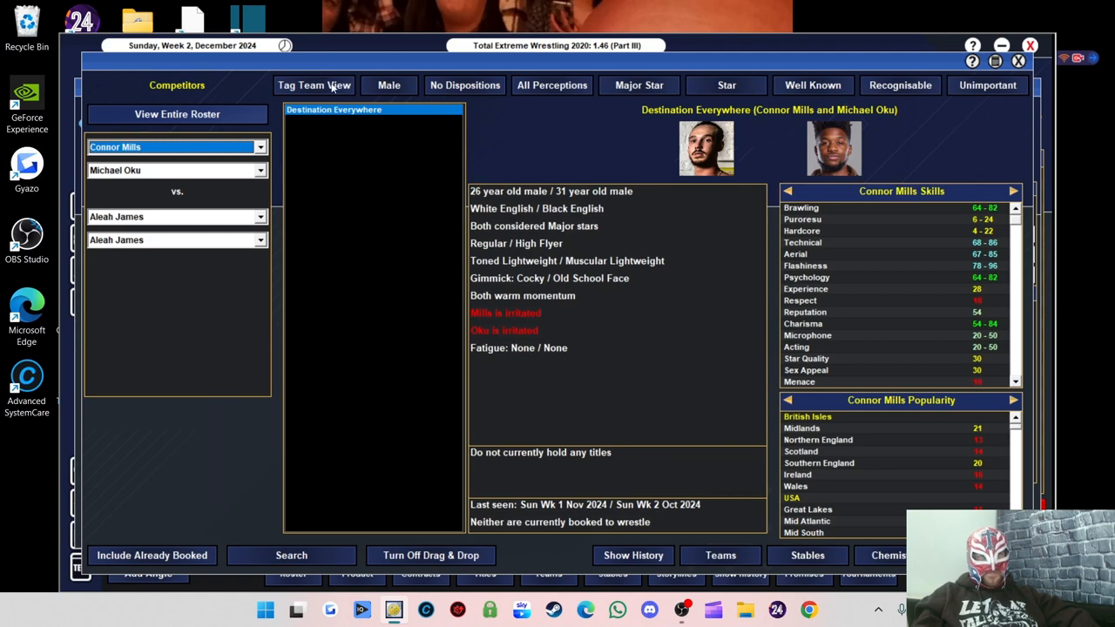
click(314, 84)
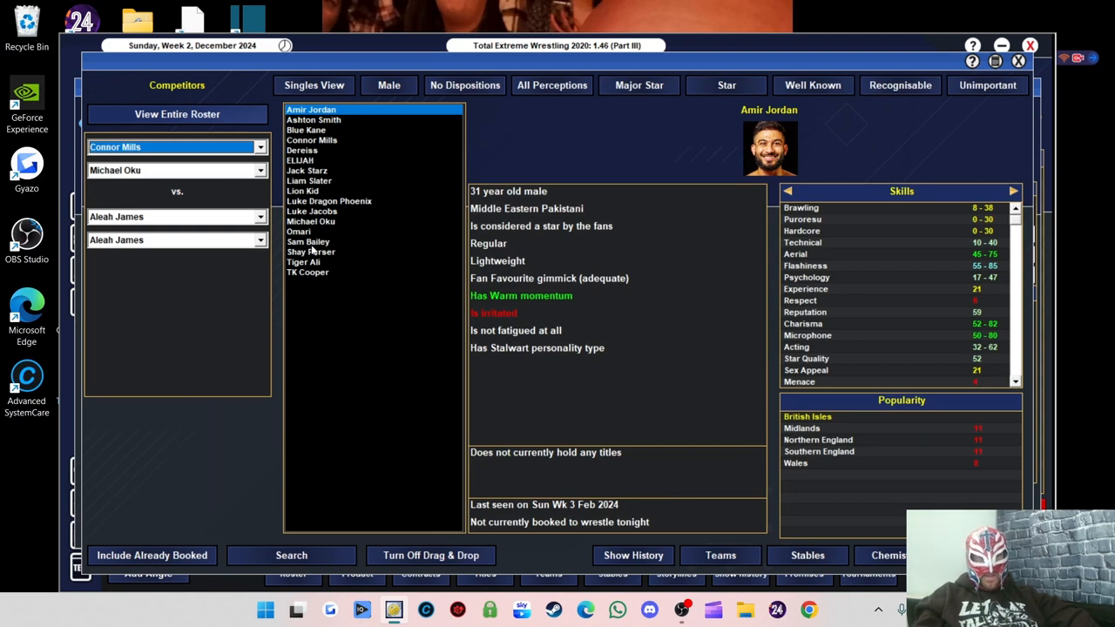
click(307, 272)
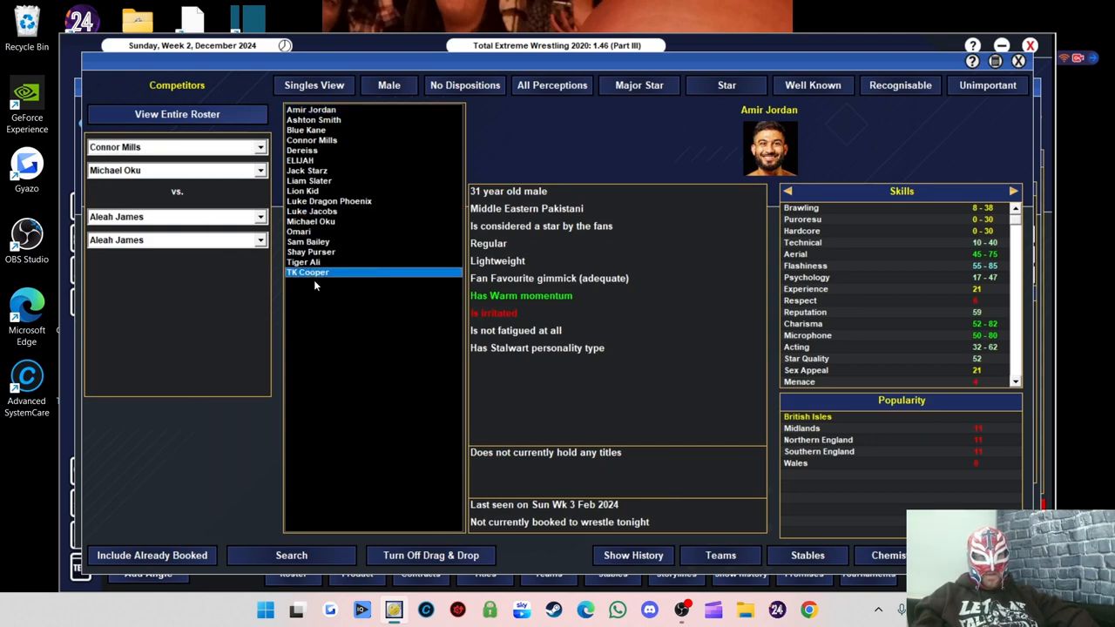
click(307, 272)
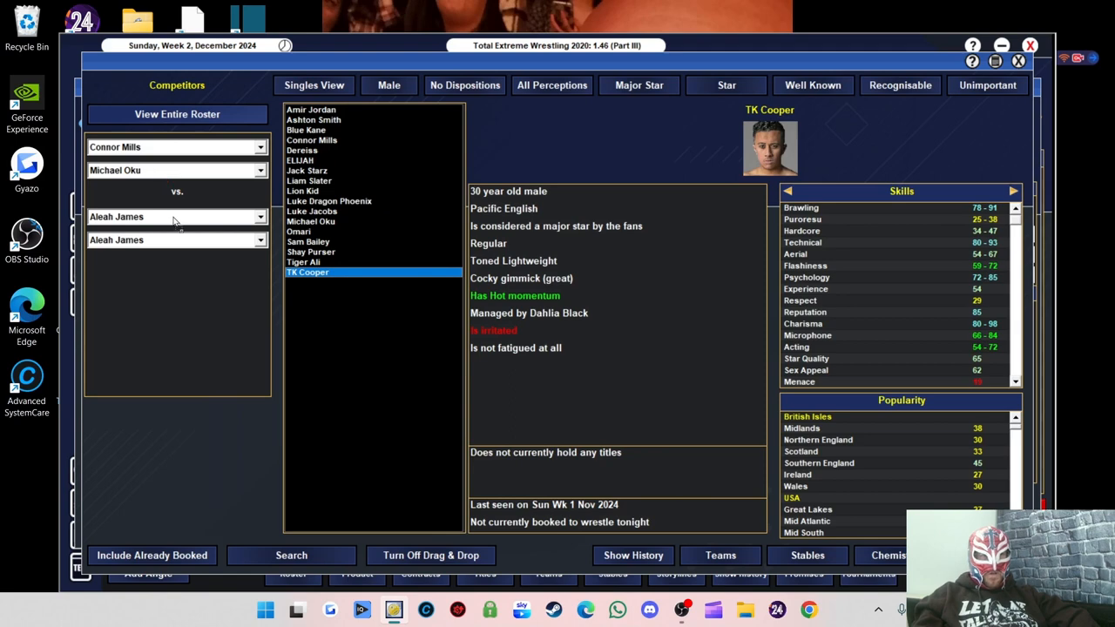
click(310, 211)
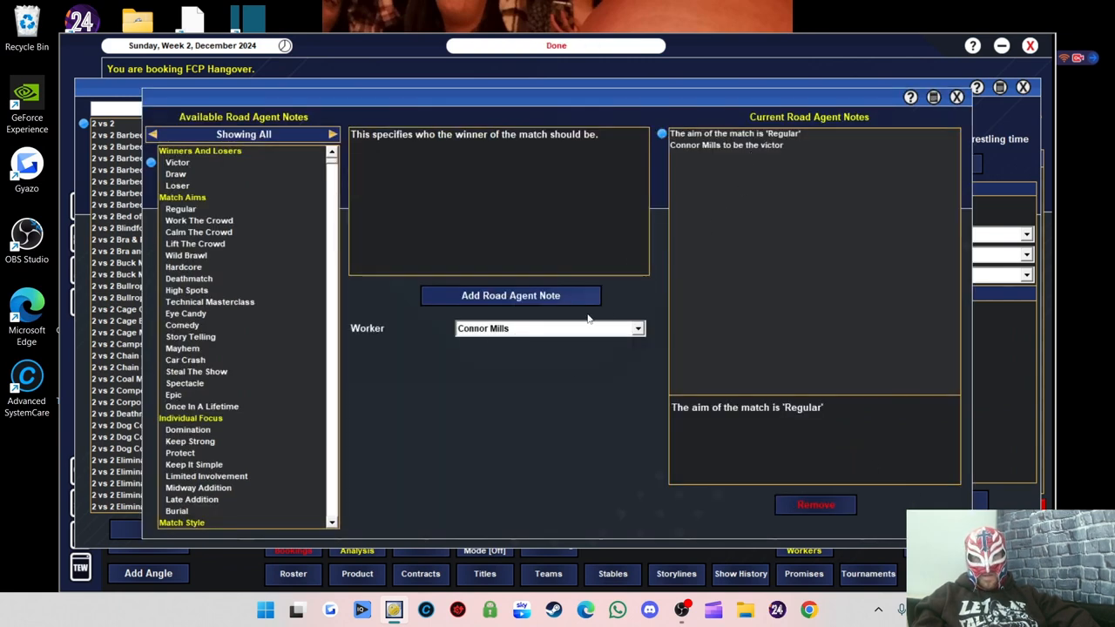
click(543, 327)
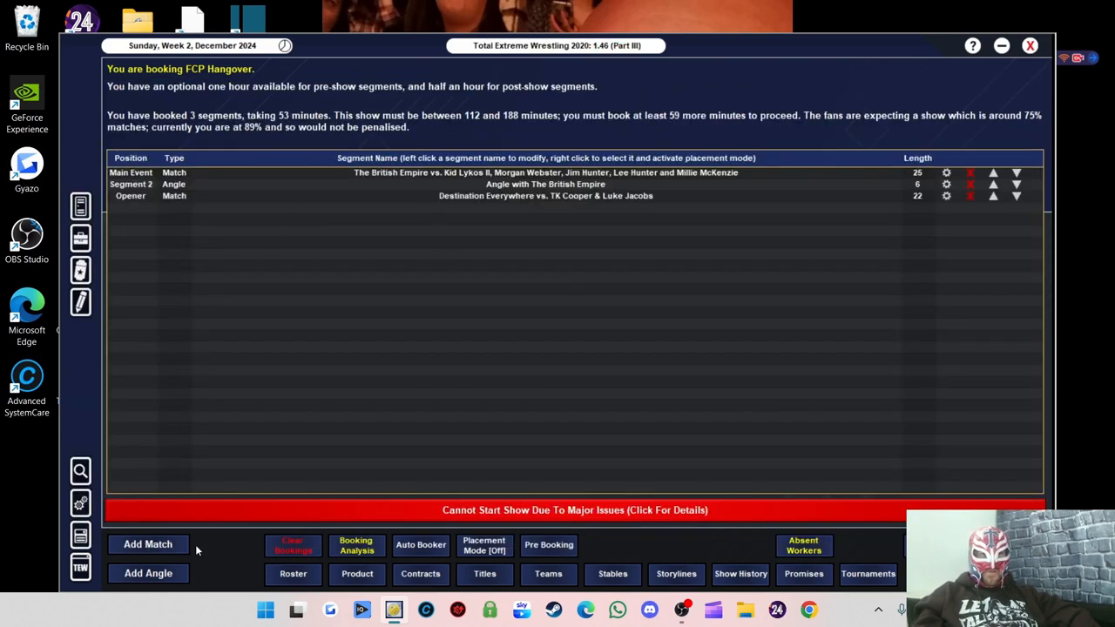
Start a Four Way Singles match and filter the roster to female wrestlers
click(147, 544)
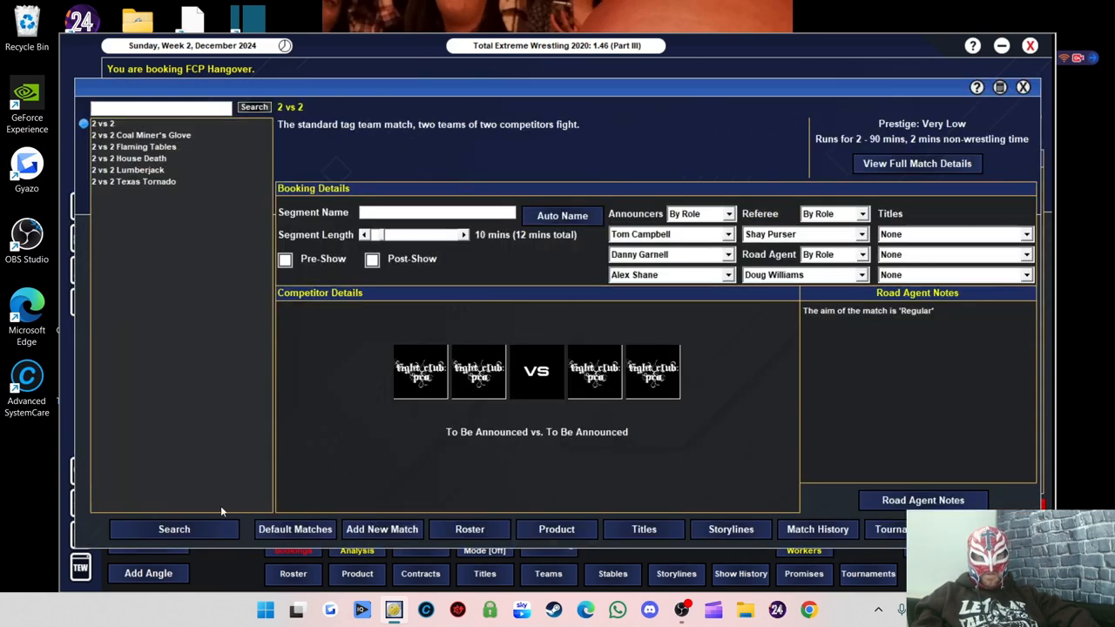
click(174, 529)
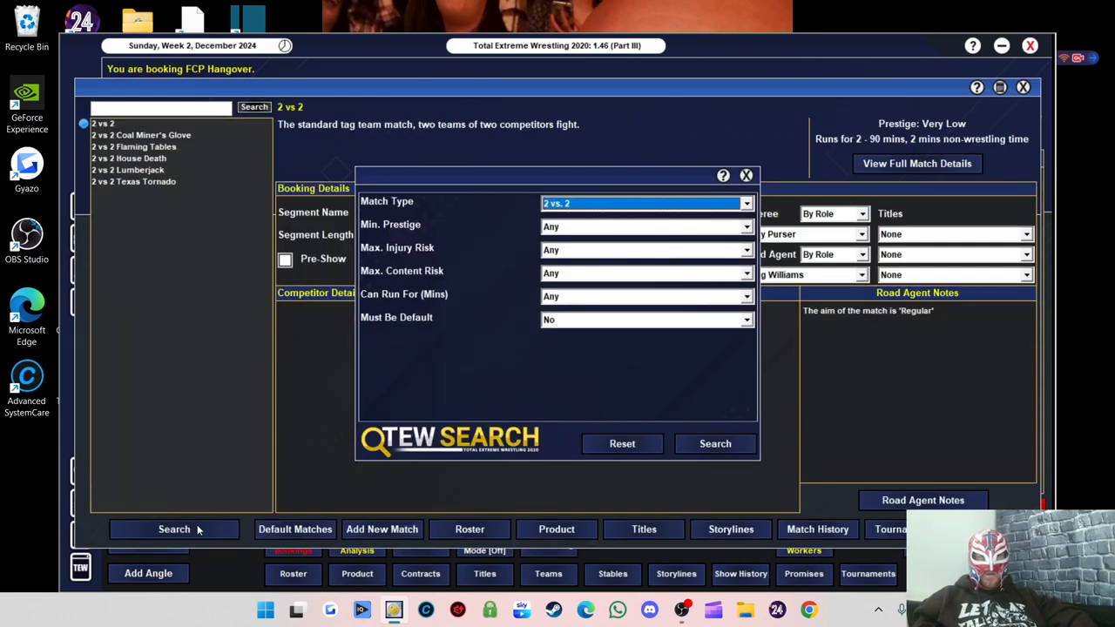
click(644, 202)
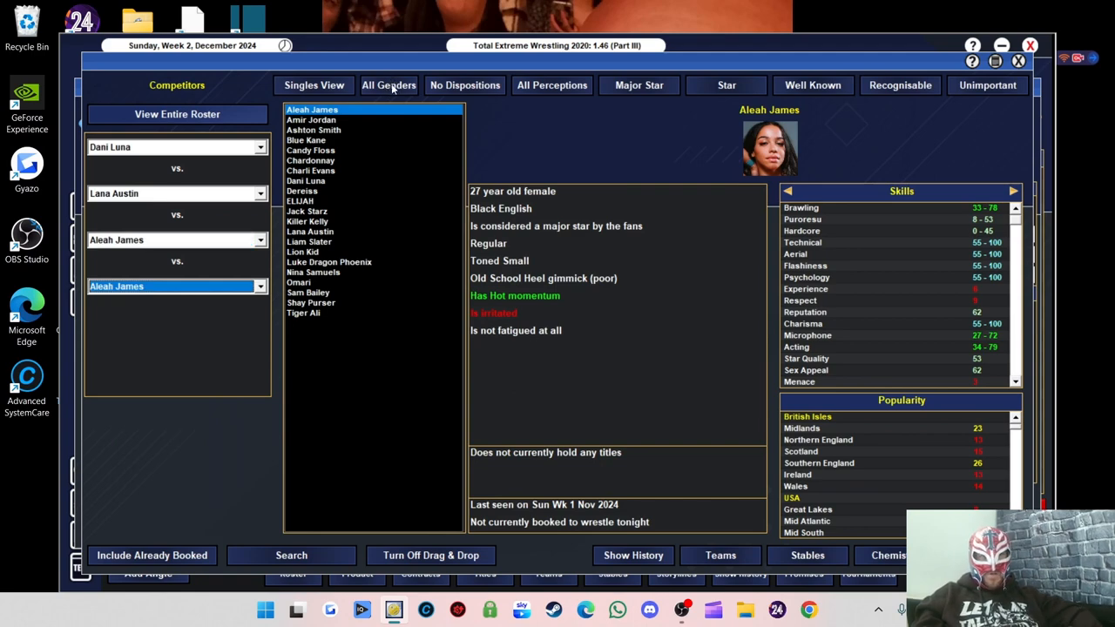
click(389, 83)
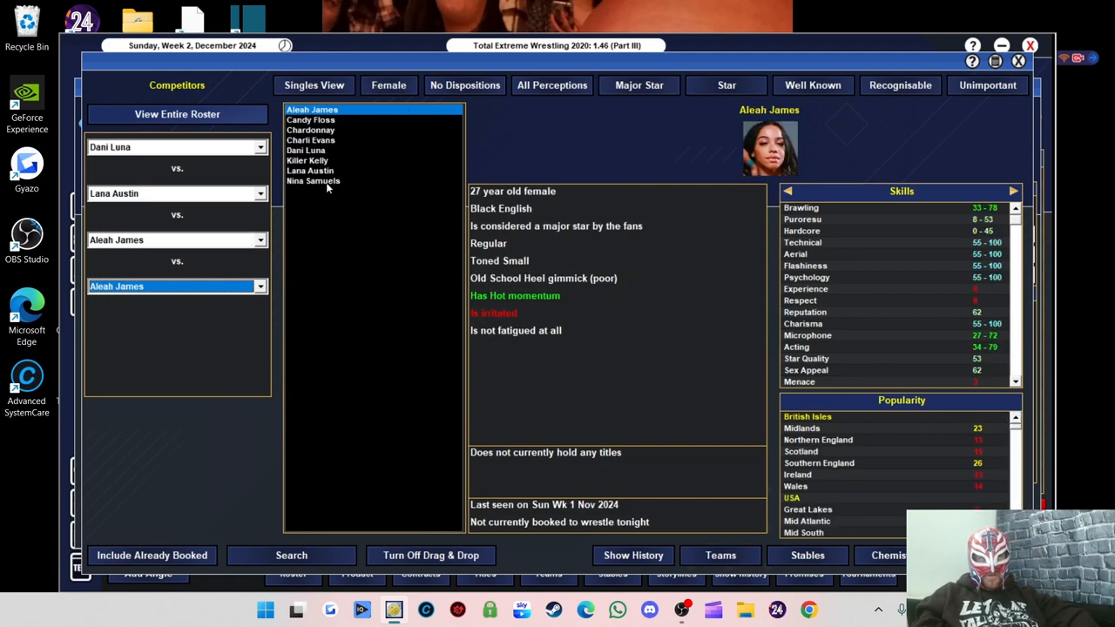
Book Dani Luna vs. Lana Austin vs. Aleah James vs. Killer Kelly and auto-name it
click(307, 160)
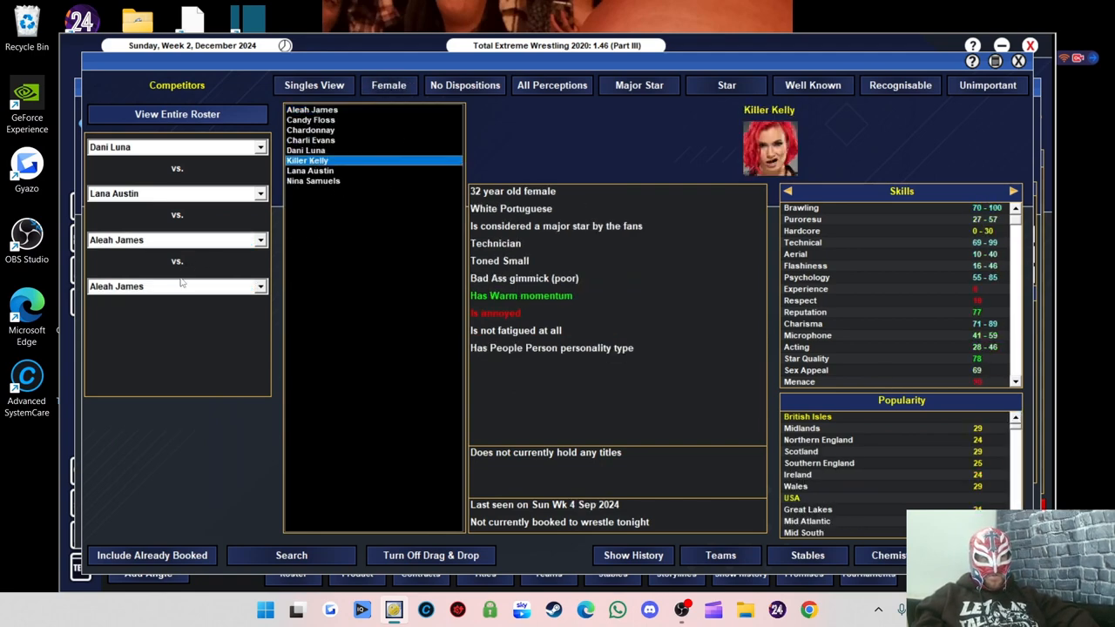
click(307, 161)
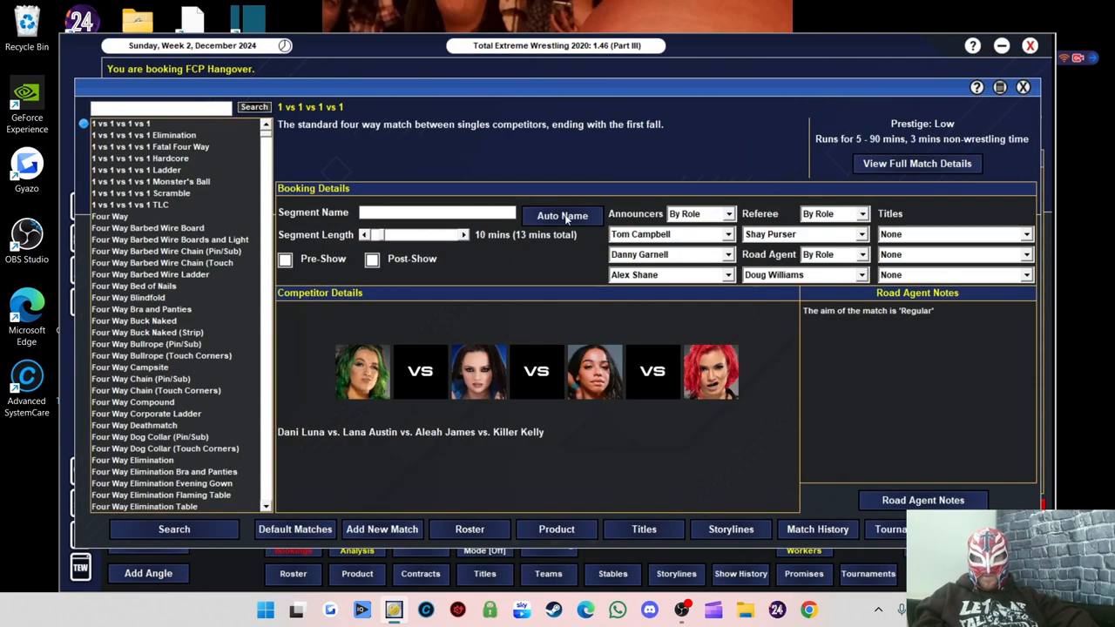
click(561, 216)
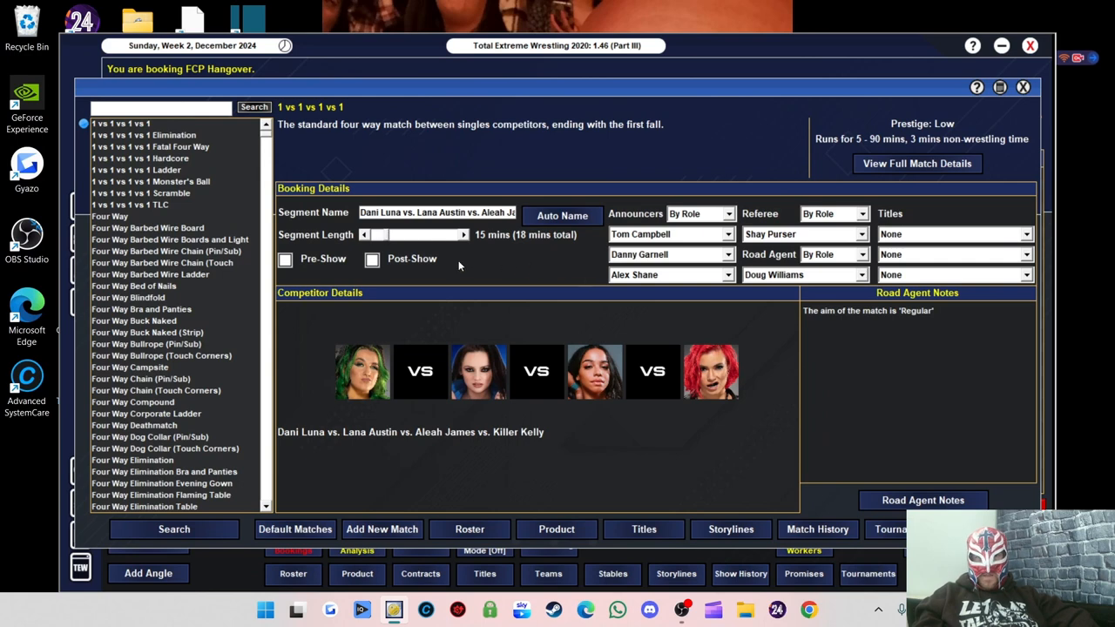
mouse_move(427, 247)
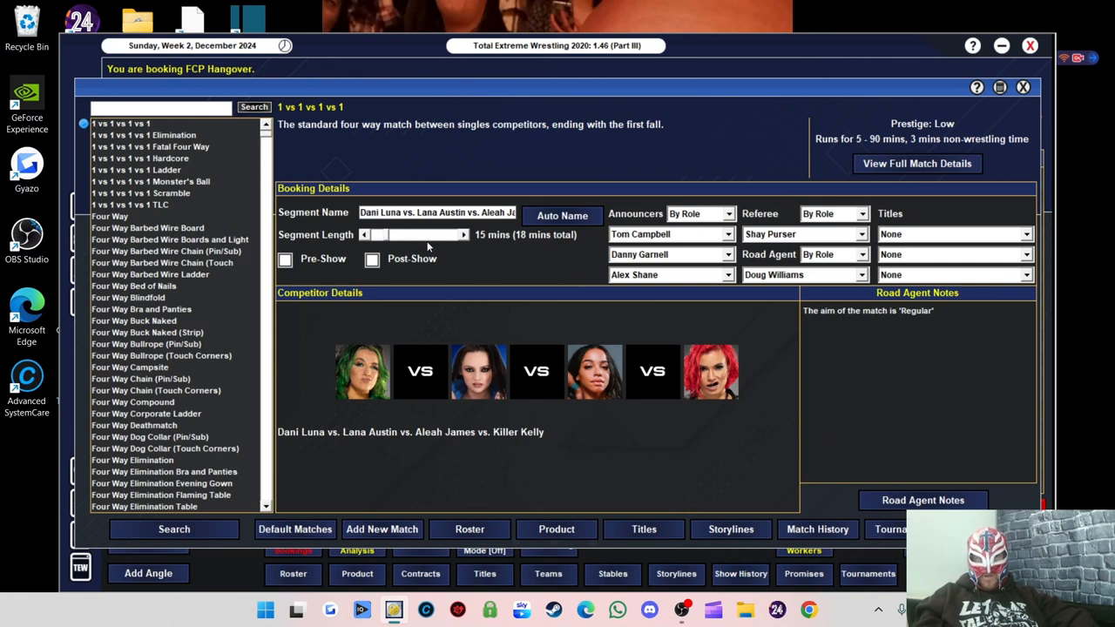
click(464, 233)
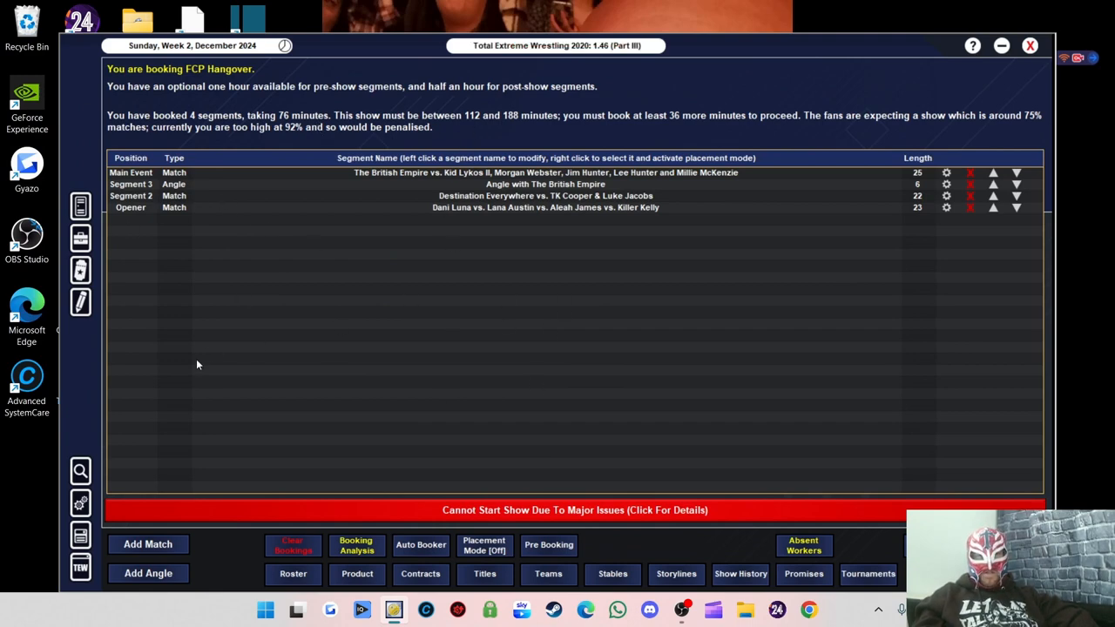
mouse_move(282, 366)
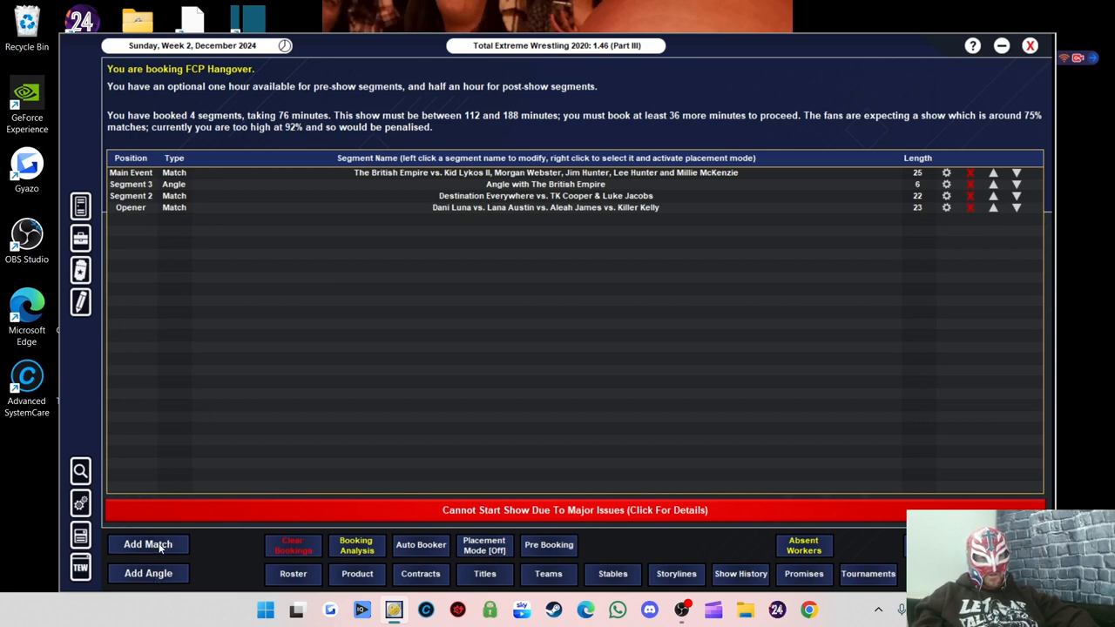
Start a 1 vs 1 match and put Blue Kane in the first slot
click(148, 544)
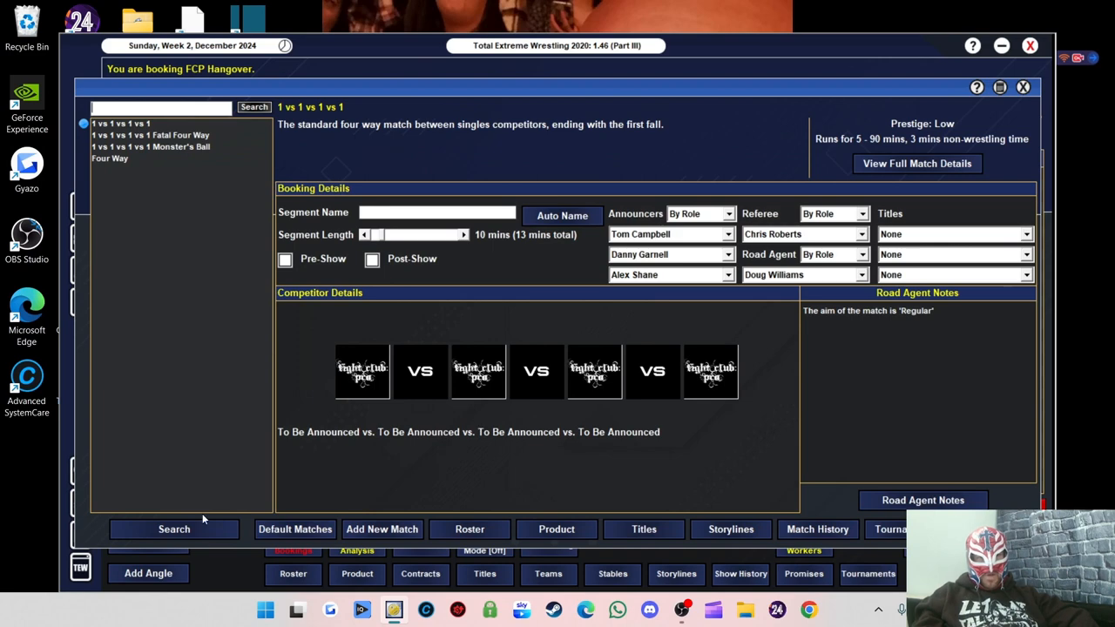
click(174, 529)
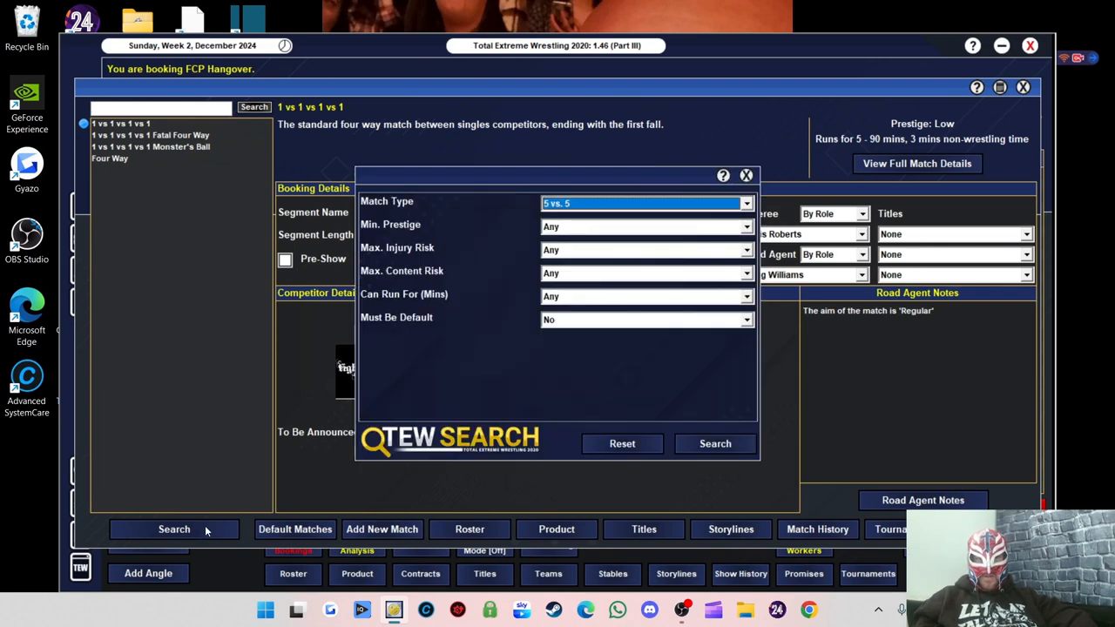
click(648, 202)
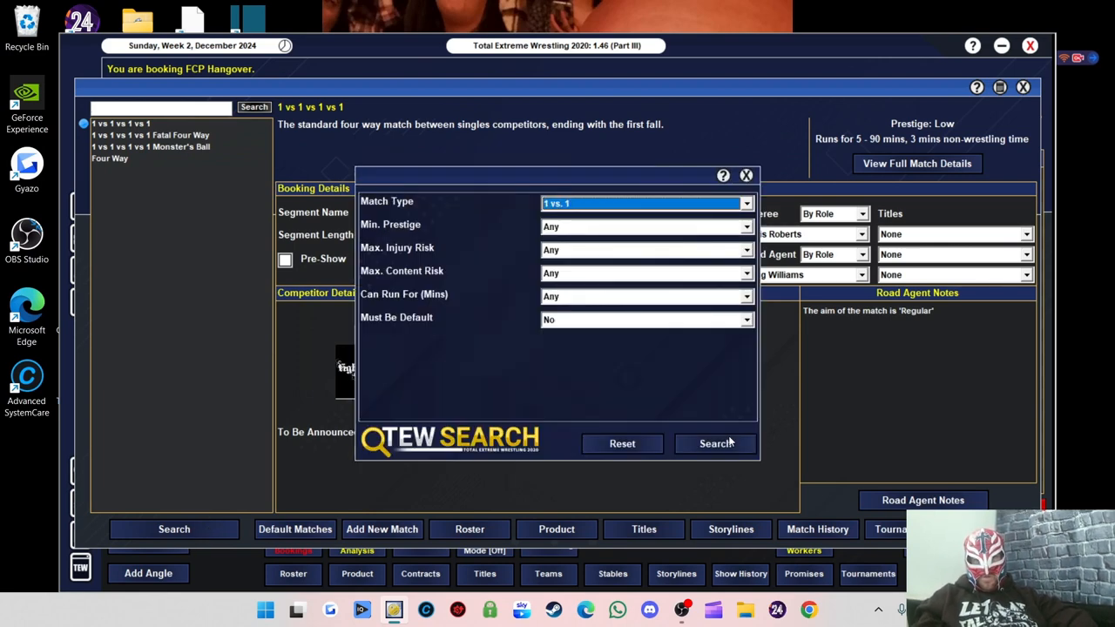
click(714, 445)
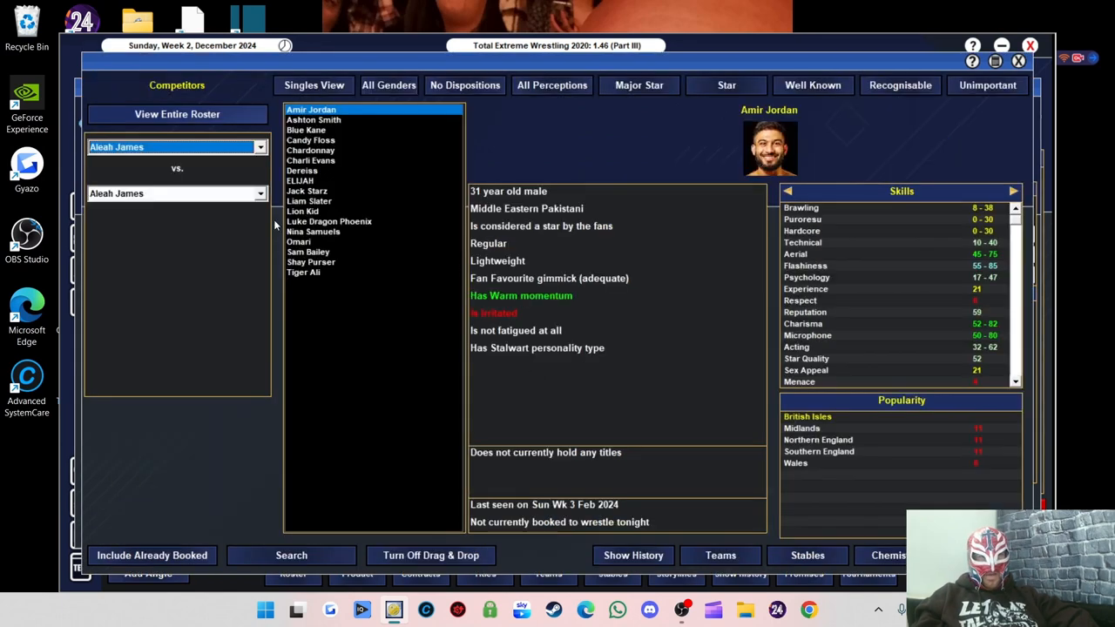
mouse_move(411, 38)
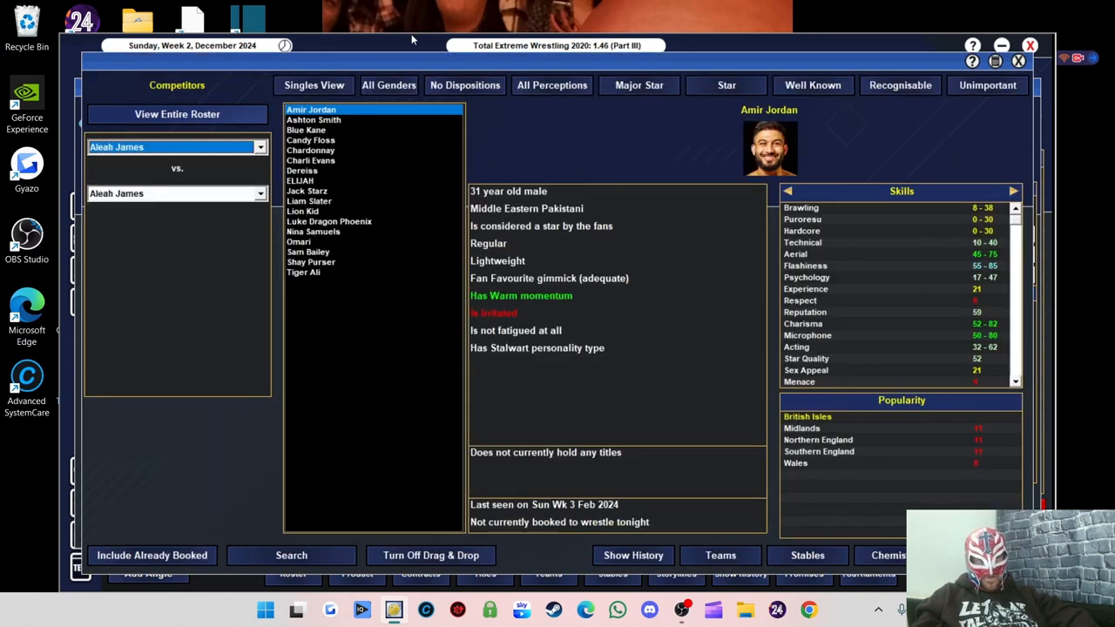
click(389, 84)
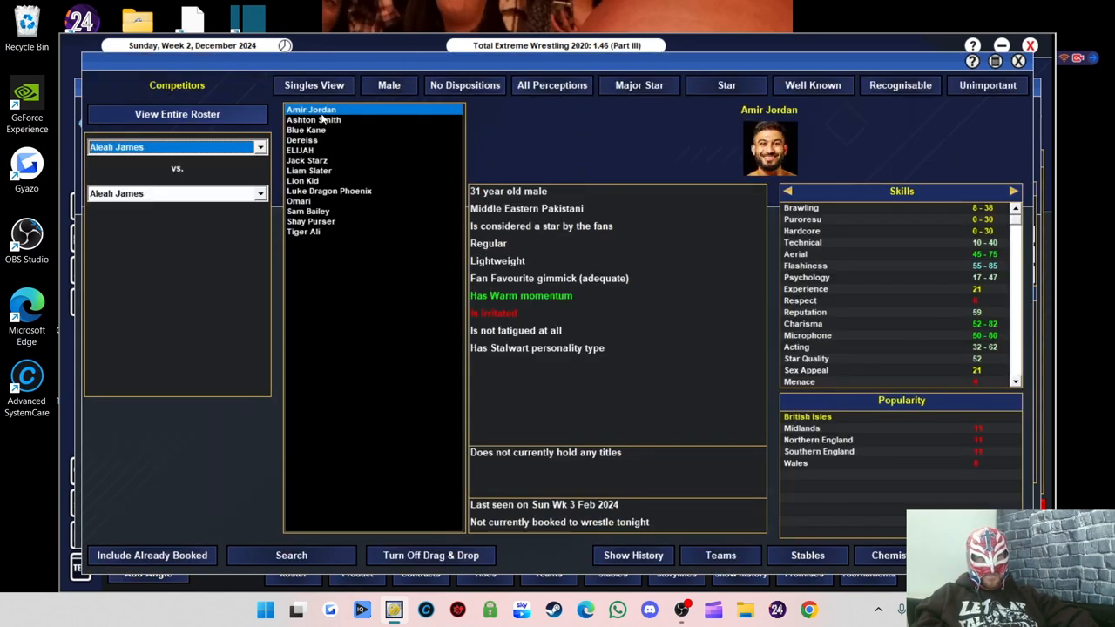
click(306, 129)
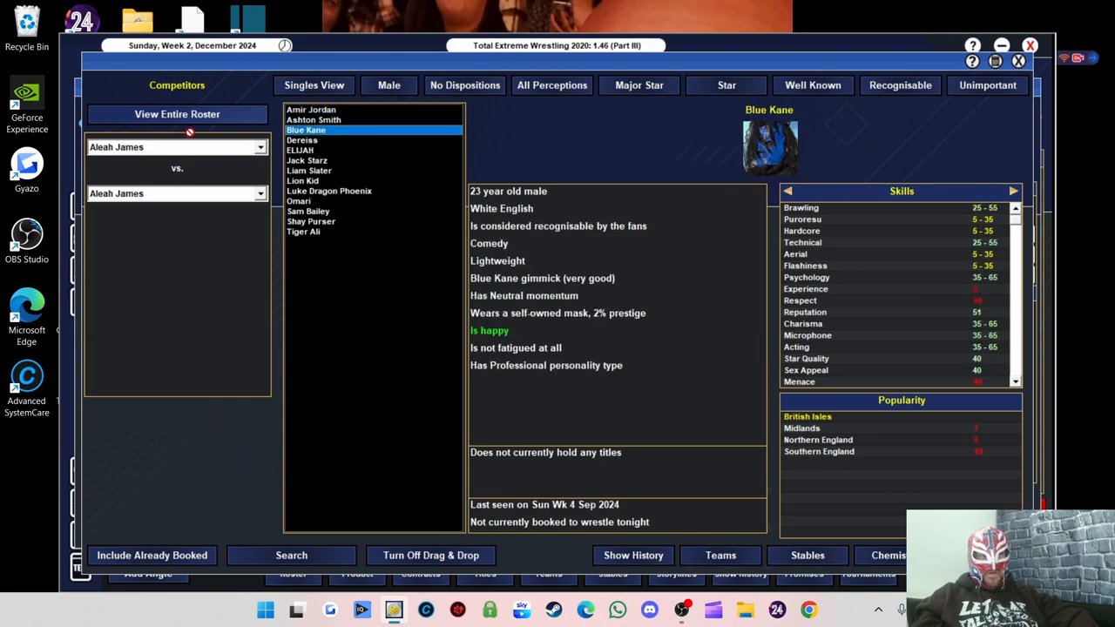
Pick Shay Purser as opponent, set a Comedy road agent note and book despite warnings
click(328, 190)
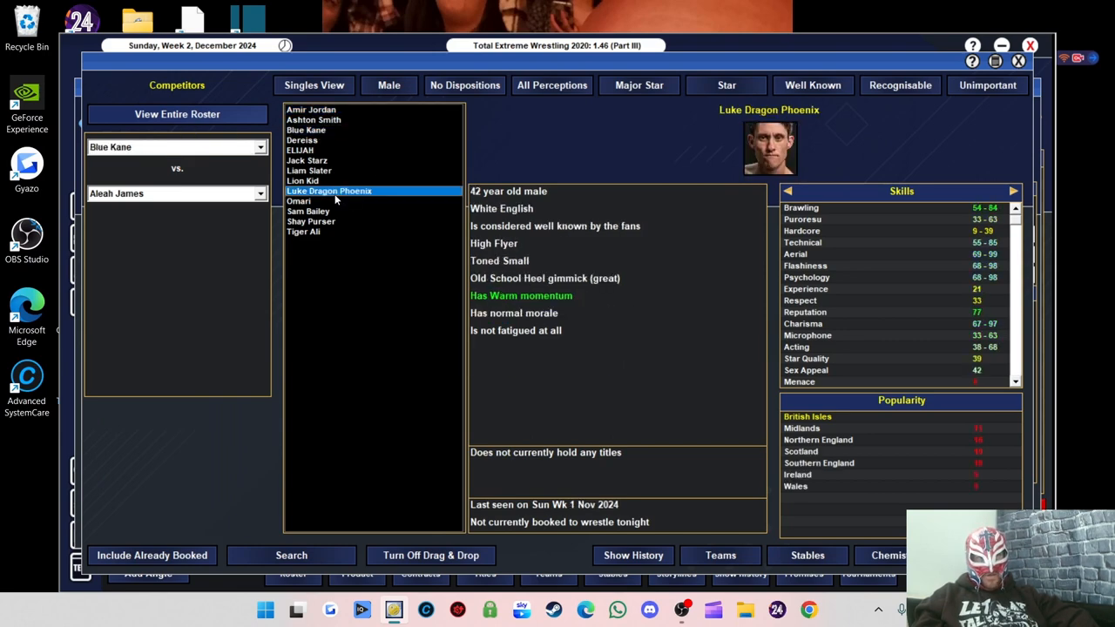
click(309, 211)
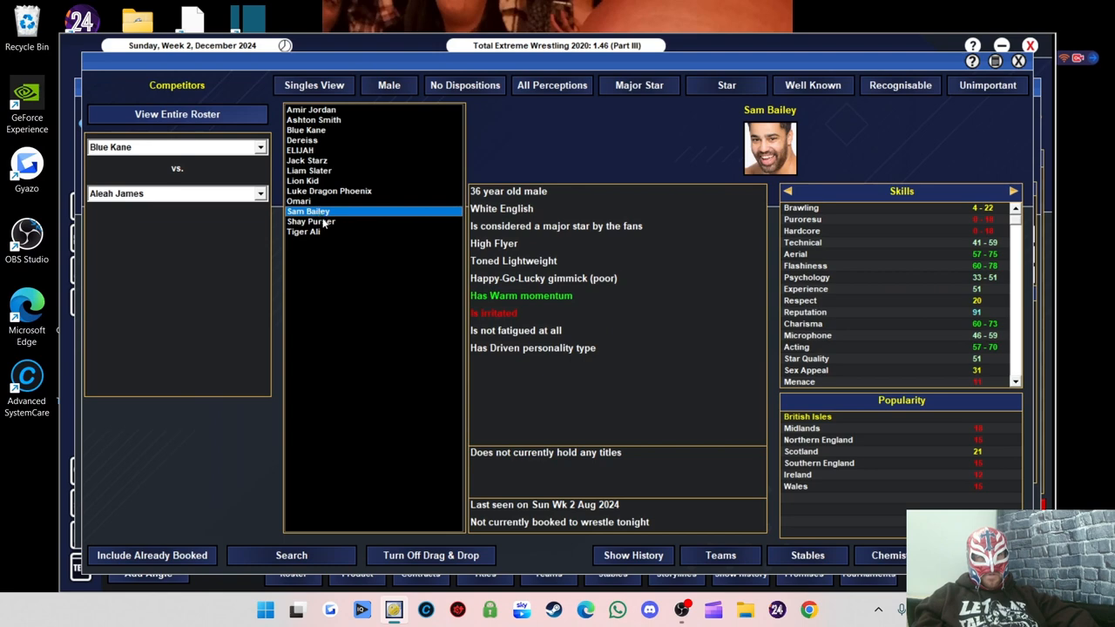
click(310, 222)
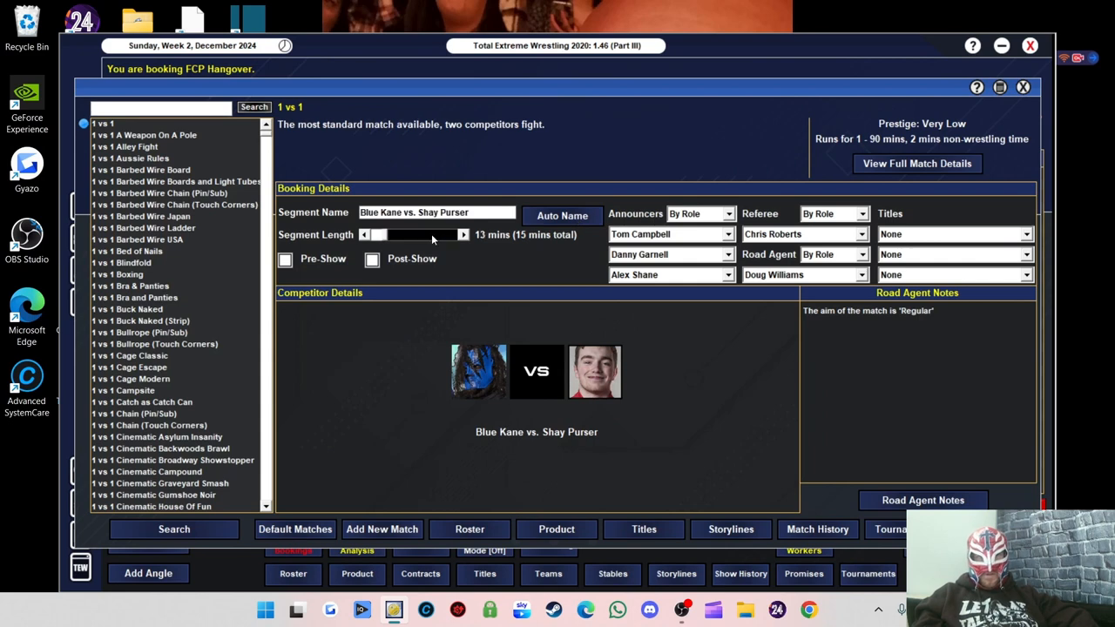
click(924, 498)
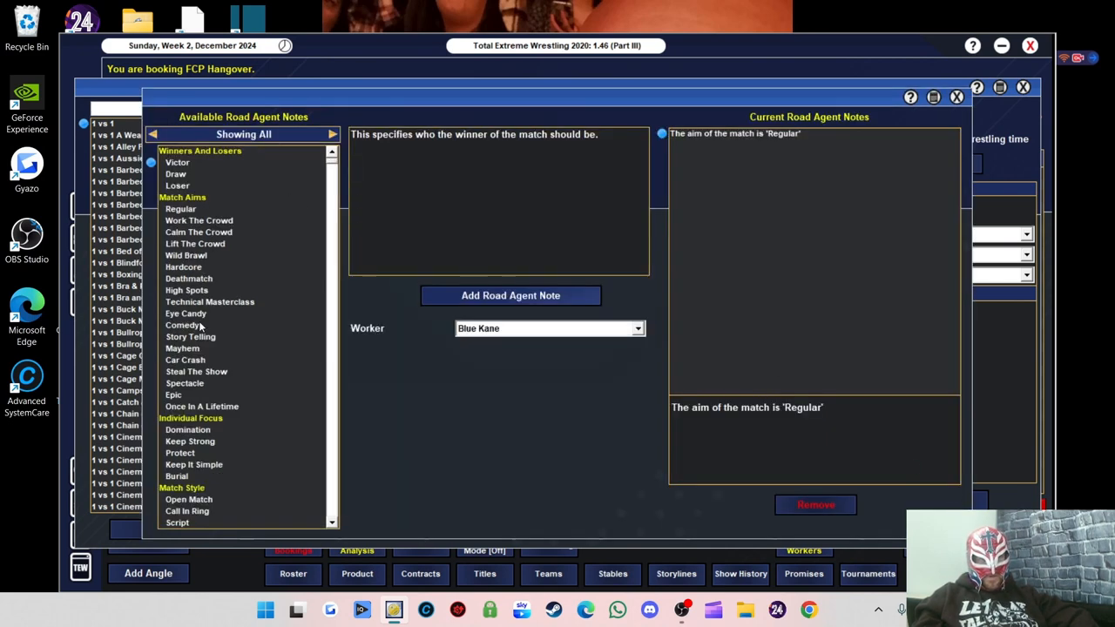
click(181, 326)
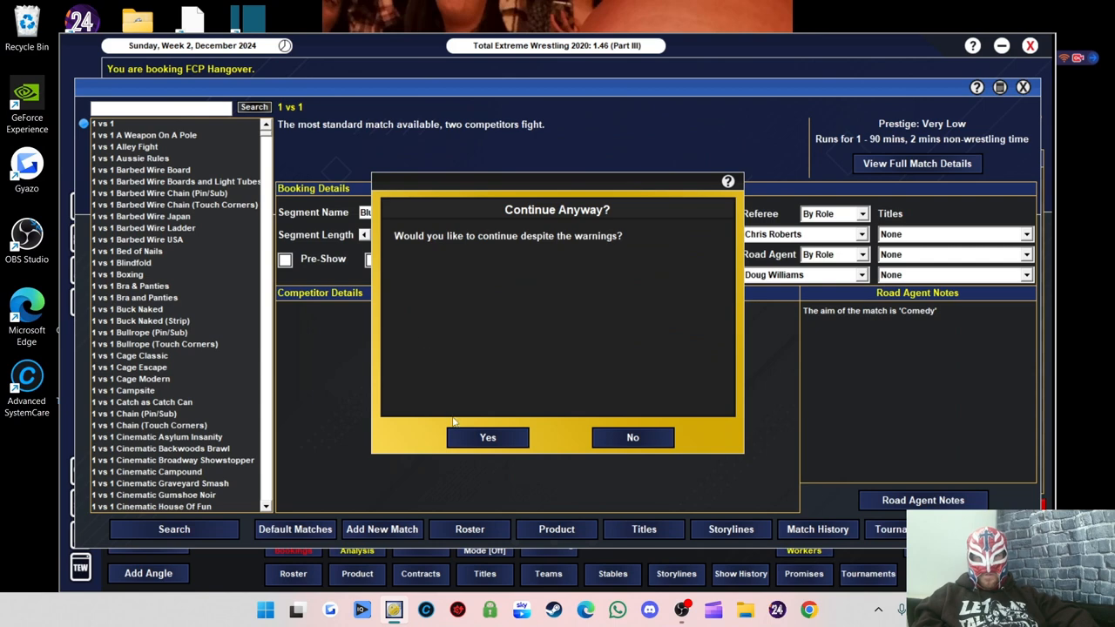
click(488, 438)
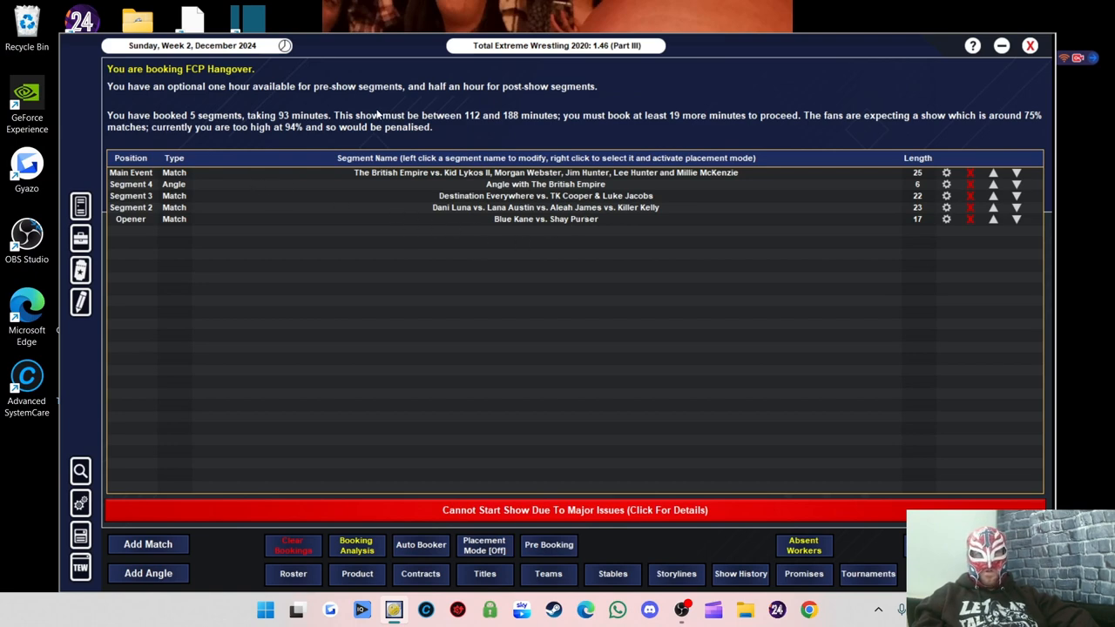
mouse_move(244, 533)
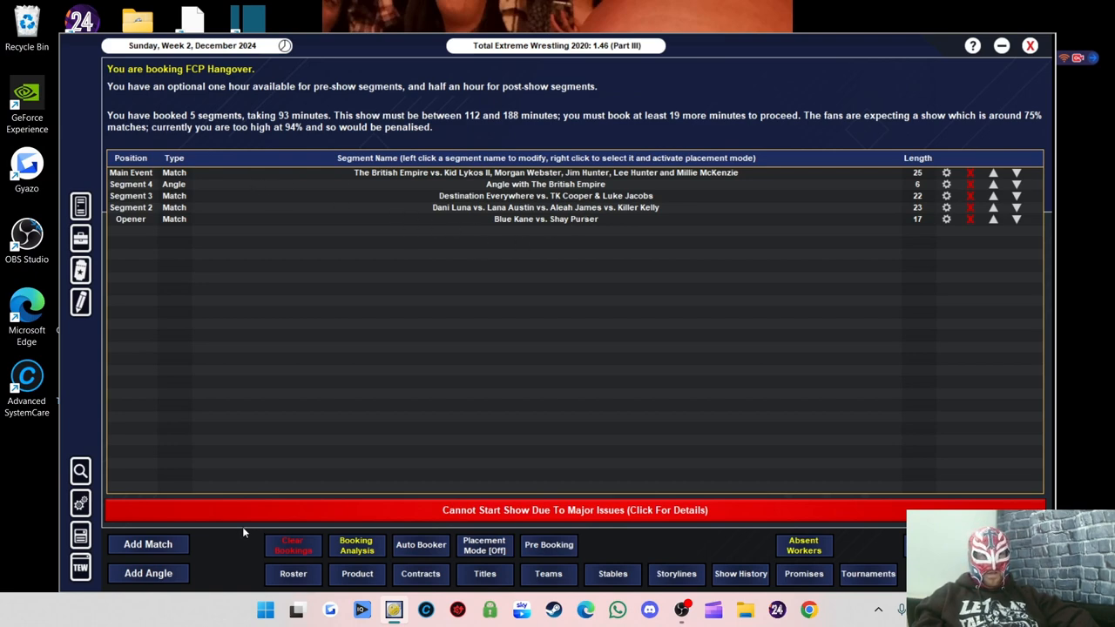
Book Chardonnay vs. Nina Samuels at about 20 minutes as the sixth segment
click(147, 543)
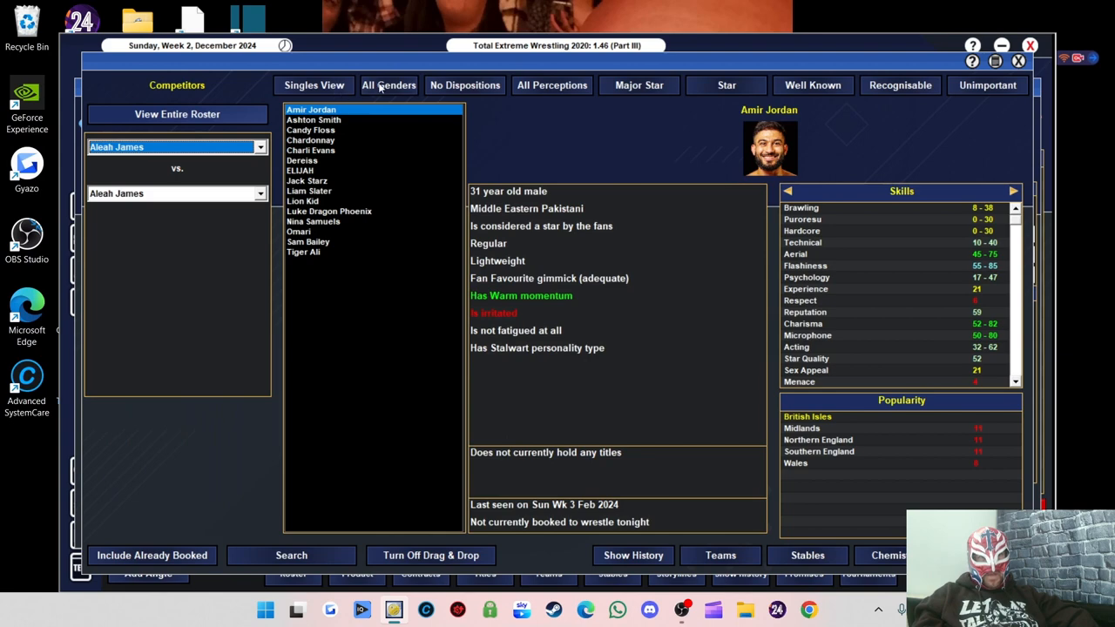
click(388, 84)
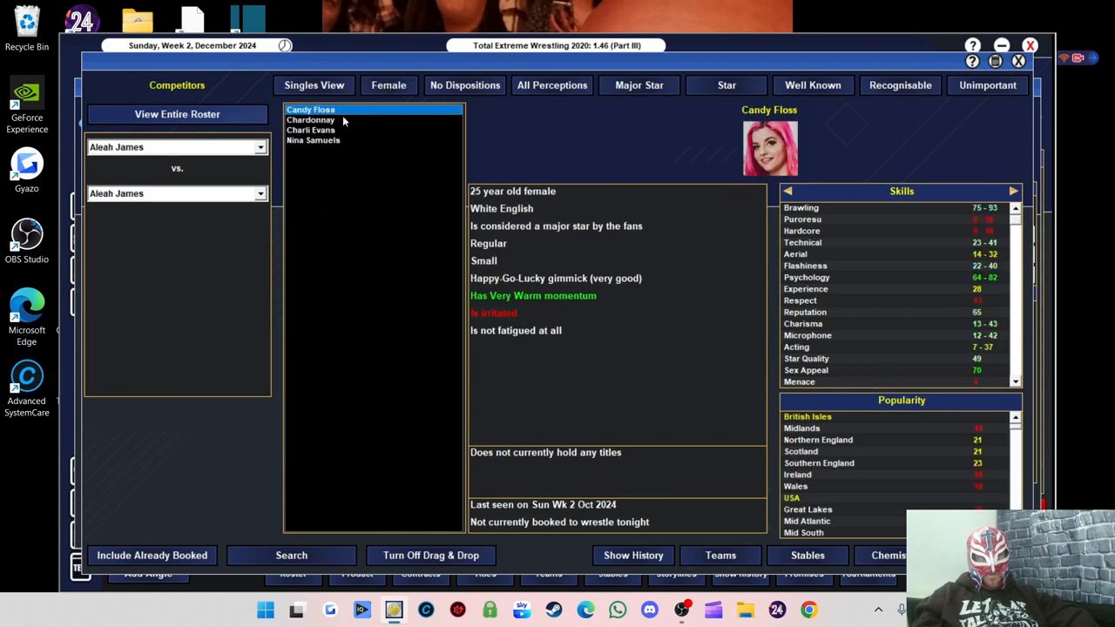
click(310, 118)
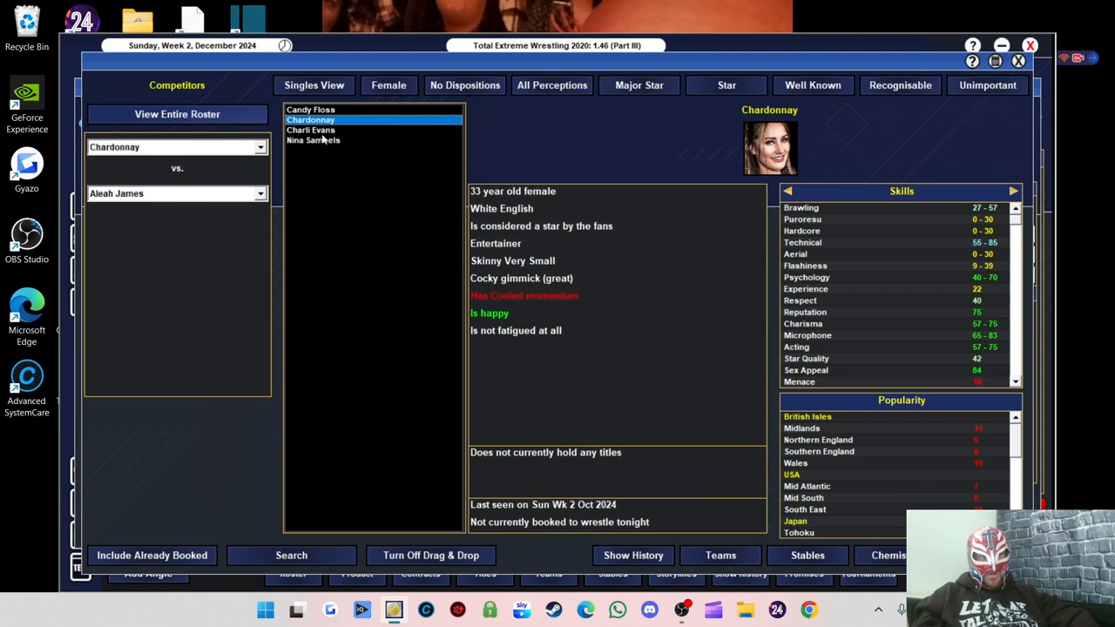
click(314, 139)
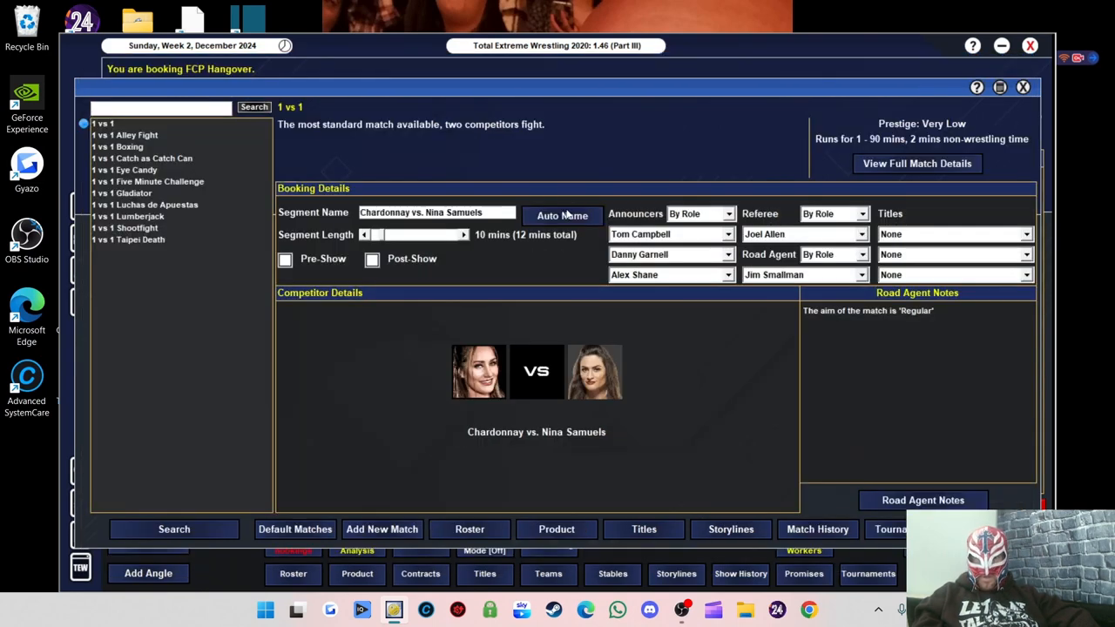
drag(377, 233, 391, 234)
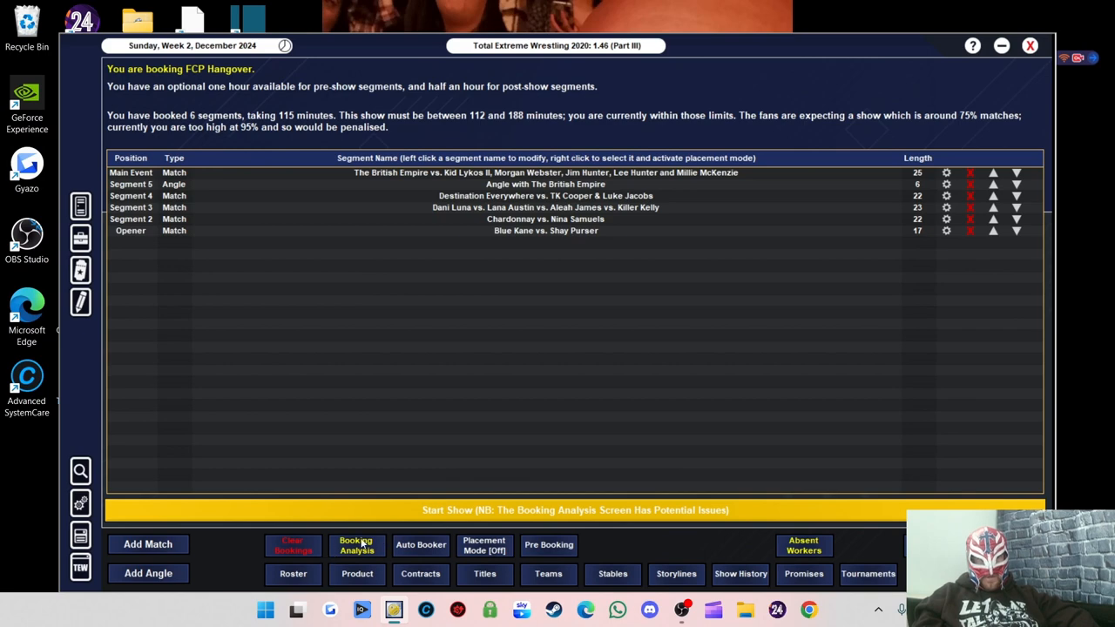
Review the Booking Analysis of the current card and dismiss it
click(356, 544)
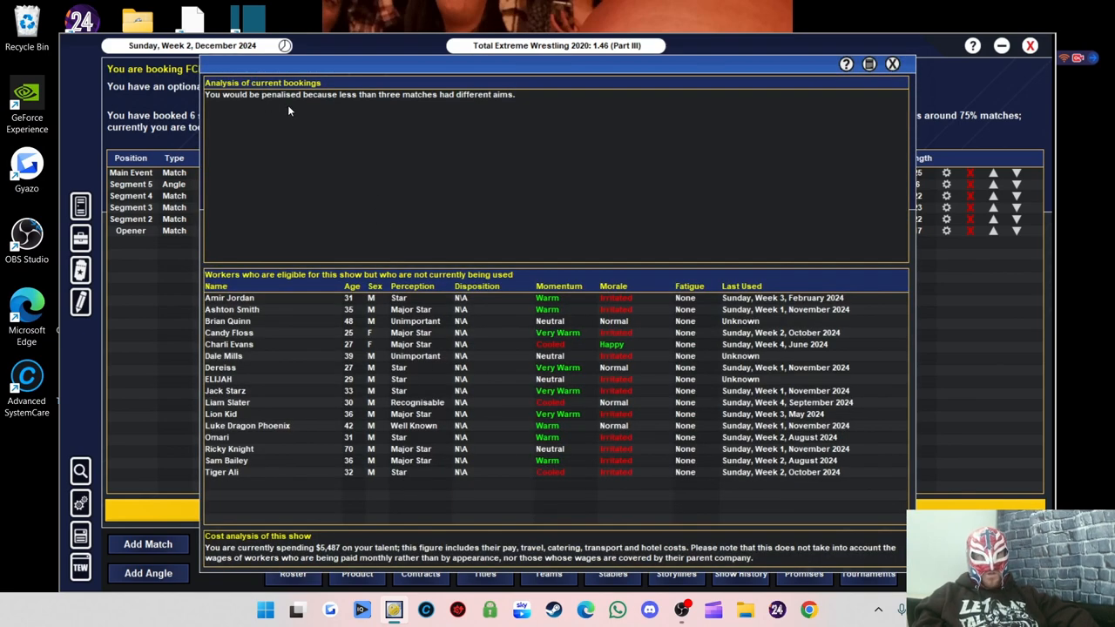
mouse_move(365, 107)
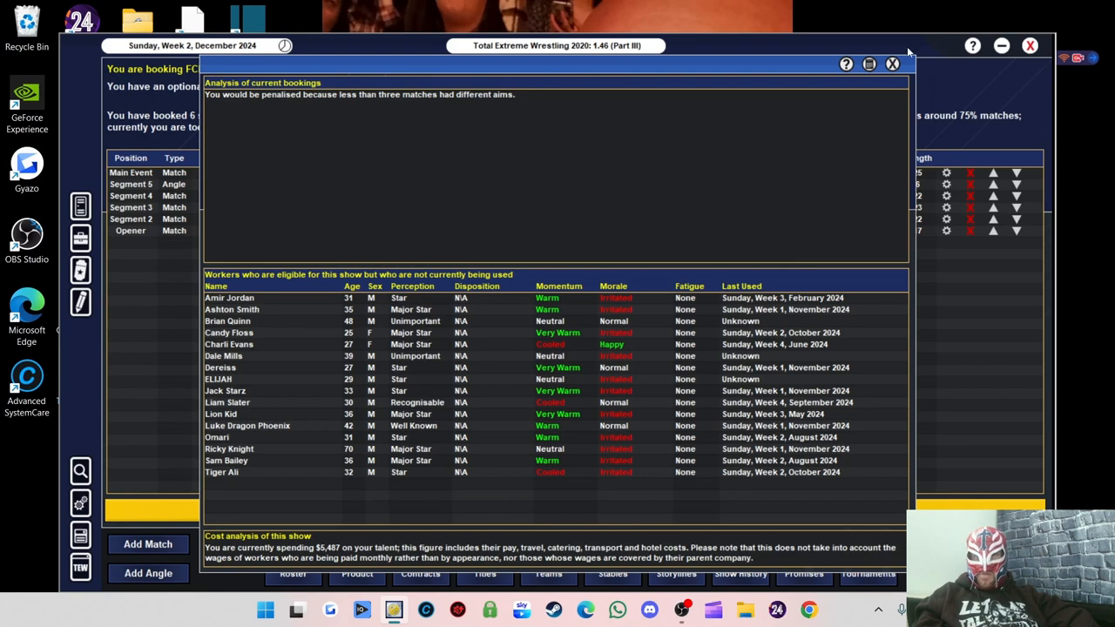
click(892, 63)
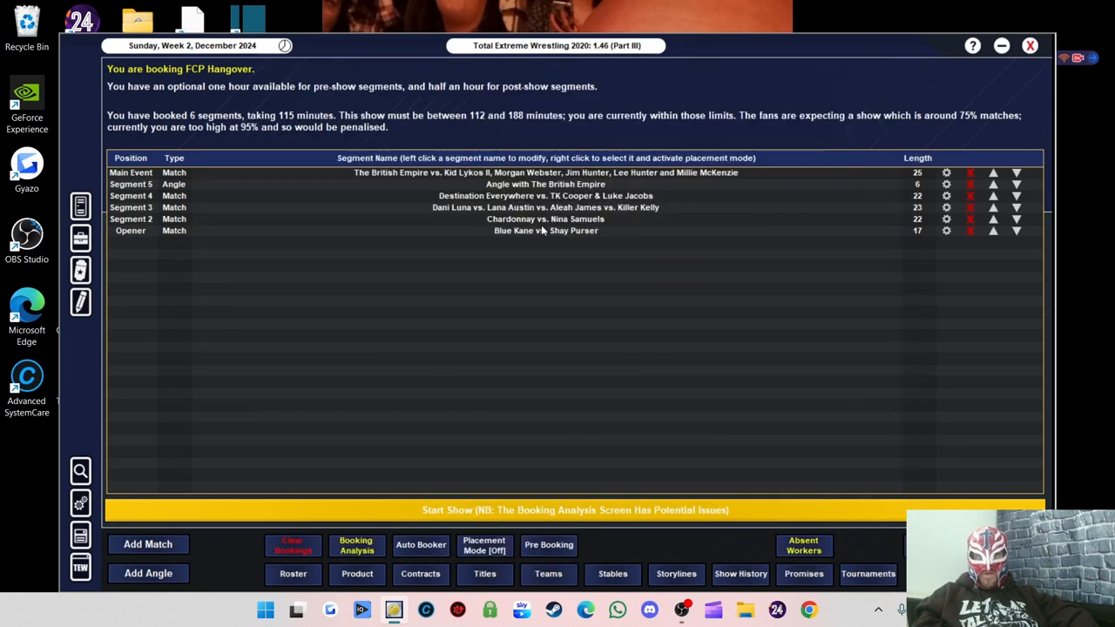
Set Chardonnay vs. Nina Samuels to Calm The Crowd and finish the tag match notes
click(547, 219)
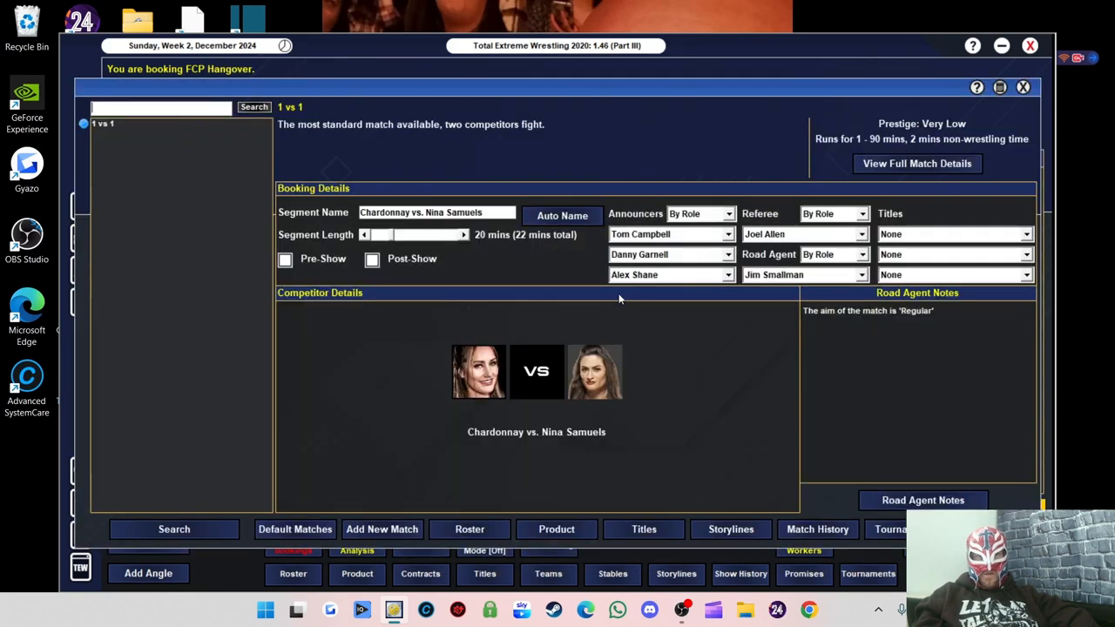
click(923, 498)
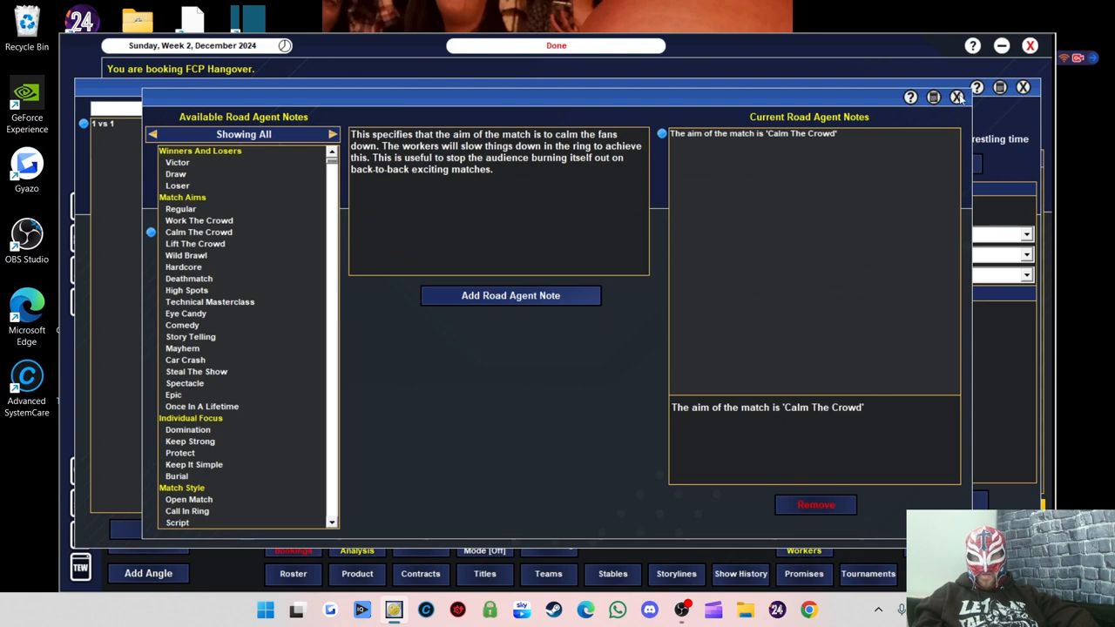
click(957, 97)
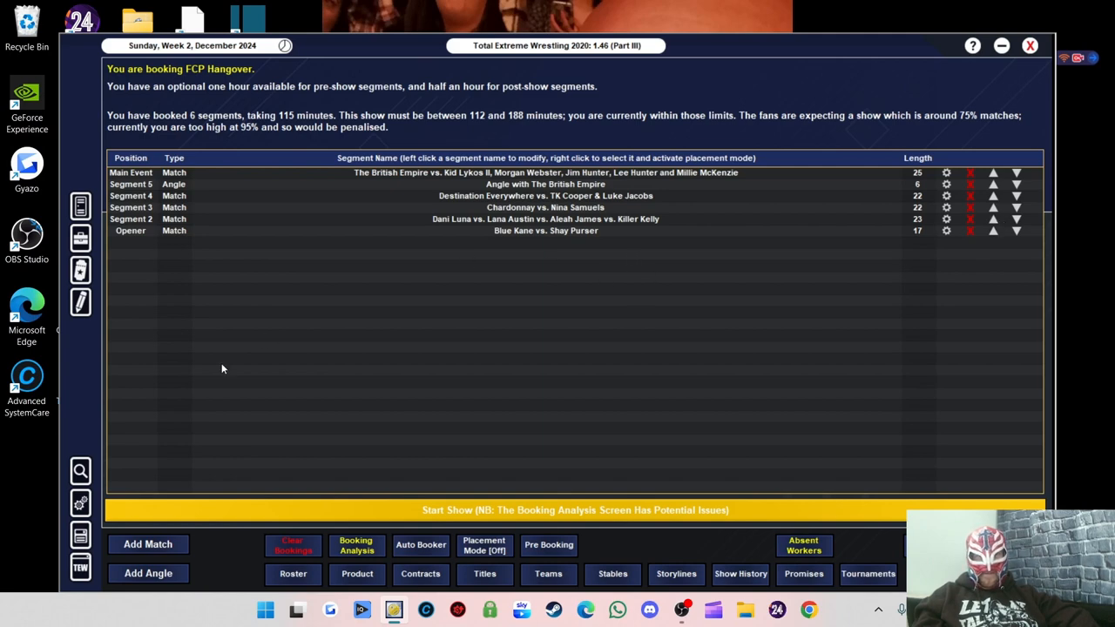
mouse_move(591, 195)
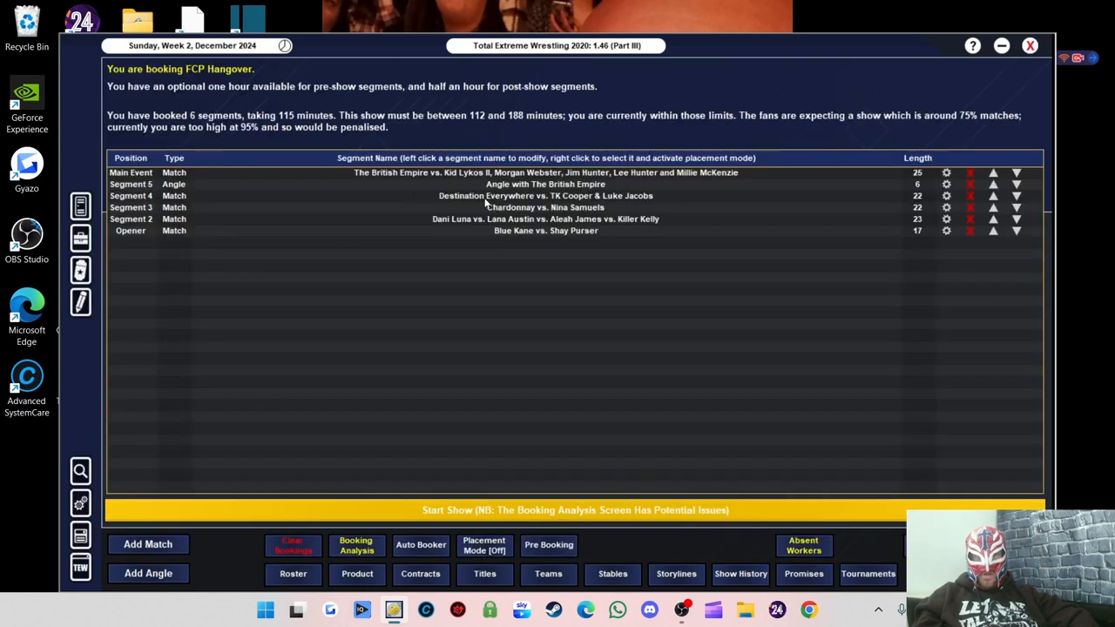
mouse_move(544, 199)
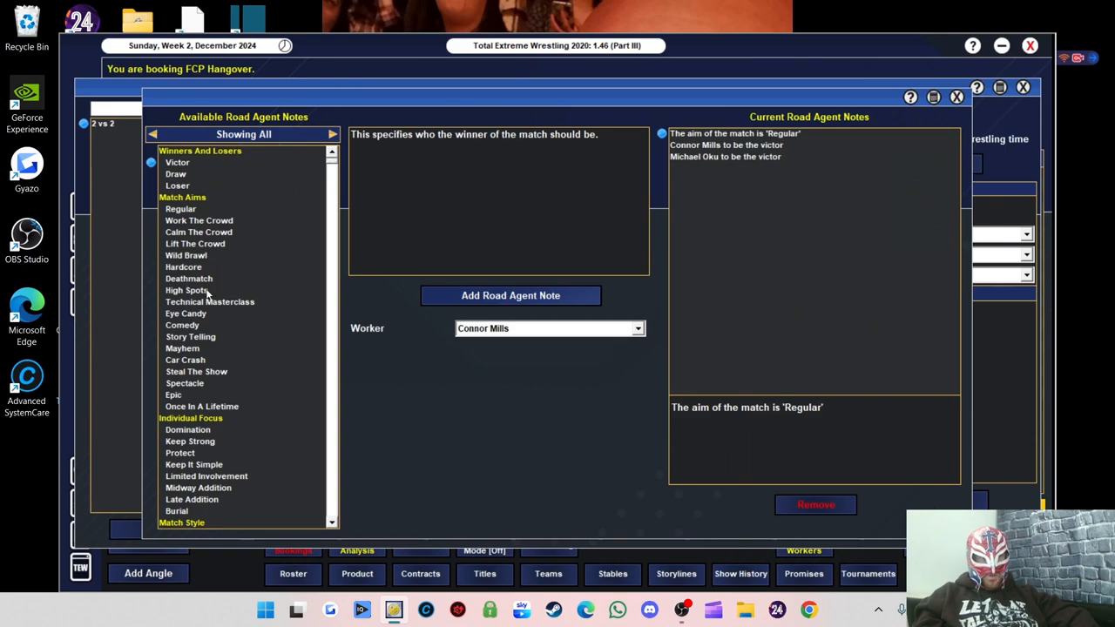
click(187, 290)
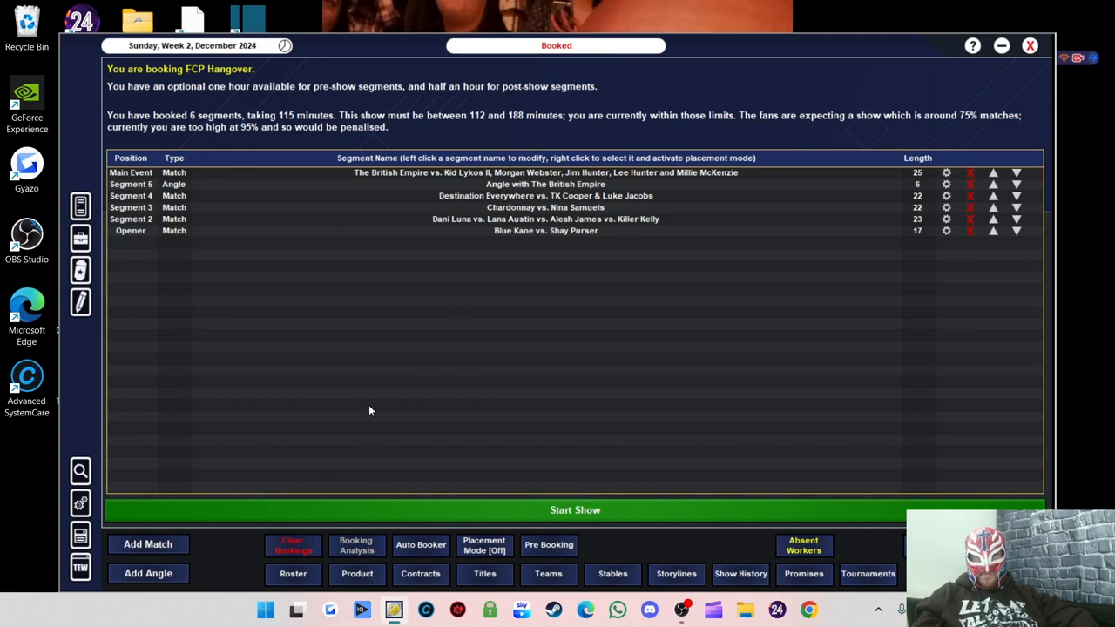
Start adding a new freestyle angle to the FCP Hangover card
click(356, 543)
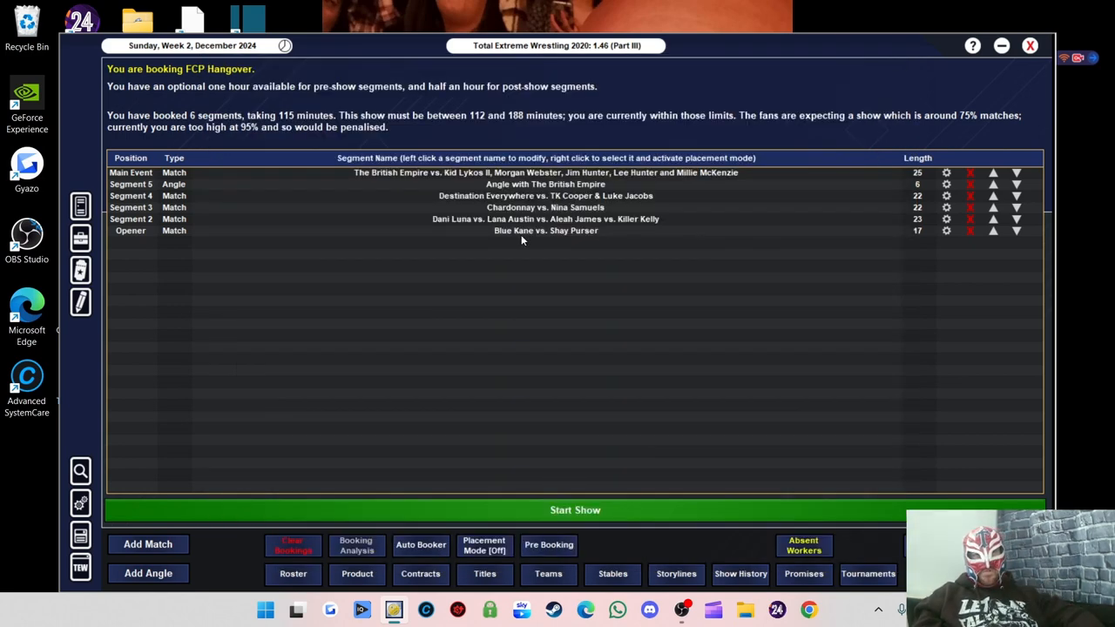
mouse_move(753, 219)
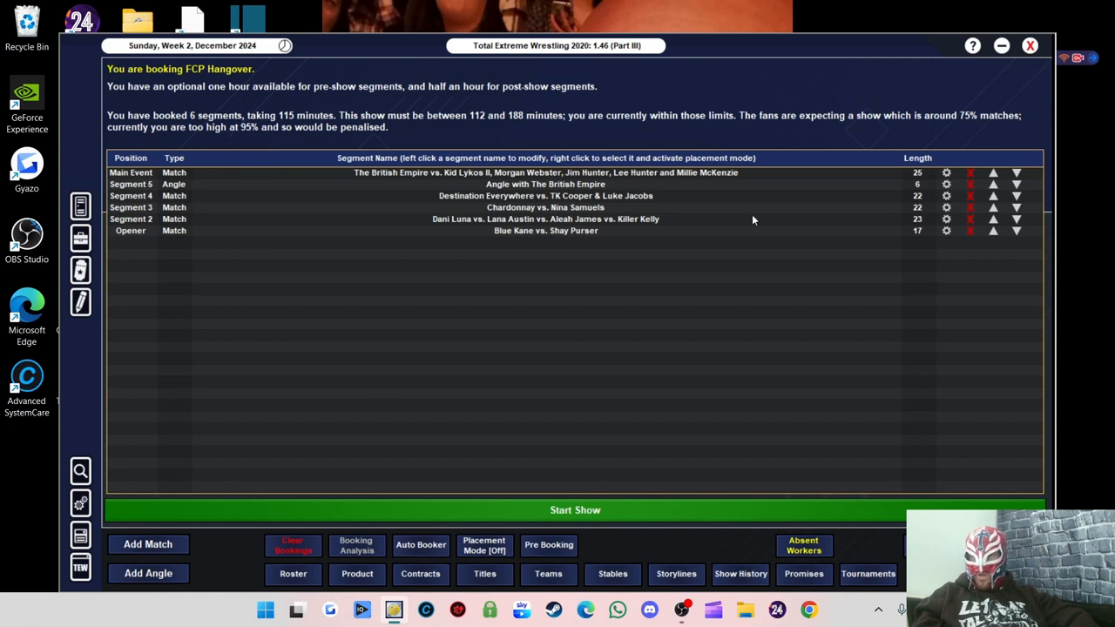
mouse_move(833, 129)
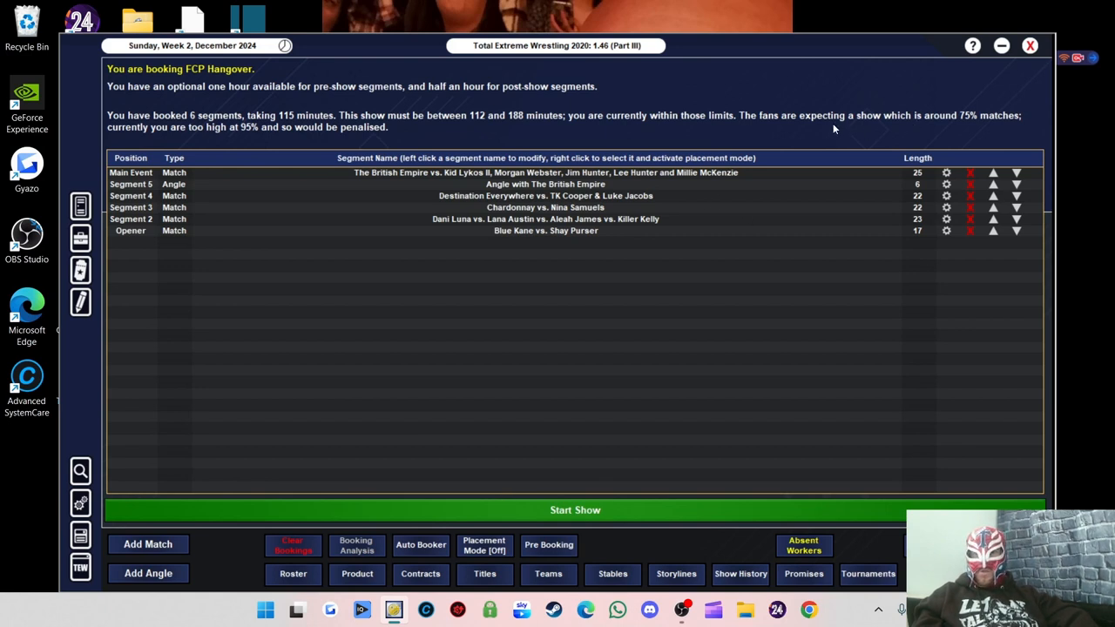
mouse_move(645, 202)
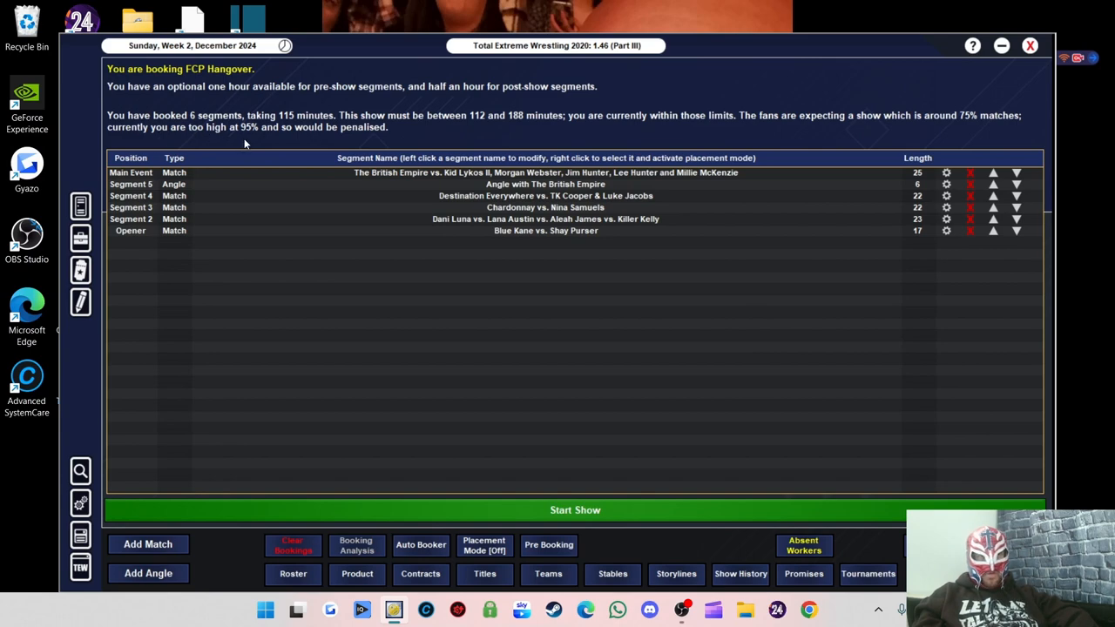
mouse_move(334, 139)
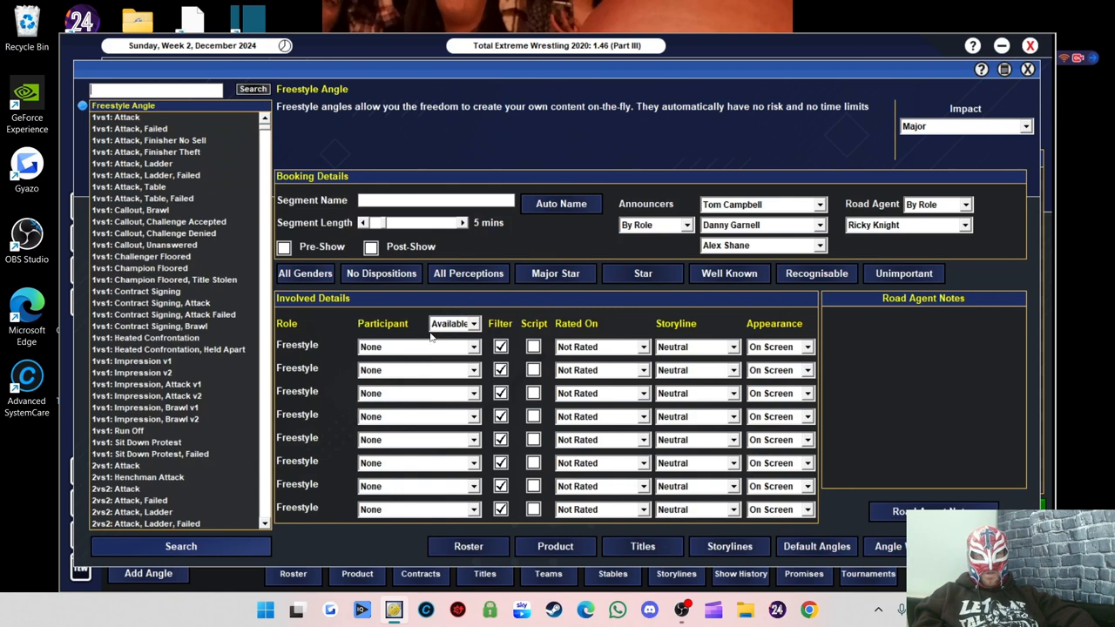
Book an angle with Blue Kane and Shay Purser, bringing the card to 7 segments, 121 minutes
click(418, 347)
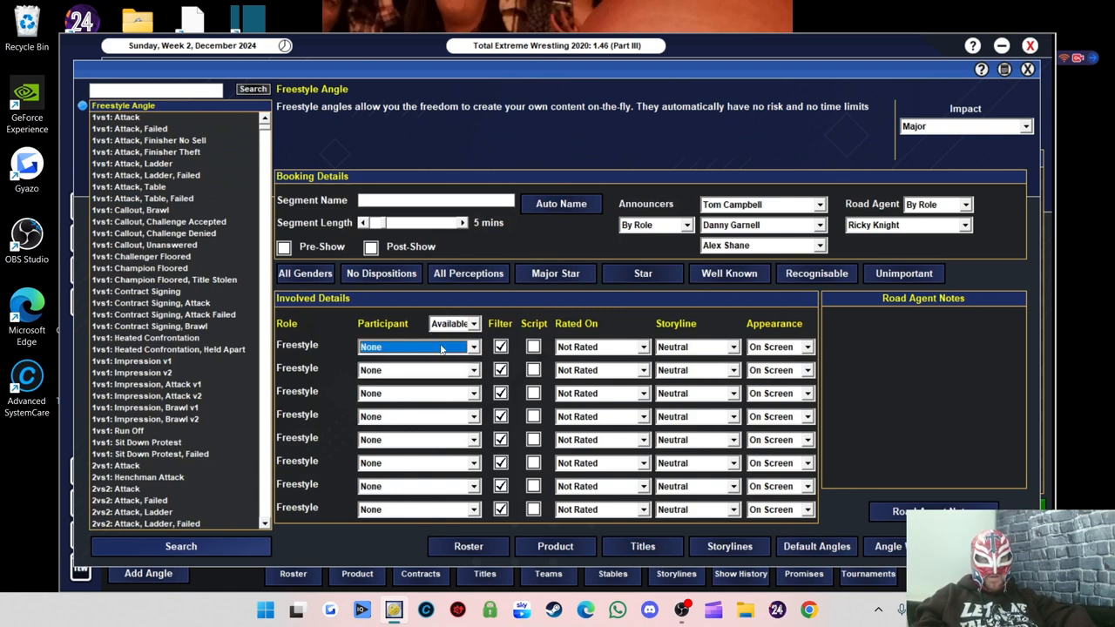
click(418, 346)
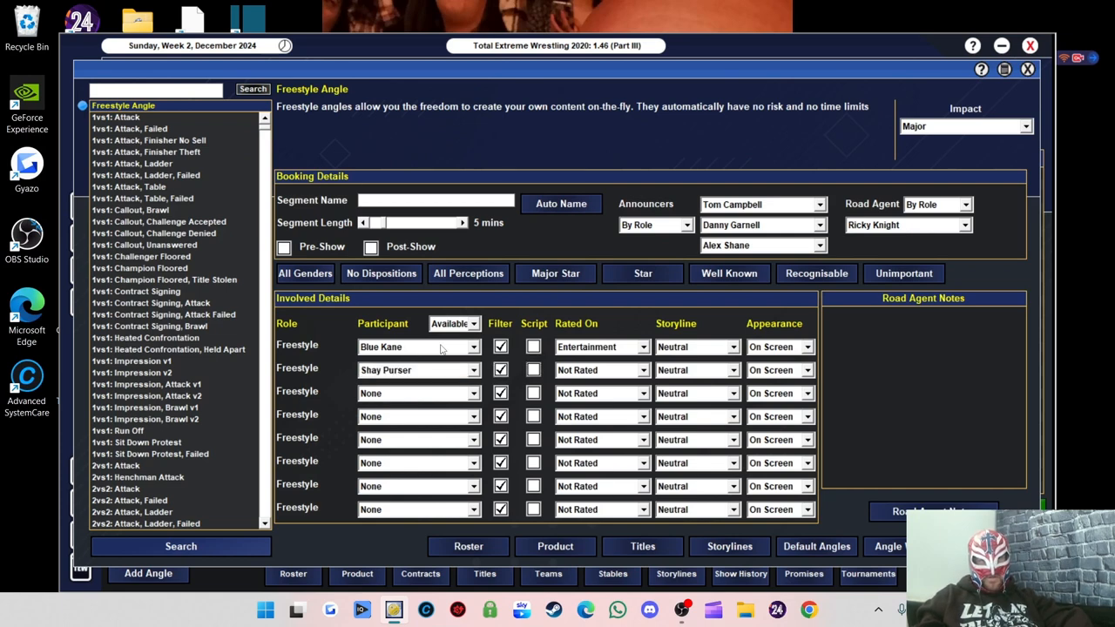
click(561, 202)
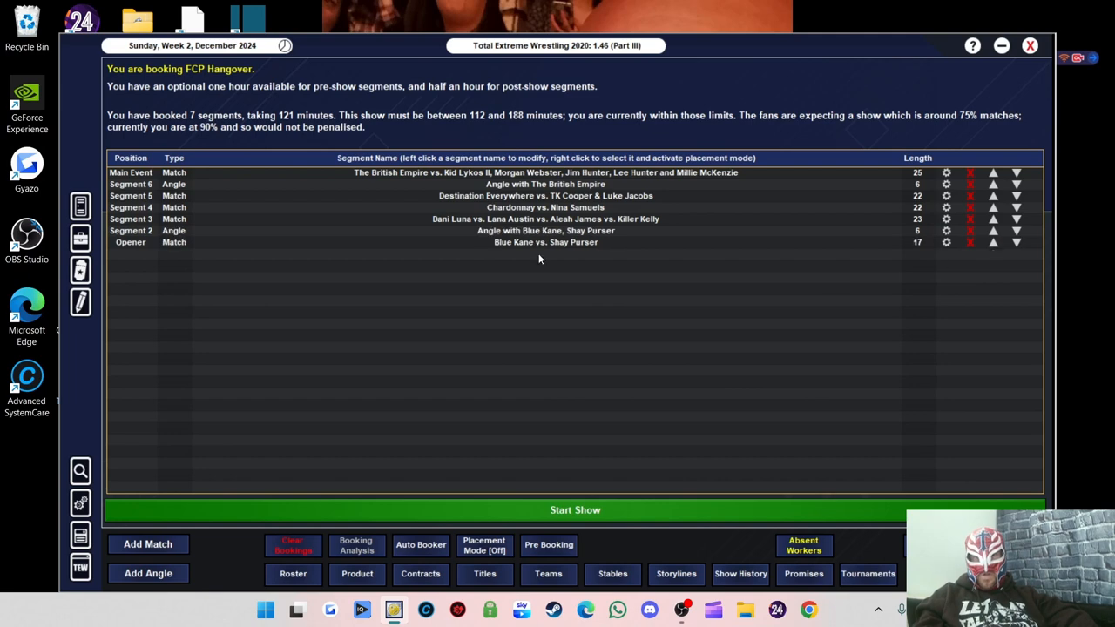
mouse_move(551, 250)
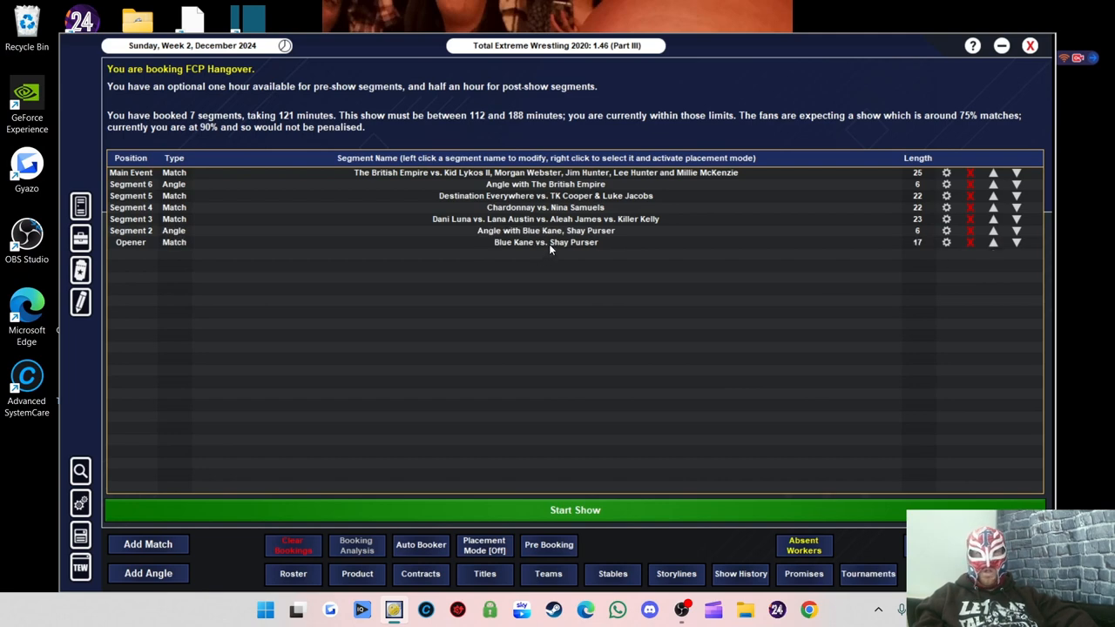
mouse_move(443, 136)
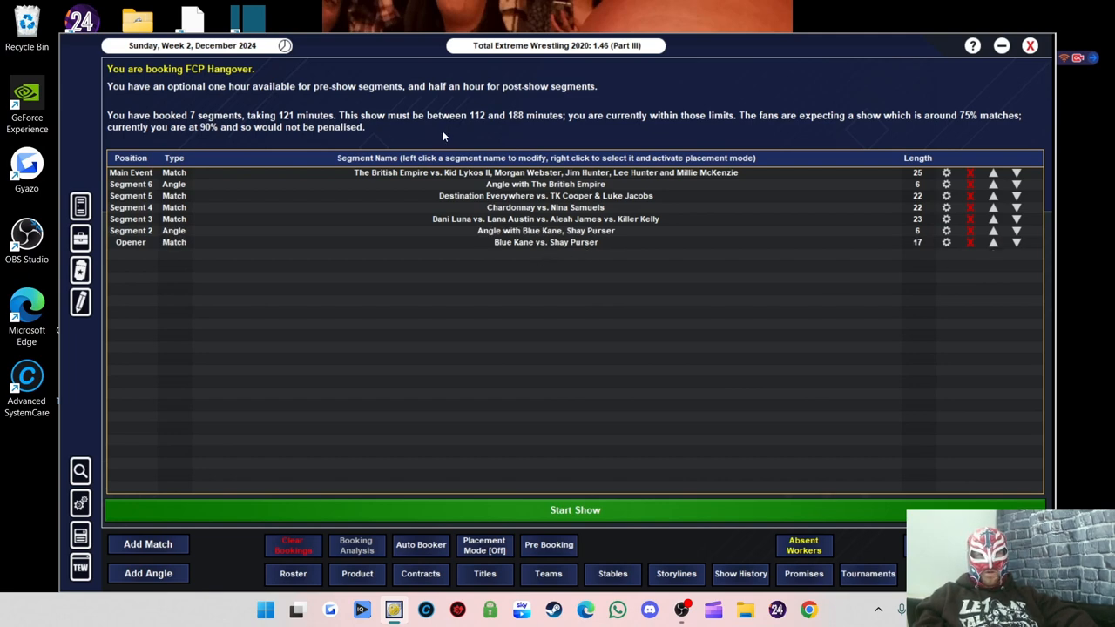
mouse_move(974, 131)
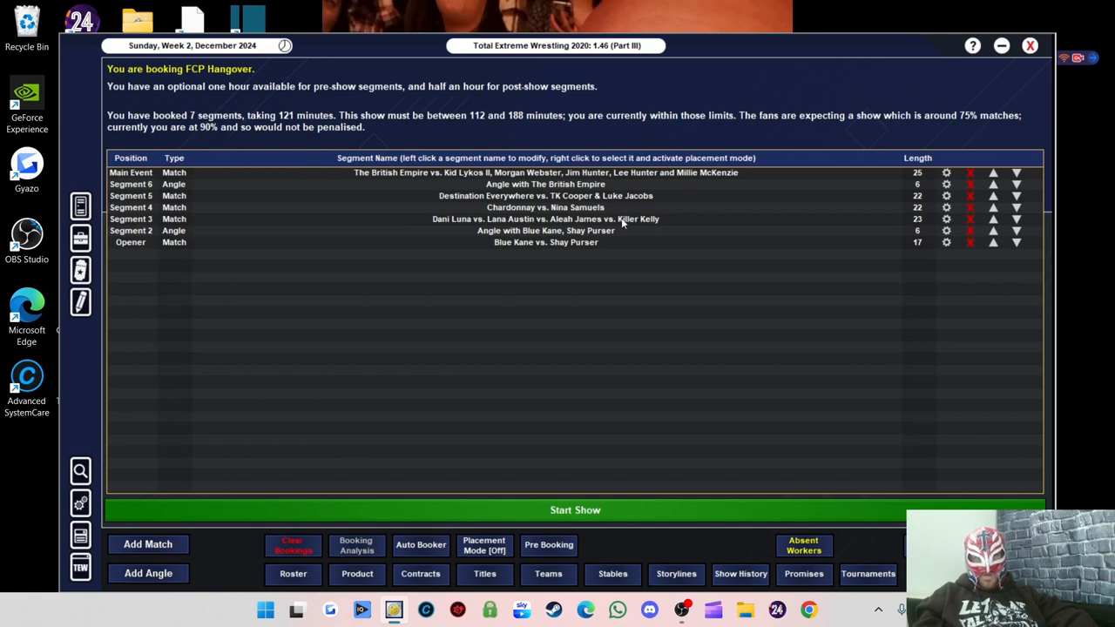
mouse_move(533, 230)
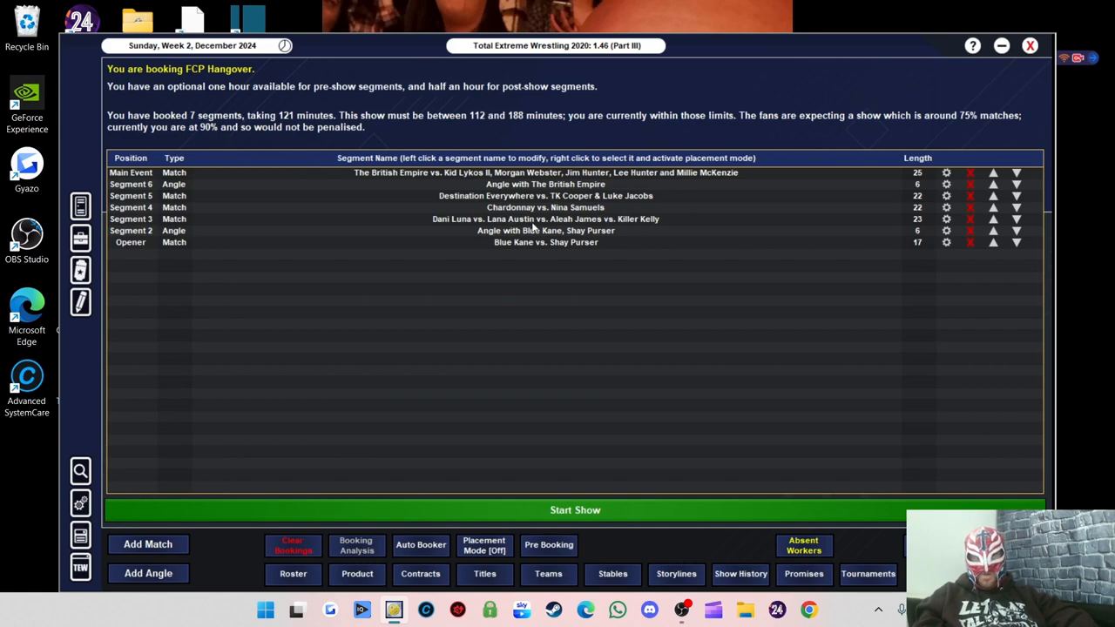
Book an angle with Dani Luna, Killer Kelly, Aleah James and Lana Austin, setting Rated On
click(148, 574)
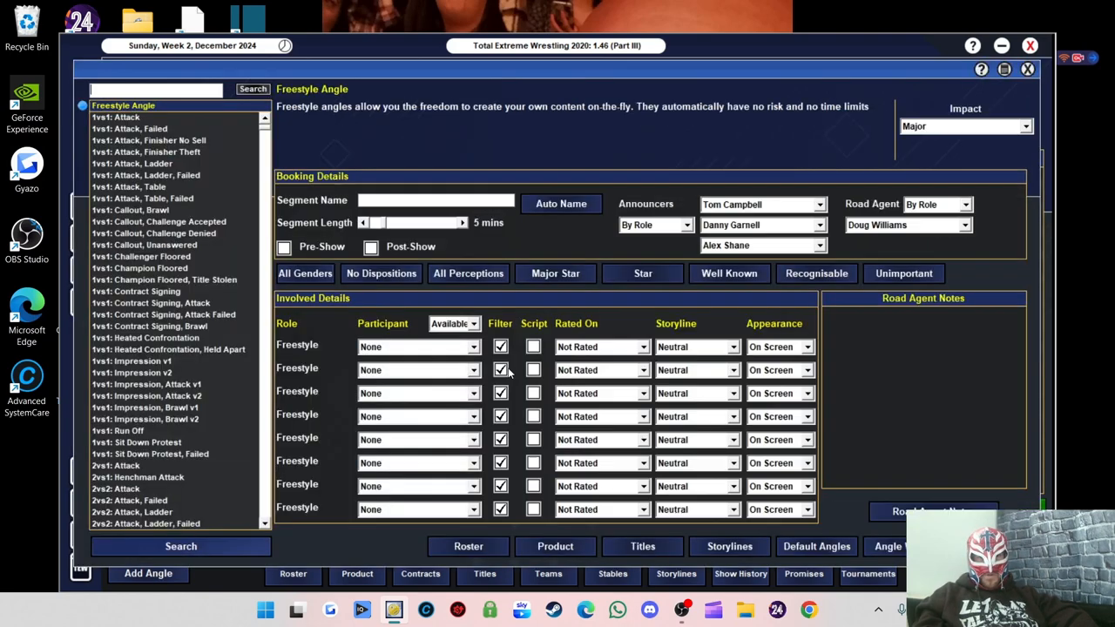
click(418, 347)
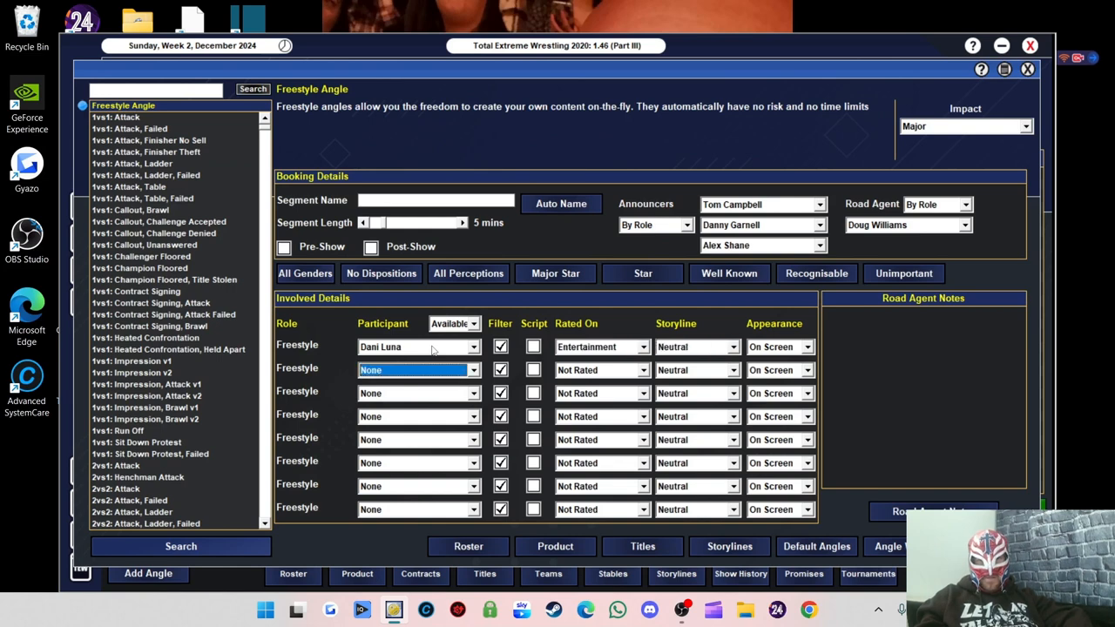
click(414, 369)
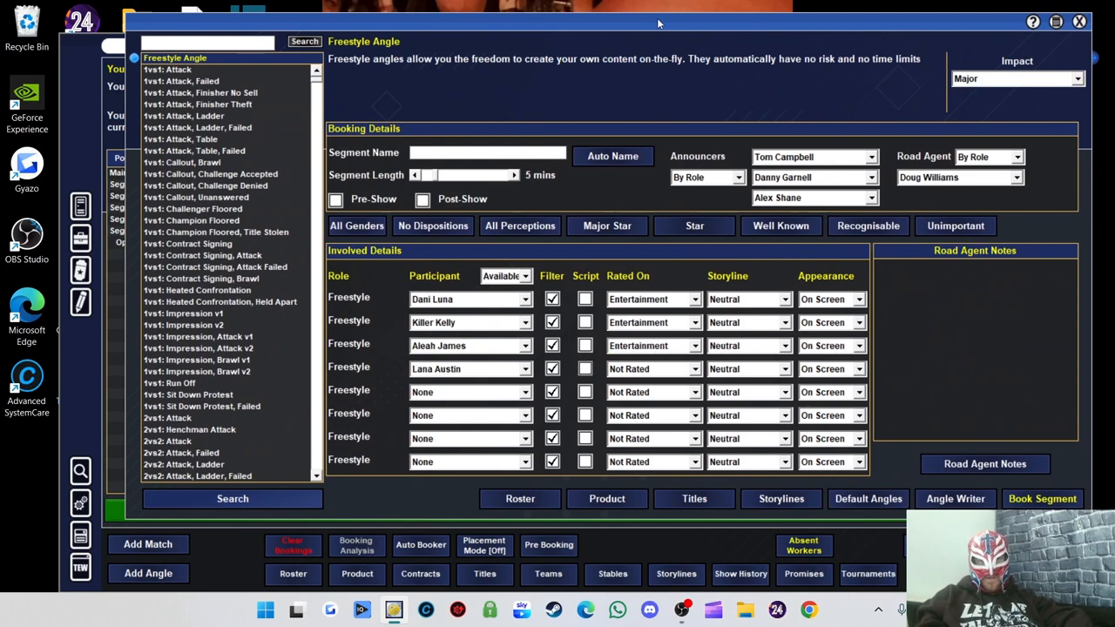
click(654, 369)
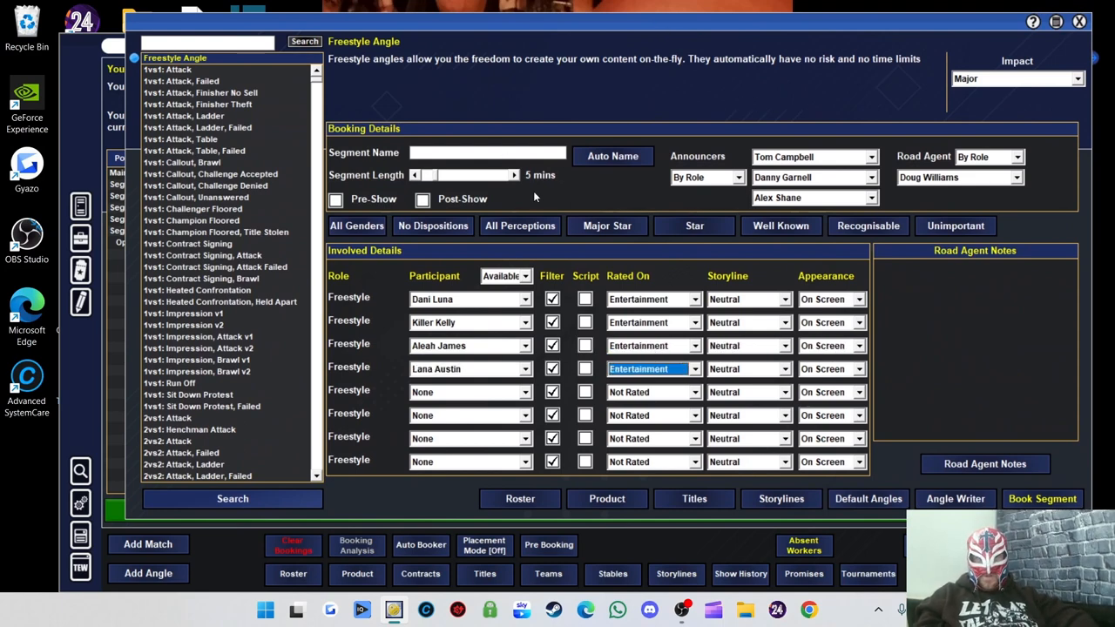
click(614, 157)
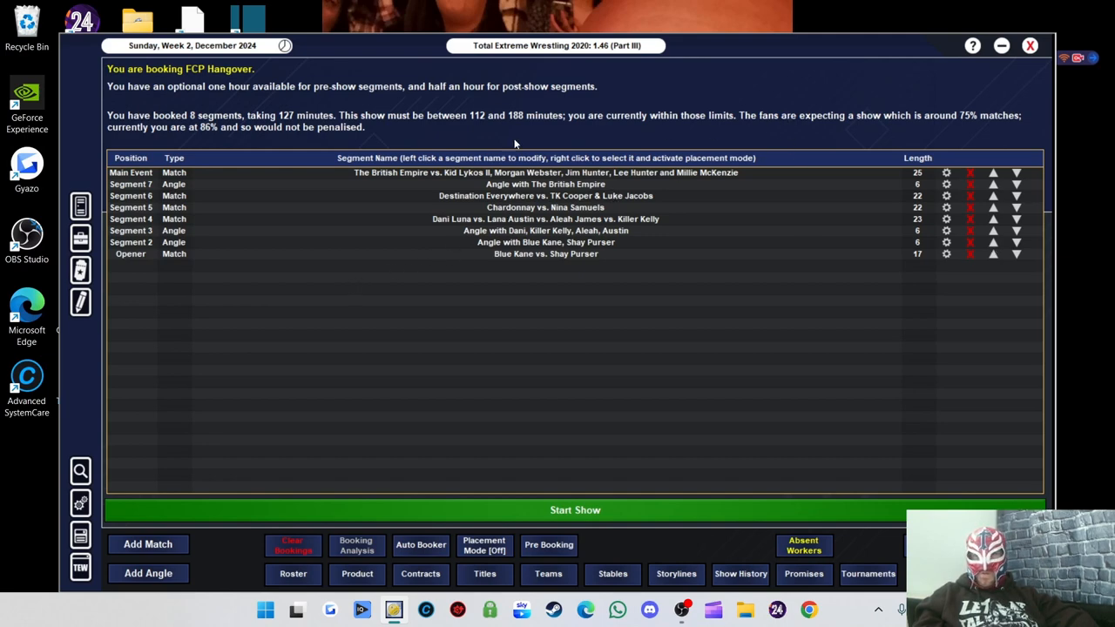
mouse_move(265, 143)
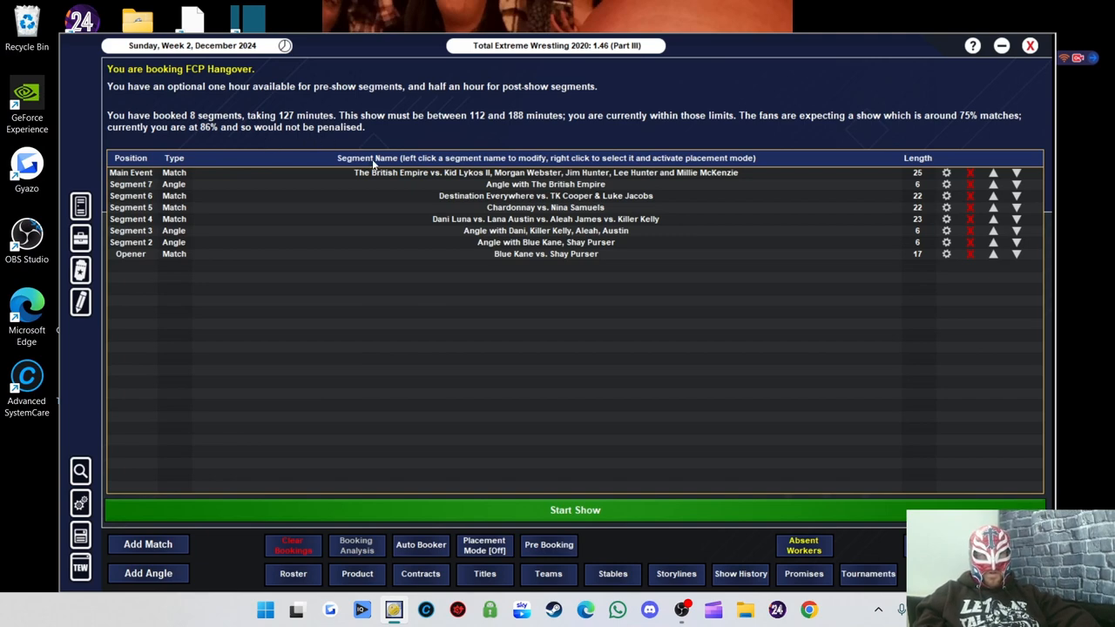
Start the show and see Shay Purser beat Blue Kane by submission in the opener
click(575, 509)
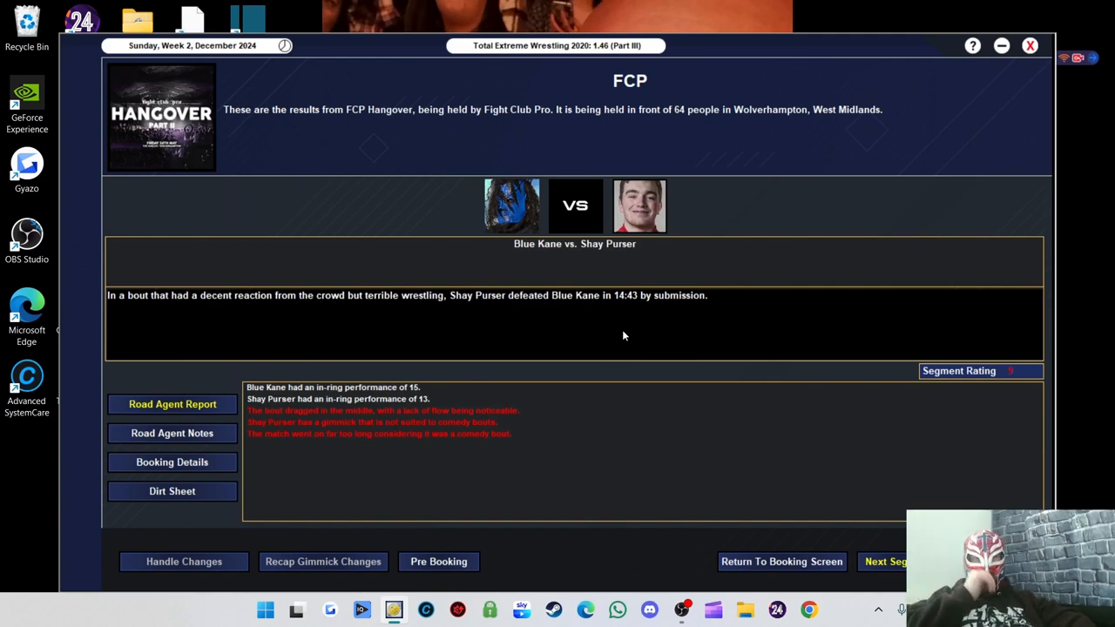
mouse_move(679, 354)
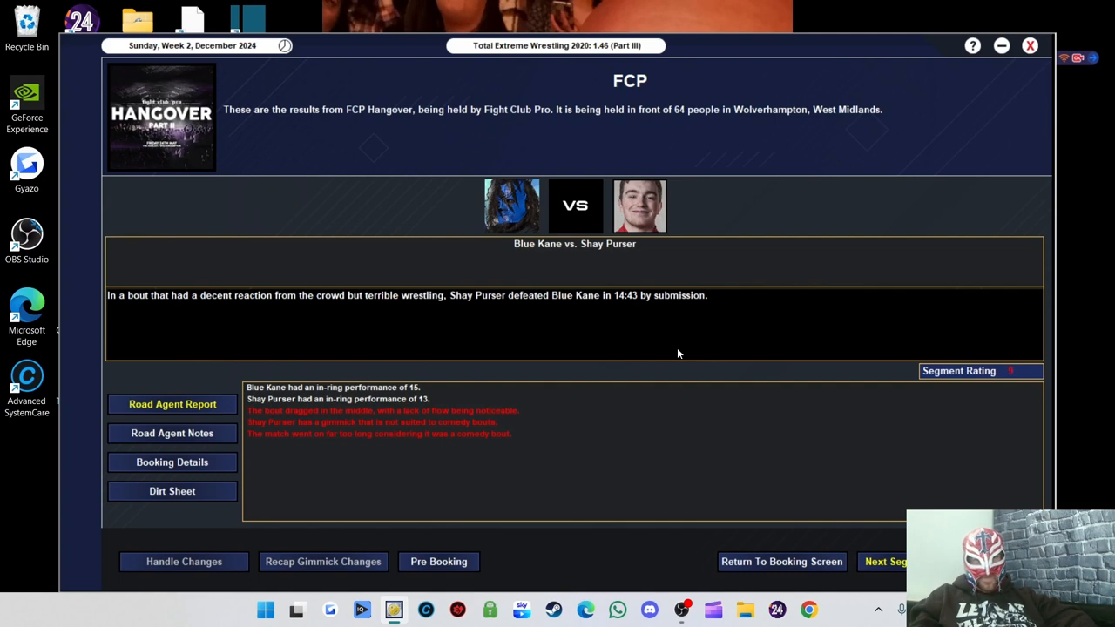
mouse_move(830, 553)
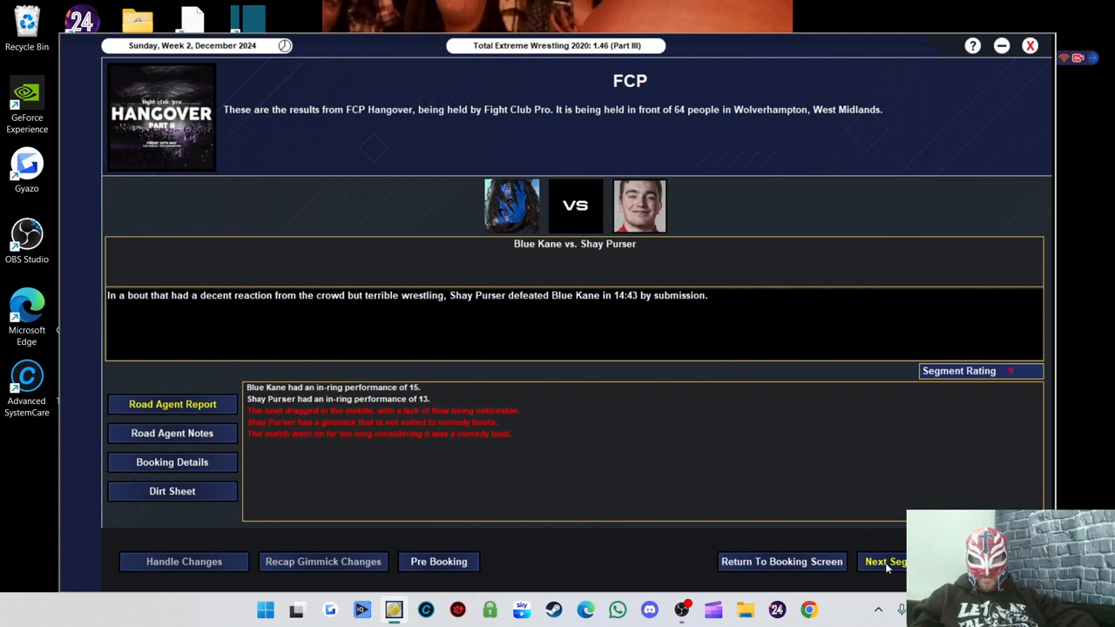
Advance through the Blue Kane/Shay Purser angle to the four-woman angle rated 32
click(889, 561)
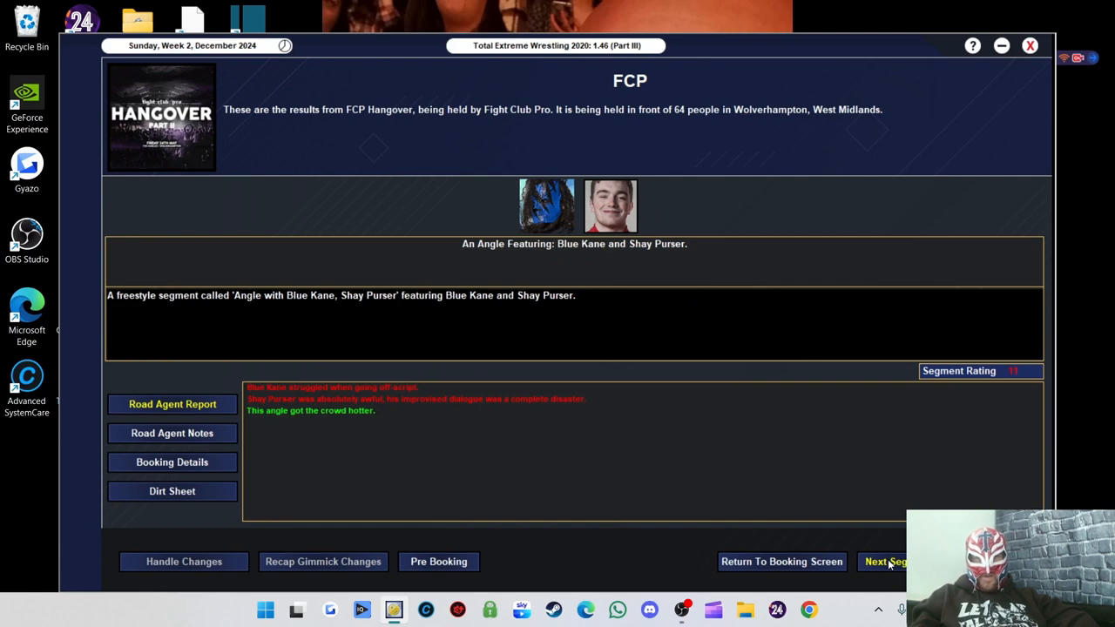
click(889, 561)
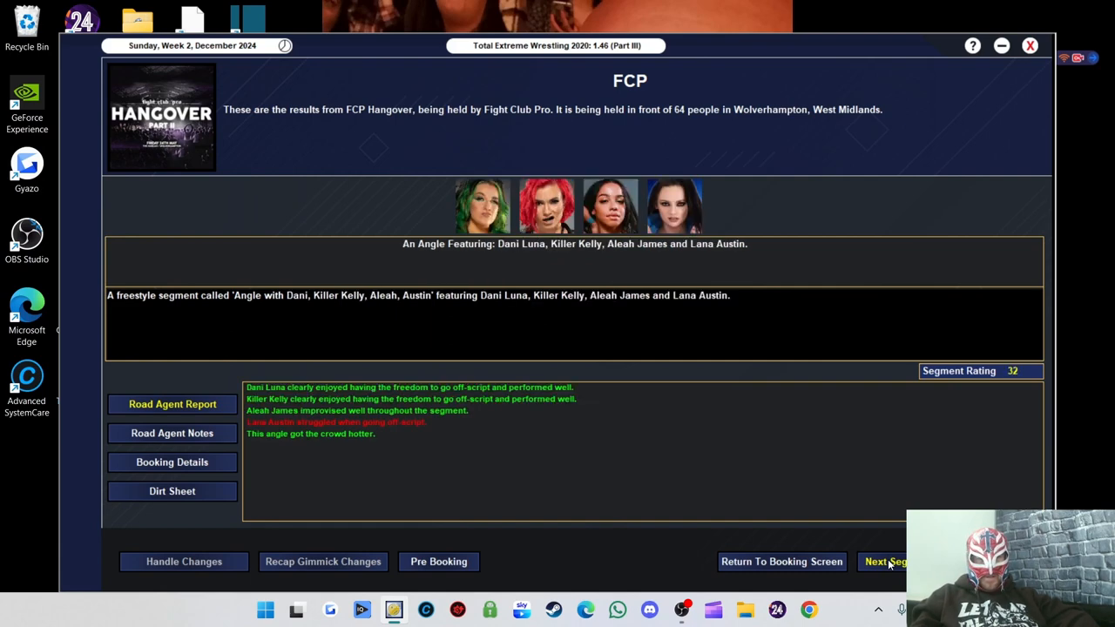
mouse_move(732, 347)
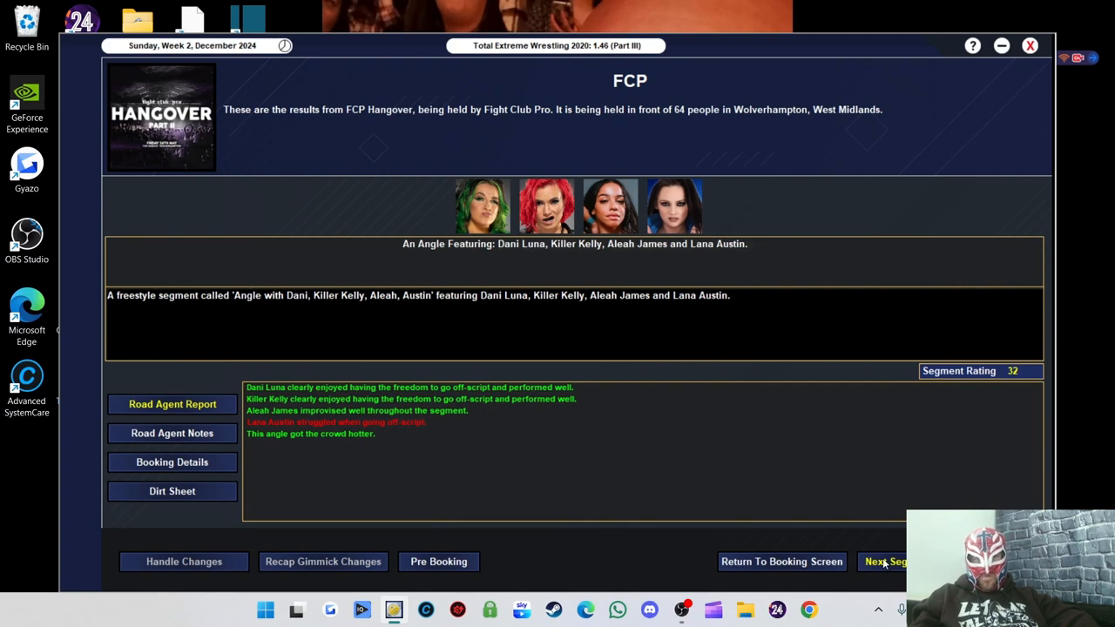
mouse_move(307, 419)
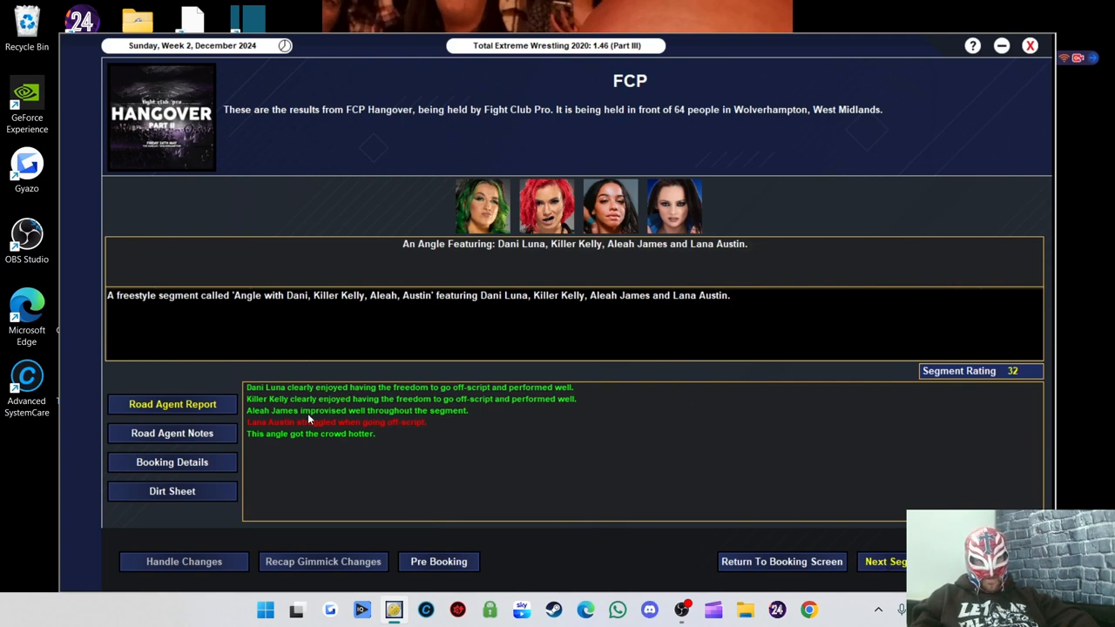
mouse_move(290, 420)
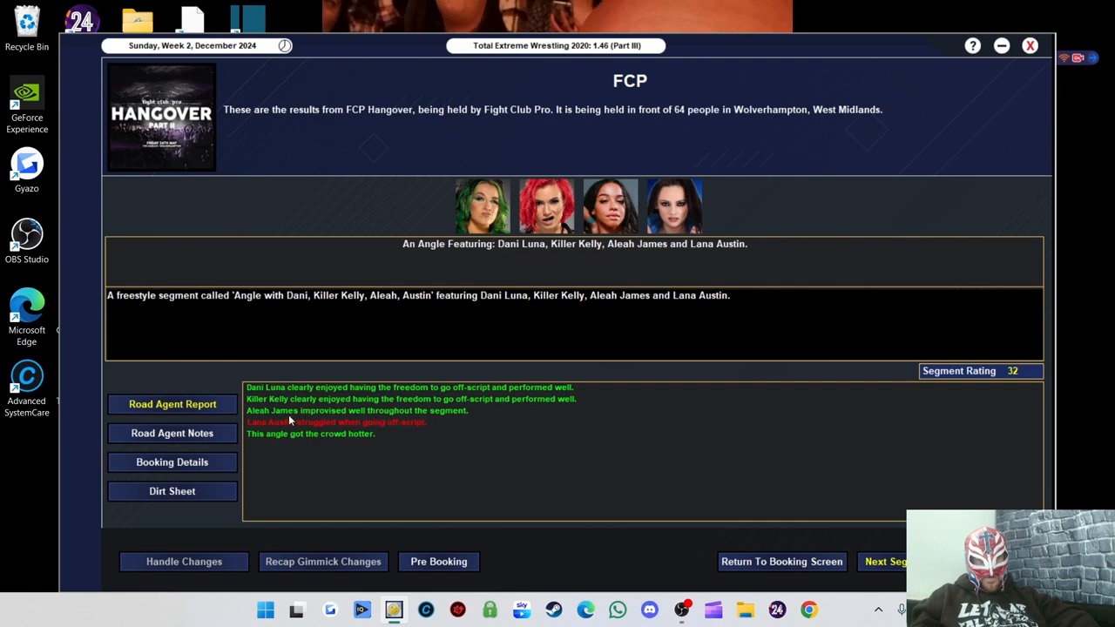
mouse_move(320, 432)
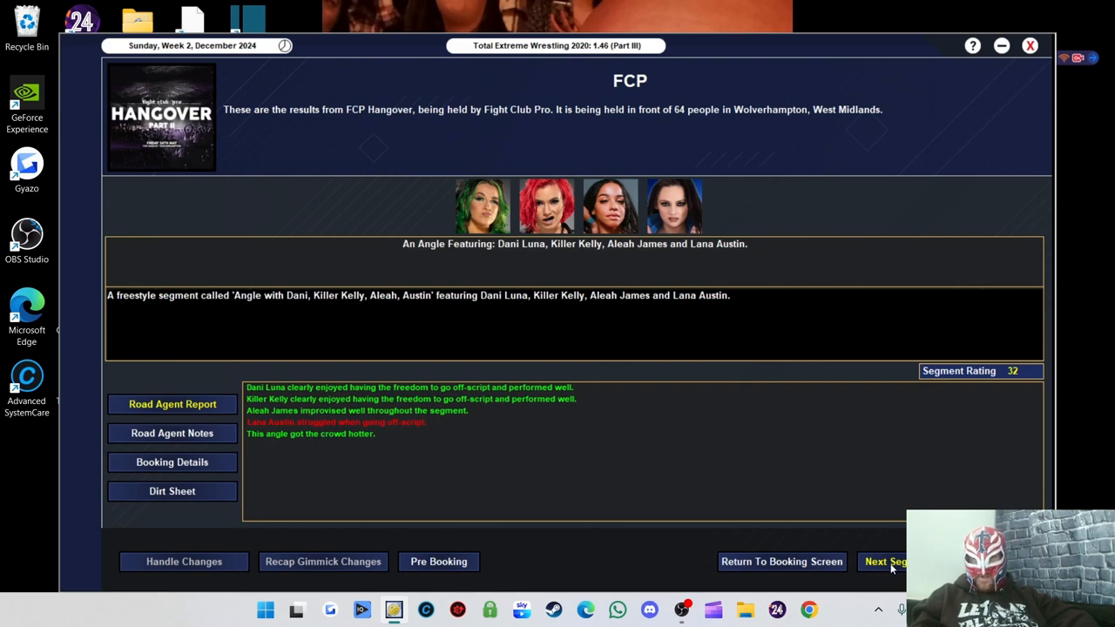
View Killer Kelly's four-way win, acknowledge Dani Luna's injury, and see Nina Samuels beat Chardonnay
click(887, 561)
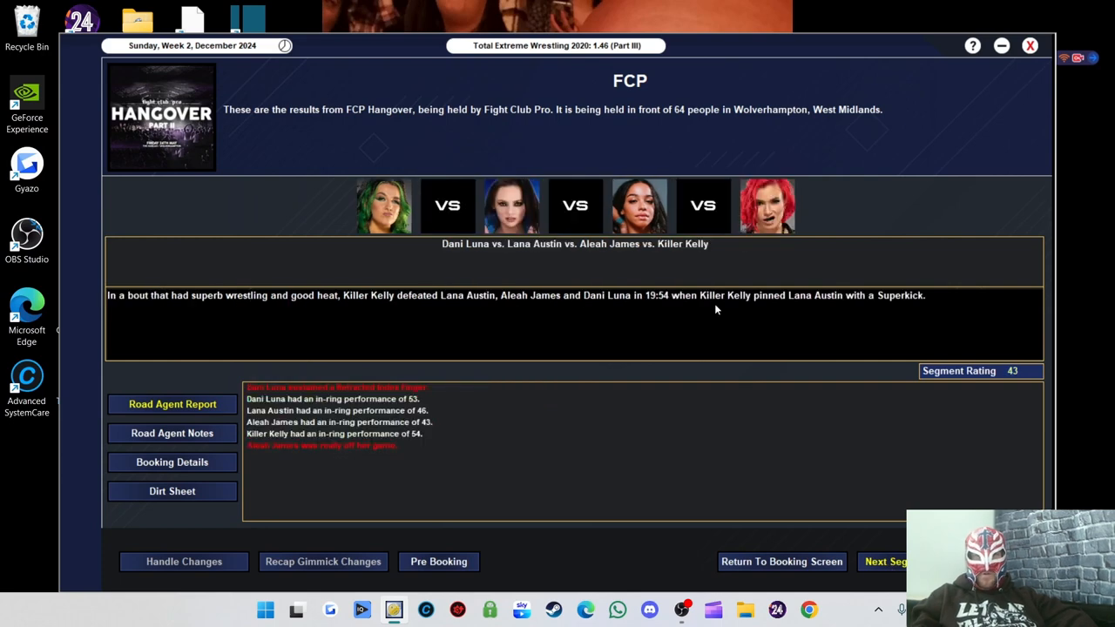
mouse_move(427, 303)
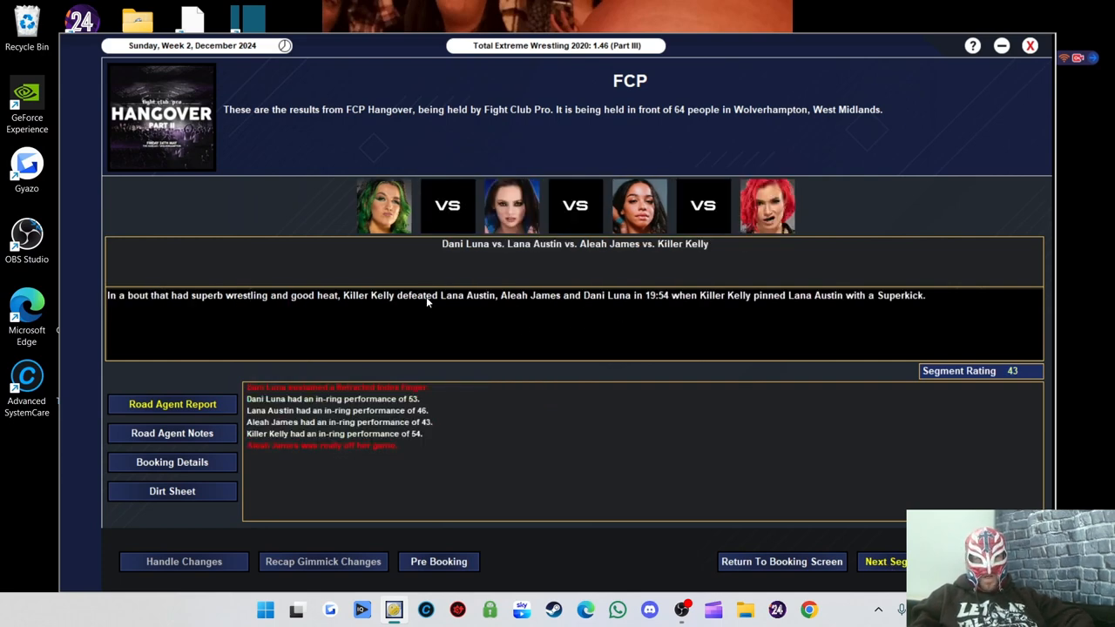
mouse_move(392, 397)
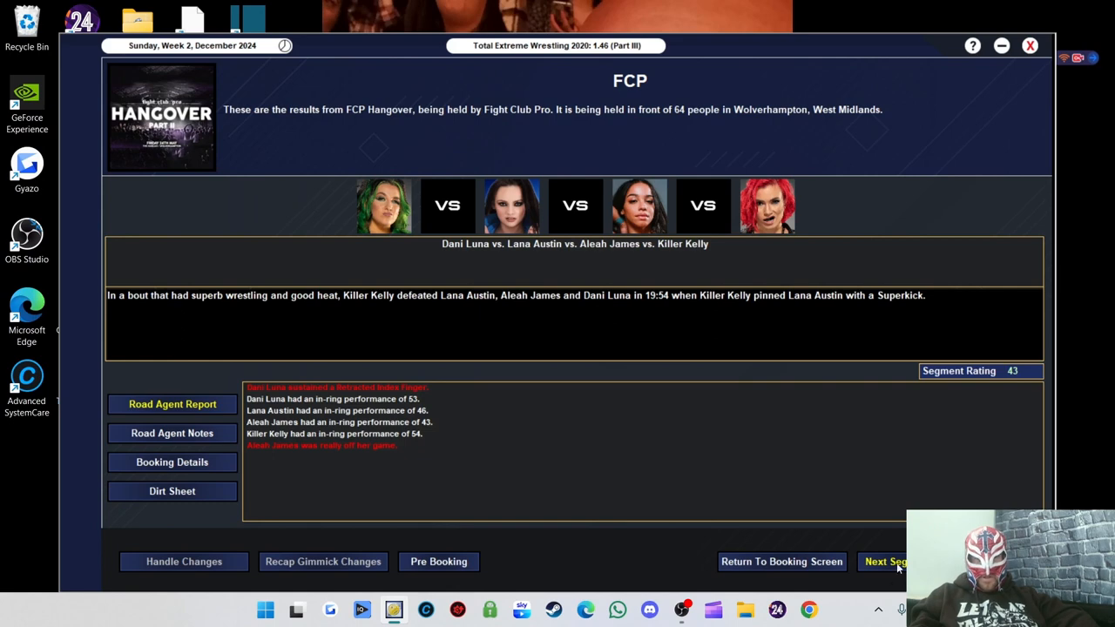
click(334, 387)
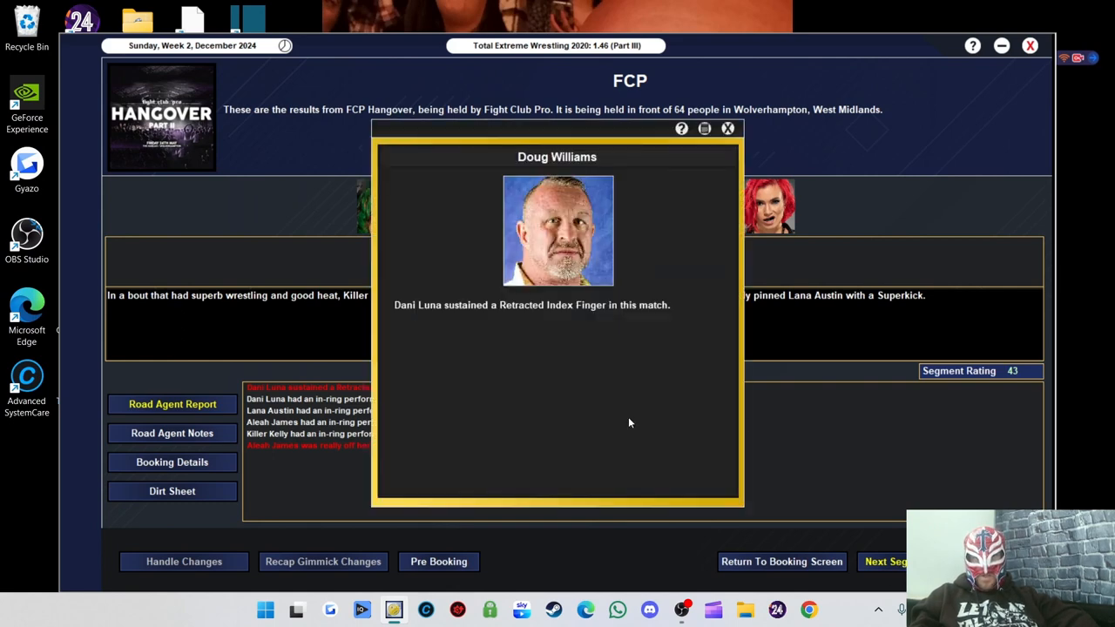
click(729, 129)
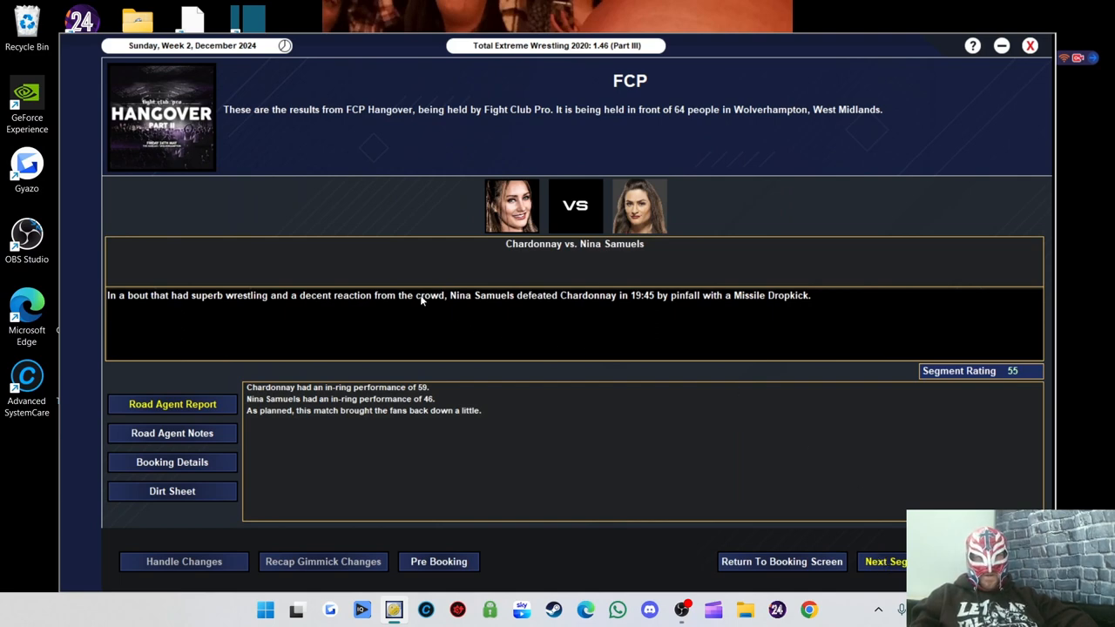
mouse_move(845, 306)
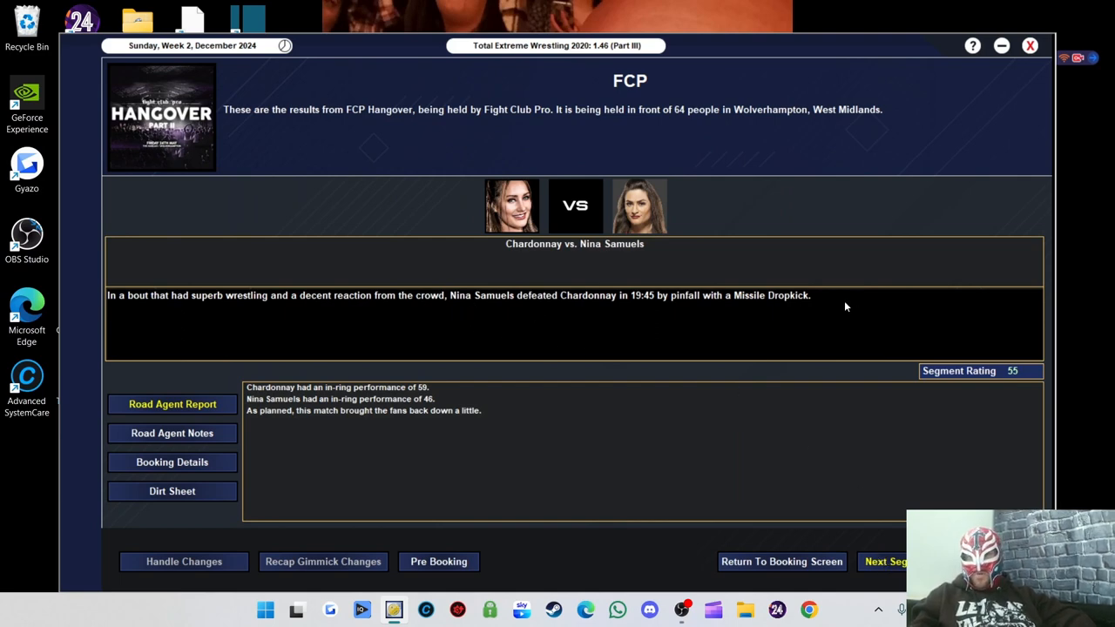
mouse_move(756, 314)
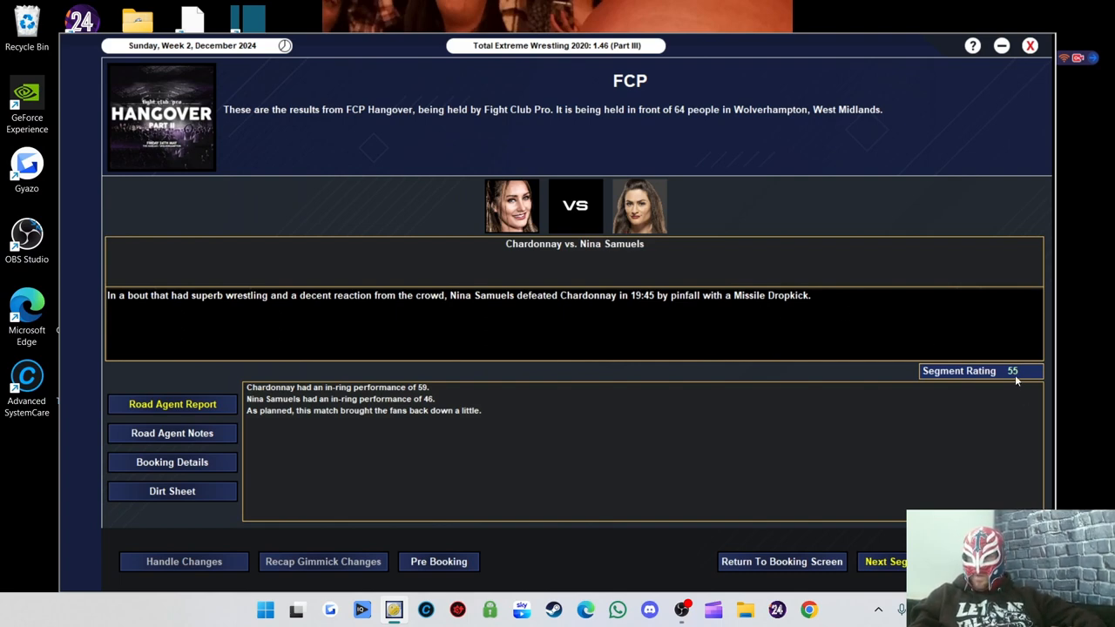
mouse_move(436, 415)
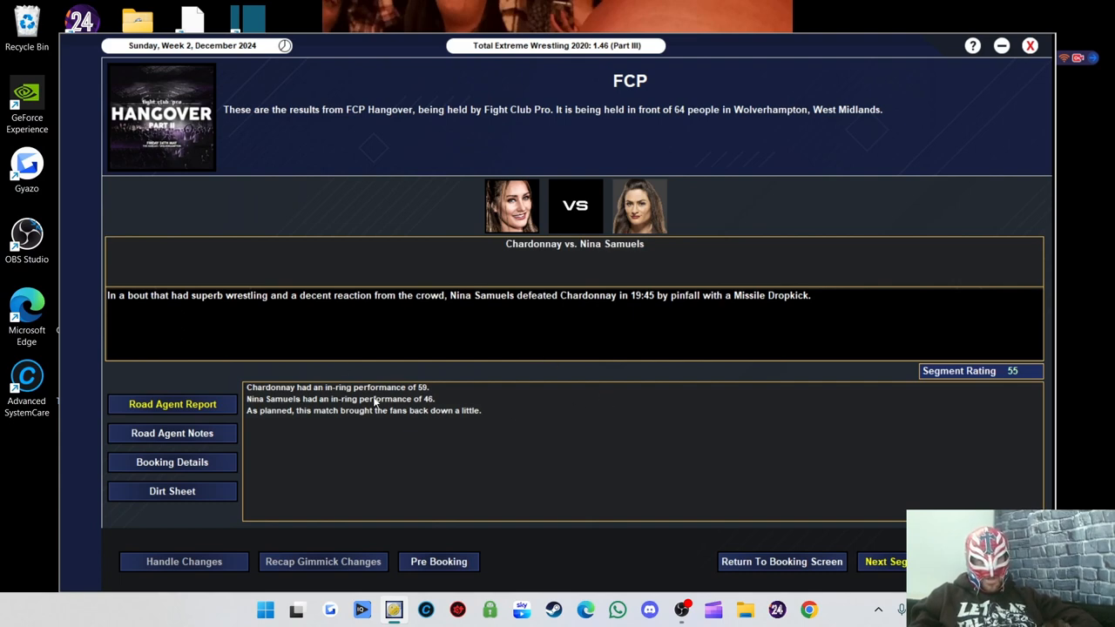
mouse_move(482, 404)
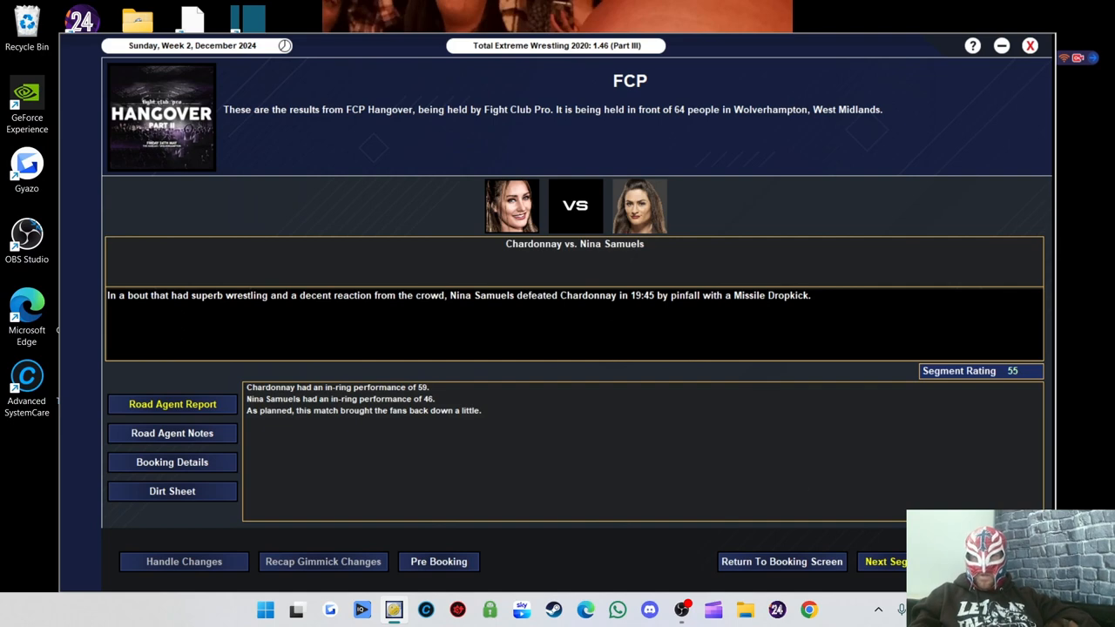
Advance to The British Empire's win rated 65 and read down its Road Agent Report
click(887, 561)
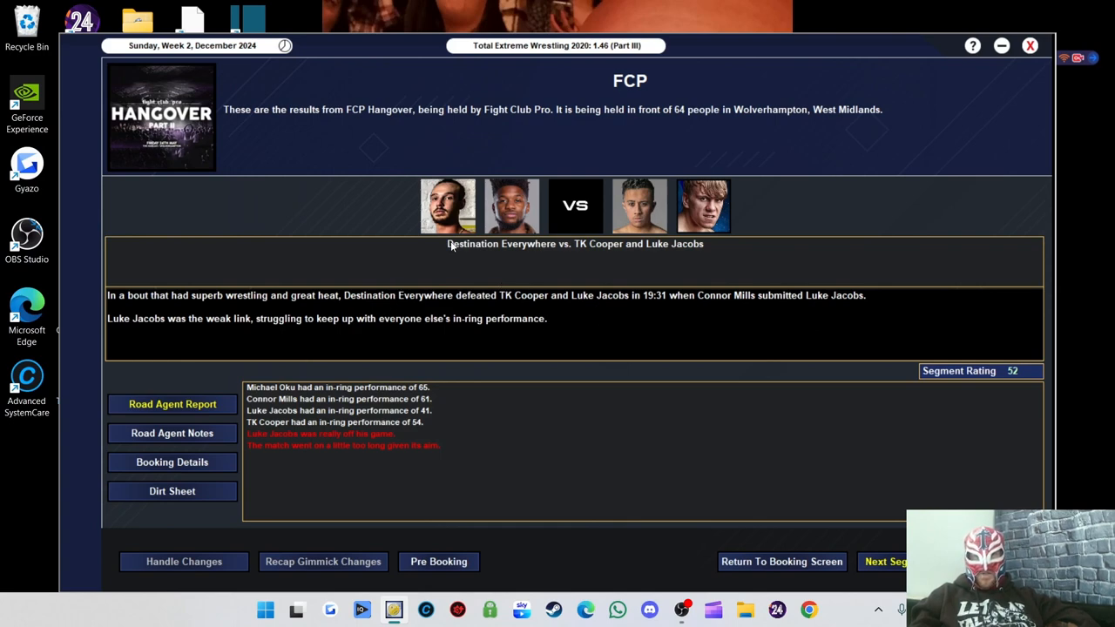
mouse_move(597, 255)
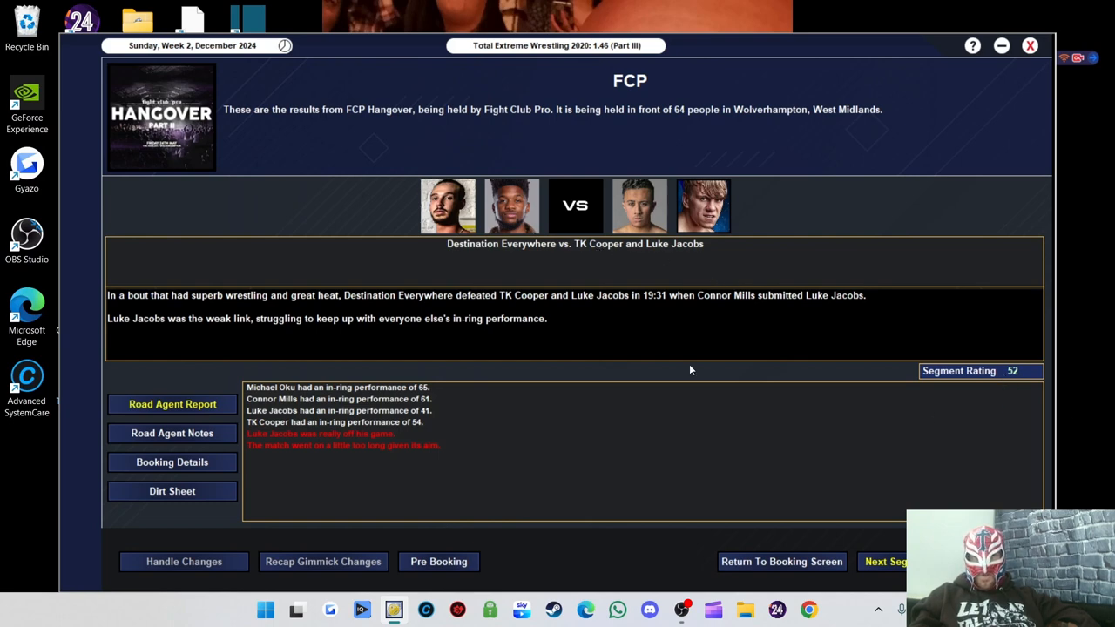
mouse_move(289, 360)
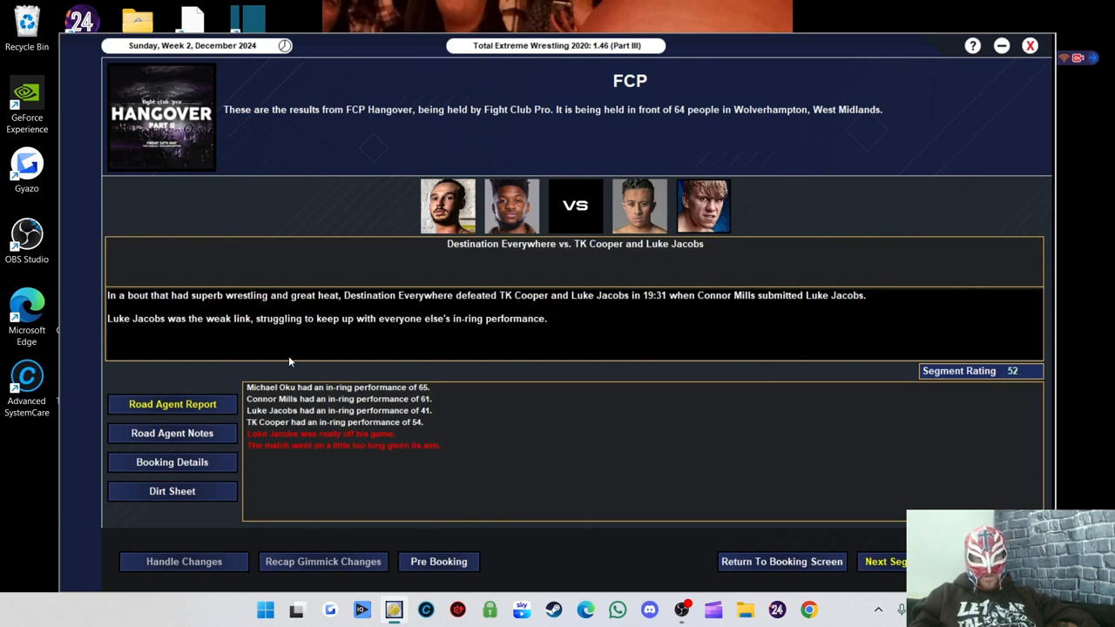
mouse_move(897, 265)
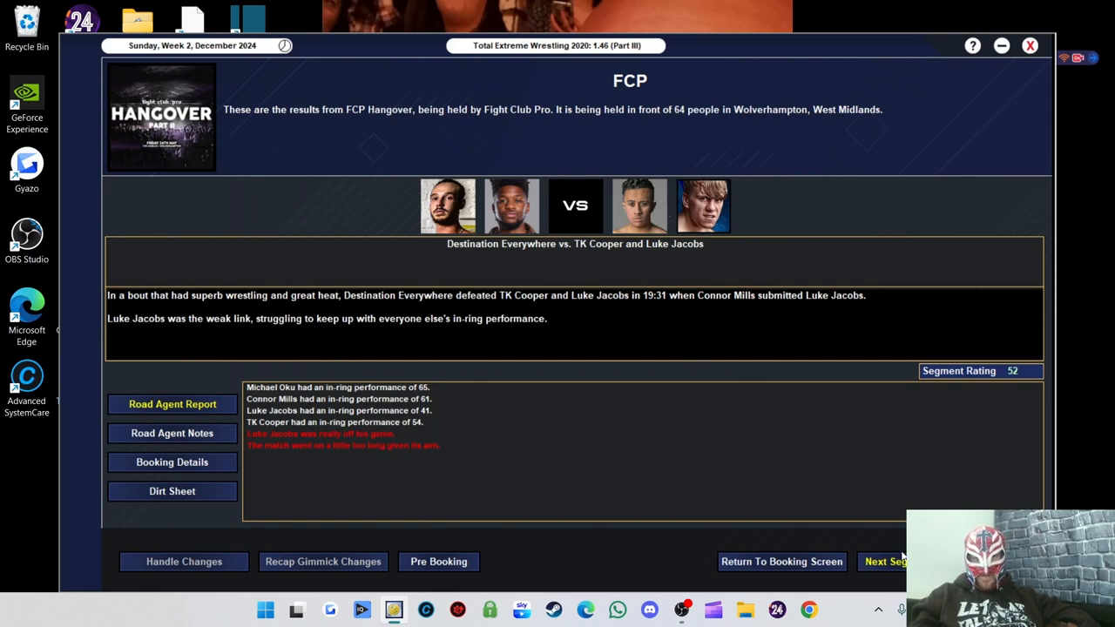
mouse_move(889, 566)
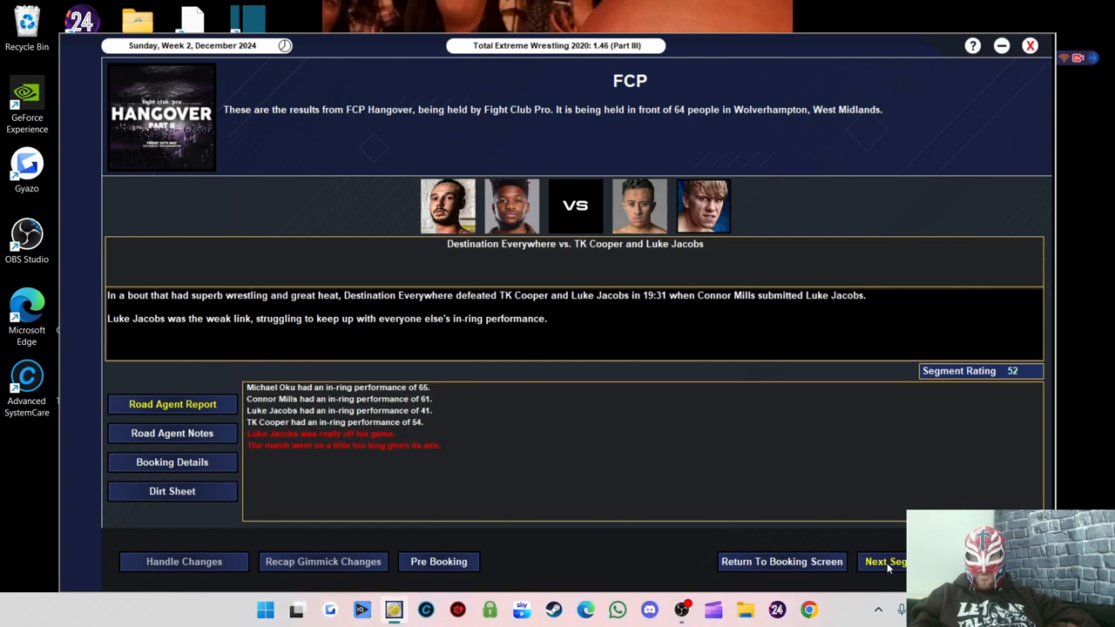
click(889, 561)
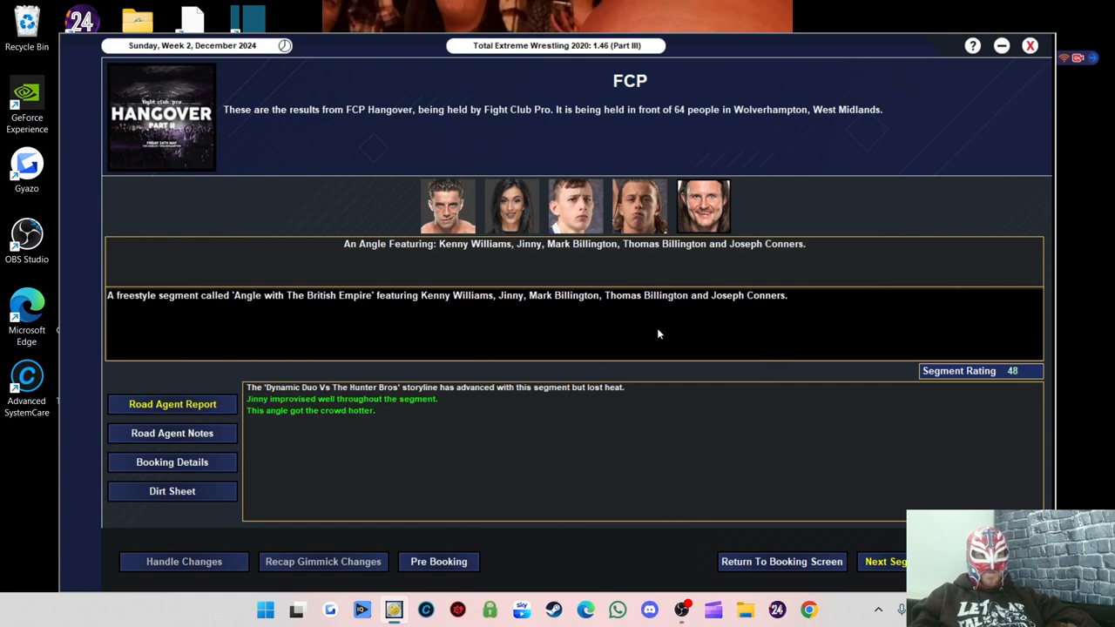
mouse_move(296, 411)
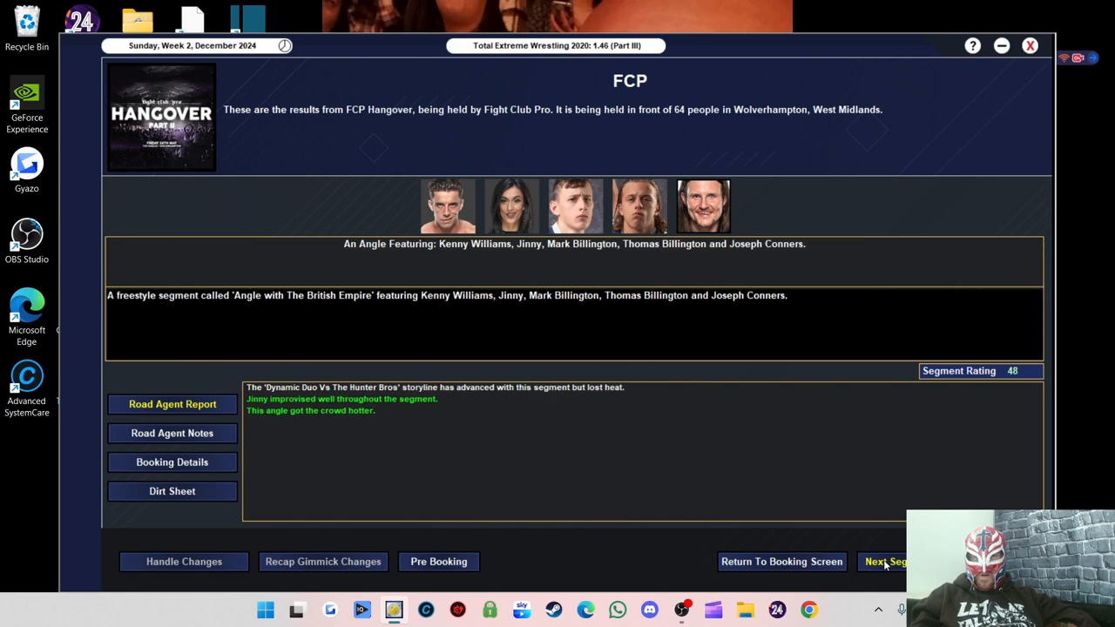
click(885, 561)
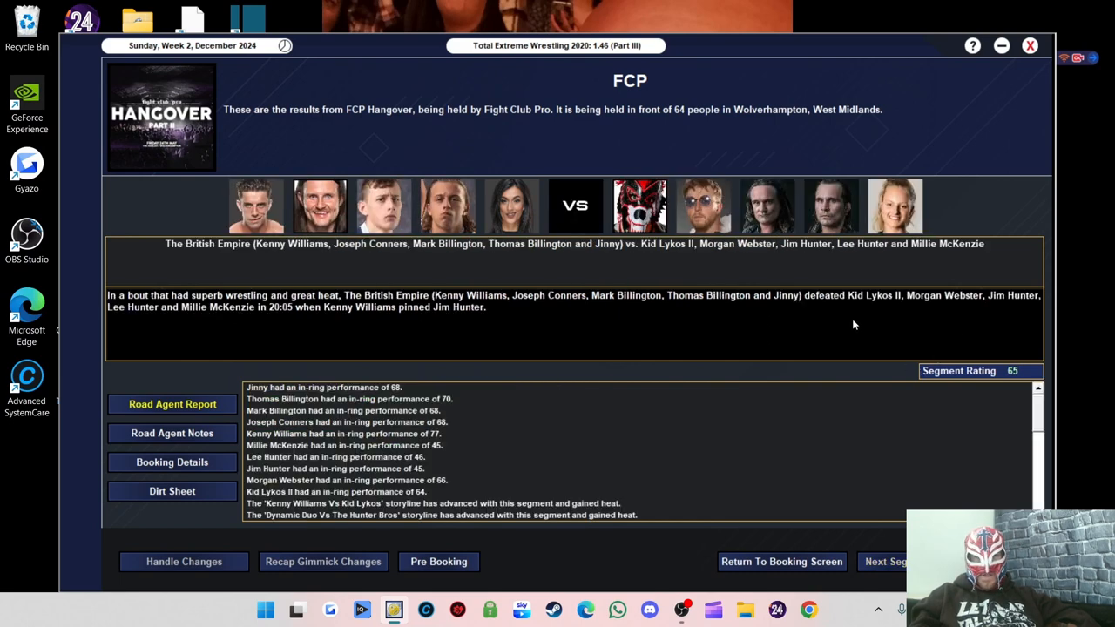
mouse_move(599, 322)
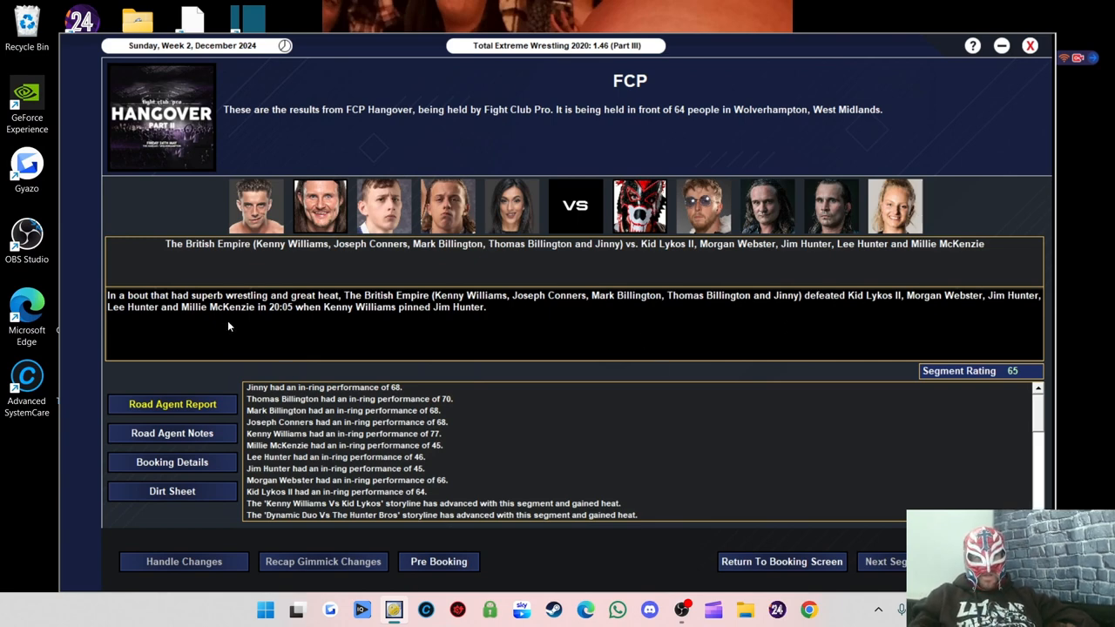
mouse_move(387, 326)
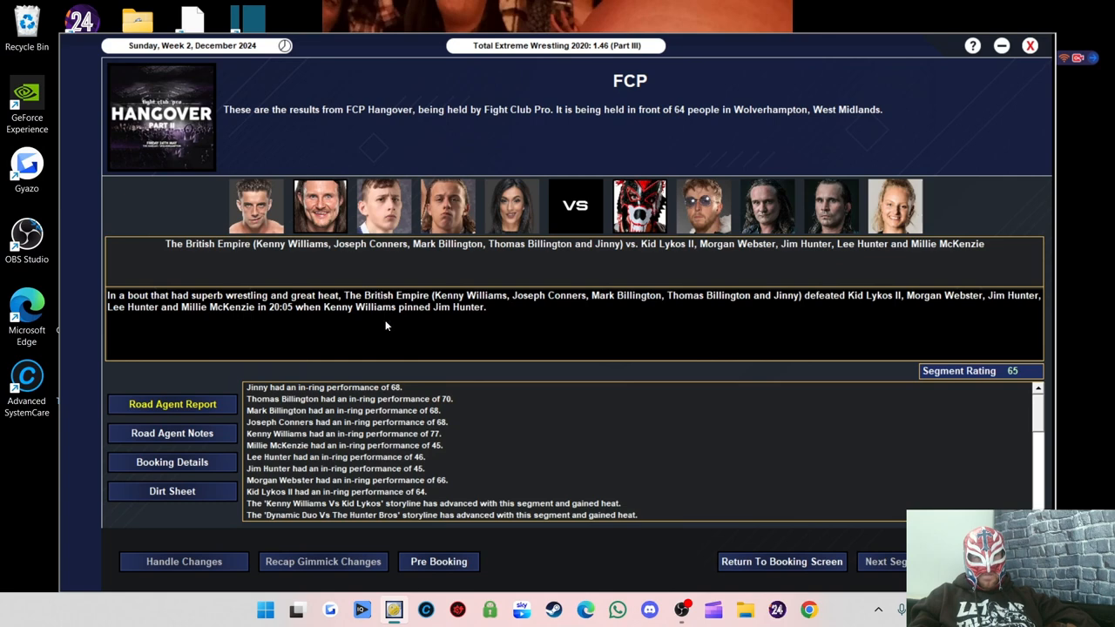
scroll(down, 3)
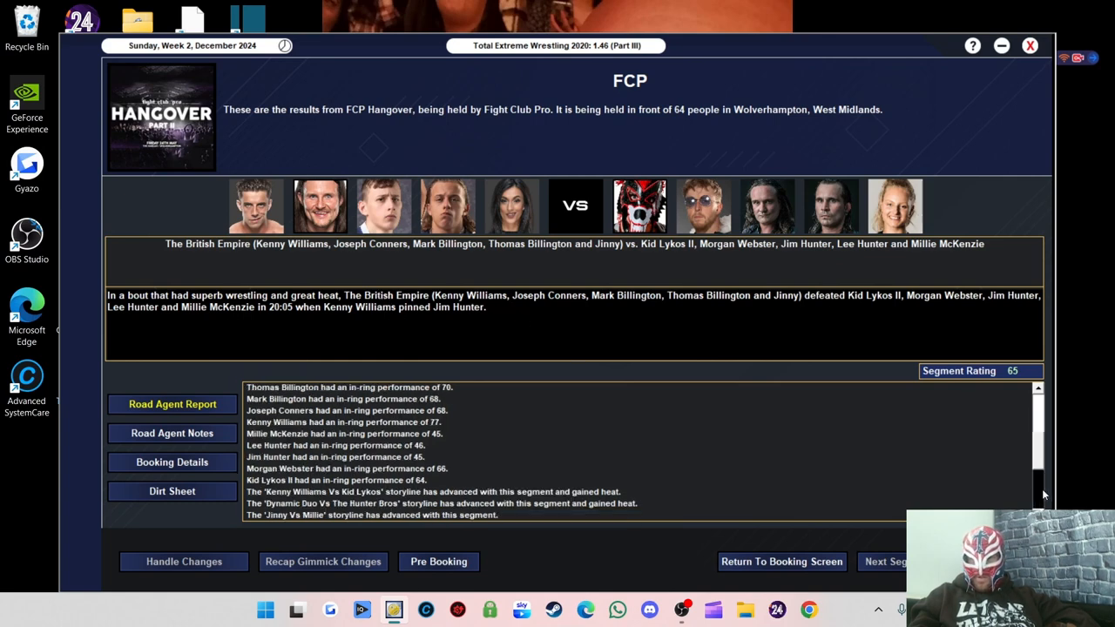
scroll(down, 3)
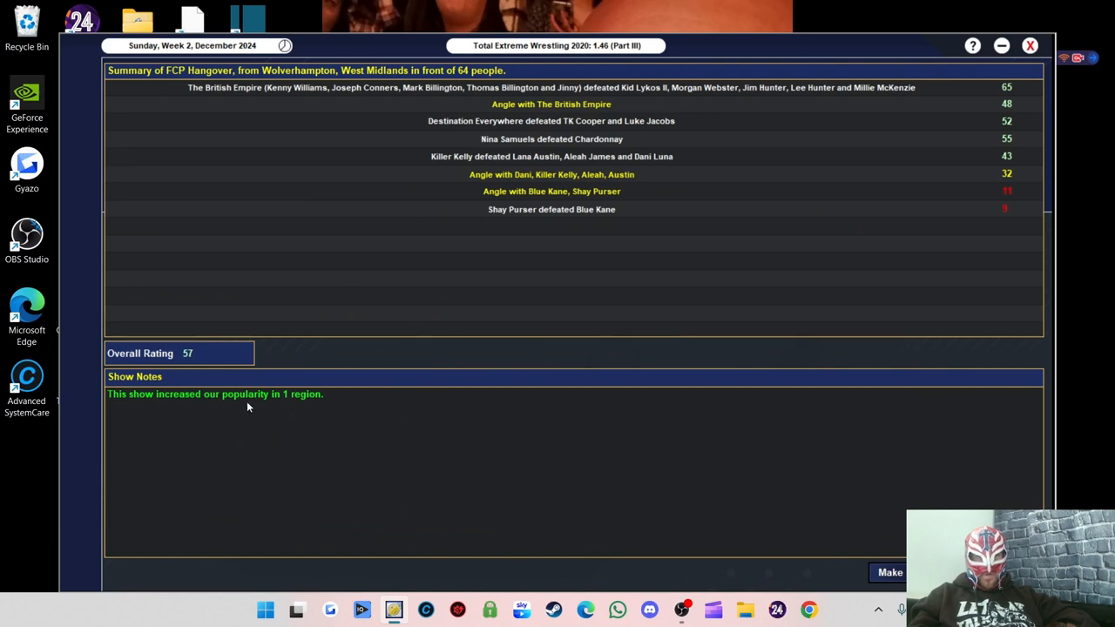
mouse_move(470, 84)
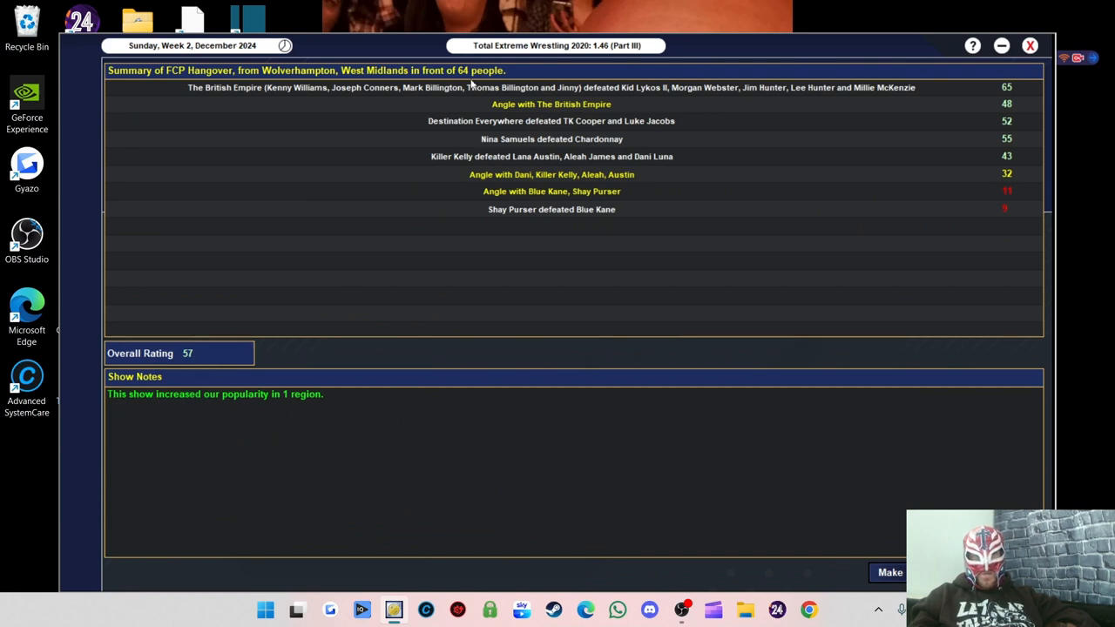
mouse_move(739, 541)
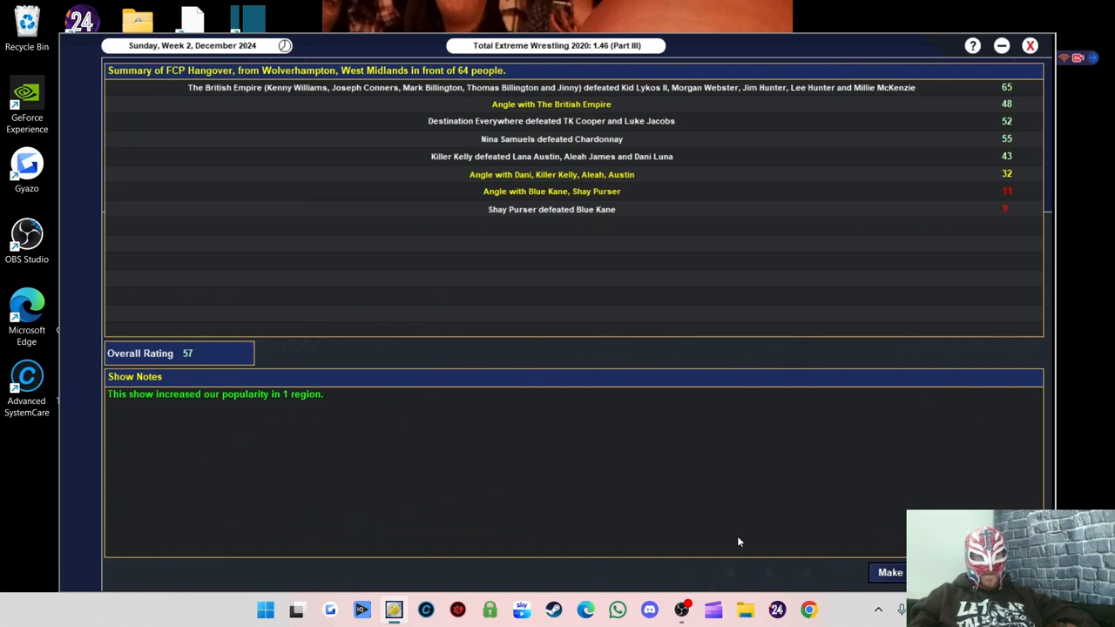
Finish the FCP Hangover summary and advance to Monday, Week 3, December 2024
click(889, 572)
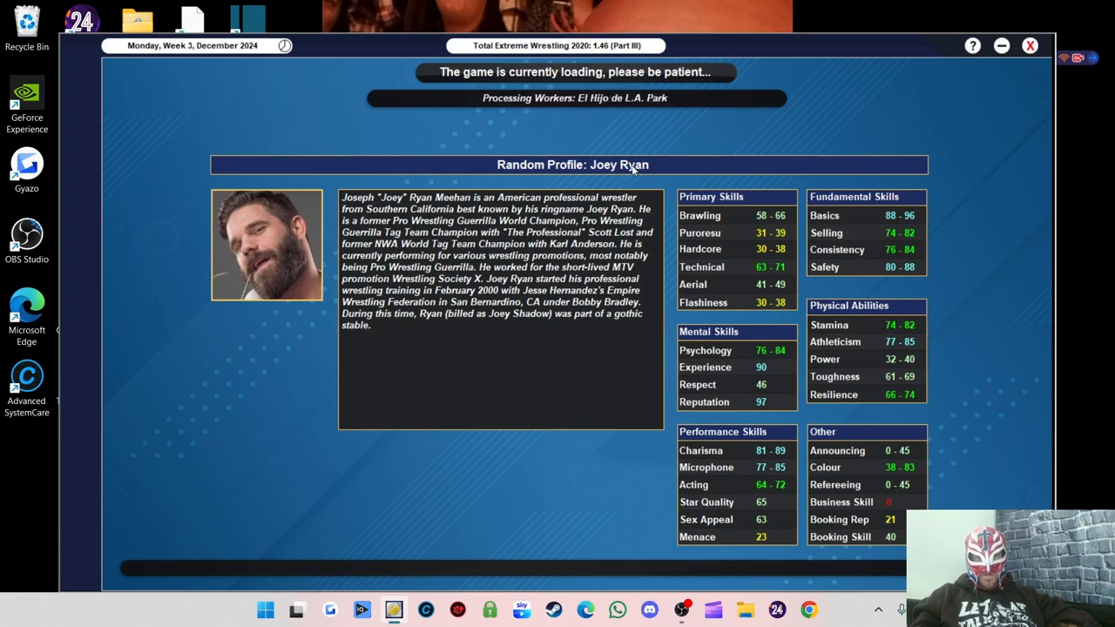
mouse_move(669, 399)
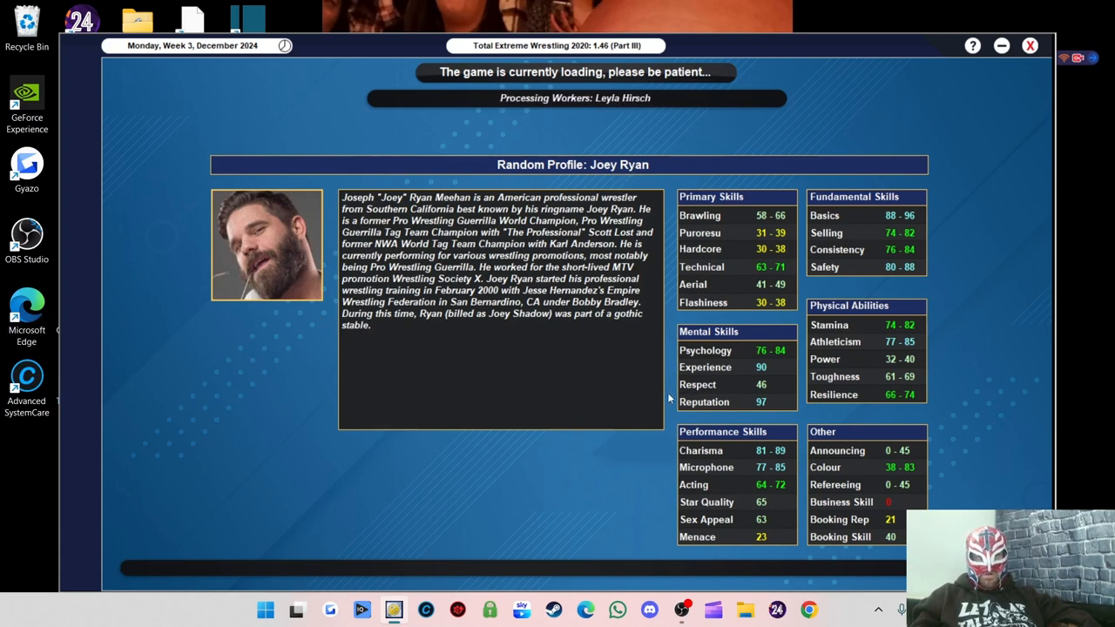
mouse_move(544, 320)
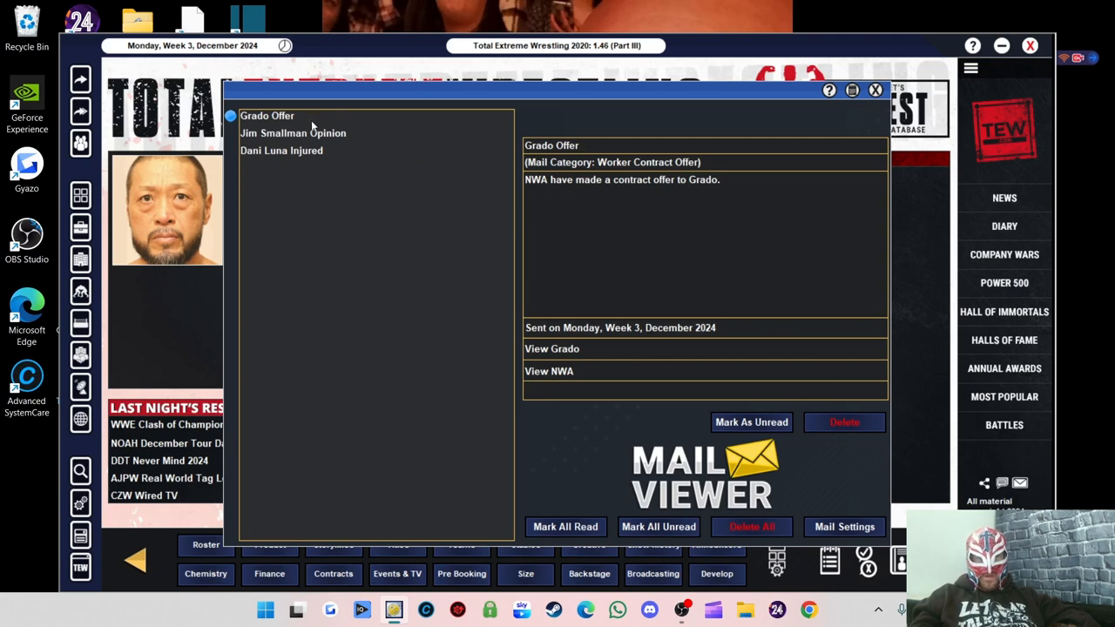
Read the Jim Smallman Opinion and Dani Luna Injured mails, then close the Mail Viewer
click(293, 132)
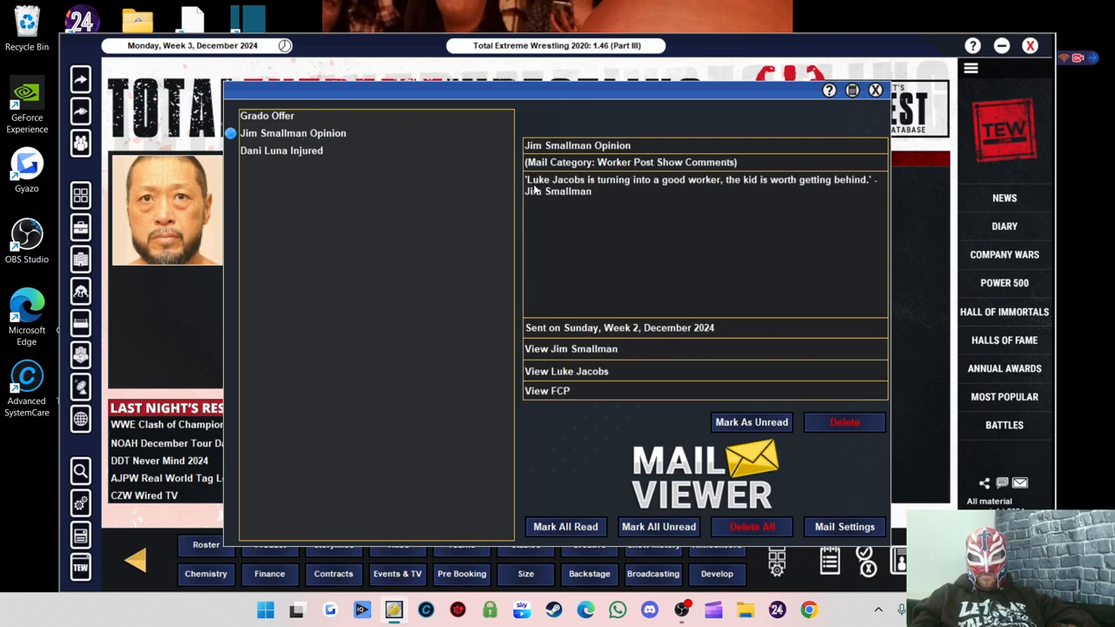
mouse_move(584, 192)
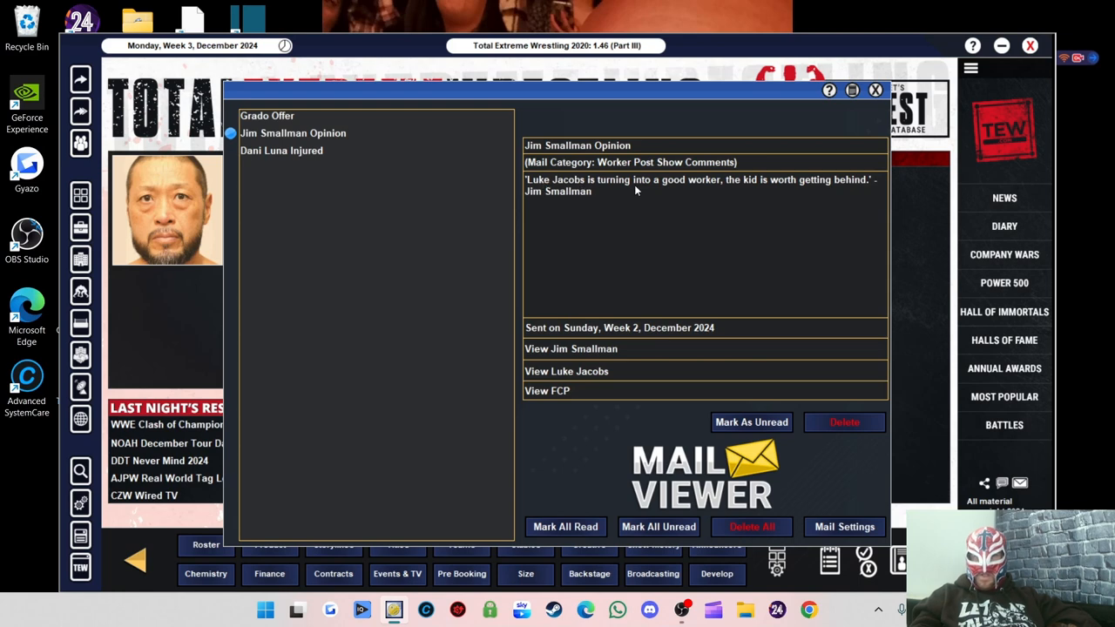
mouse_move(798, 188)
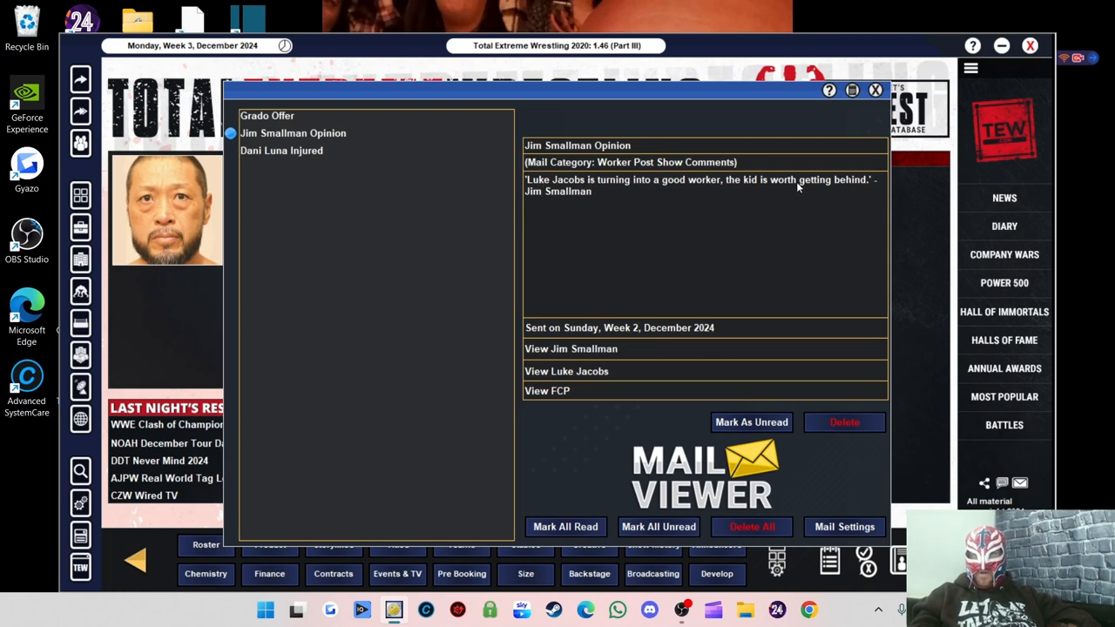
click(282, 150)
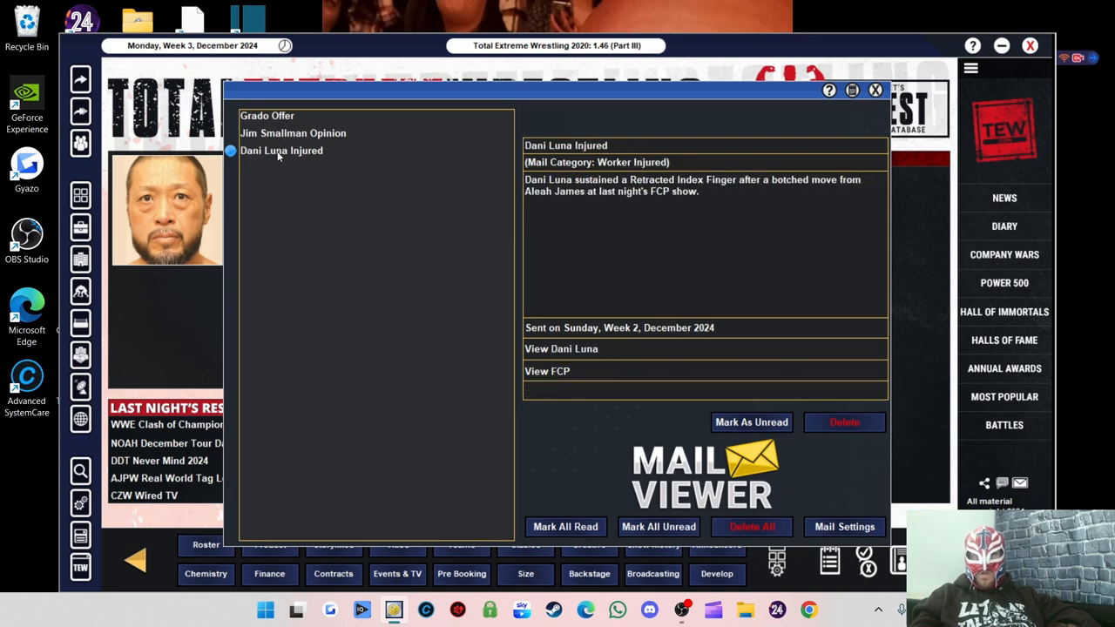
mouse_move(756, 486)
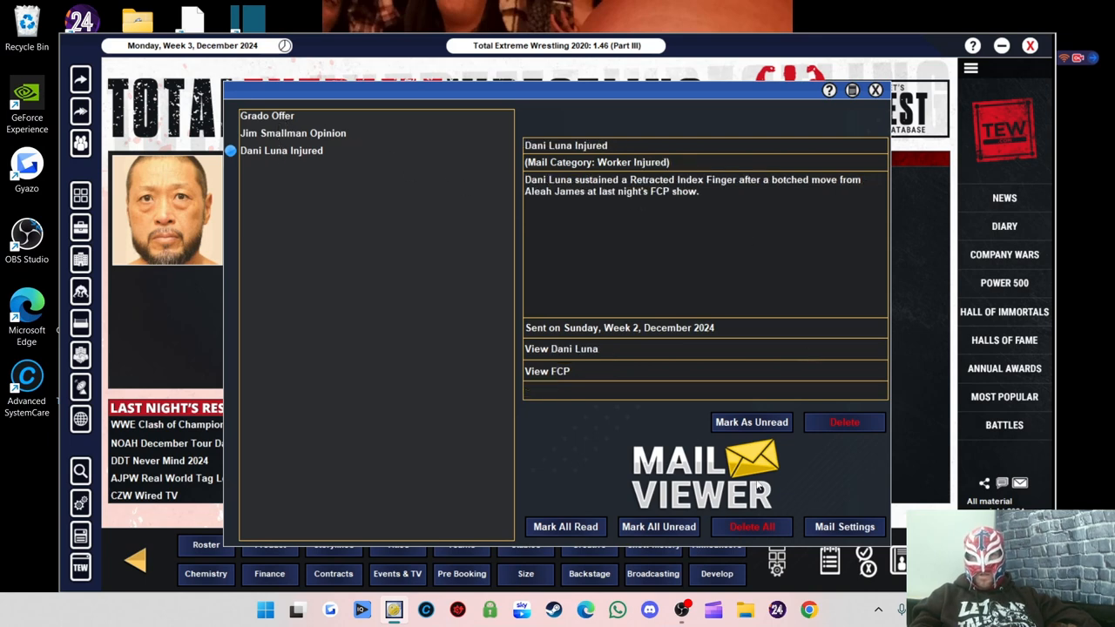
click(874, 91)
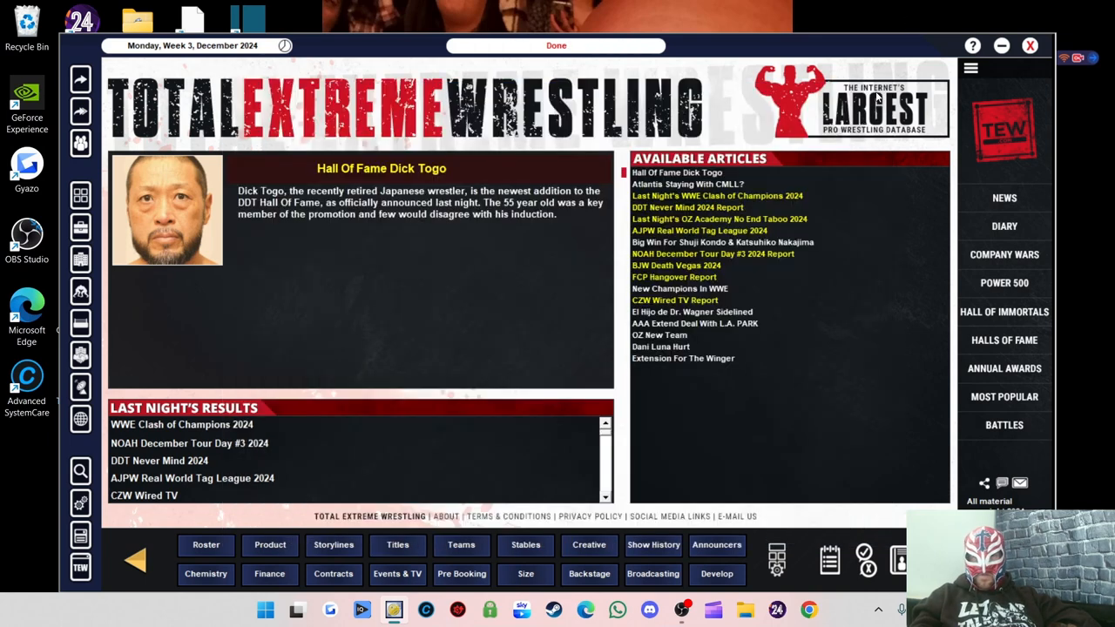
Return to the Fight Club Pro office, check the Medical injury list showing Dani Luna, and close it
click(556, 45)
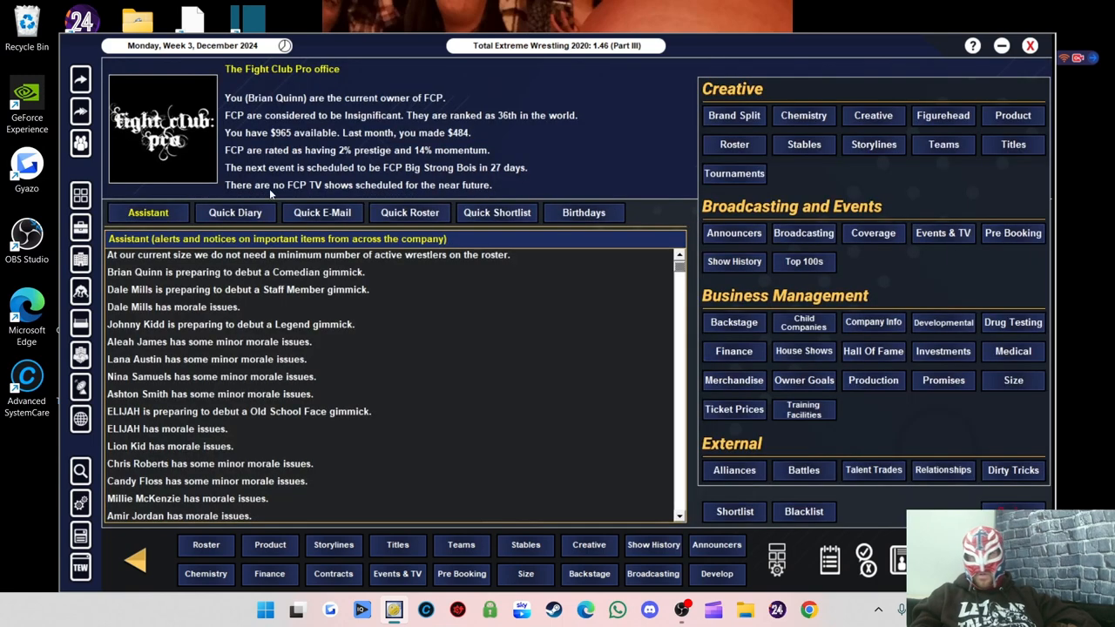
mouse_move(915, 173)
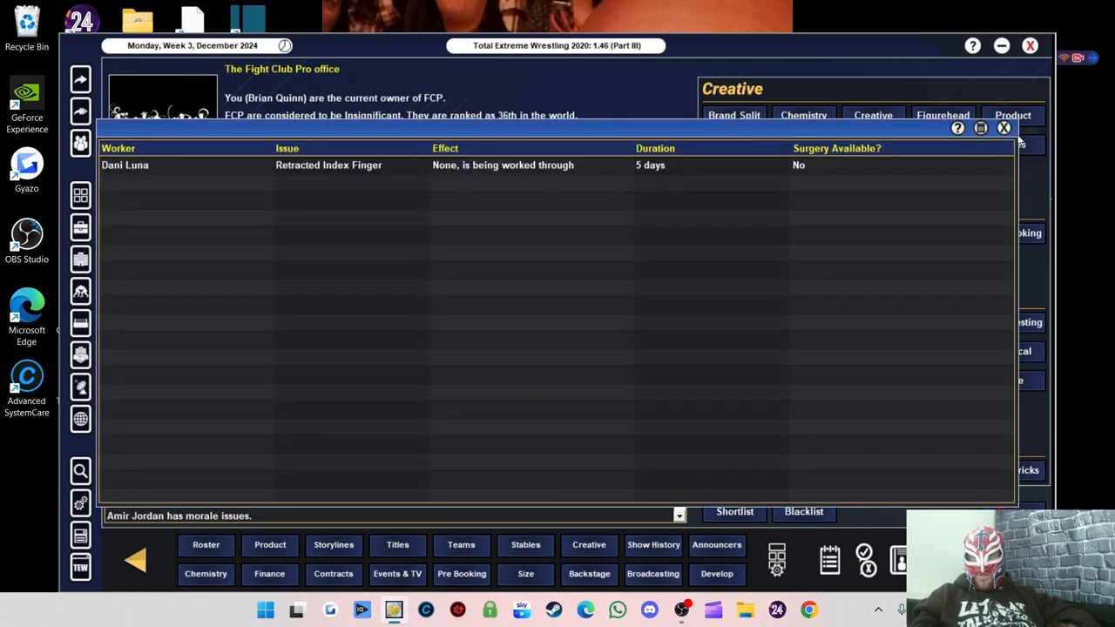
click(1003, 129)
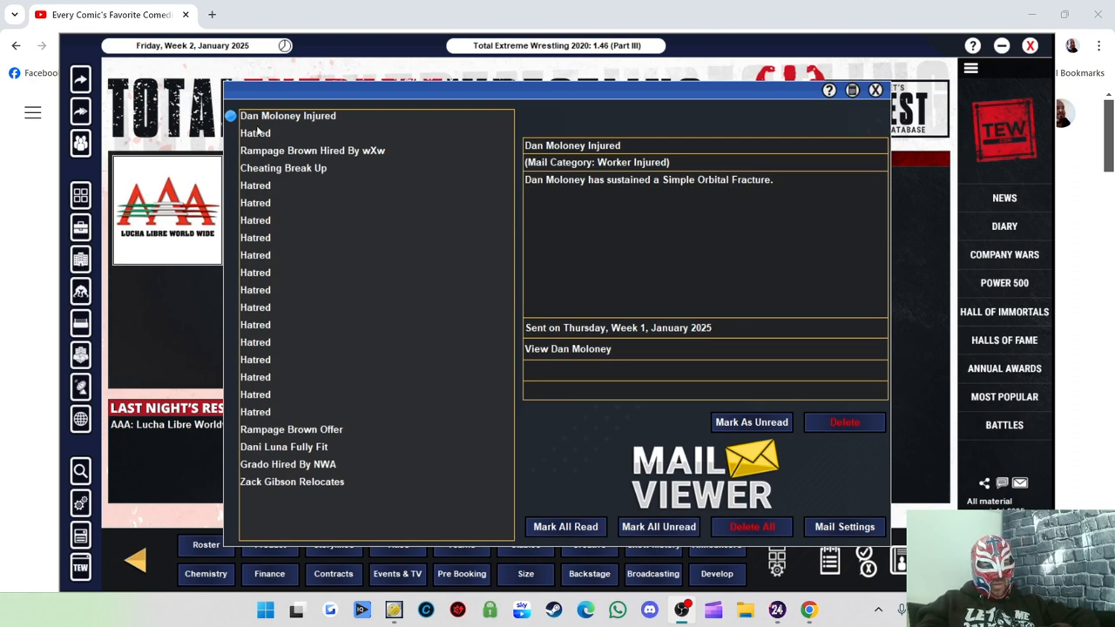
Read the Hatred mails, including Kyle Fletcher and Drew Parker, Joe Nelson and Lucky Kid
click(254, 132)
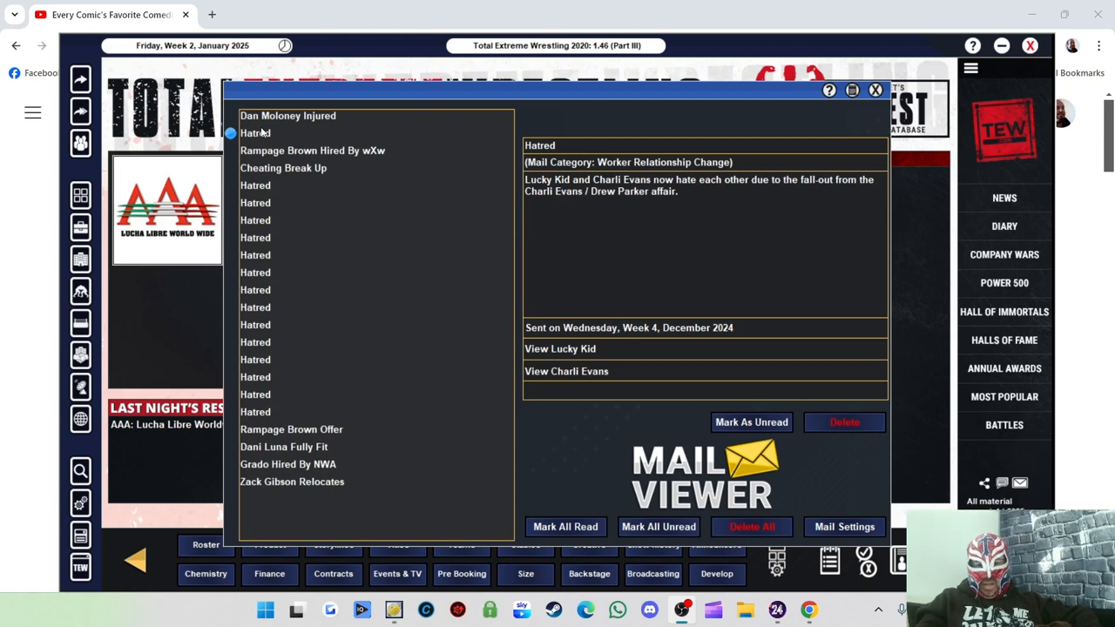
mouse_move(656, 193)
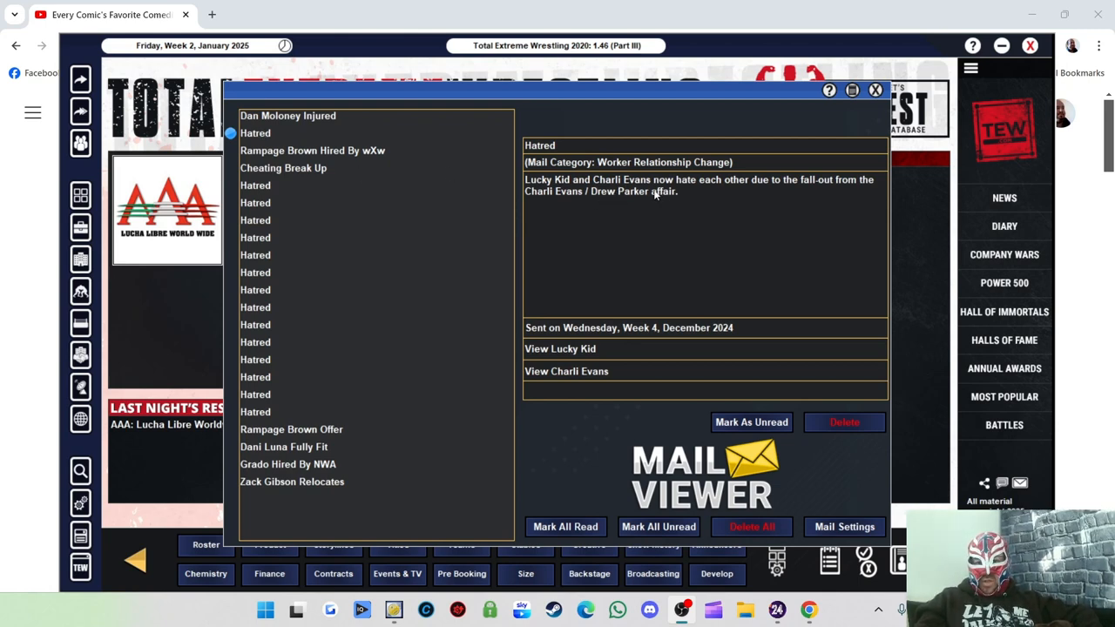
mouse_move(711, 186)
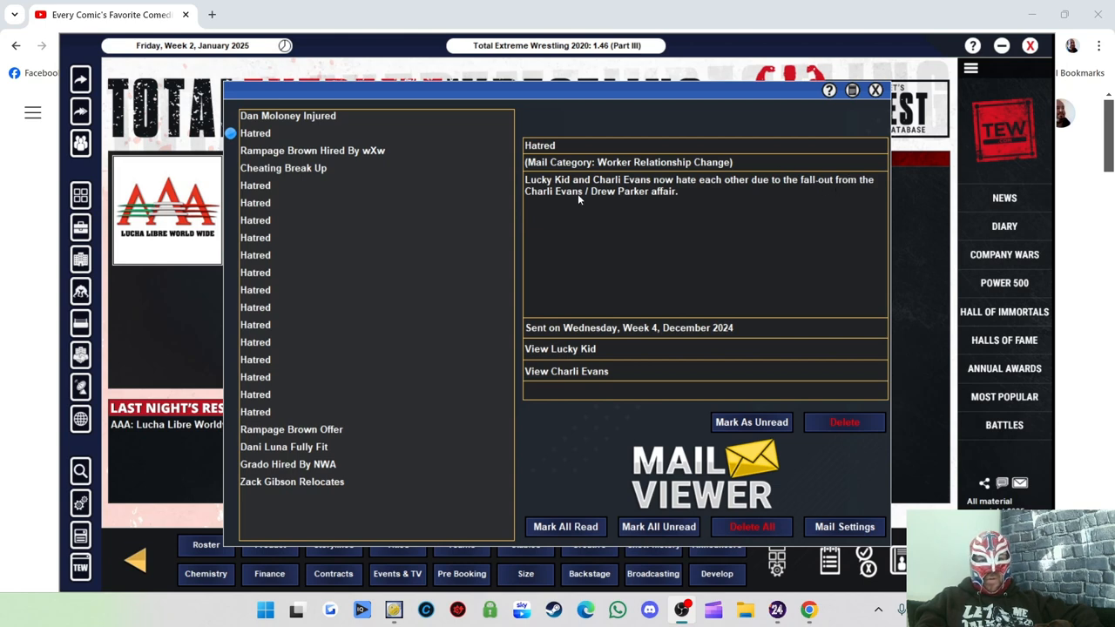
mouse_move(659, 199)
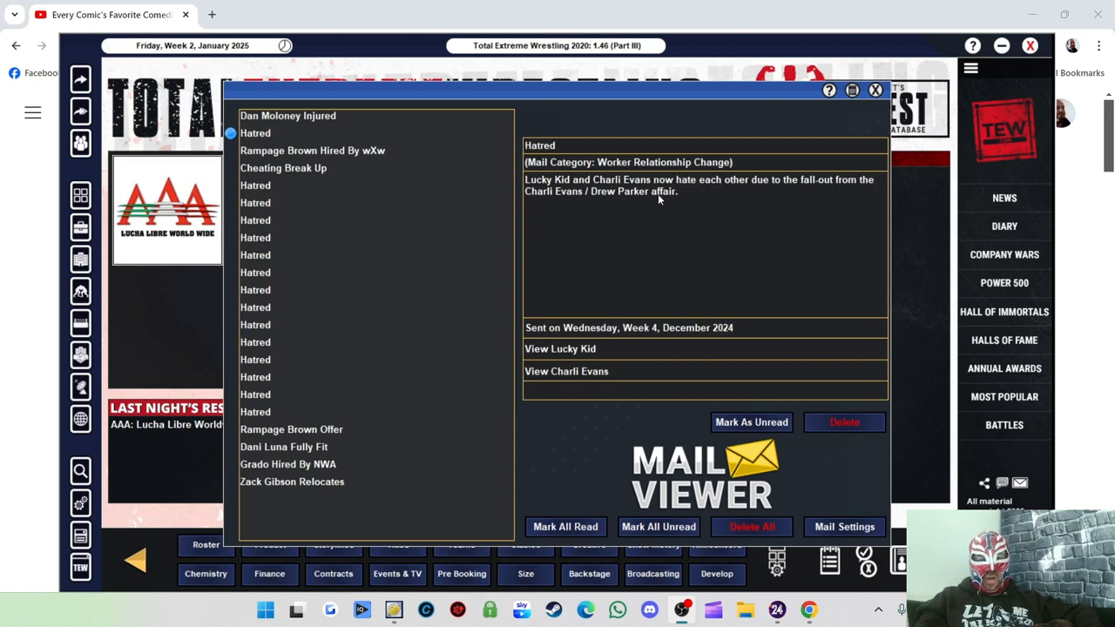
click(282, 168)
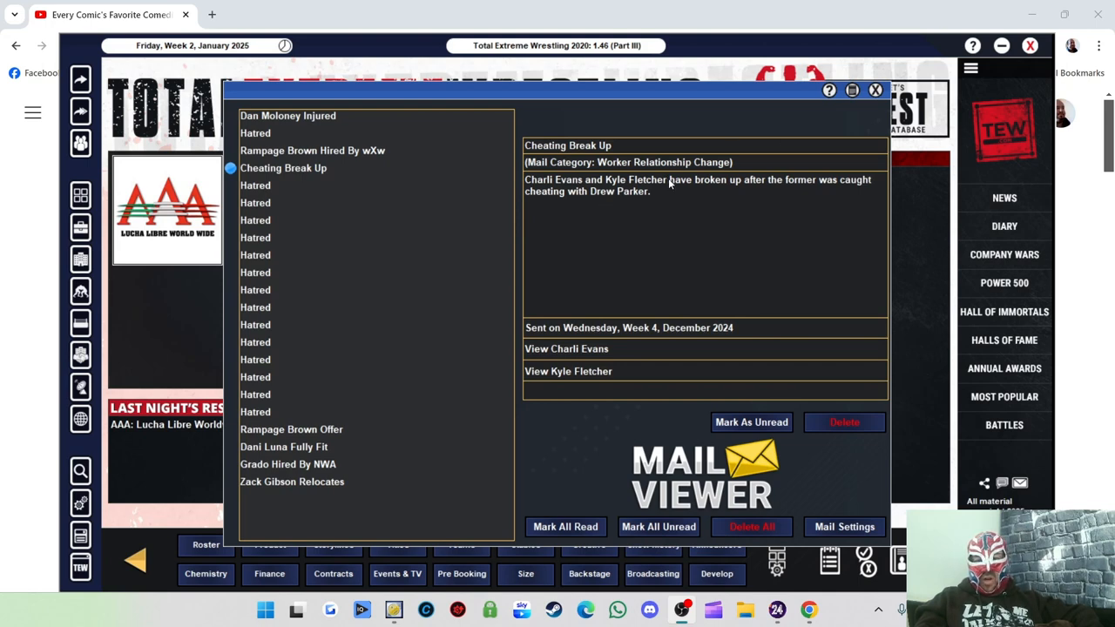
mouse_move(687, 190)
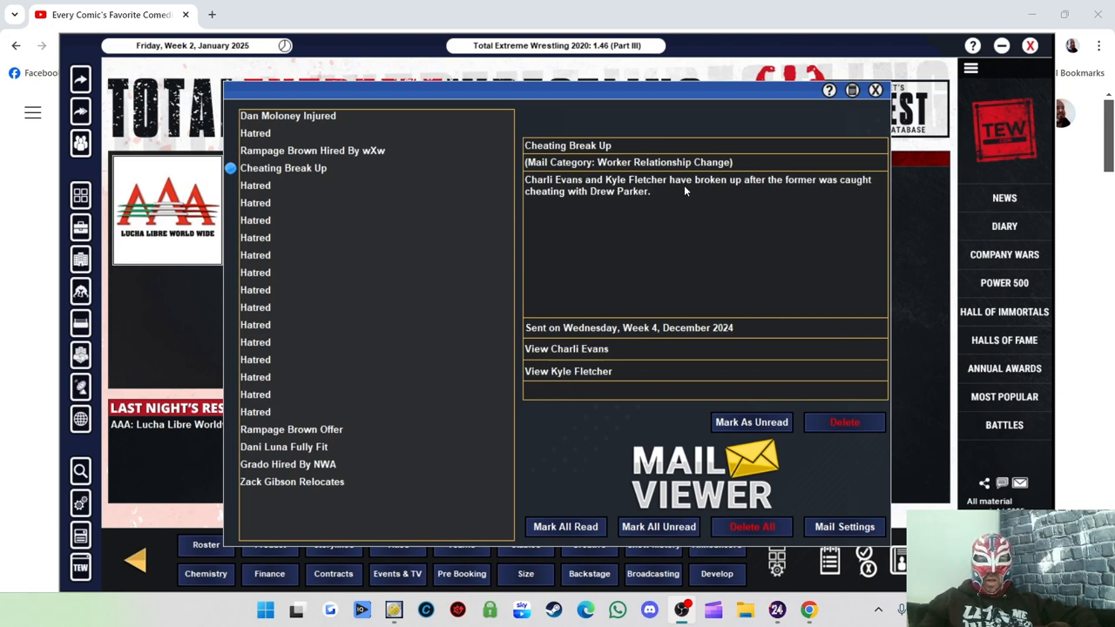
mouse_move(693, 216)
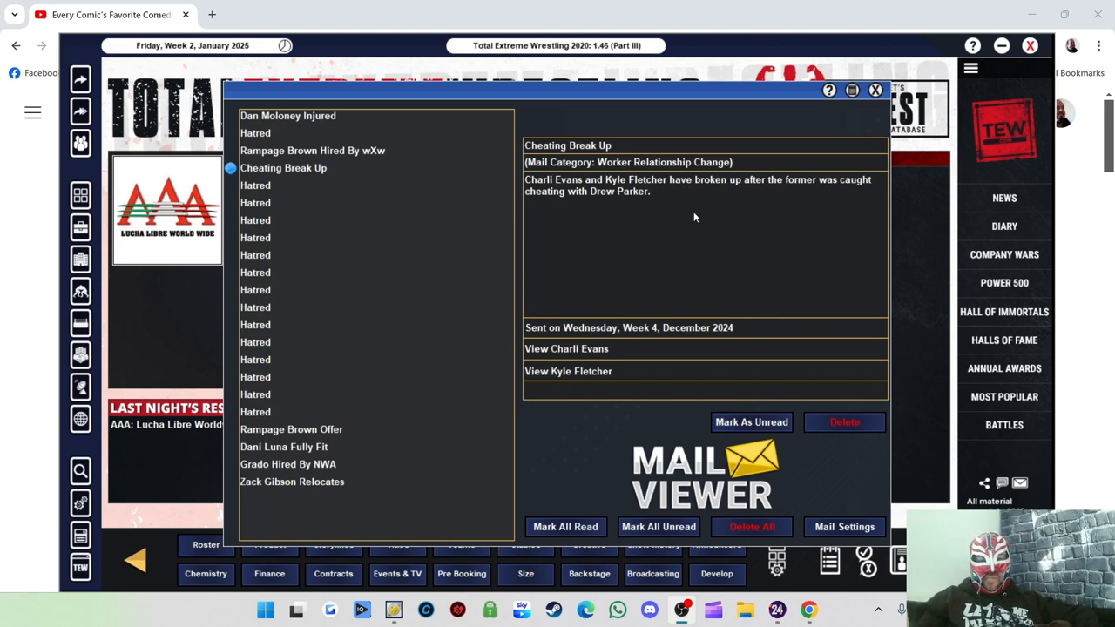
mouse_move(620, 212)
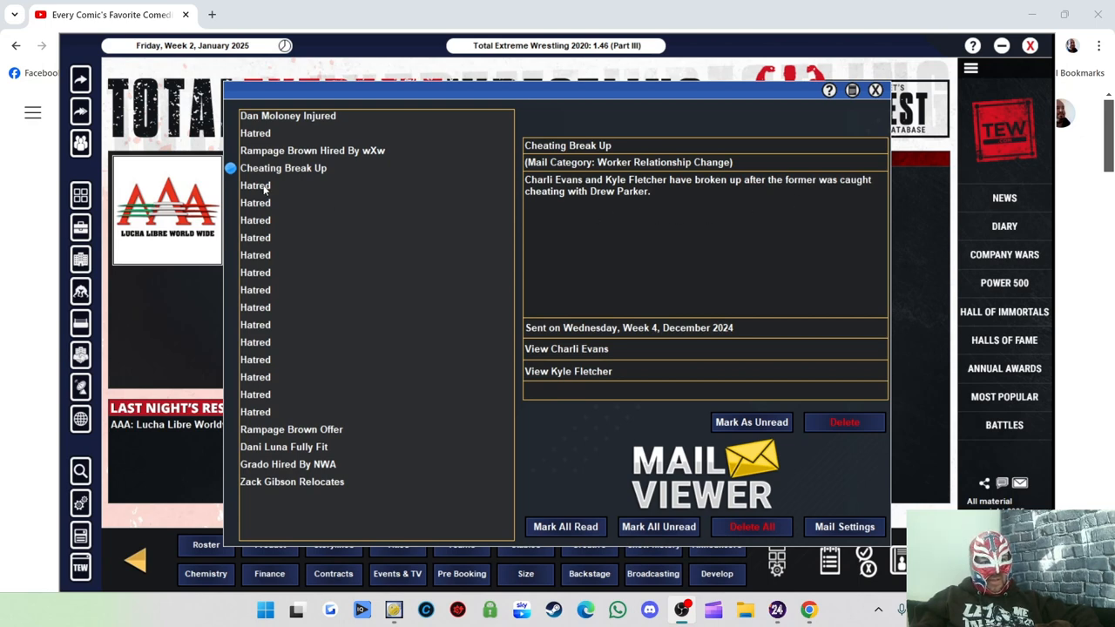
click(254, 133)
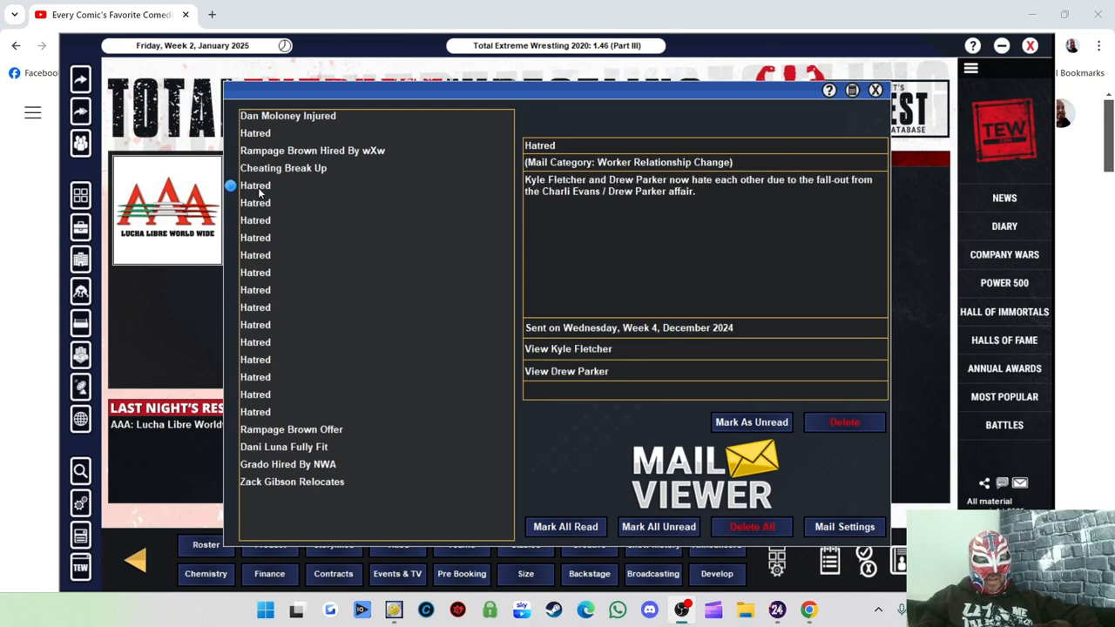
mouse_move(150, 195)
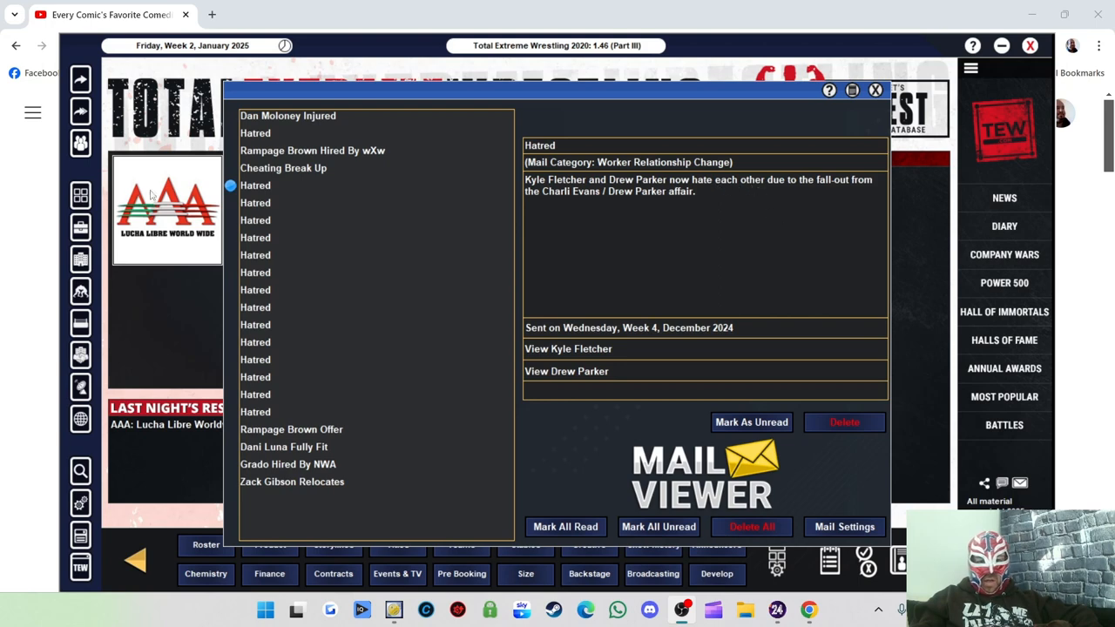
click(254, 202)
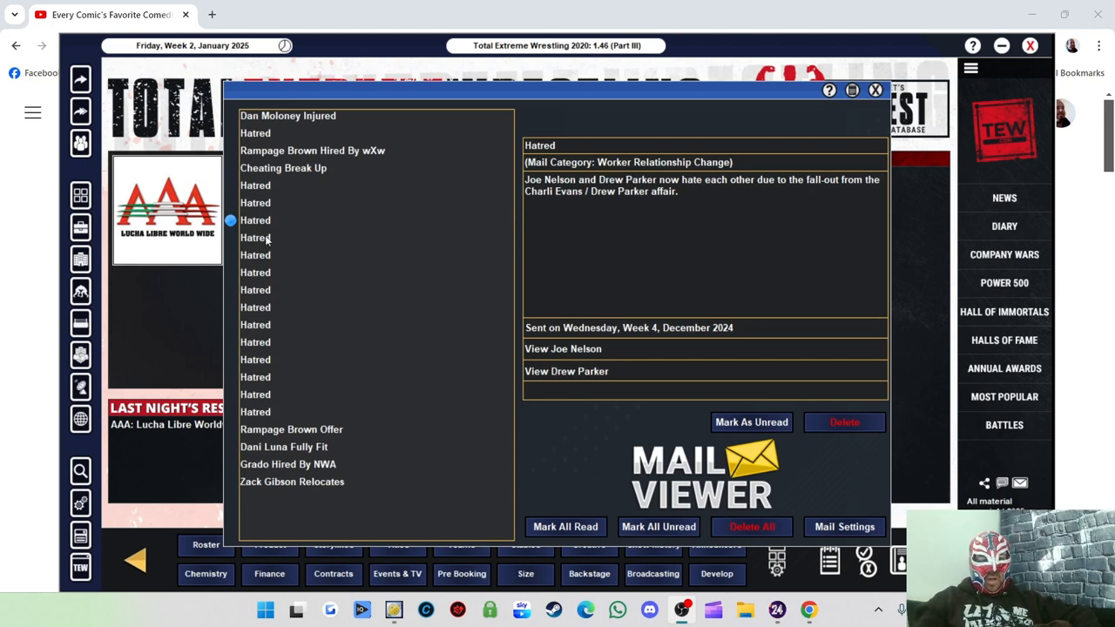
click(254, 237)
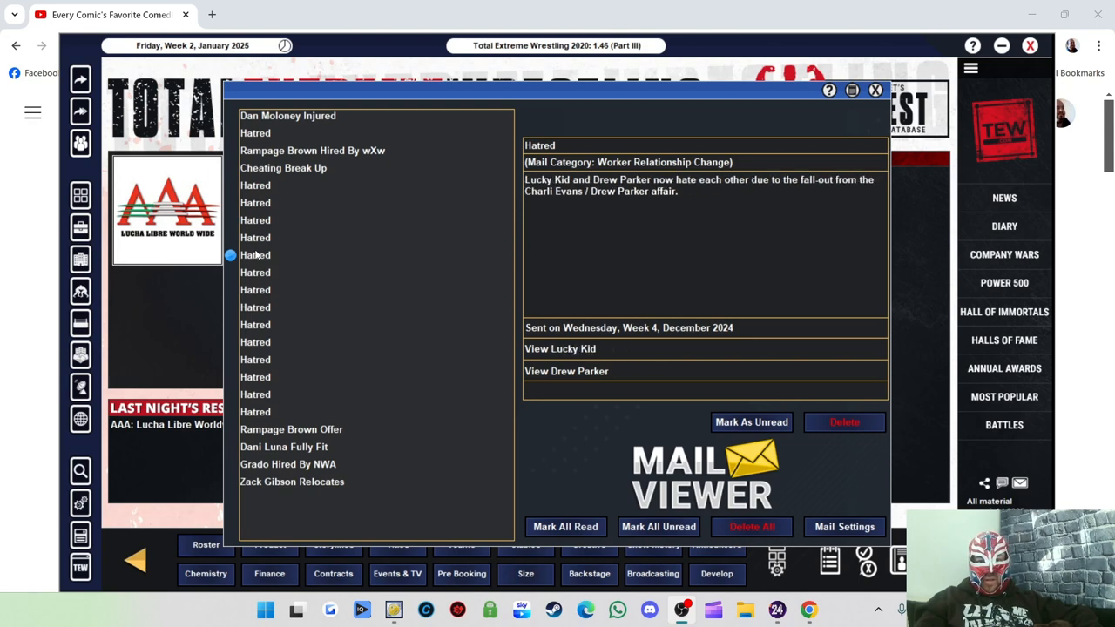
click(255, 272)
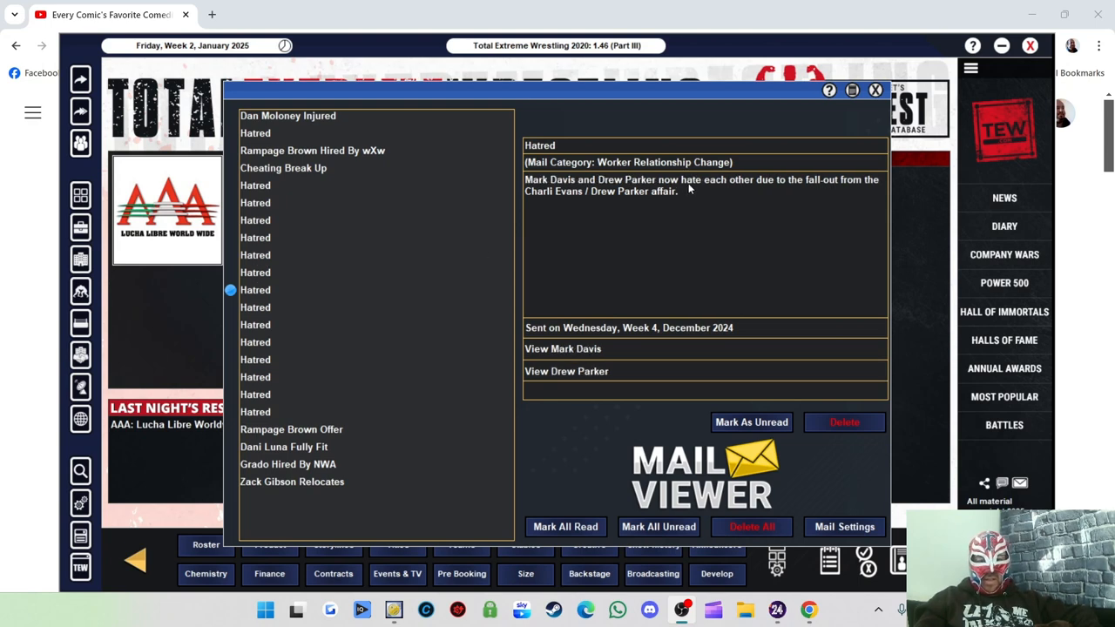
click(254, 306)
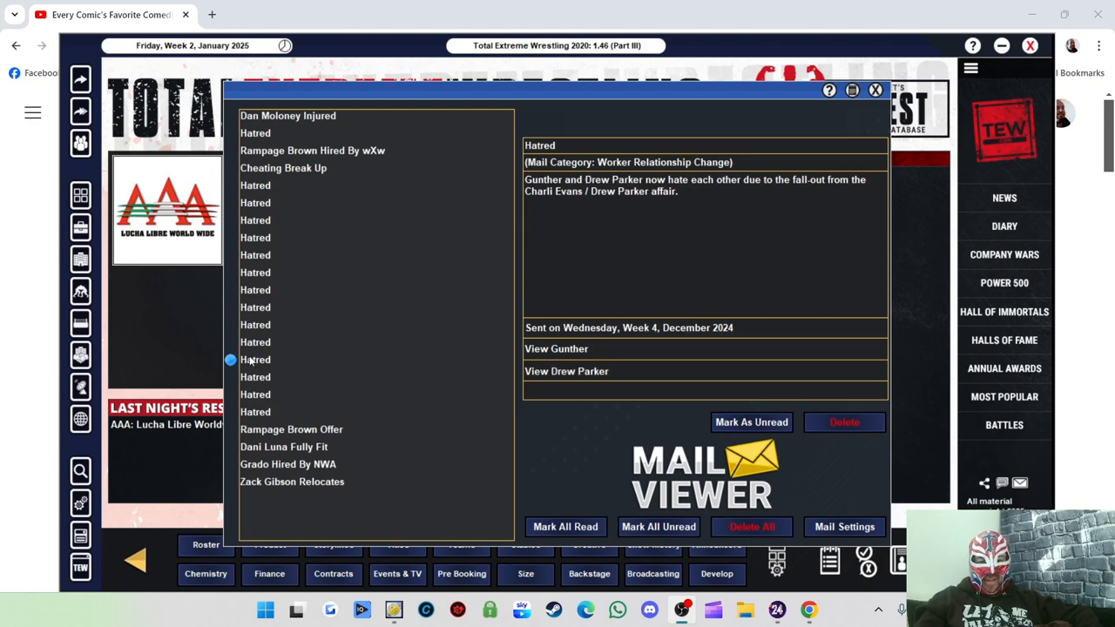
click(254, 376)
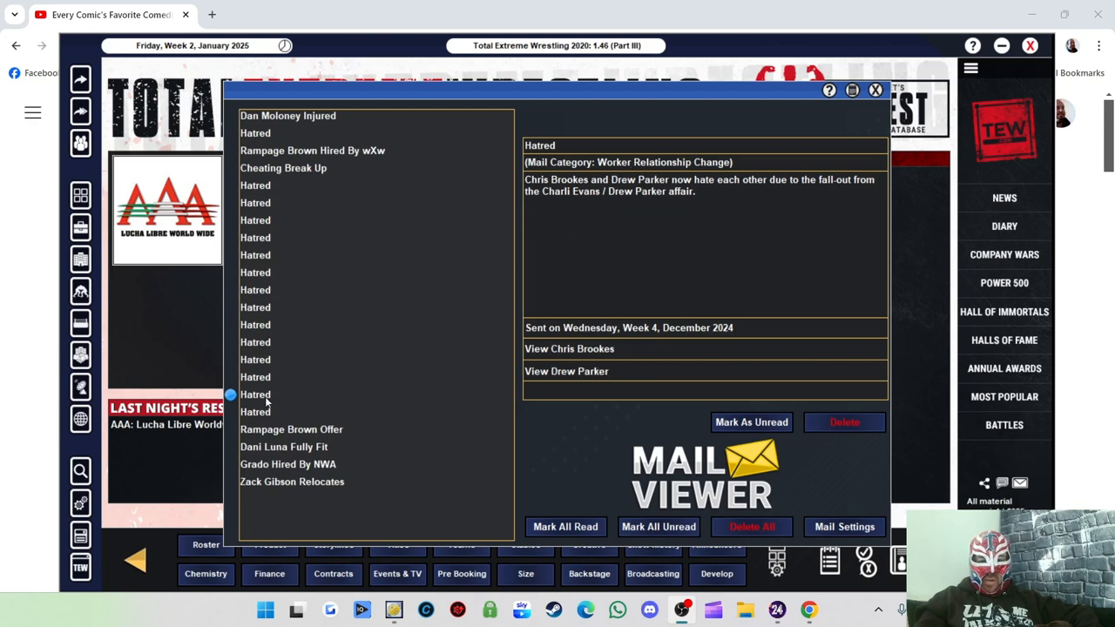
click(255, 411)
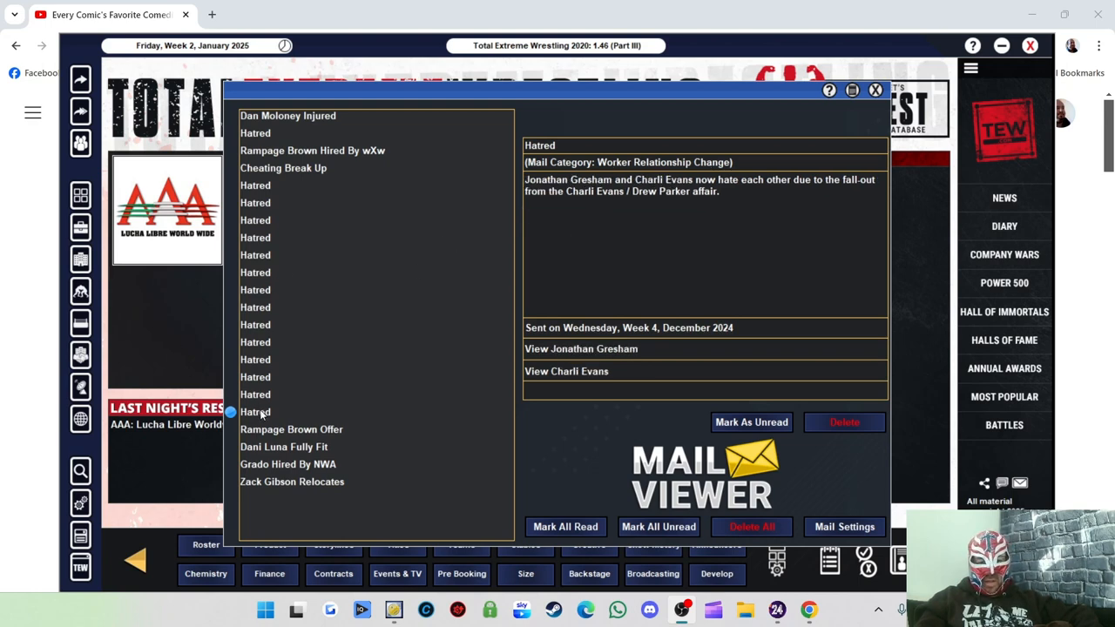
mouse_move(207, 427)
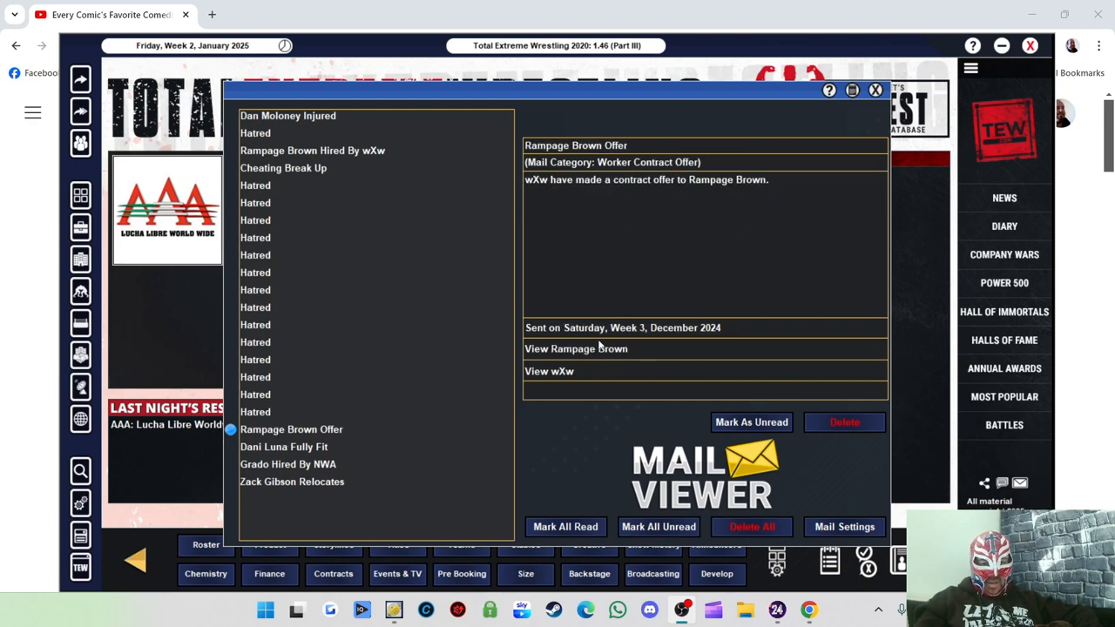
mouse_move(425, 398)
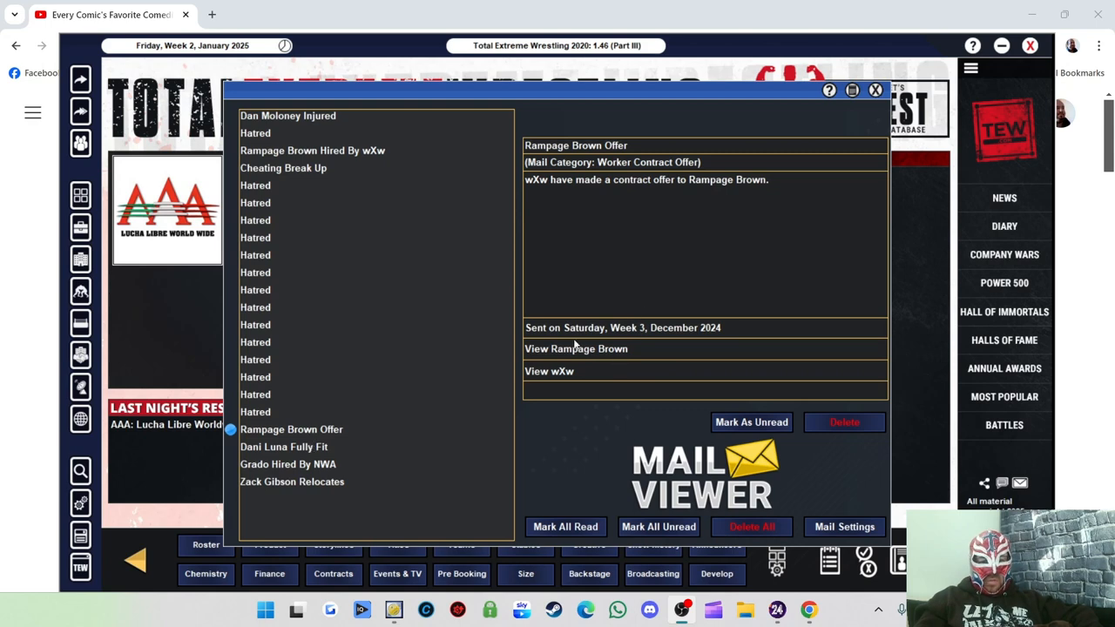
mouse_move(606, 361)
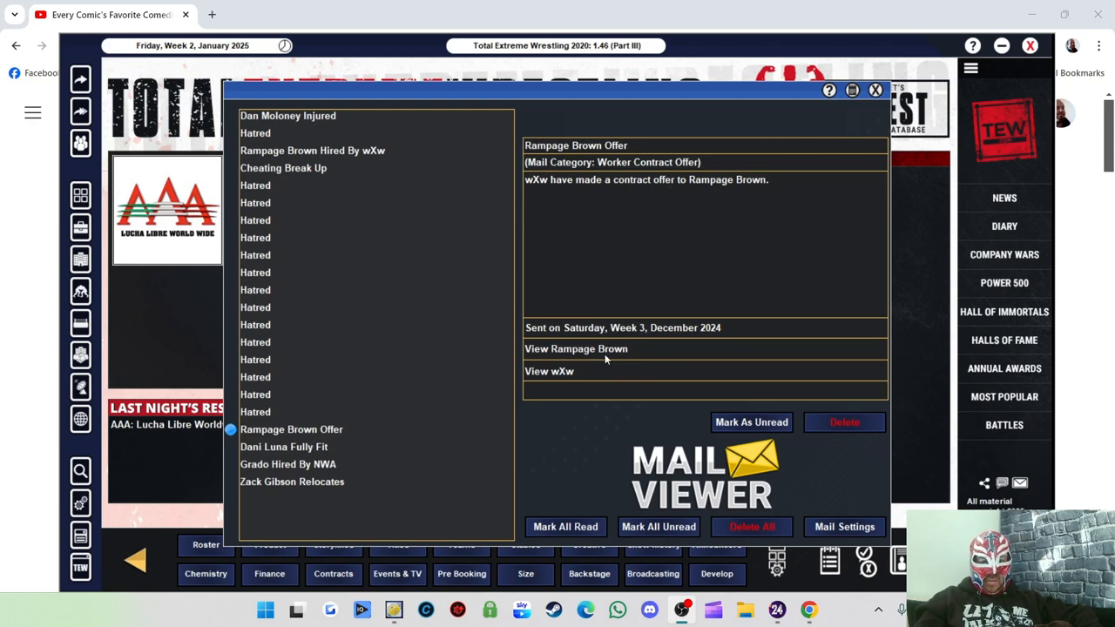
click(575, 348)
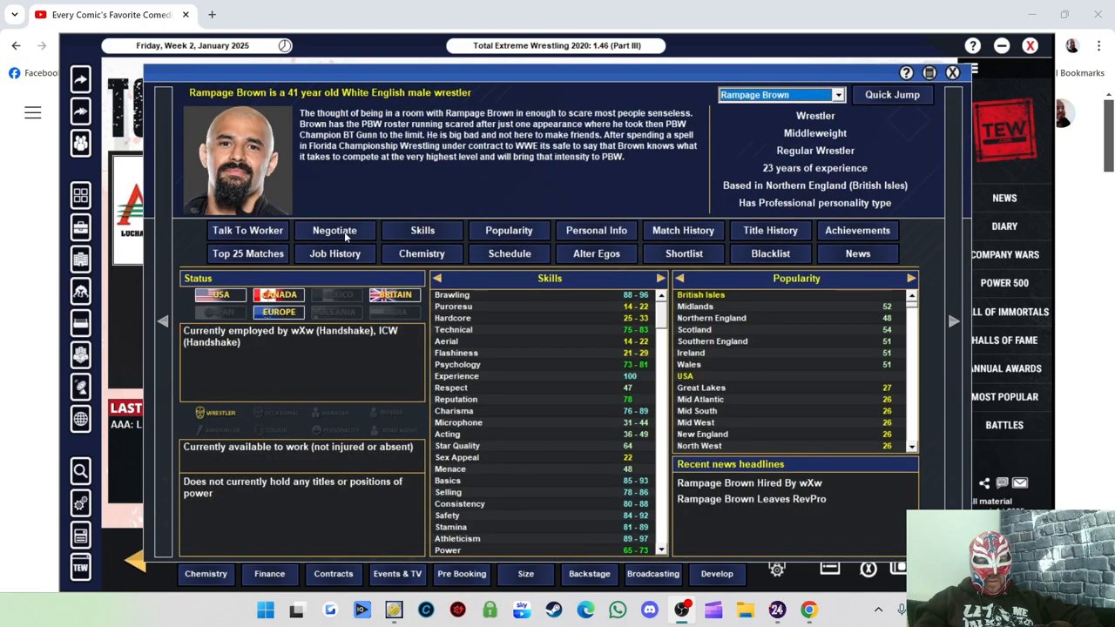
Start and abandon a contract offer to Rampage Brown, then leave the mail for the office
click(334, 230)
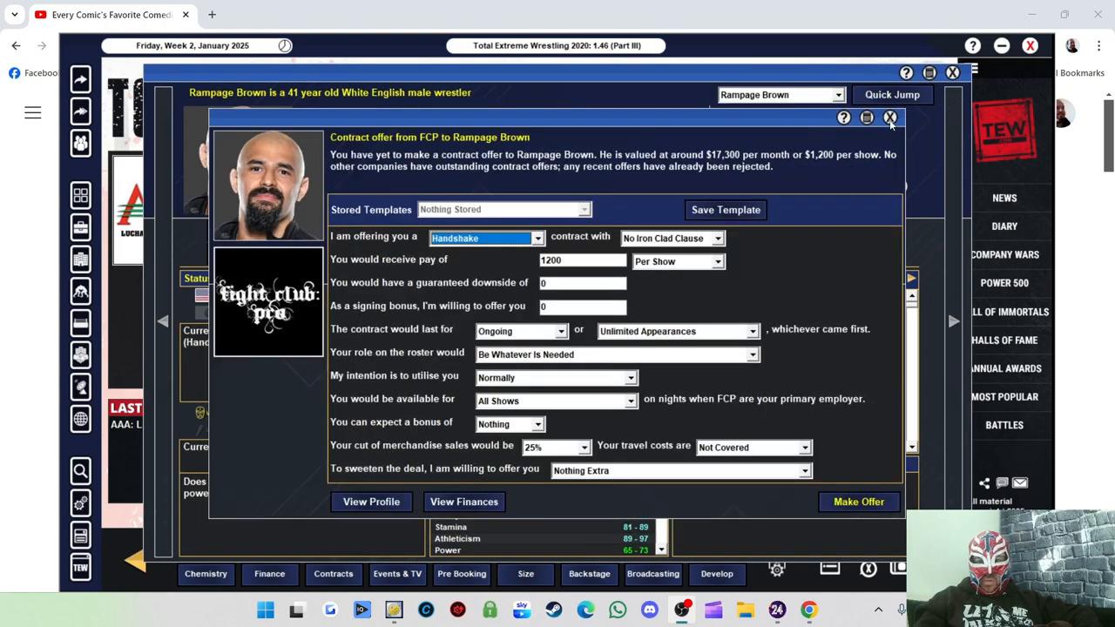
click(889, 119)
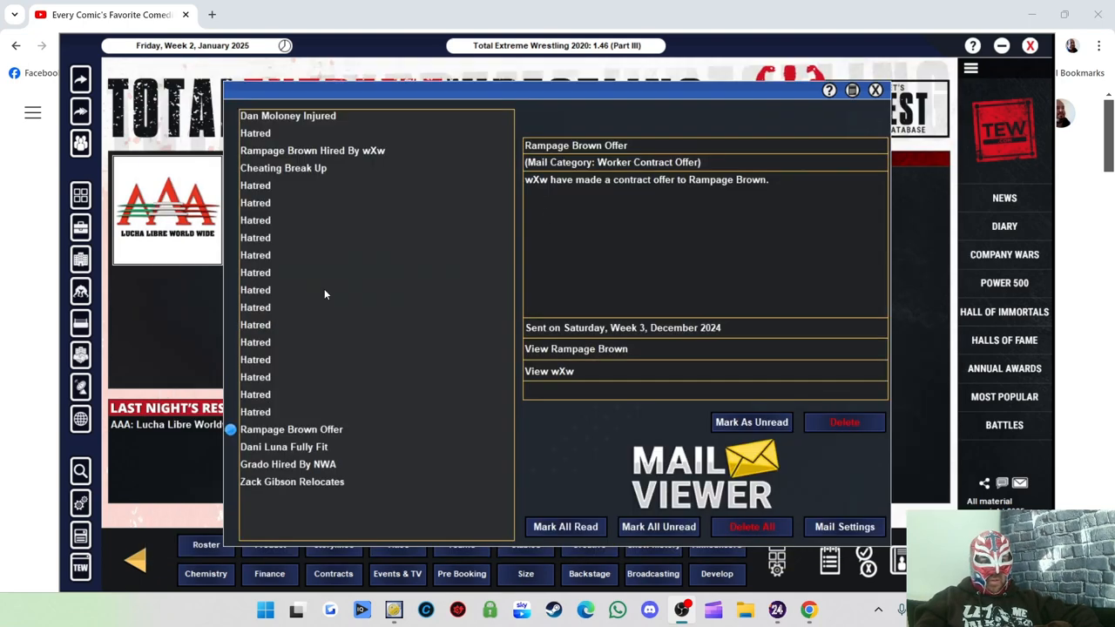
mouse_move(318, 452)
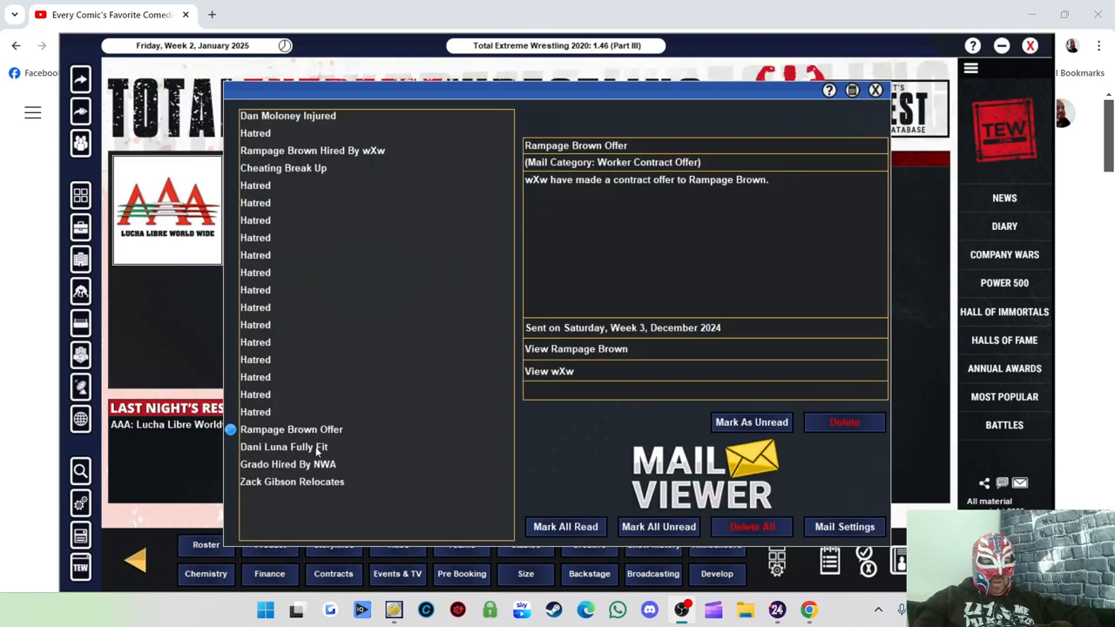
click(293, 481)
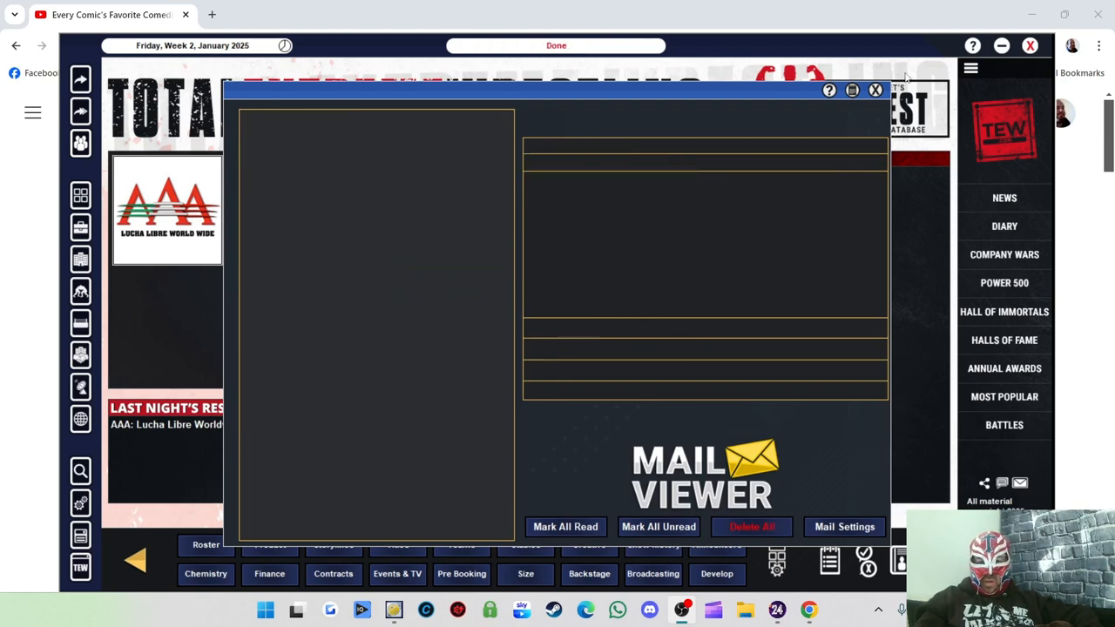
click(874, 91)
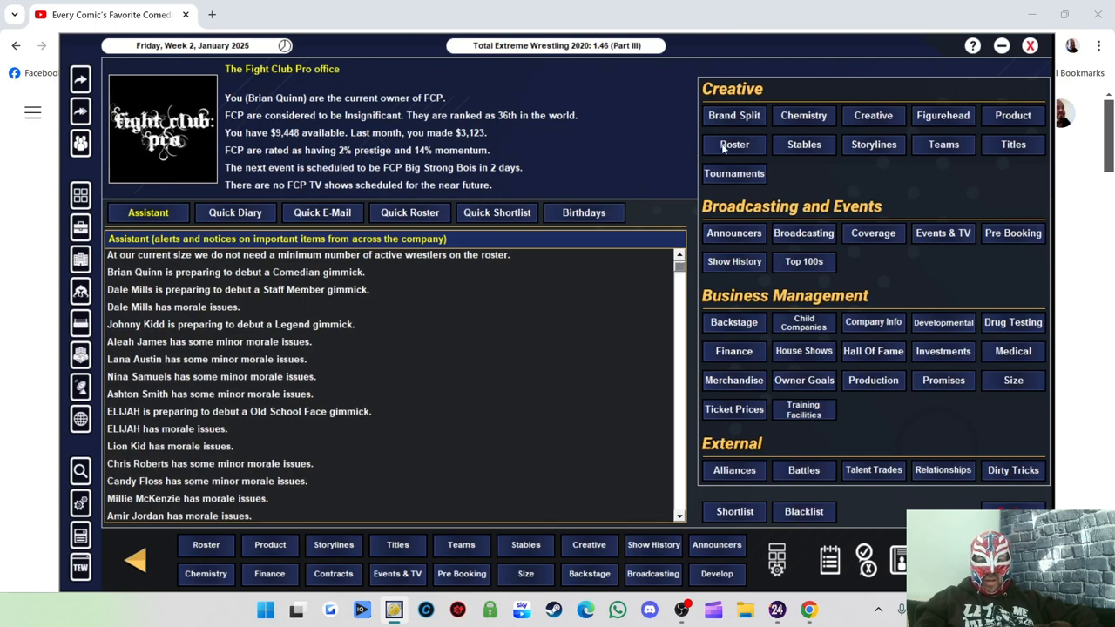
Release Drew Parker from the full FCP roster list, confirming with Yes
click(733, 145)
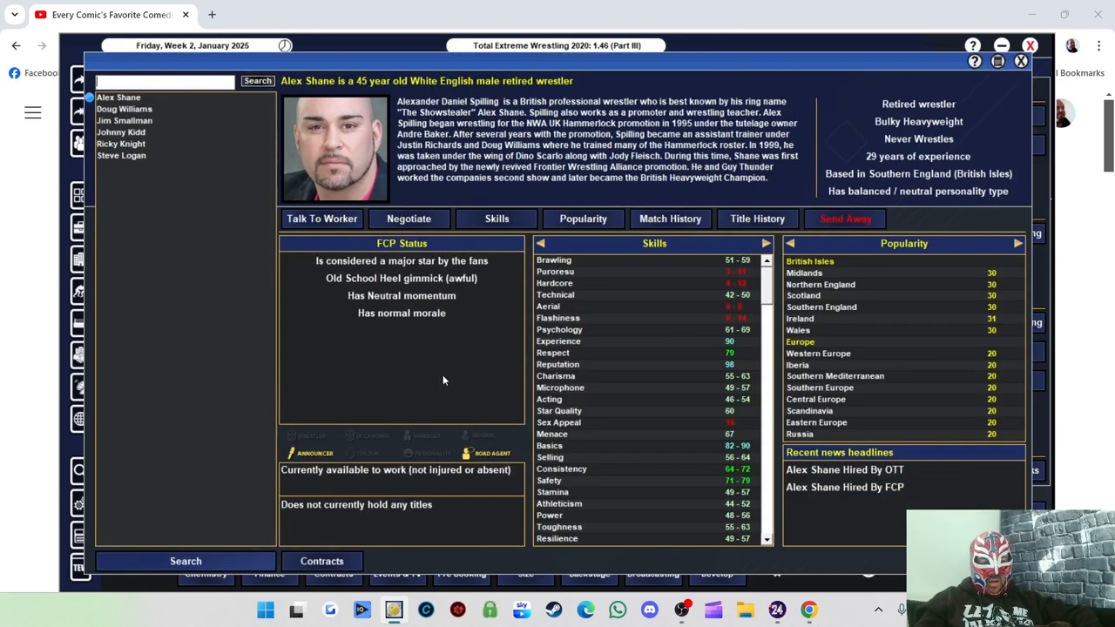
click(184, 561)
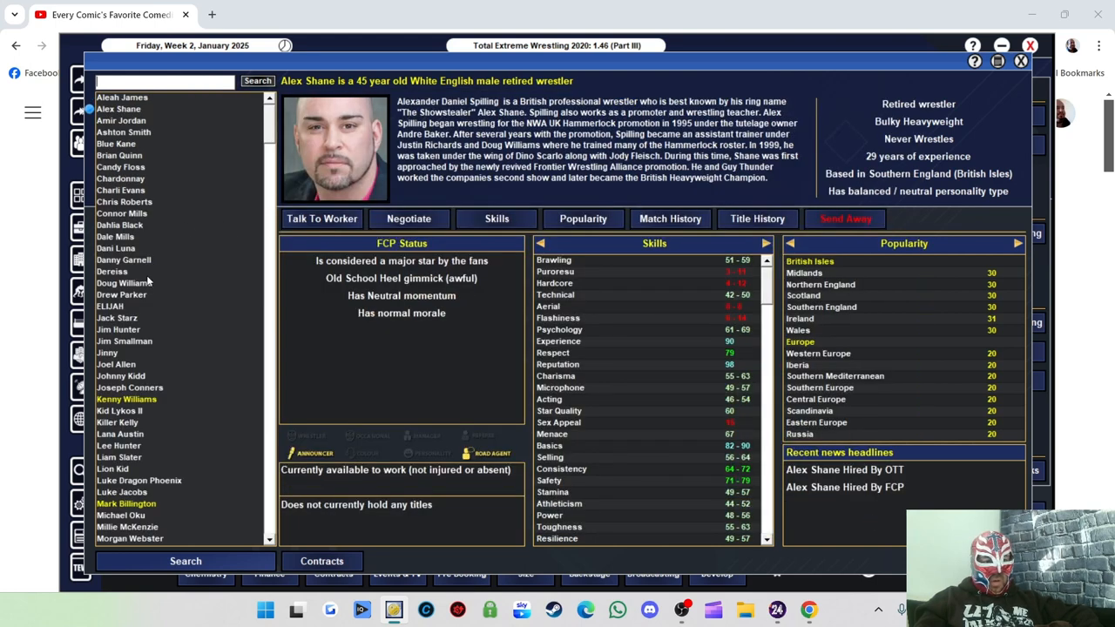
click(122, 295)
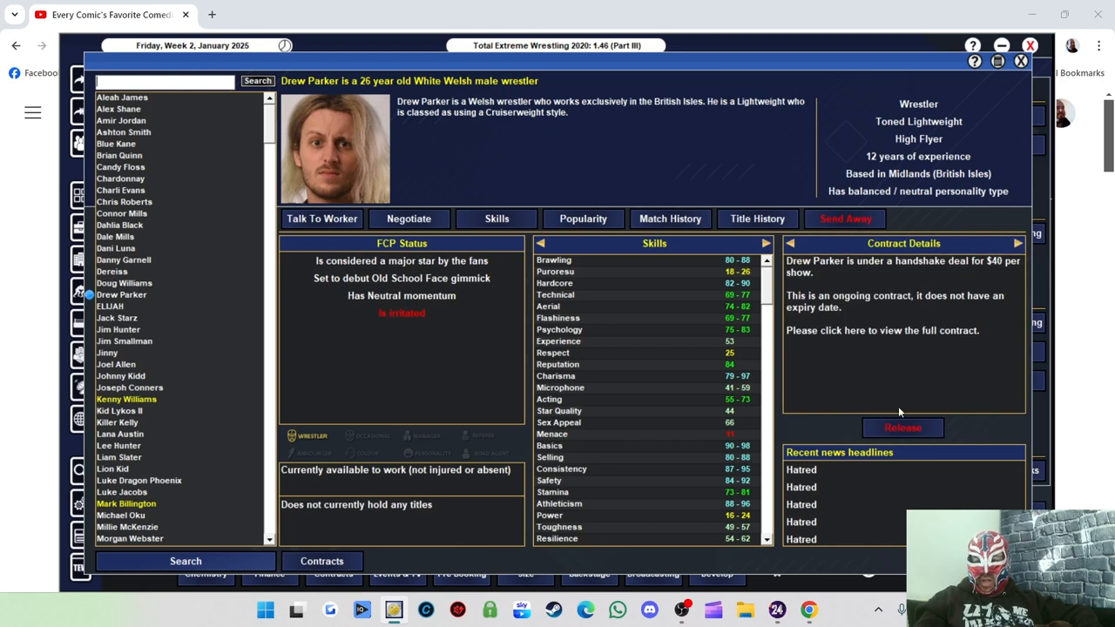
click(902, 429)
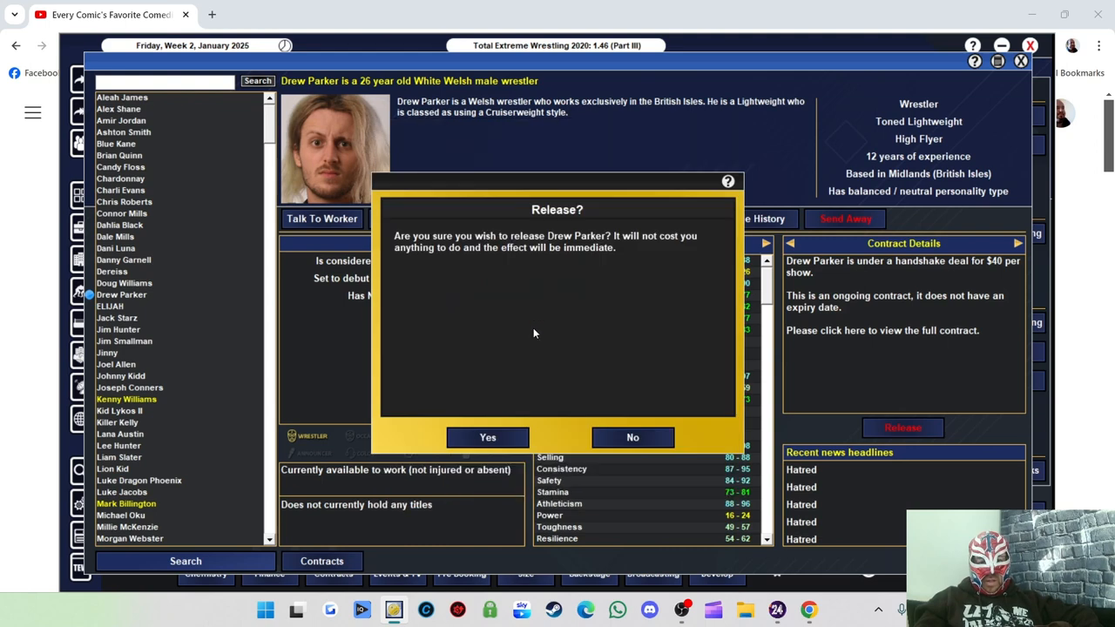
click(488, 437)
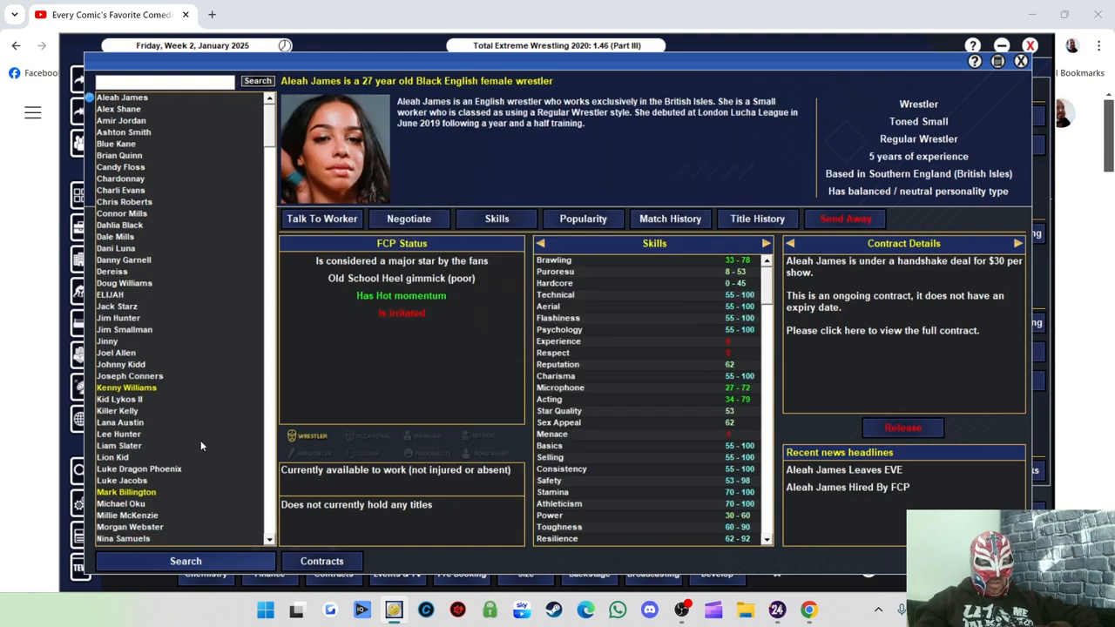
mouse_move(133, 189)
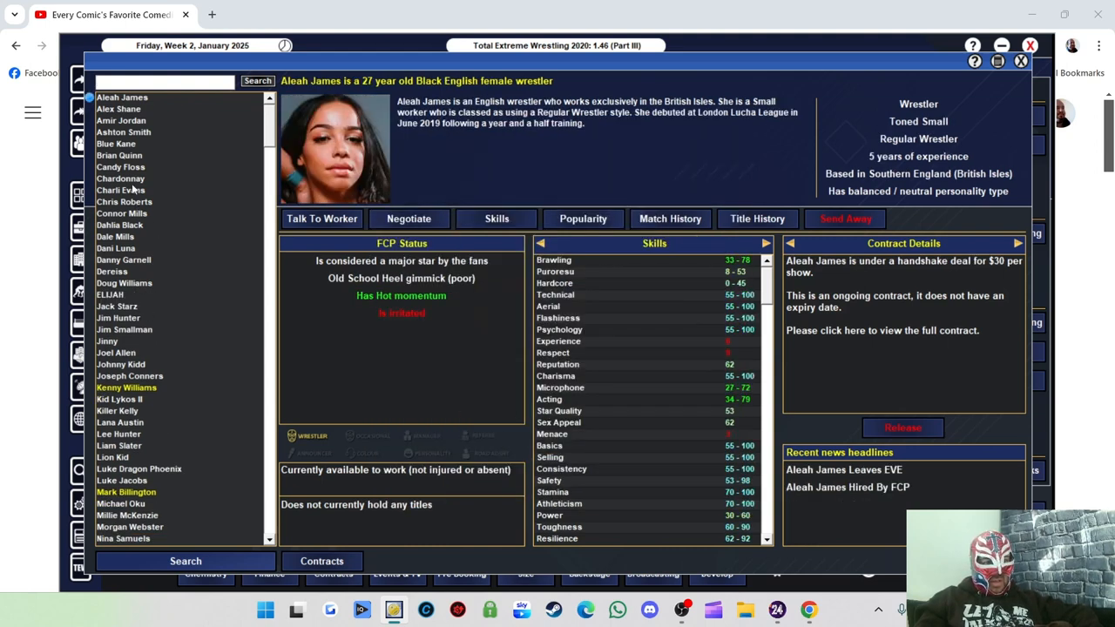
Release Charli Evans from the FCP roster, confirming with Yes
click(120, 190)
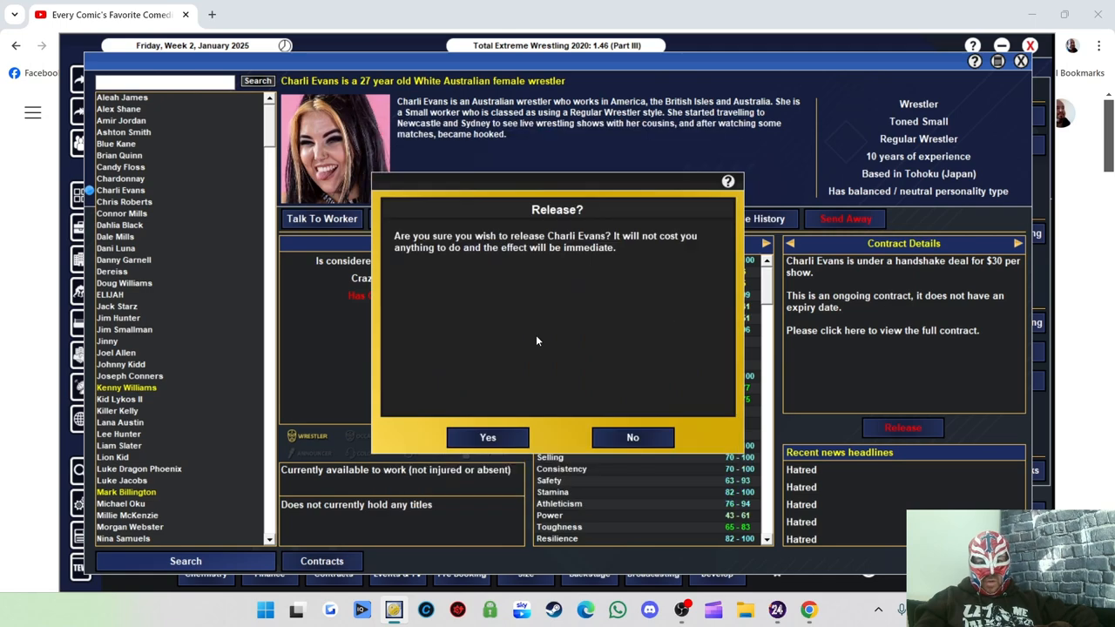
click(487, 437)
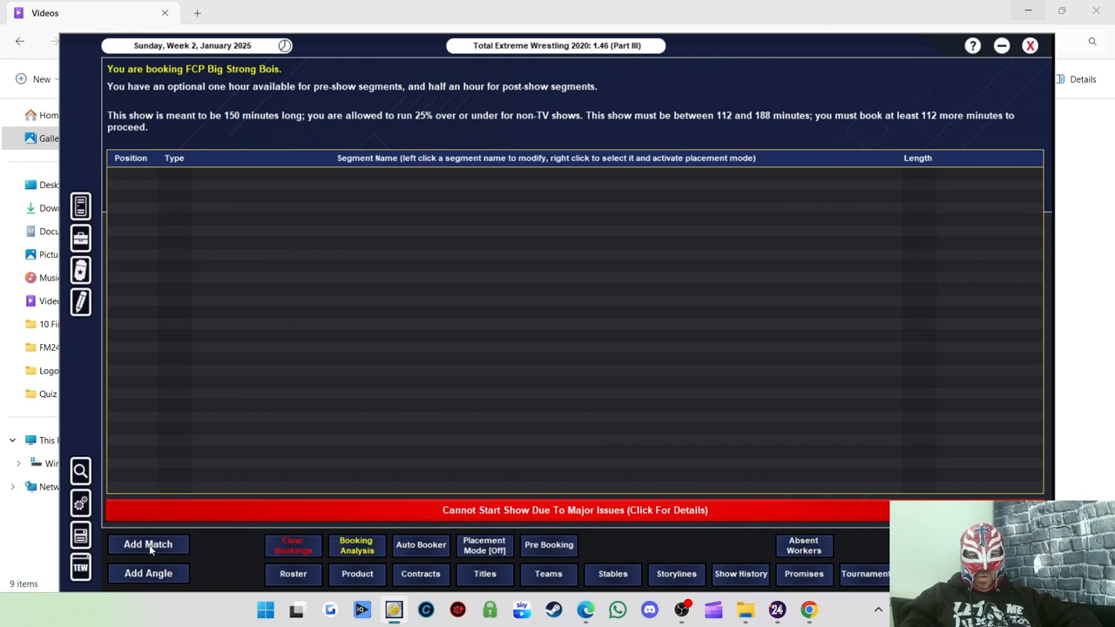
Book Killer Kelly vs. Millie McKenzie as the 22-minute main event and start another match
click(147, 544)
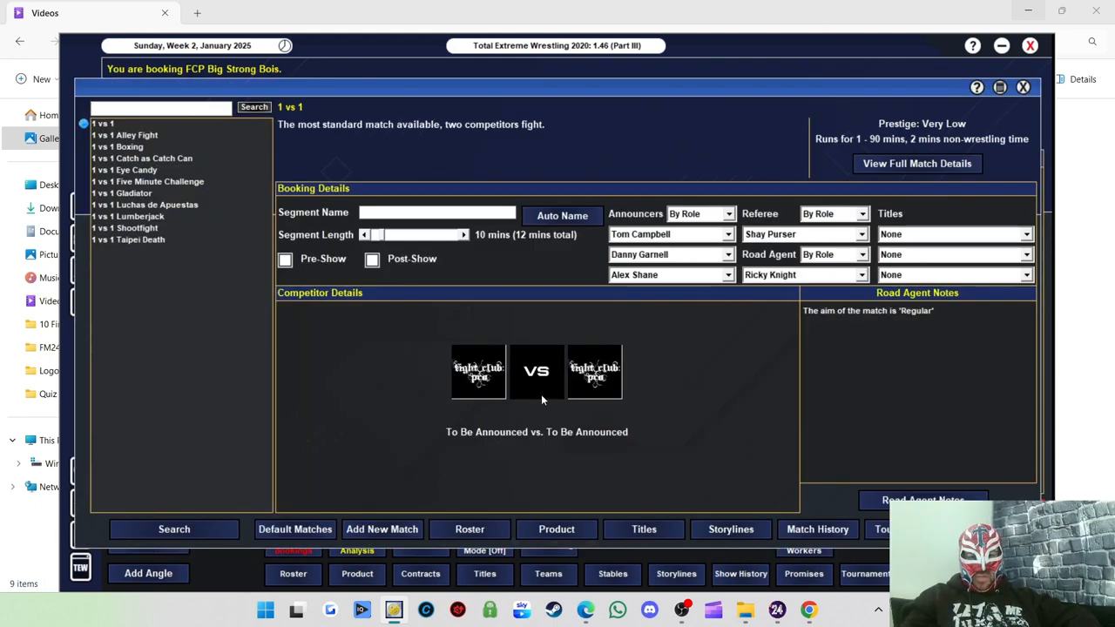
click(478, 372)
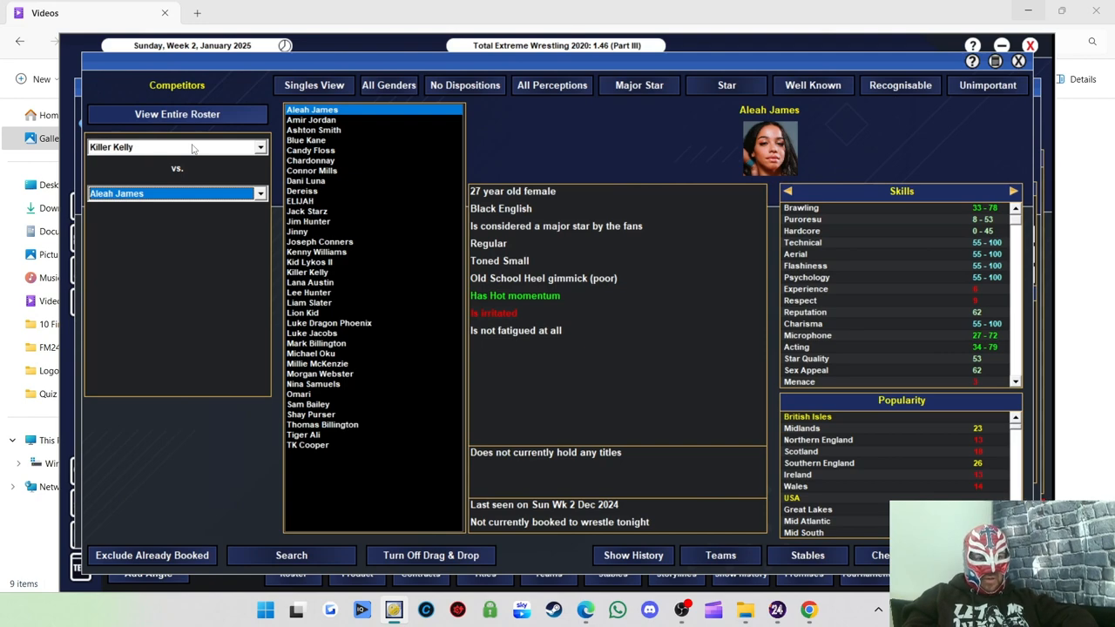
click(389, 84)
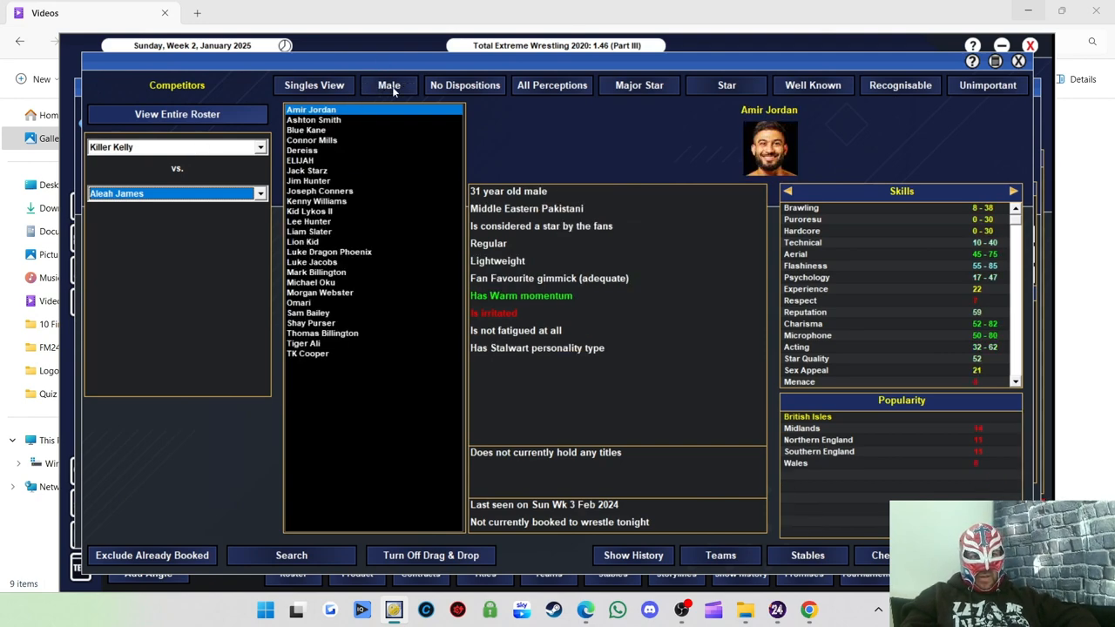
click(388, 83)
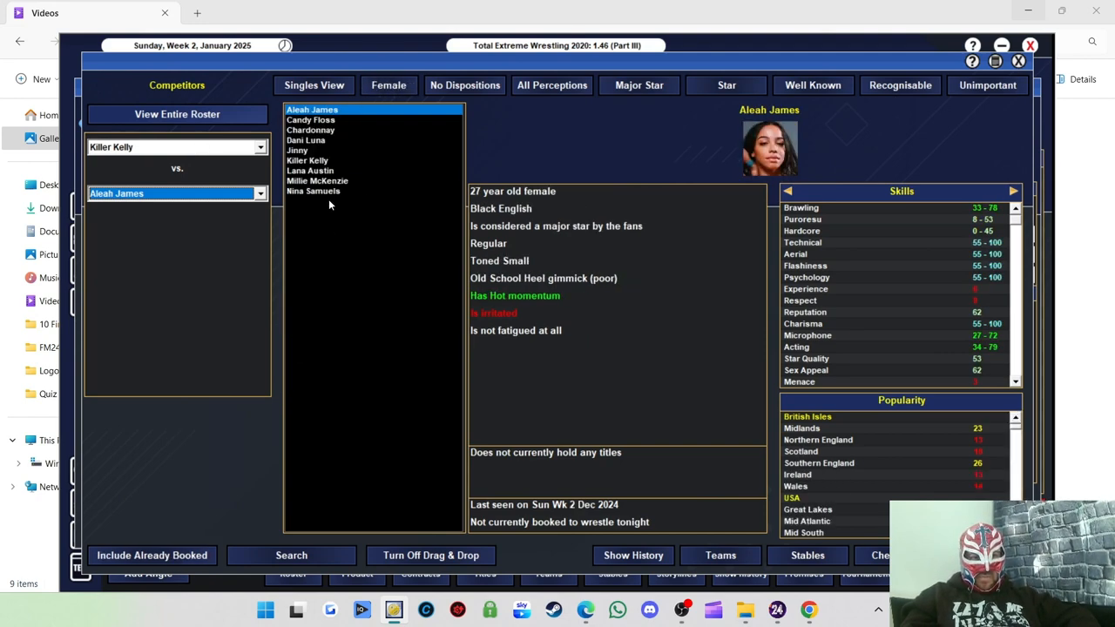
click(317, 180)
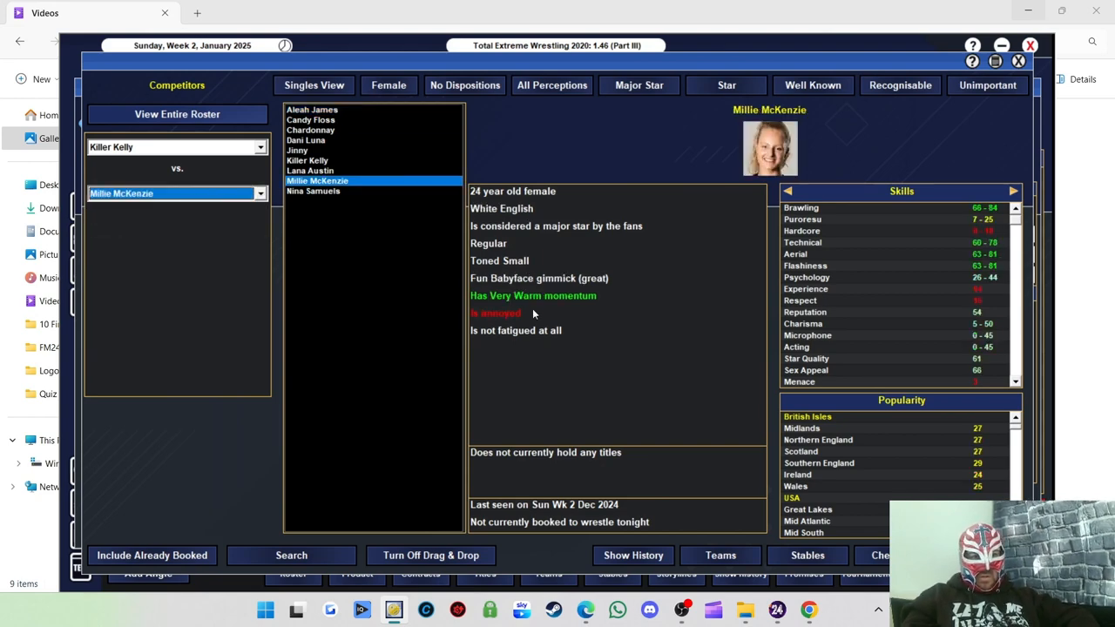
mouse_move(819, 429)
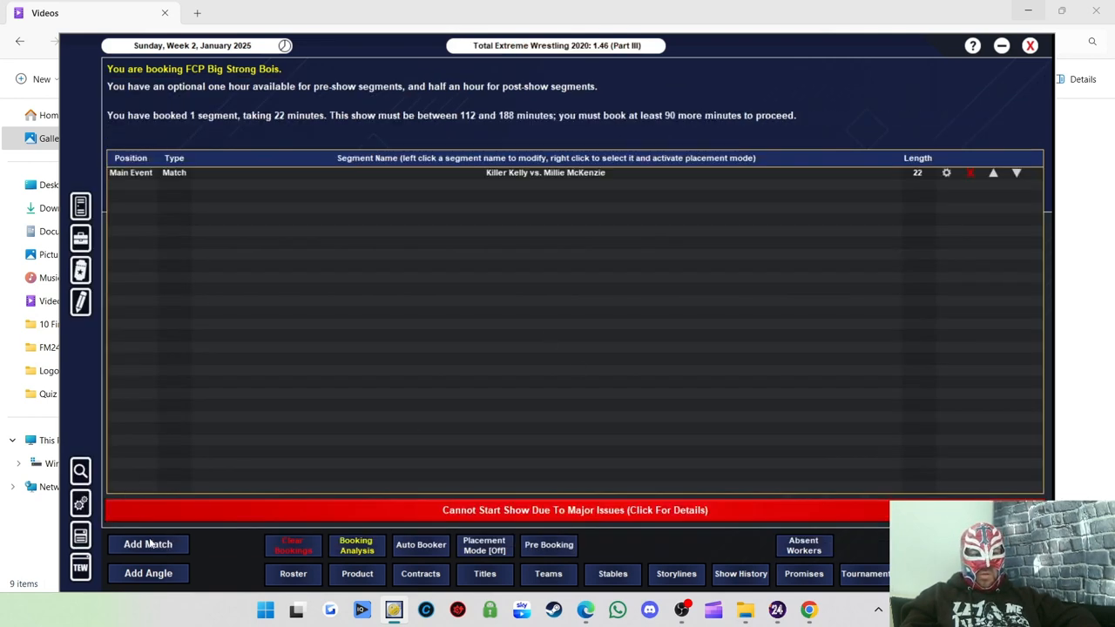
click(147, 544)
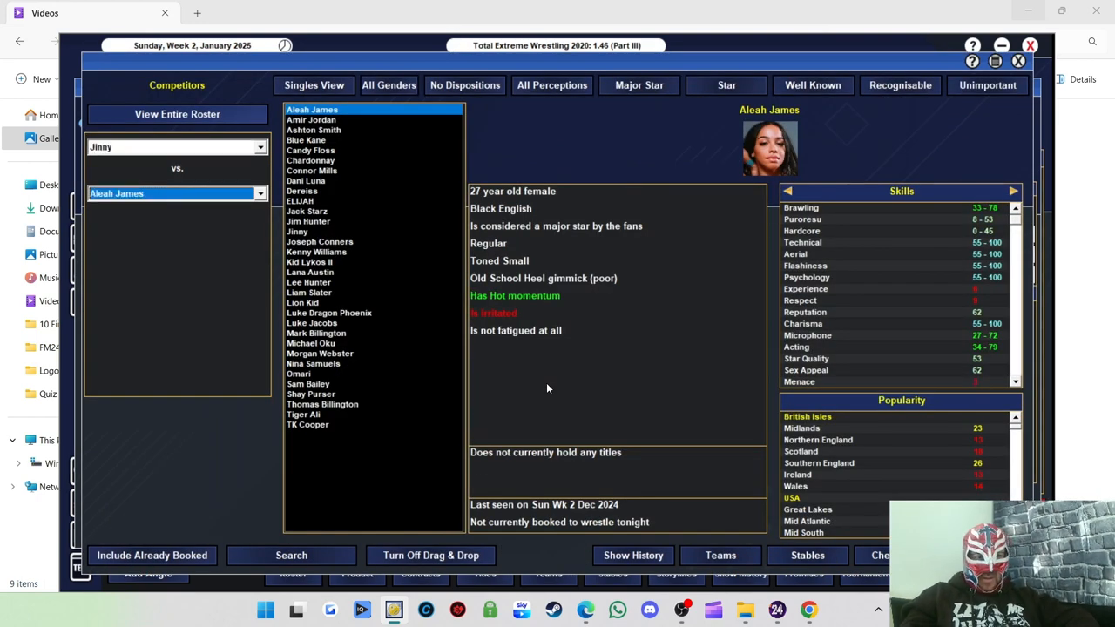
mouse_move(411, 101)
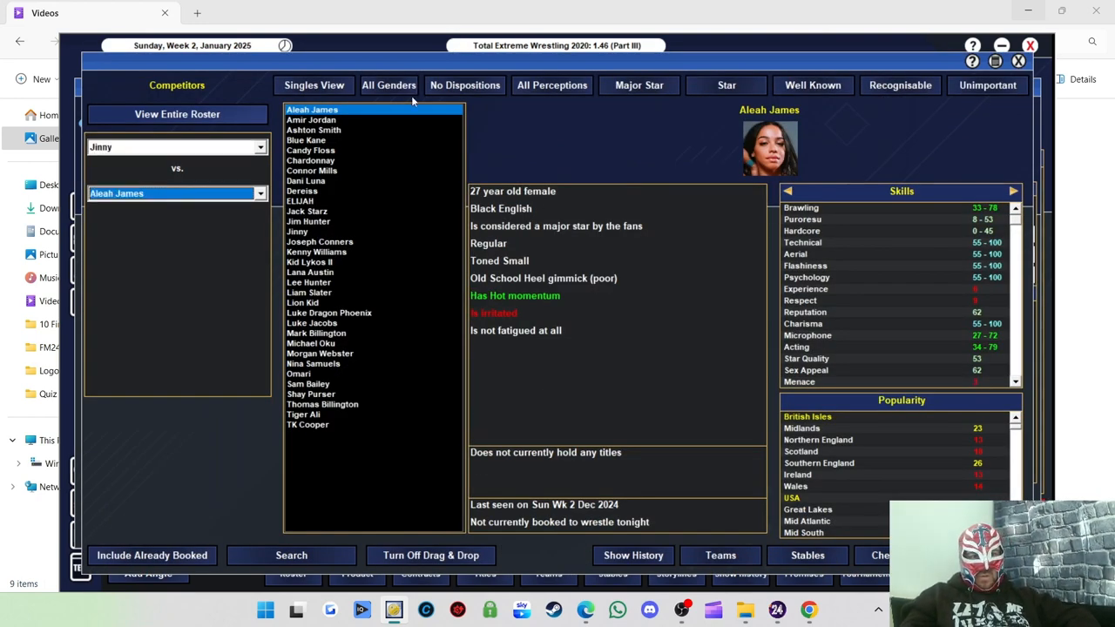
Book Jinny vs. Chardonnay as the auto-named opener and add a road agent note for Jinny
click(388, 84)
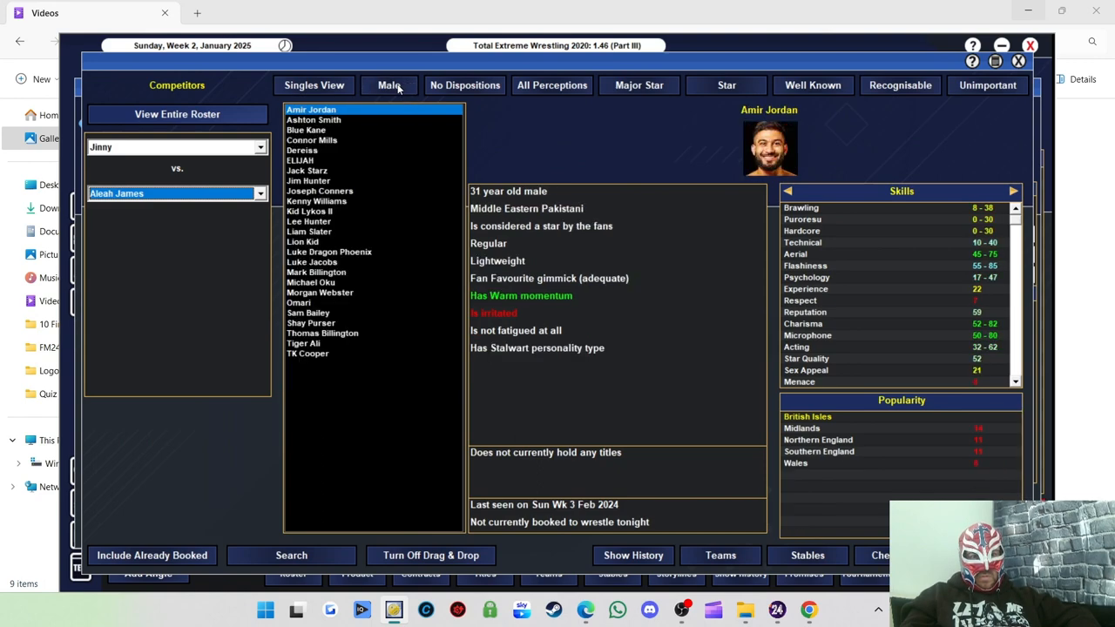
click(388, 84)
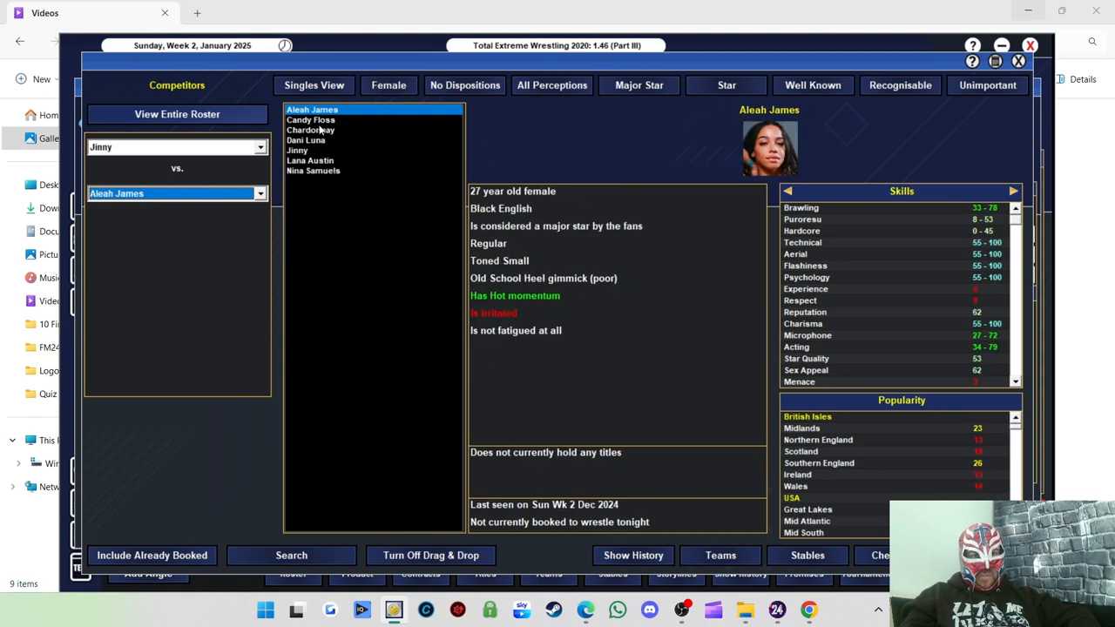
click(311, 129)
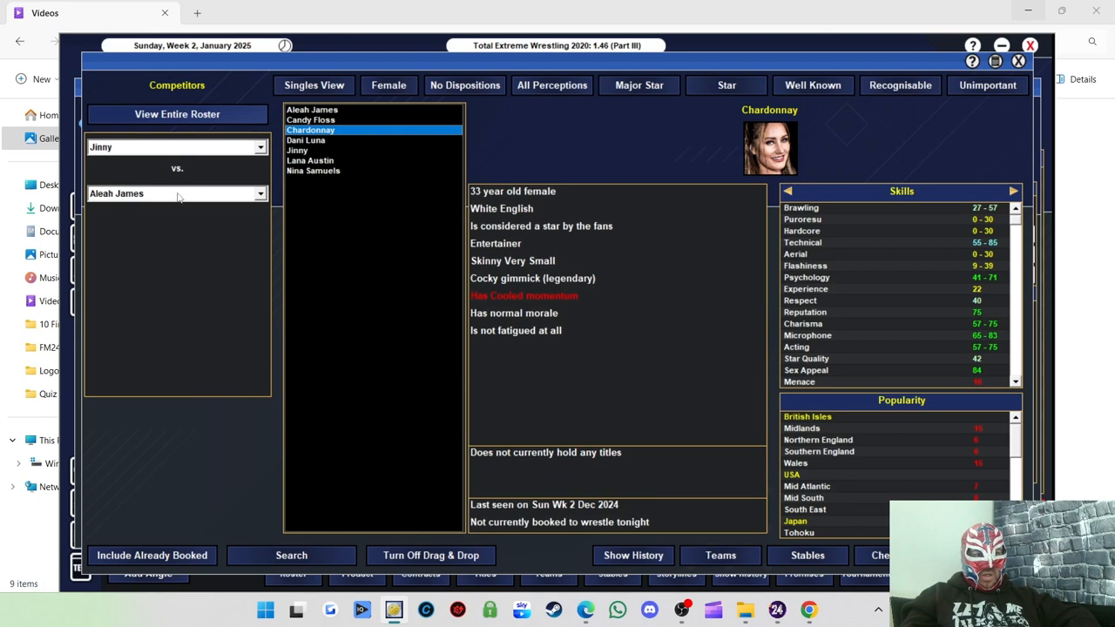
click(174, 194)
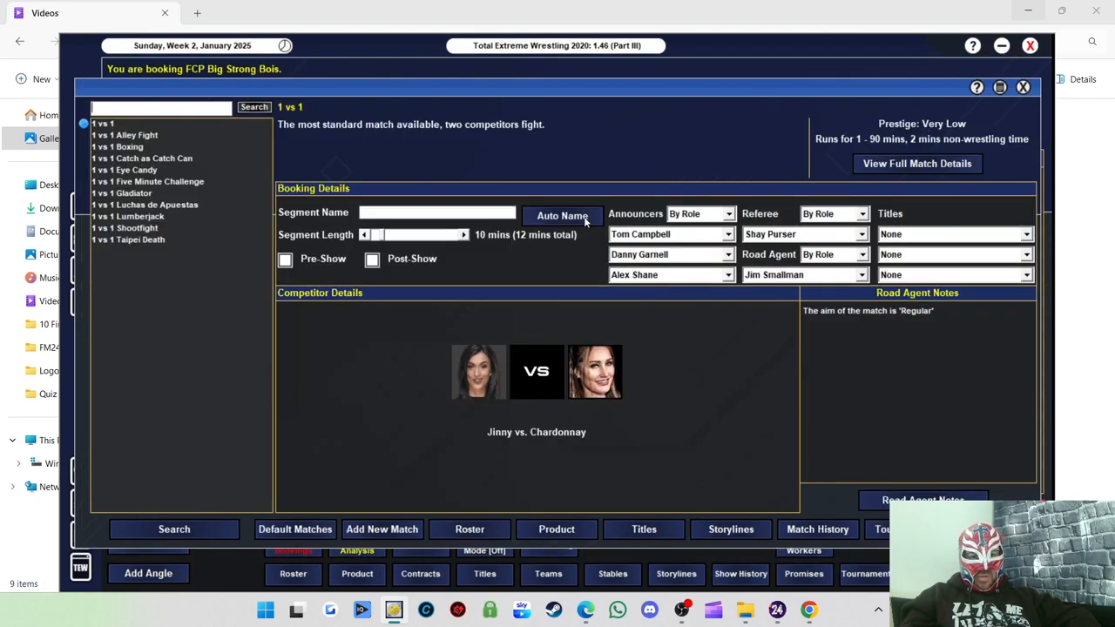
click(561, 216)
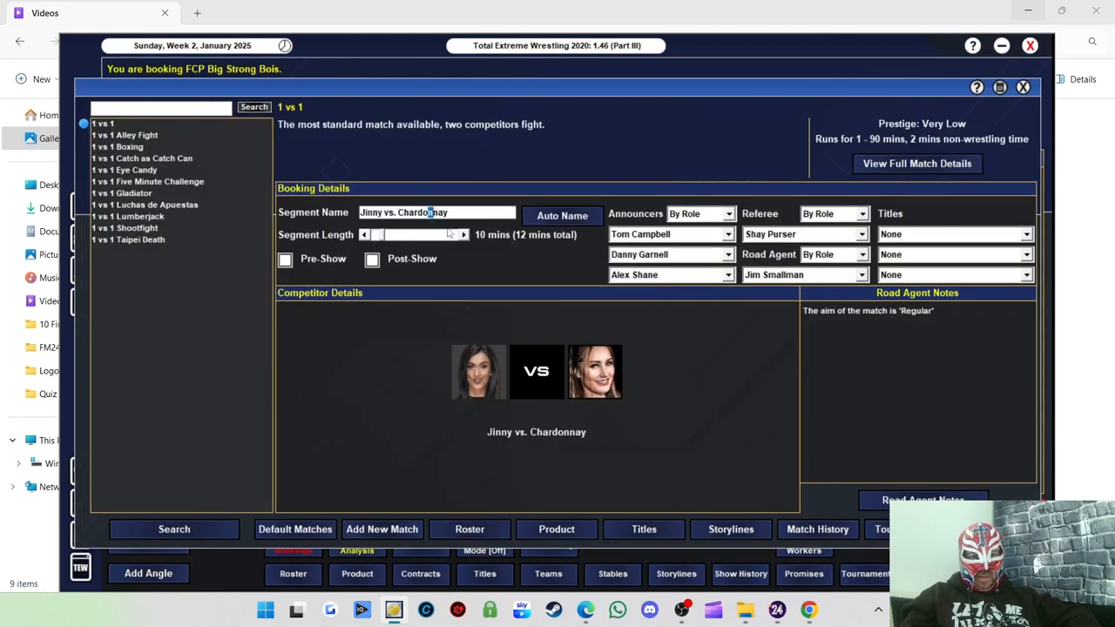
click(463, 233)
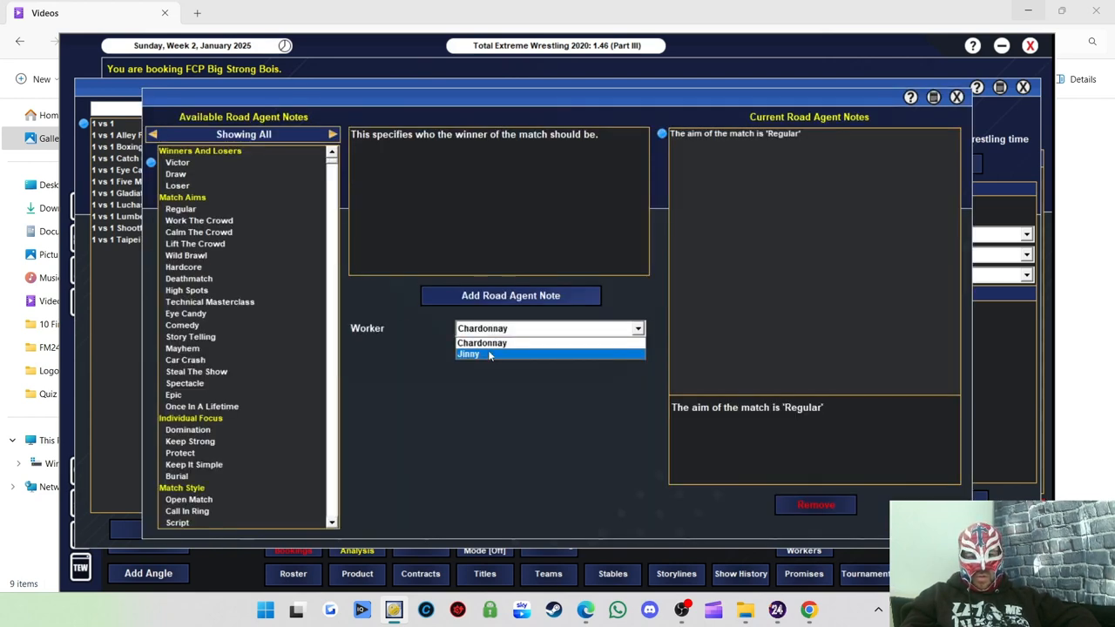
click(467, 354)
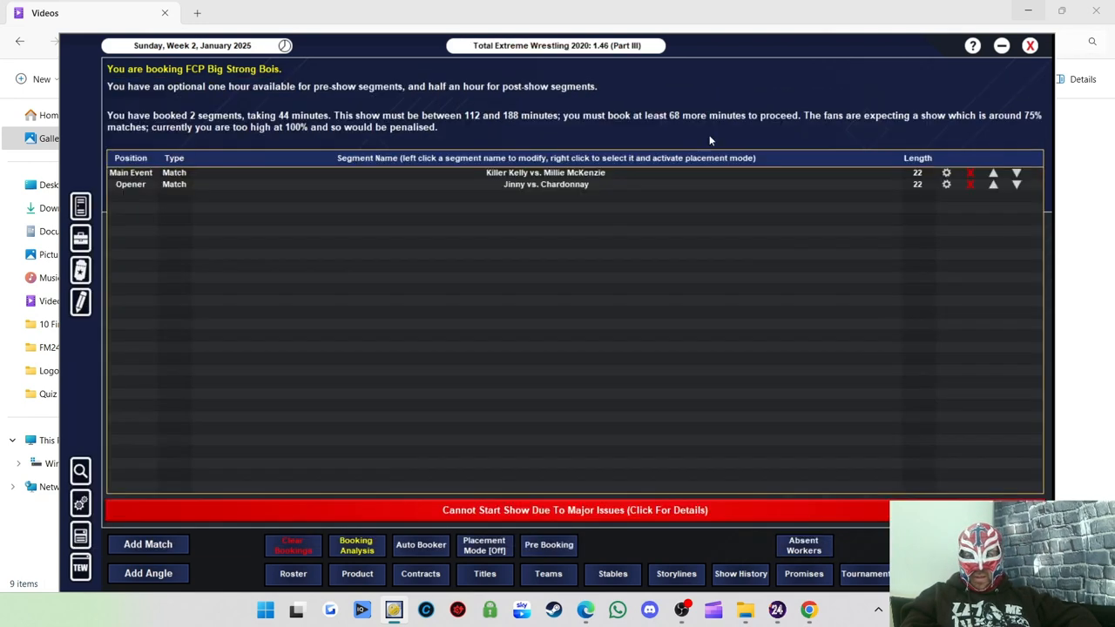
Set Millie McKenzie as the winner of the Killer Kelly main event via Road Agent Notes
click(546, 173)
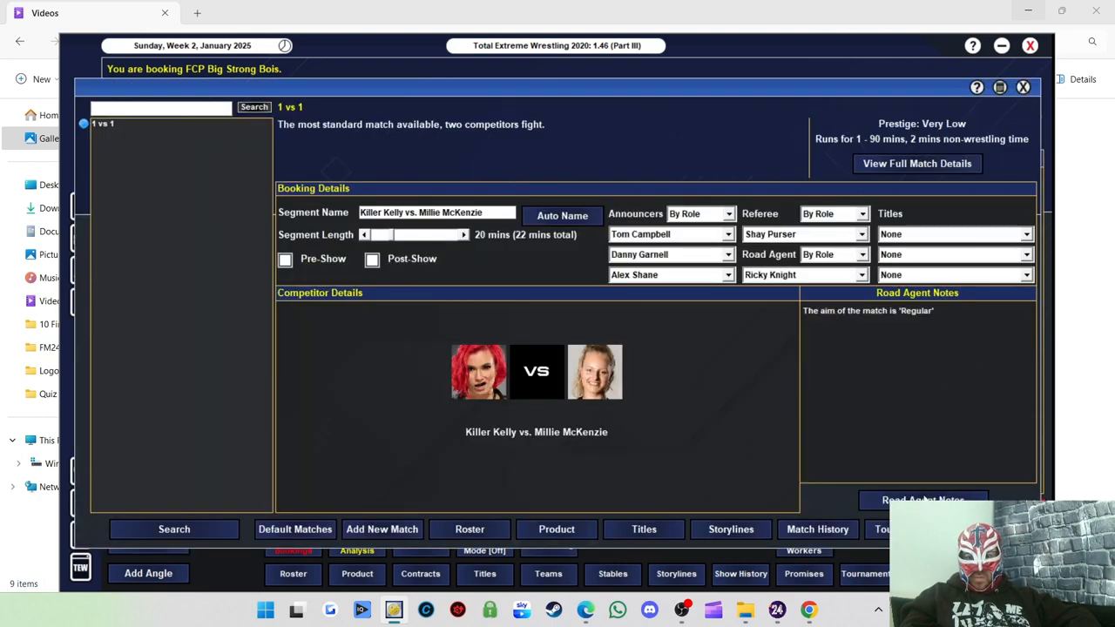
click(923, 498)
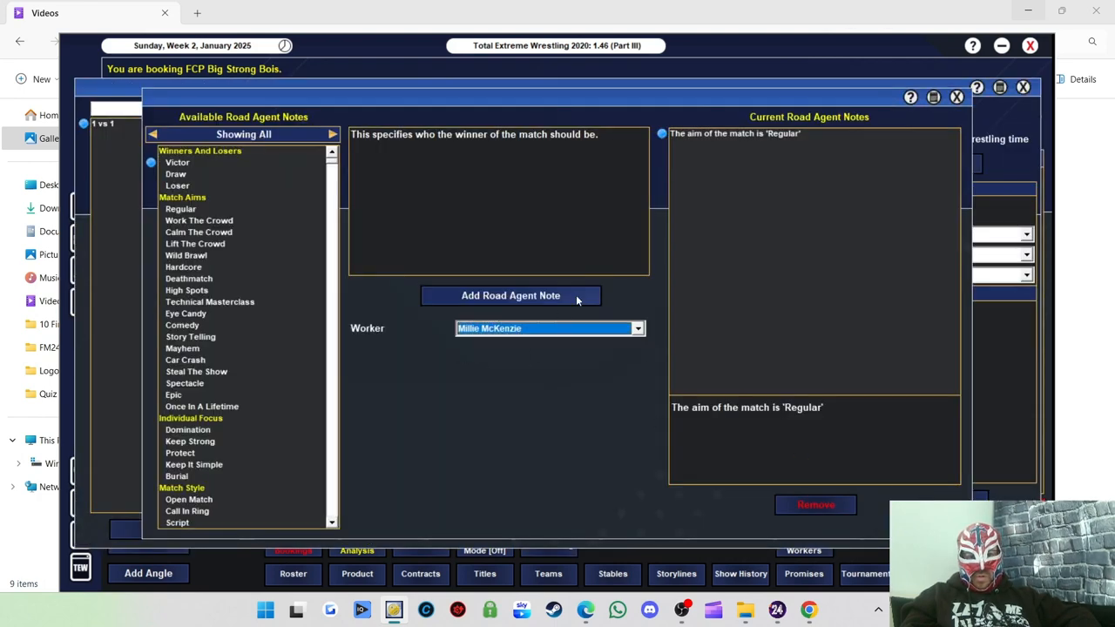
click(955, 98)
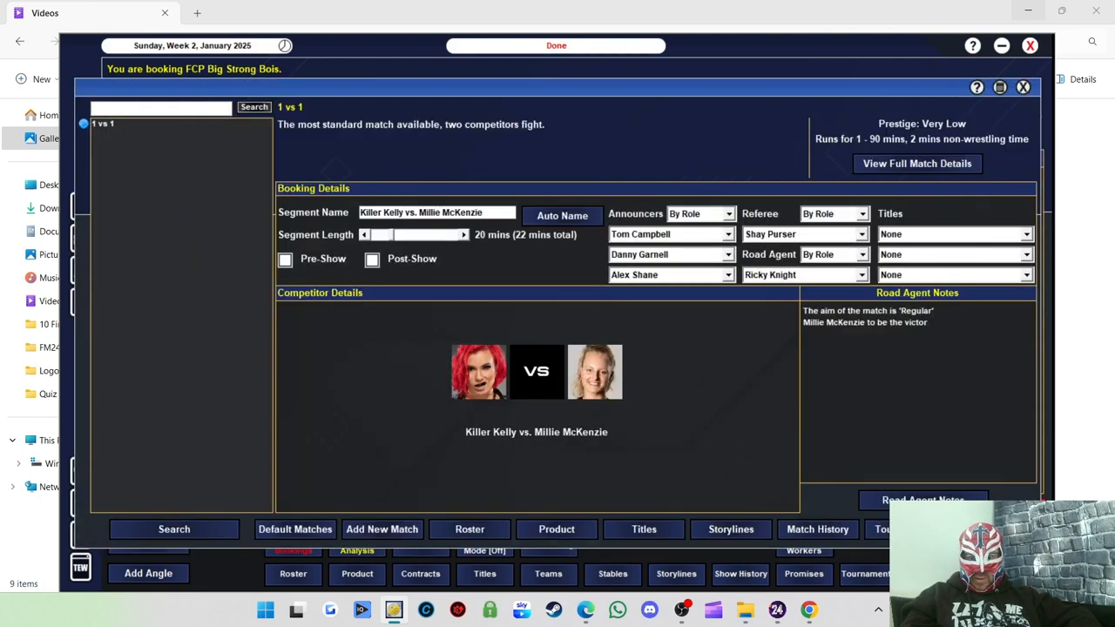
click(555, 45)
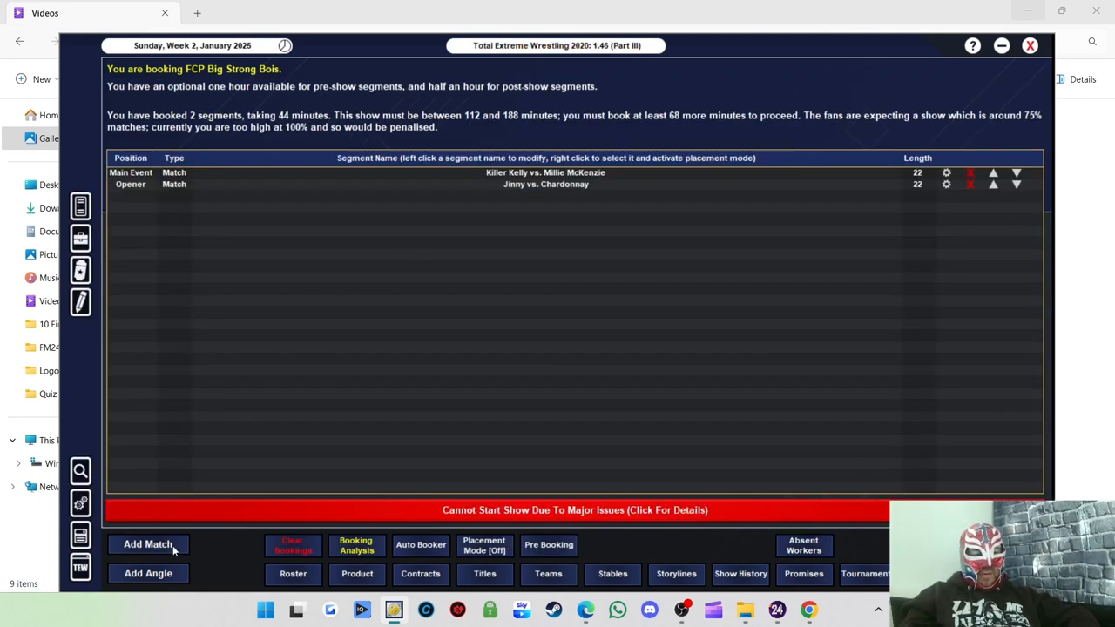
Book Joseph Conners vs. Michael Oku as a 20-minute match with road agent notes
click(148, 544)
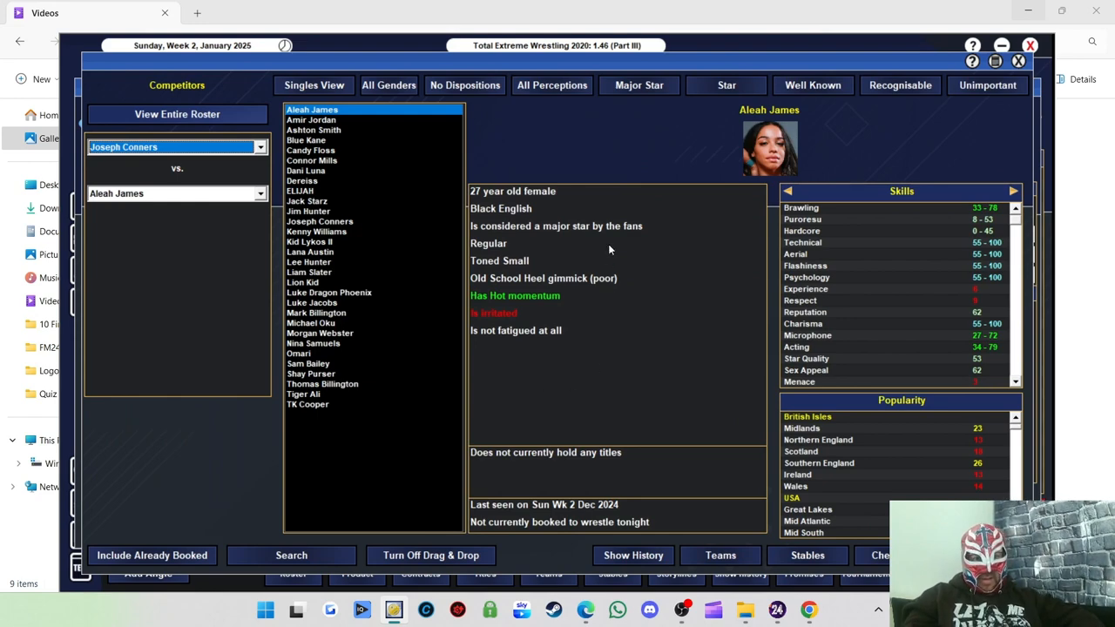
click(389, 83)
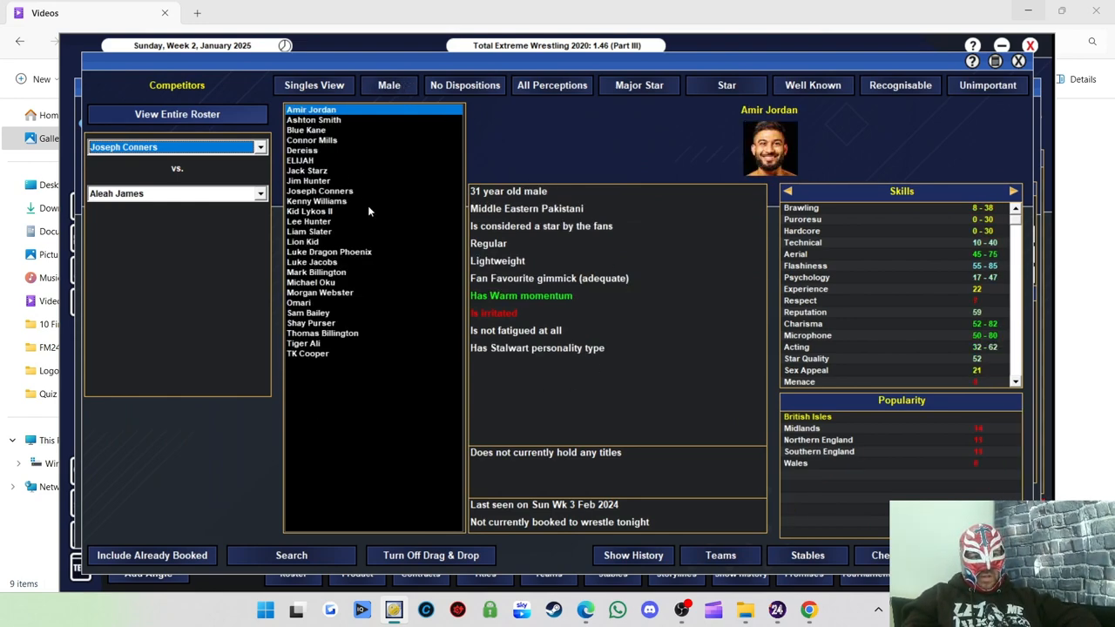
click(310, 283)
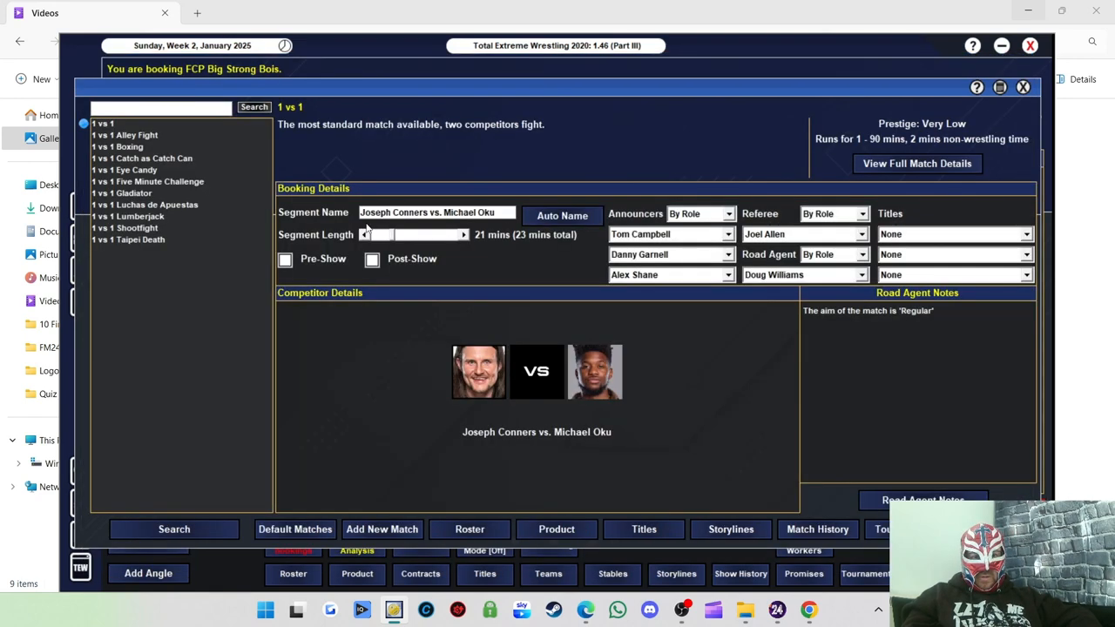
click(364, 233)
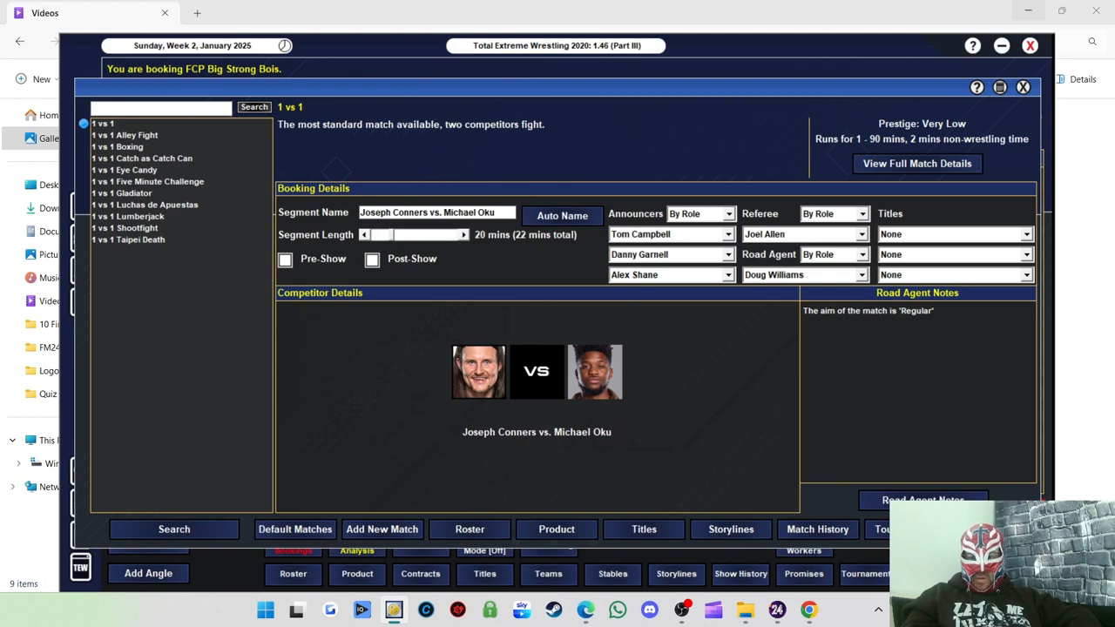
click(921, 498)
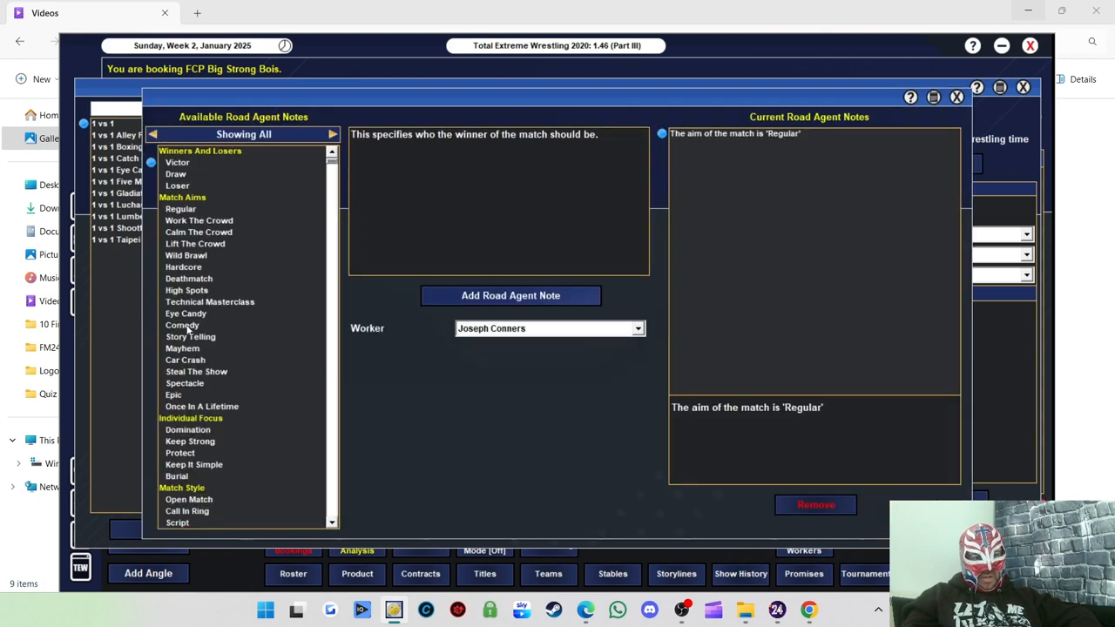
click(190, 336)
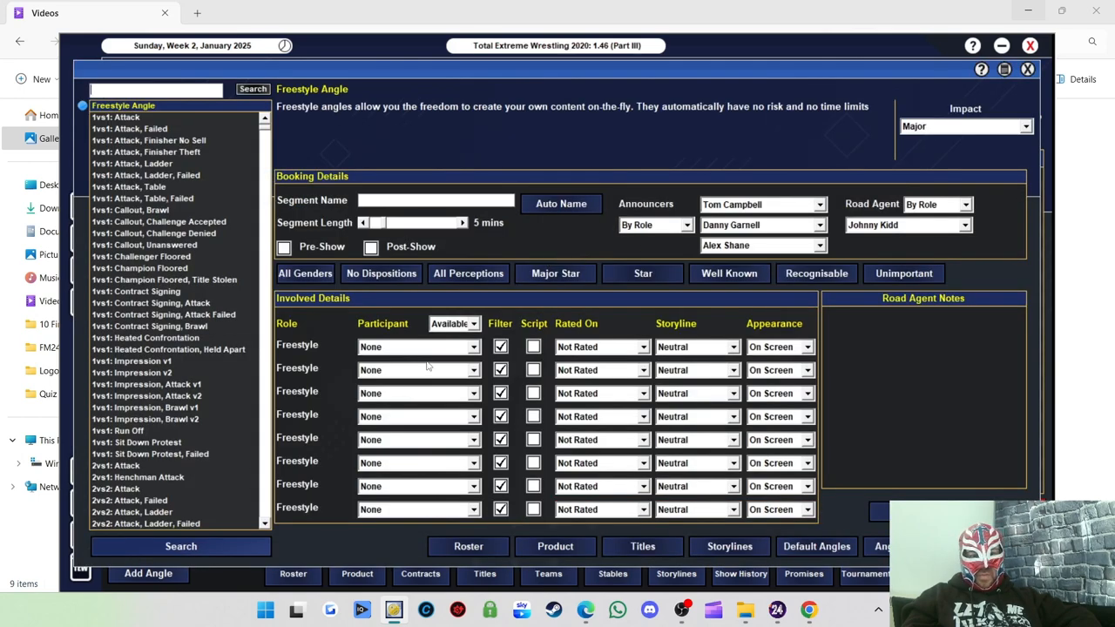
Save a 6-minute freestyle angle featuring Joseph Conners and Michael Oku onto the card
click(419, 346)
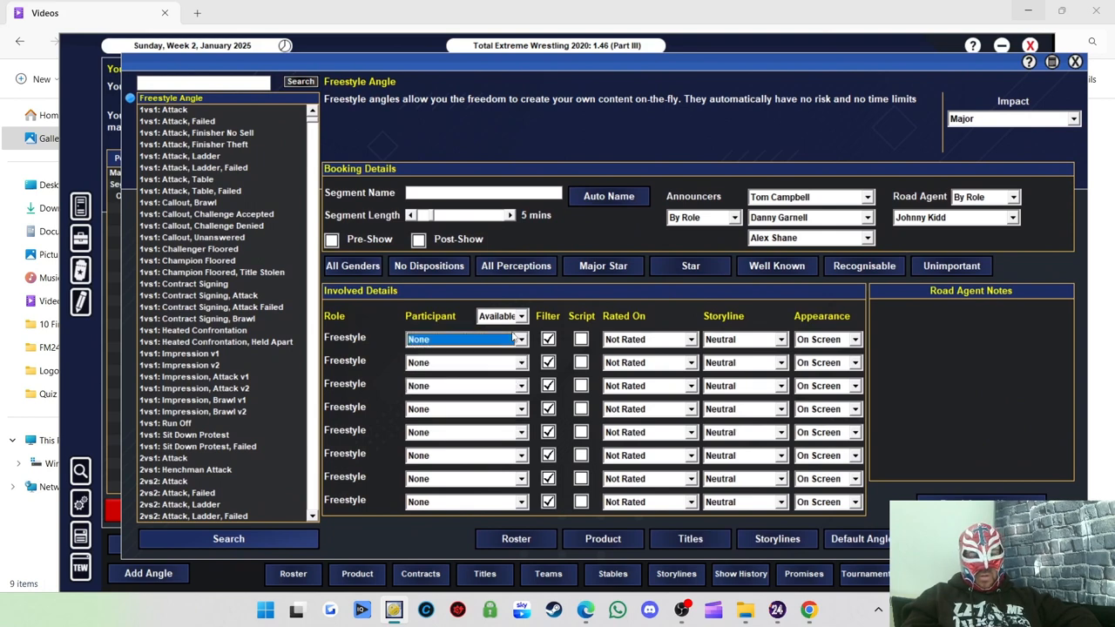
click(511, 209)
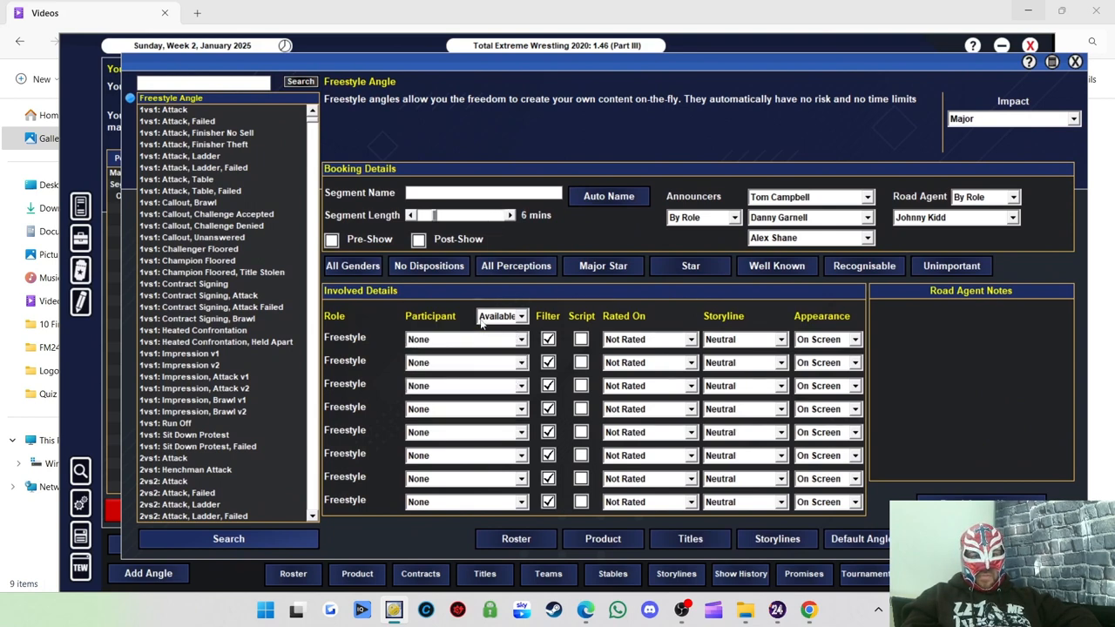
click(467, 338)
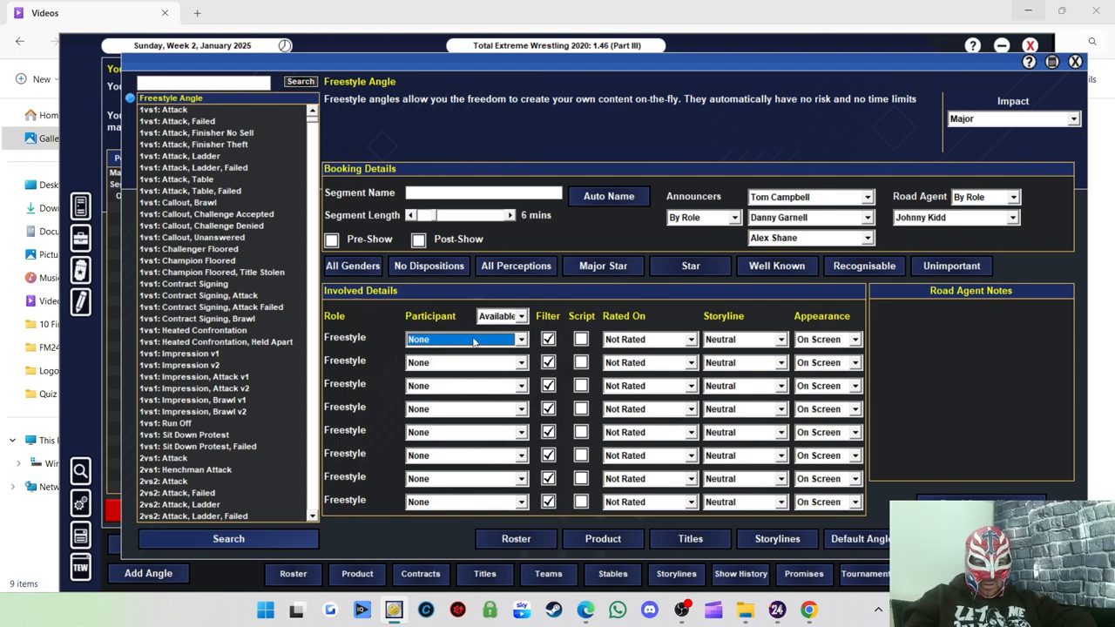
click(467, 338)
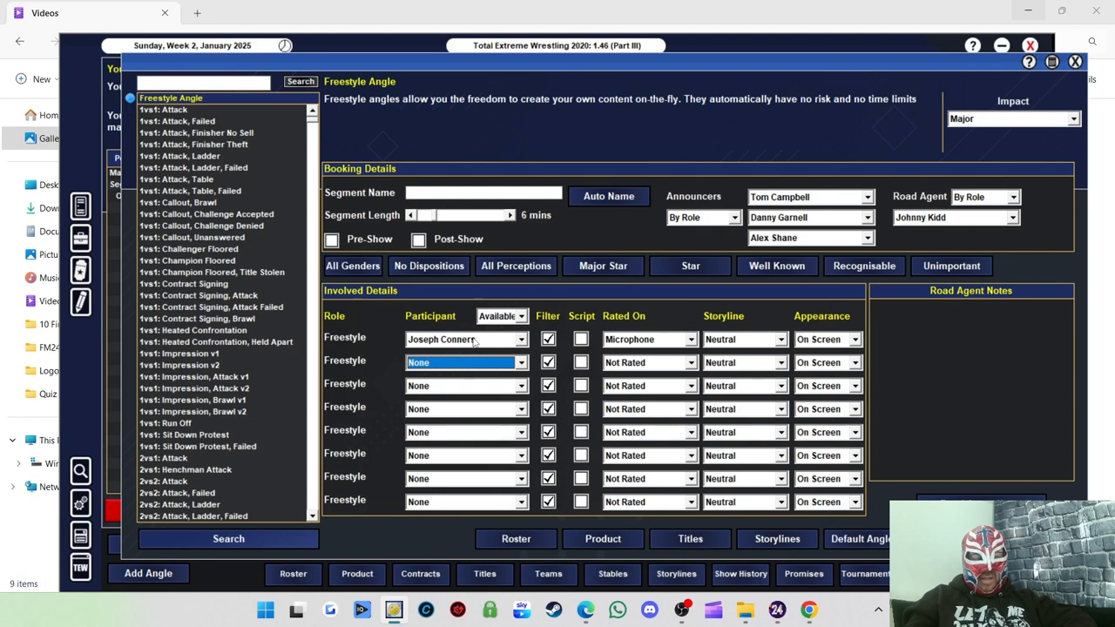
click(467, 362)
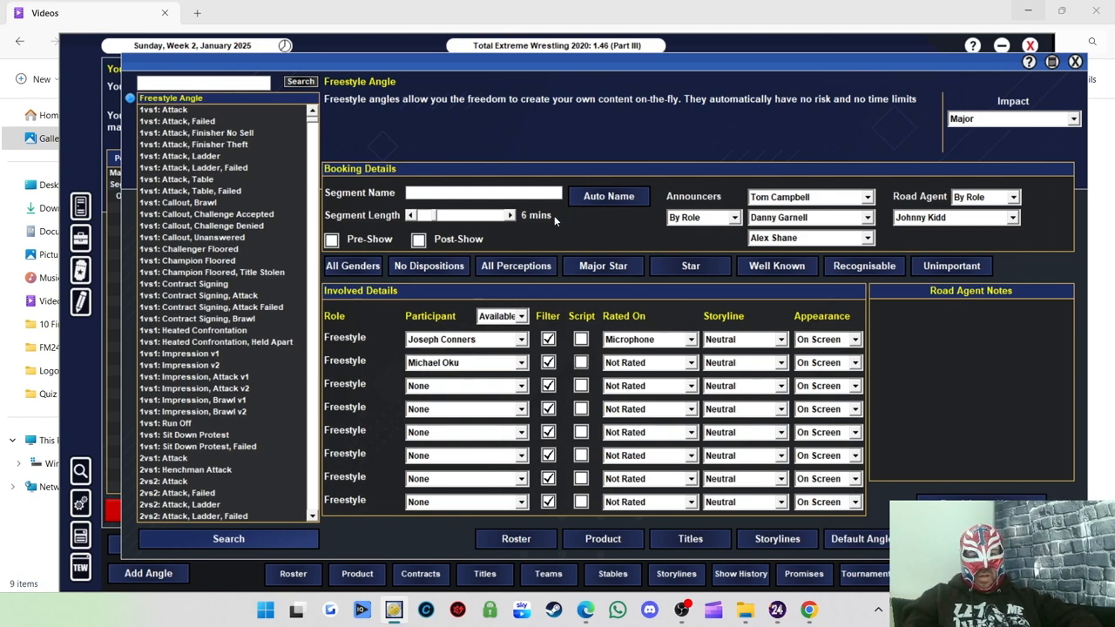
click(608, 195)
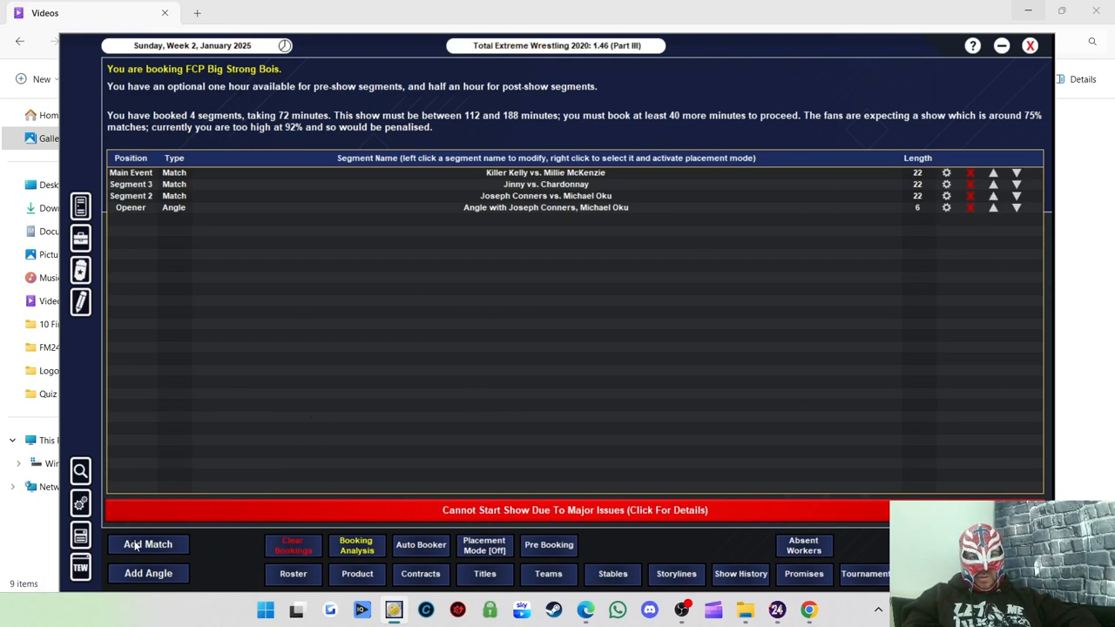
Book Kenny Williams vs. TK Cooper and set its road agent notes
click(146, 544)
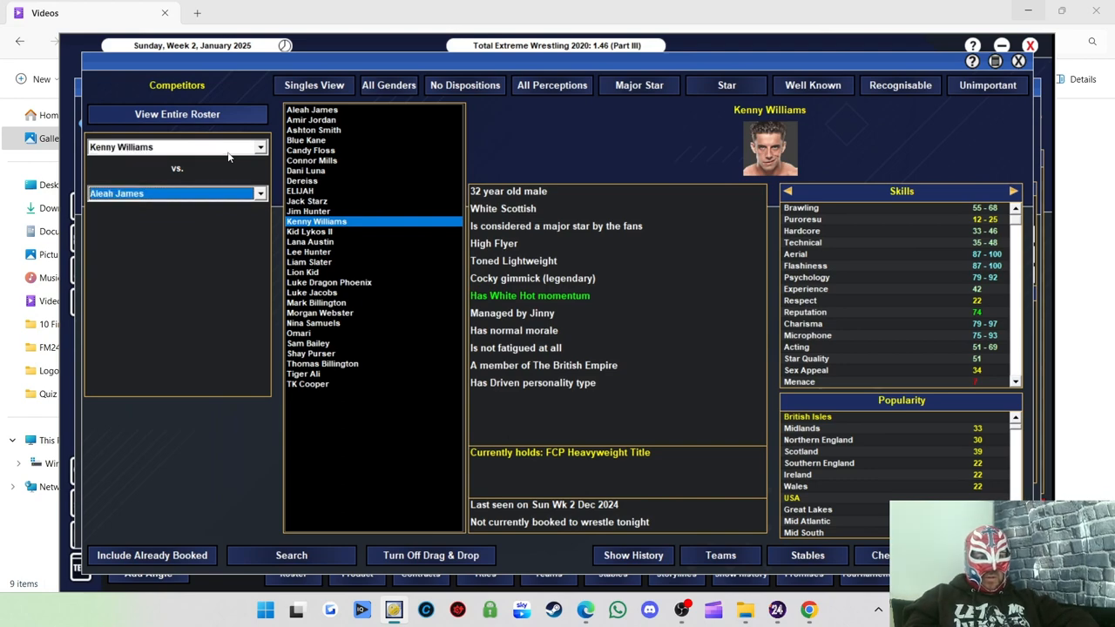
click(388, 84)
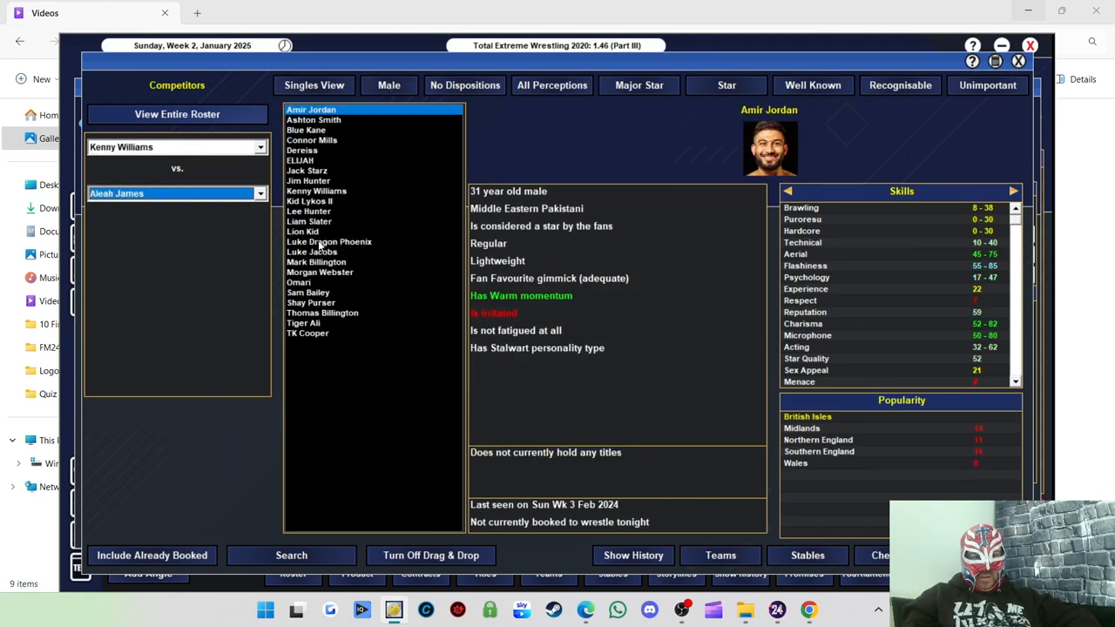
click(307, 333)
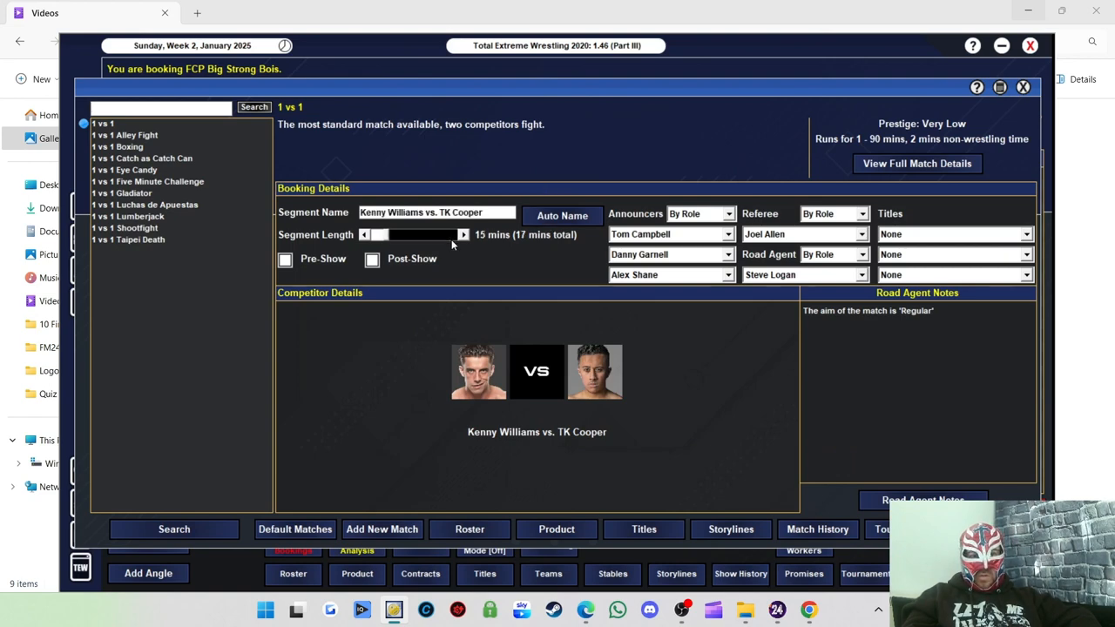
click(924, 498)
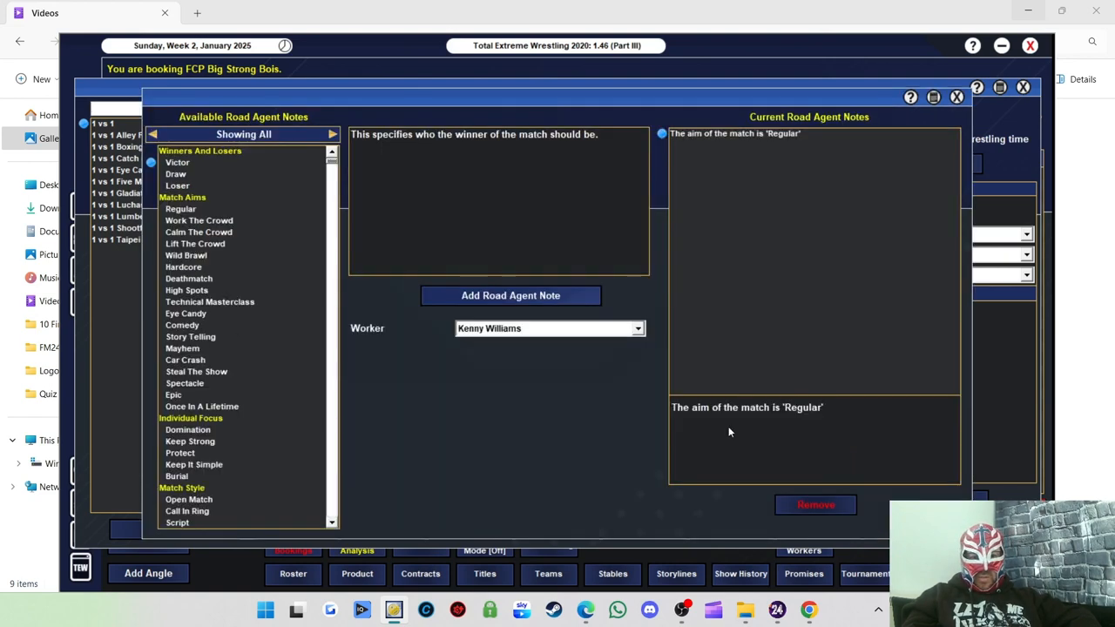
click(195, 371)
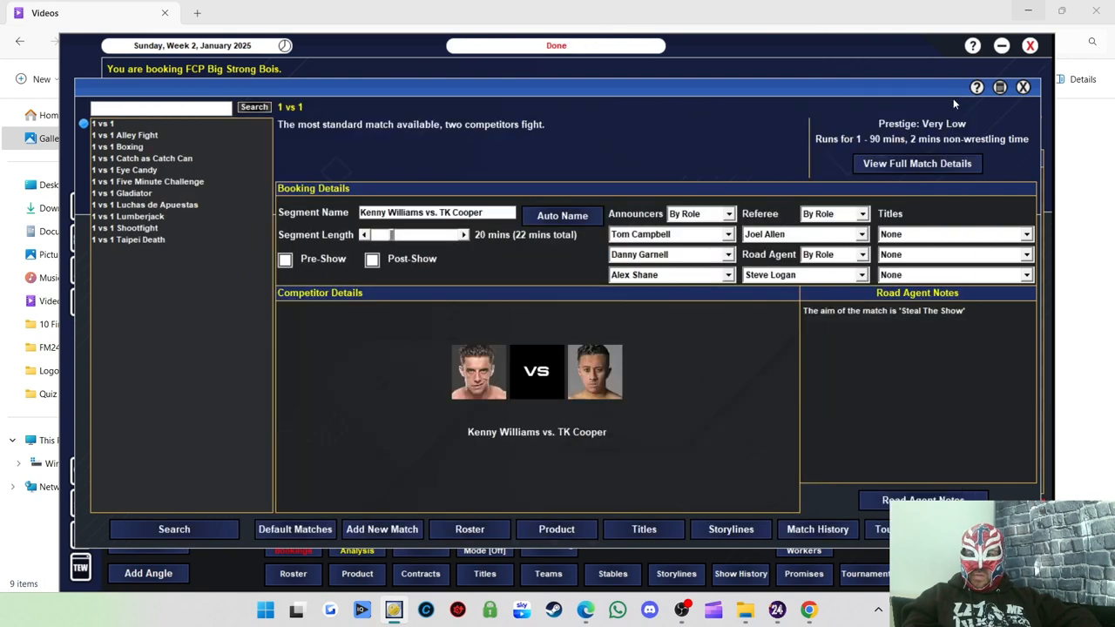
Make it the FCP Heavyweight Title main event, accept the booking warnings, and start a new angle
click(955, 233)
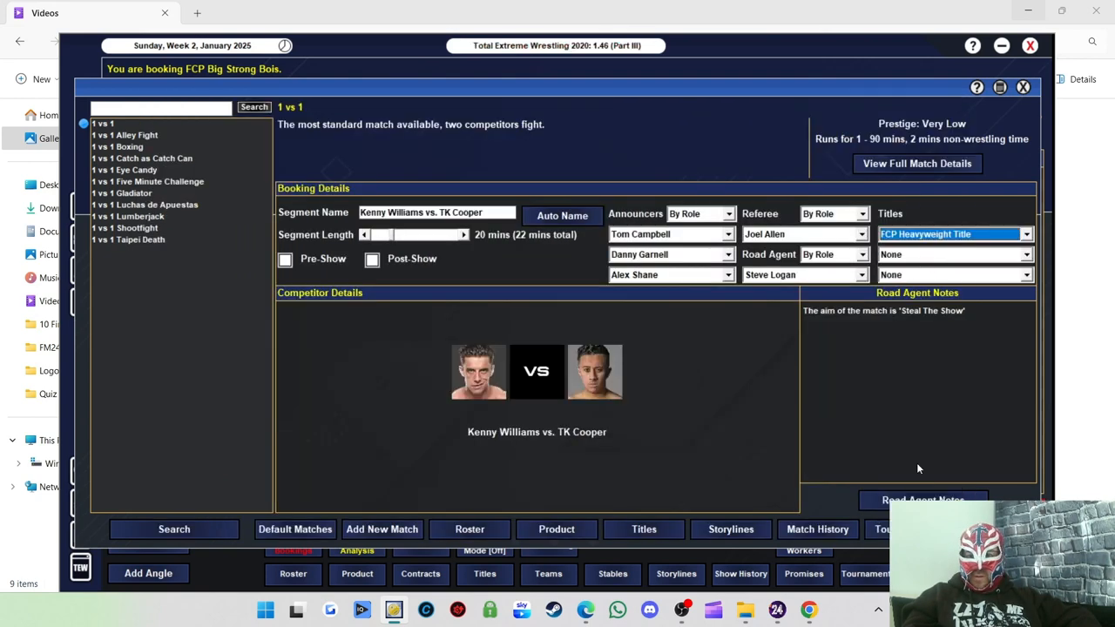
click(923, 498)
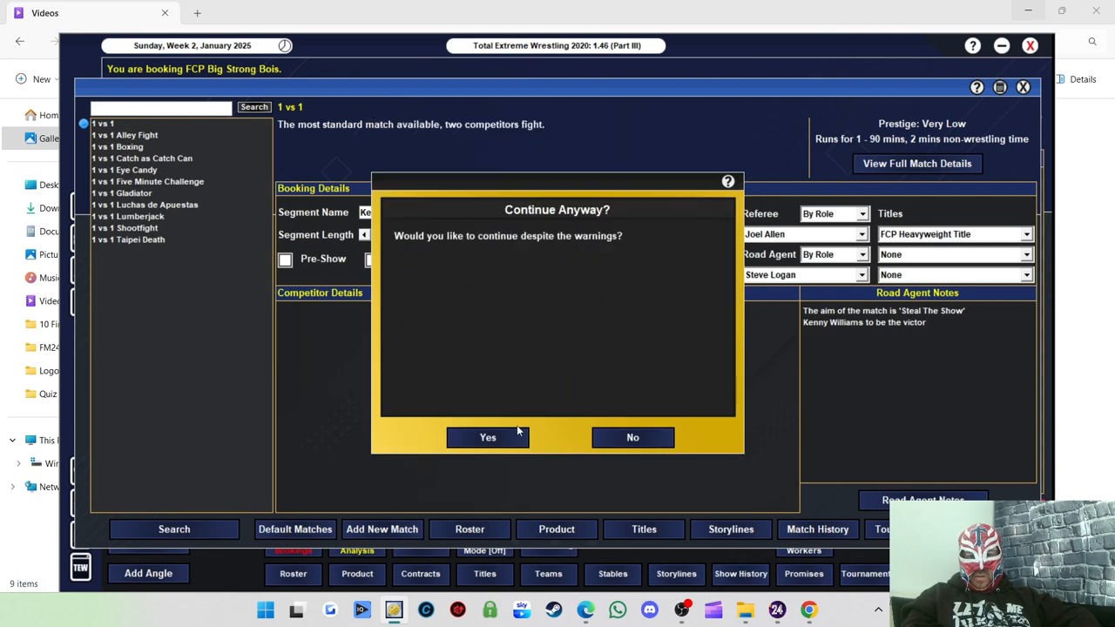
click(488, 437)
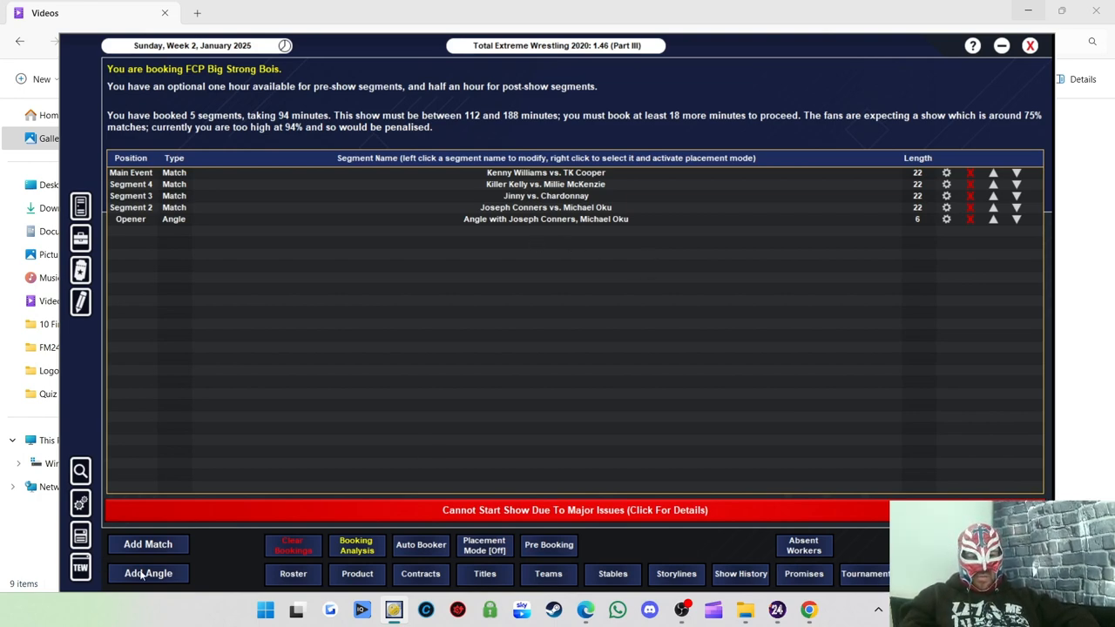
click(148, 573)
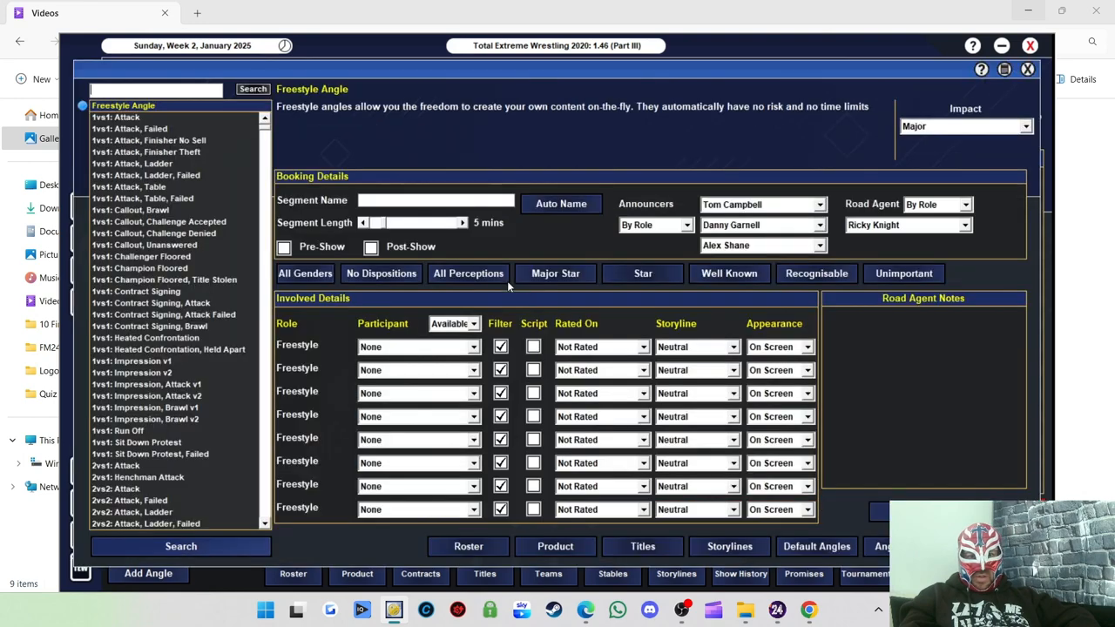
Add a freestyle angle with Kenny Williams and TK Cooper and start a new match
click(418, 346)
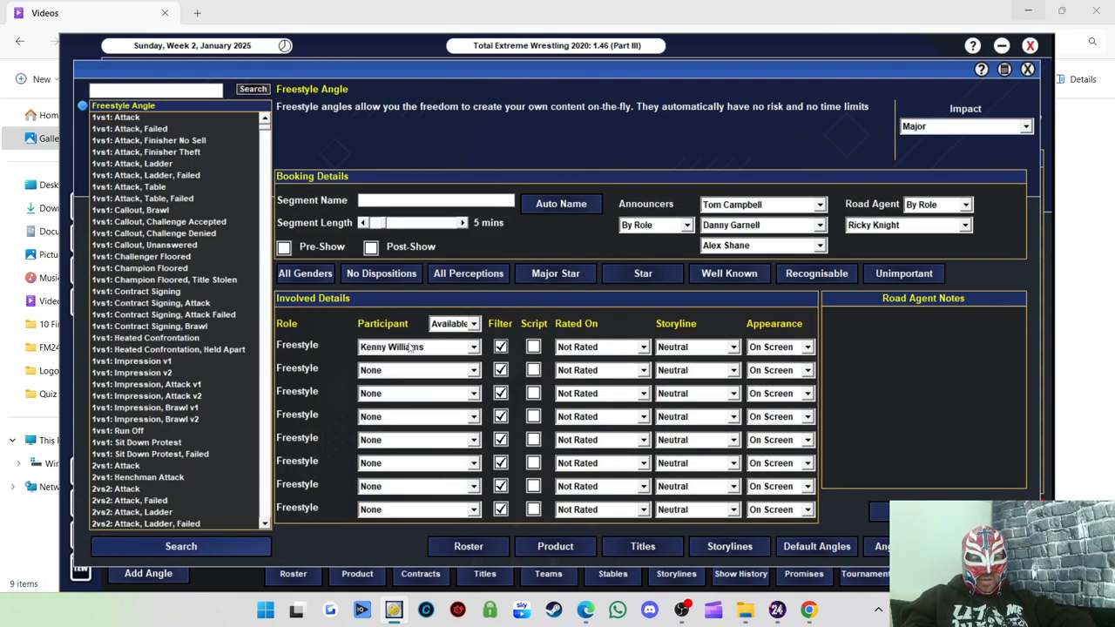
click(601, 347)
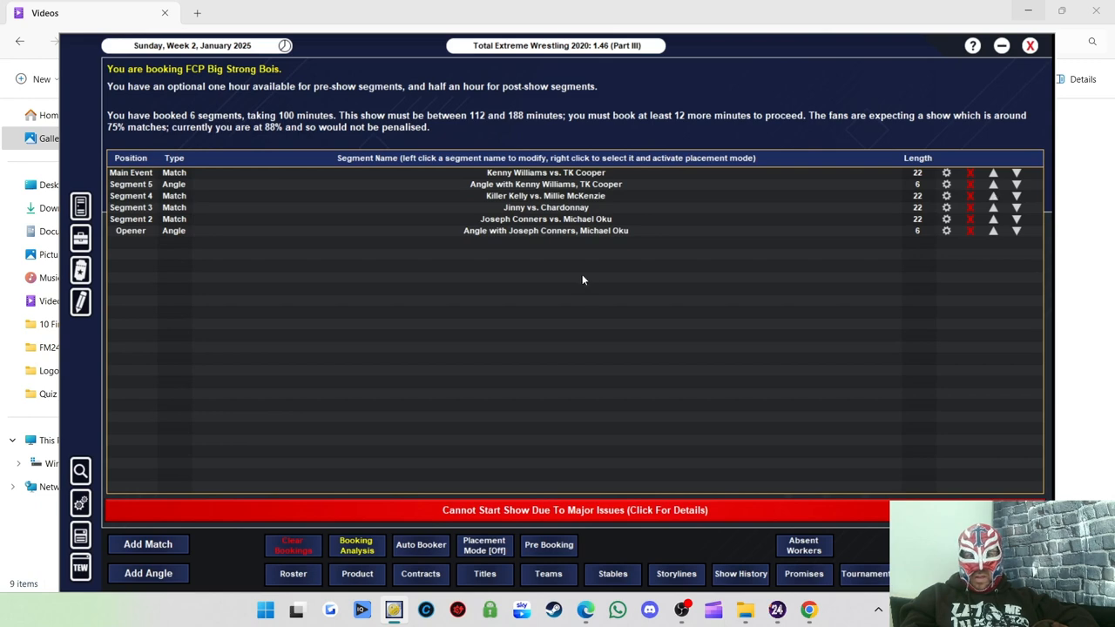
mouse_move(502, 145)
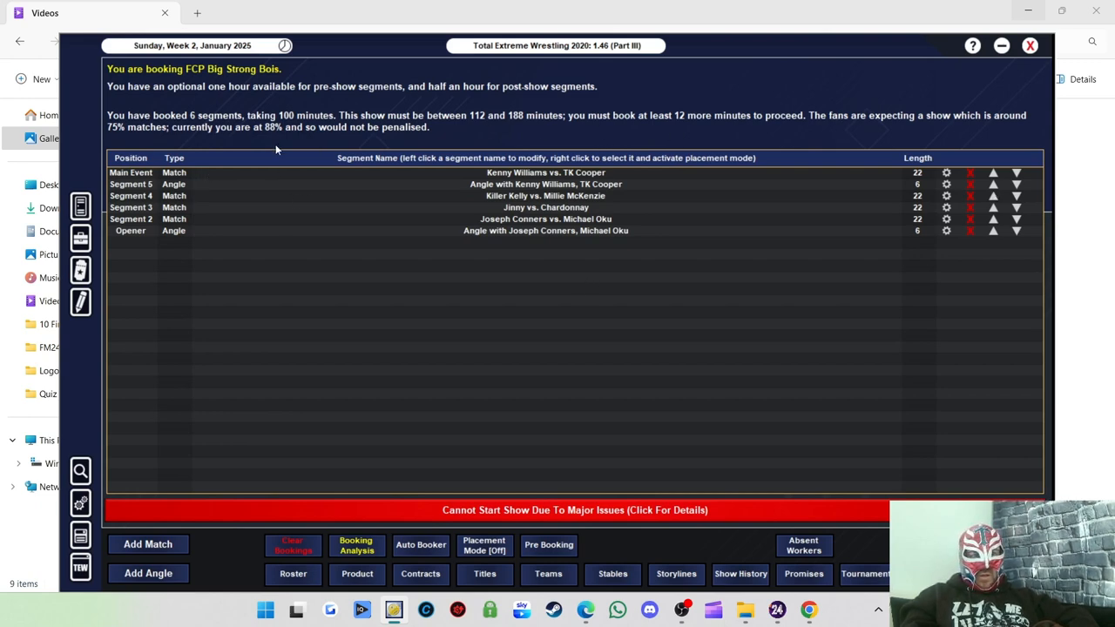
mouse_move(270, 138)
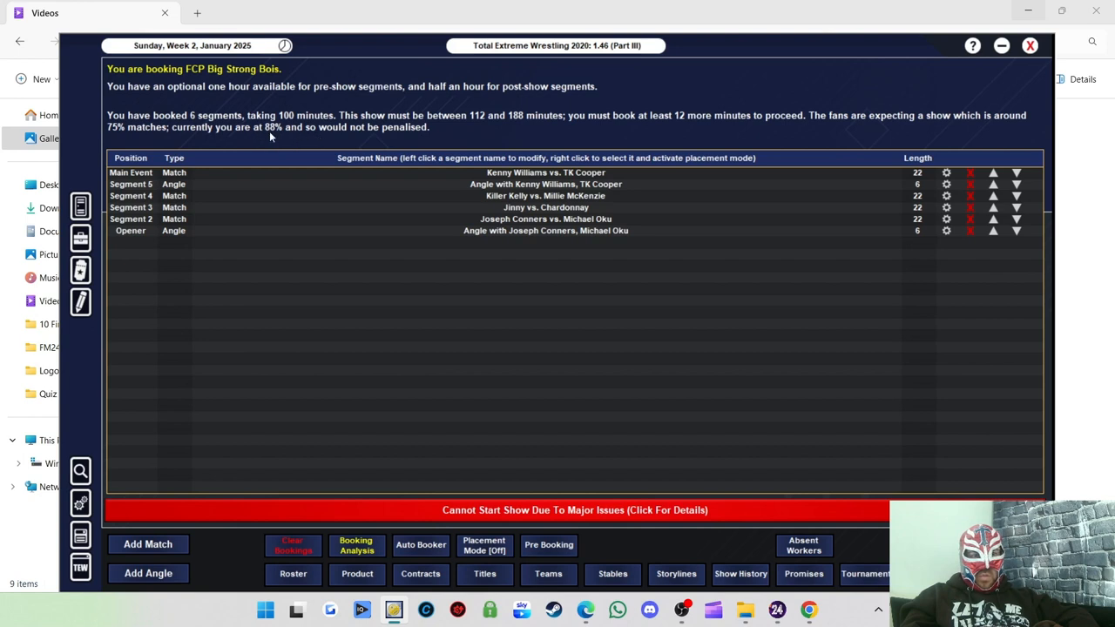
mouse_move(150, 554)
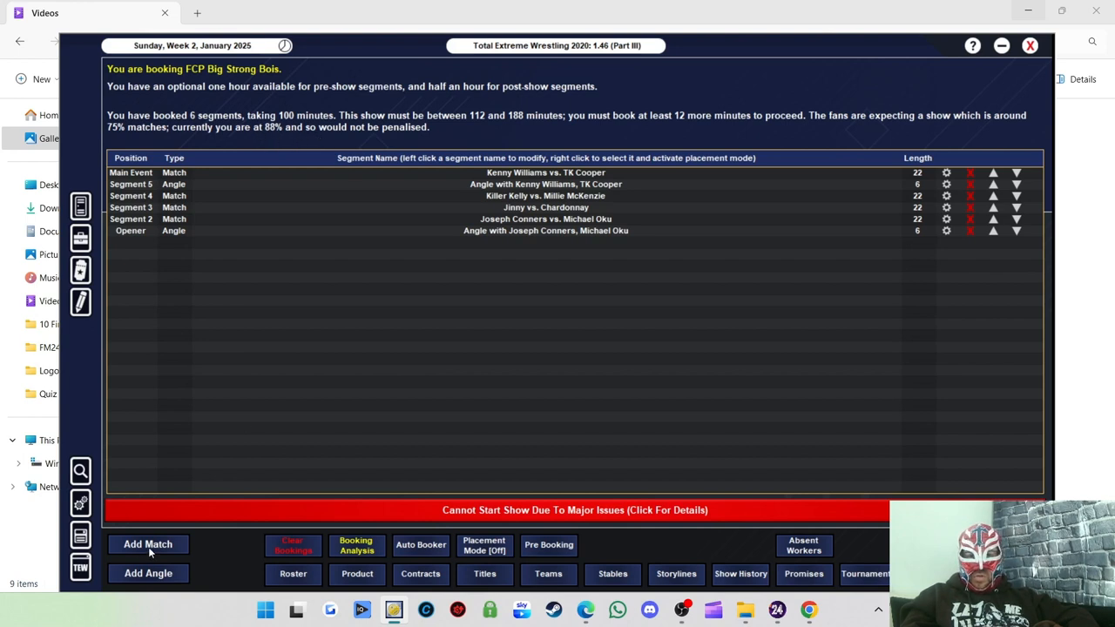
mouse_move(589, 293)
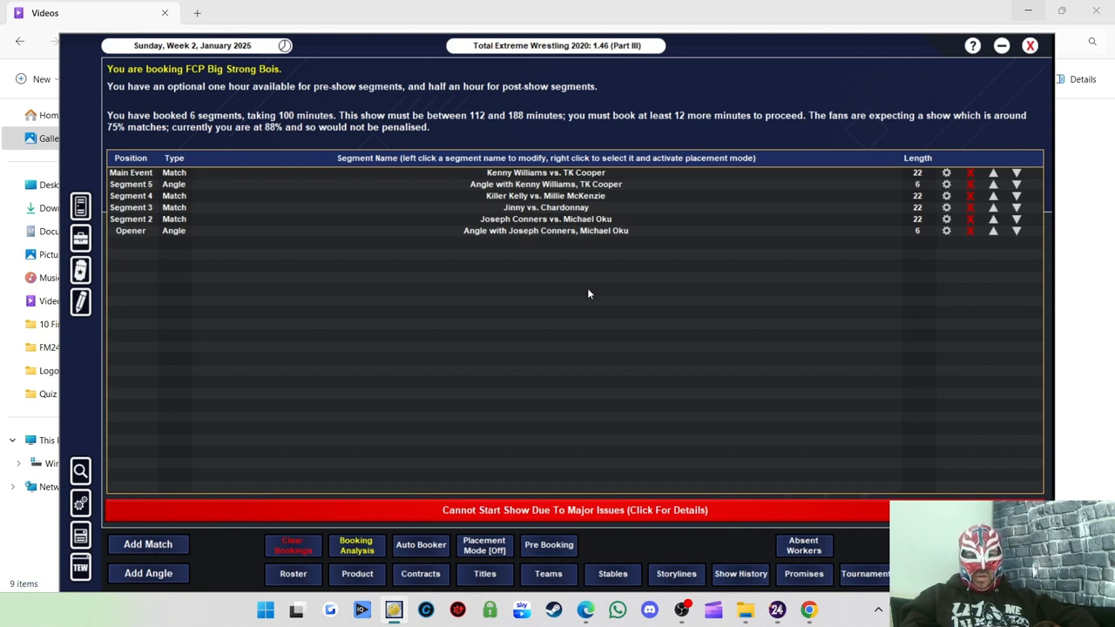
click(146, 544)
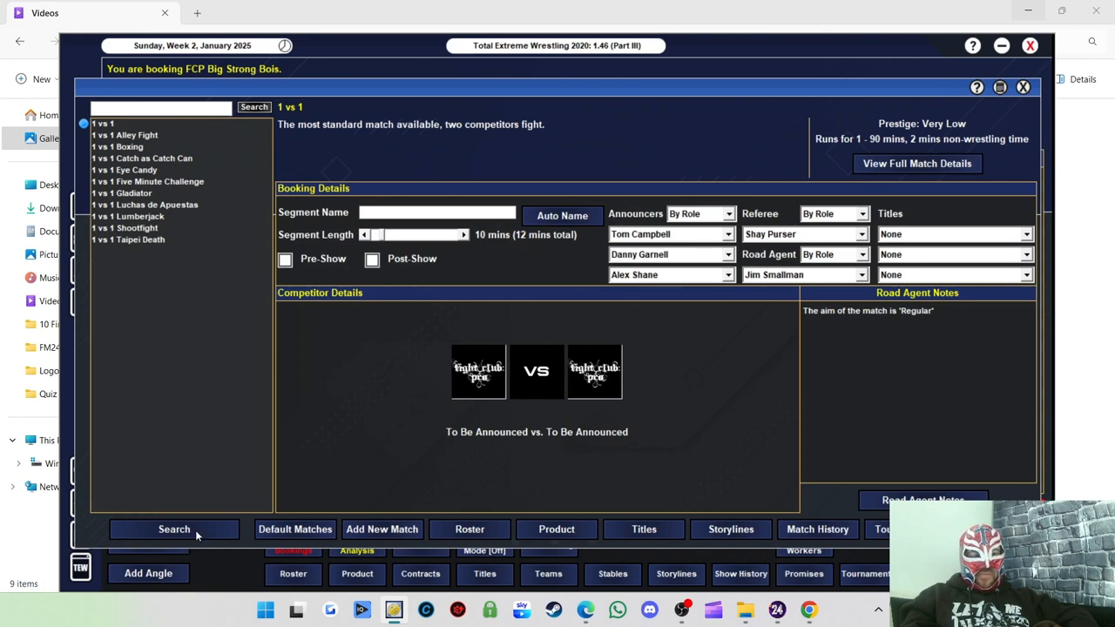
Set up Blue Kane vs. Sam Bailey as an 18-minute match with road agent notes open
click(174, 530)
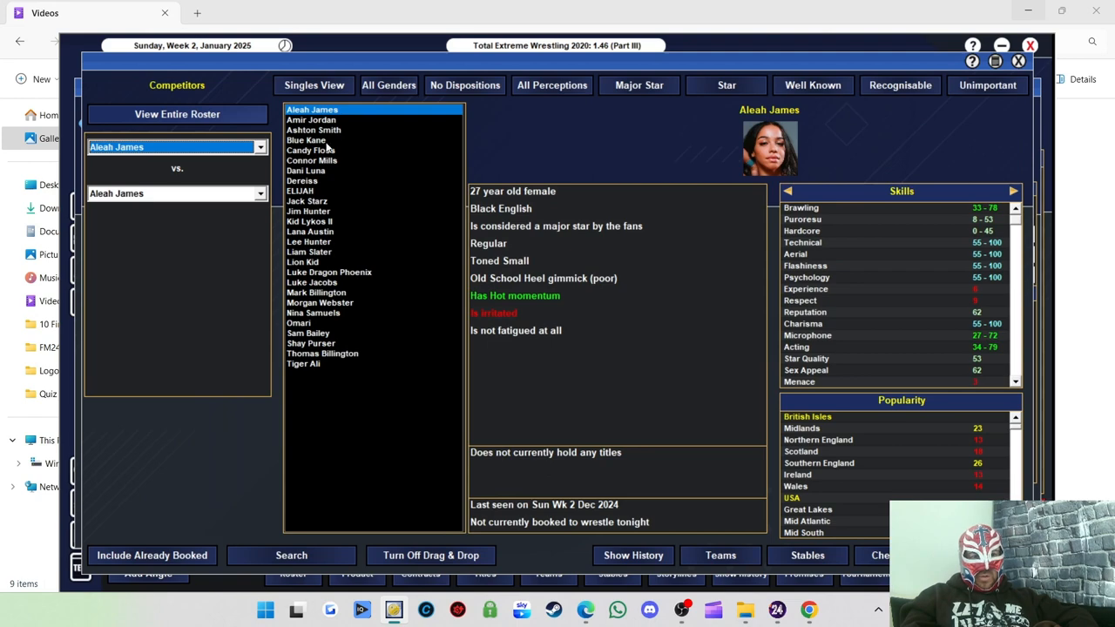
click(307, 139)
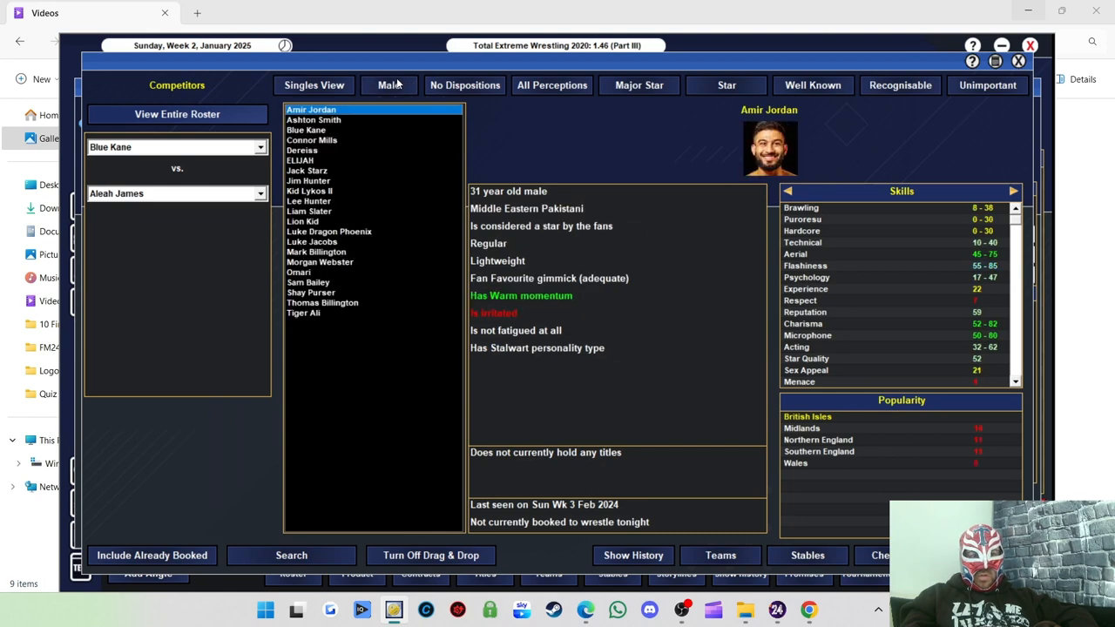
click(306, 282)
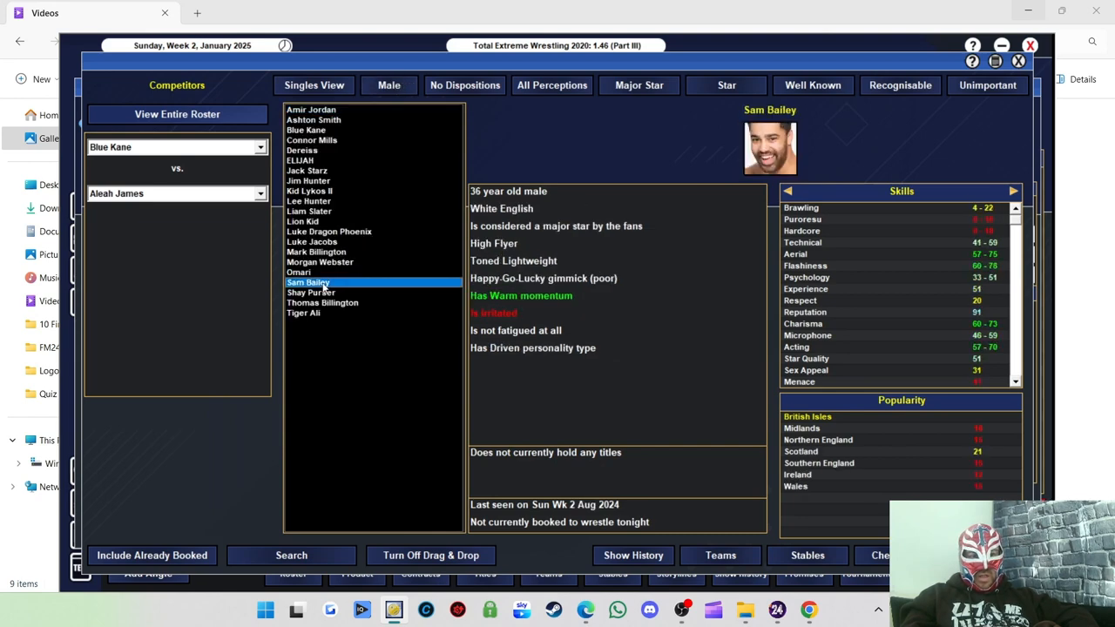
click(307, 283)
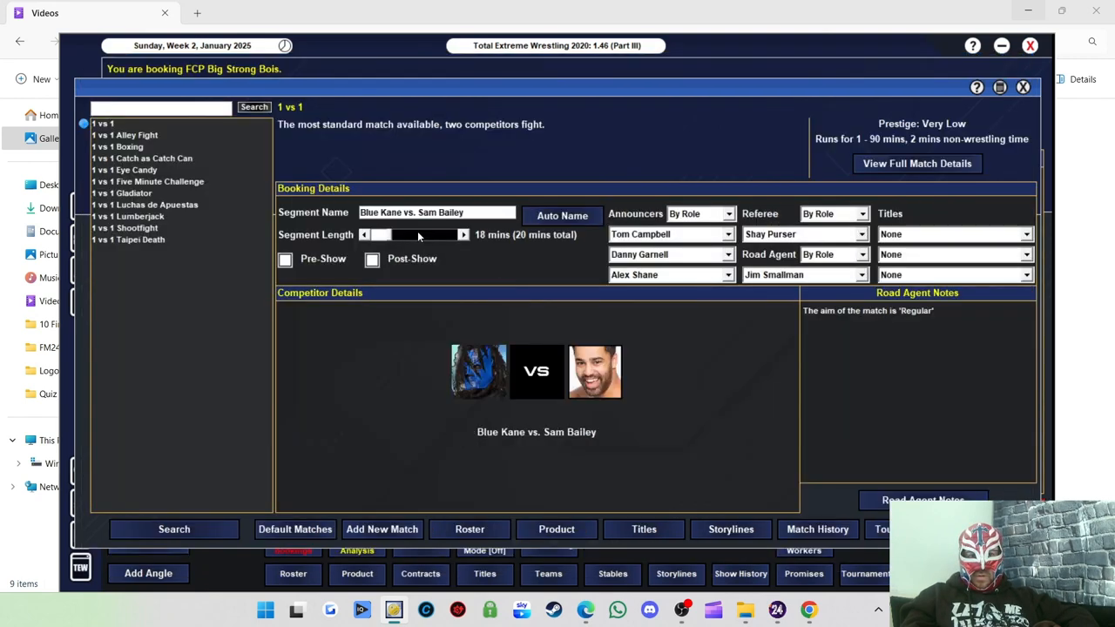
click(921, 498)
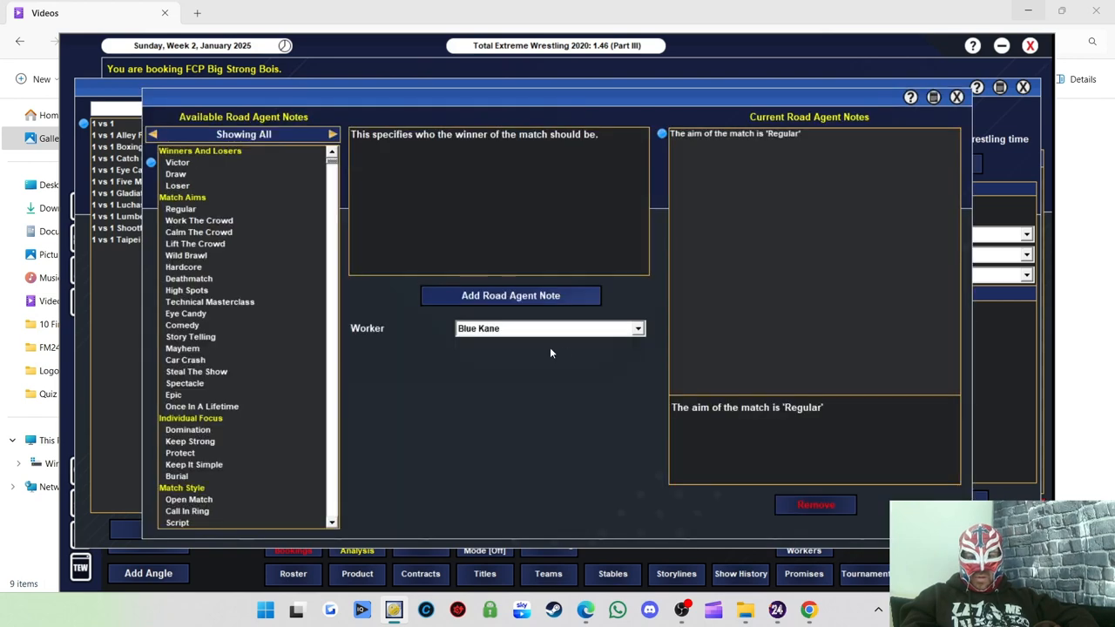
Give Blue Kane the Victor, Dominate and Keep It Simple road agent notes
click(511, 296)
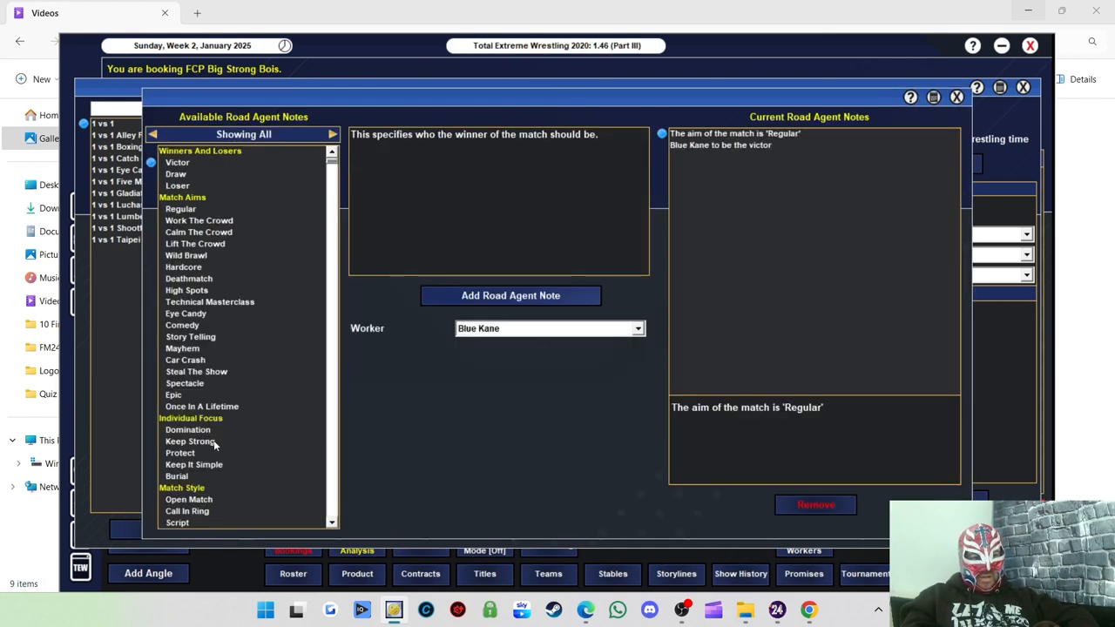
click(188, 429)
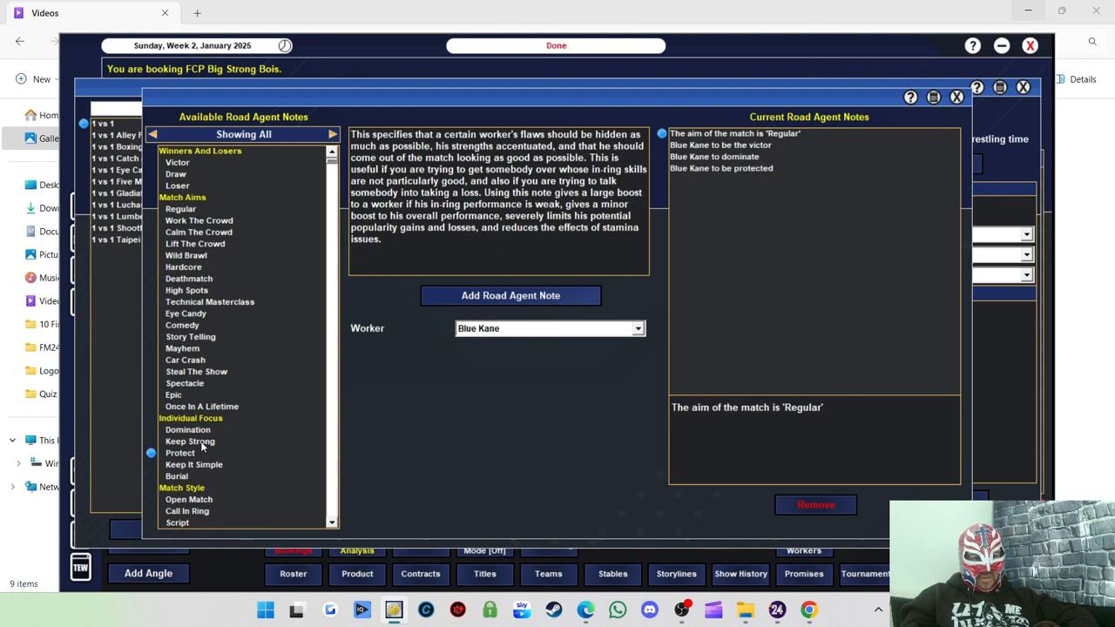
click(190, 441)
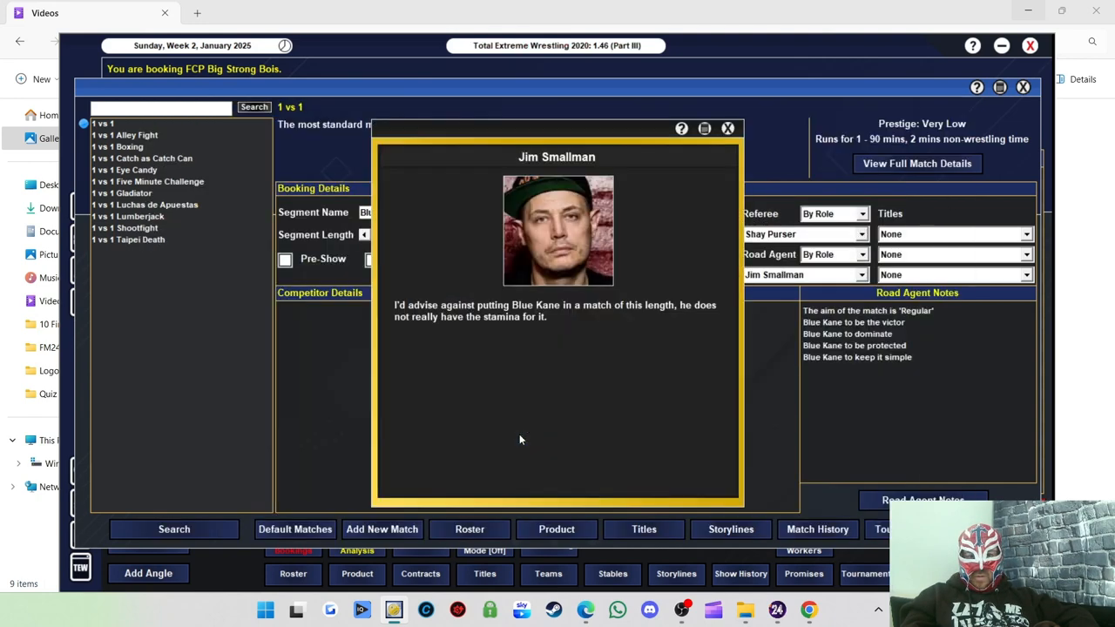
mouse_move(623, 334)
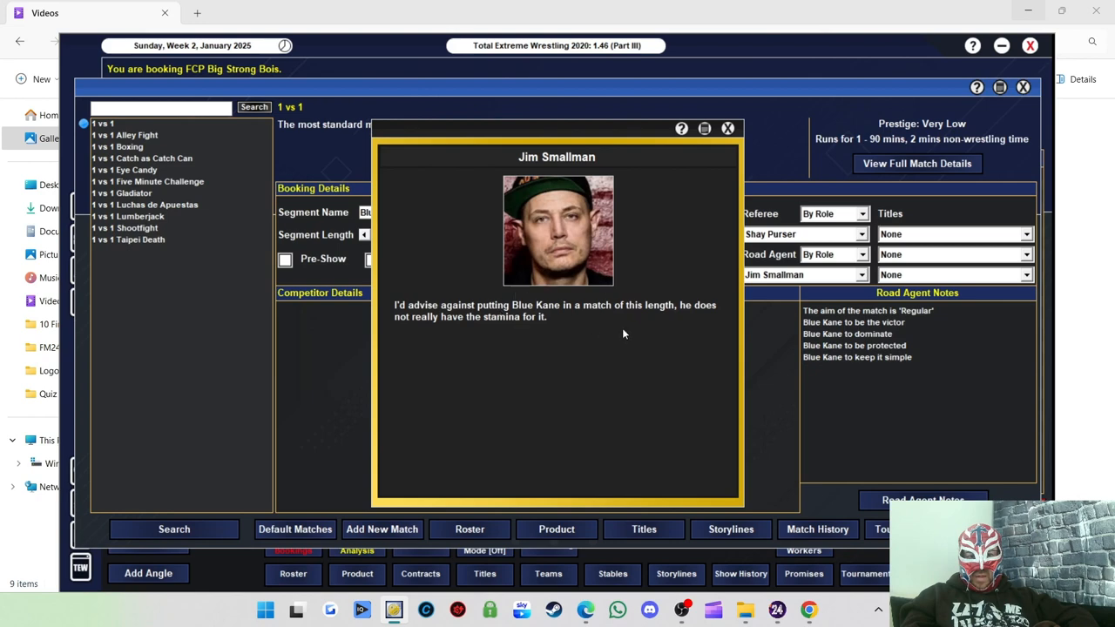
Dismiss the stamina warning, accept Sam Bailey's complaint and review the booking analysis
click(729, 129)
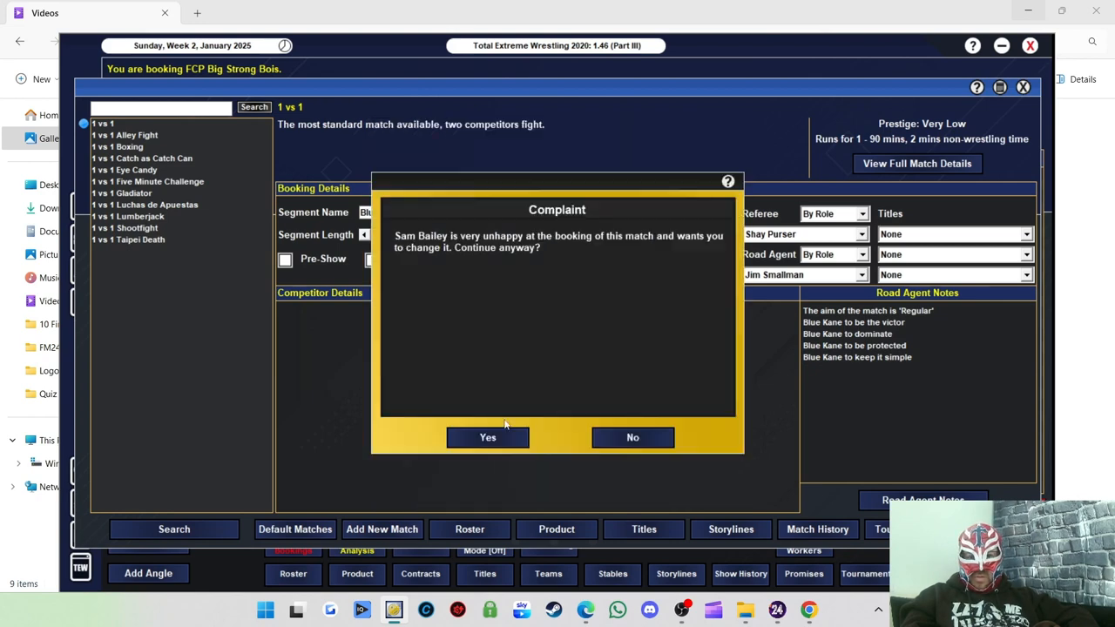
click(488, 438)
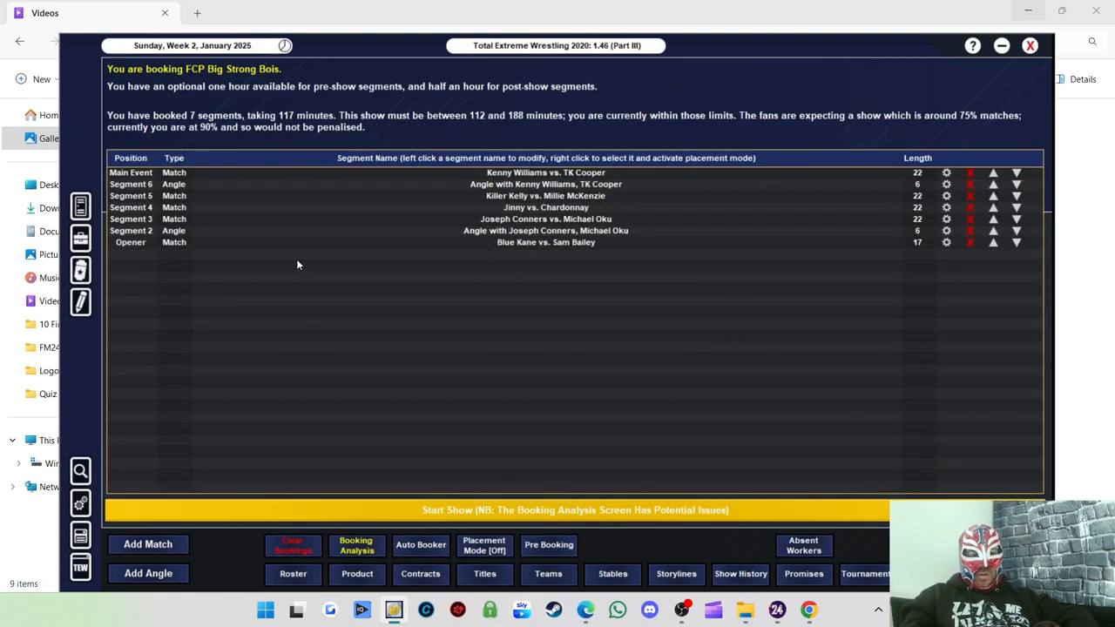
mouse_move(421, 302)
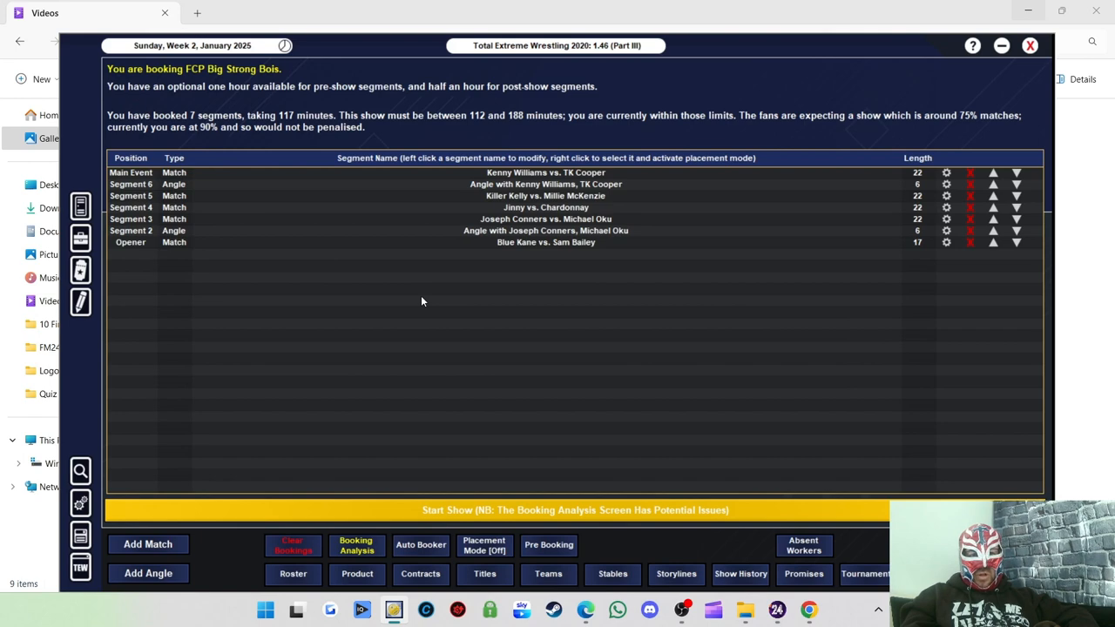
click(356, 544)
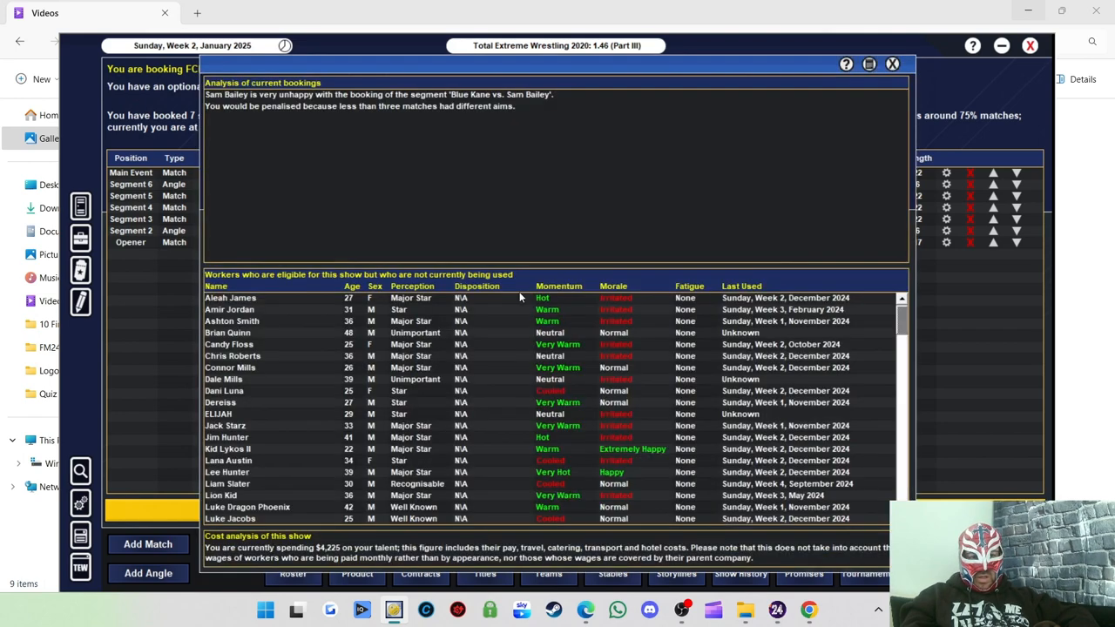
mouse_move(411, 138)
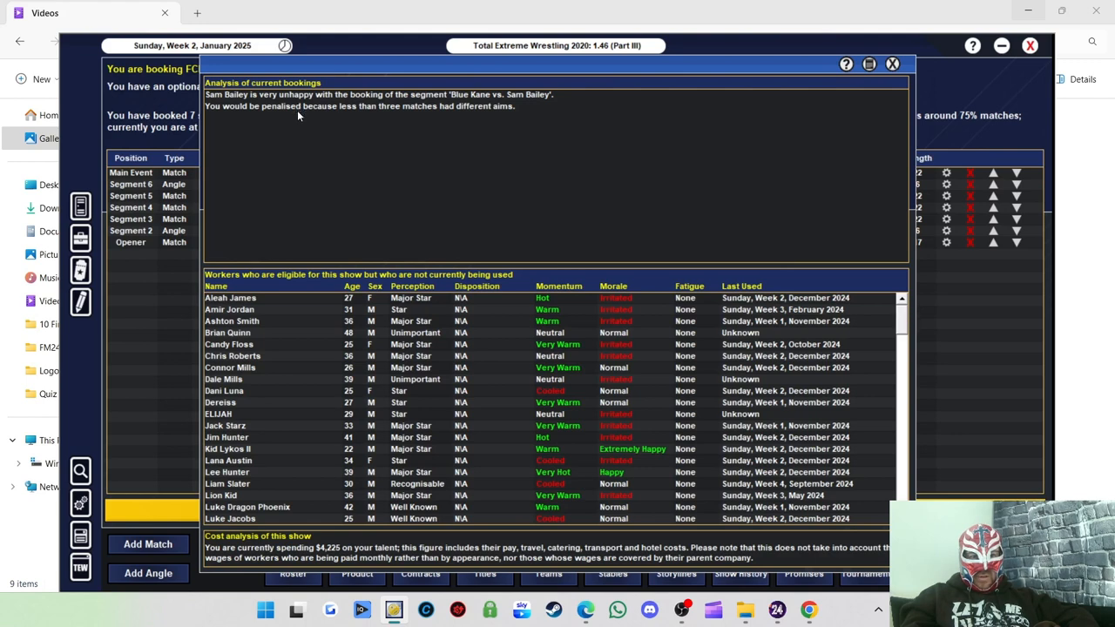
mouse_move(469, 115)
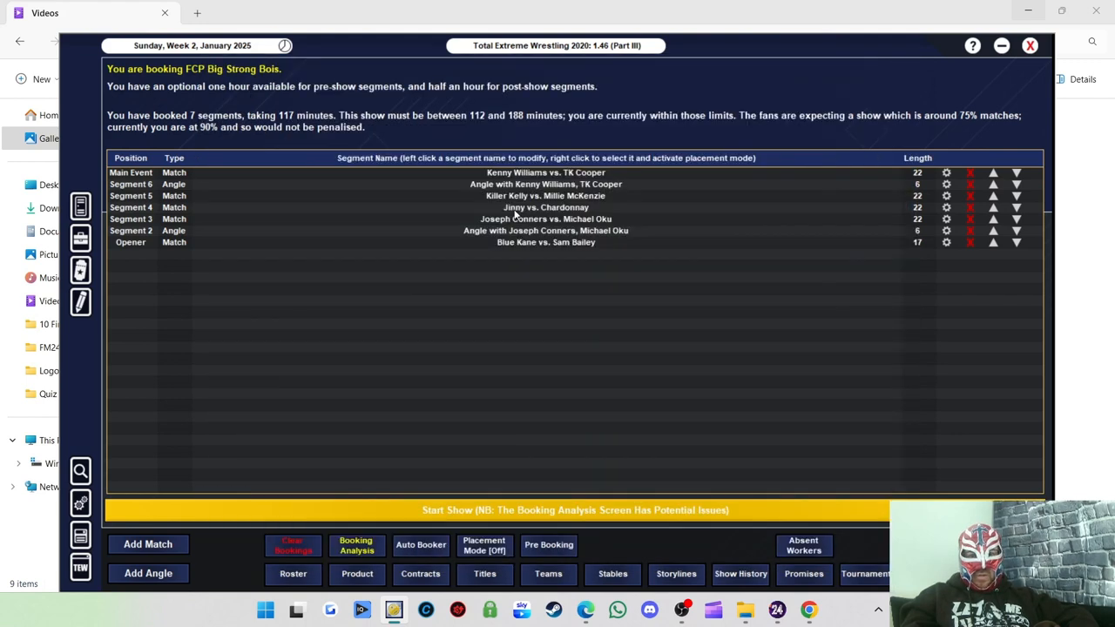
mouse_move(543, 244)
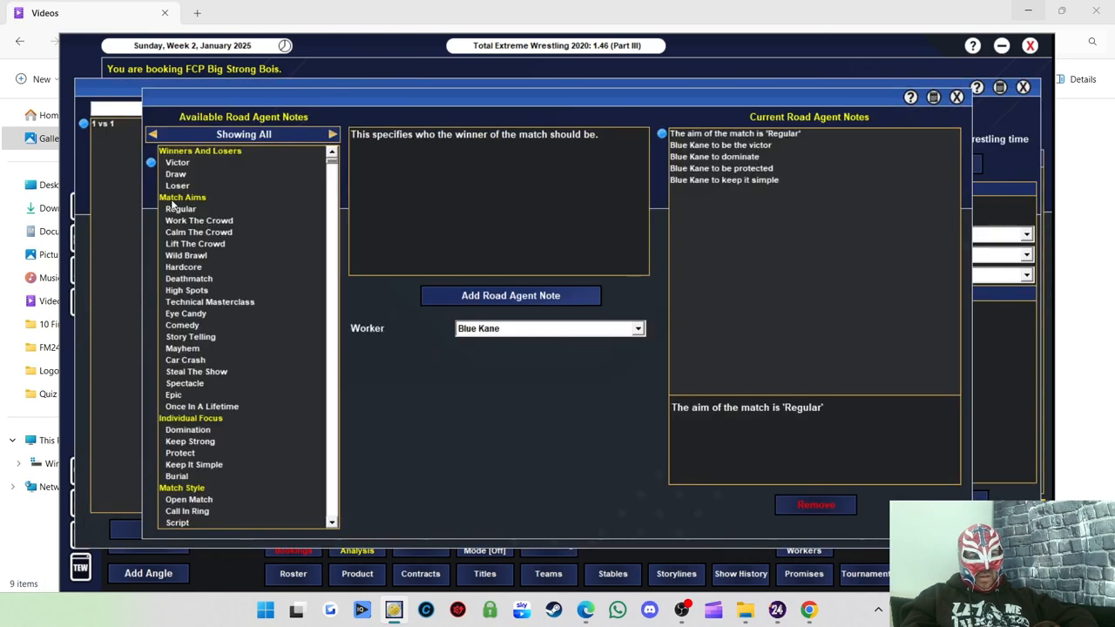
mouse_move(200, 265)
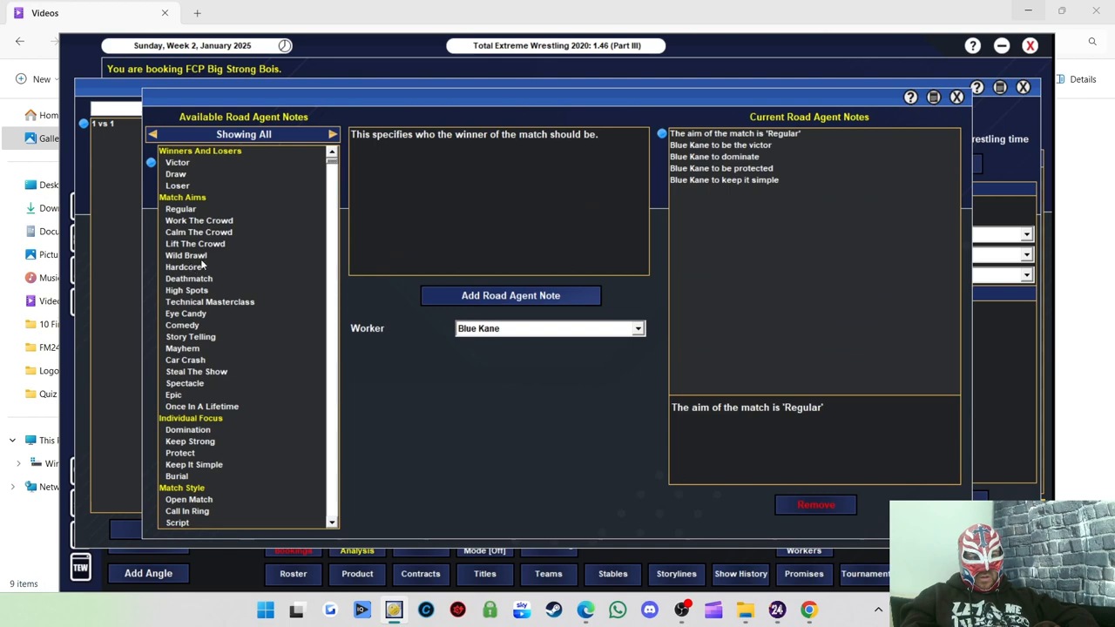
Change the Blue Kane vs. Sam Bailey match aim to Wild Brawl and finish editing it
click(185, 255)
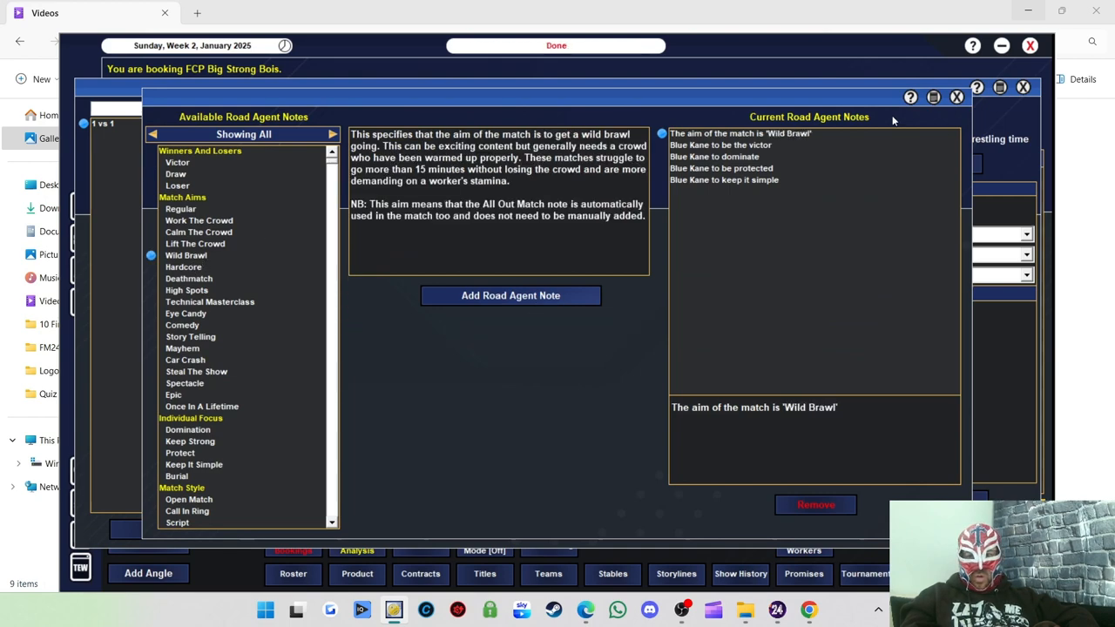
click(955, 98)
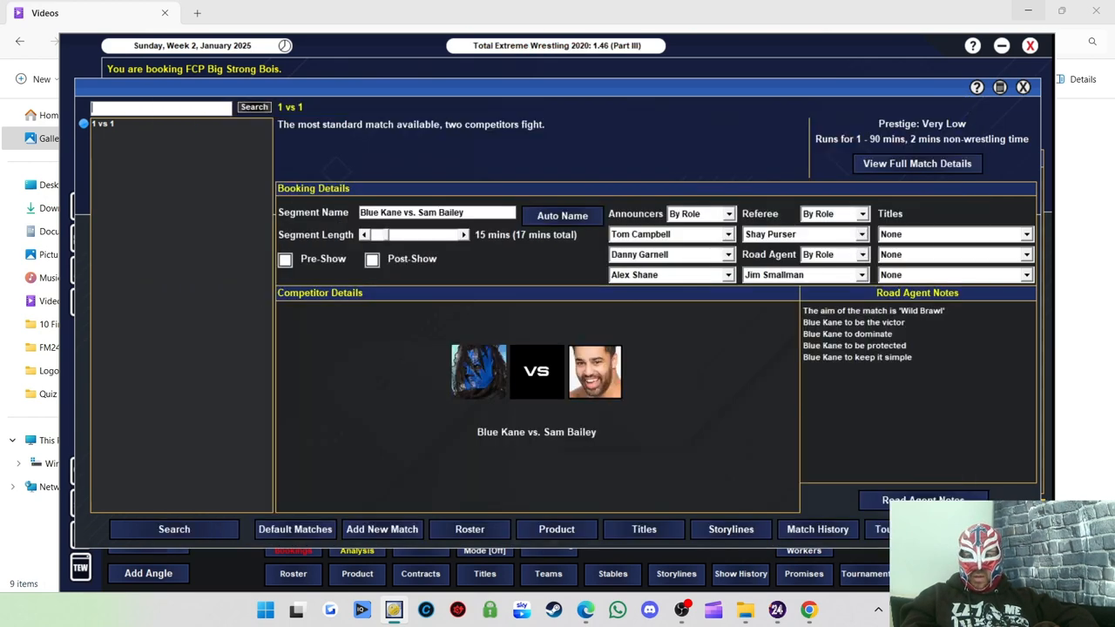
click(774, 276)
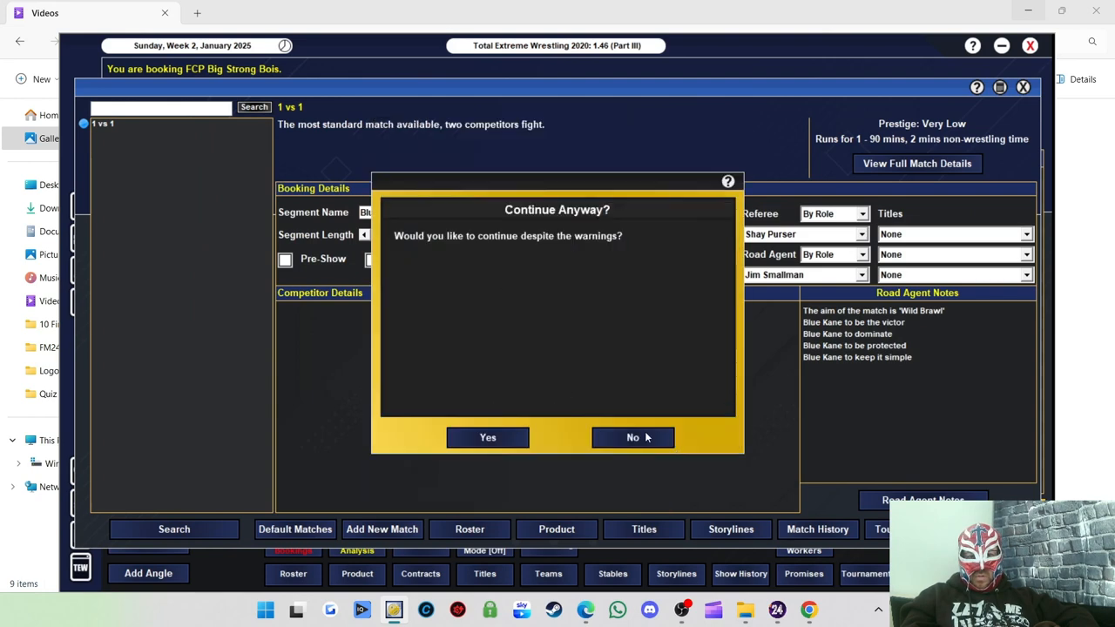
Keep the booking despite Sam Bailey's complaint and start the Big Strong Bois show
click(488, 437)
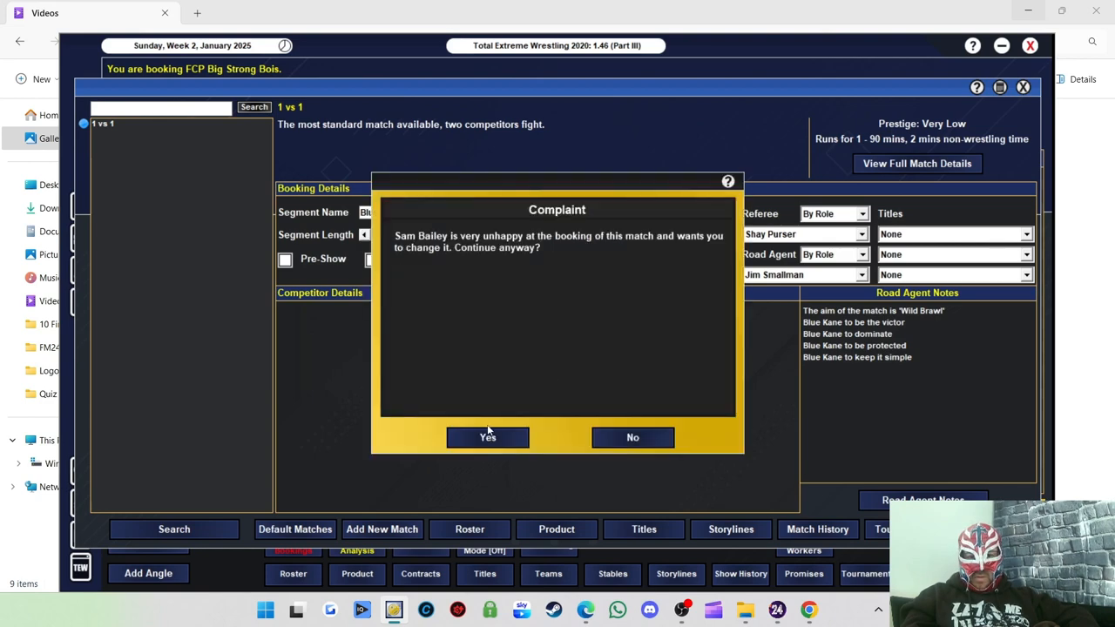
click(487, 437)
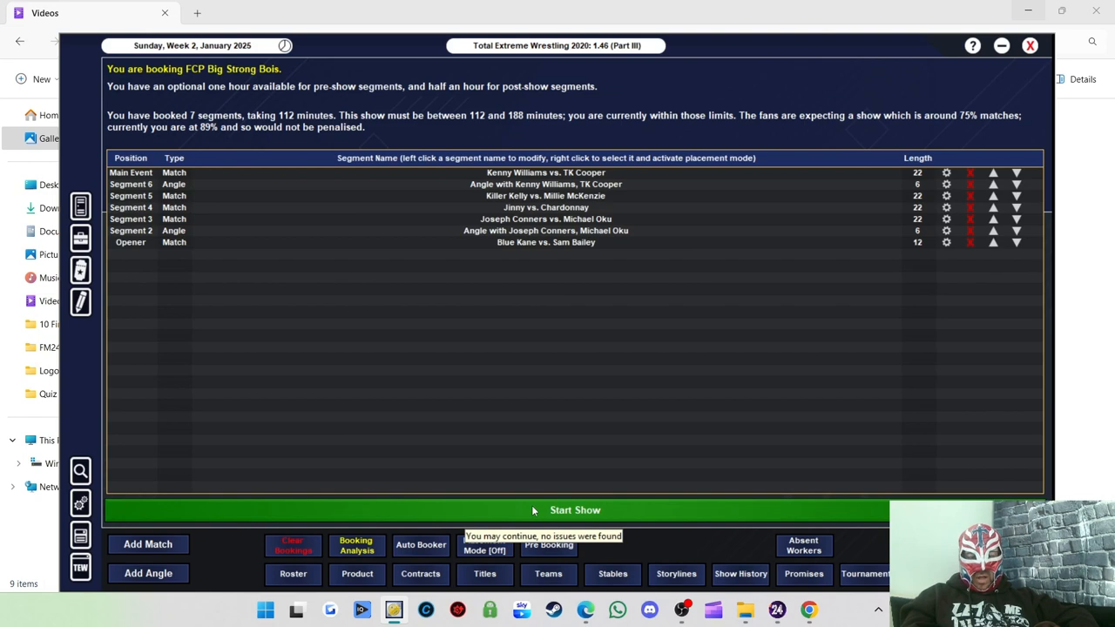
click(575, 509)
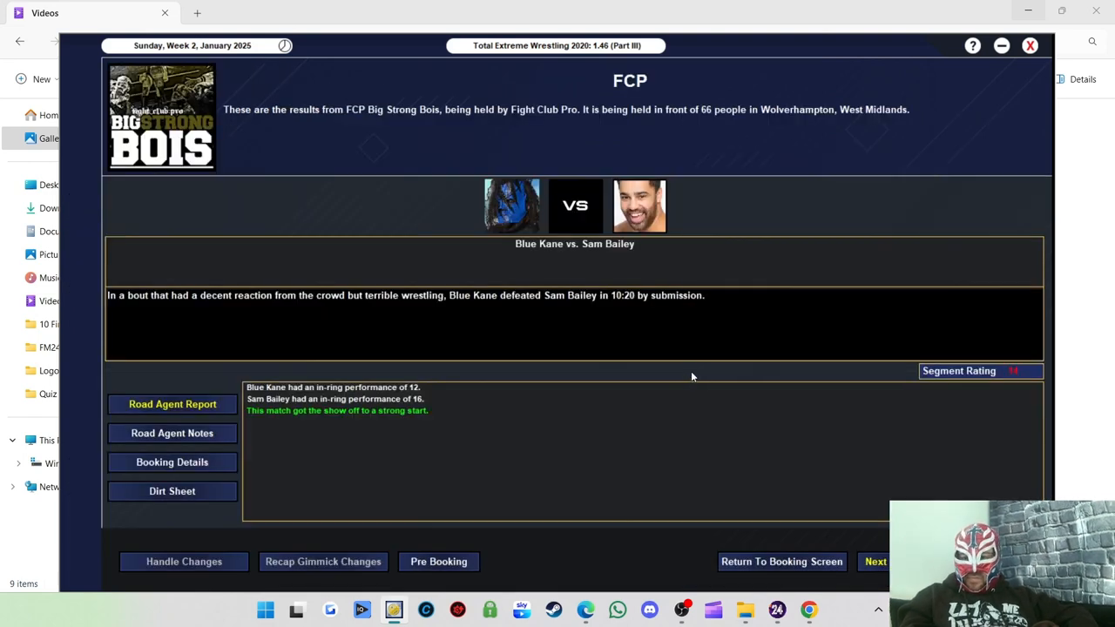
mouse_move(685, 366)
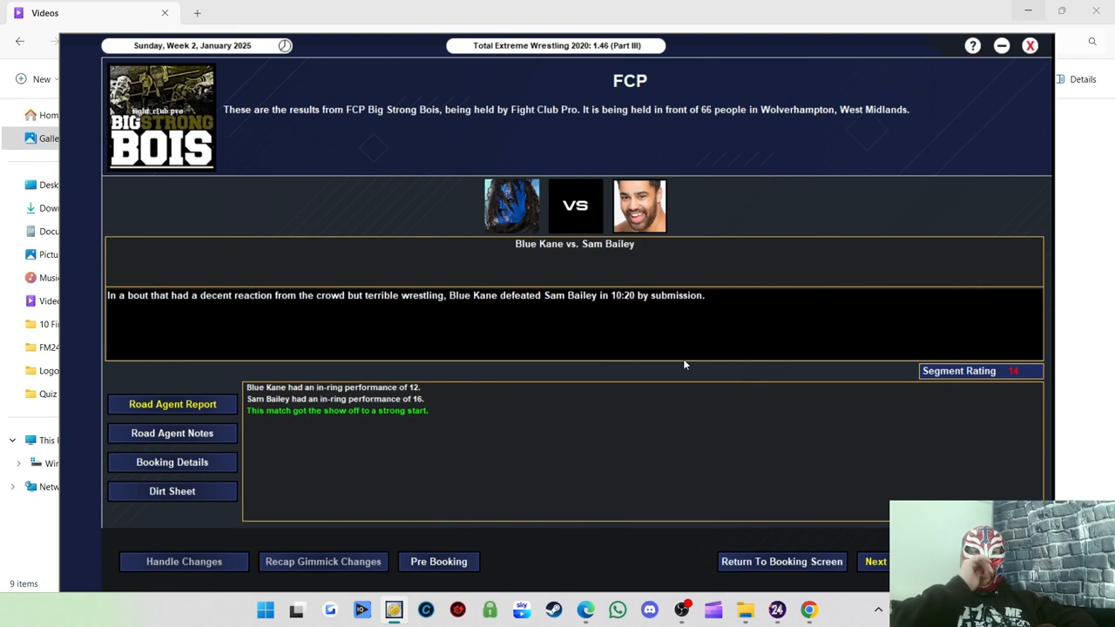
mouse_move(951, 366)
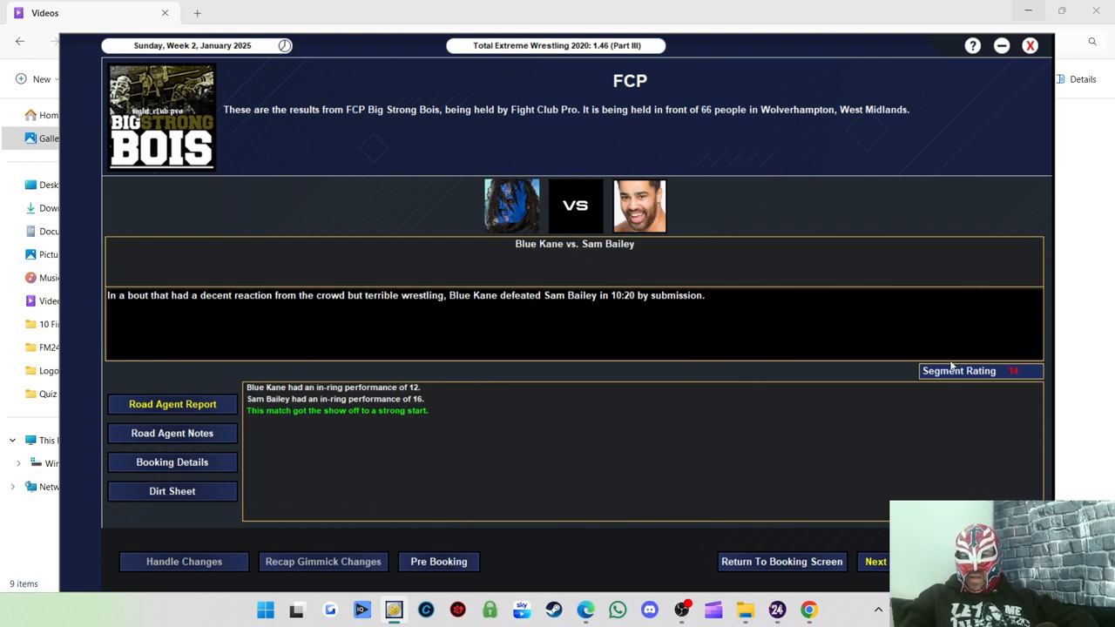
mouse_move(977, 380)
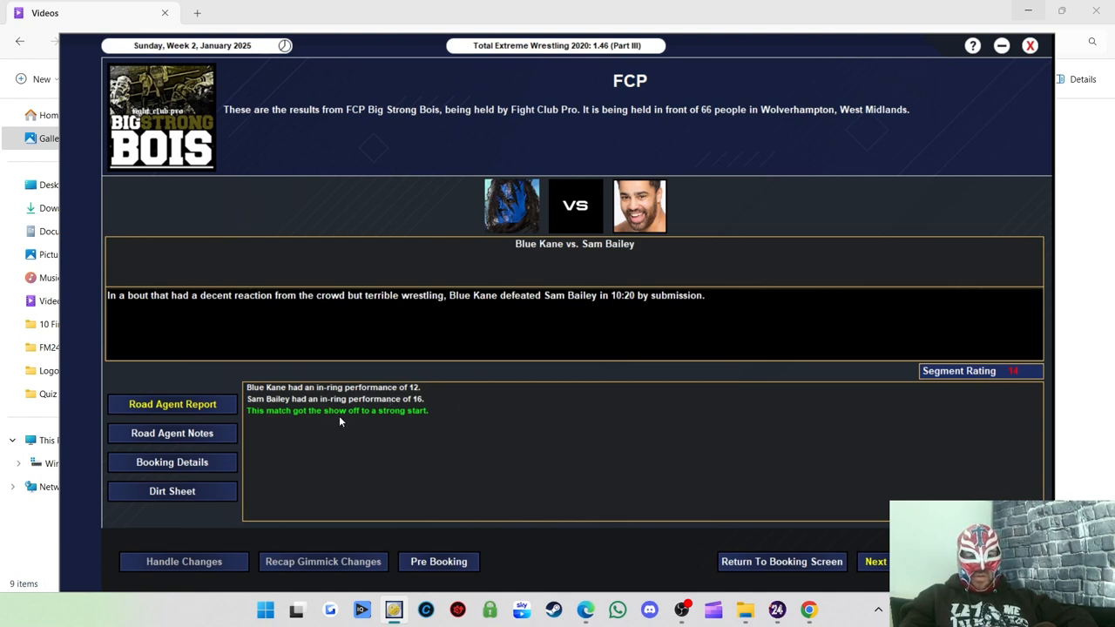
mouse_move(415, 415)
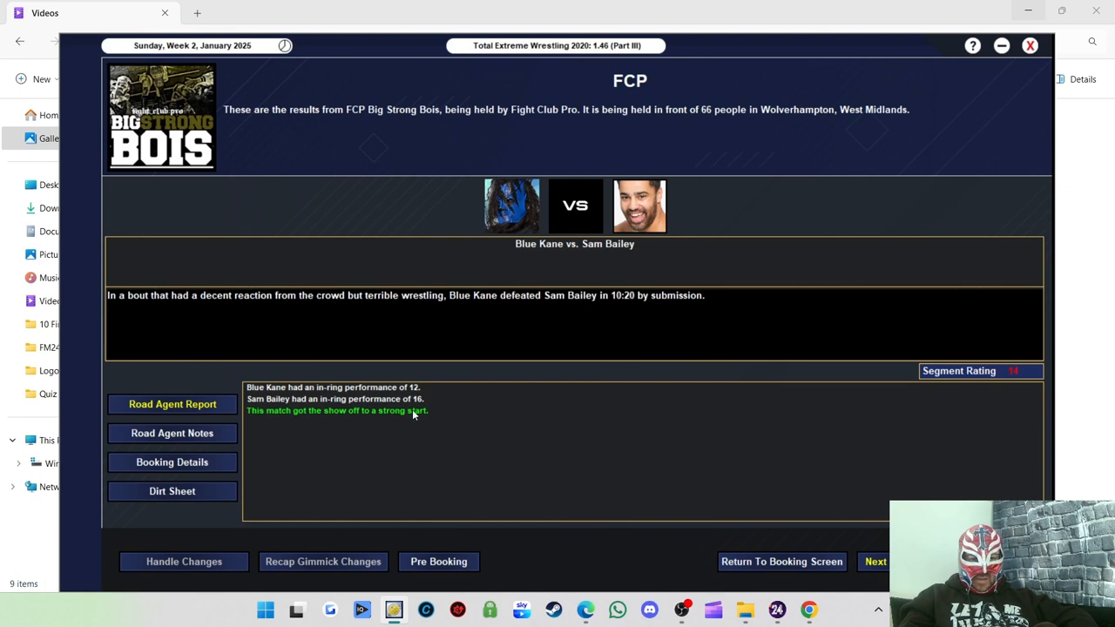
mouse_move(416, 403)
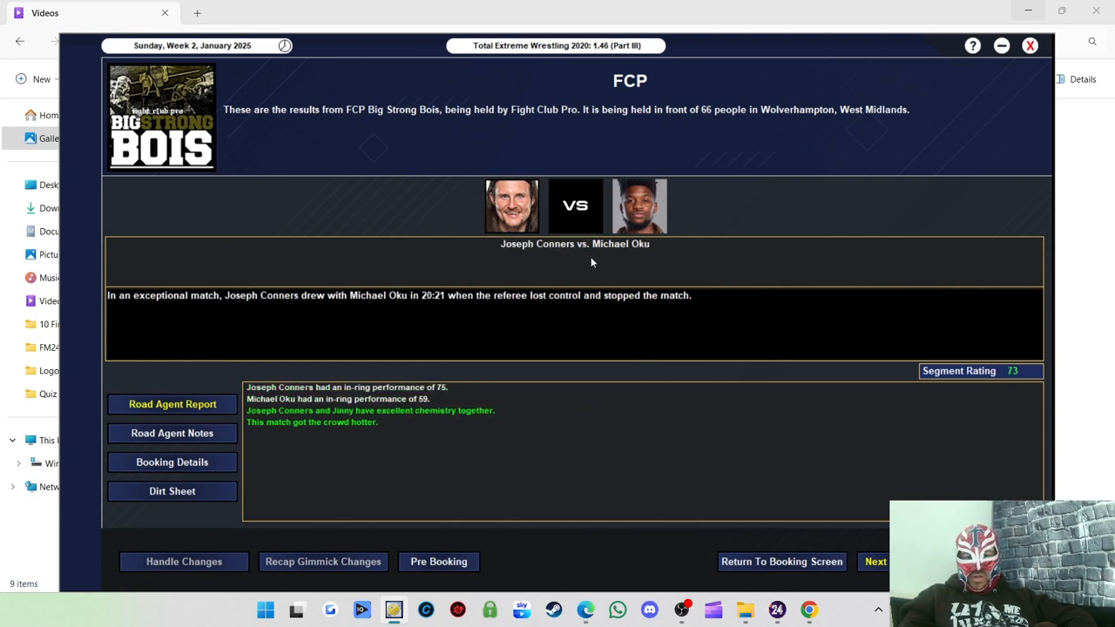
mouse_move(617, 370)
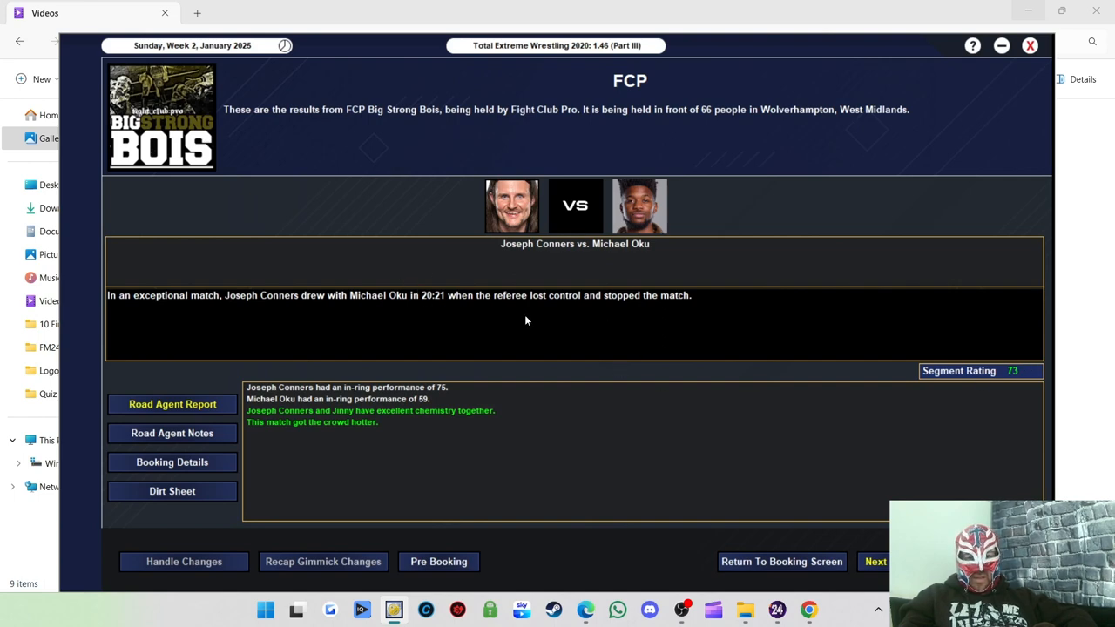
mouse_move(390, 418)
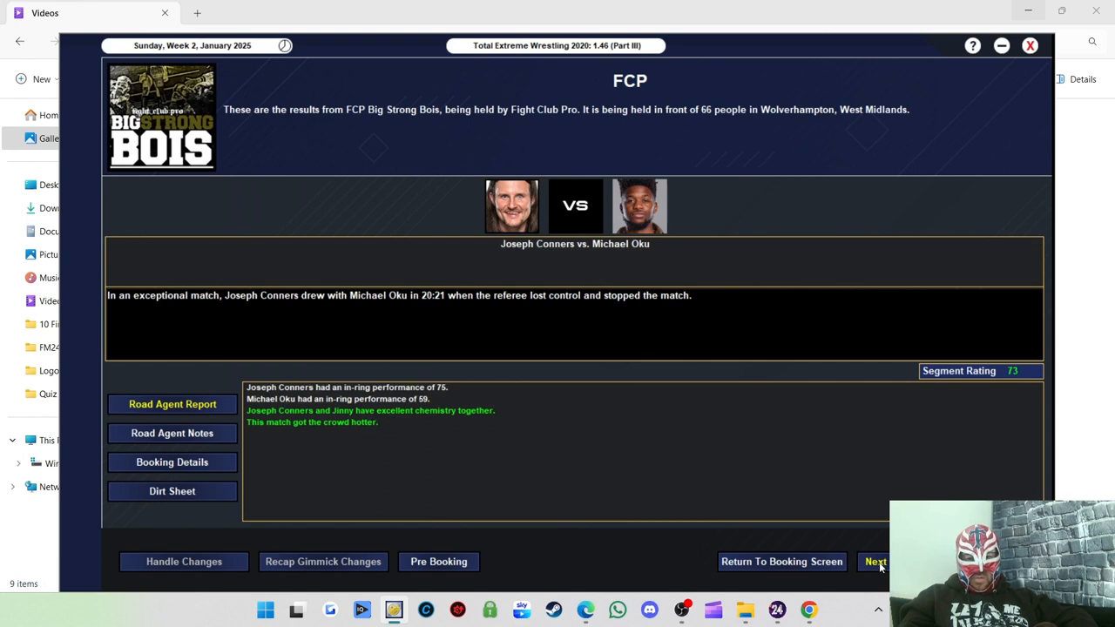
mouse_move(443, 394)
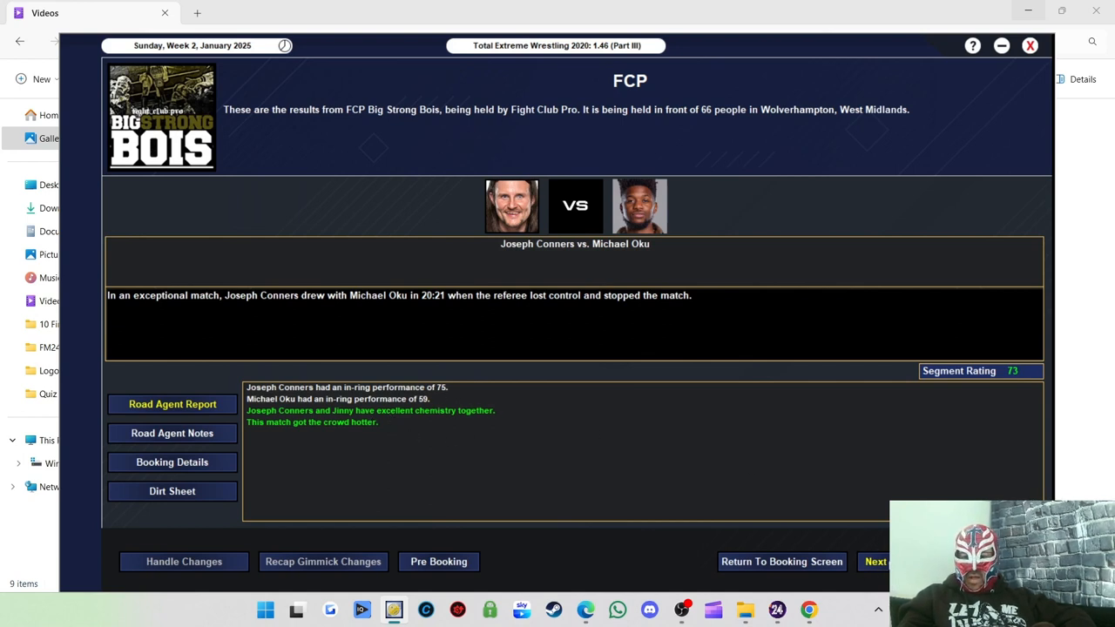
Advance through the Jinny, Killer Kelly, angle and Kenny Williams vs. TK Cooper main event results
click(874, 561)
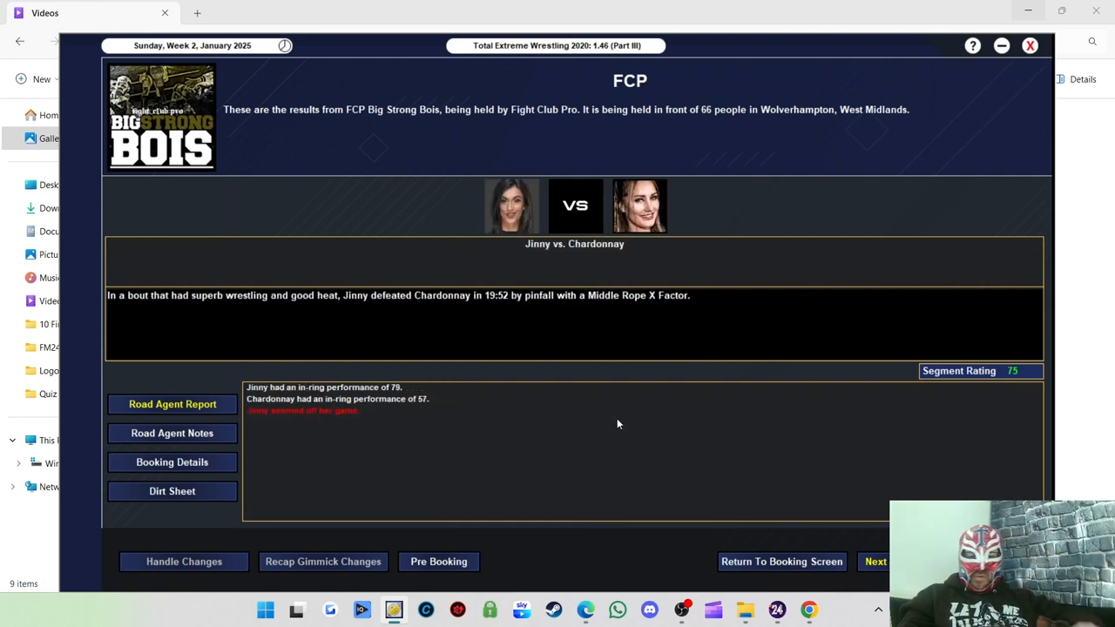
mouse_move(627, 425)
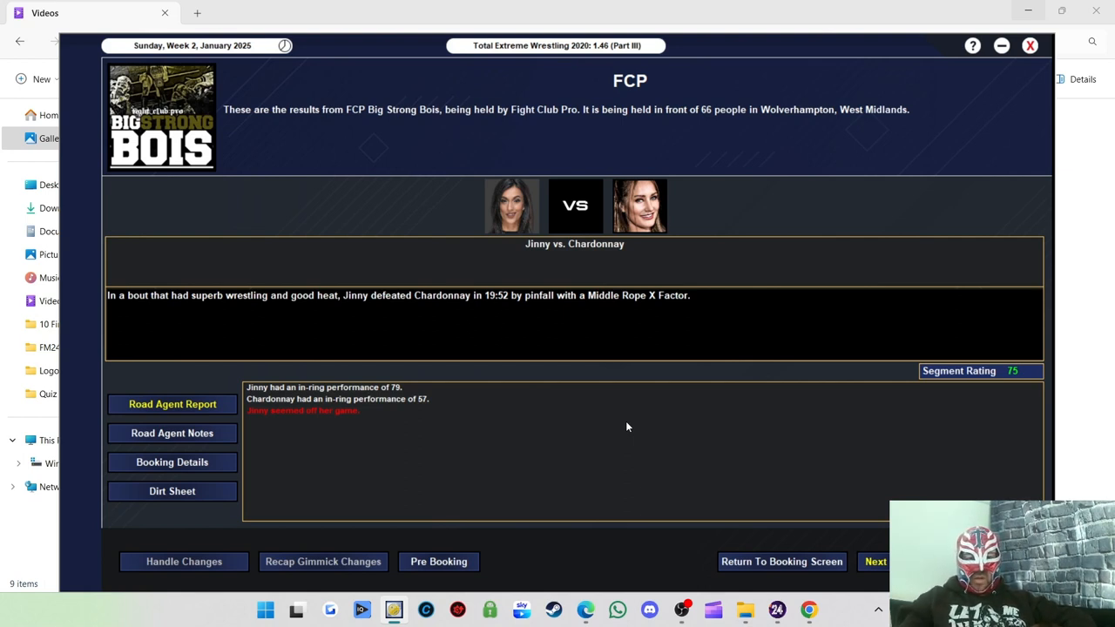
mouse_move(558, 352)
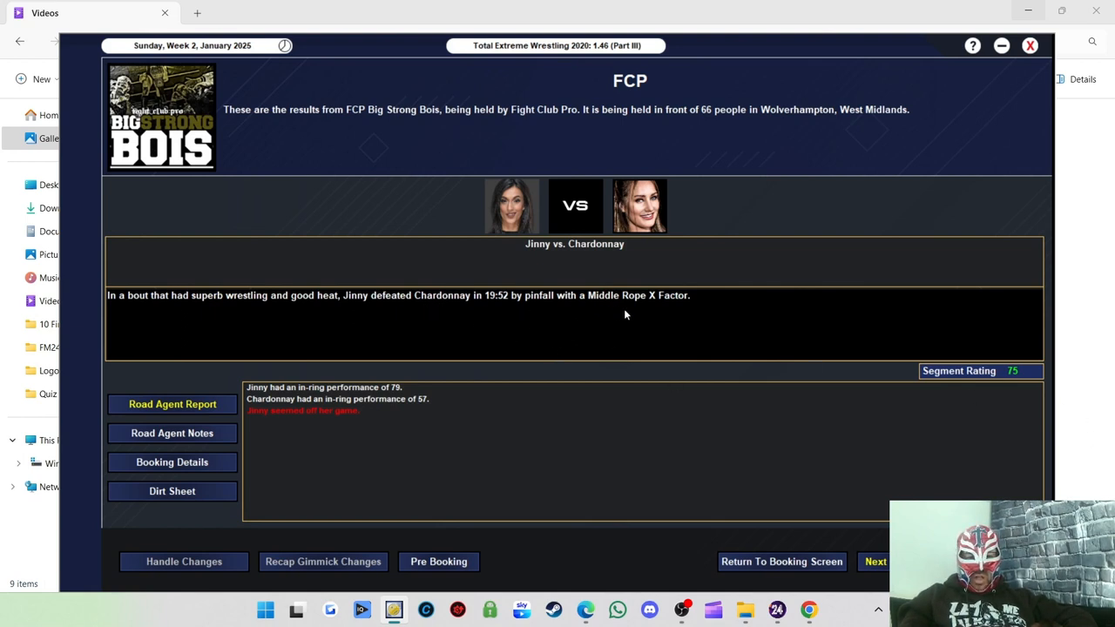
mouse_move(847, 544)
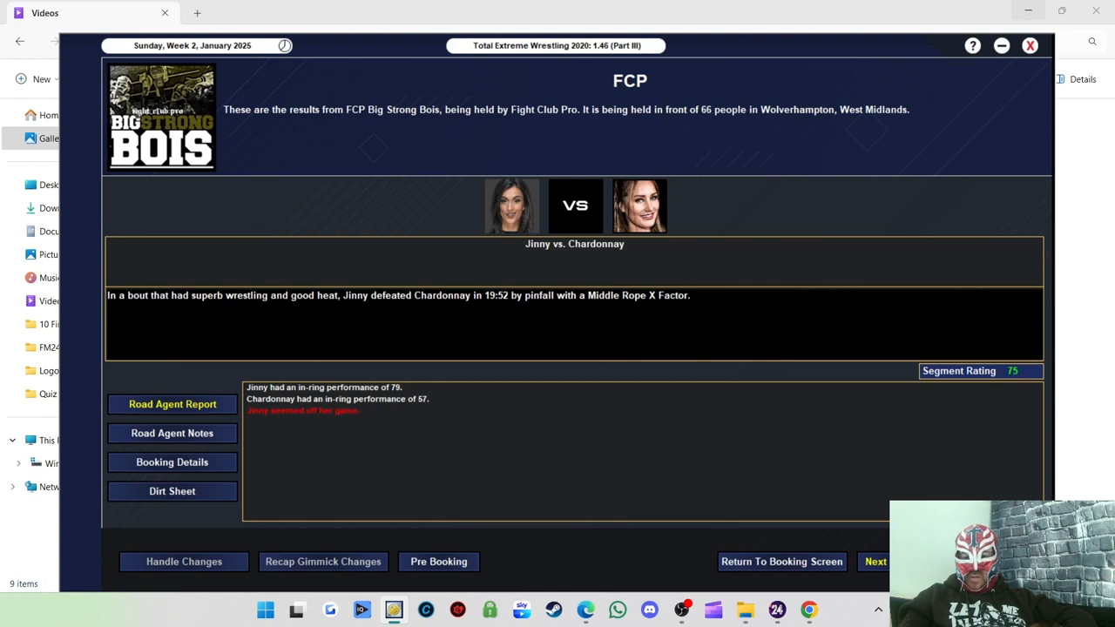
click(875, 561)
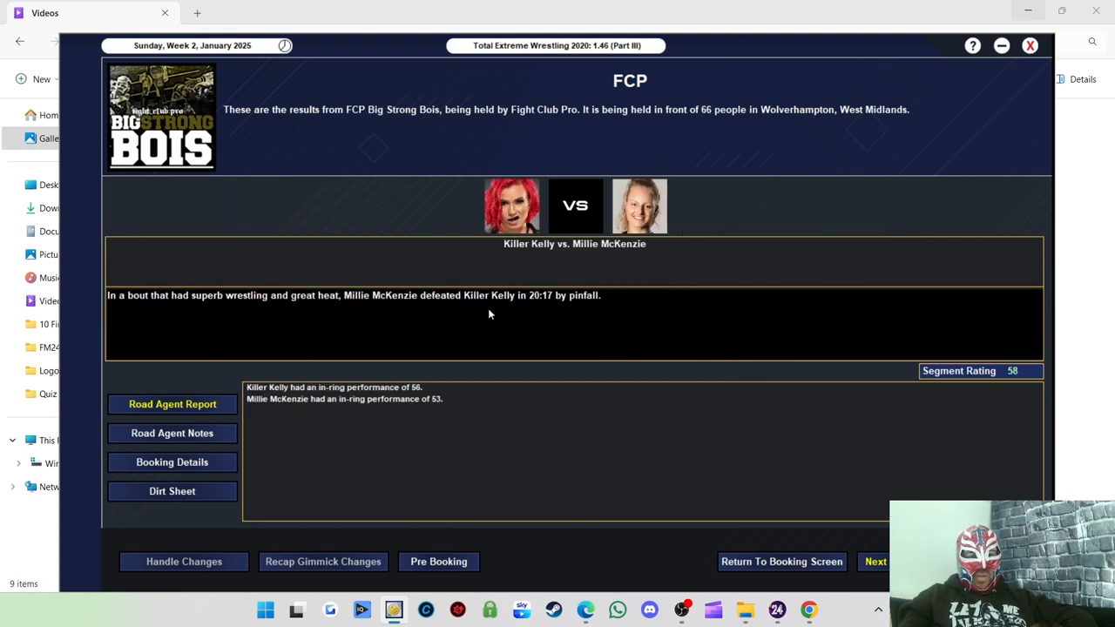
mouse_move(407, 406)
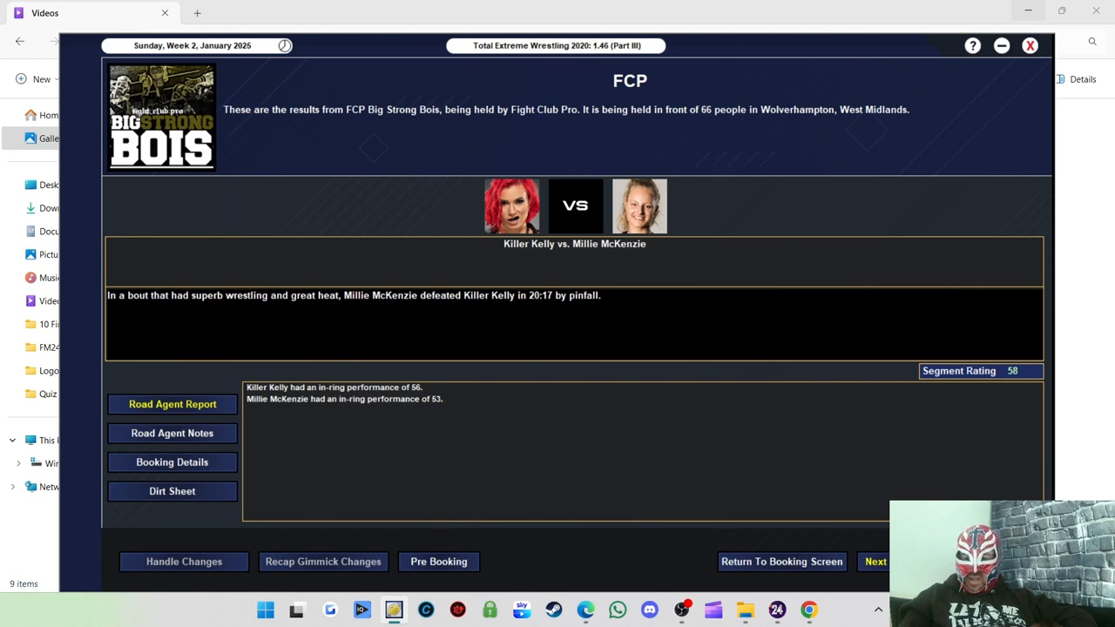
click(874, 561)
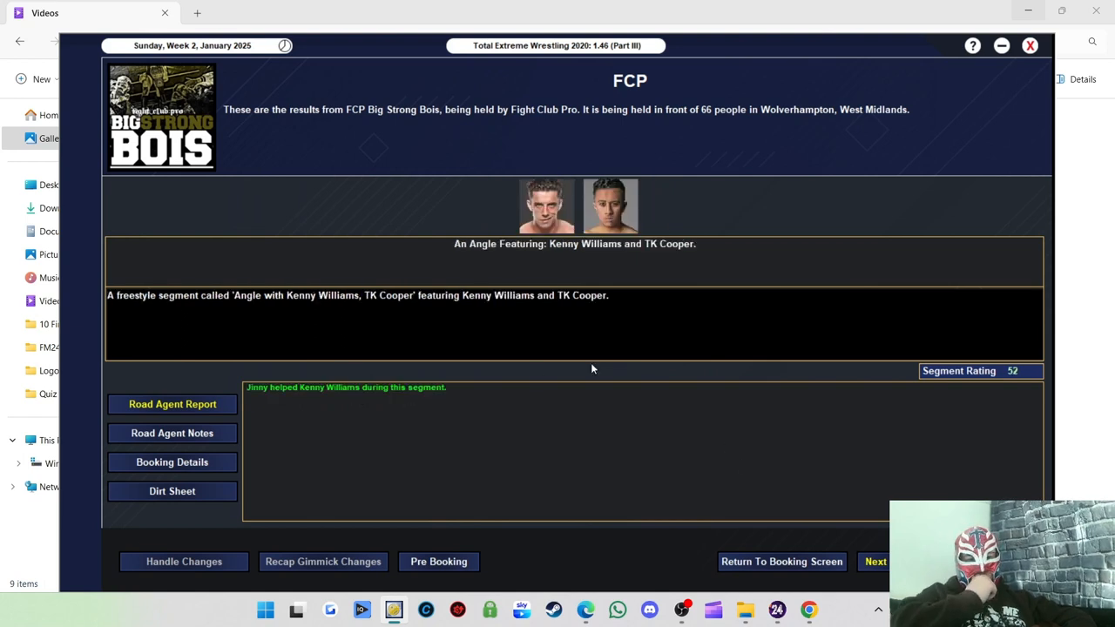
mouse_move(683, 355)
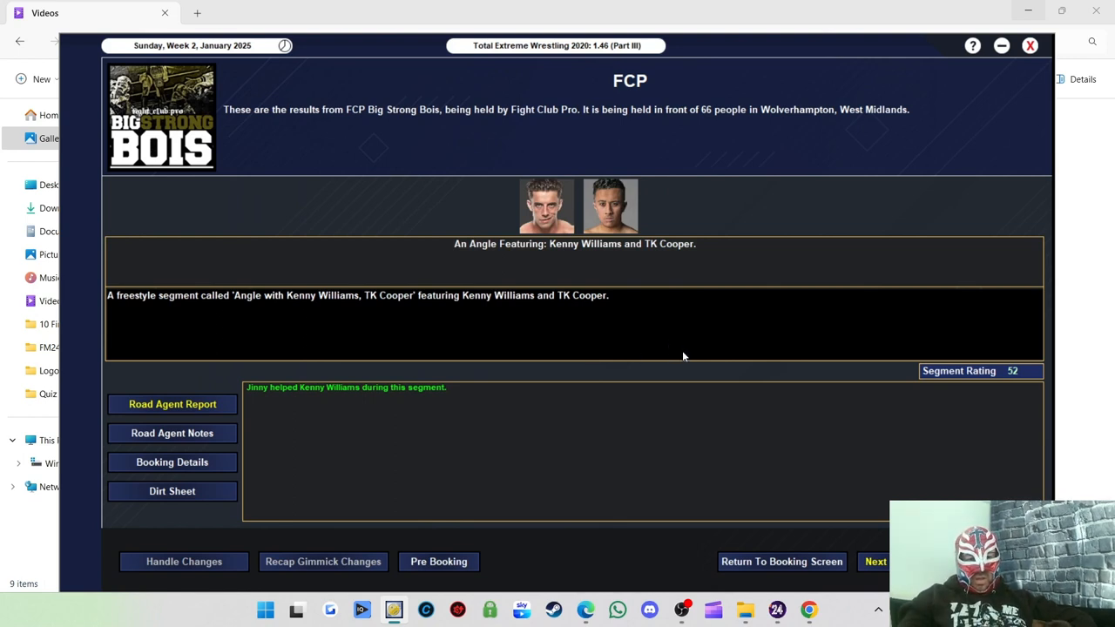
mouse_move(626, 300)
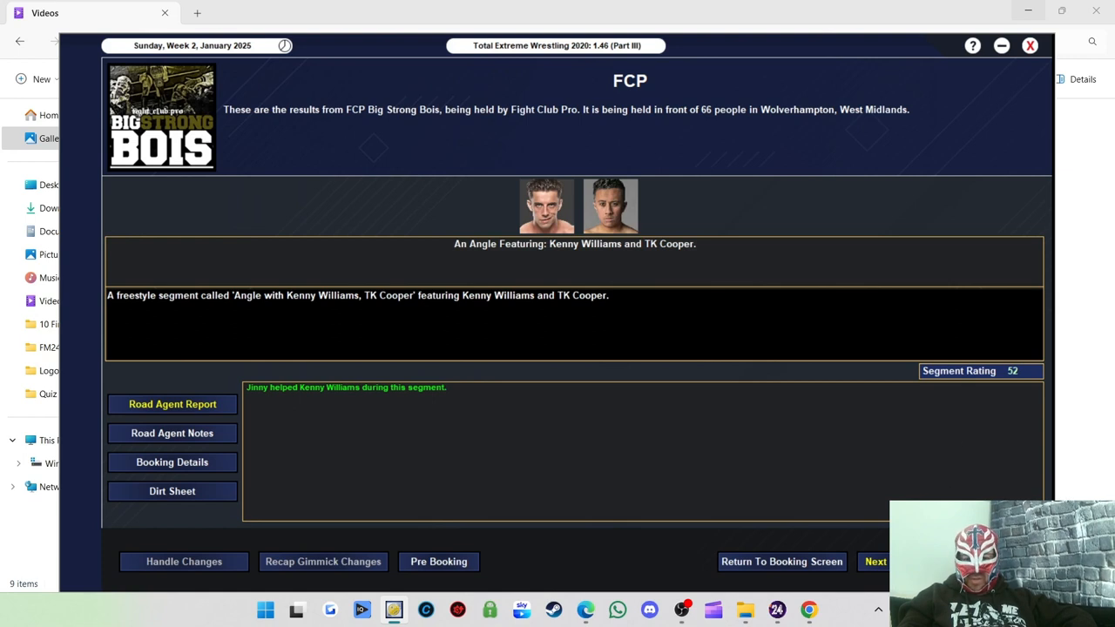
click(874, 561)
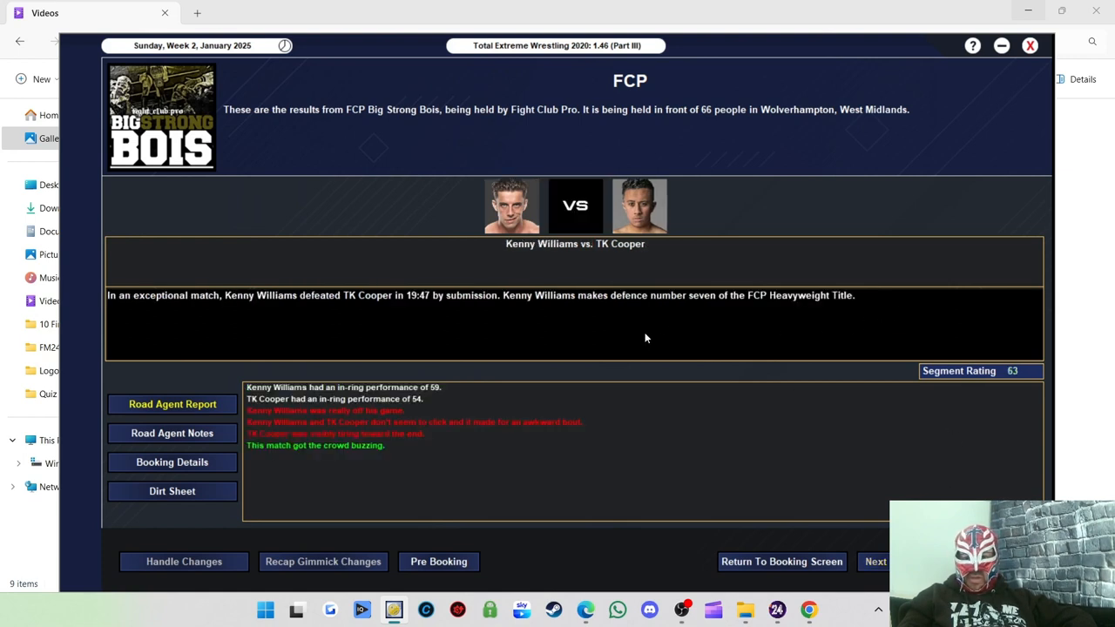
mouse_move(443, 326)
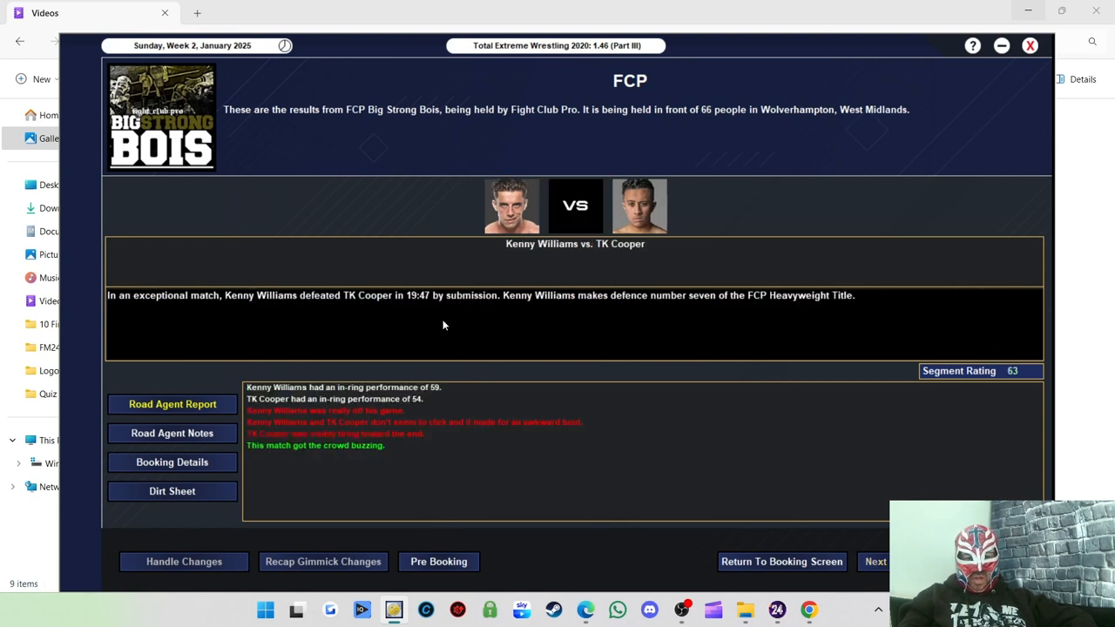
mouse_move(568, 315)
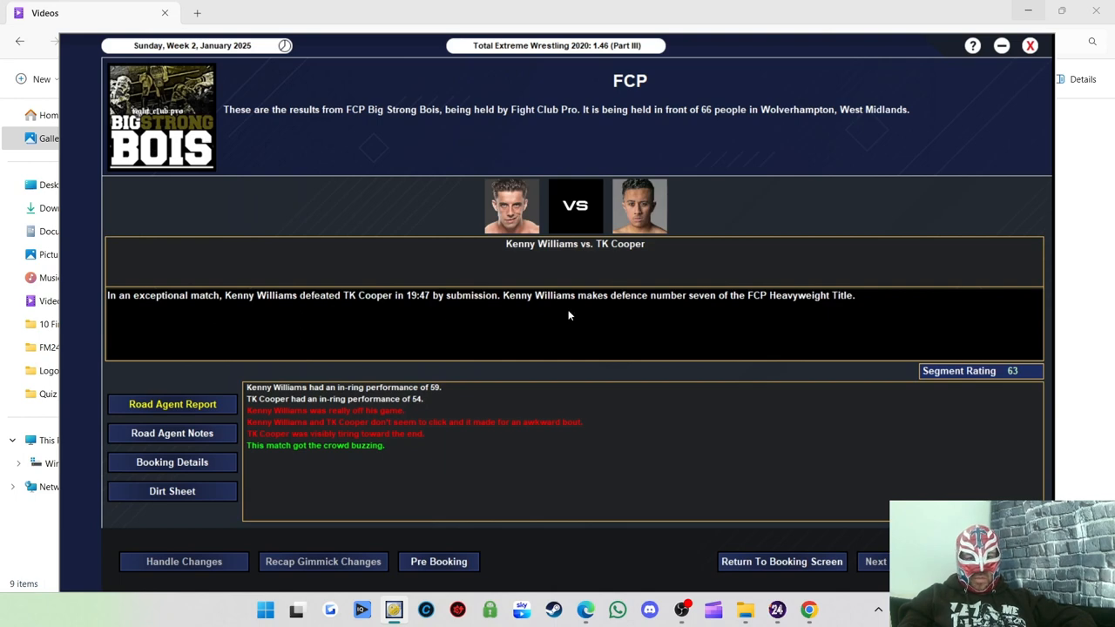
mouse_move(343, 440)
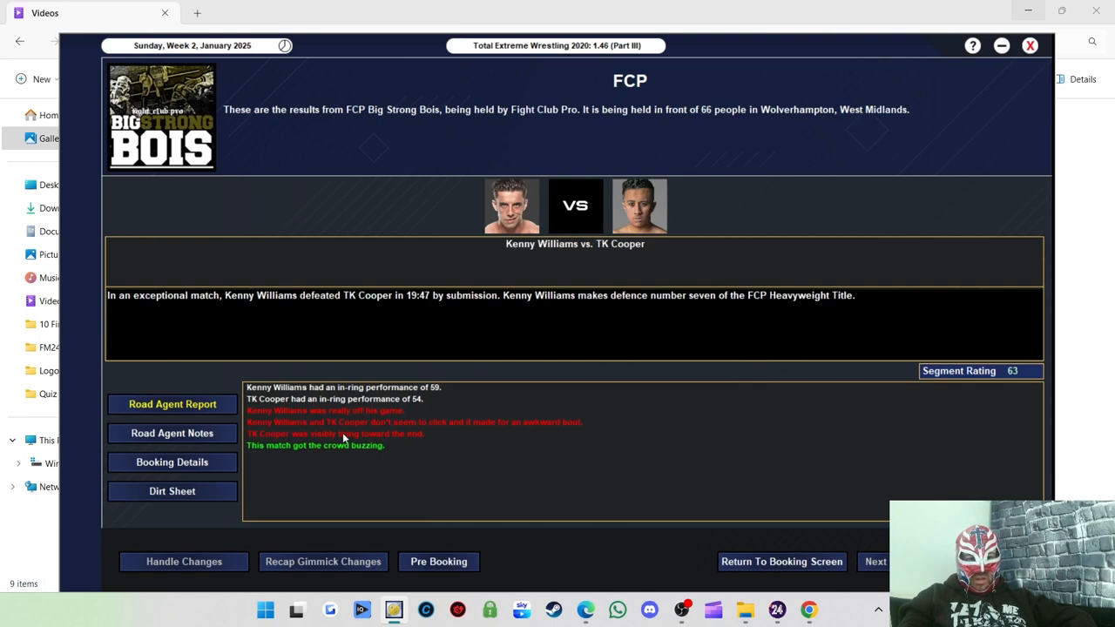
mouse_move(457, 439)
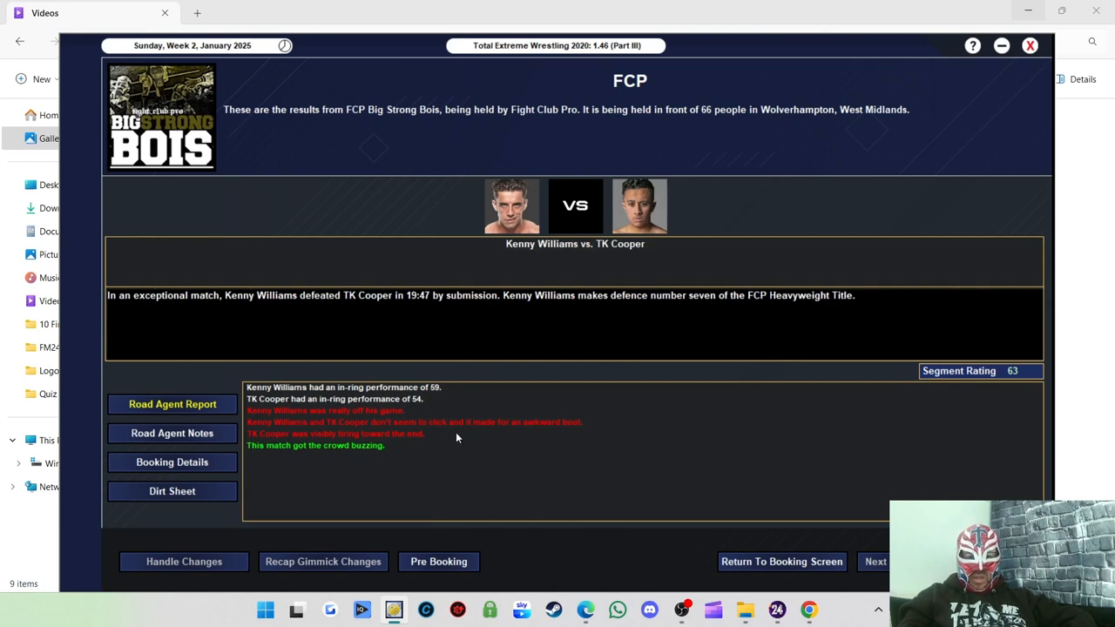
mouse_move(882, 505)
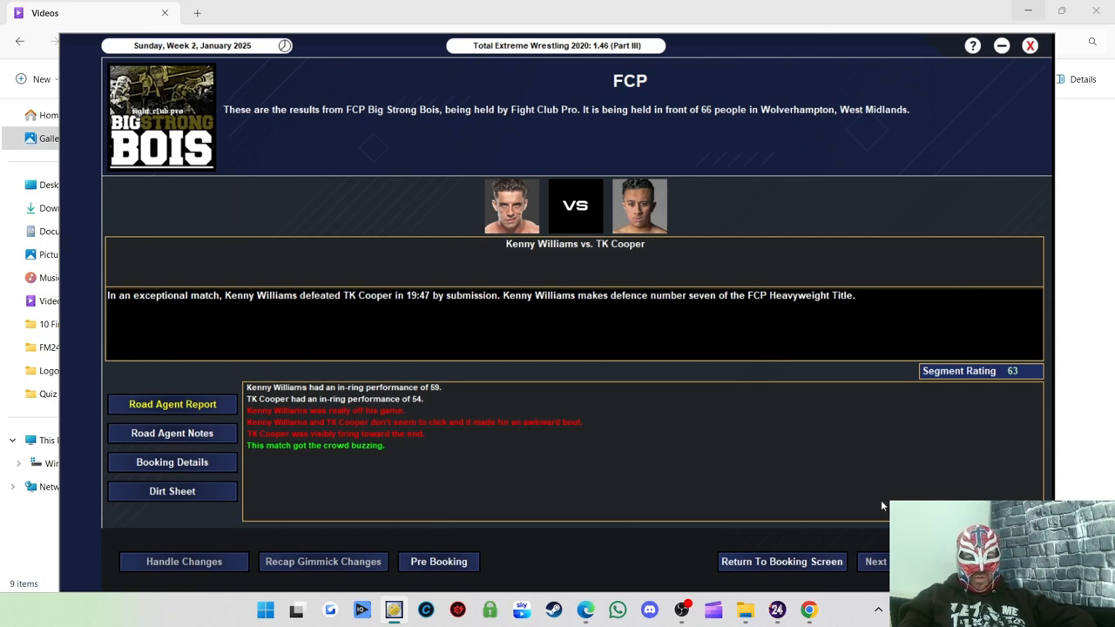
mouse_move(317, 428)
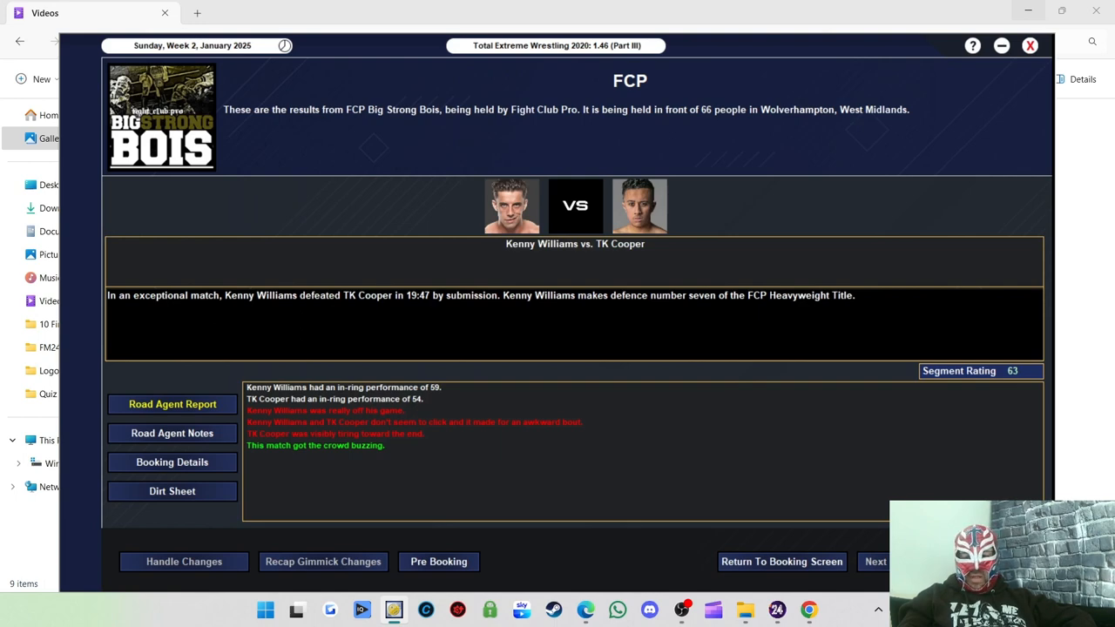
click(874, 561)
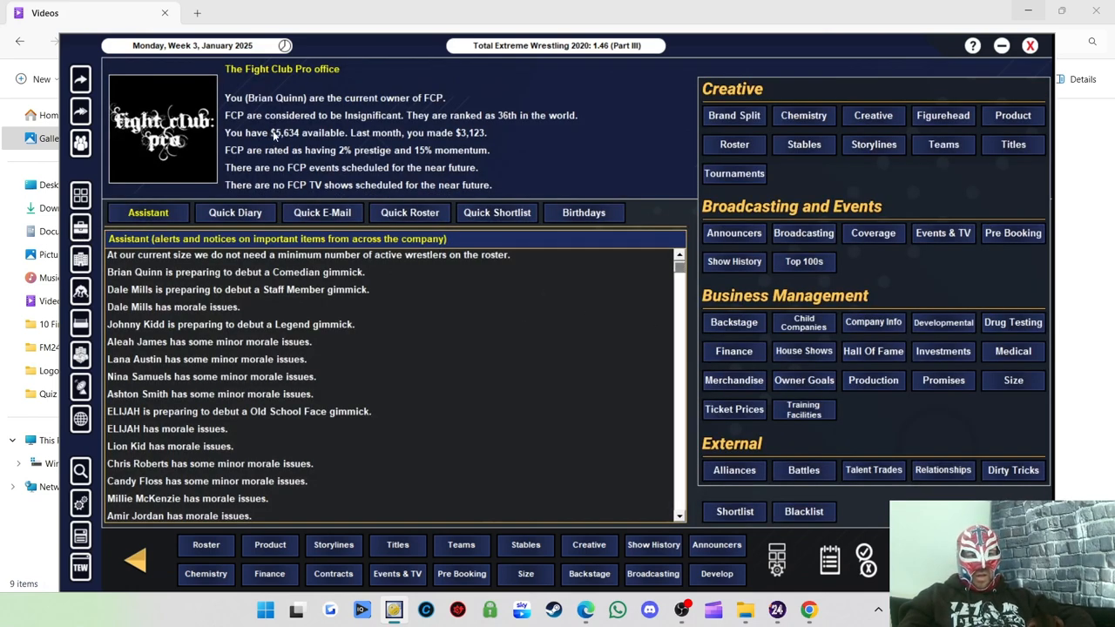
mouse_move(293, 141)
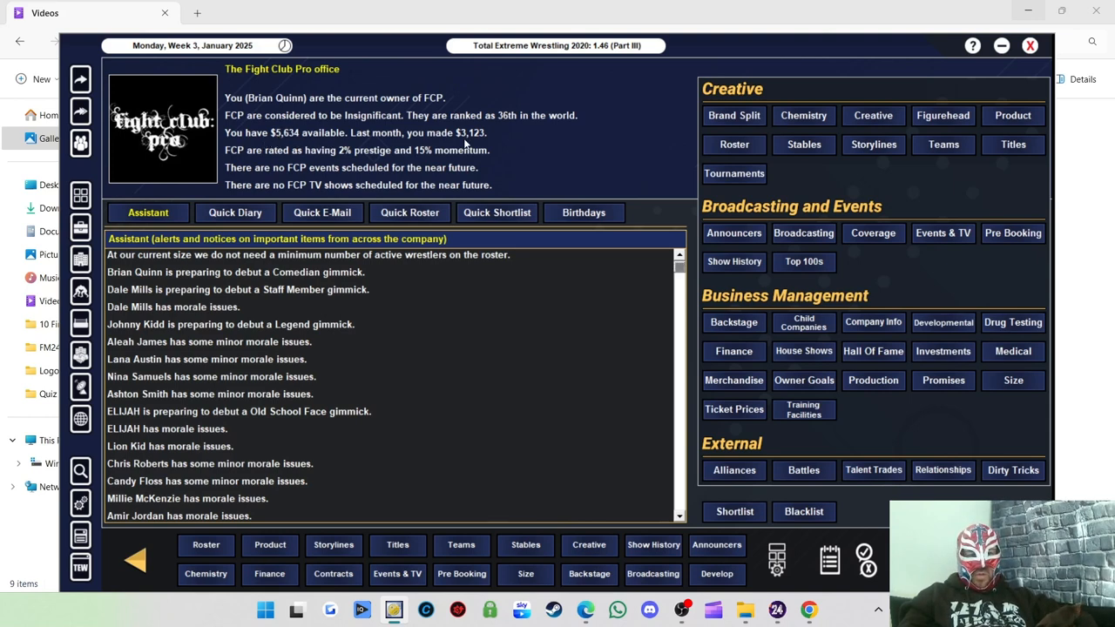
mouse_move(345, 174)
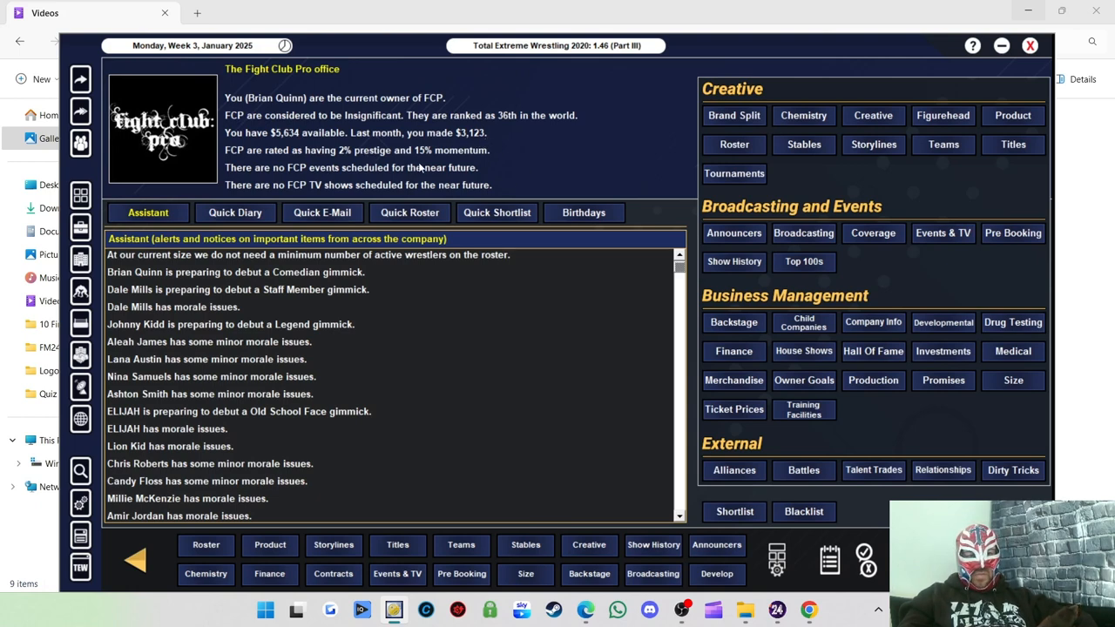
mouse_move(714, 164)
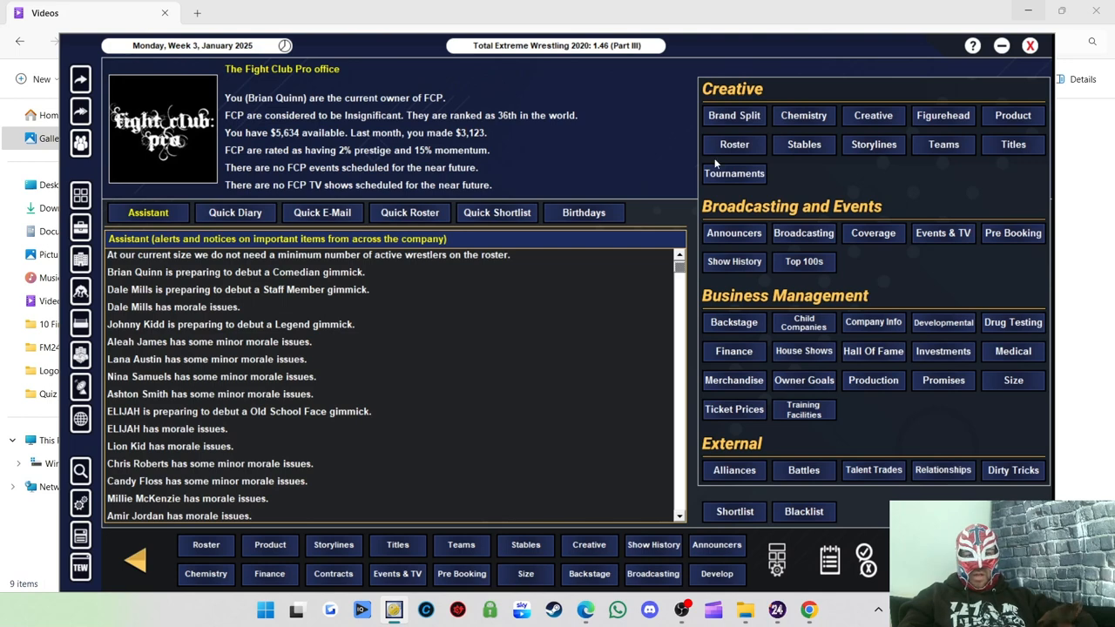
mouse_move(838, 191)
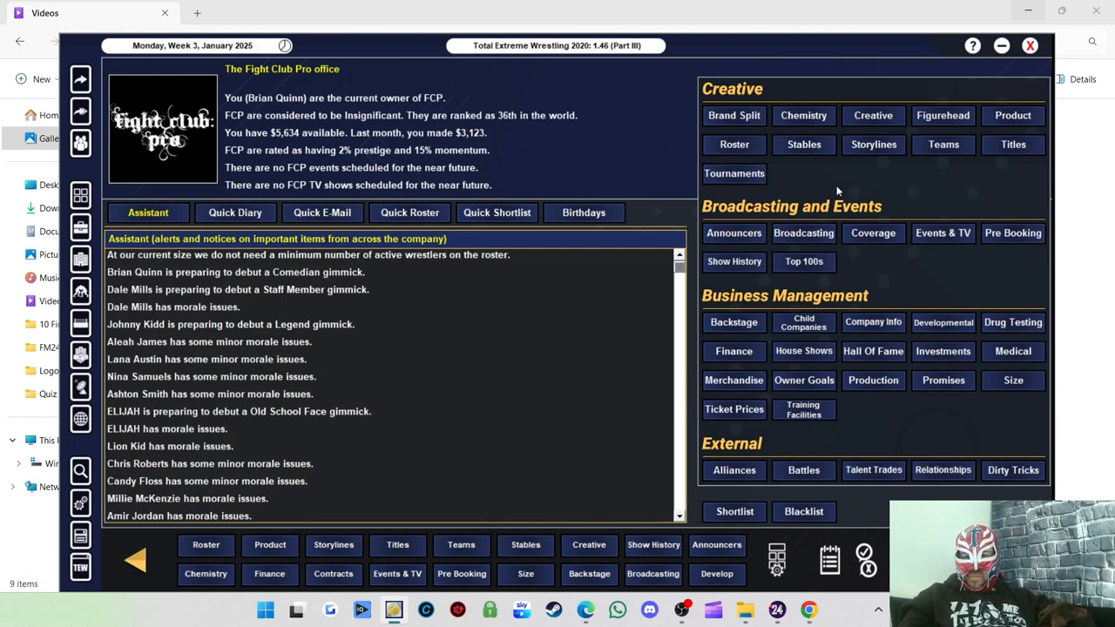
mouse_move(928, 277)
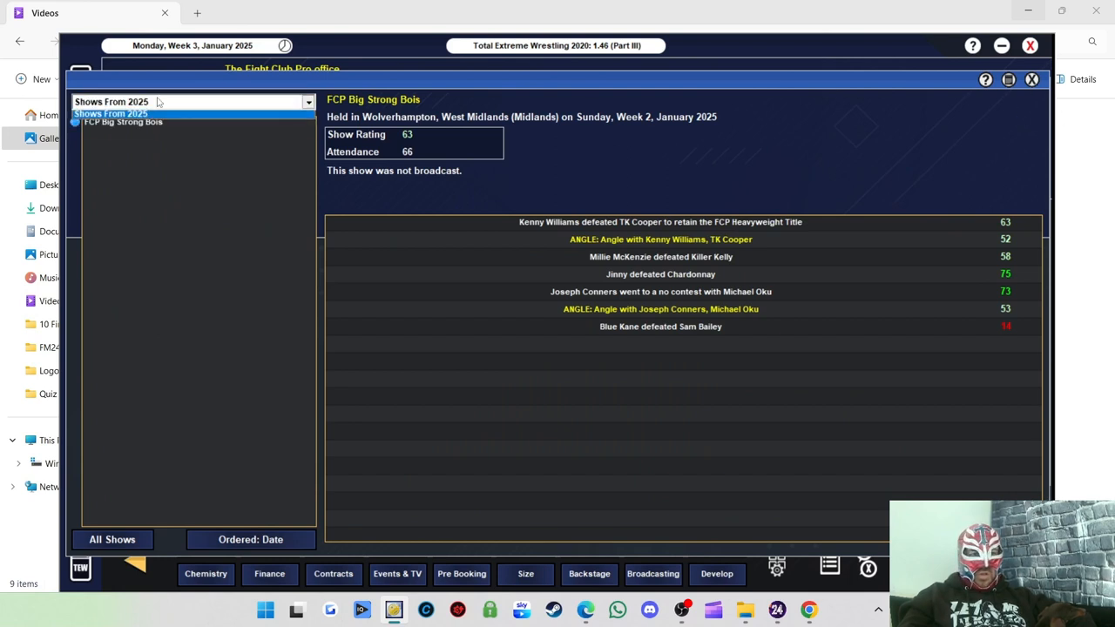
Switch the show history filter to list all past FCP shows
click(112, 132)
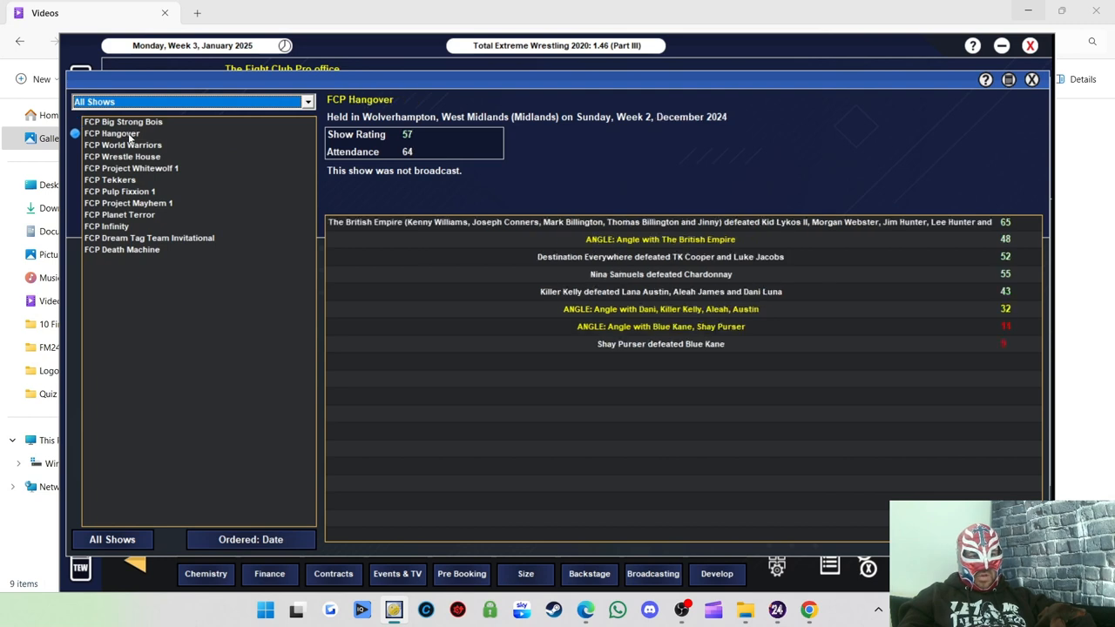
mouse_move(157, 135)
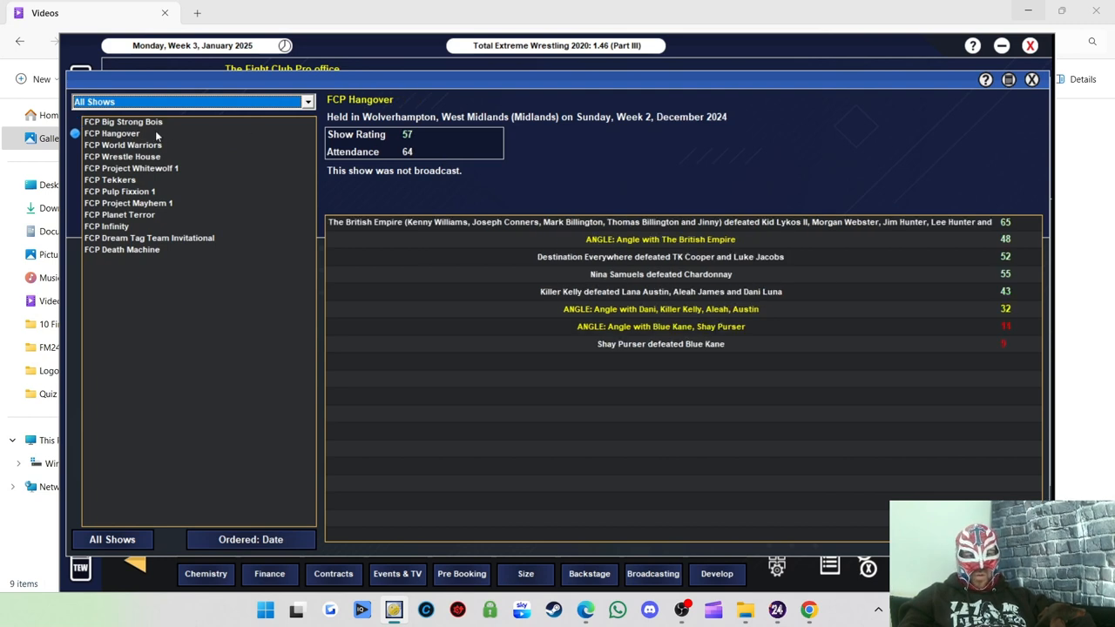
Close the show history and return to the Fight Club Pro office
click(122, 156)
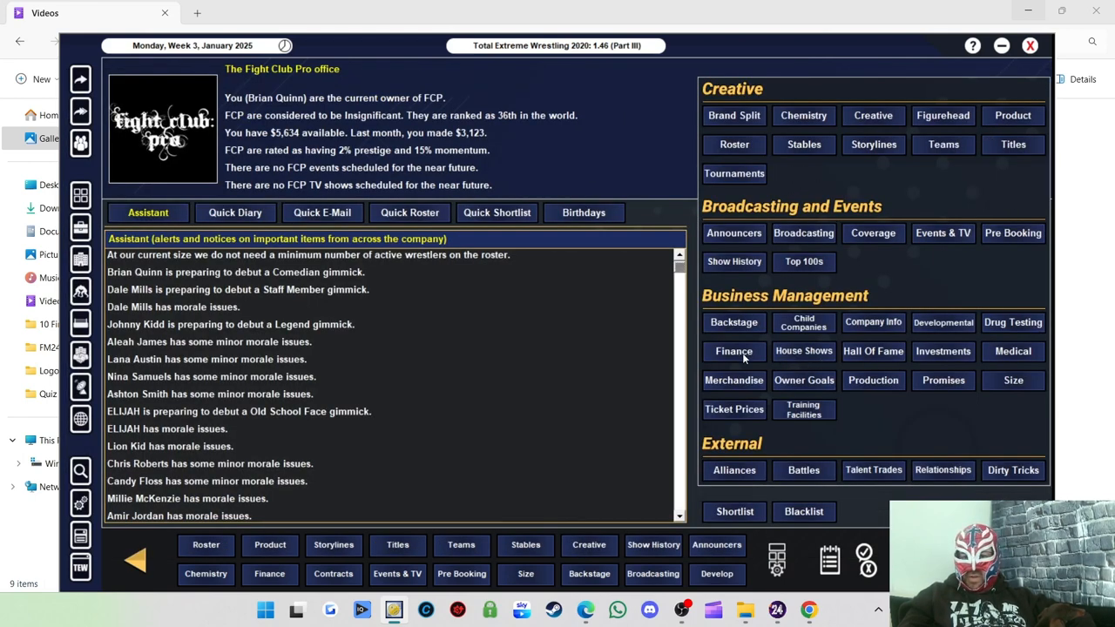
View Fight Club Pro's financial report showing $5,634 current finances
click(734, 352)
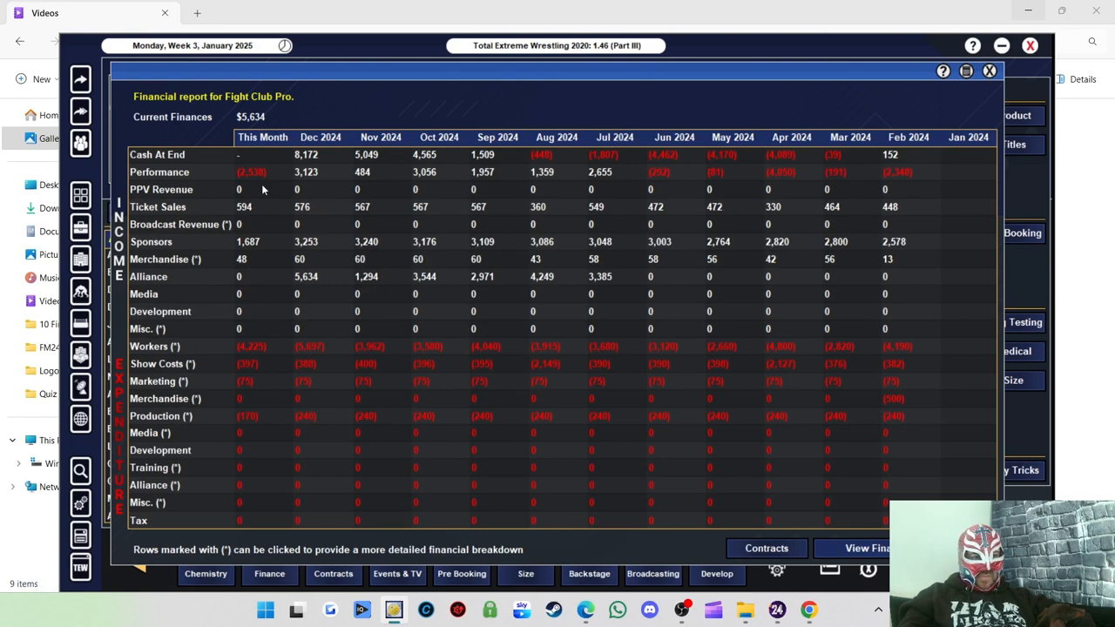
mouse_move(261, 178)
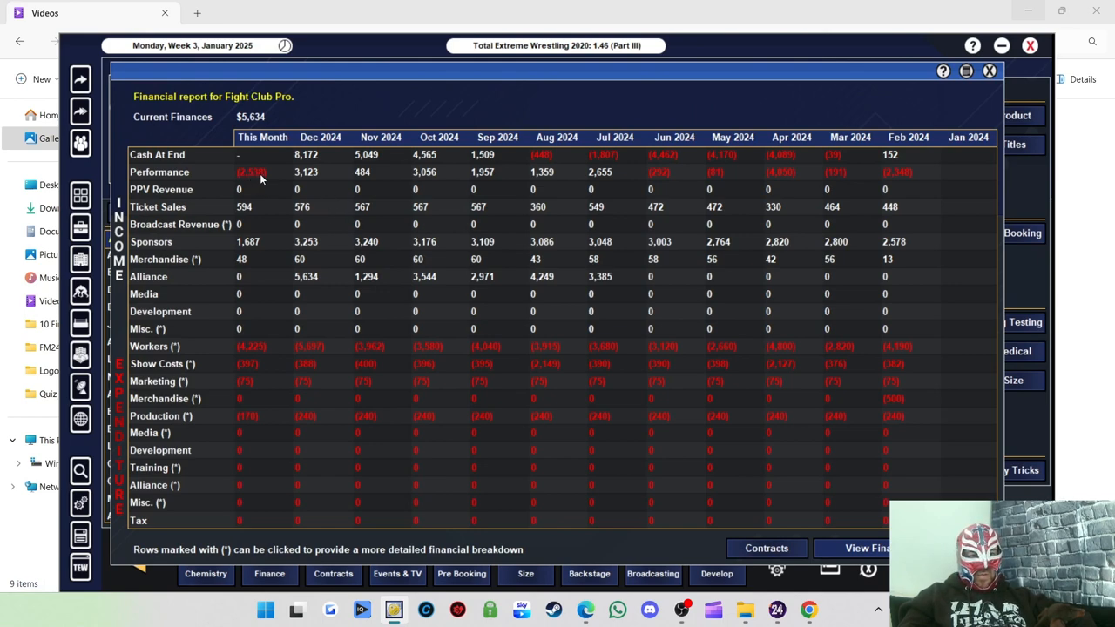
mouse_move(259, 277)
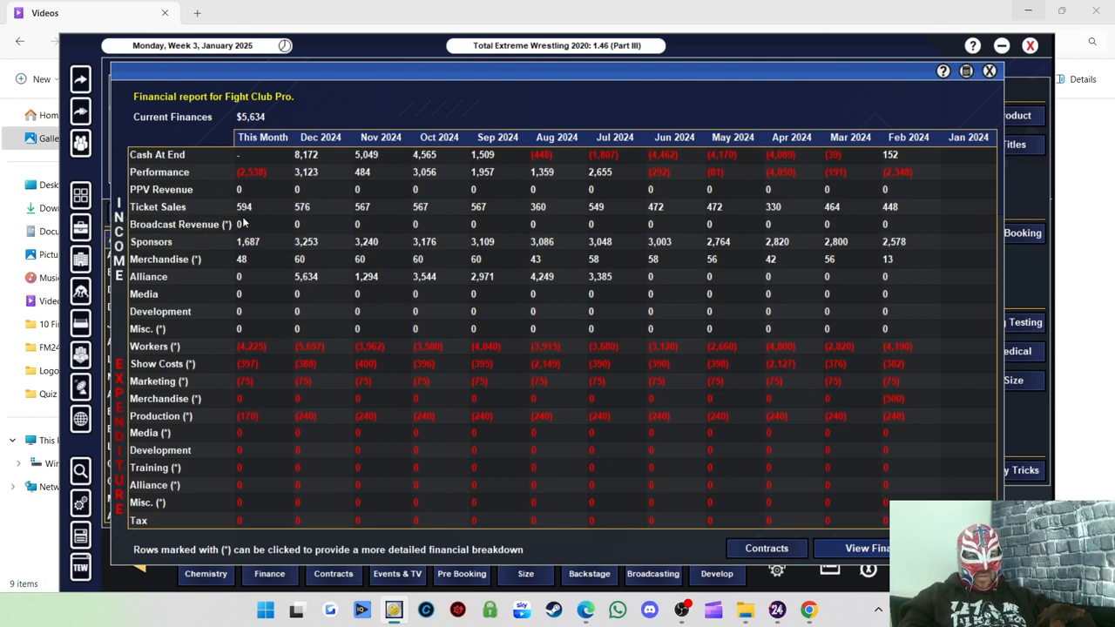
mouse_move(427, 207)
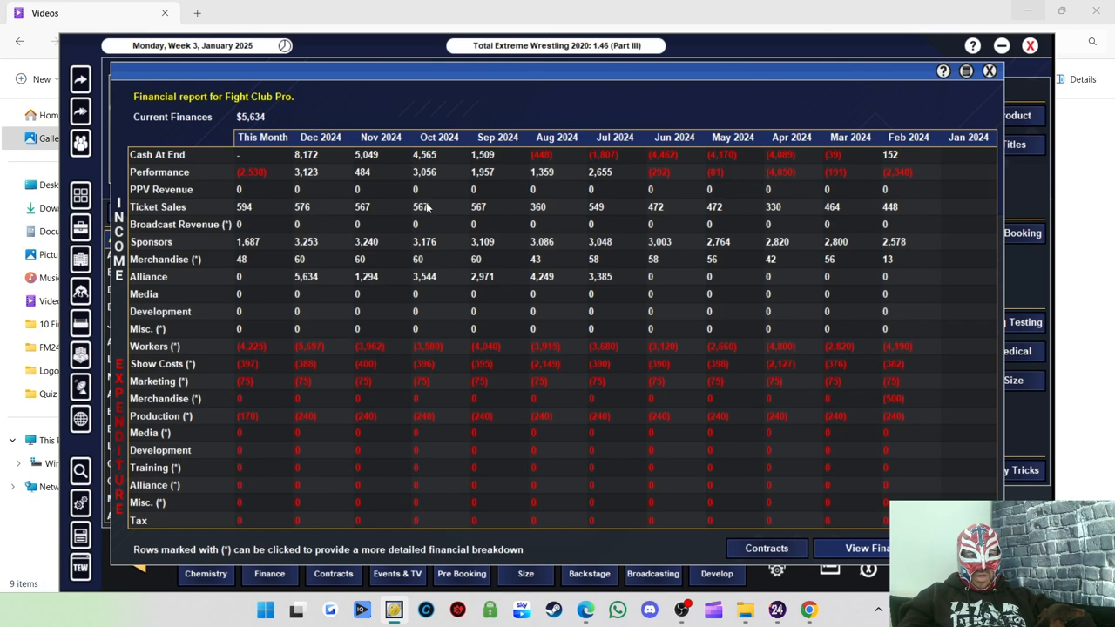
mouse_move(258, 244)
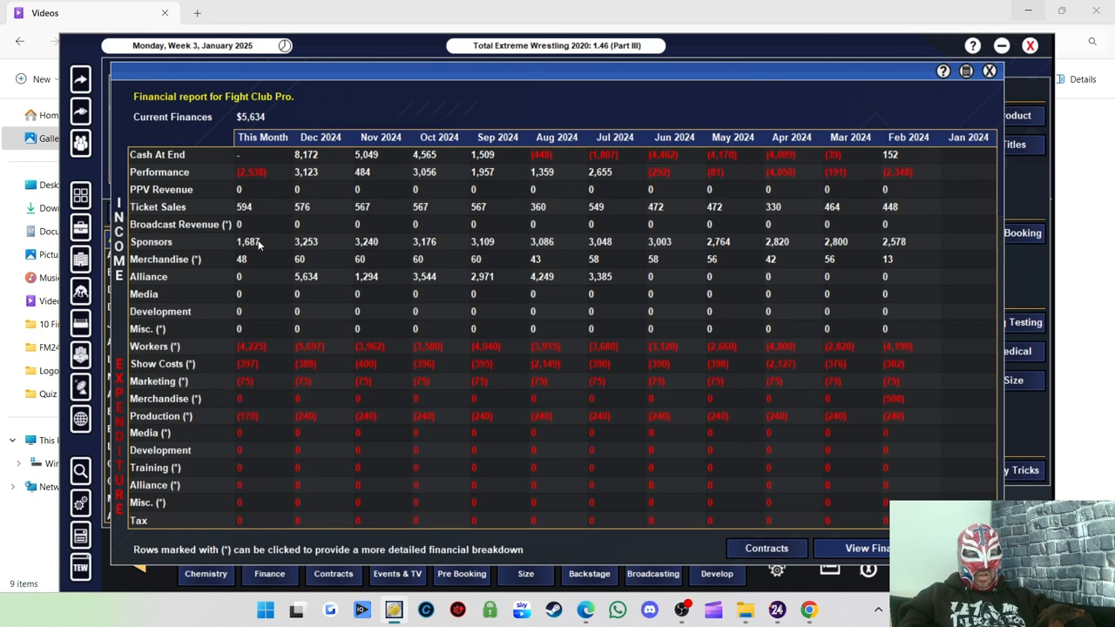
mouse_move(257, 258)
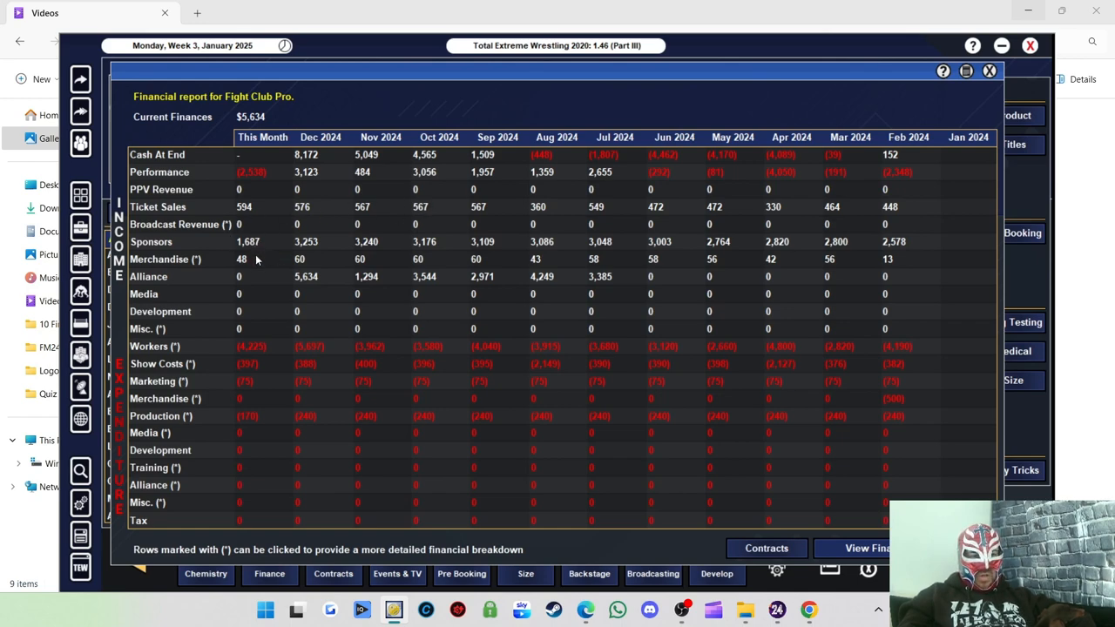
mouse_move(251, 260)
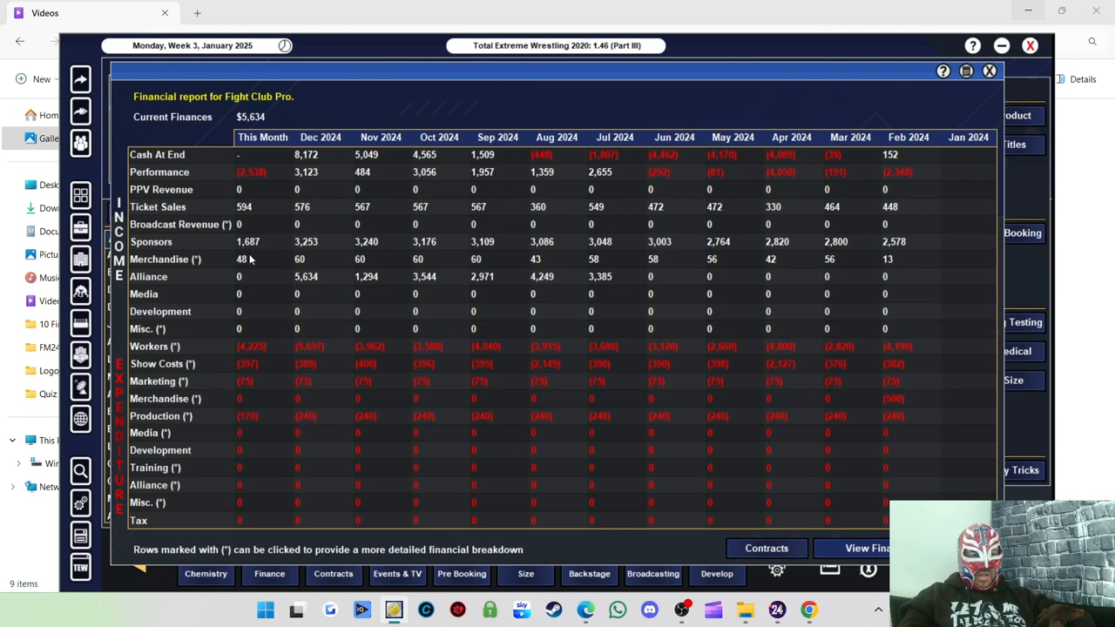
mouse_move(247, 265)
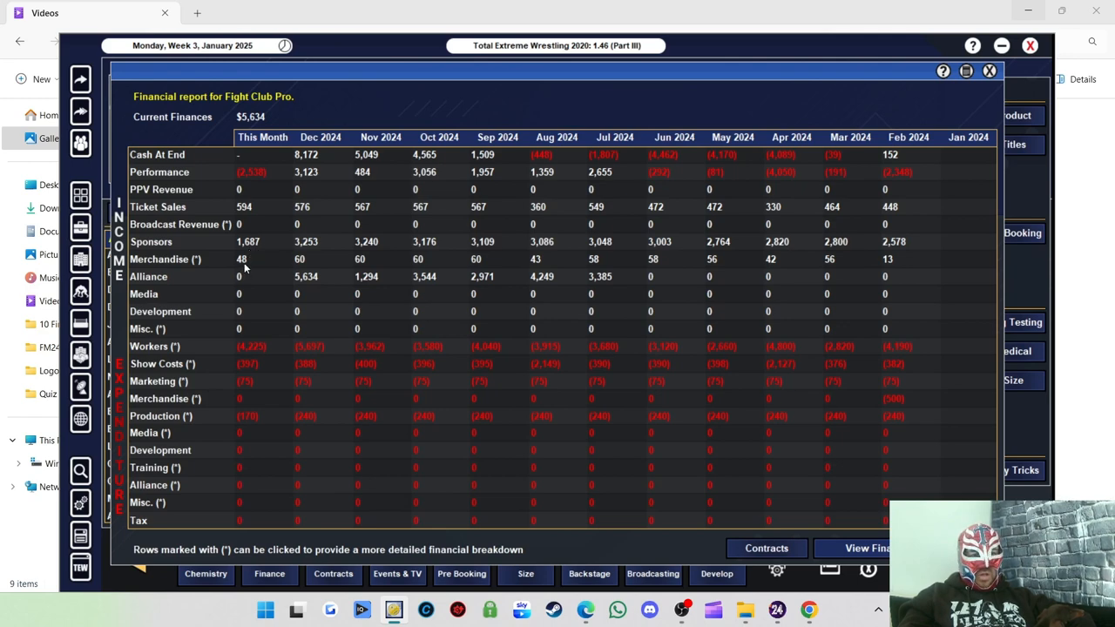
mouse_move(209, 174)
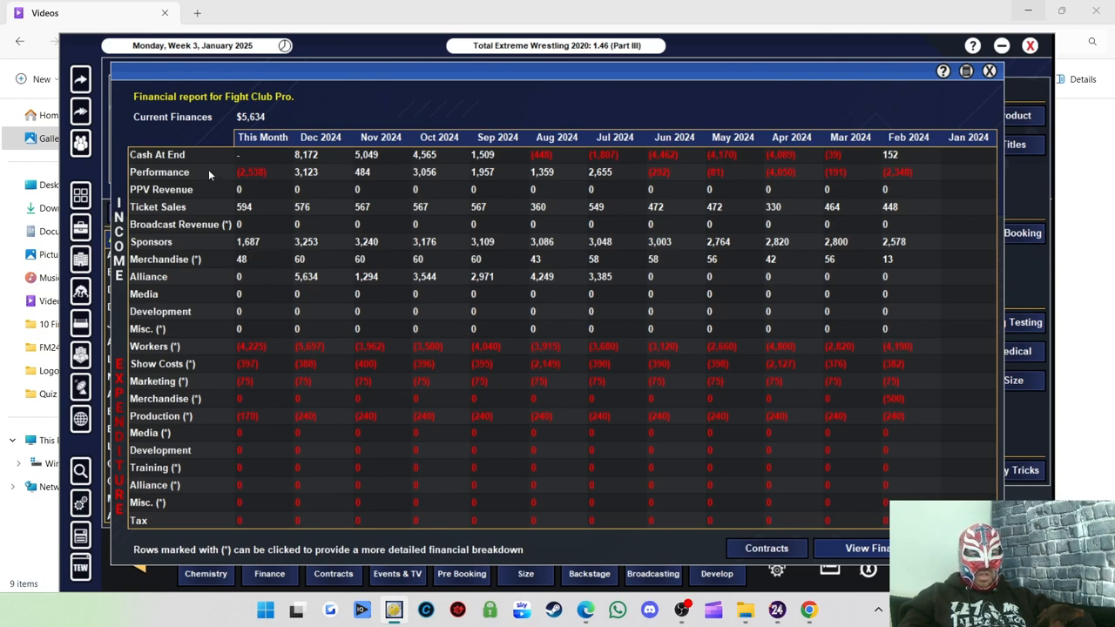
mouse_move(244, 294)
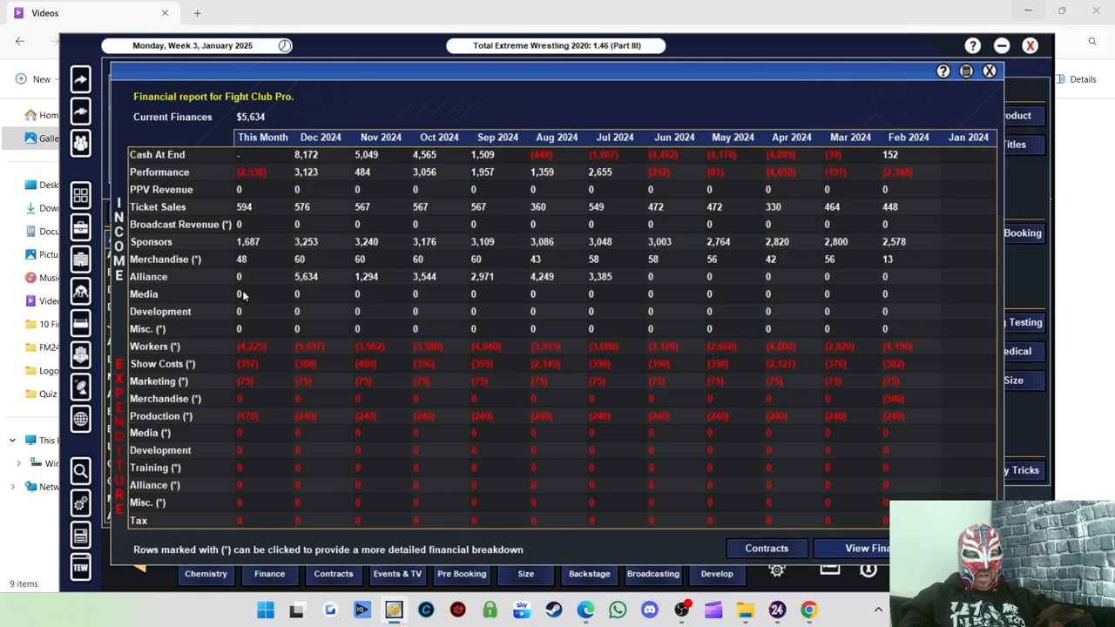
mouse_move(252, 277)
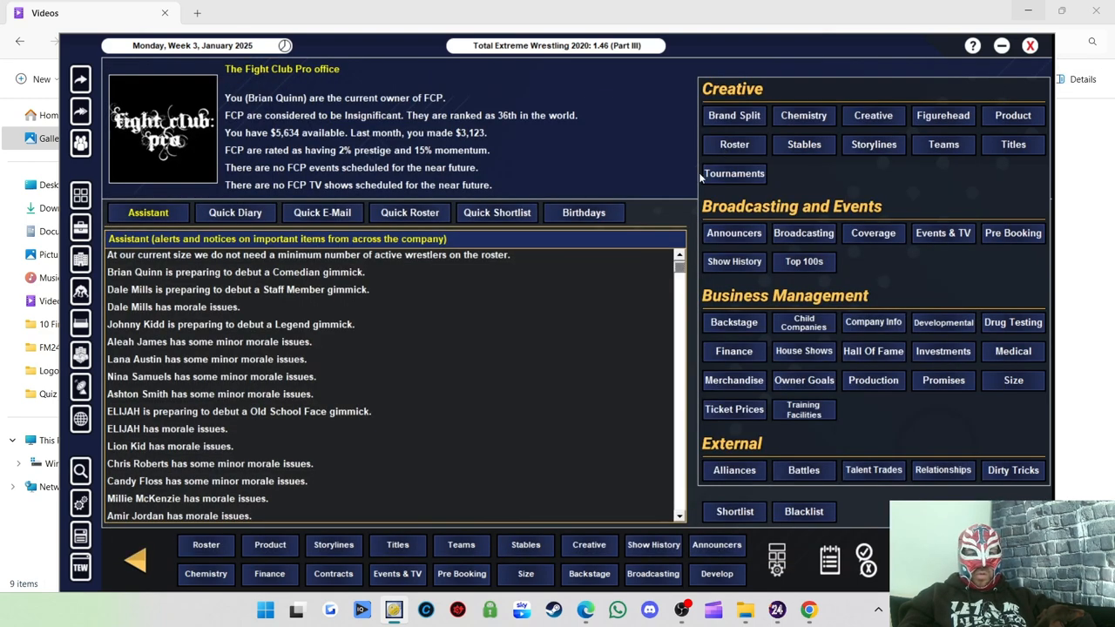
mouse_move(829, 183)
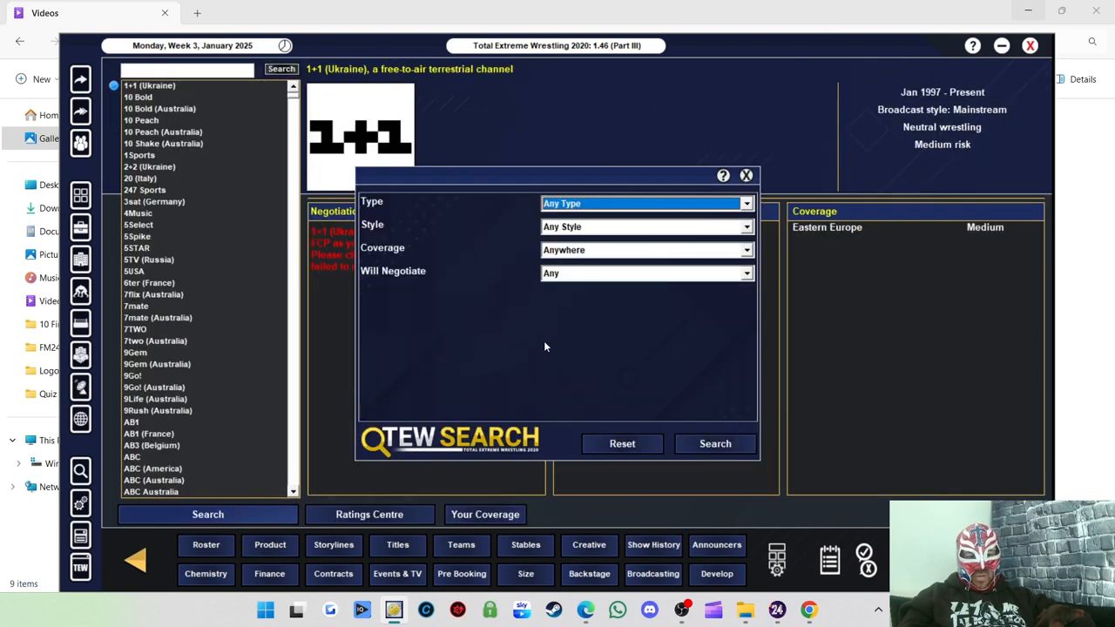
Search the broadcaster list and start negotiating with Facebook Watch (Britain)
click(645, 272)
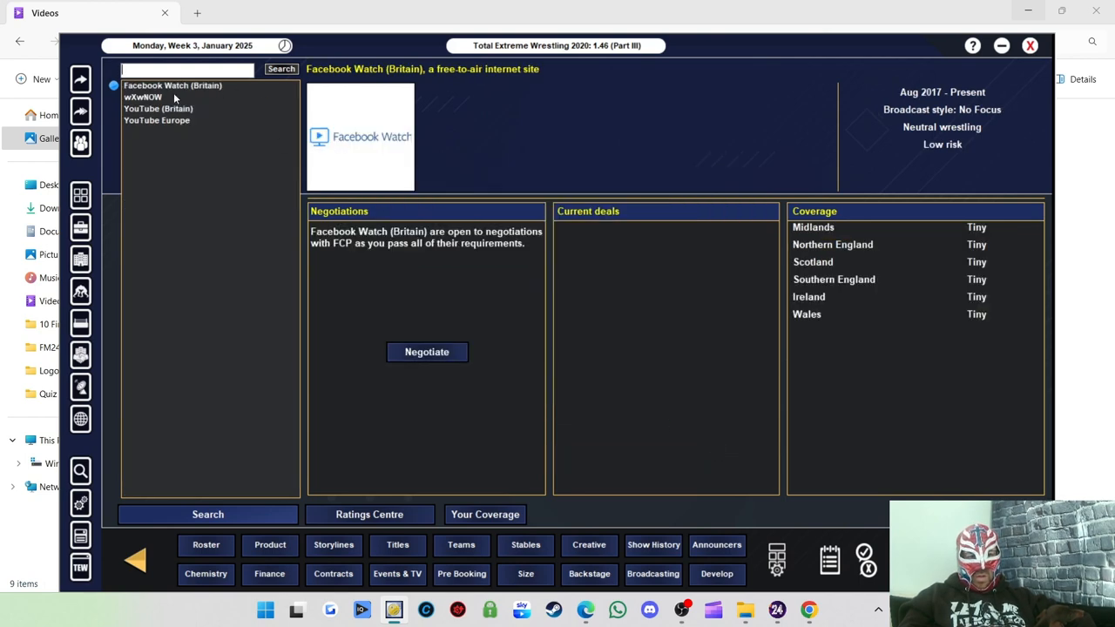
mouse_move(247, 160)
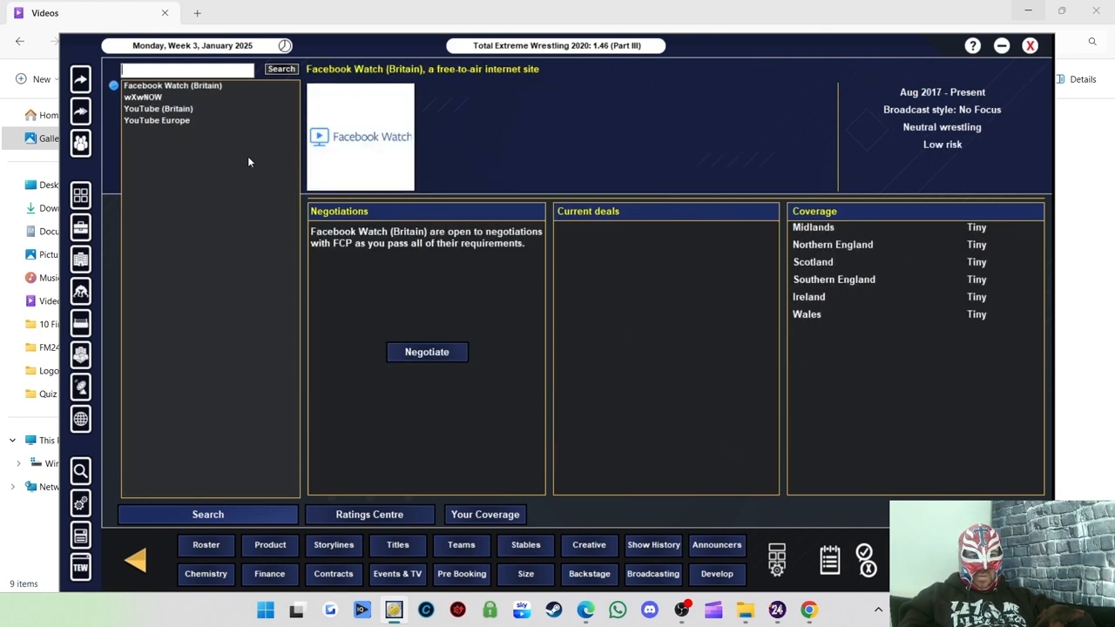
click(427, 352)
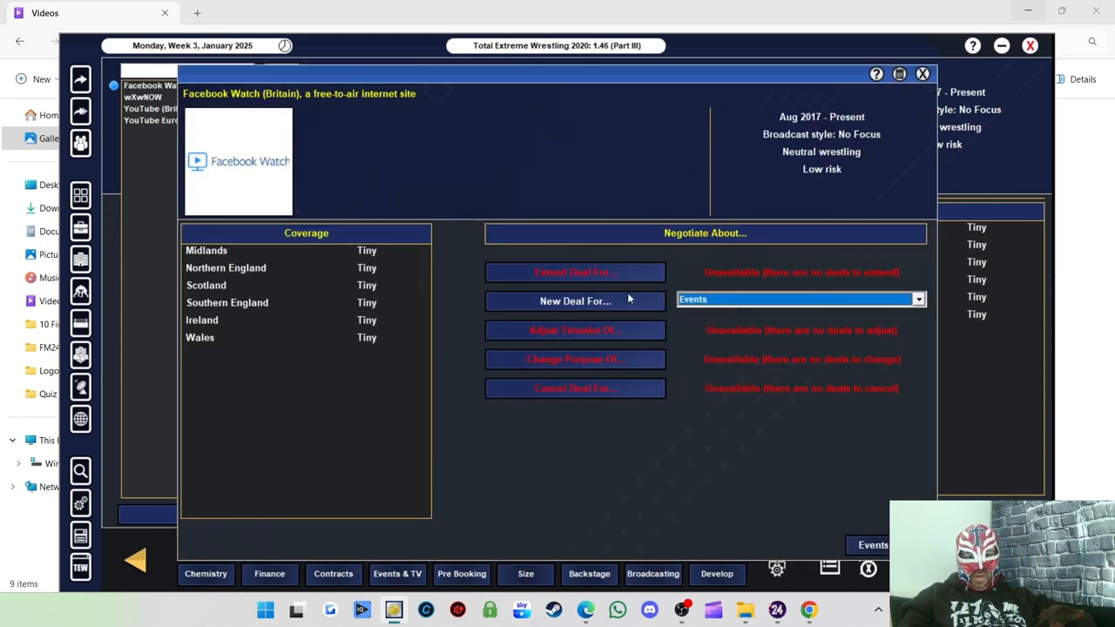
Begin a new events deal with Facebook Watch (Britain) and set its length to 3 Months
click(575, 300)
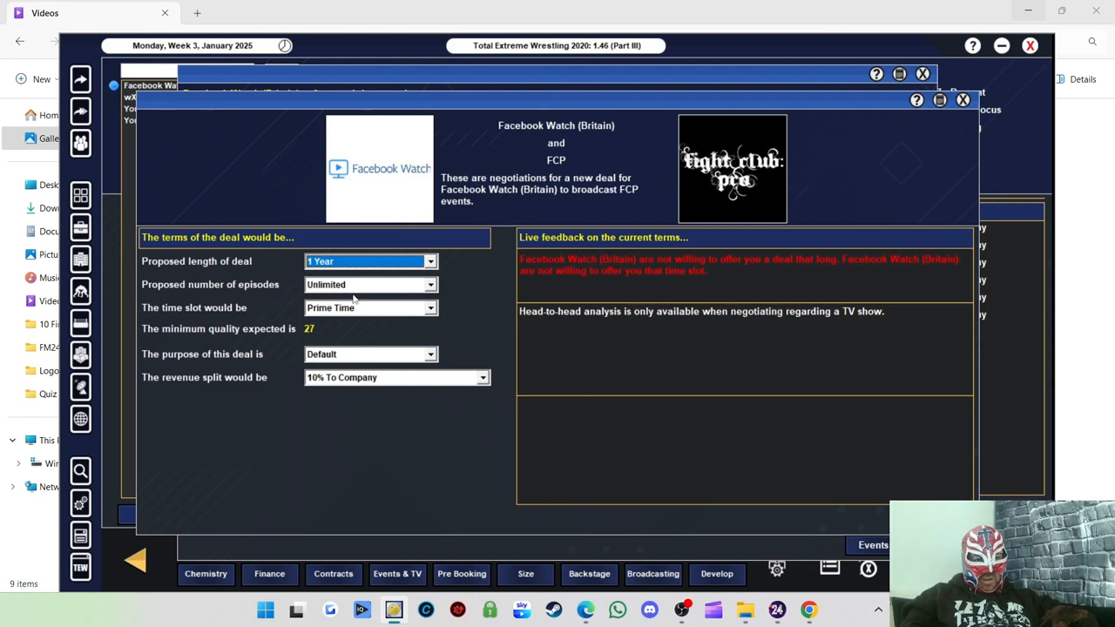
mouse_move(345, 300)
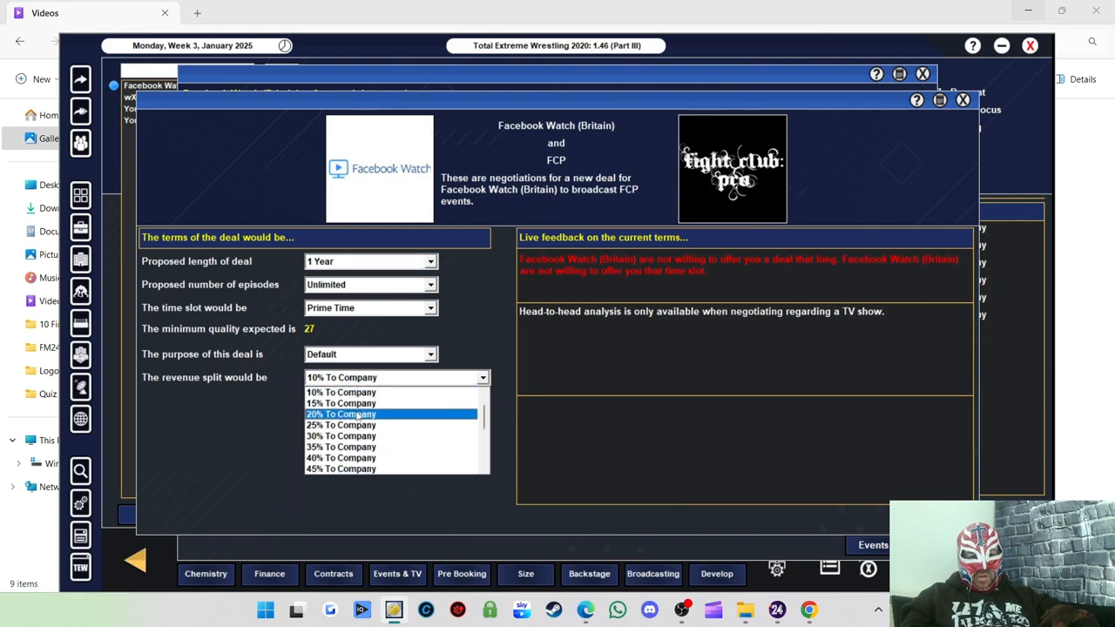
click(341, 425)
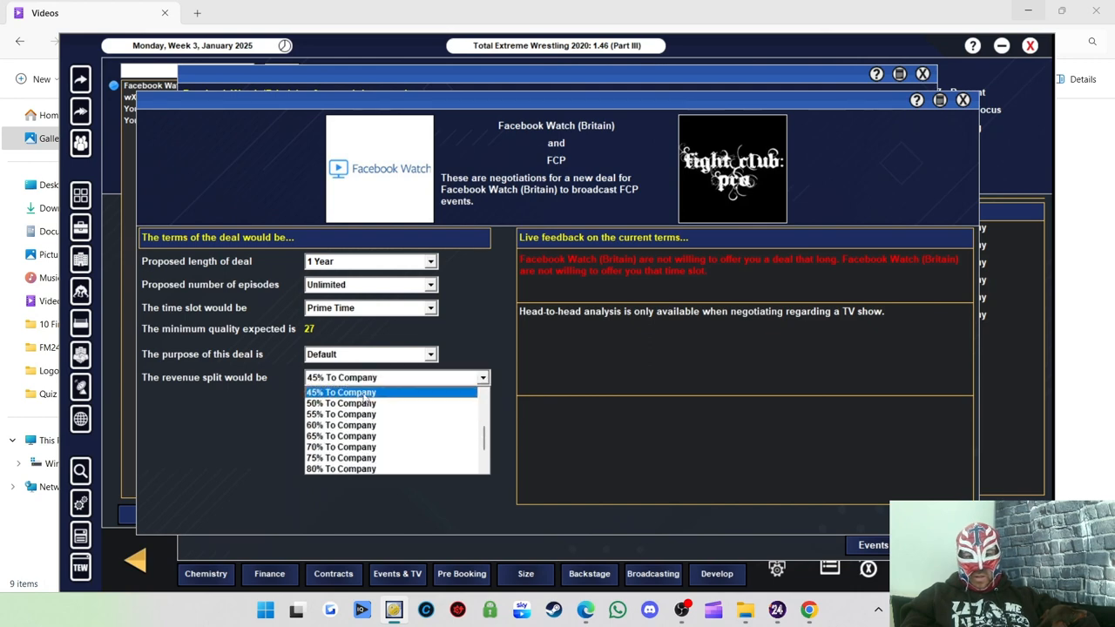
mouse_move(665, 234)
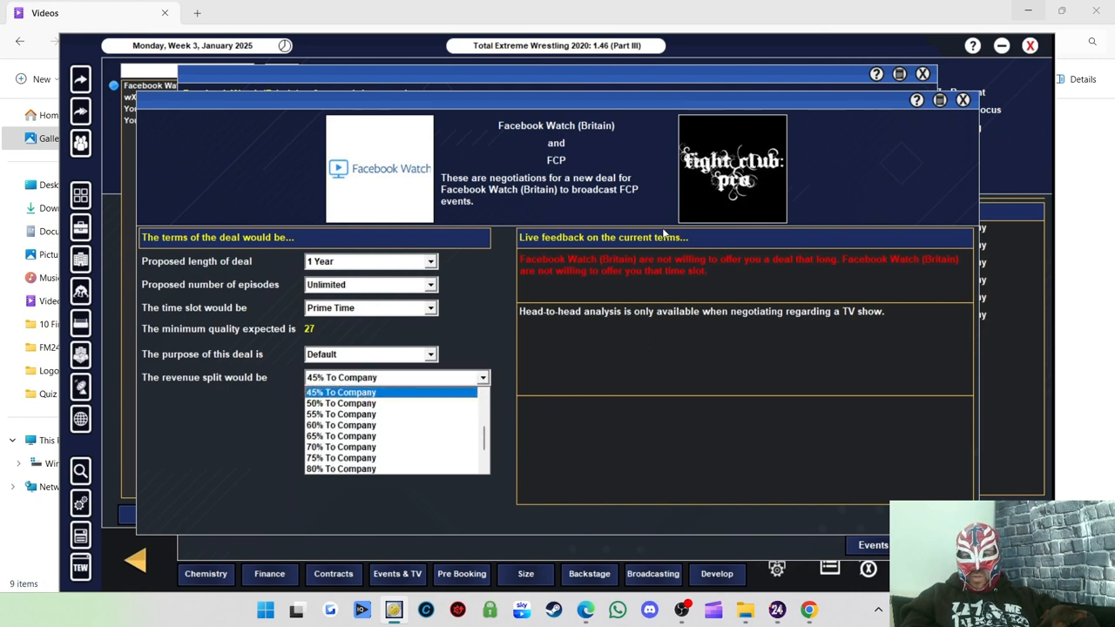
mouse_move(346, 271)
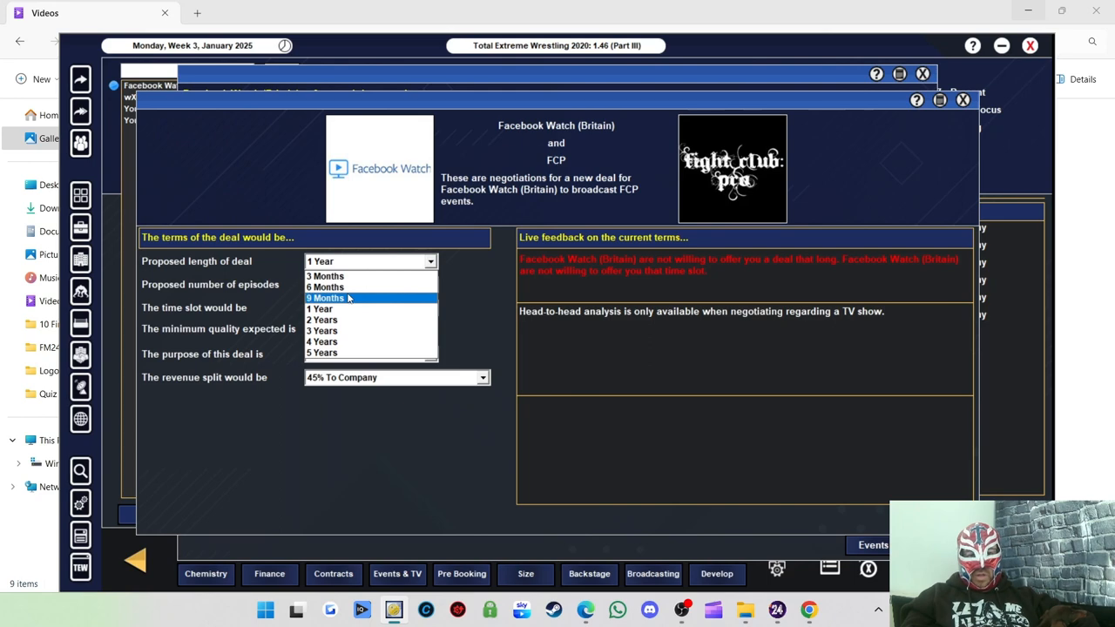
click(325, 285)
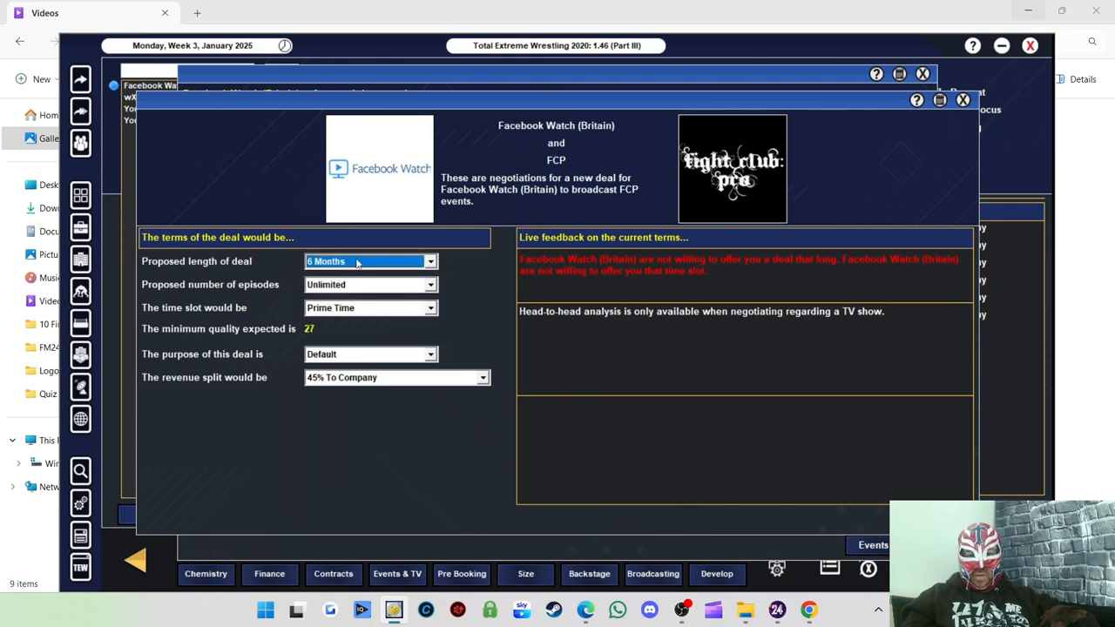
click(370, 262)
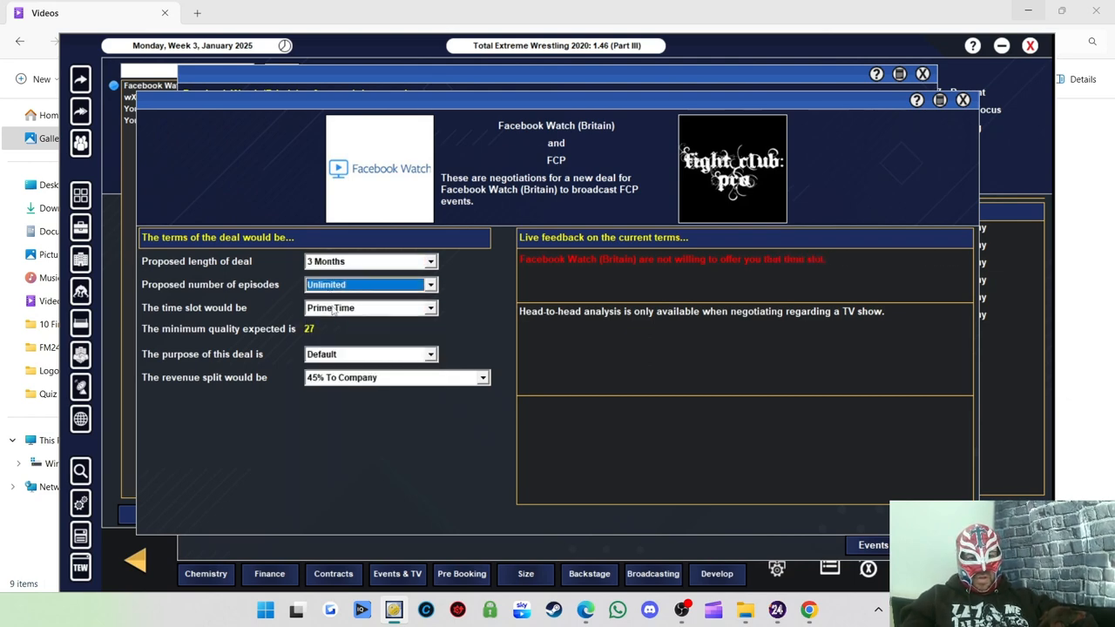
Try a Late Night slot at 50% To Company, then close the negotiation without an offer
click(369, 307)
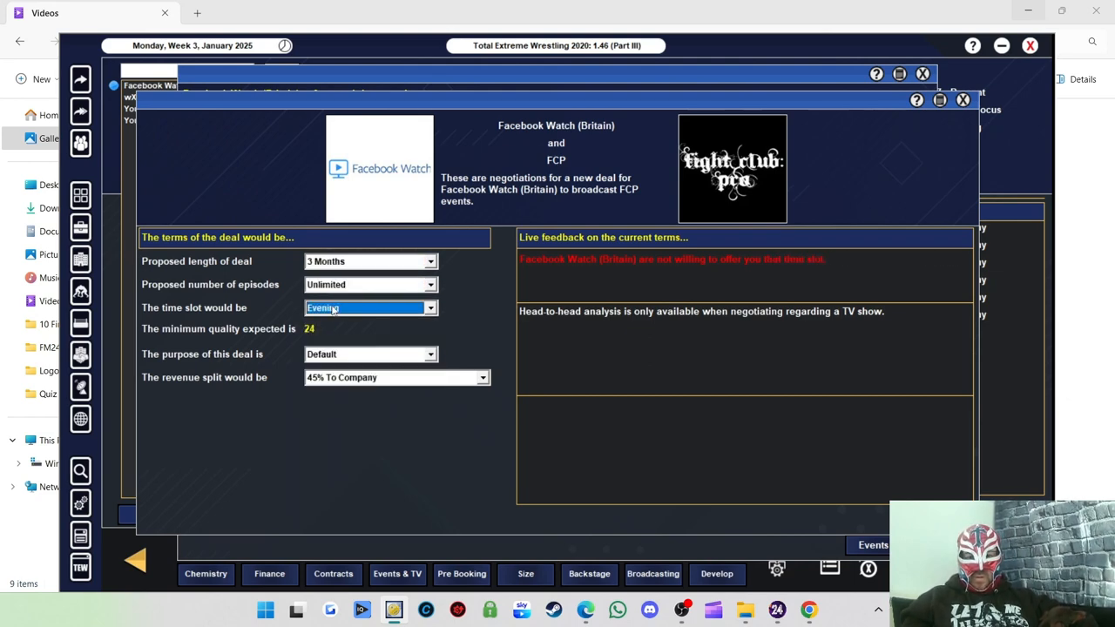
click(370, 307)
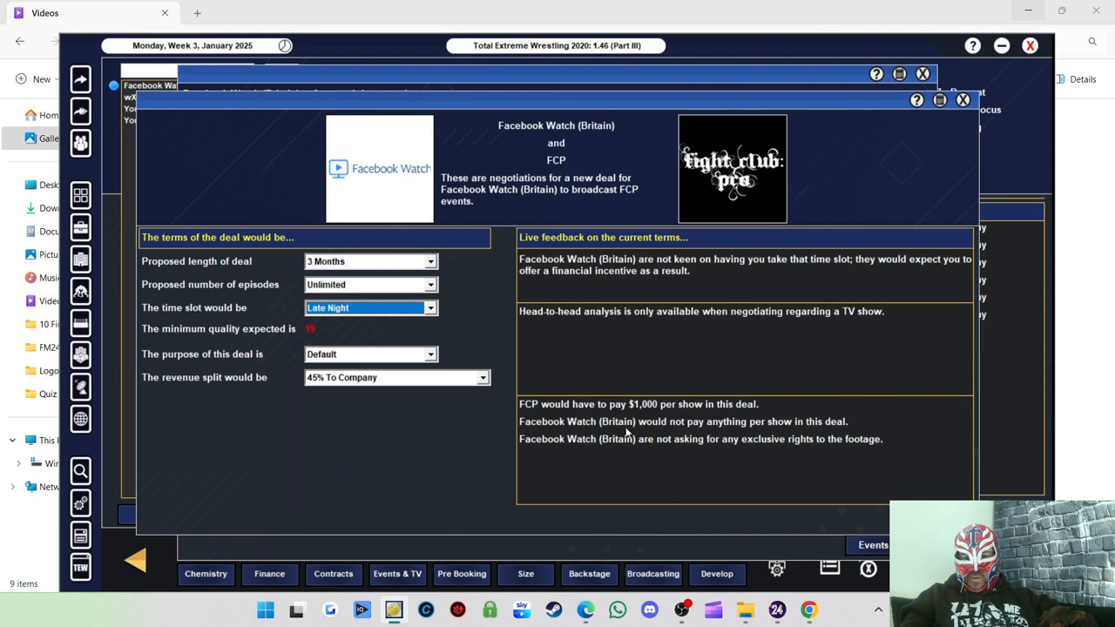
click(398, 376)
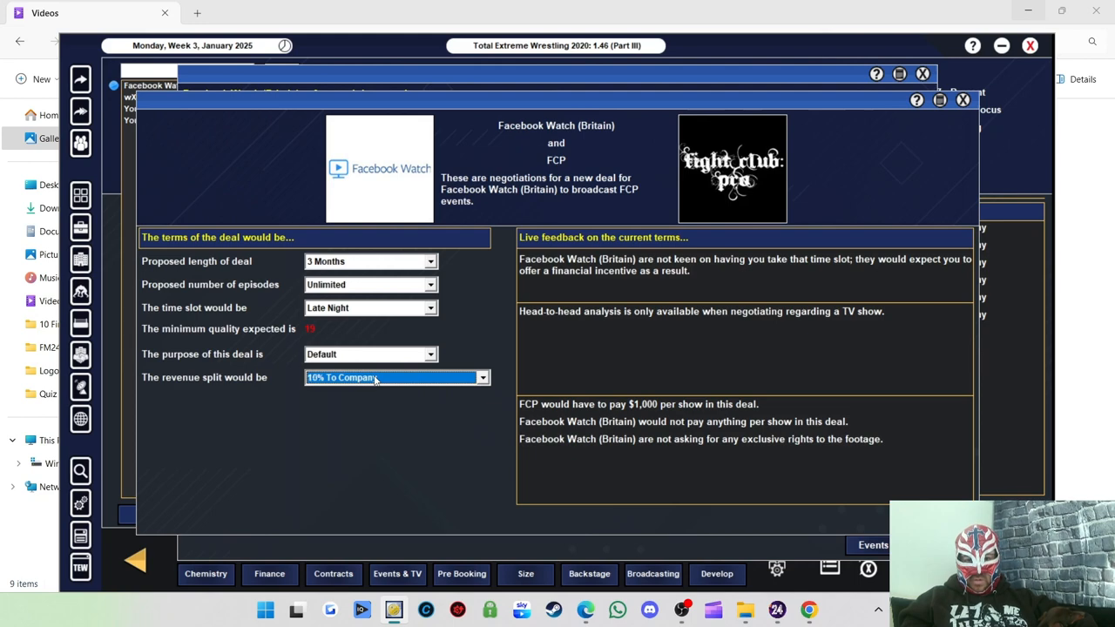
click(481, 377)
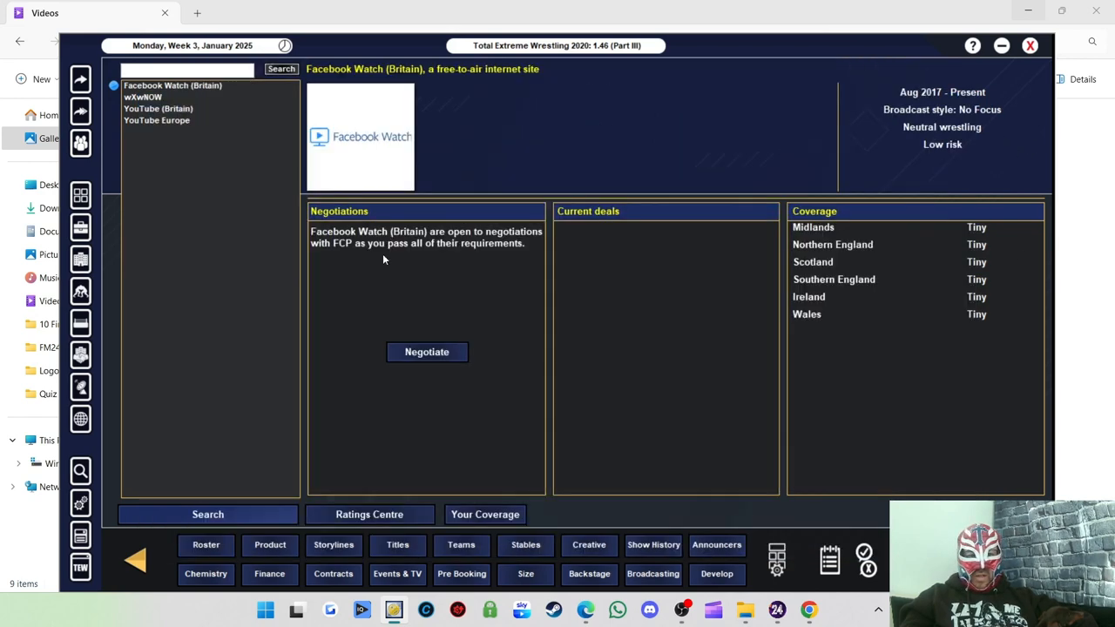
Check wXwNOW's negotiation requirements analysis and close it
click(143, 98)
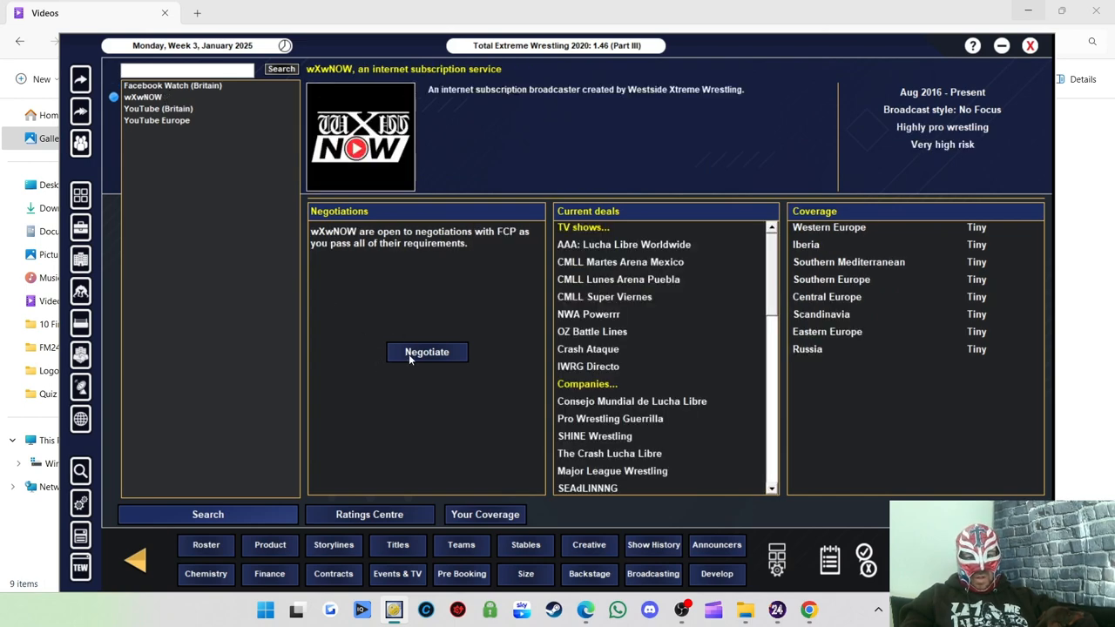
mouse_move(347, 244)
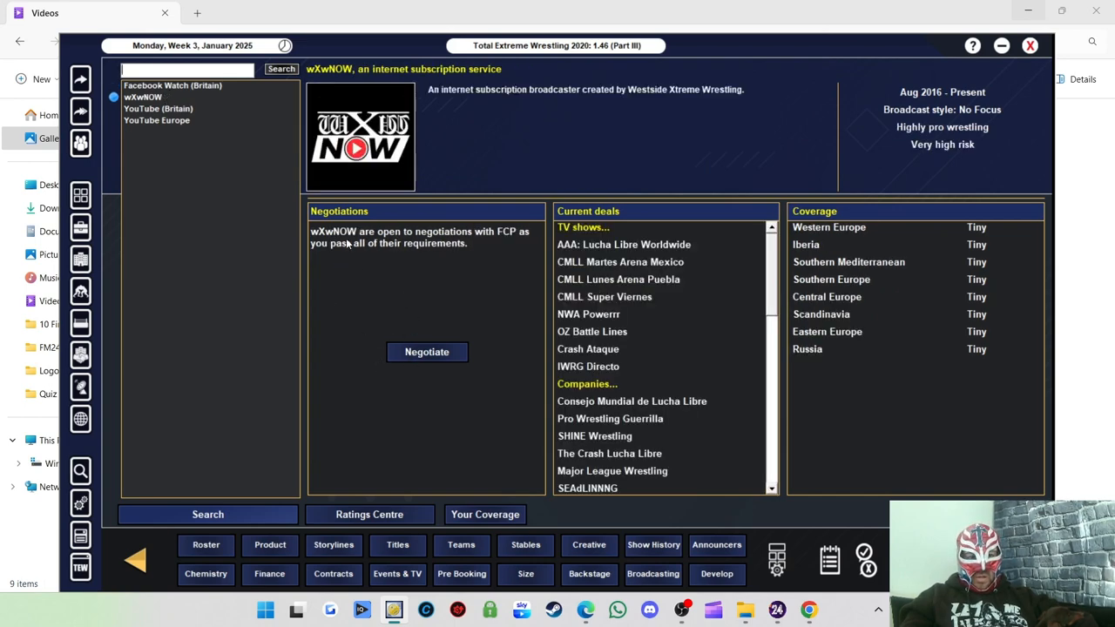
click(425, 352)
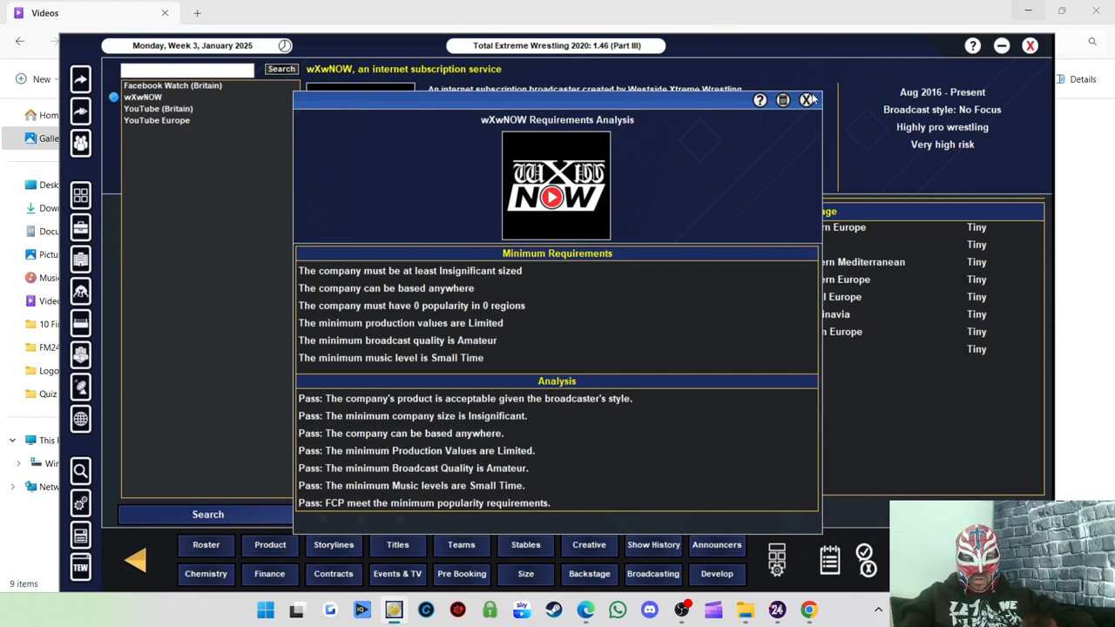
click(807, 99)
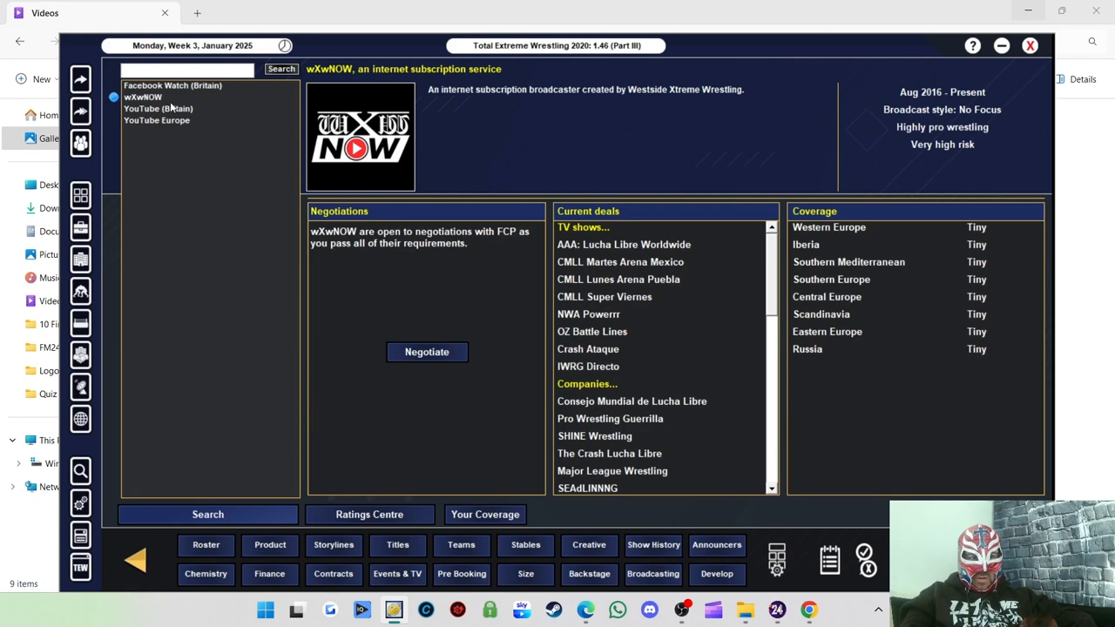
Try a Late Night events deal with YouTube (Britain) without agreeing terms
click(157, 108)
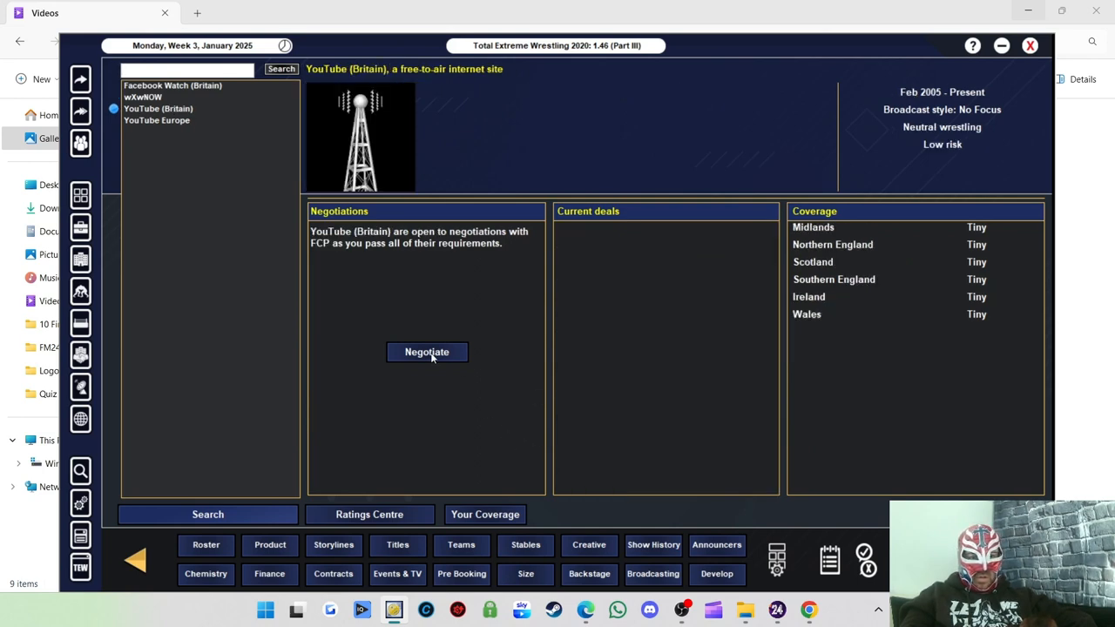
click(427, 352)
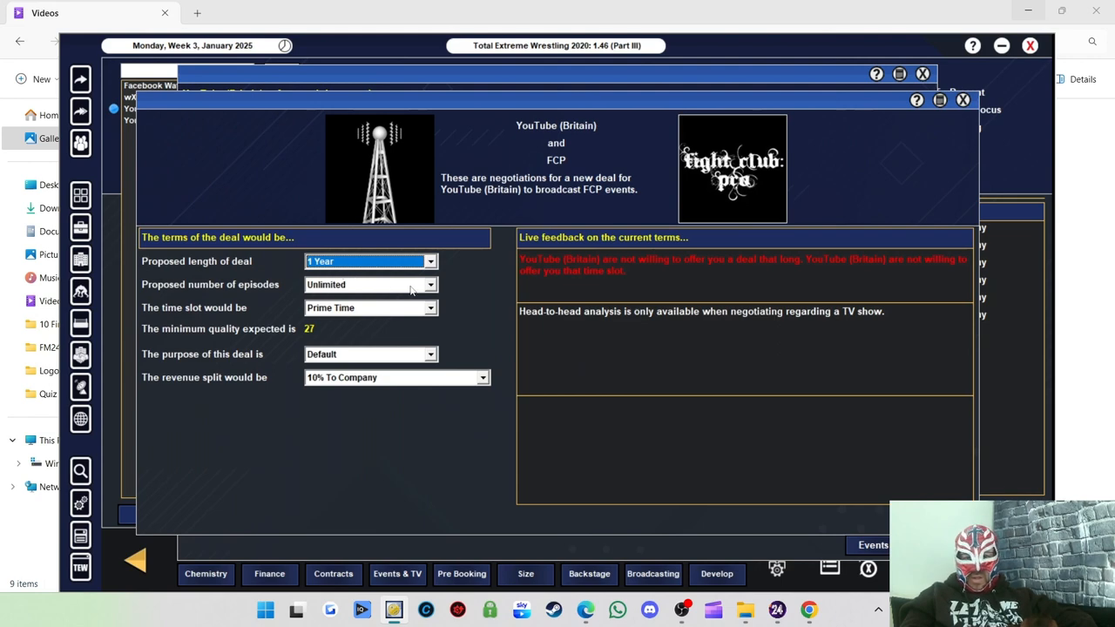
mouse_move(697, 272)
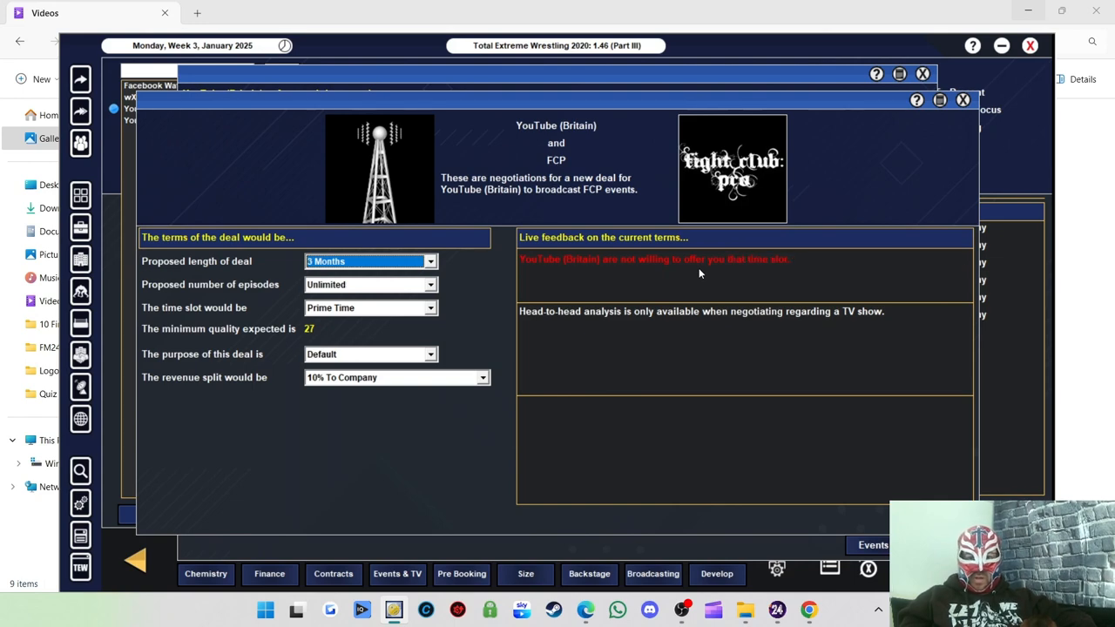
mouse_move(376, 292)
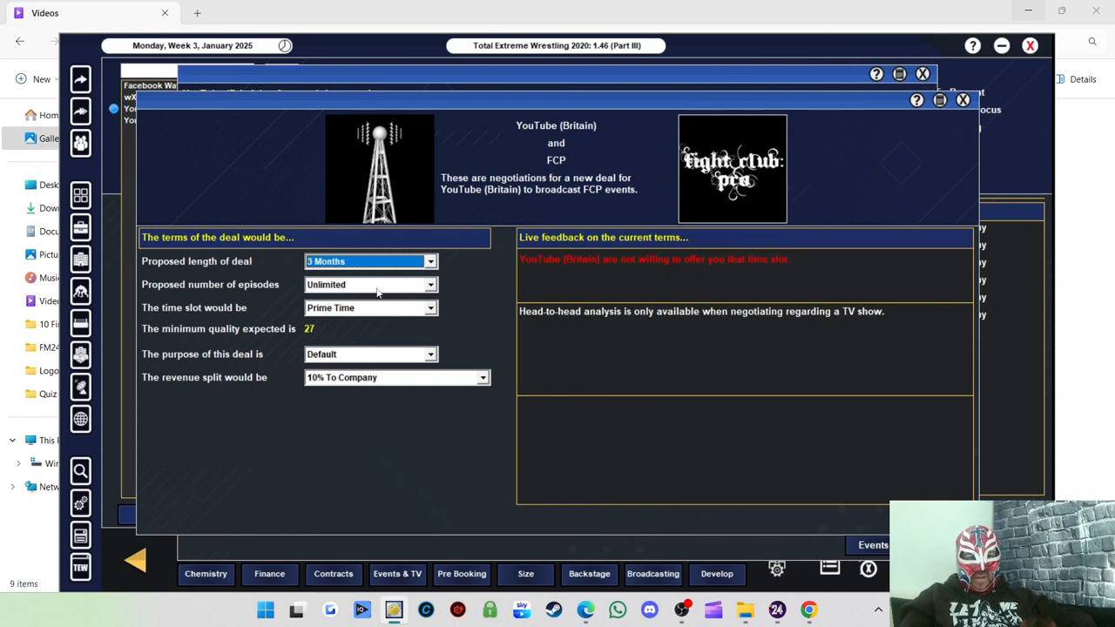
click(369, 306)
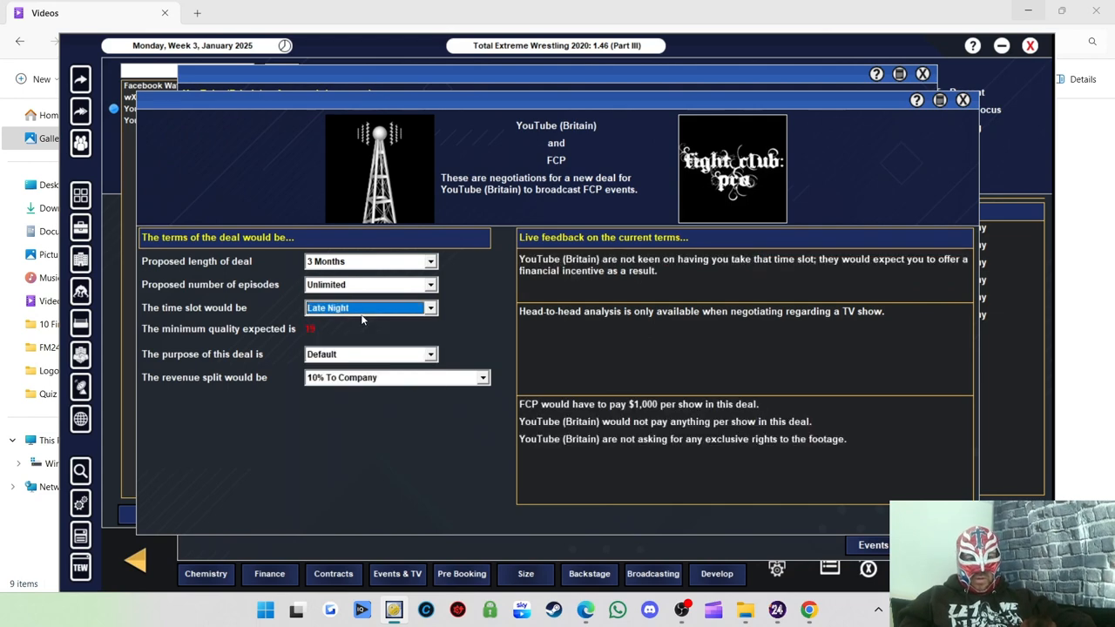
mouse_move(787, 377)
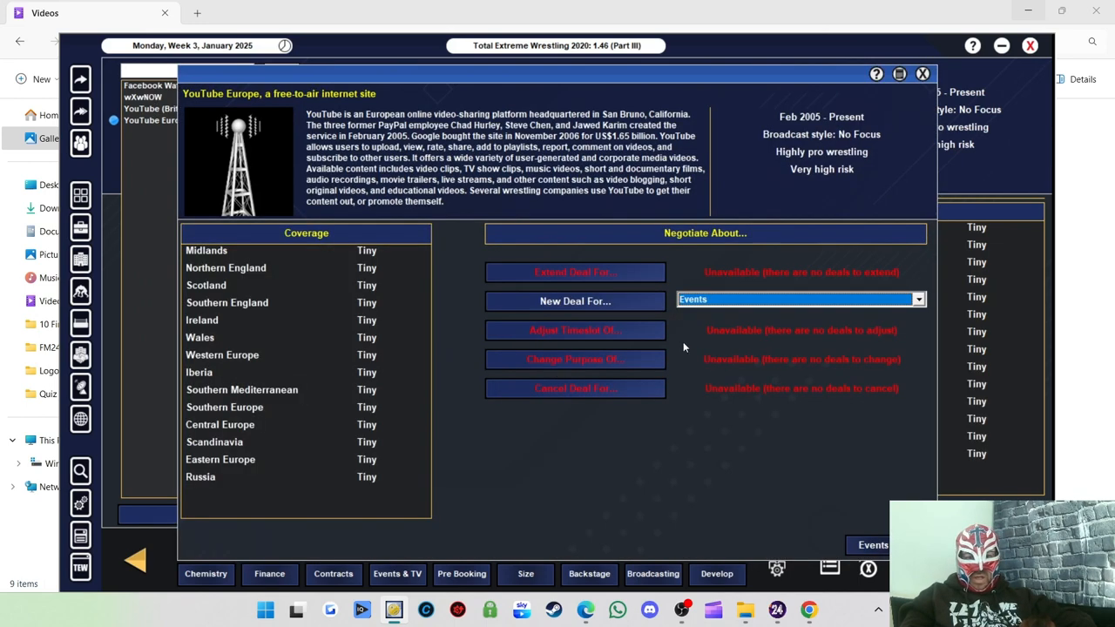
Try a new events deal with YouTube Europe, keeping Prime Time as the slot
click(575, 300)
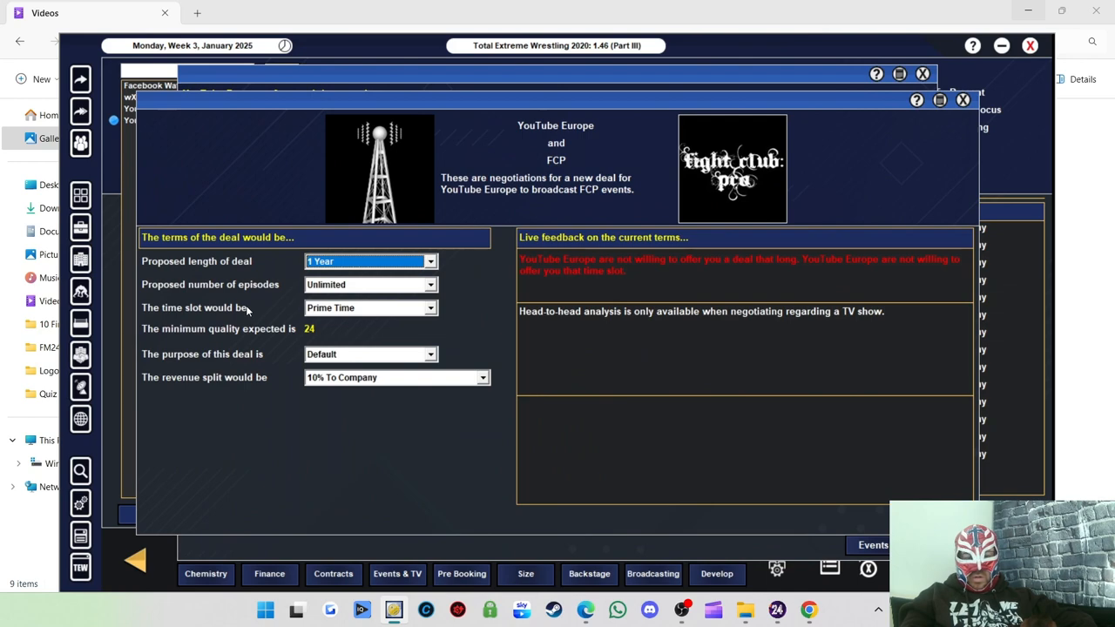
mouse_move(340, 317)
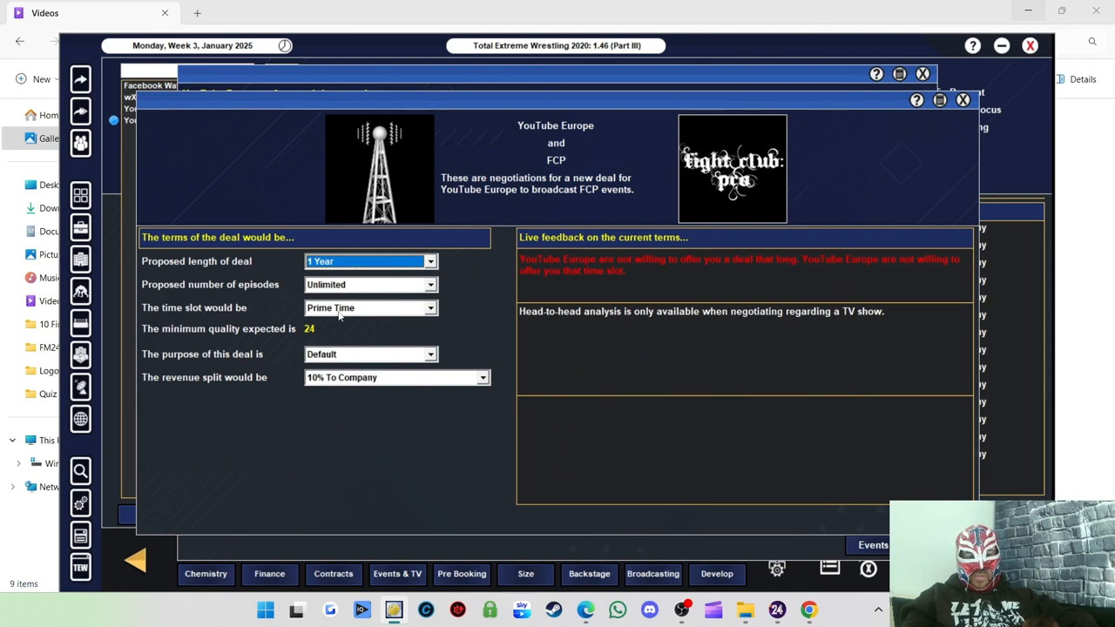
click(366, 306)
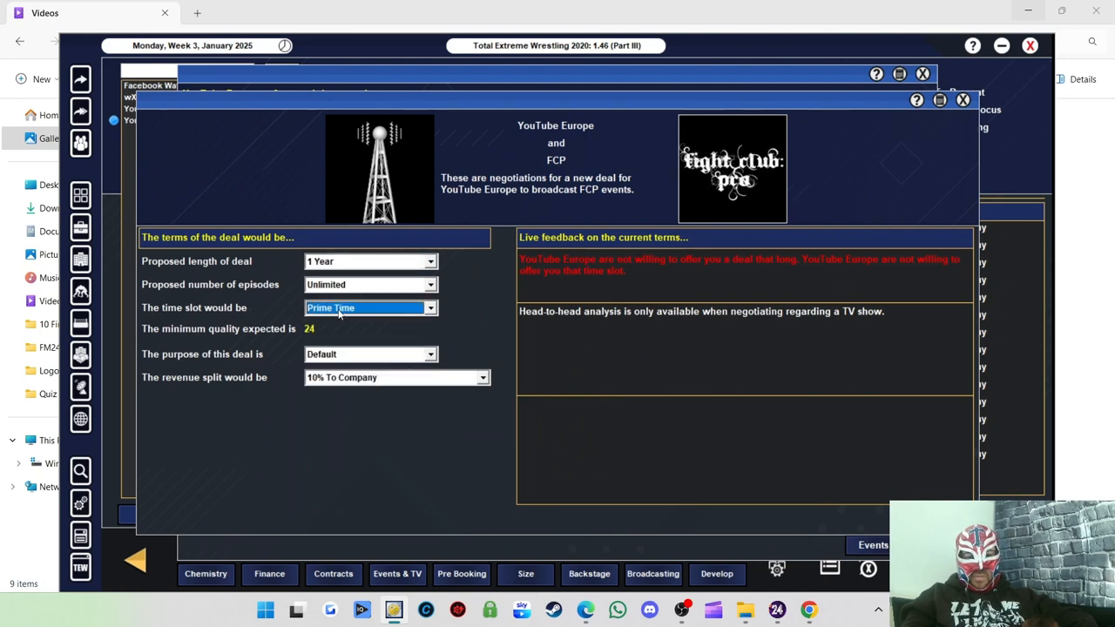
click(370, 261)
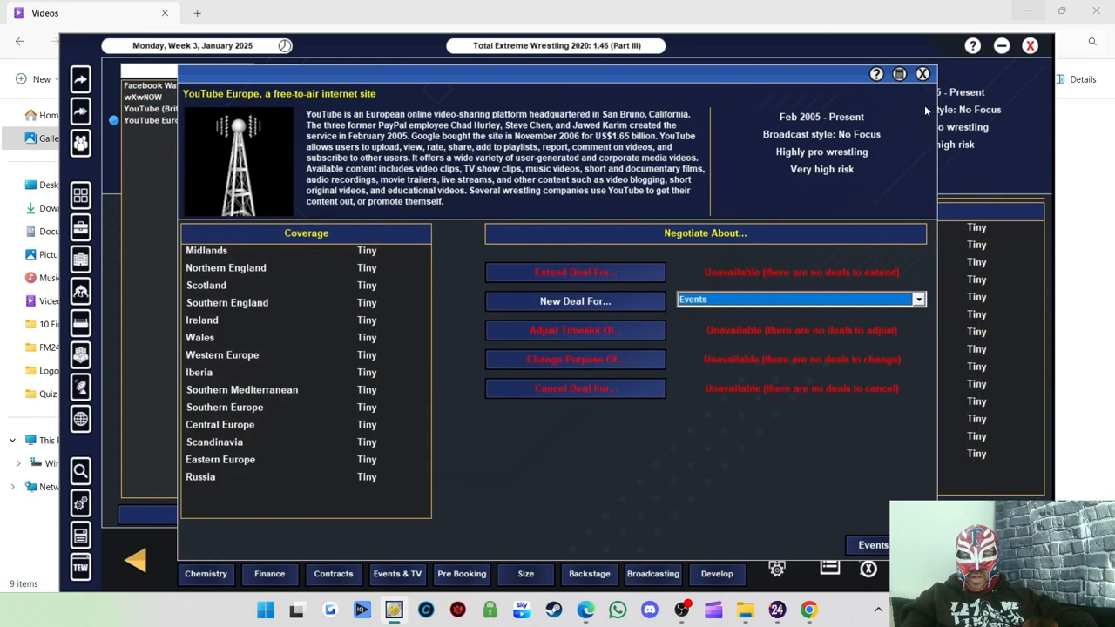
Leave YouTube Europe and open wXwNOW negotiations with a 3 Months deal length
click(923, 74)
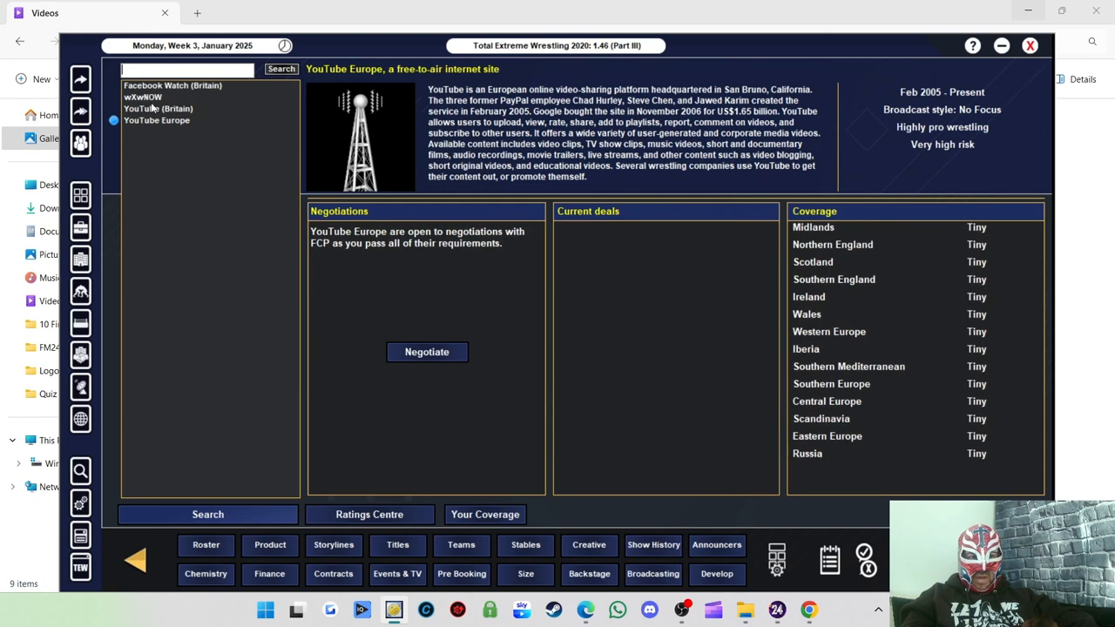
click(143, 98)
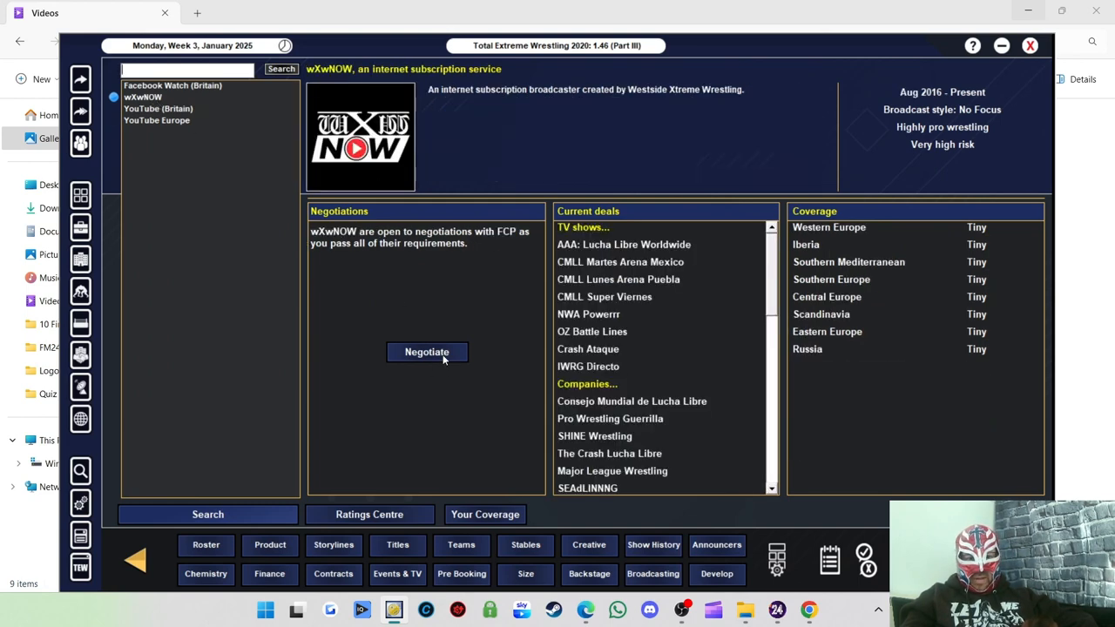
click(427, 352)
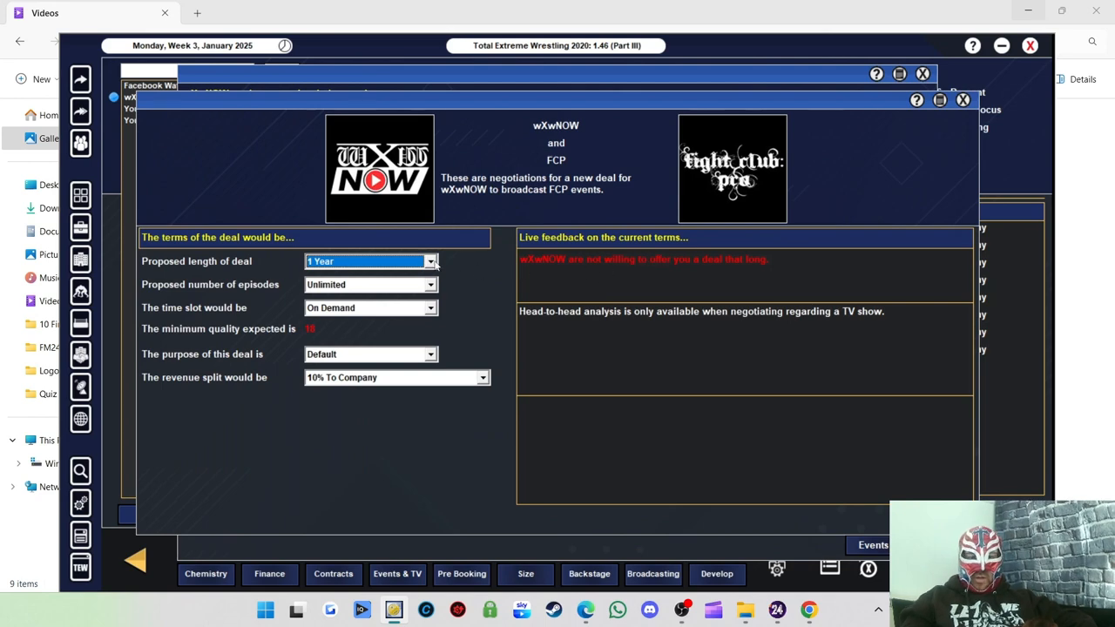
click(369, 262)
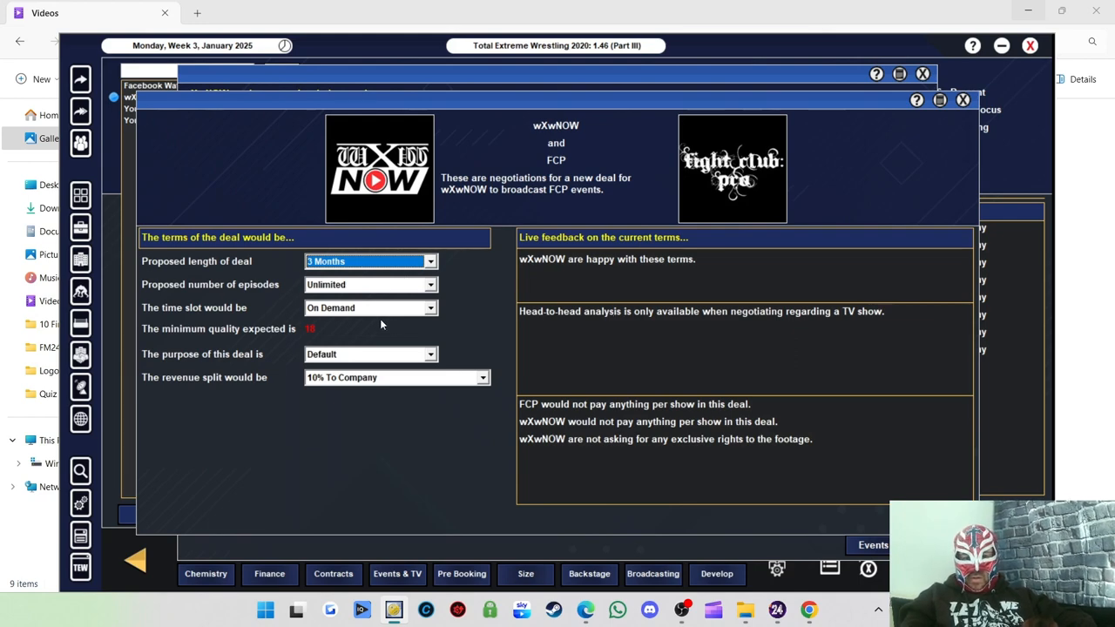
mouse_move(585, 425)
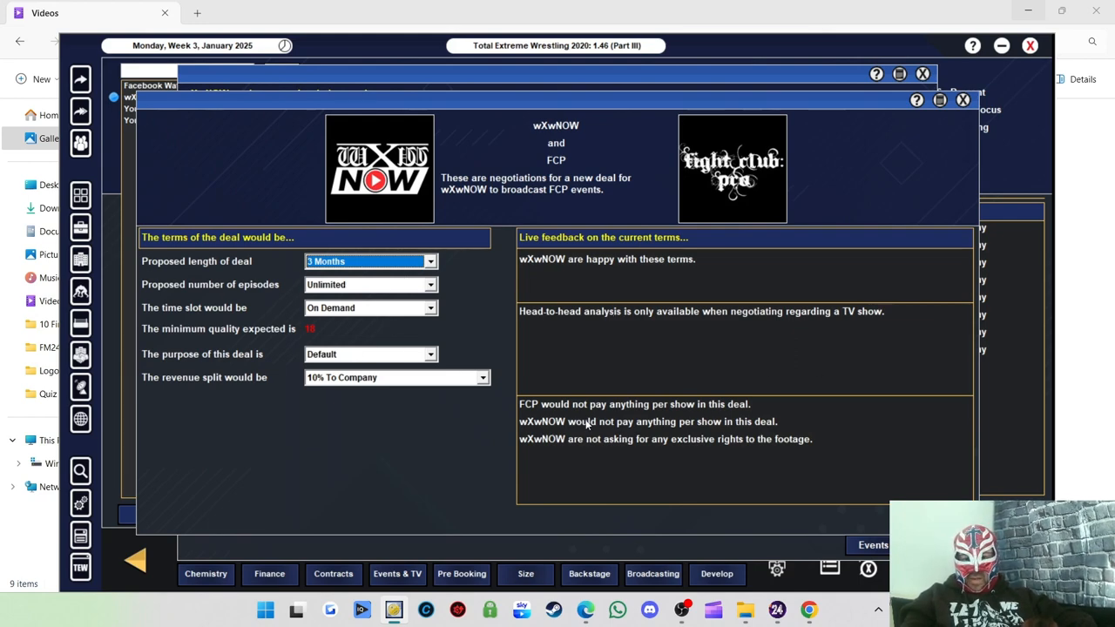
mouse_move(610, 425)
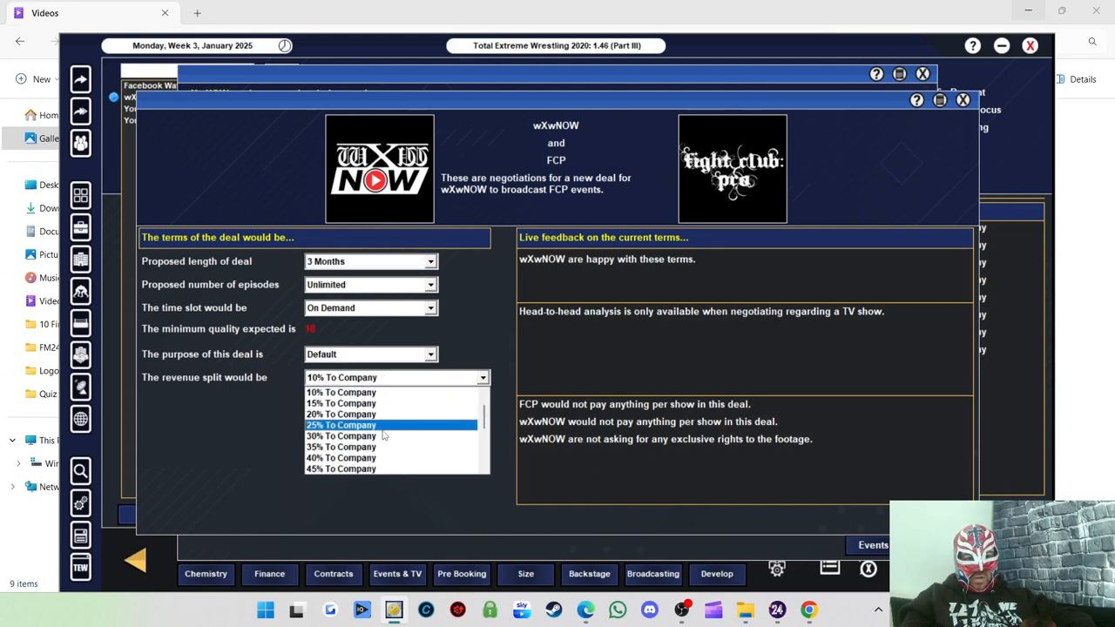
Adjust the wXwNOW revenue split toward the company and sign the agreed events deal
click(342, 469)
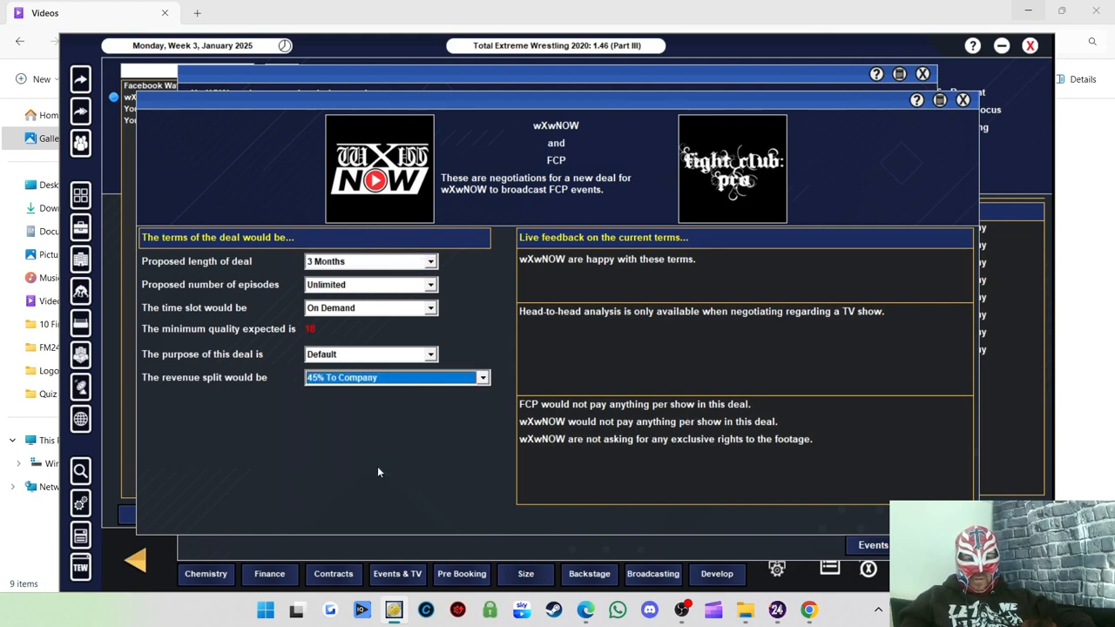
click(481, 376)
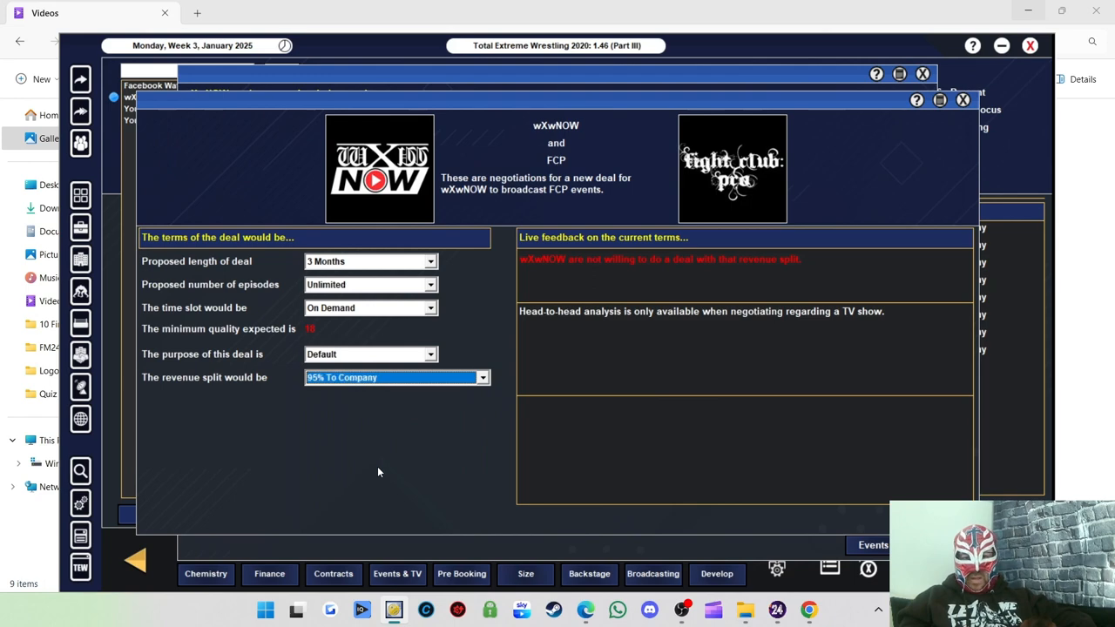
click(397, 377)
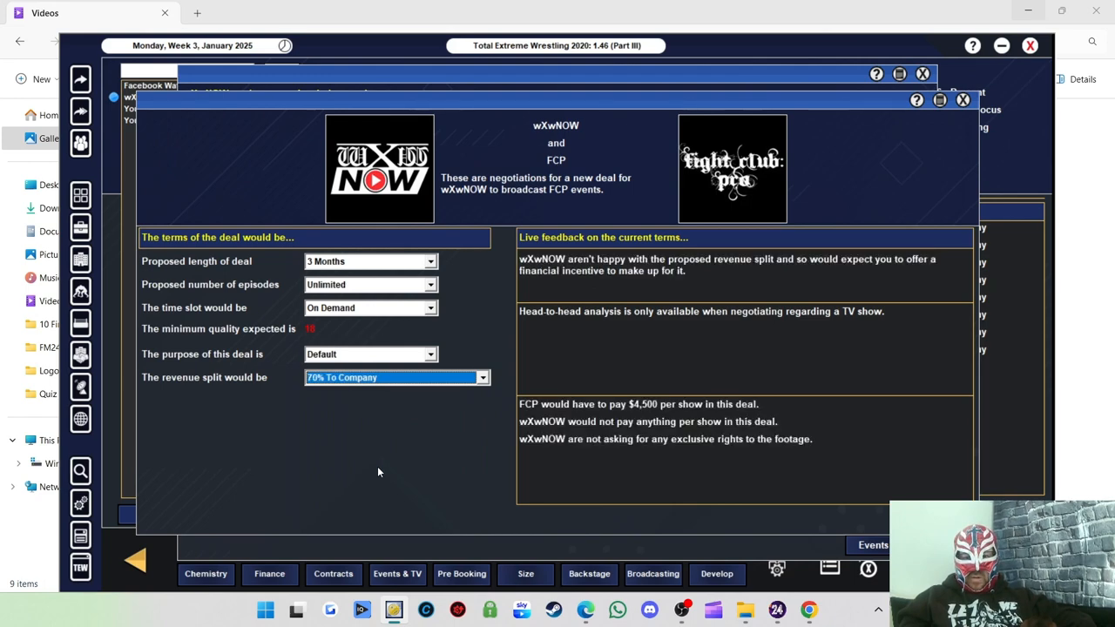
mouse_move(693, 422)
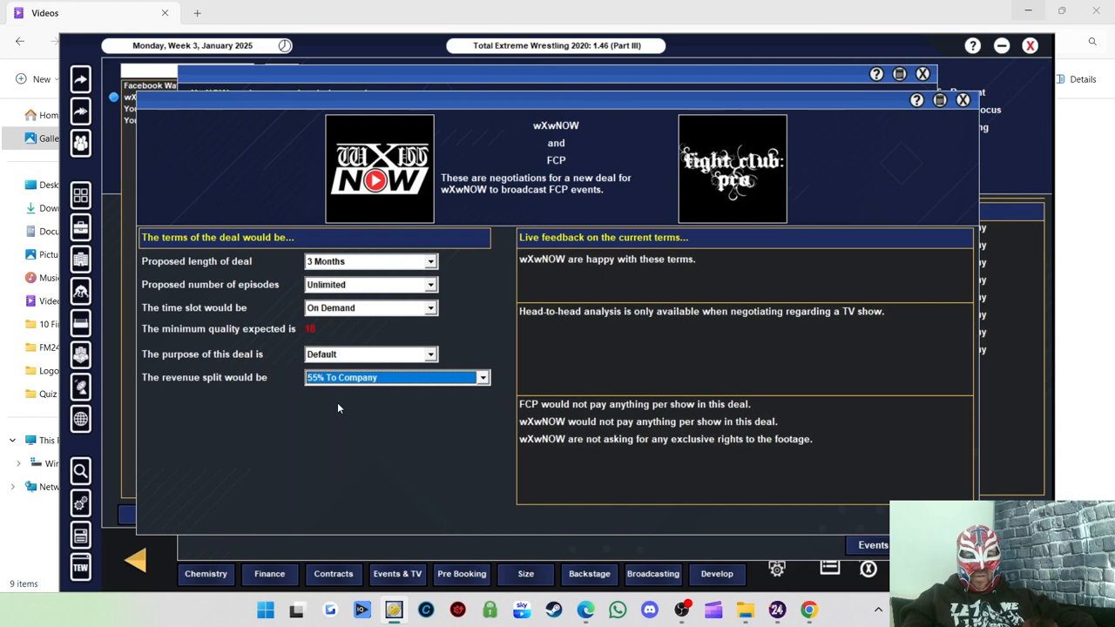
mouse_move(670, 397)
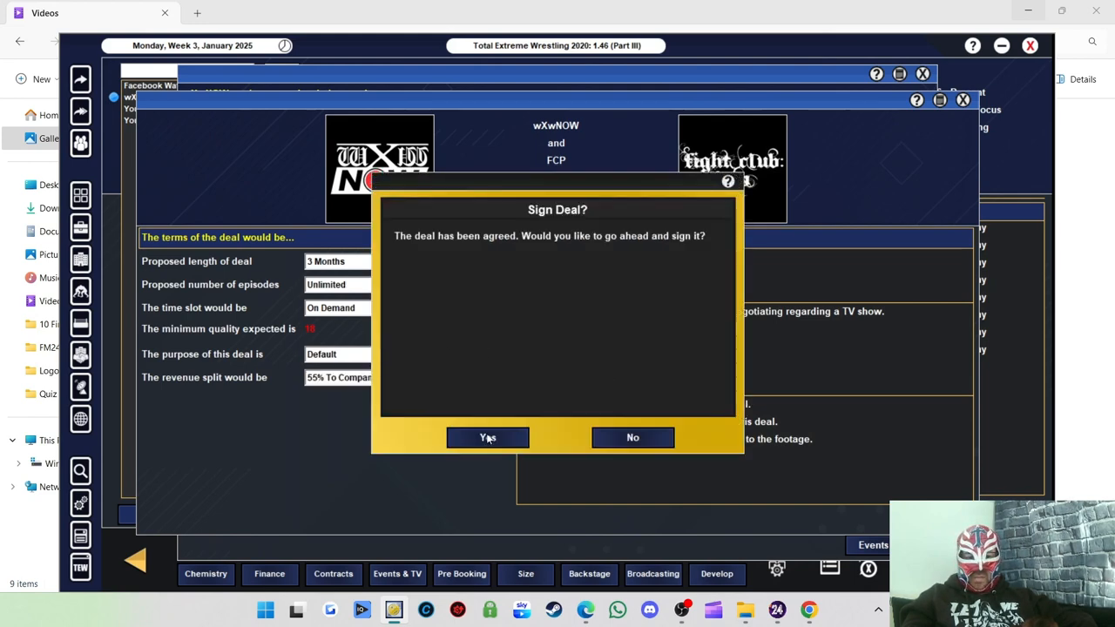
click(488, 437)
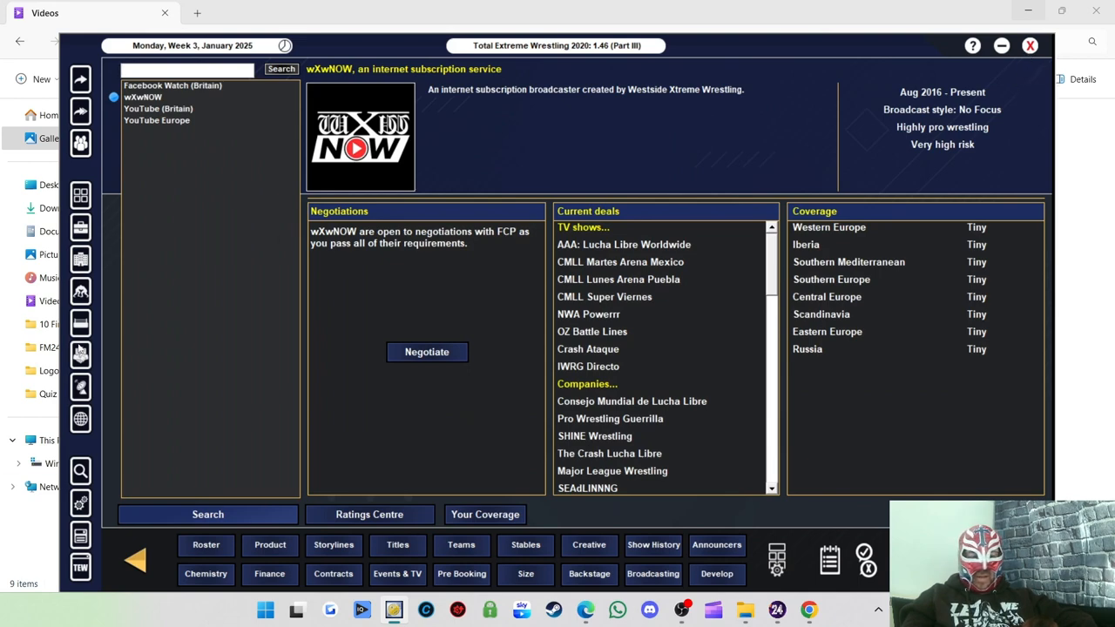
mouse_move(364, 411)
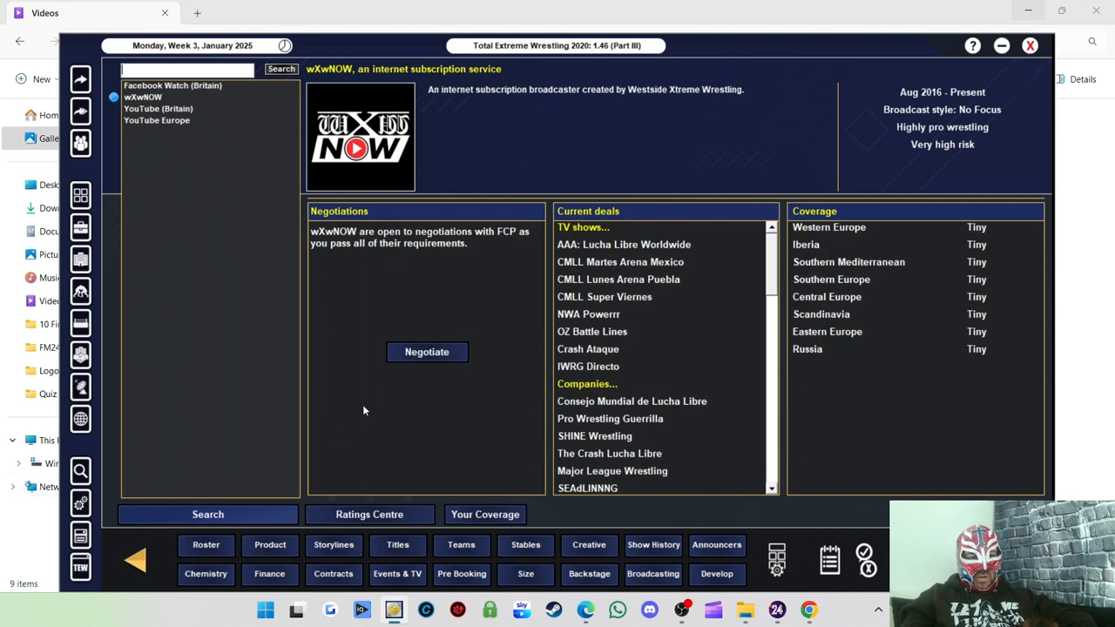
Check YouTube (Britain)'s negotiation options, then back out to the FCP events schedule
click(157, 108)
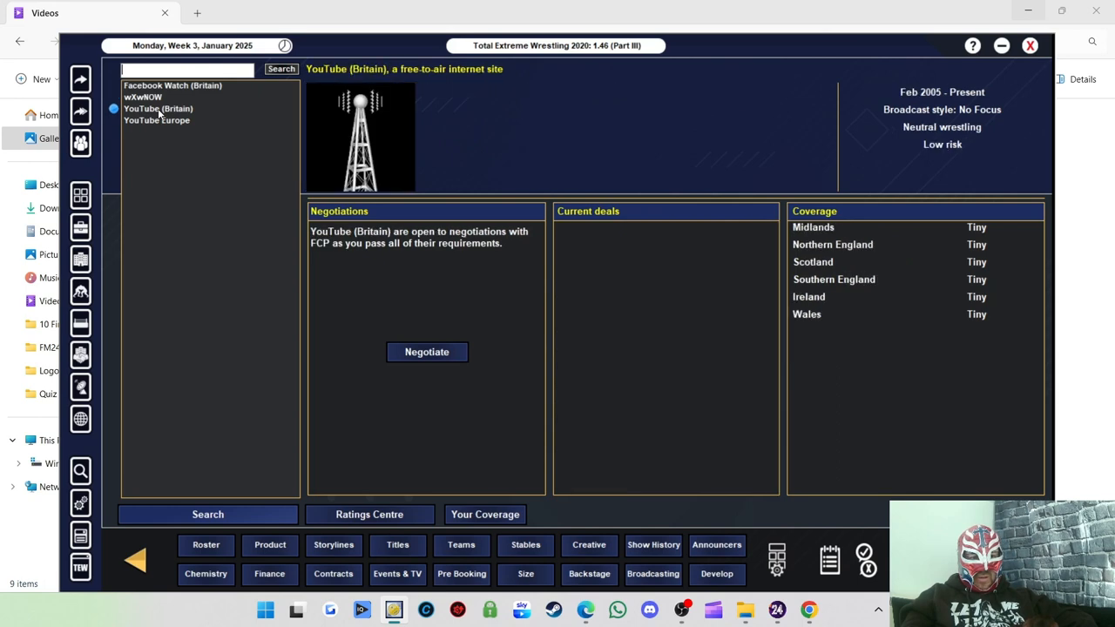
mouse_move(185, 94)
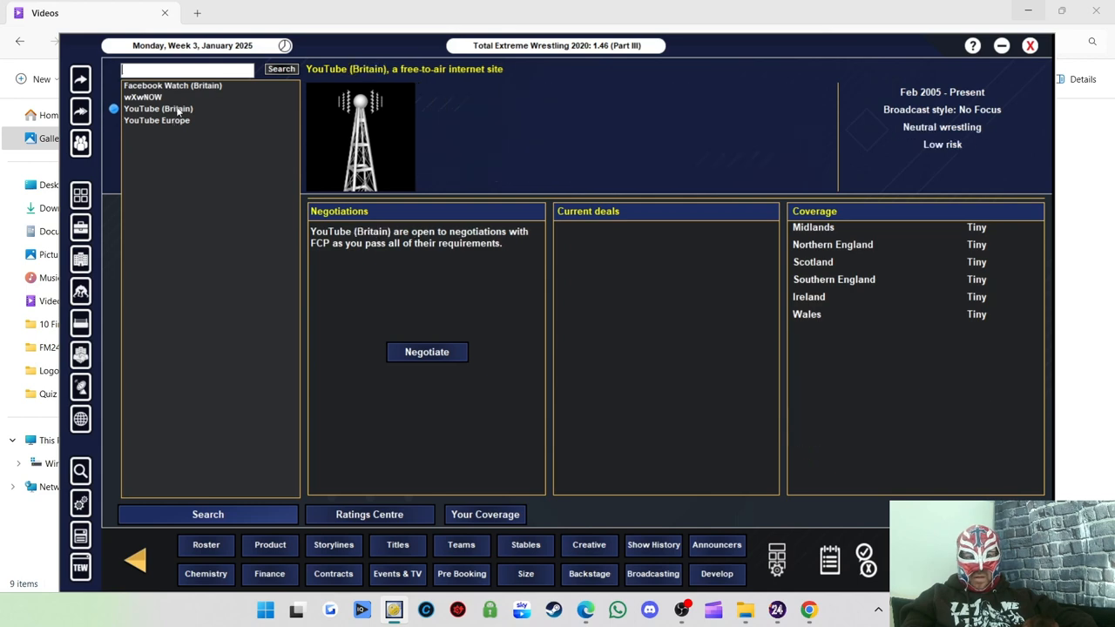
click(425, 352)
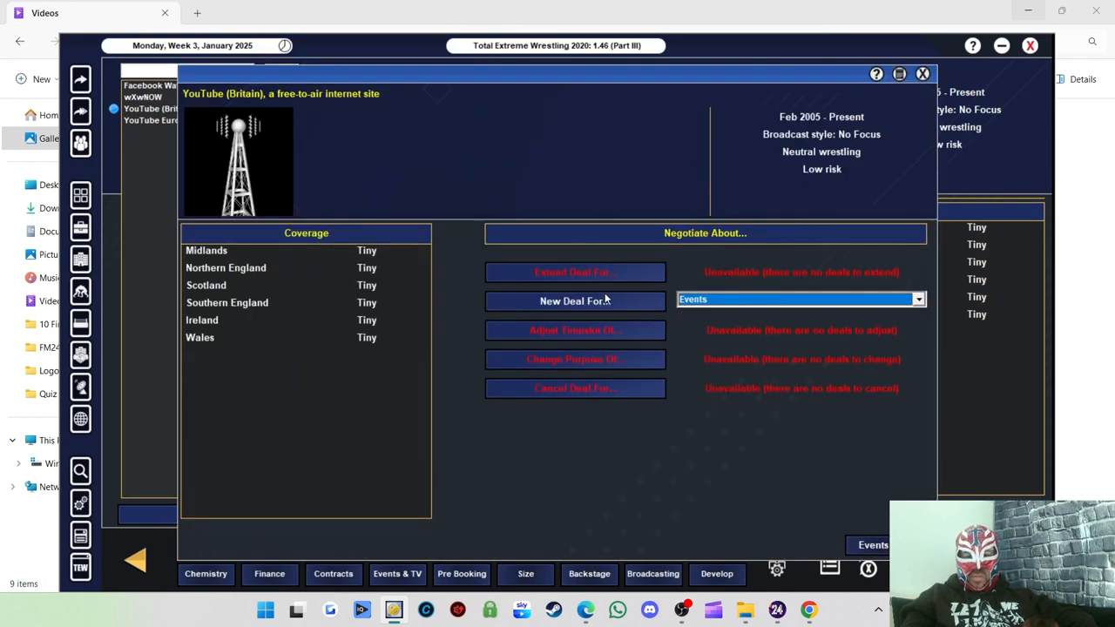
mouse_move(916, 87)
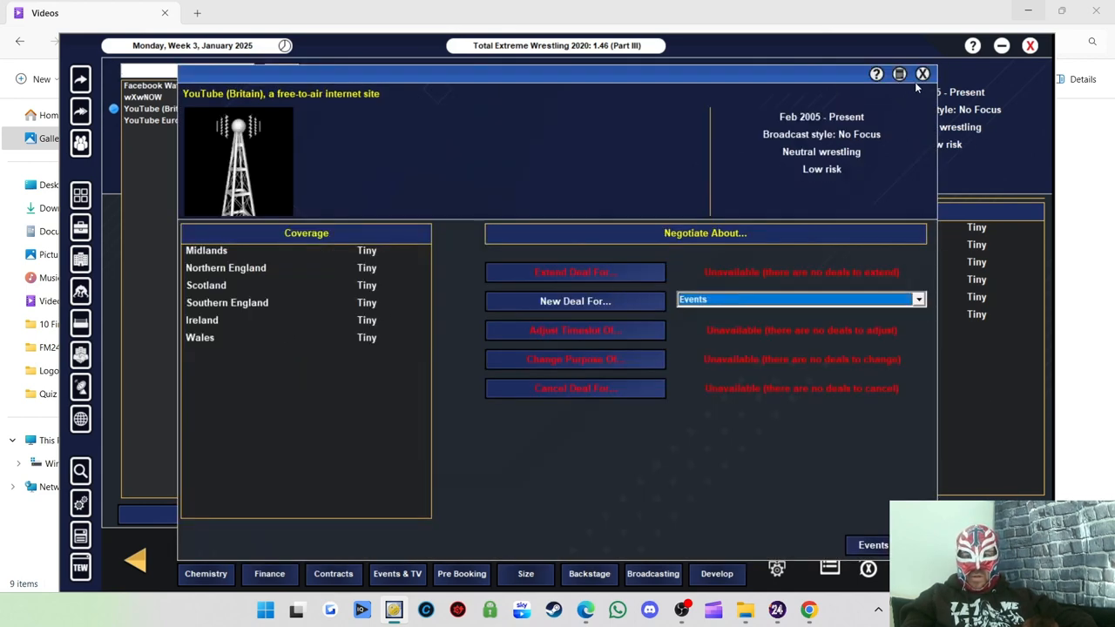
click(923, 73)
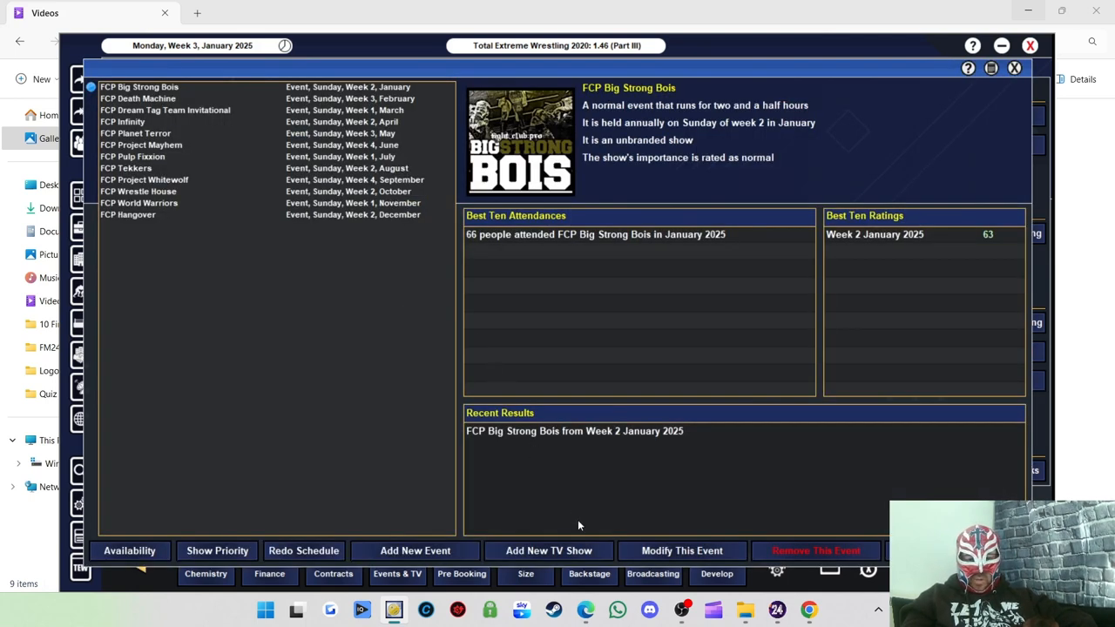
Start a new FCP TV show and give it the Fight Club Pro picture as its logo
click(549, 550)
text(FCP Afterburn)
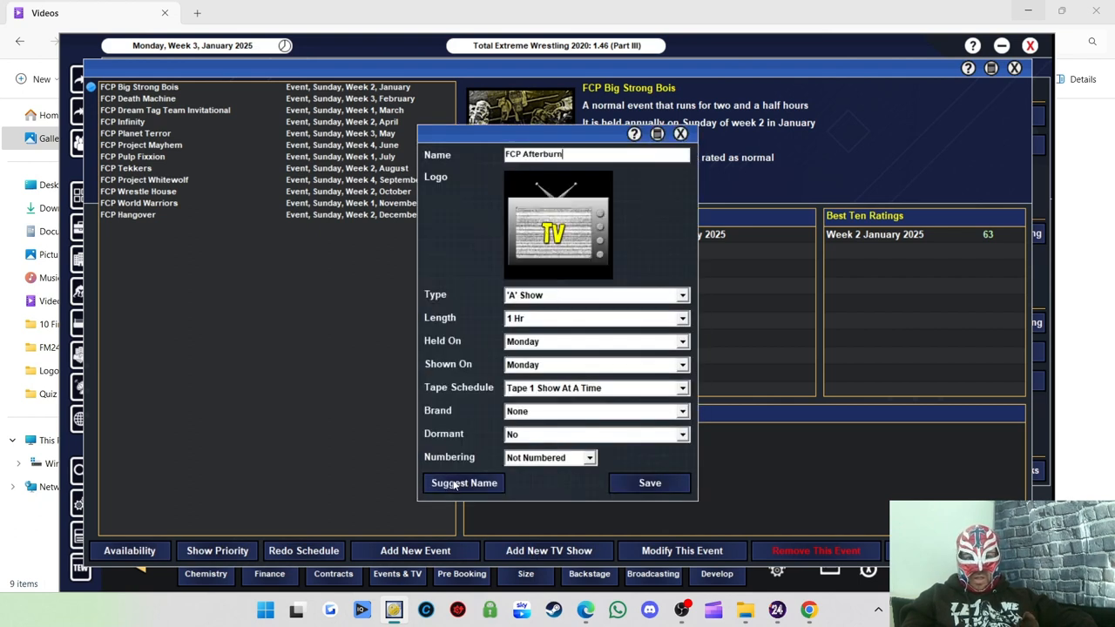
mouse_move(566, 320)
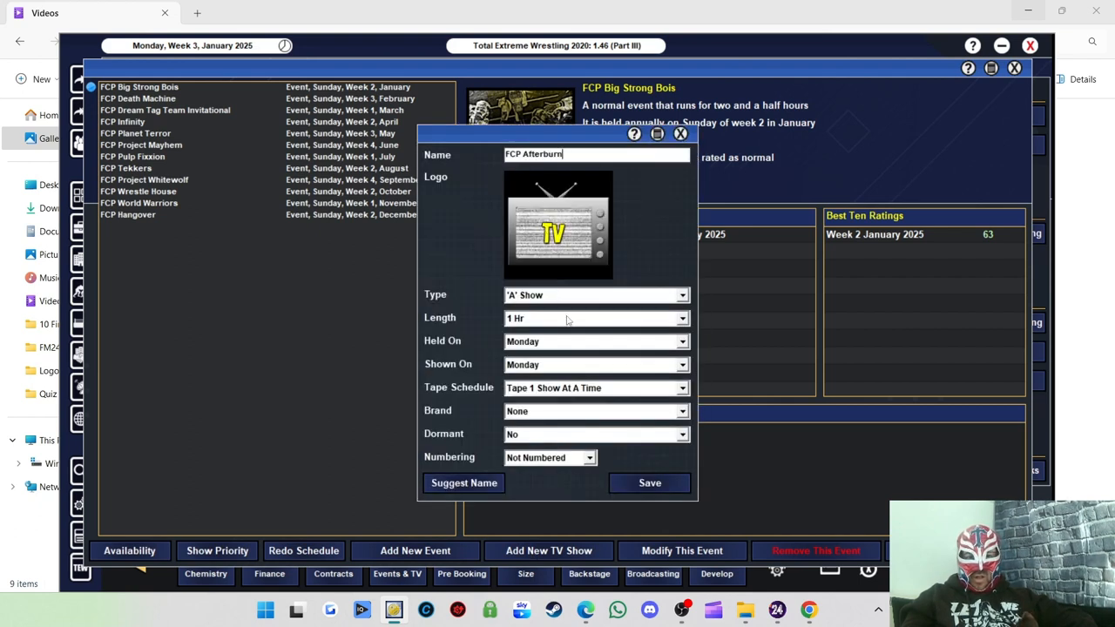
click(558, 223)
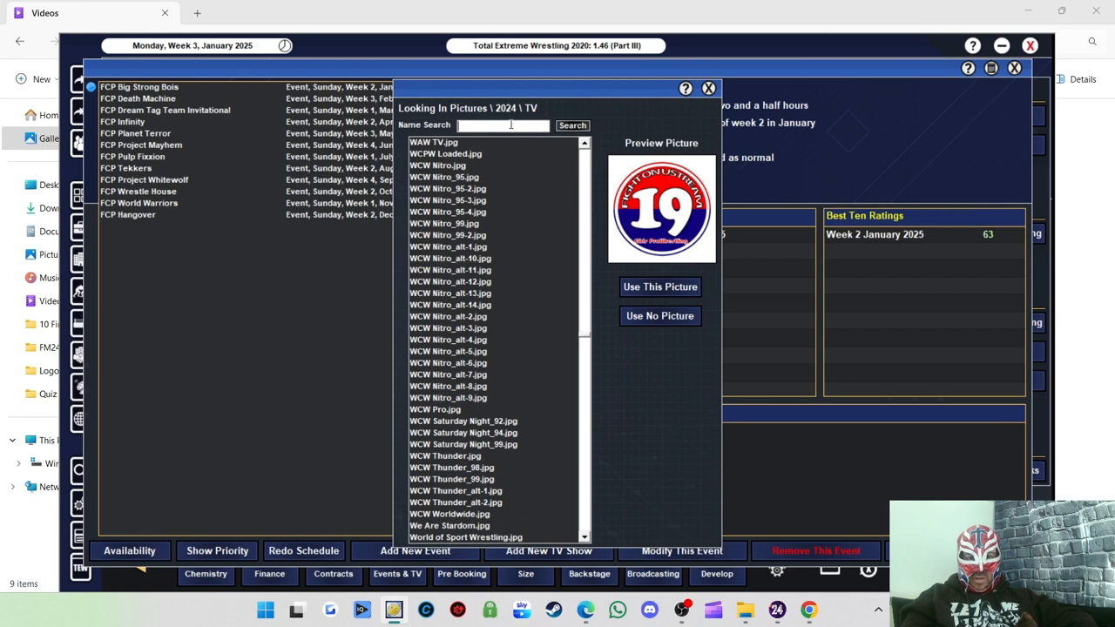
text(FCP)
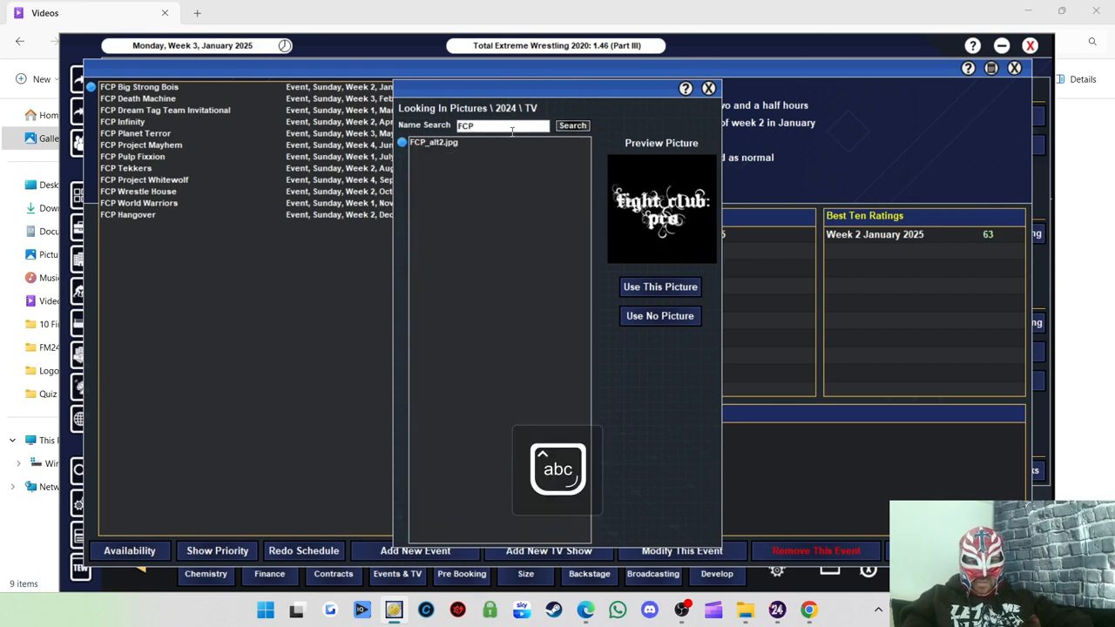
click(660, 286)
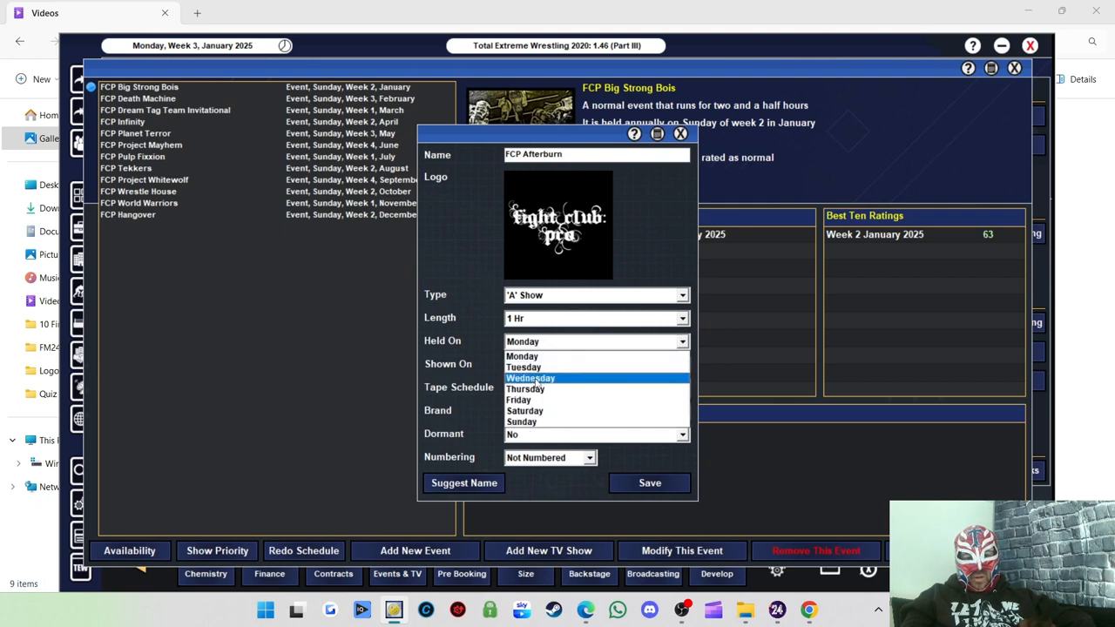
mouse_move(523, 366)
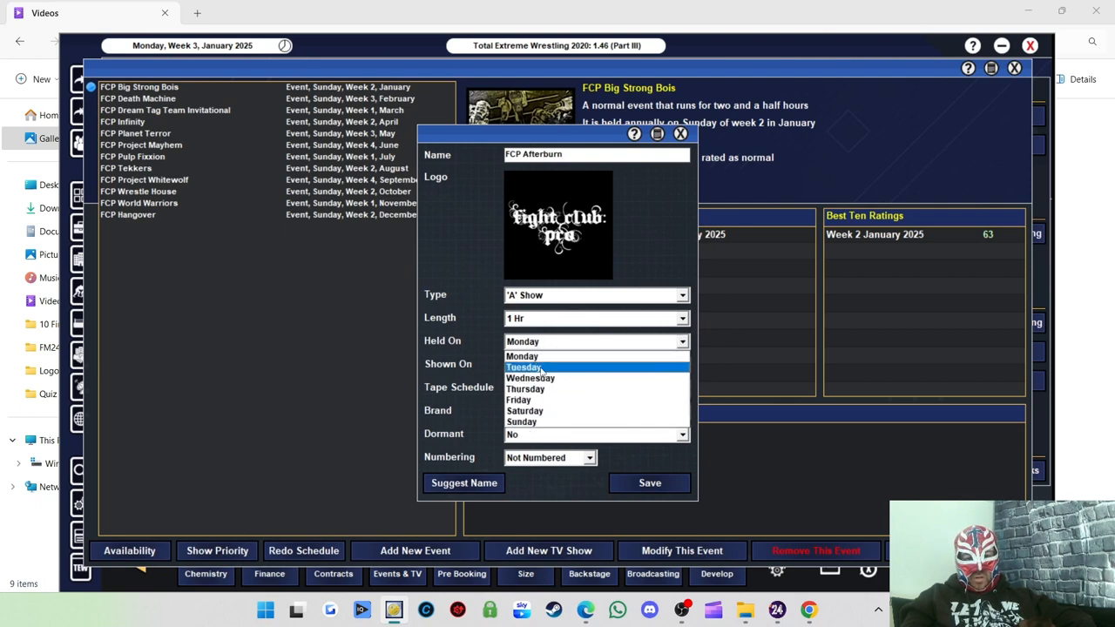
Hold FCP Afterburn on Tuesday with Next Number episode numbering and save it
click(523, 366)
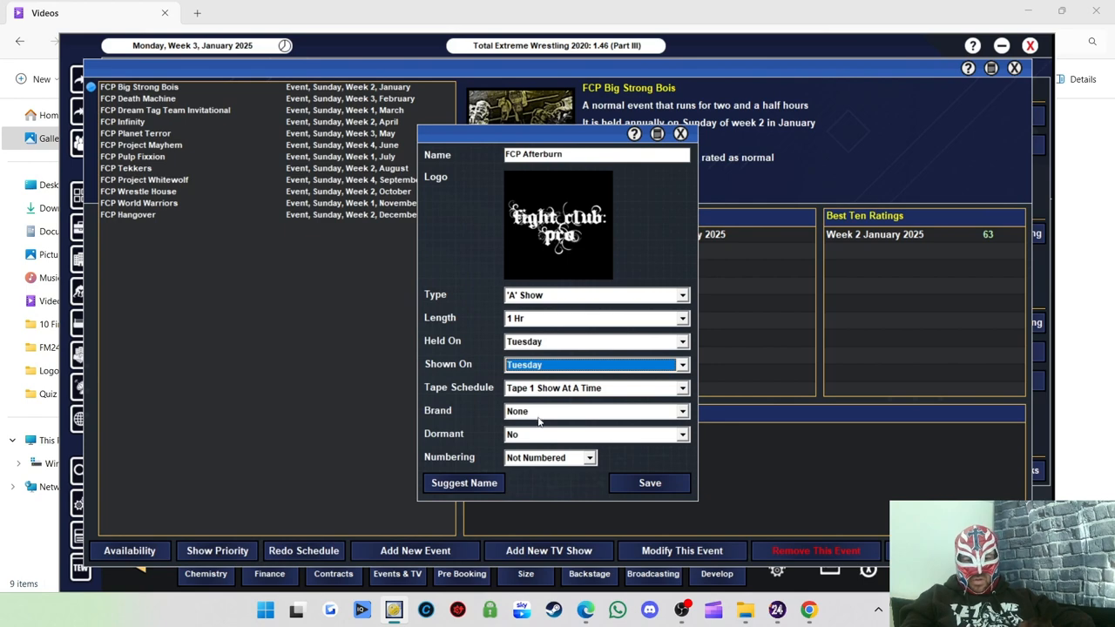
click(589, 456)
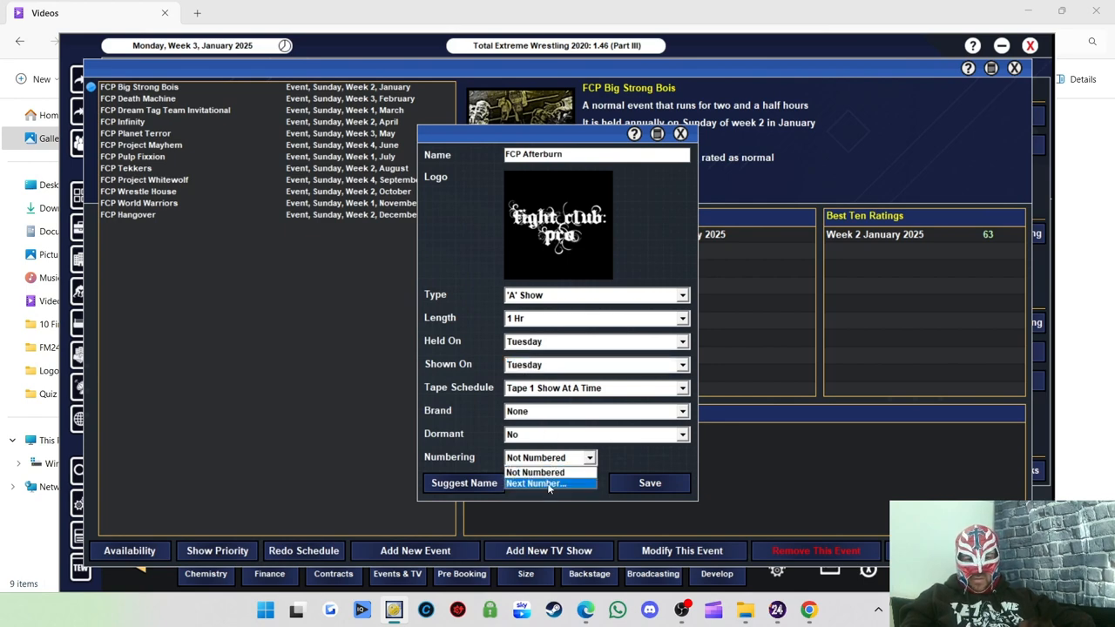
click(537, 484)
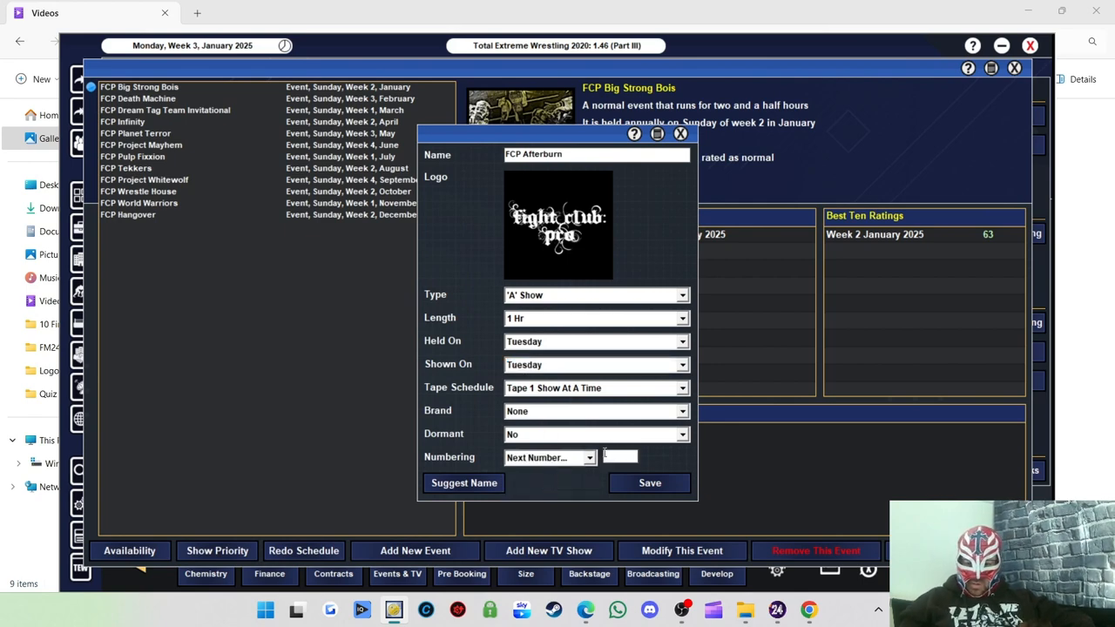
text(0)
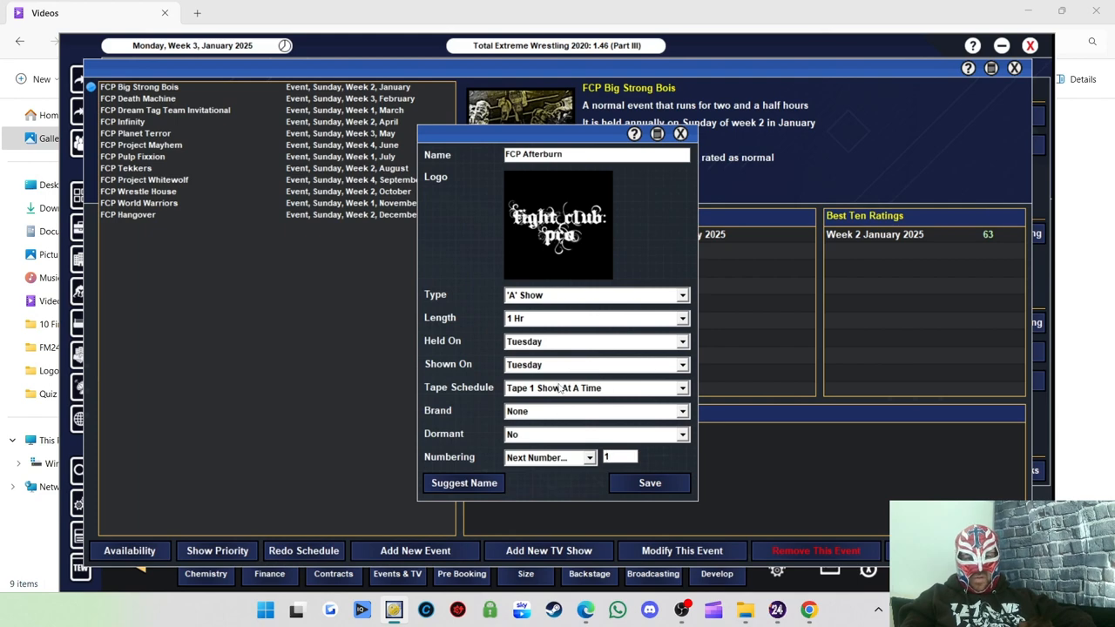
click(649, 483)
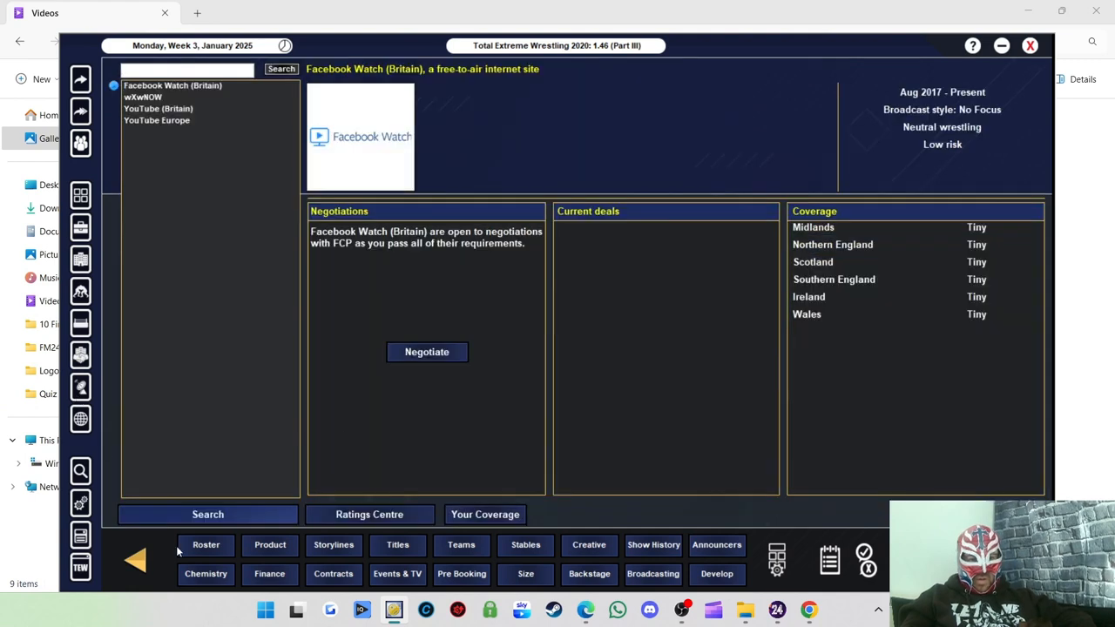
Filter the broadcaster search to those with Will Negotiate set to Yes
click(207, 514)
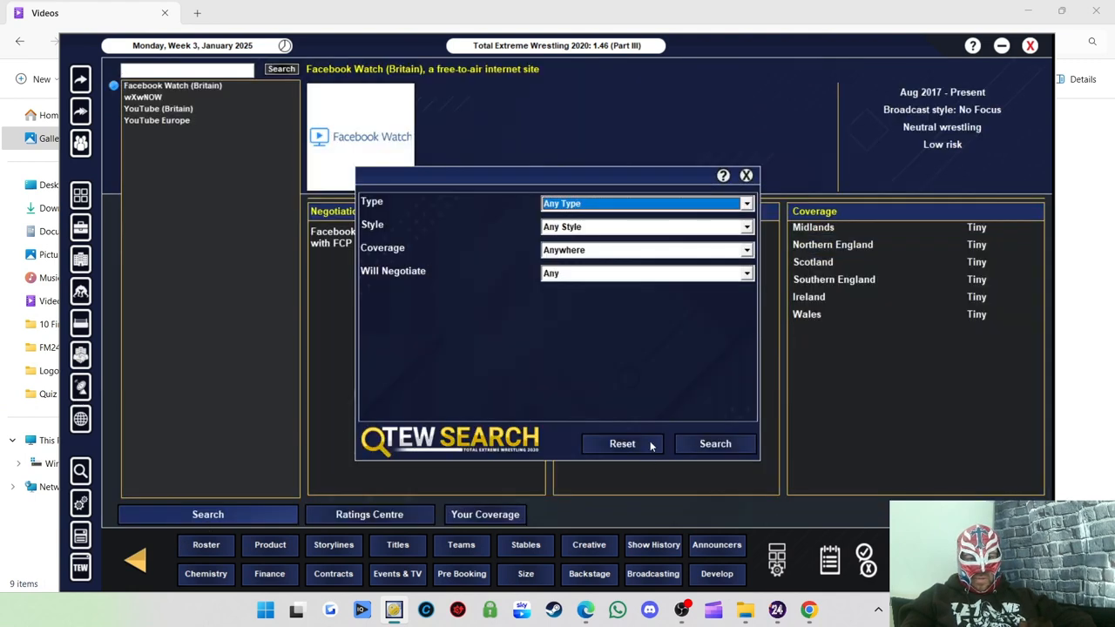
click(648, 272)
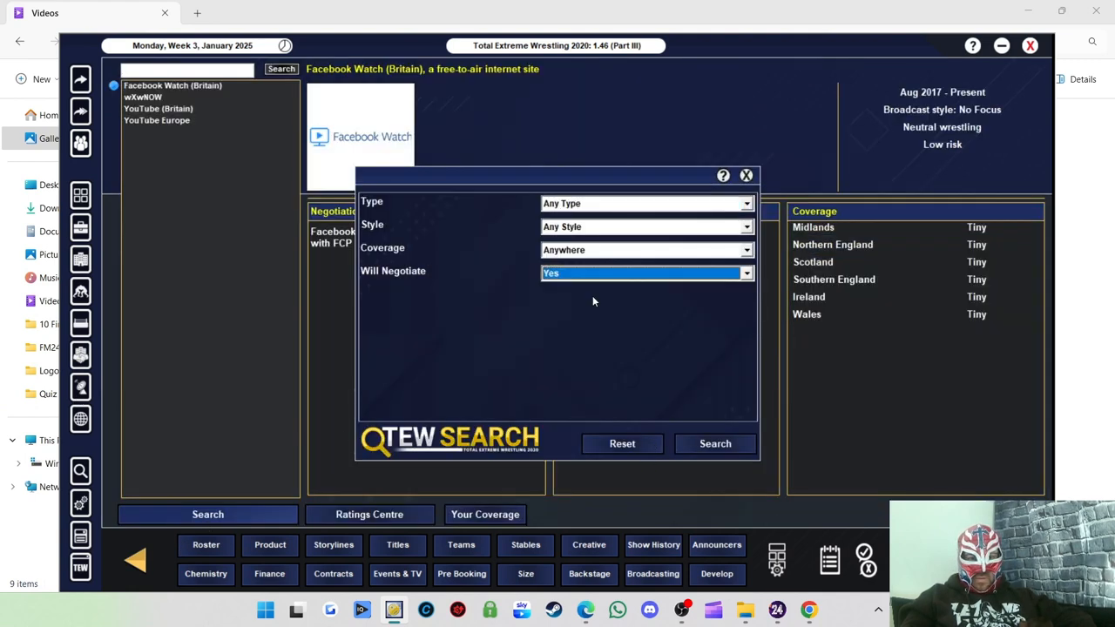
click(746, 174)
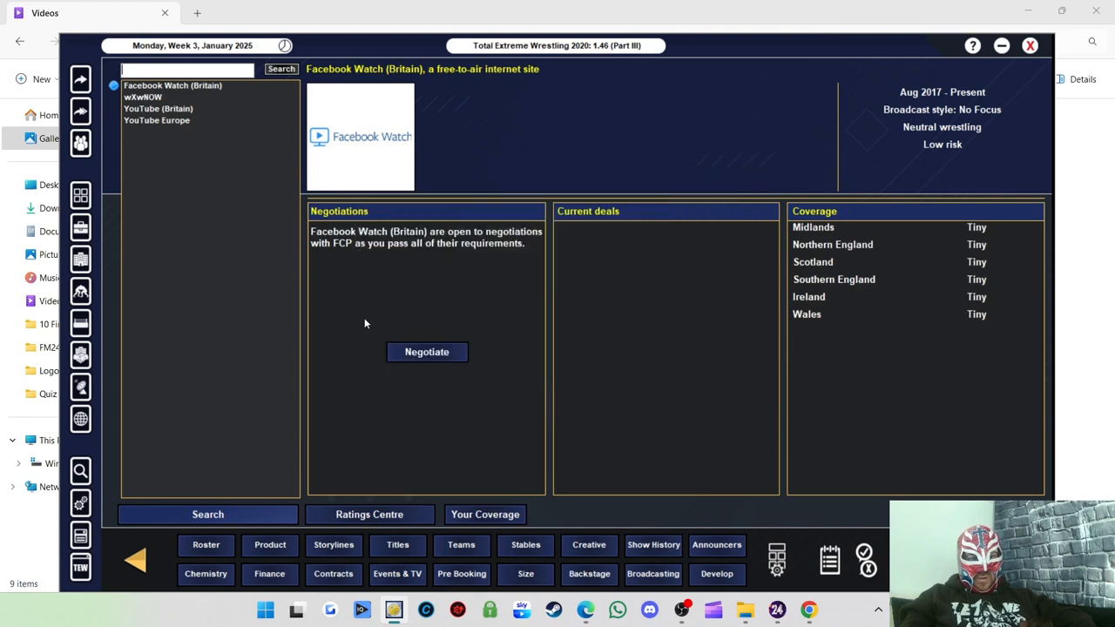
Request an FCP Afterburn deal from Facebook Watch (Britain) and dismiss the rejection
click(427, 352)
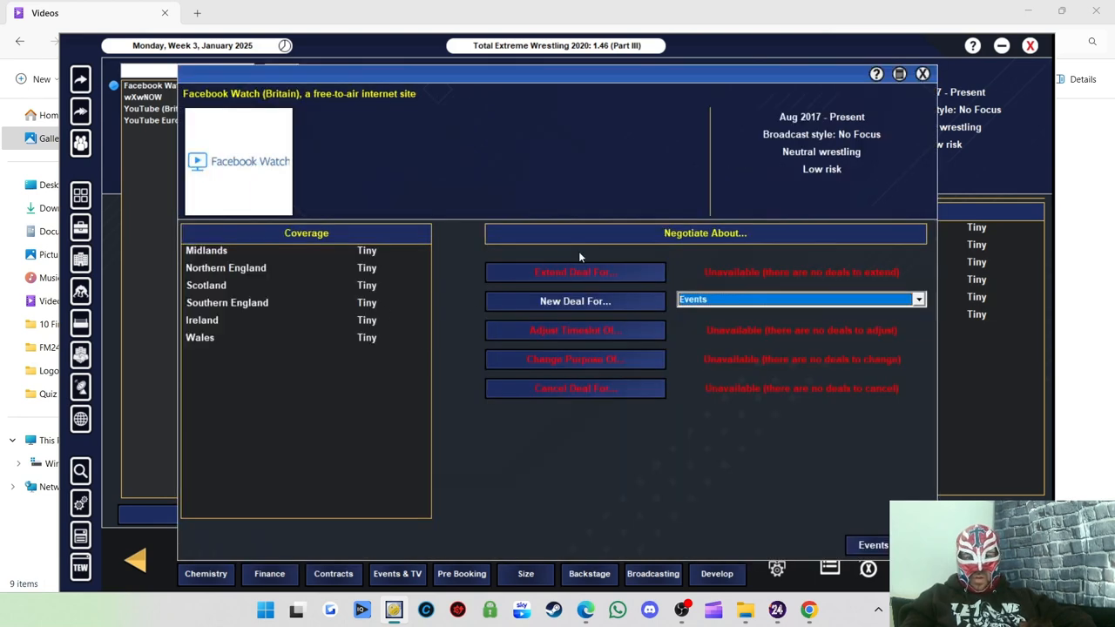
click(918, 300)
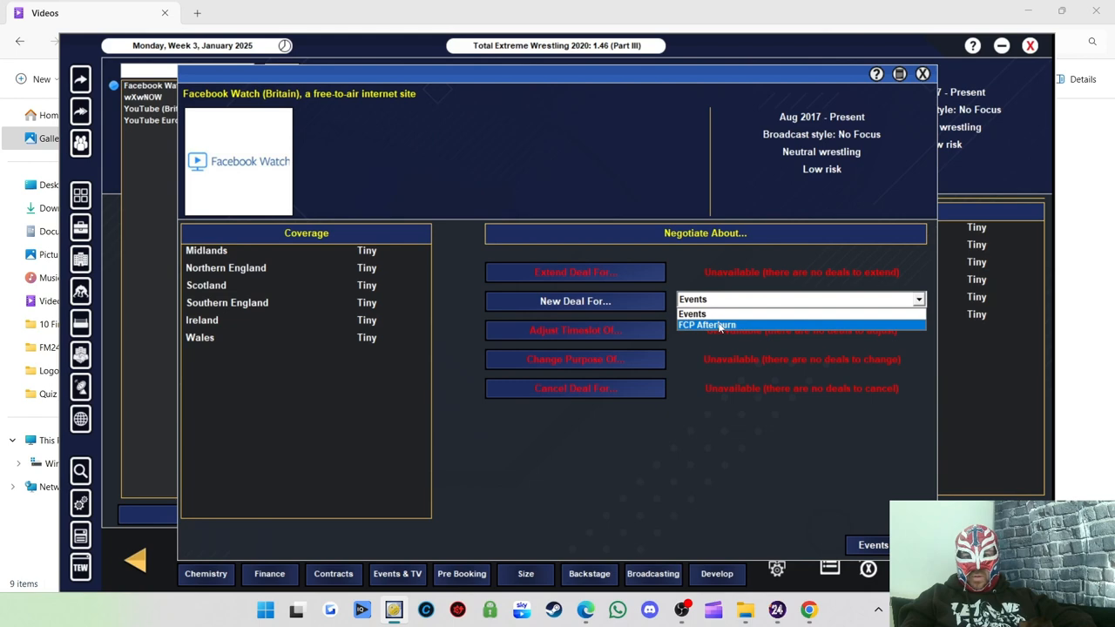
click(707, 324)
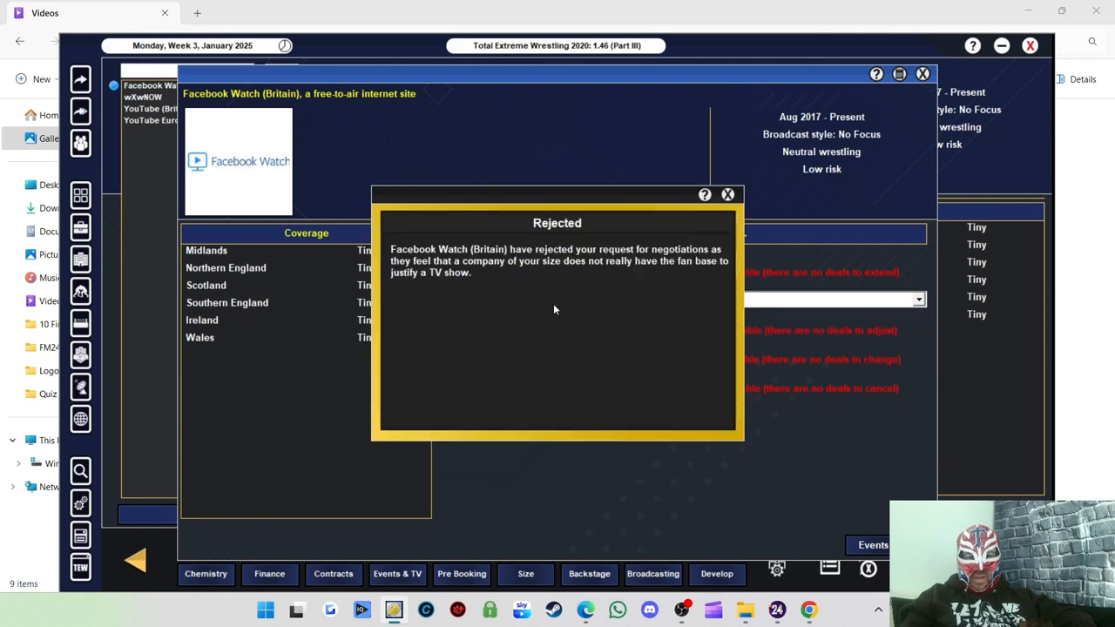
mouse_move(575, 293)
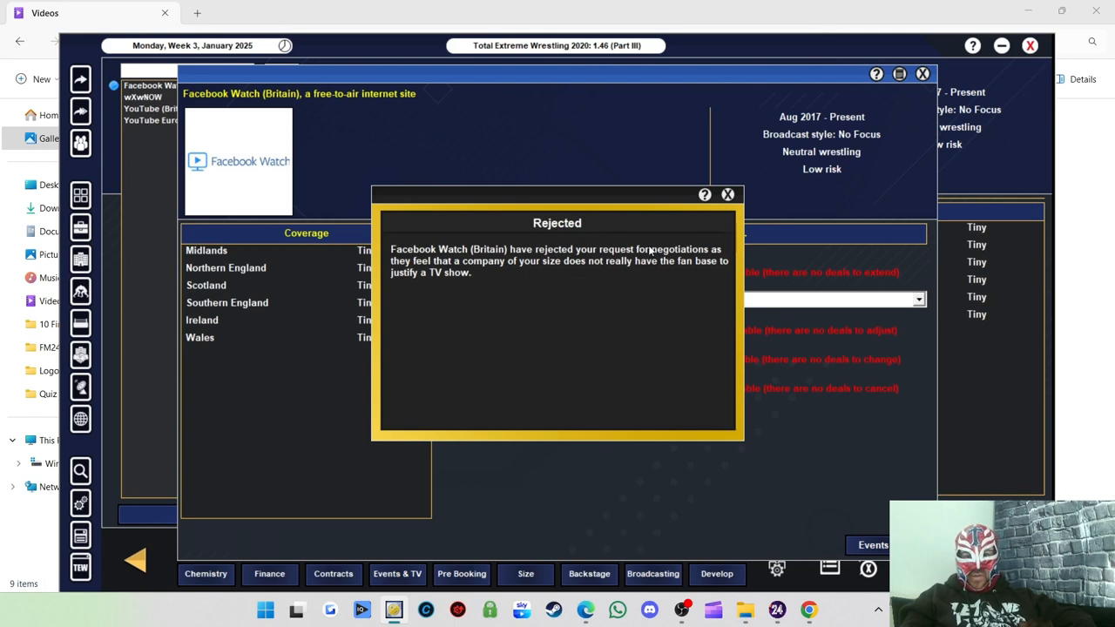
click(729, 195)
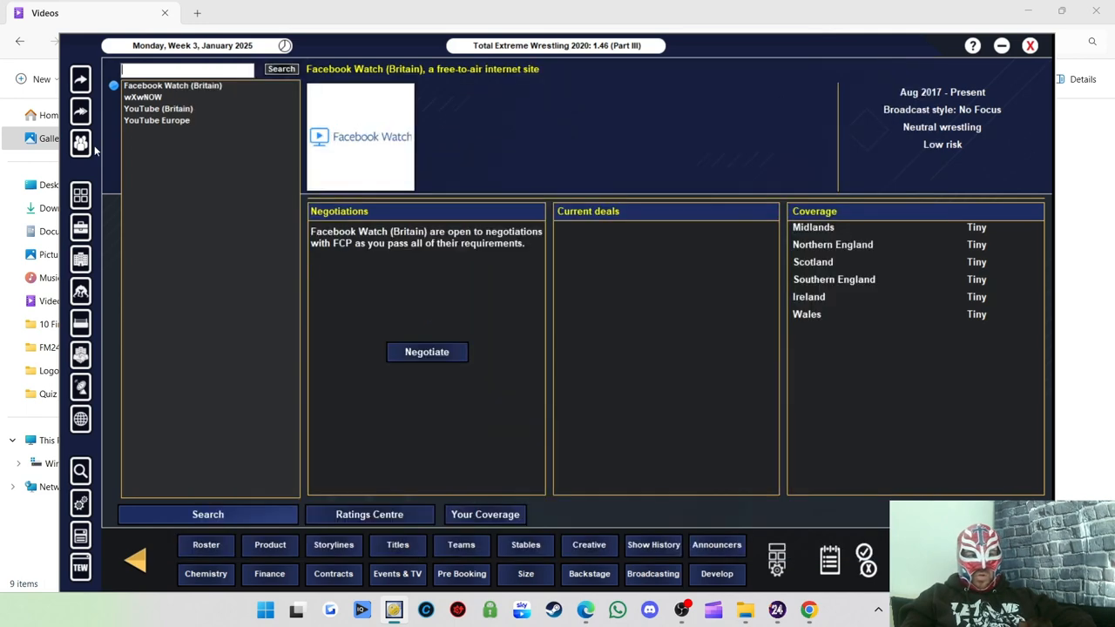
Request an FCP Afterburn deal from wXwNOW and dismiss the rejection
click(143, 98)
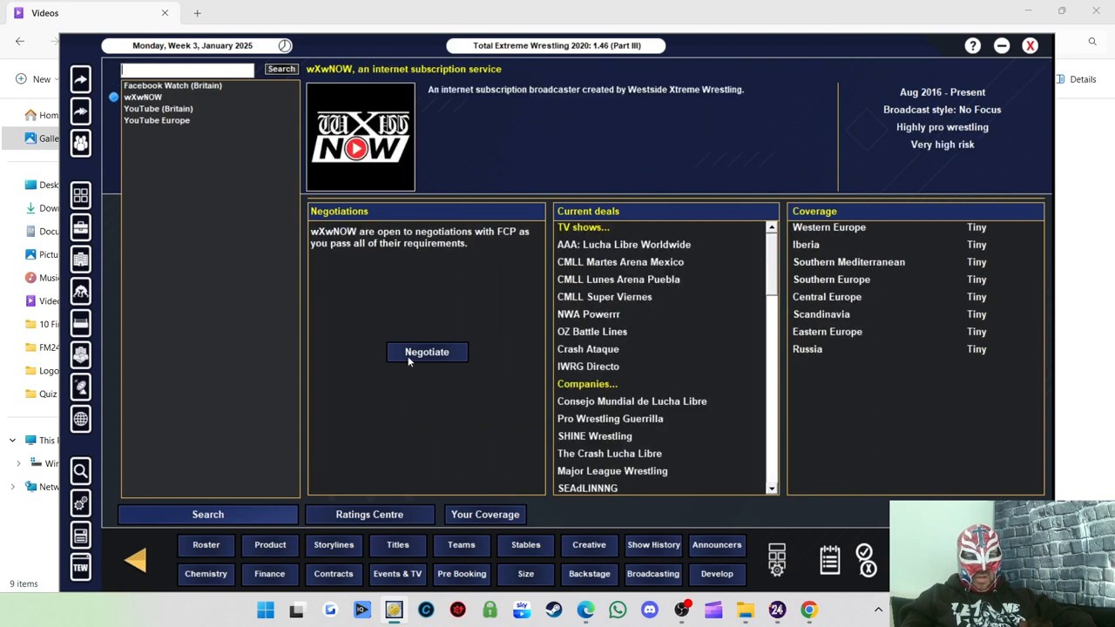
click(427, 352)
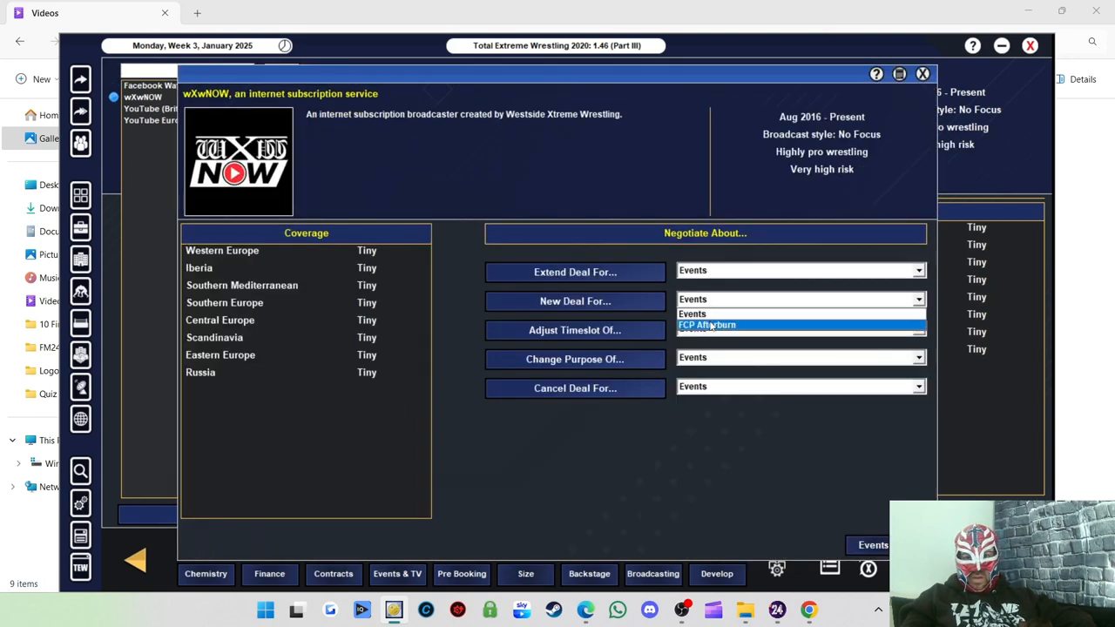
click(707, 324)
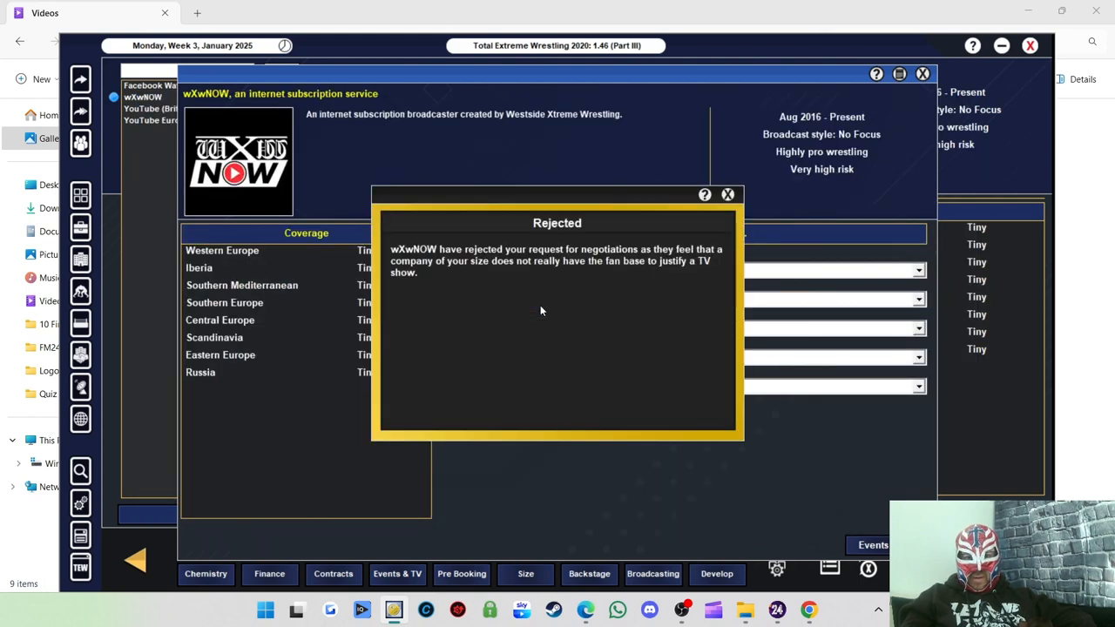
click(728, 195)
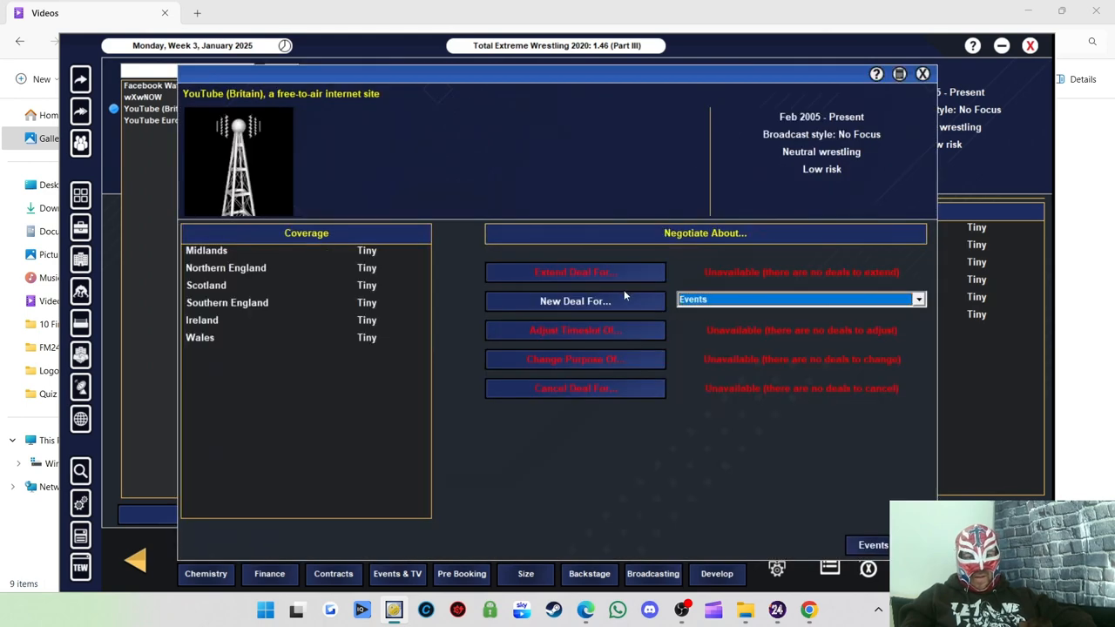
Request an FCP Afterburn deal from YouTube (Britain), dismiss the rejection and leave negotiations
click(575, 300)
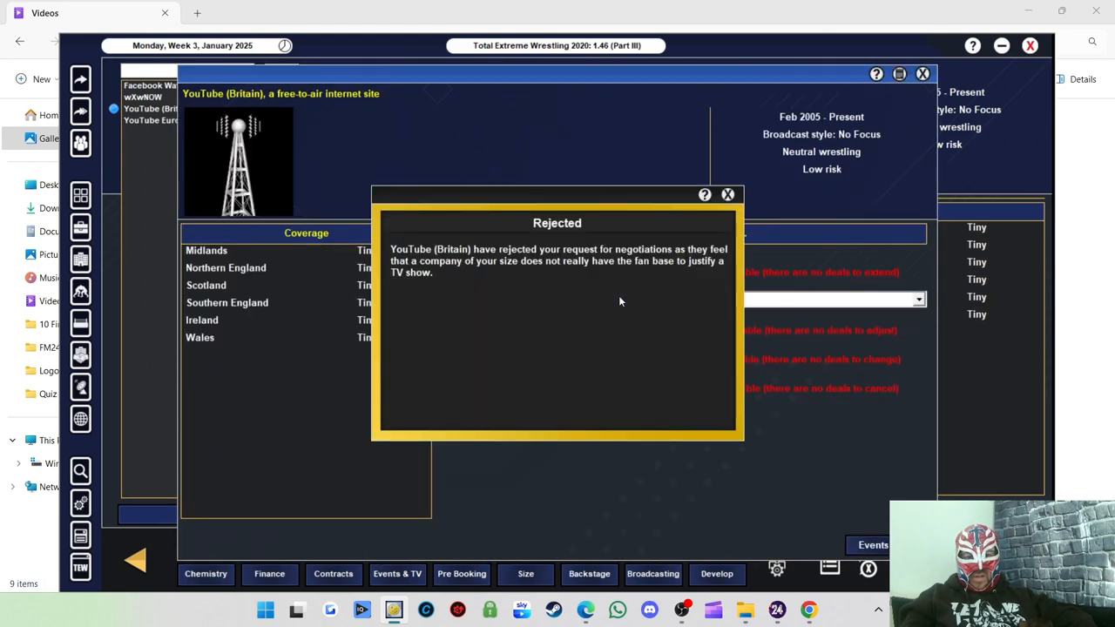
click(728, 195)
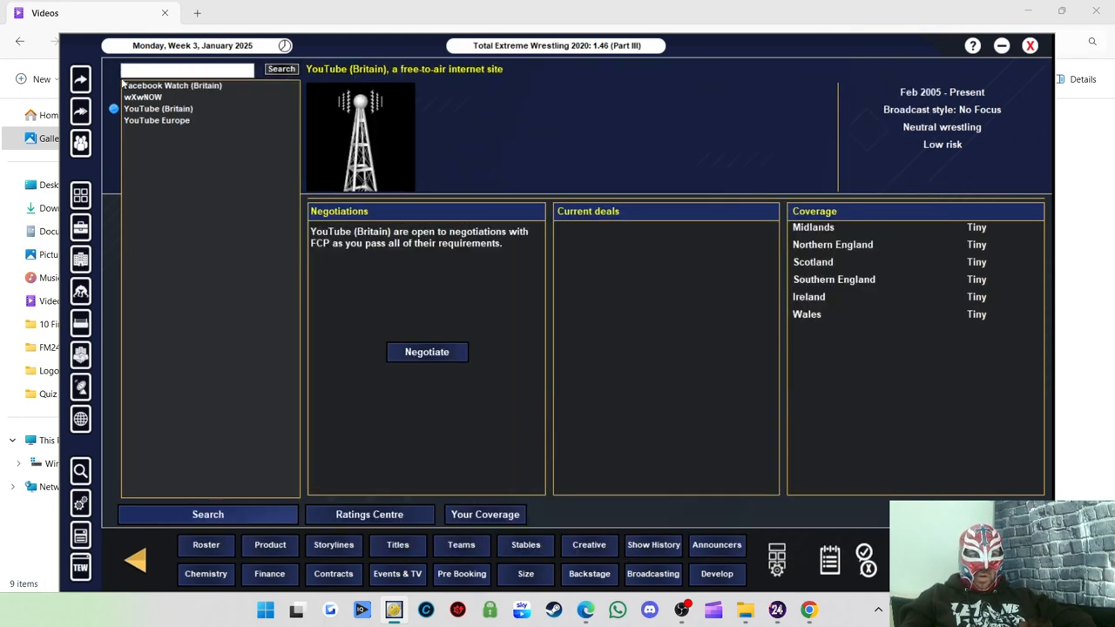
click(427, 352)
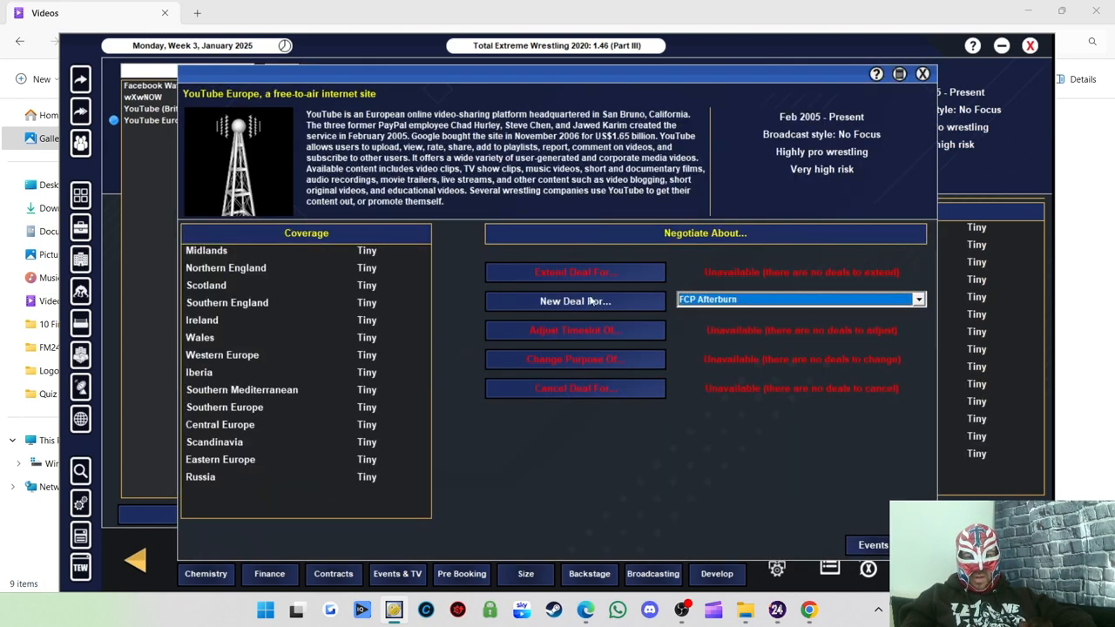
click(923, 73)
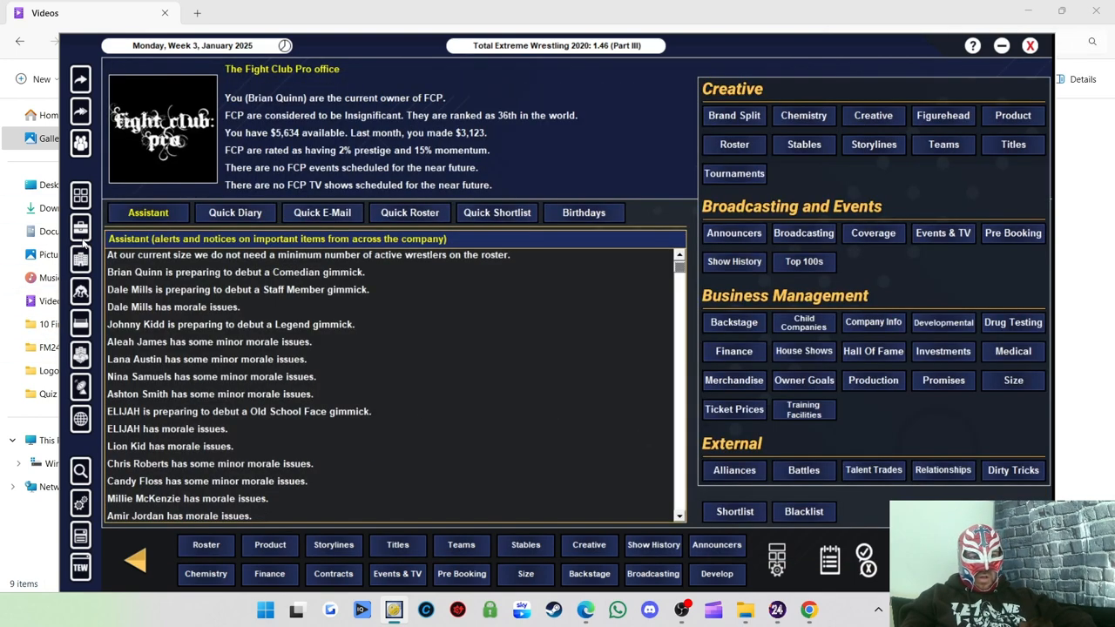
mouse_move(491, 237)
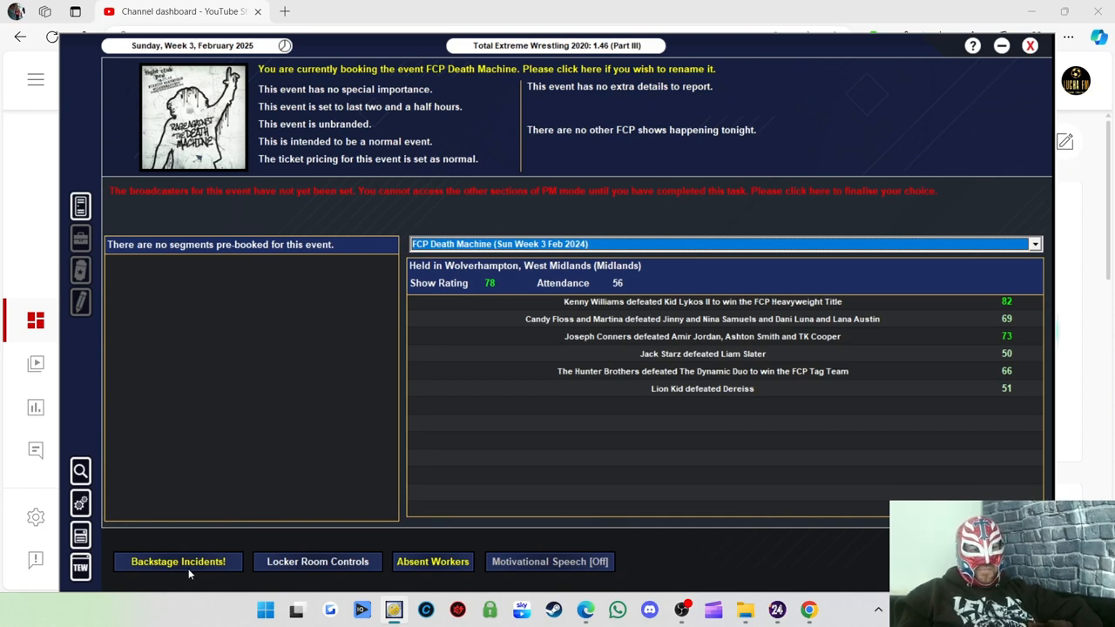
mouse_move(524, 85)
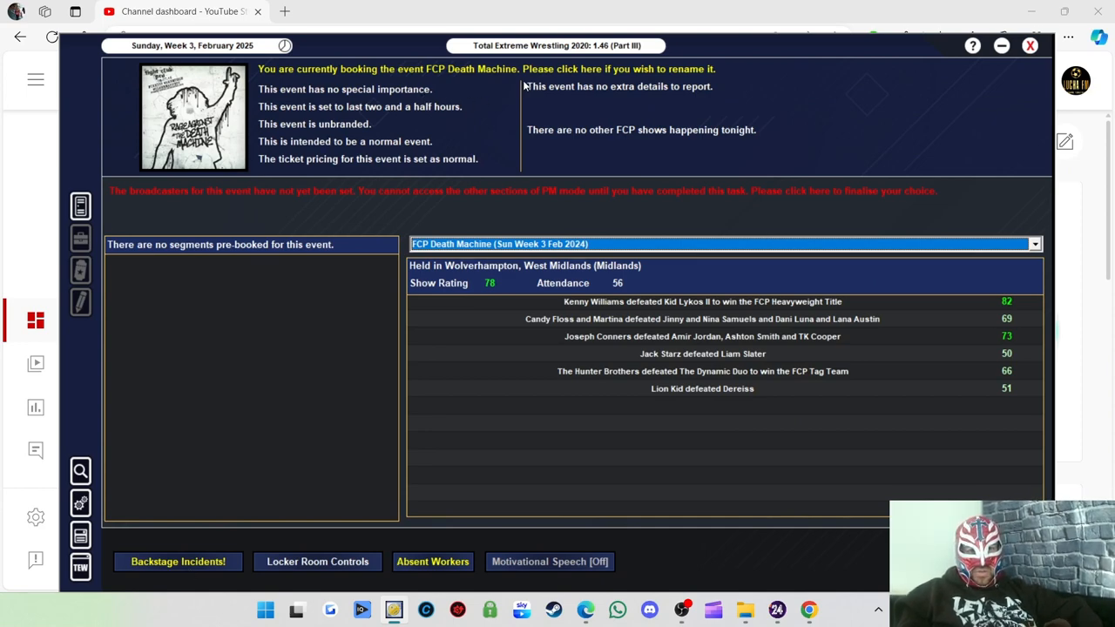
click(177, 561)
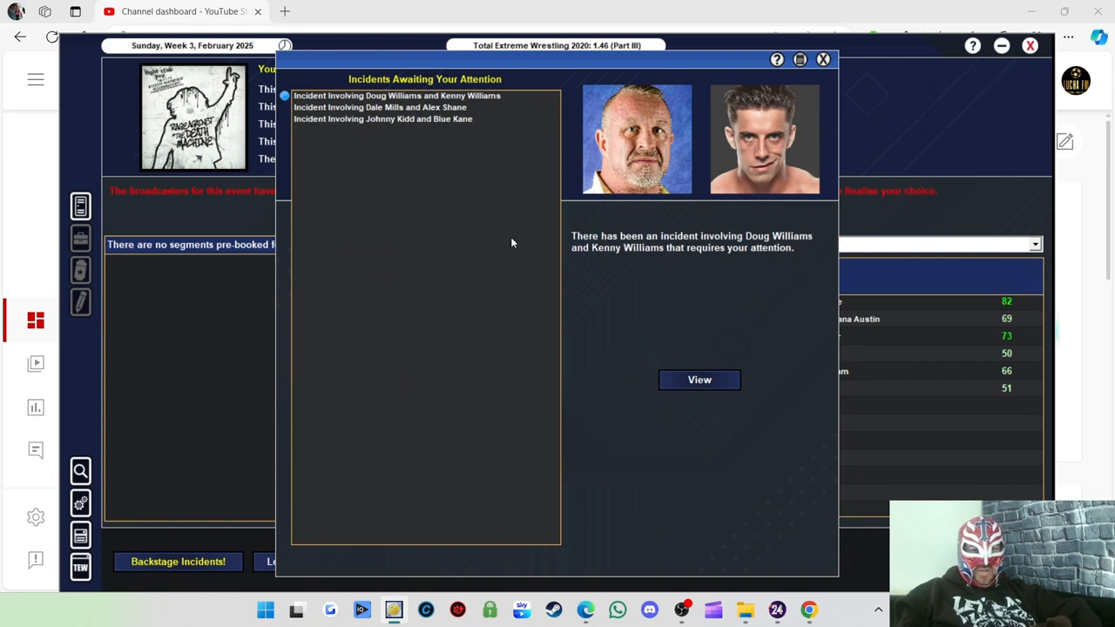
mouse_move(670, 272)
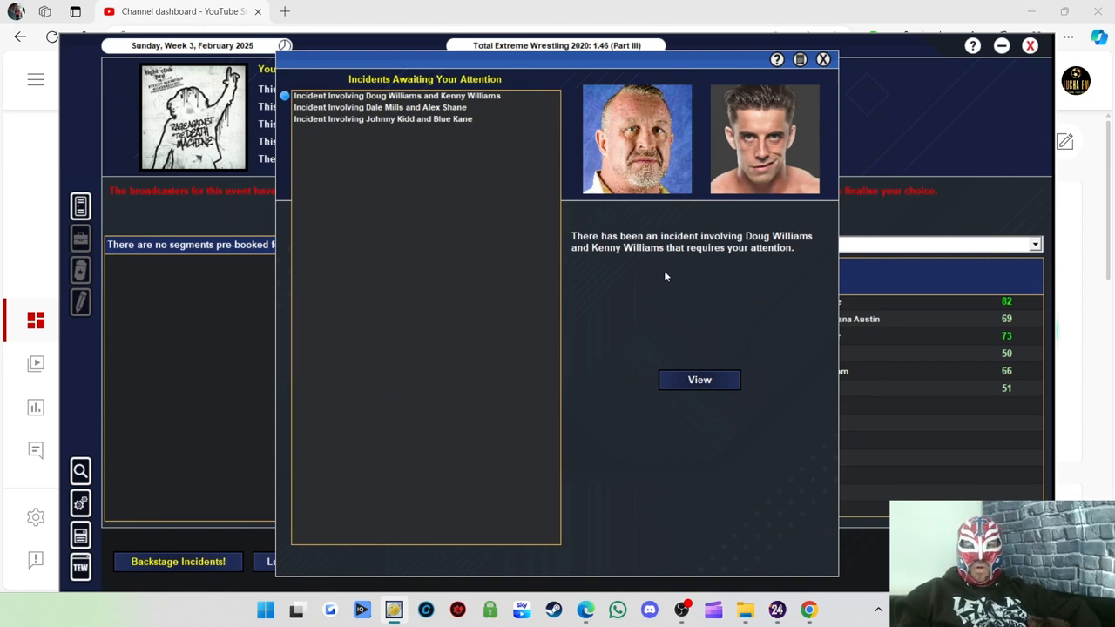
mouse_move(582, 258)
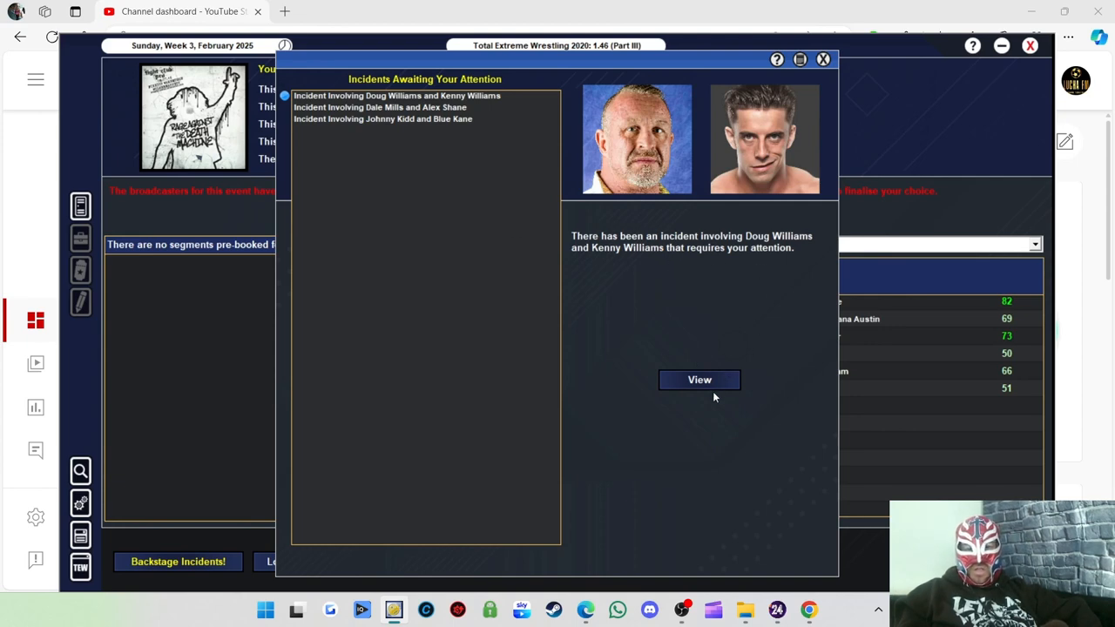
click(700, 380)
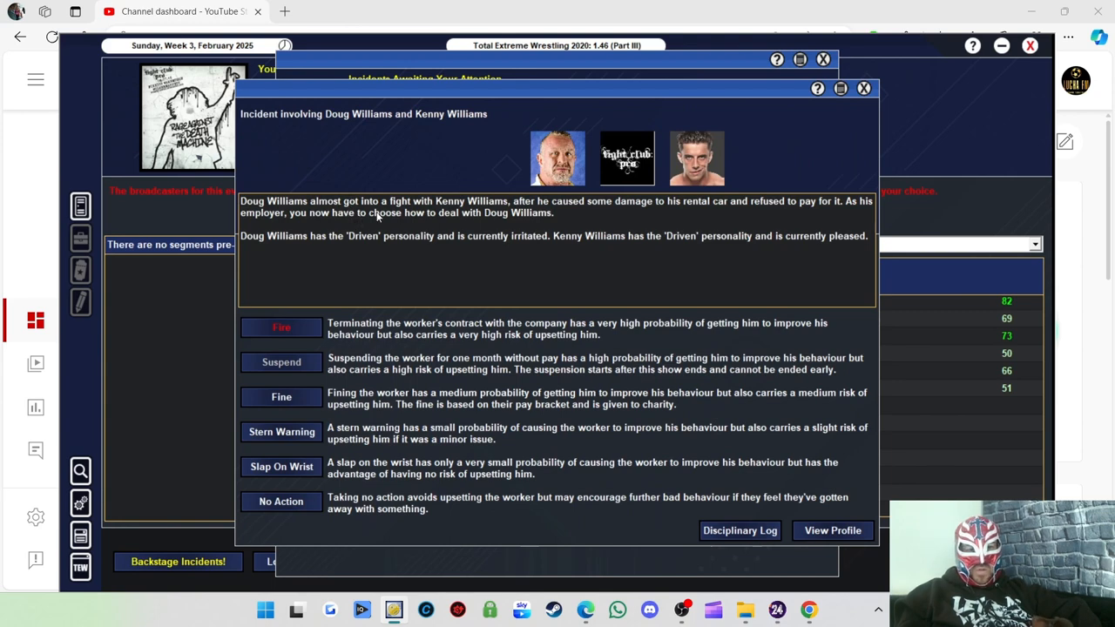
mouse_move(634, 209)
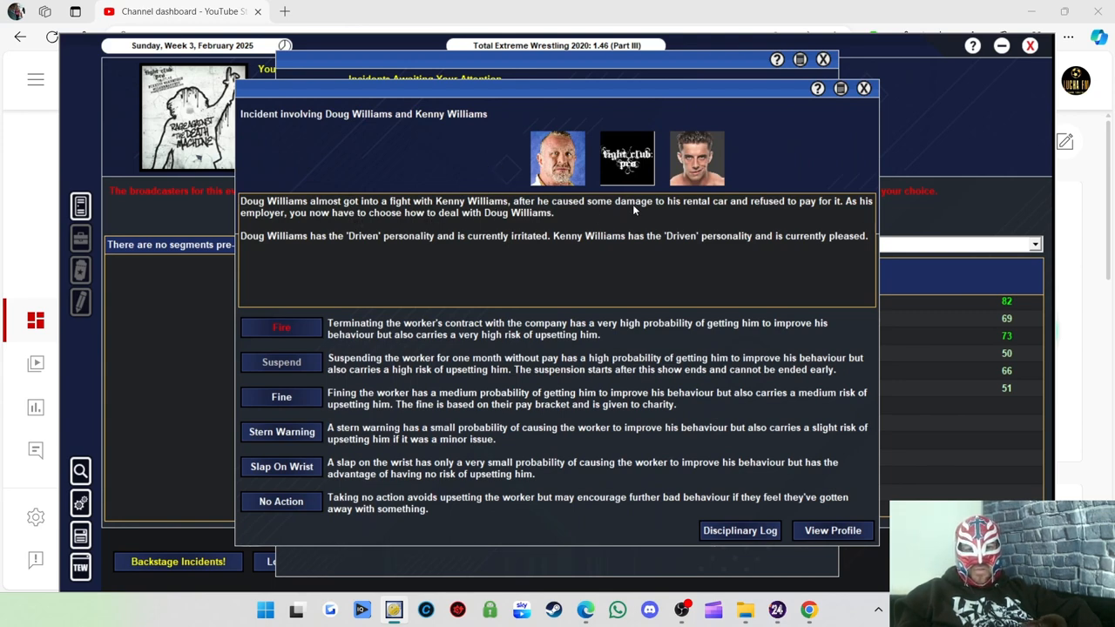
mouse_move(697, 212)
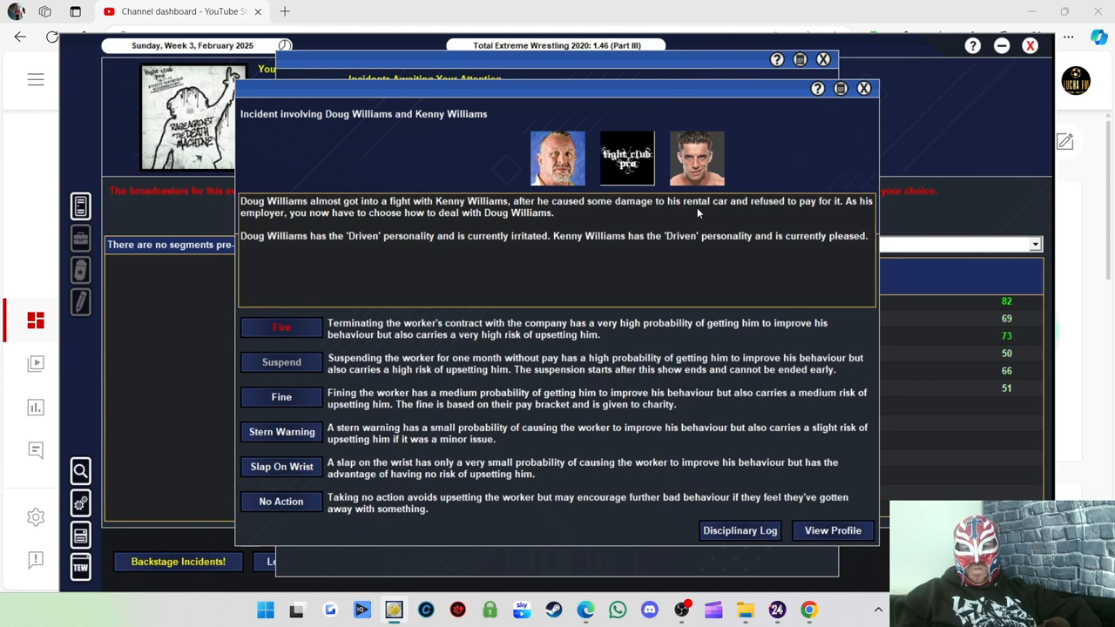
mouse_move(478, 226)
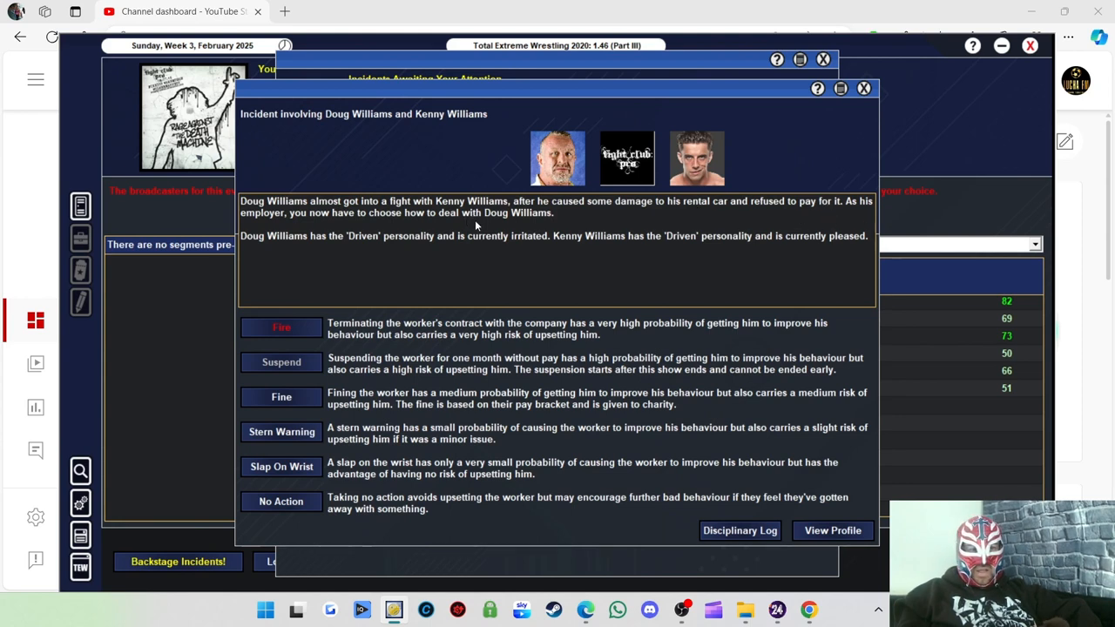
mouse_move(432, 223)
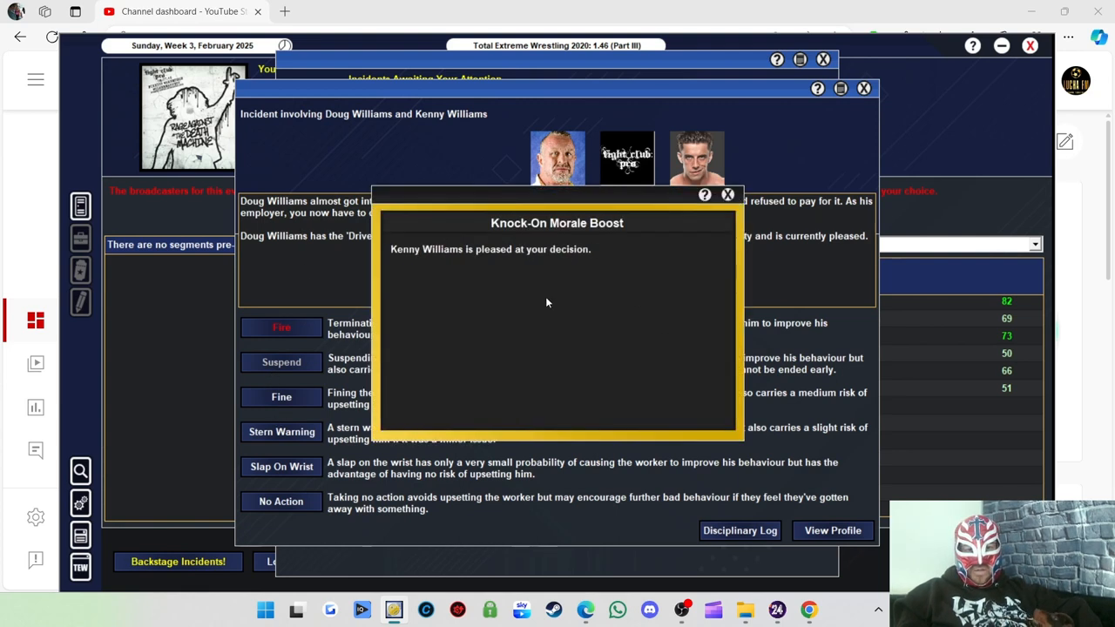
Clear the morale and positive impact notices and read the Johnny Kidd and Blue Kane incident
click(729, 194)
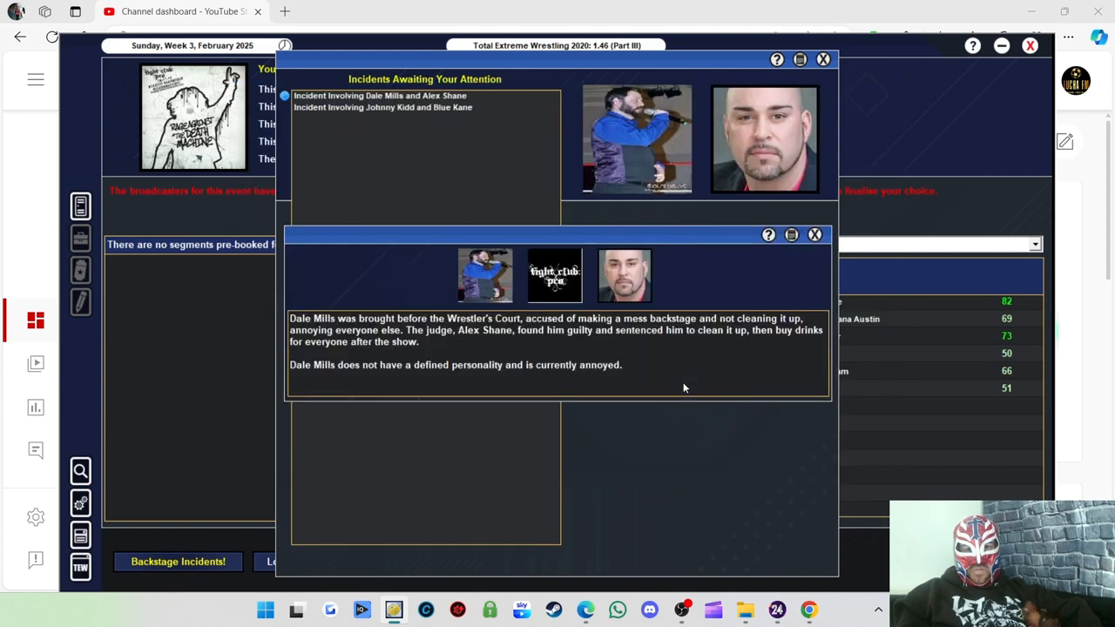
mouse_move(305, 312)
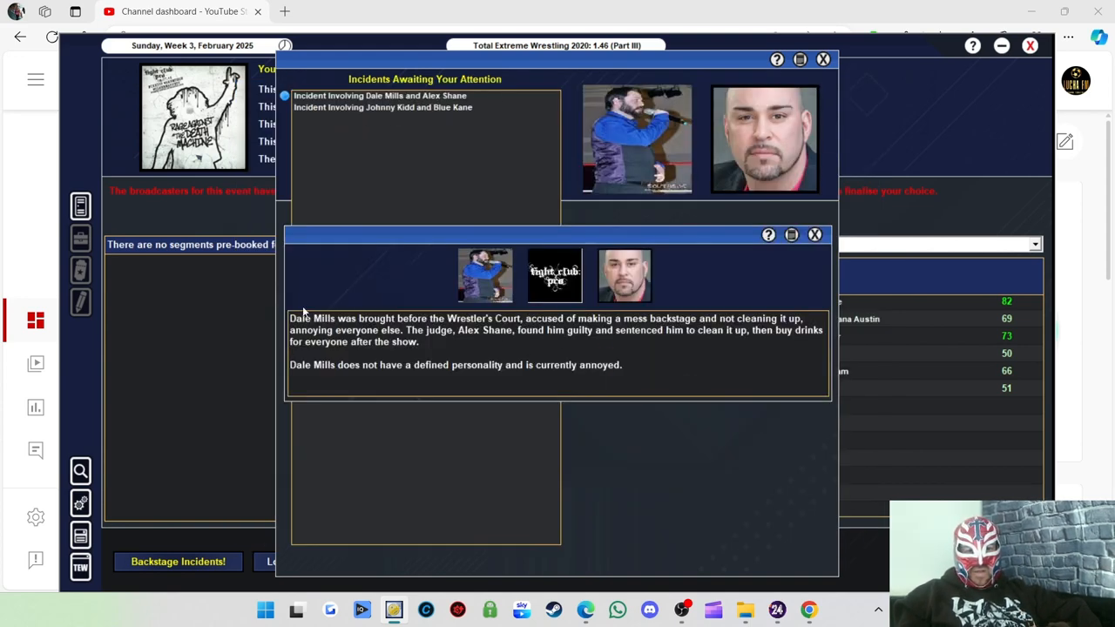
mouse_move(409, 302)
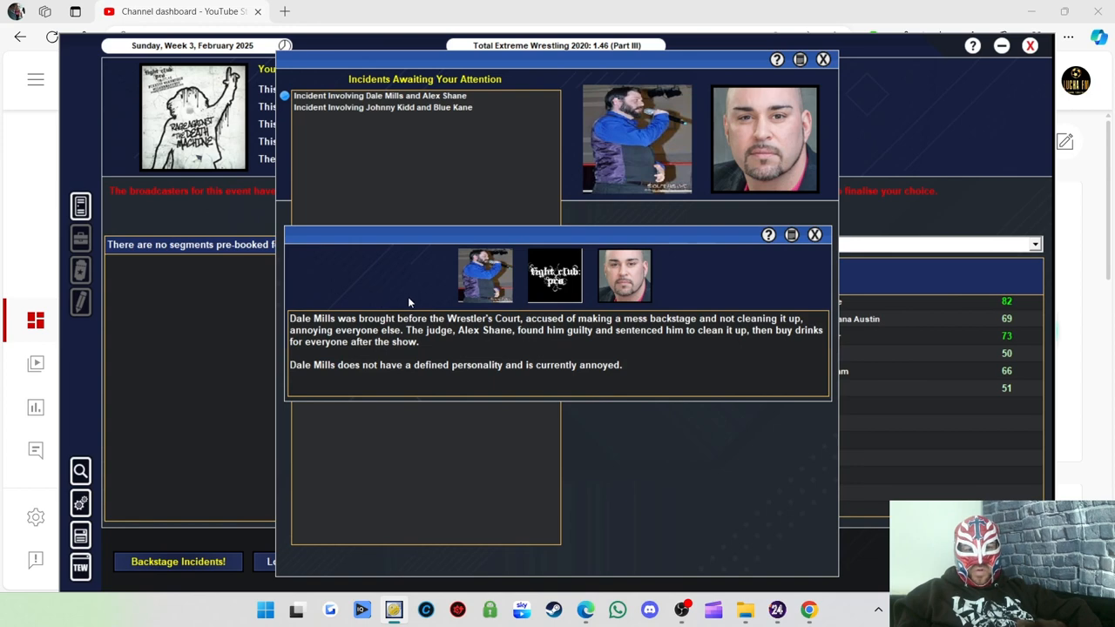
mouse_move(704, 331)
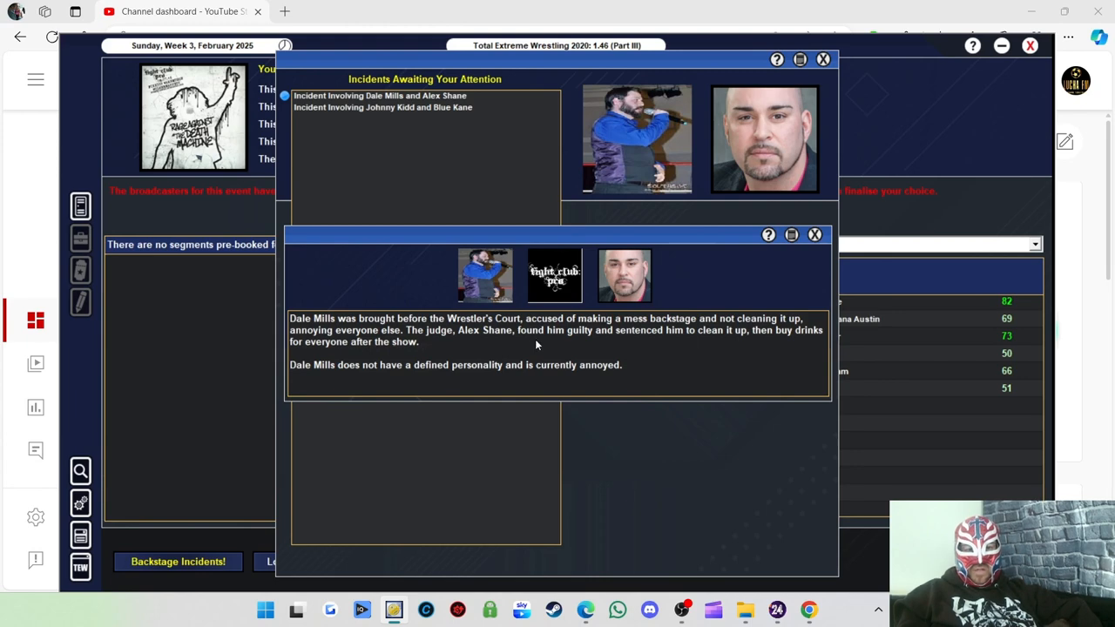
mouse_move(655, 346)
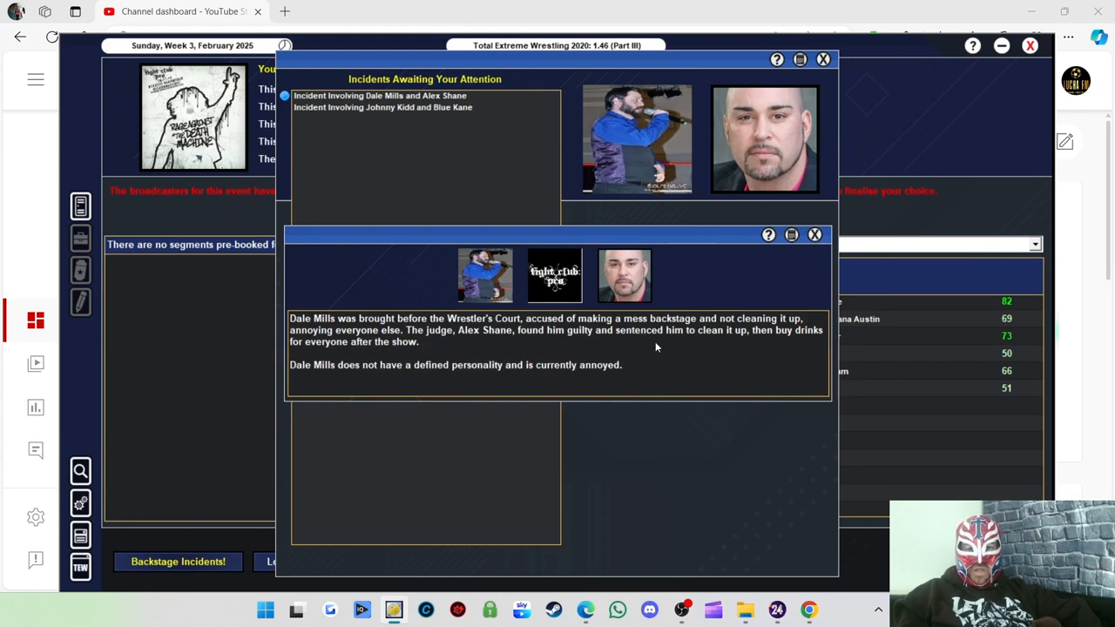
mouse_move(798, 345)
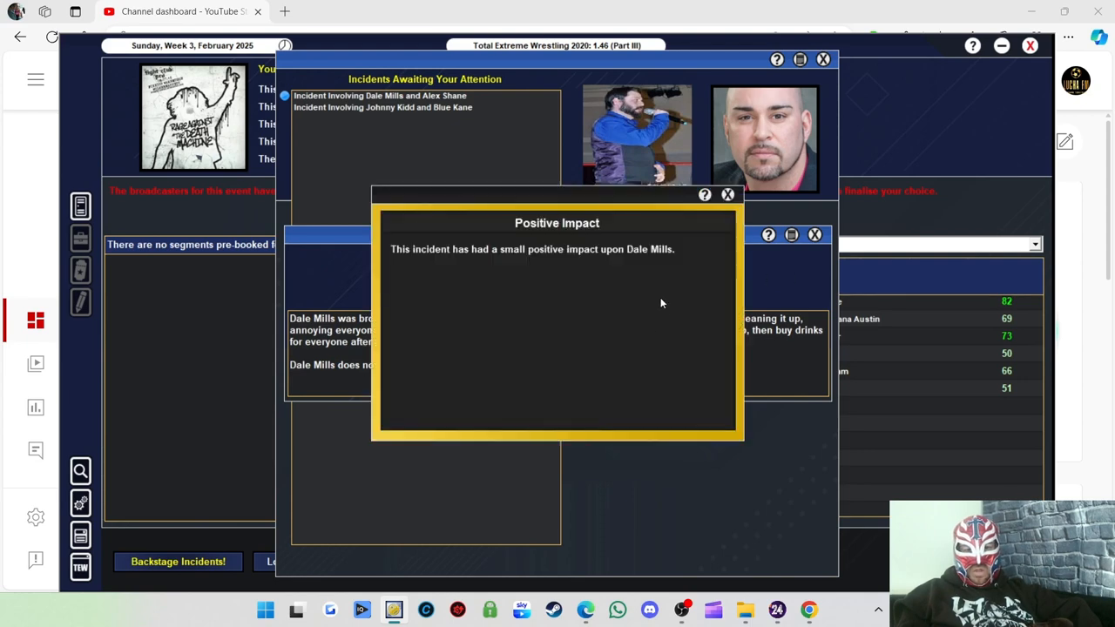
click(728, 195)
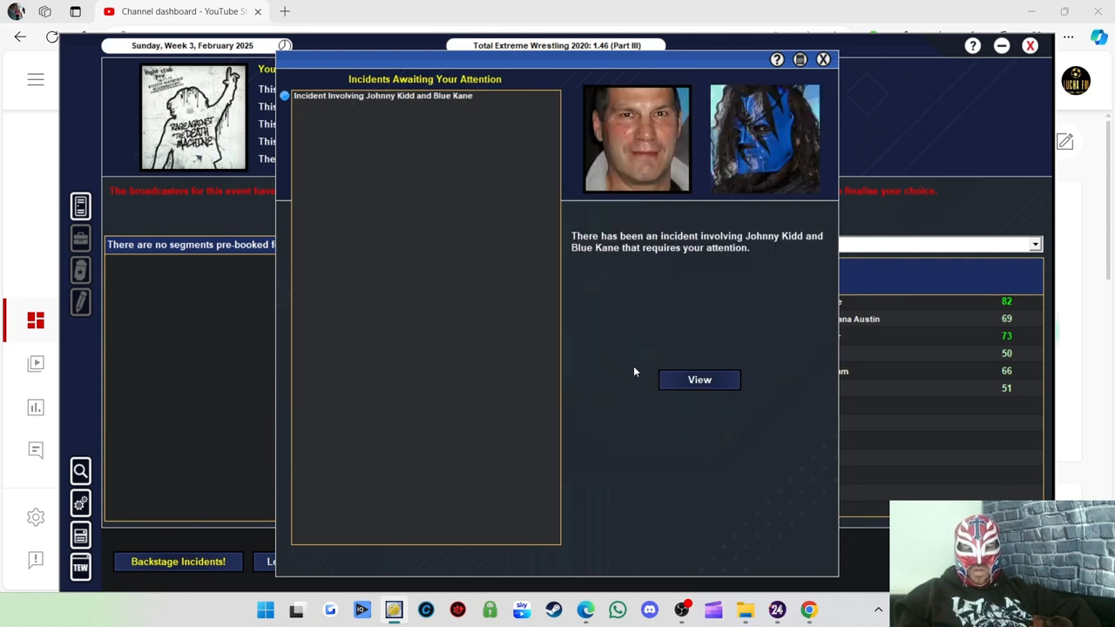
click(699, 380)
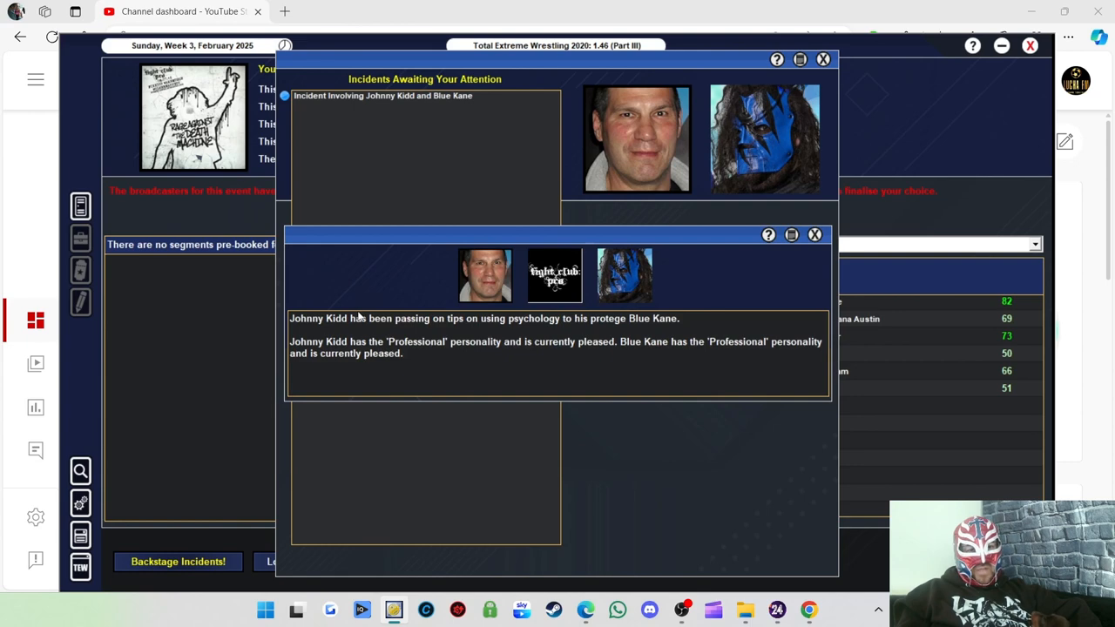
mouse_move(496, 331)
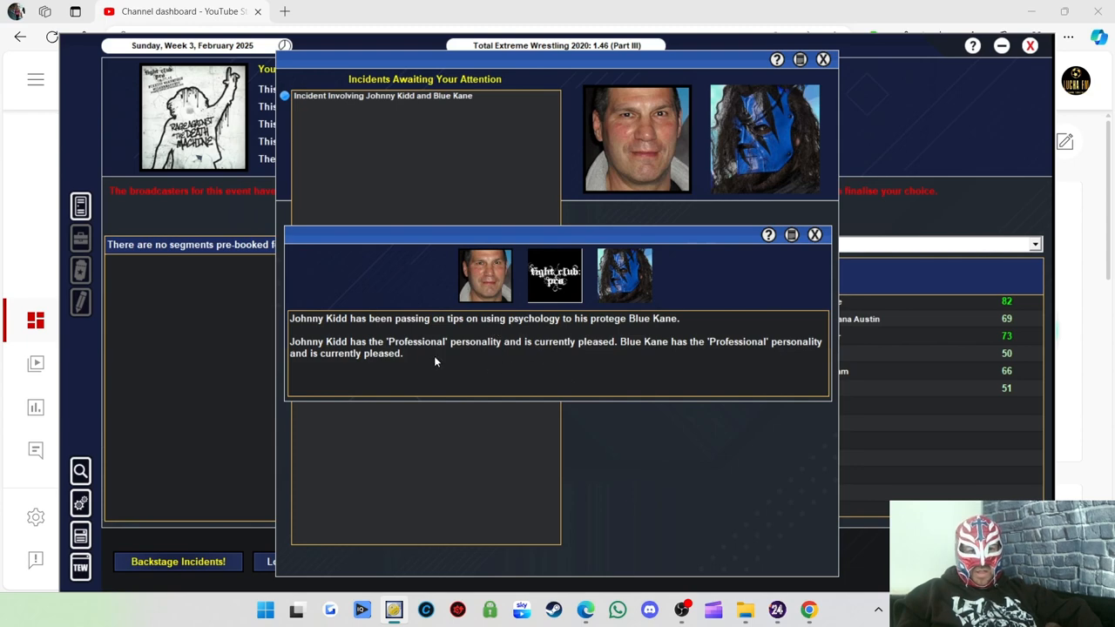
mouse_move(535, 356)
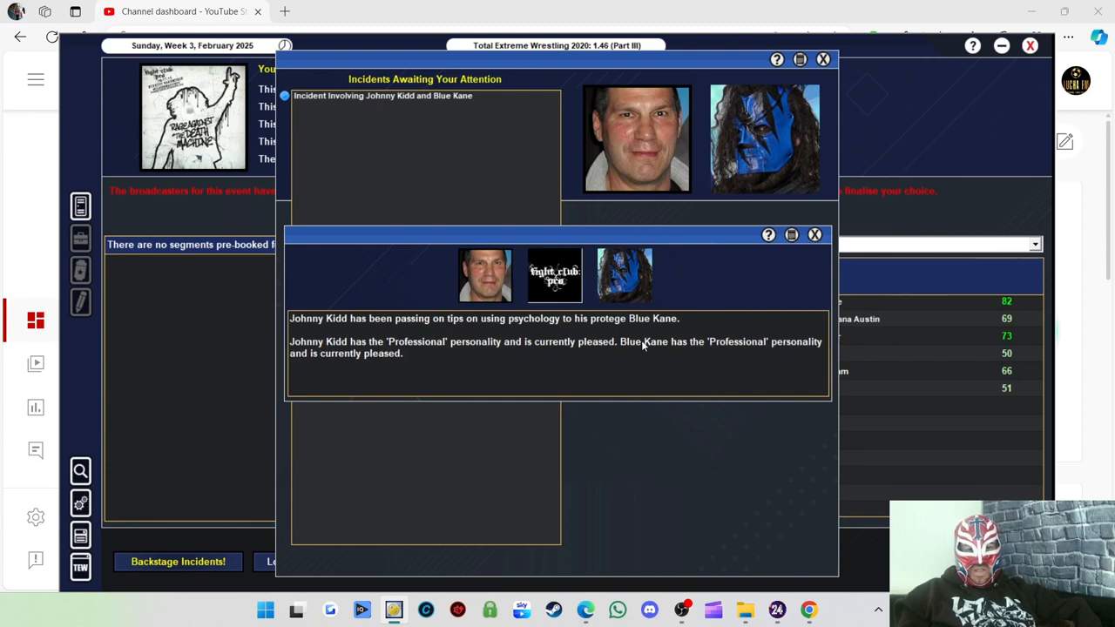
click(816, 233)
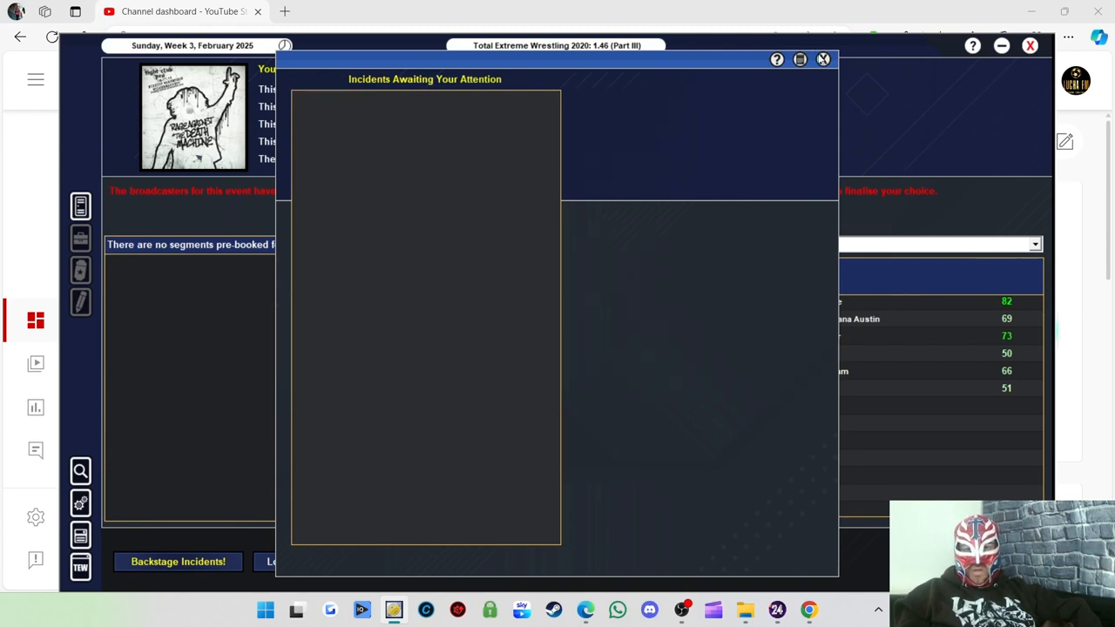
Commit to wXwNOW as FCP Death Machine's broadcaster via the Save Selection dialog
click(822, 59)
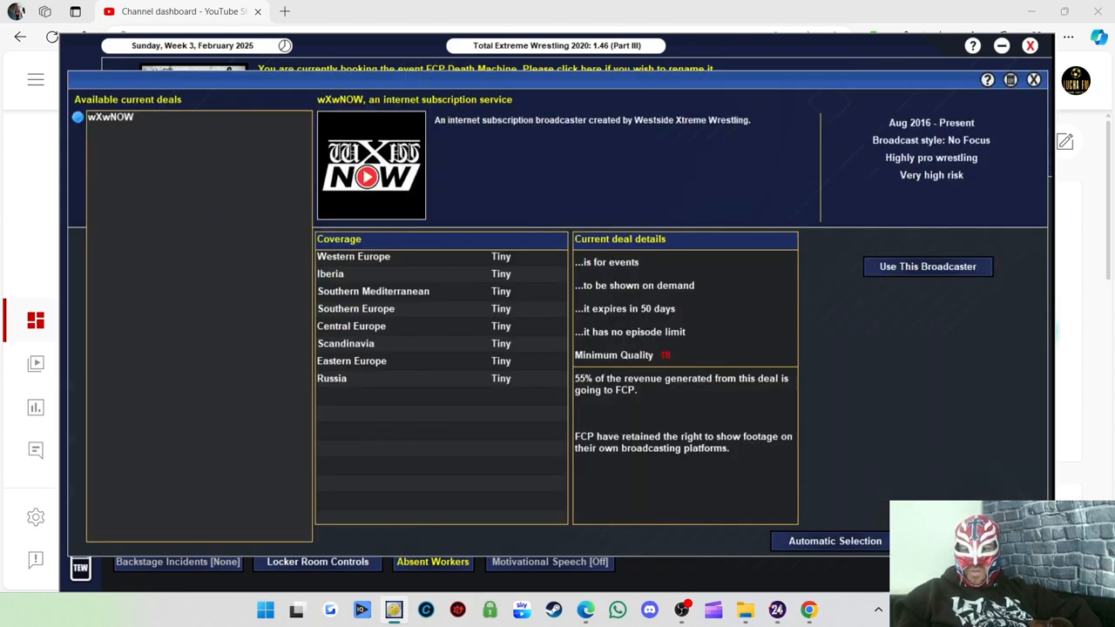
click(927, 265)
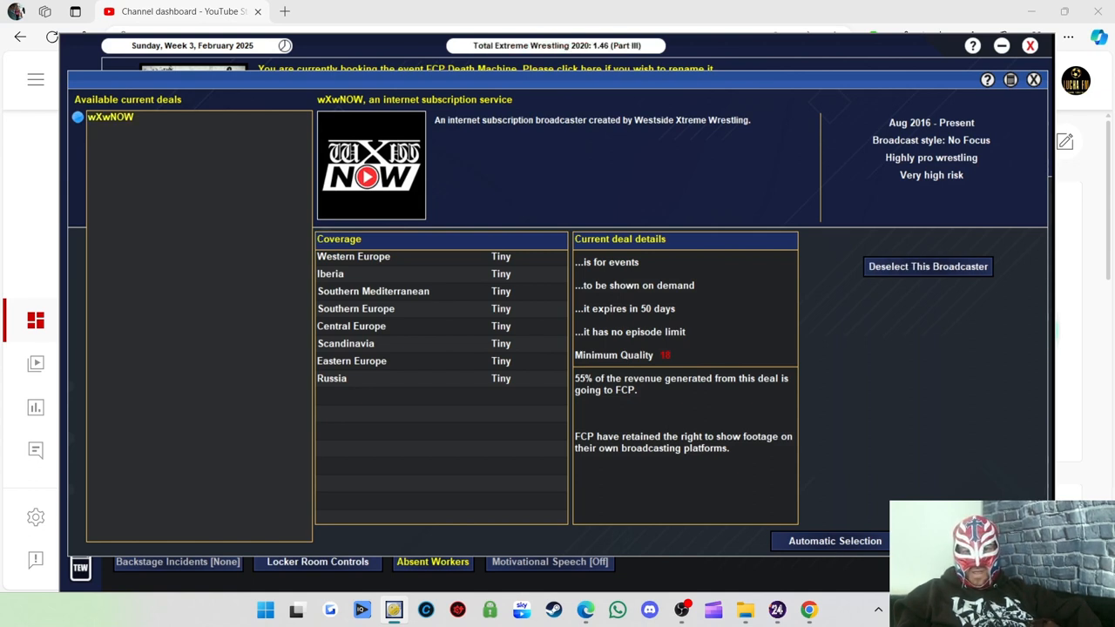
mouse_move(716, 427)
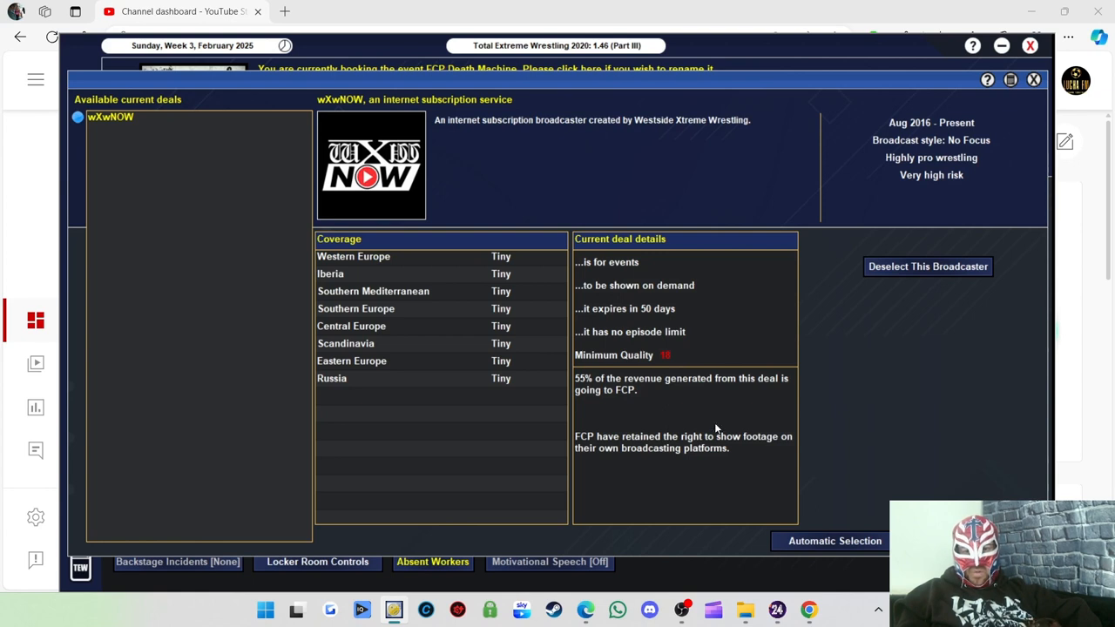
mouse_move(648, 411)
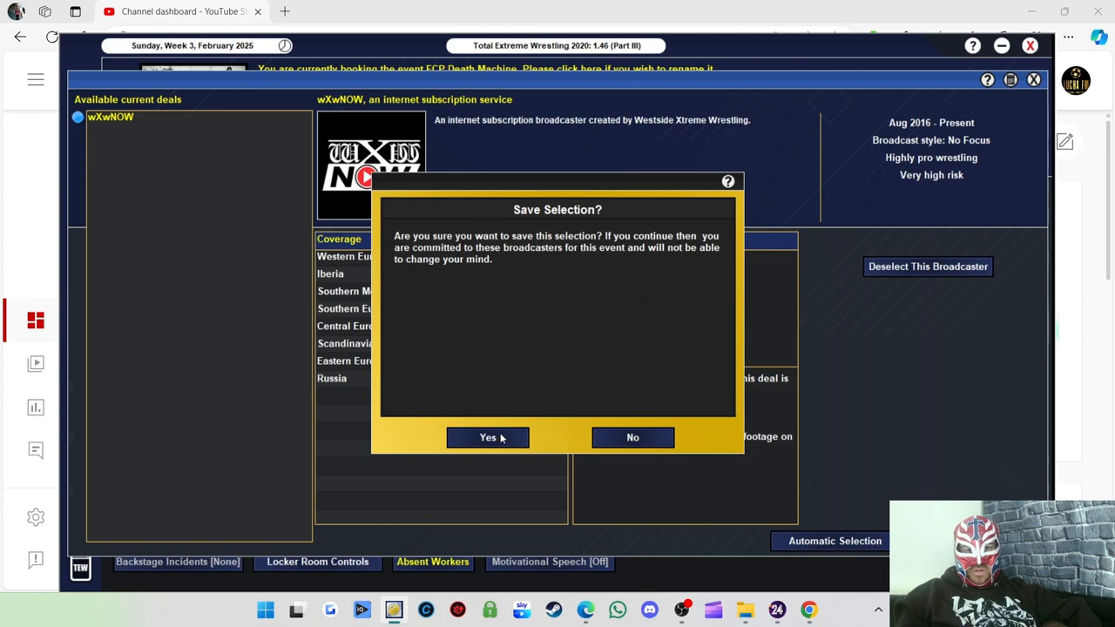
click(487, 437)
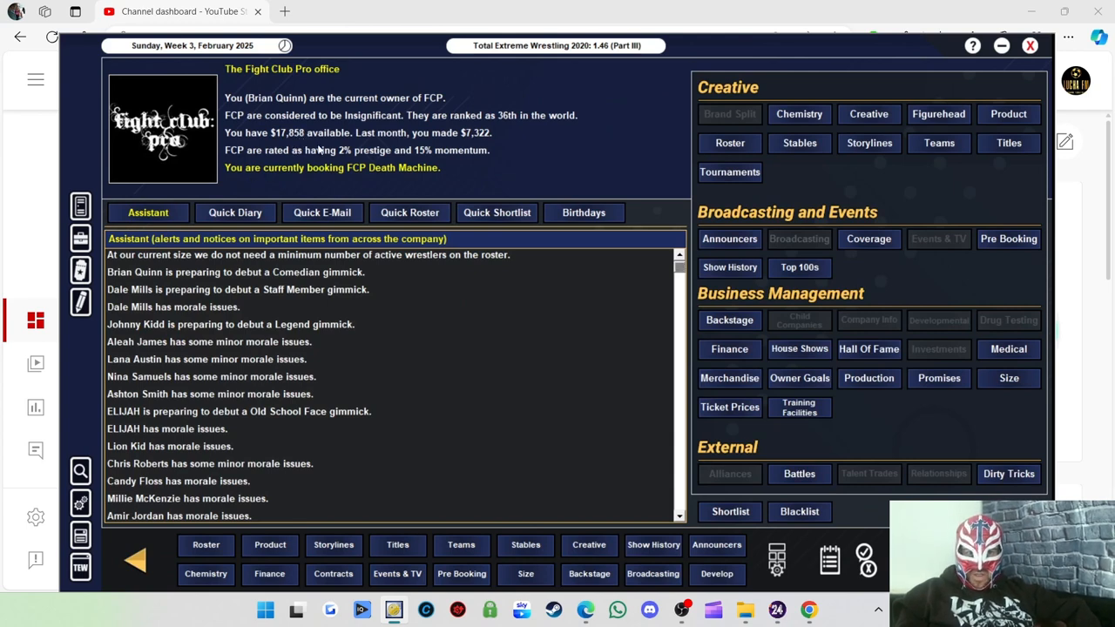
mouse_move(810, 195)
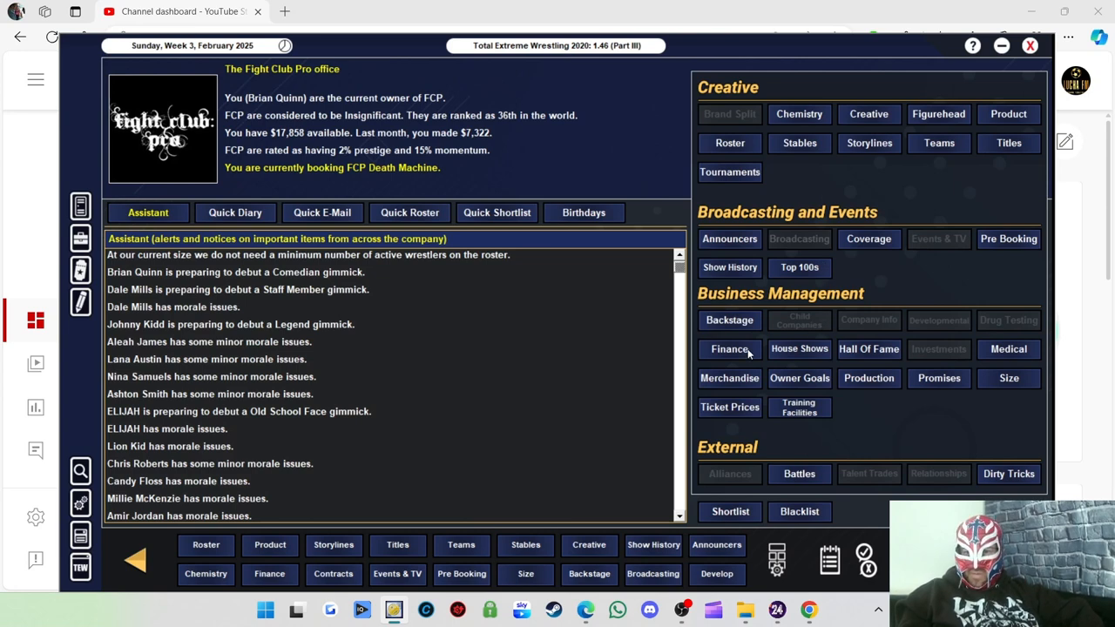
View Fight Club Pro's financial report showing $17,858
click(728, 348)
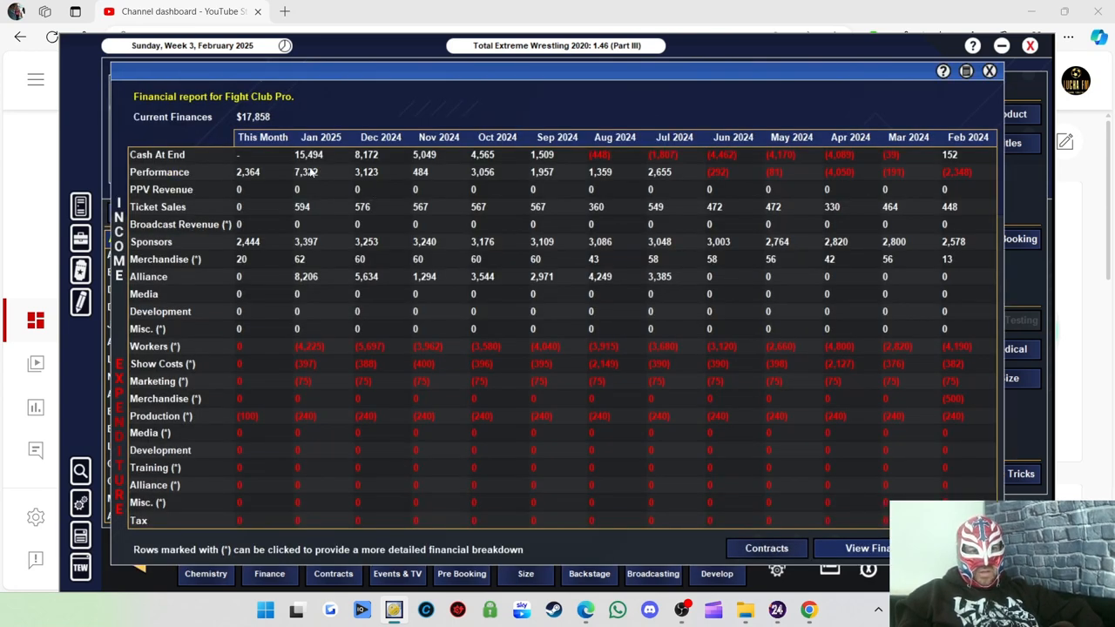
mouse_move(315, 160)
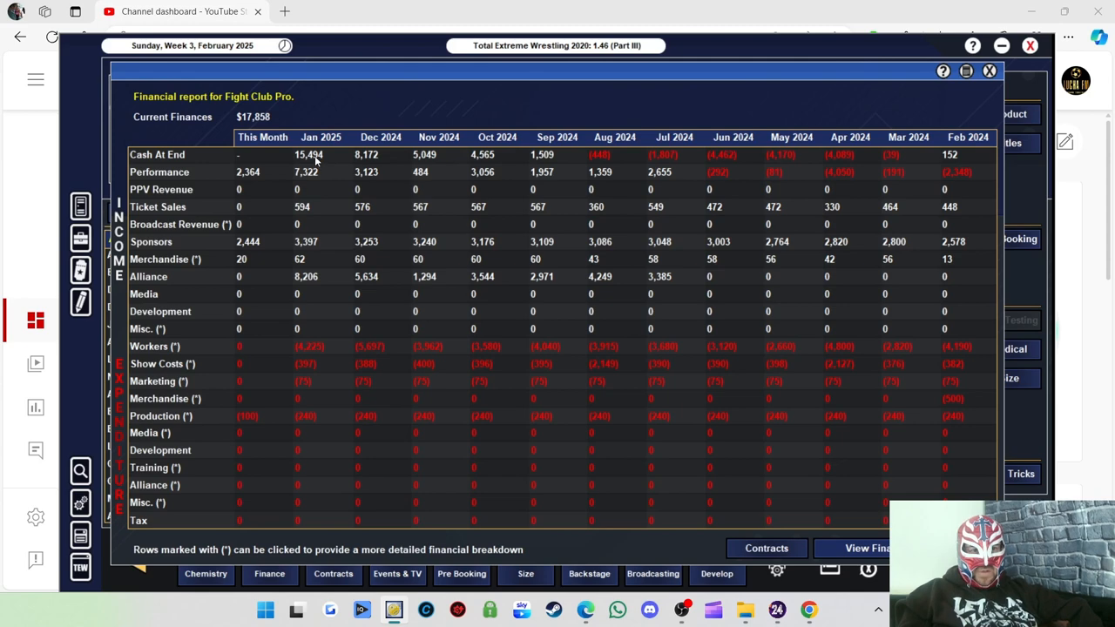
mouse_move(313, 178)
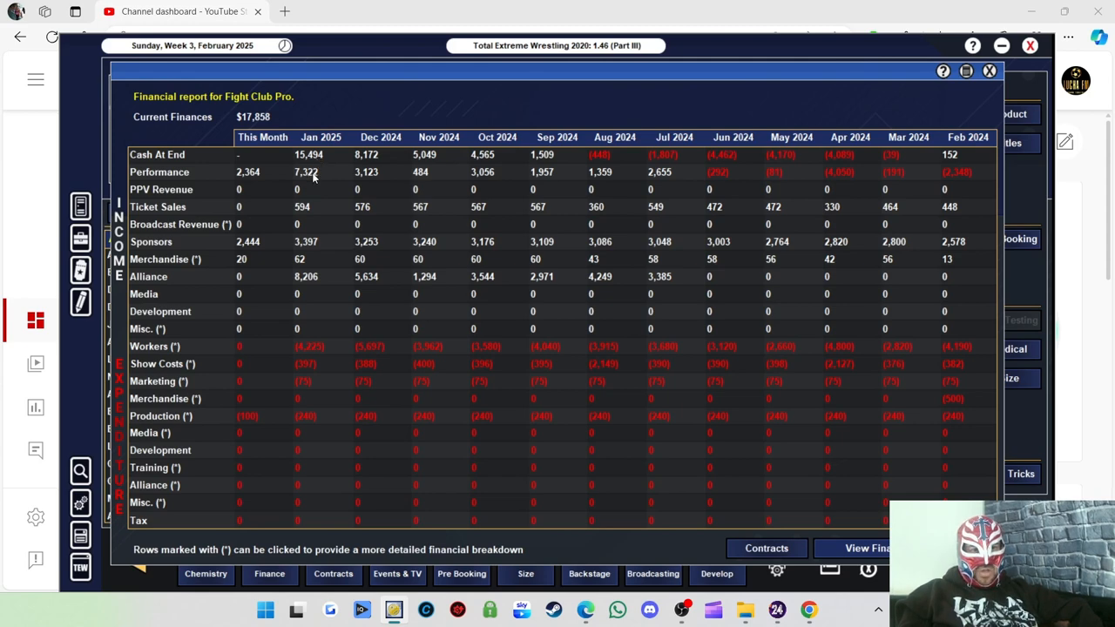
mouse_move(302, 185)
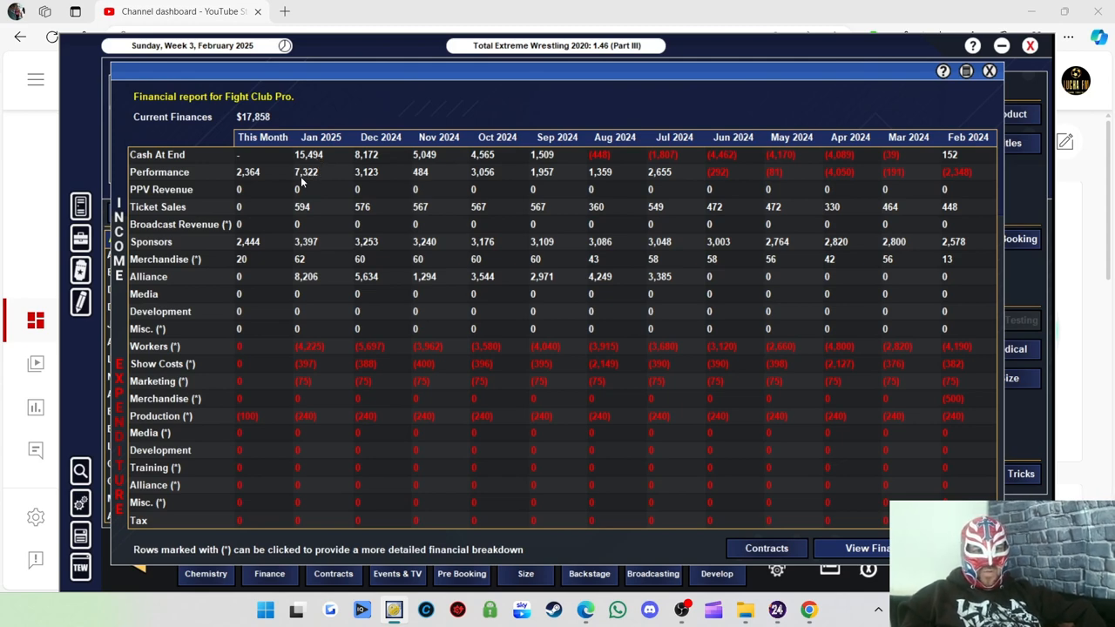
mouse_move(314, 258)
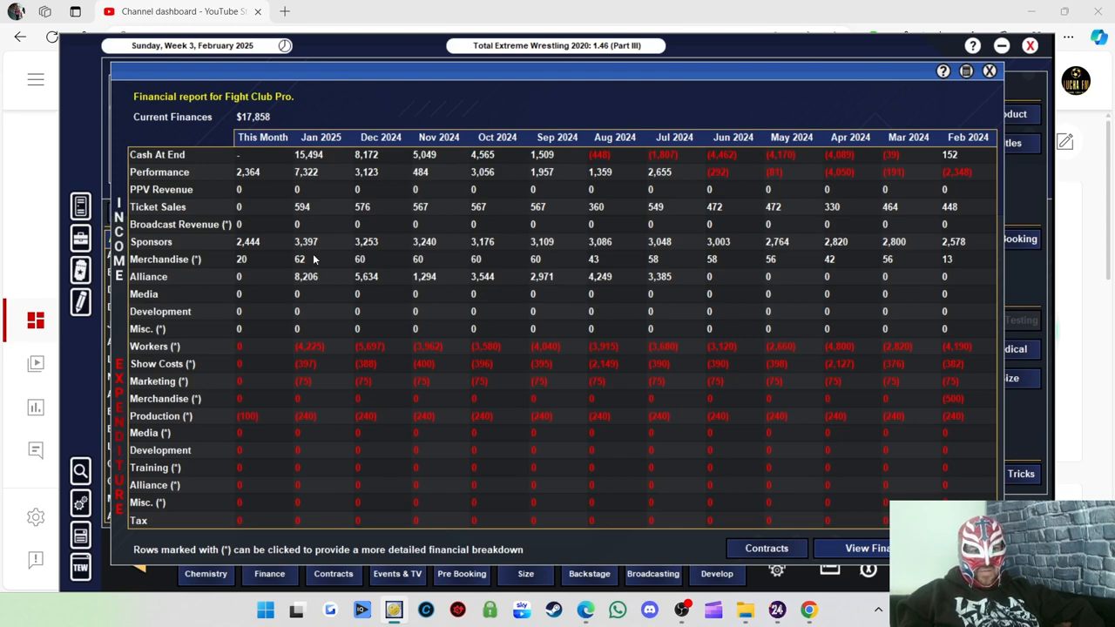
mouse_move(649, 216)
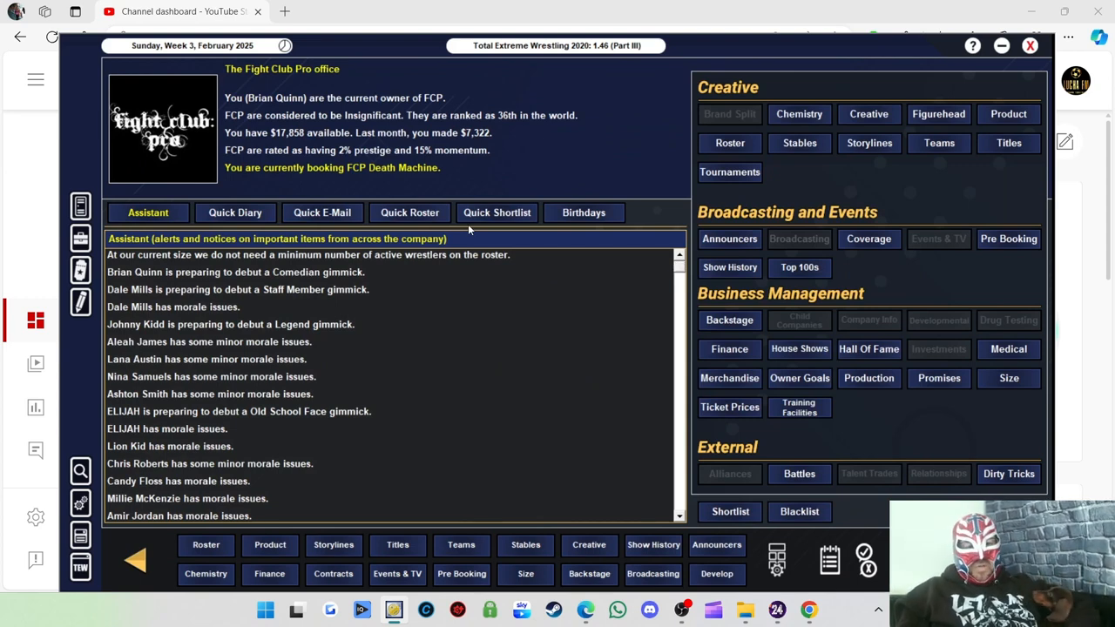
mouse_move(579, 277)
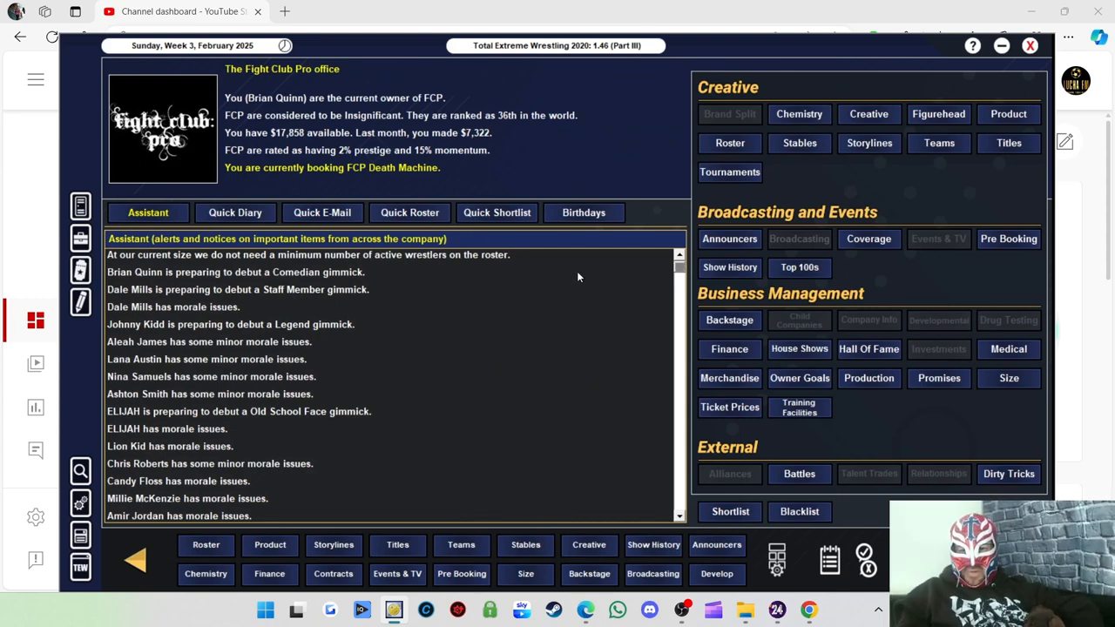
mouse_move(390, 237)
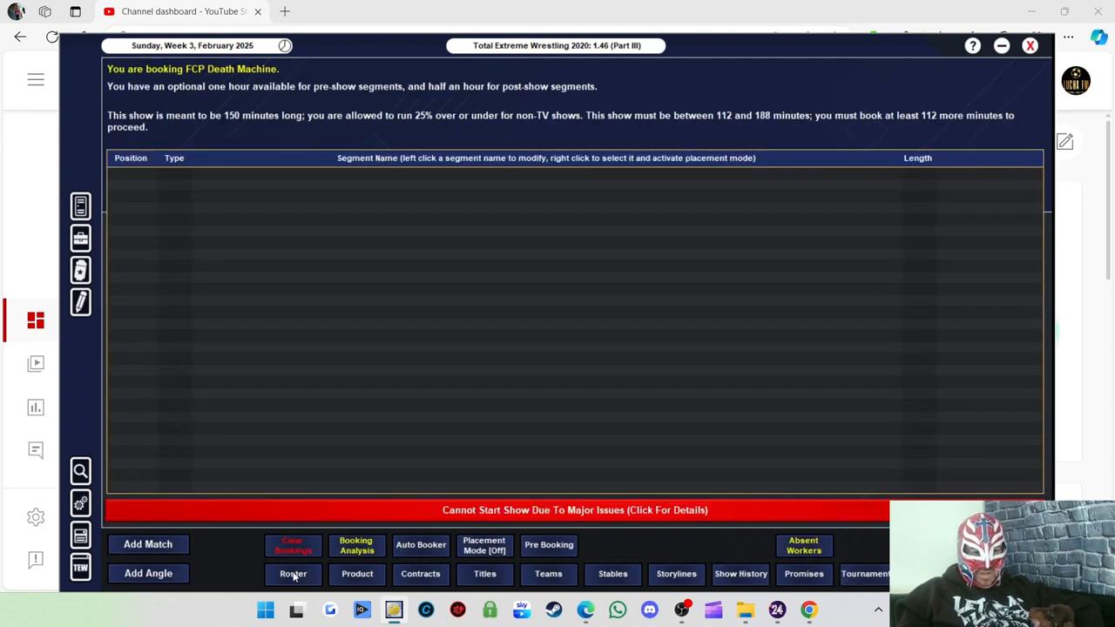
Browse the female roster, trying Lana Austin and Jinny as competitors and checking Dani Luna and Aleah James
click(146, 544)
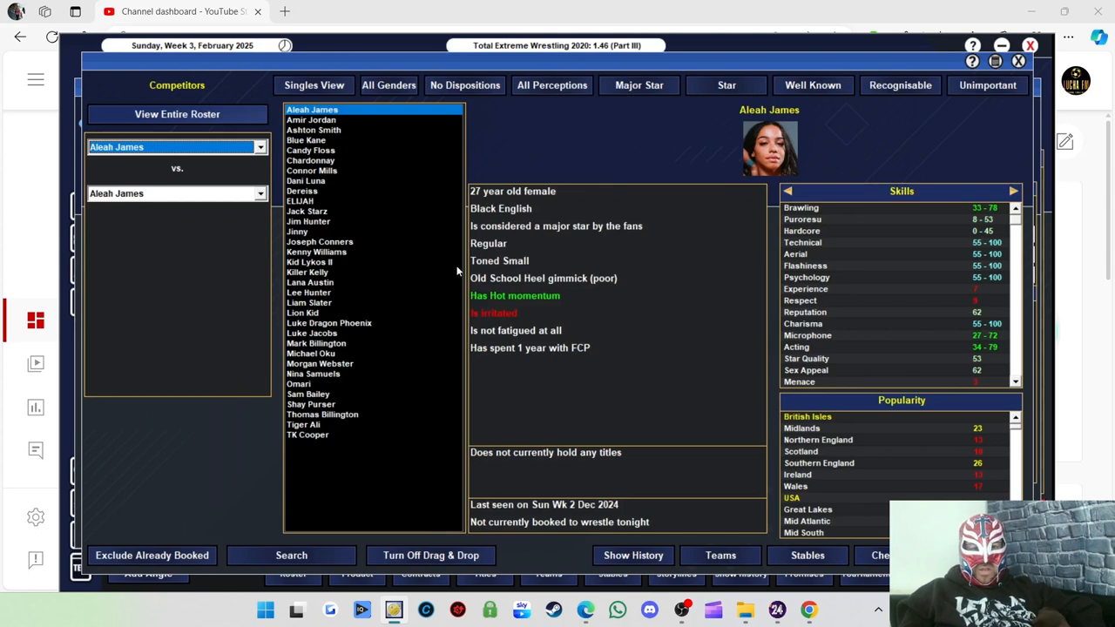
mouse_move(449, 209)
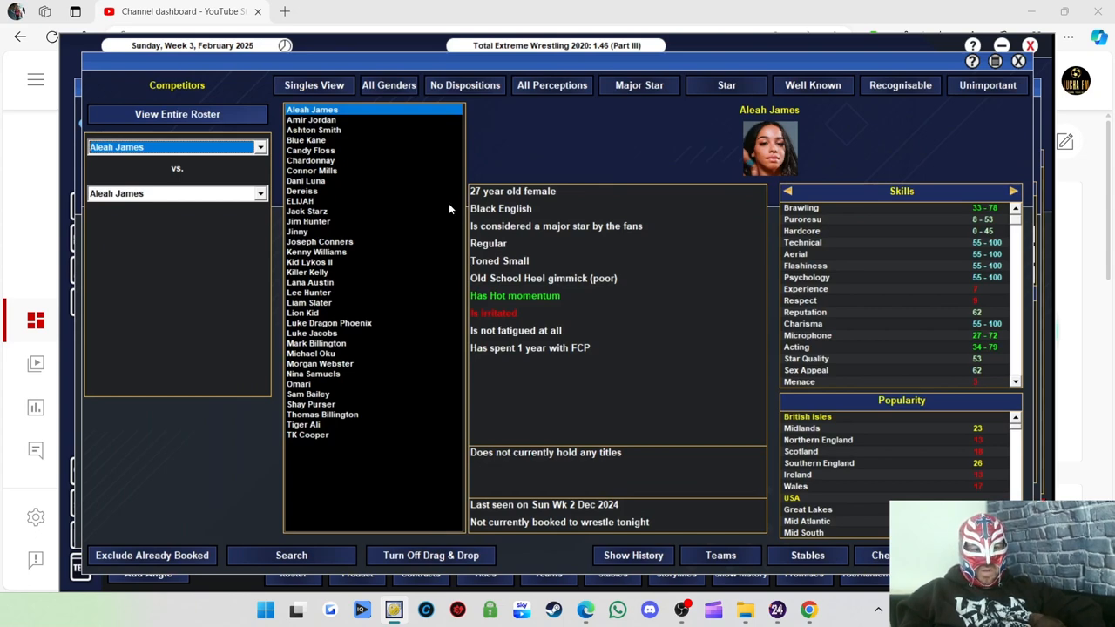
mouse_move(340, 188)
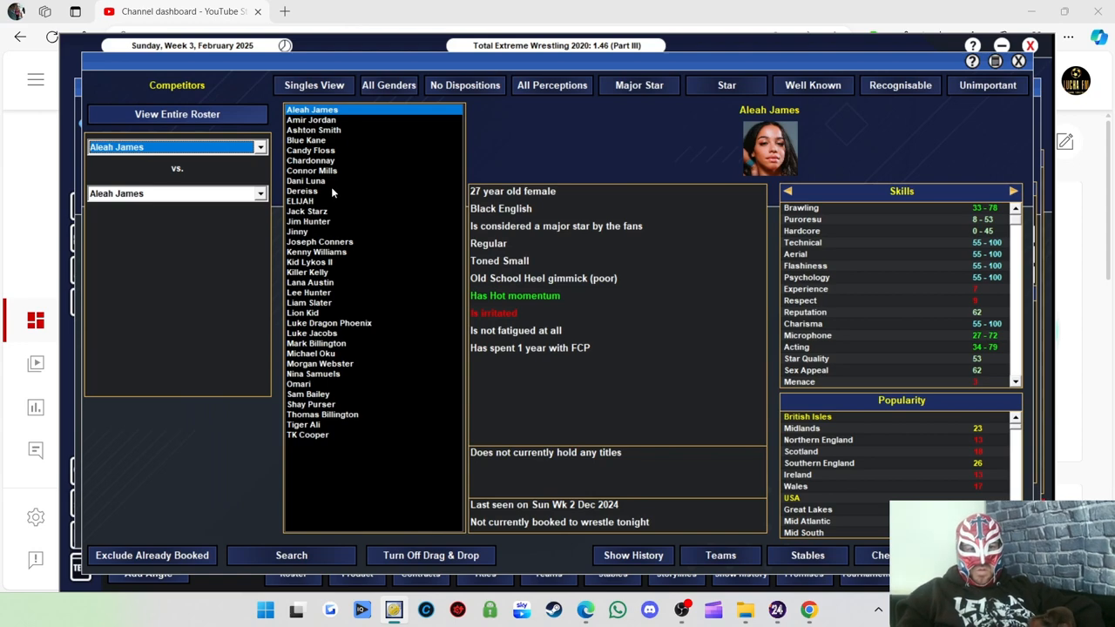
mouse_move(367, 254)
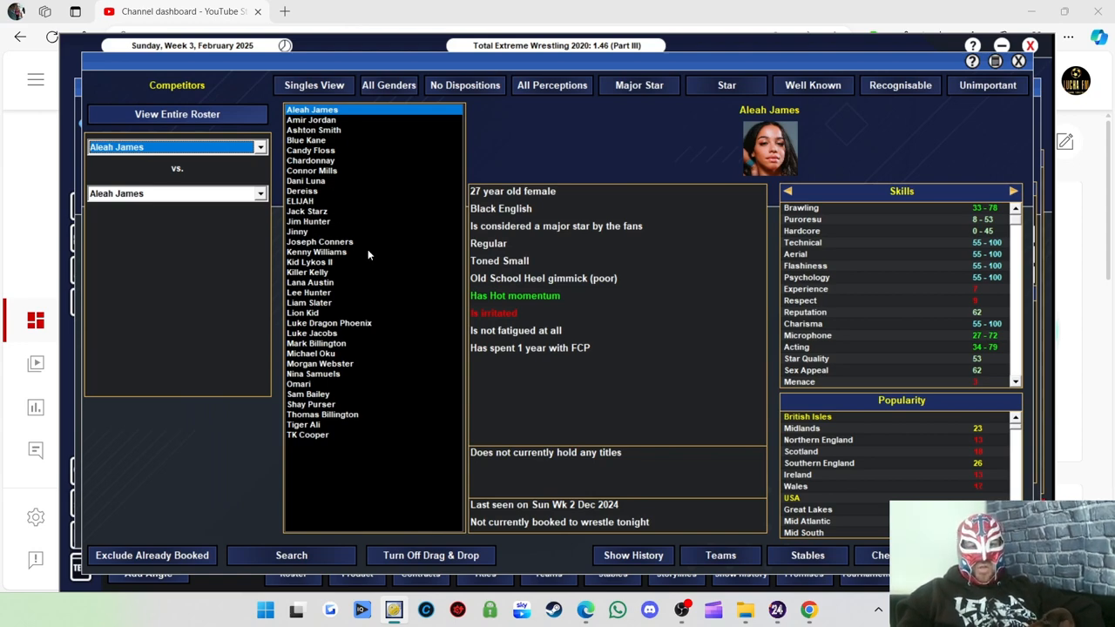
mouse_move(408, 223)
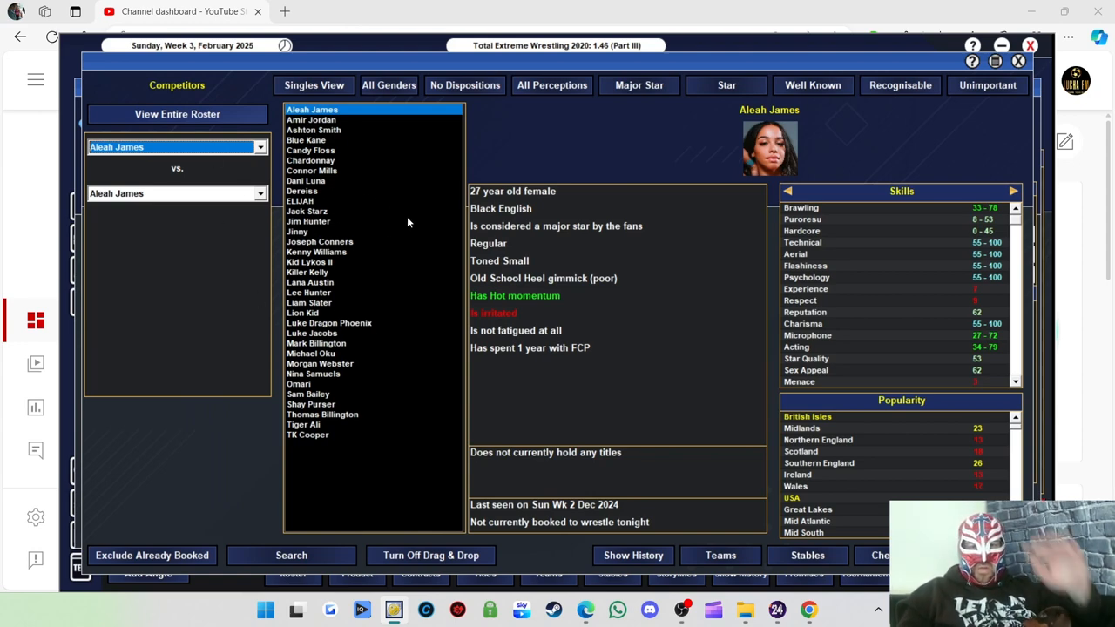
mouse_move(376, 218)
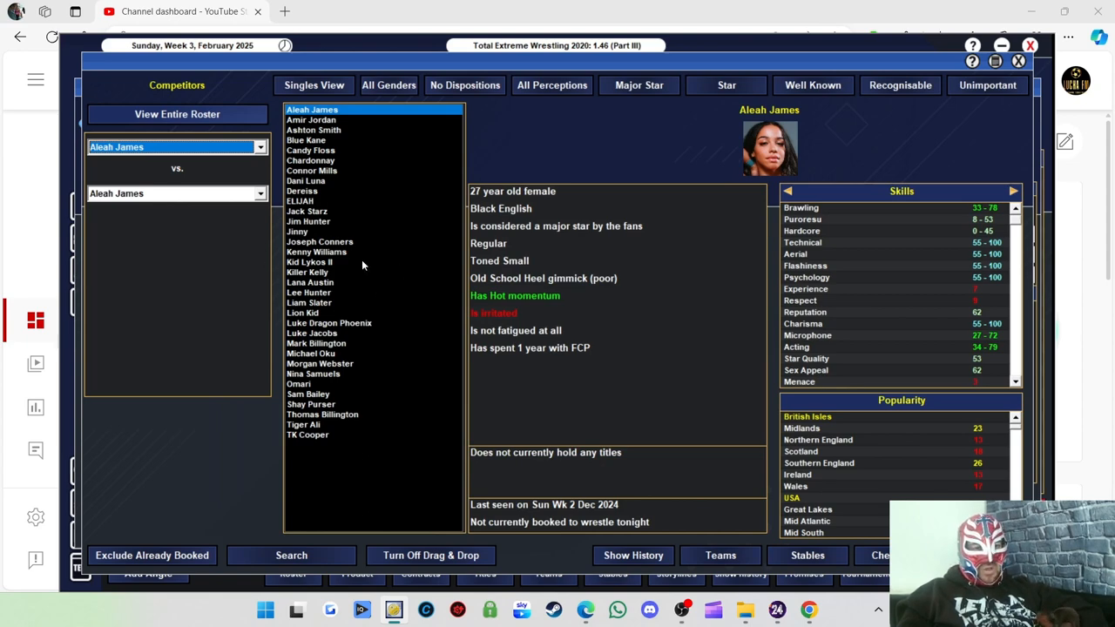
mouse_move(171, 551)
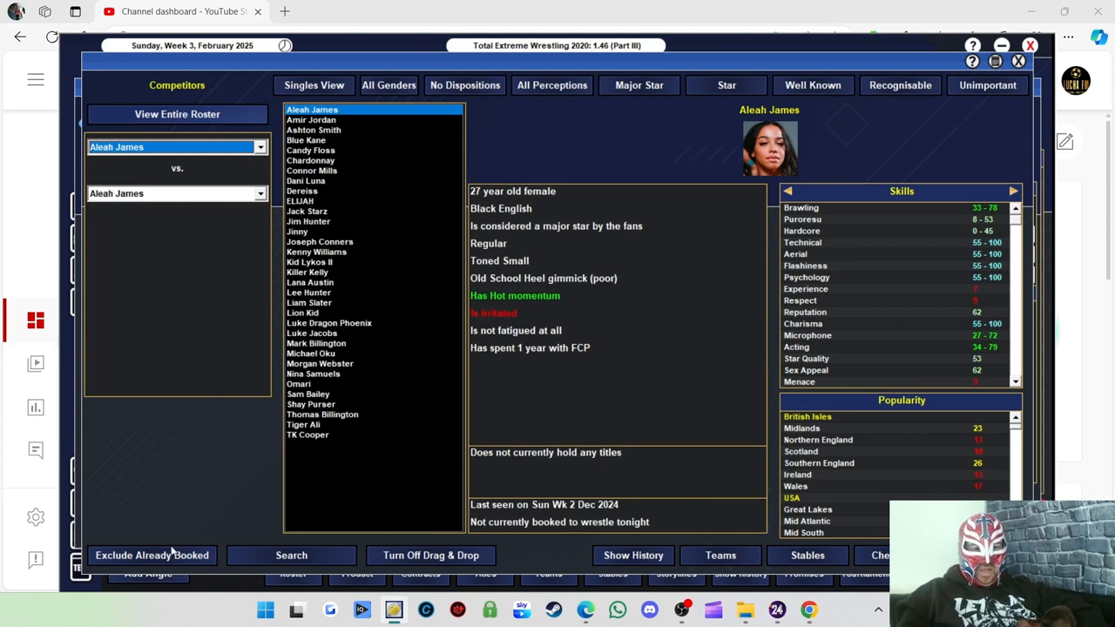
click(151, 555)
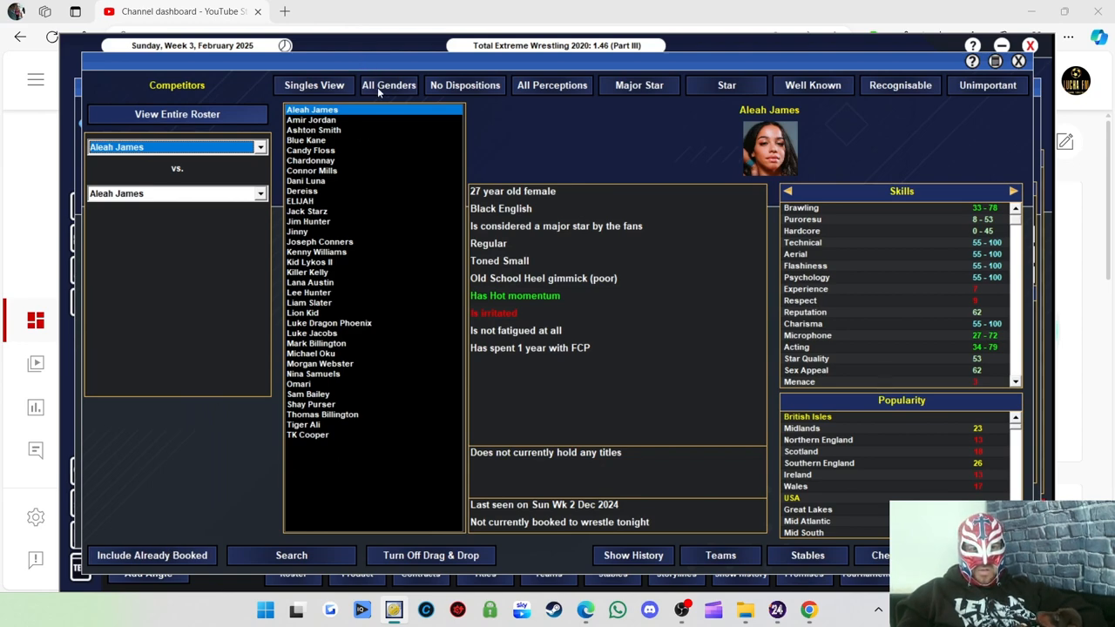
click(389, 83)
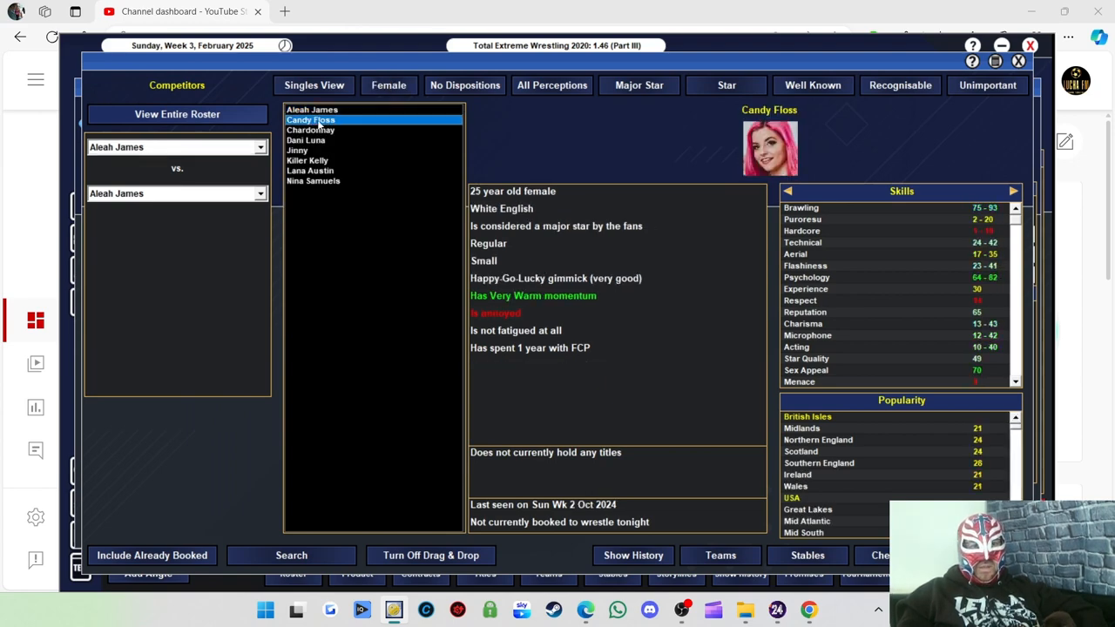
click(310, 108)
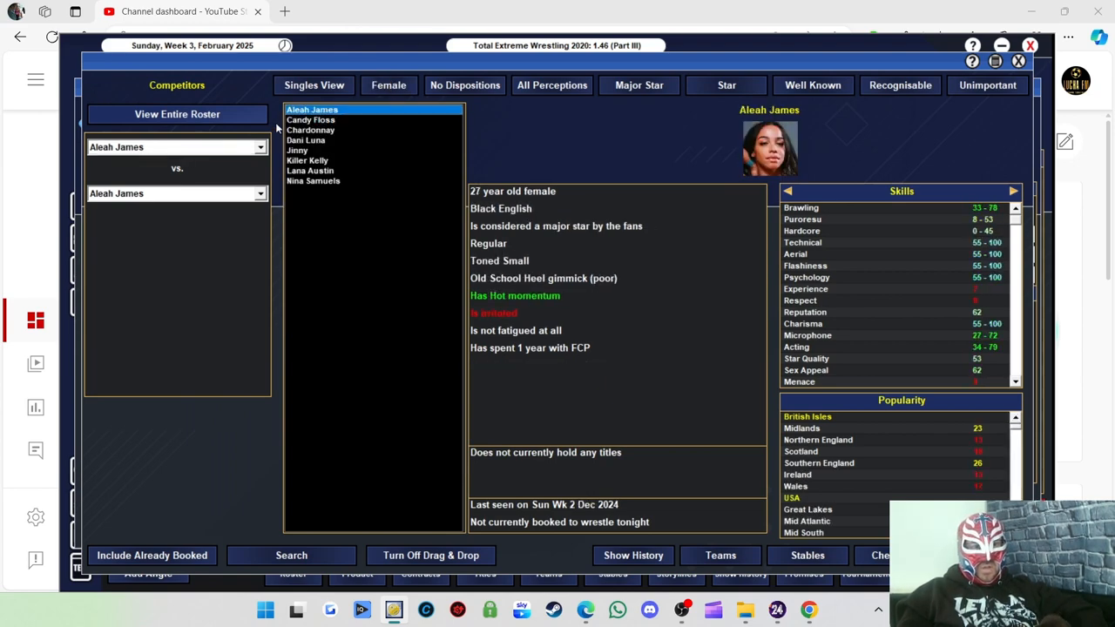
click(310, 170)
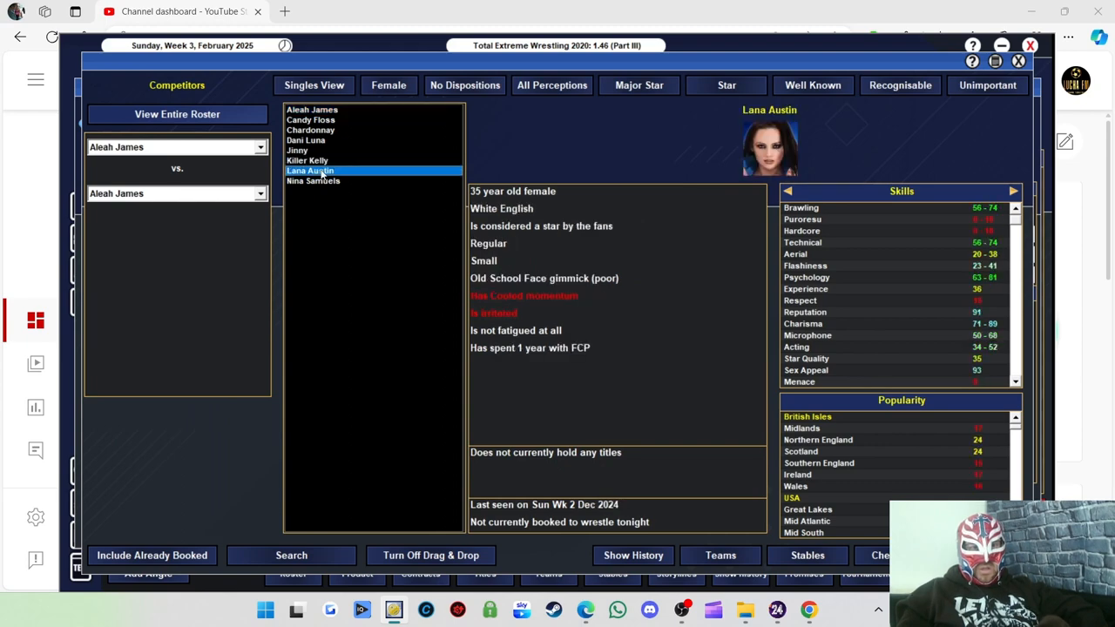
click(310, 170)
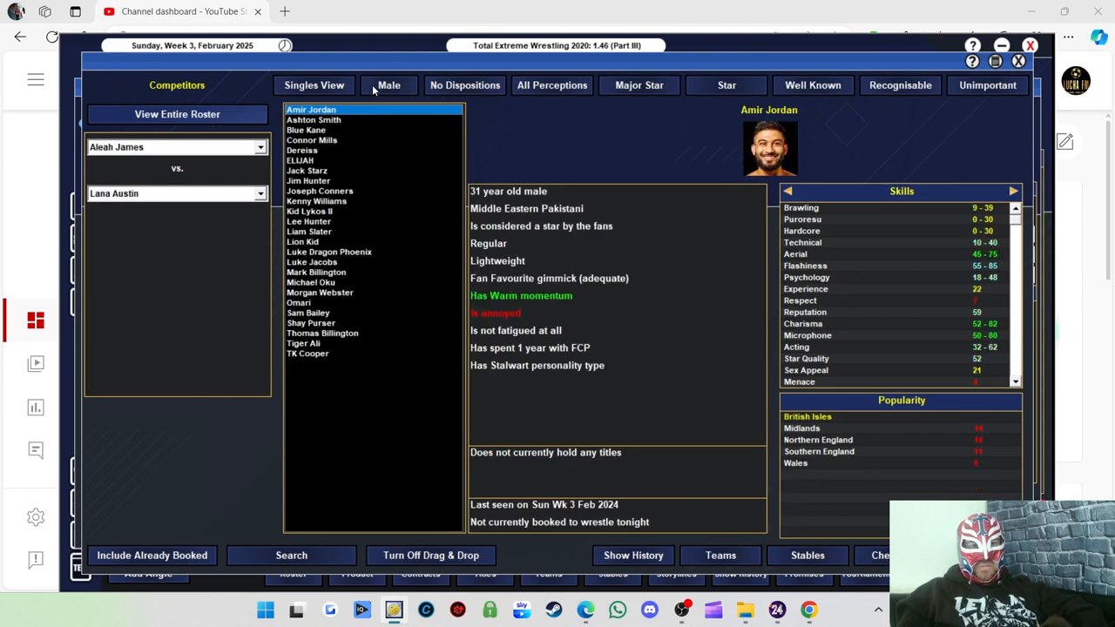
click(389, 83)
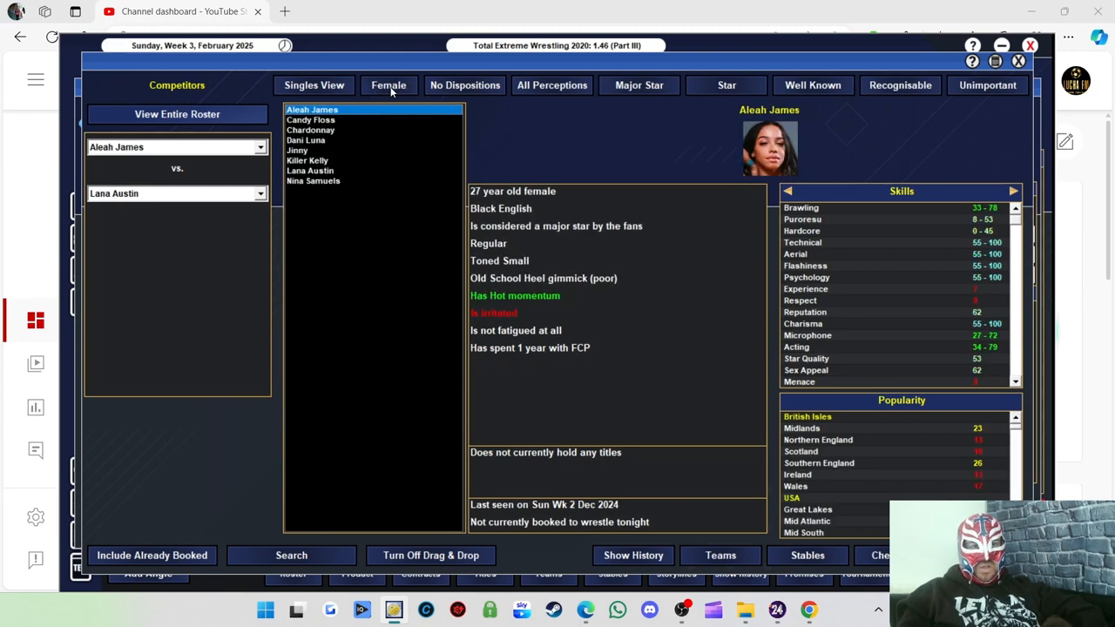
click(297, 149)
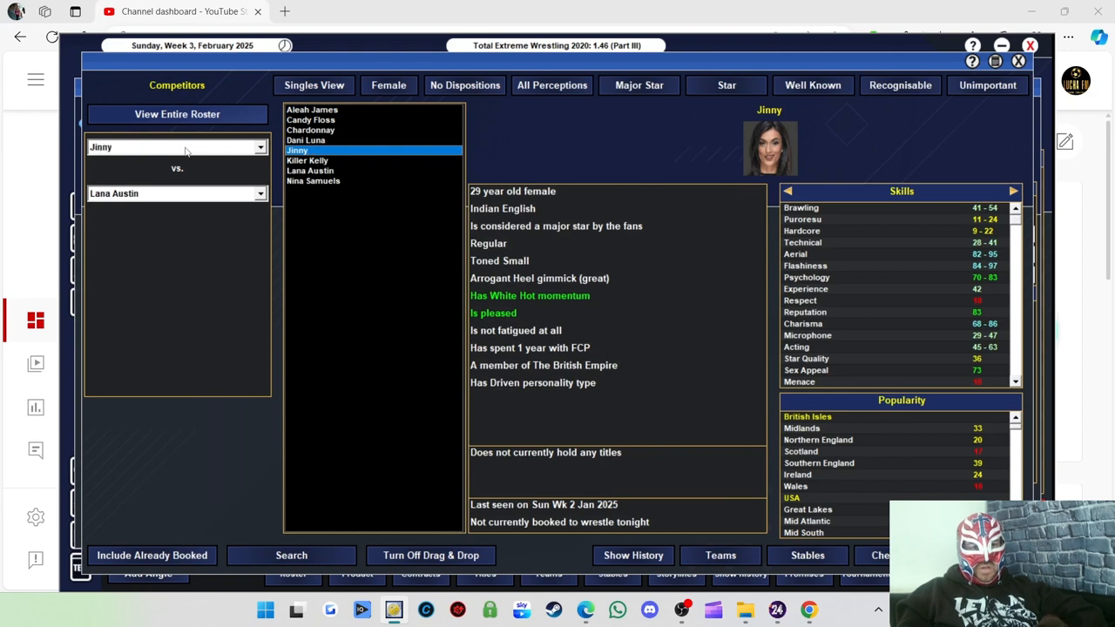
click(307, 139)
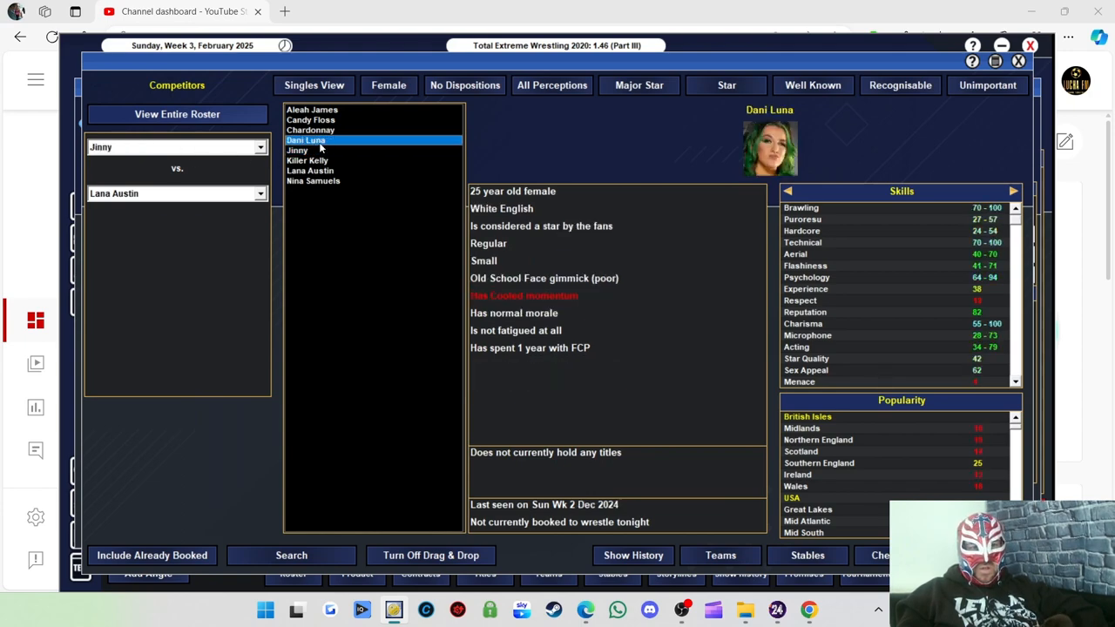
click(312, 108)
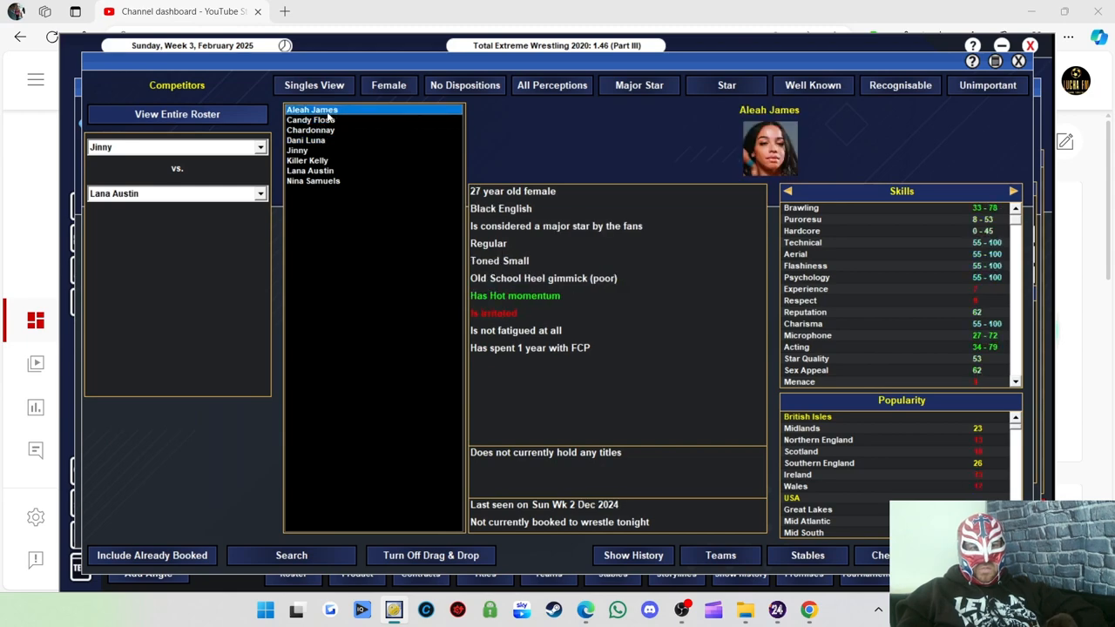
mouse_move(314, 171)
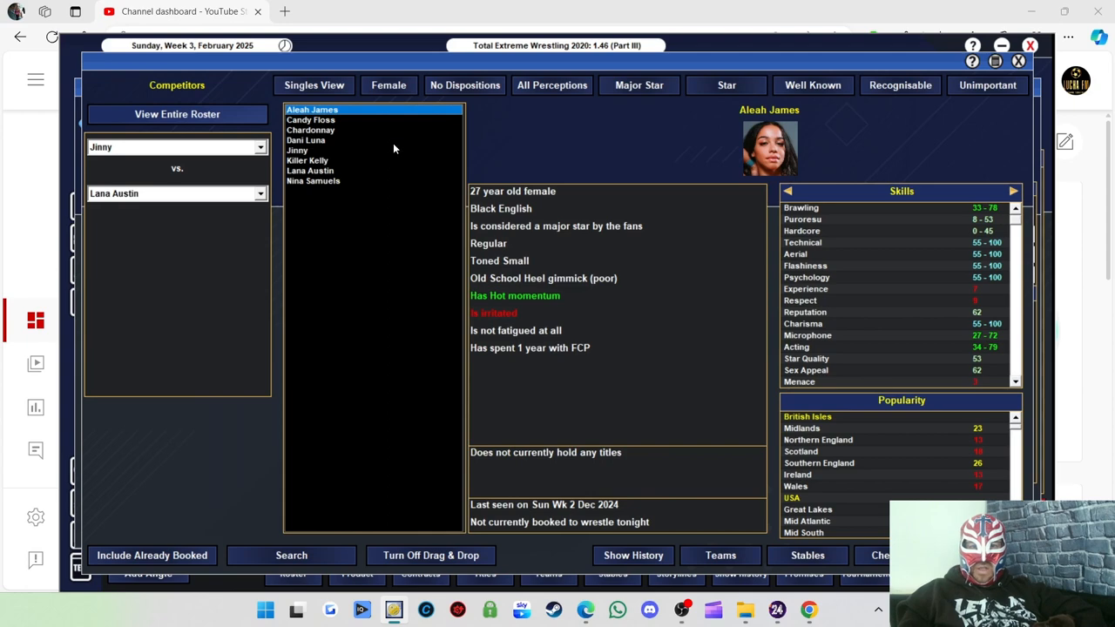
mouse_move(318, 192)
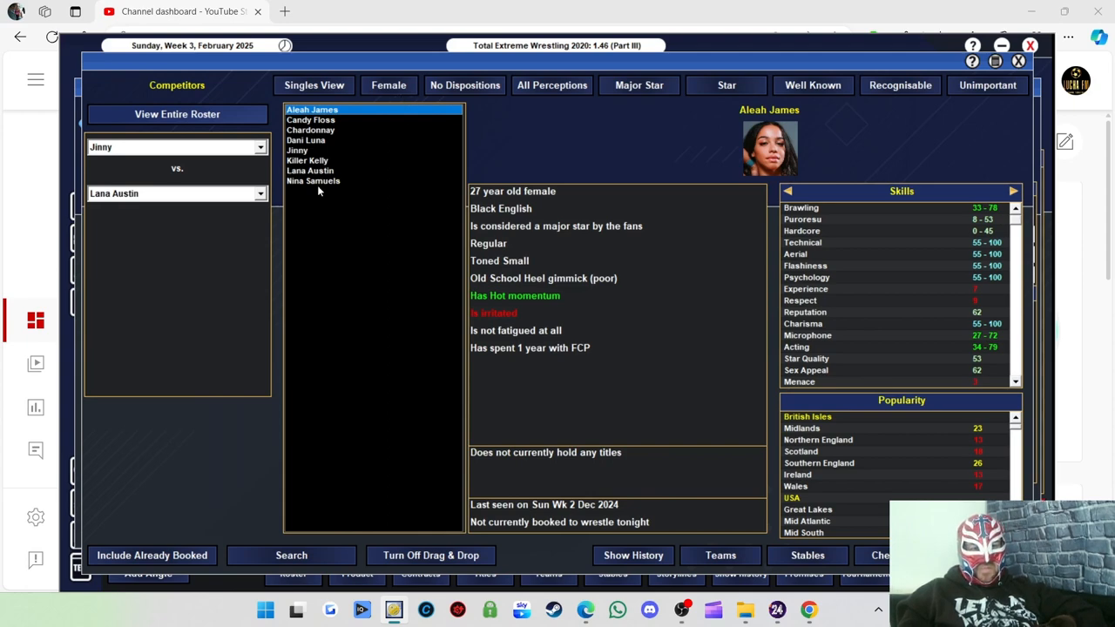
click(388, 84)
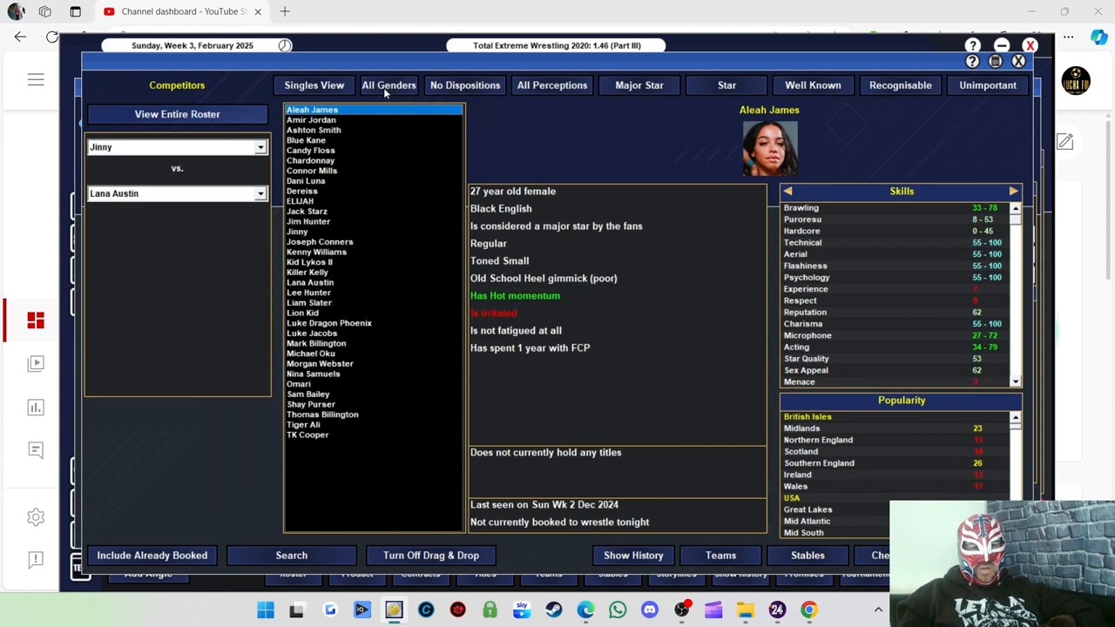
click(389, 83)
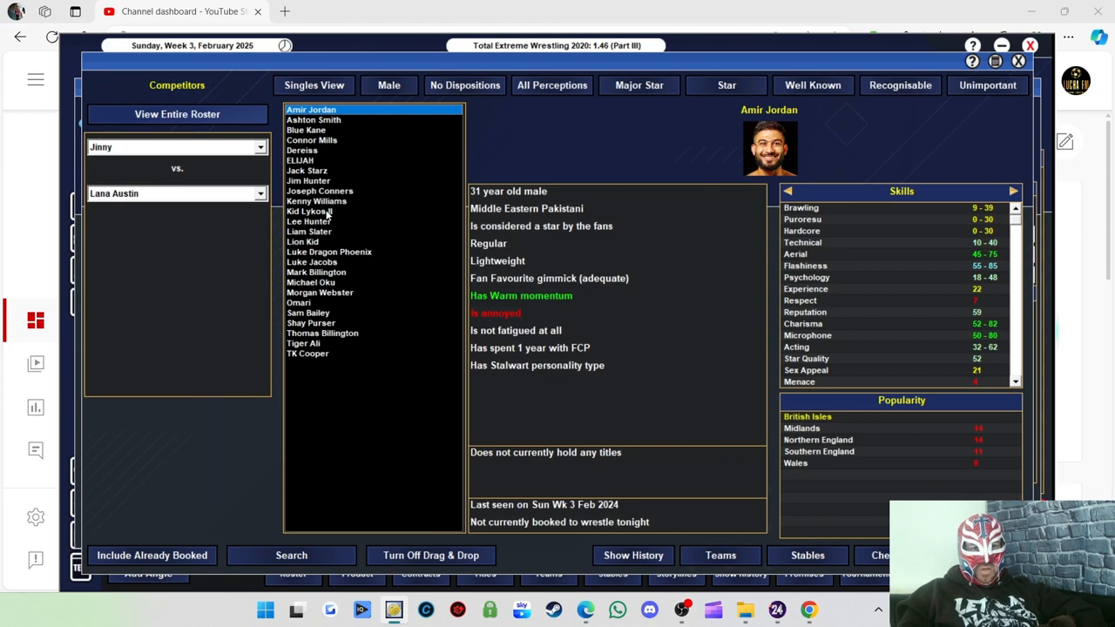
click(317, 201)
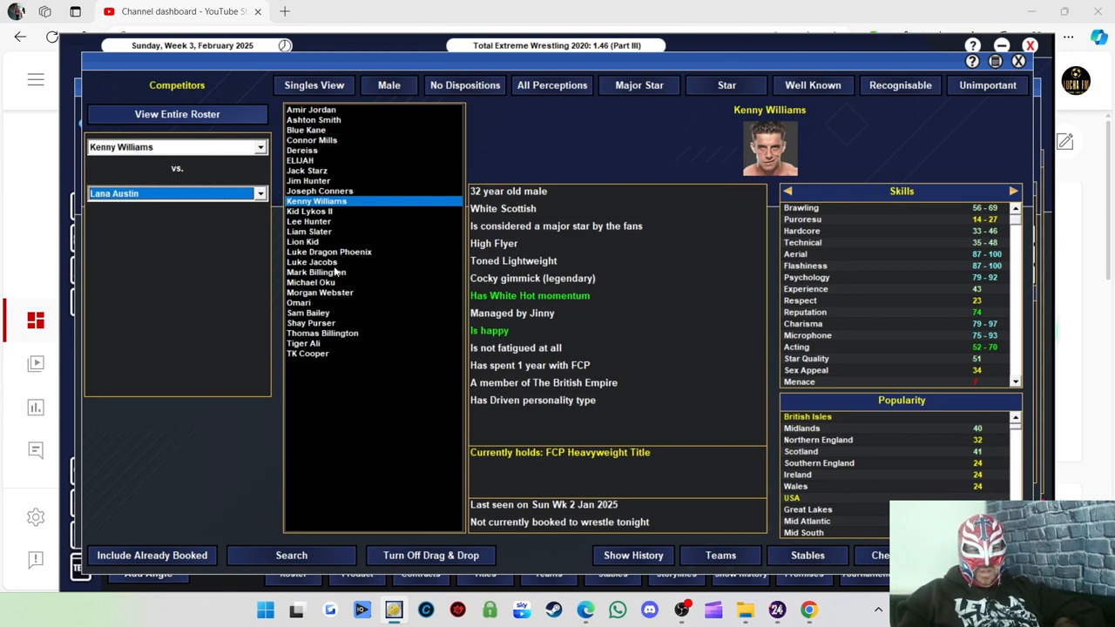
mouse_move(355, 338)
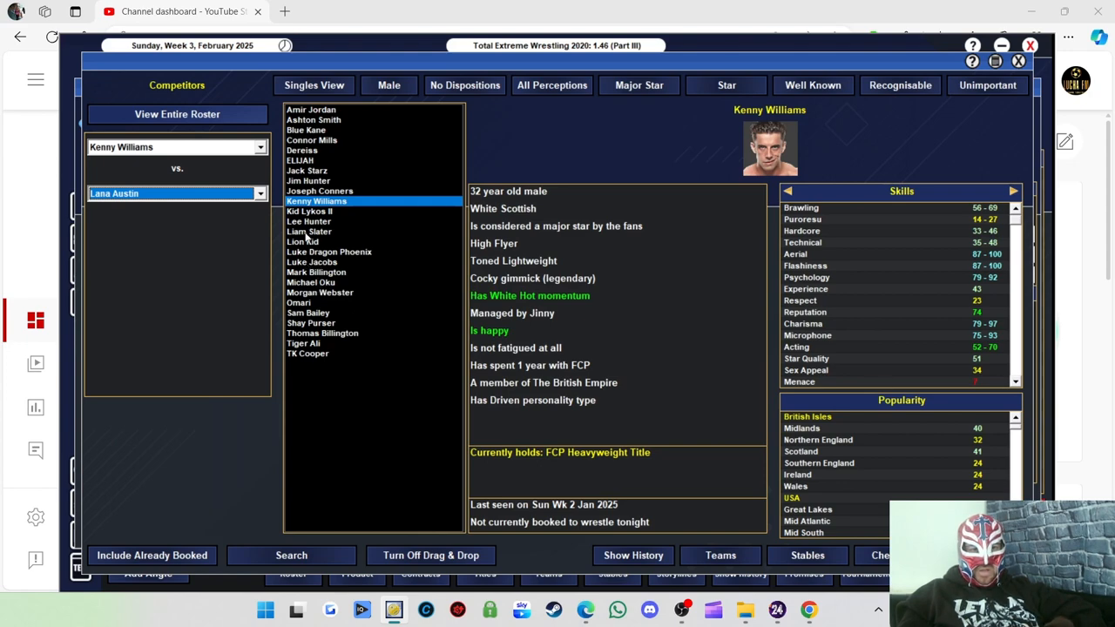
click(321, 190)
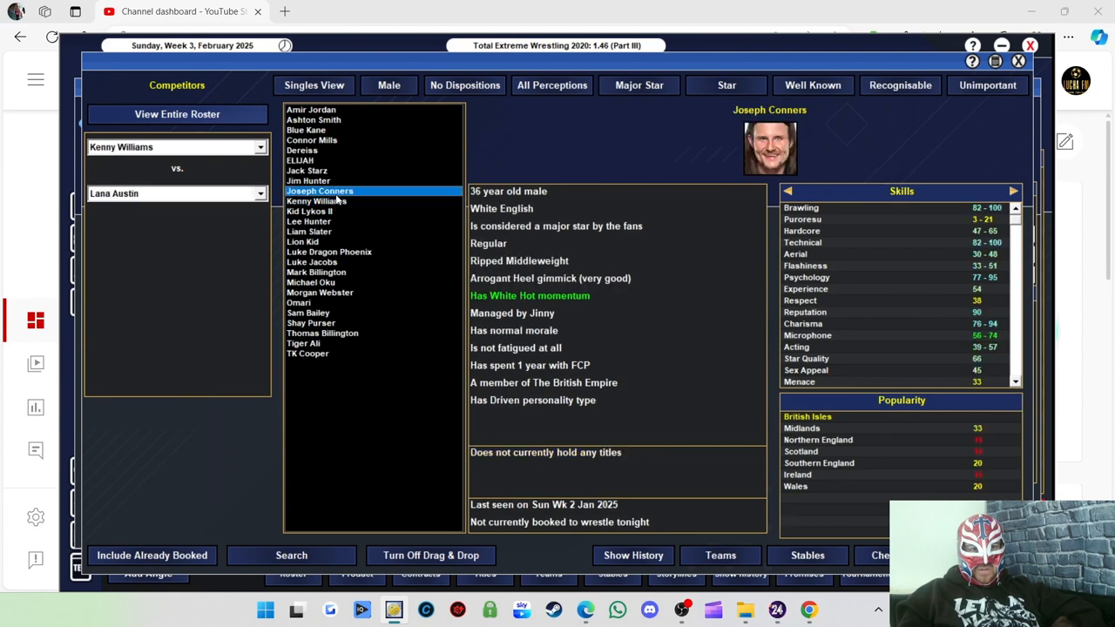
click(307, 171)
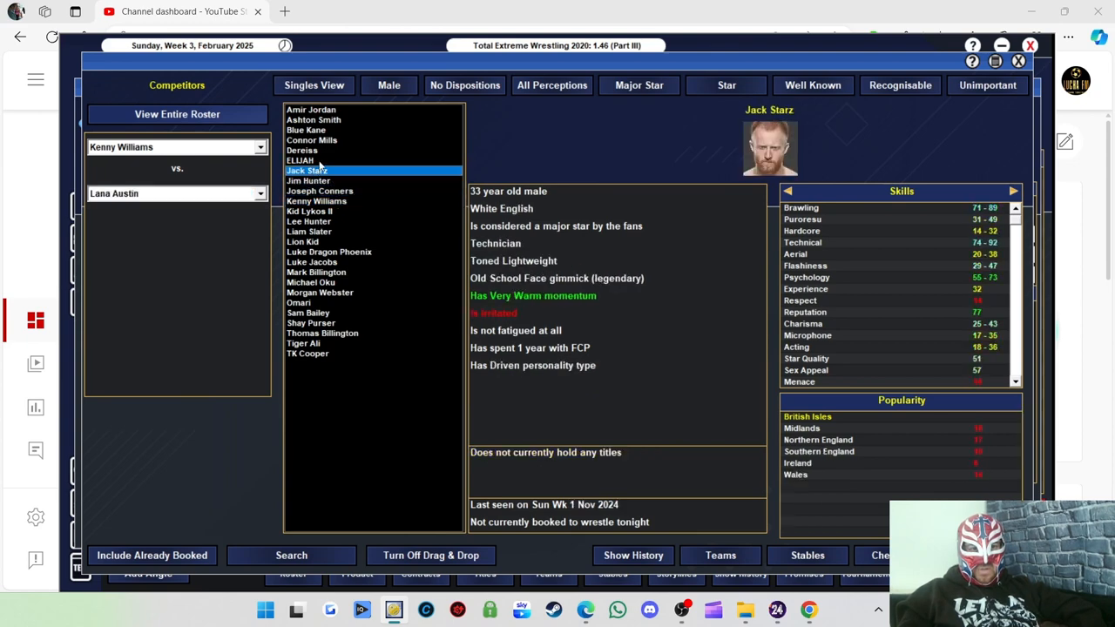
click(302, 150)
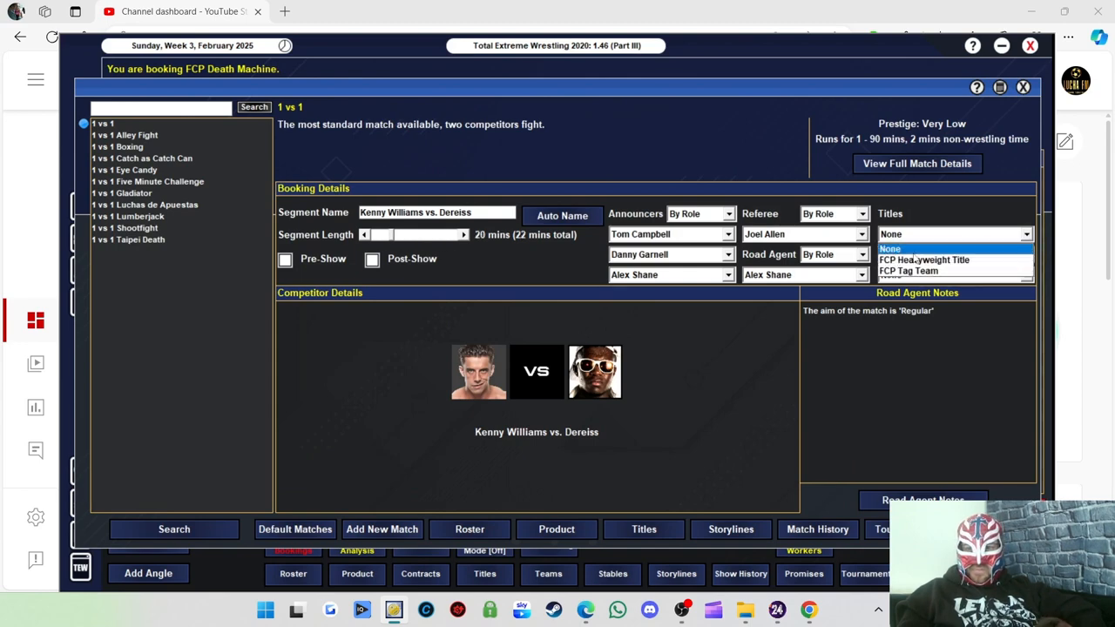
Add a Victor road agent note for Kenny Williams and save the match to the card
click(923, 498)
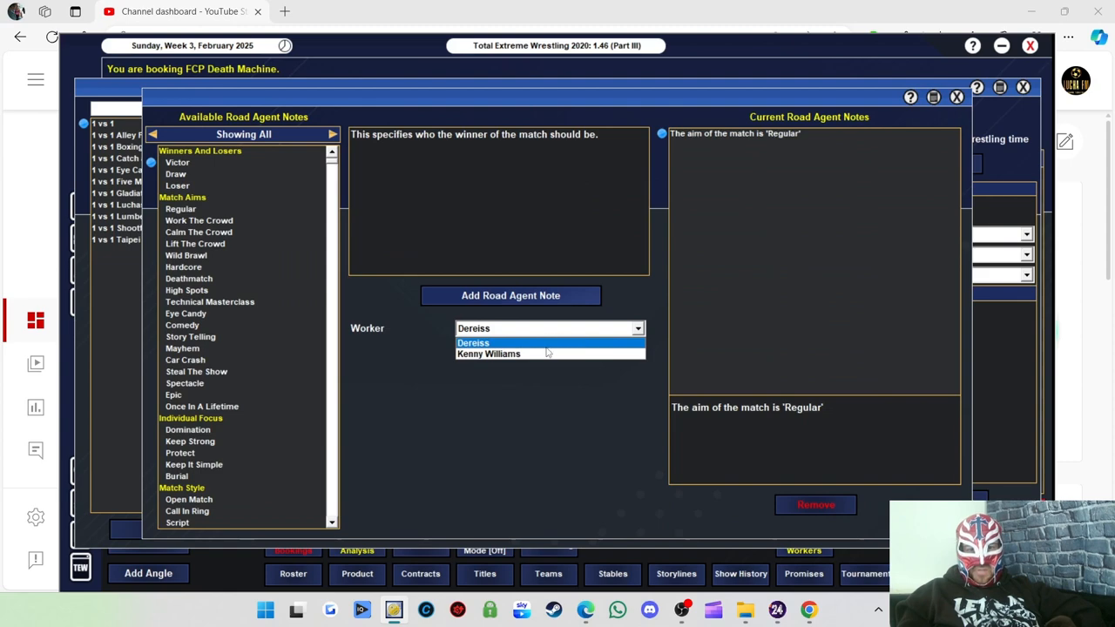
click(488, 354)
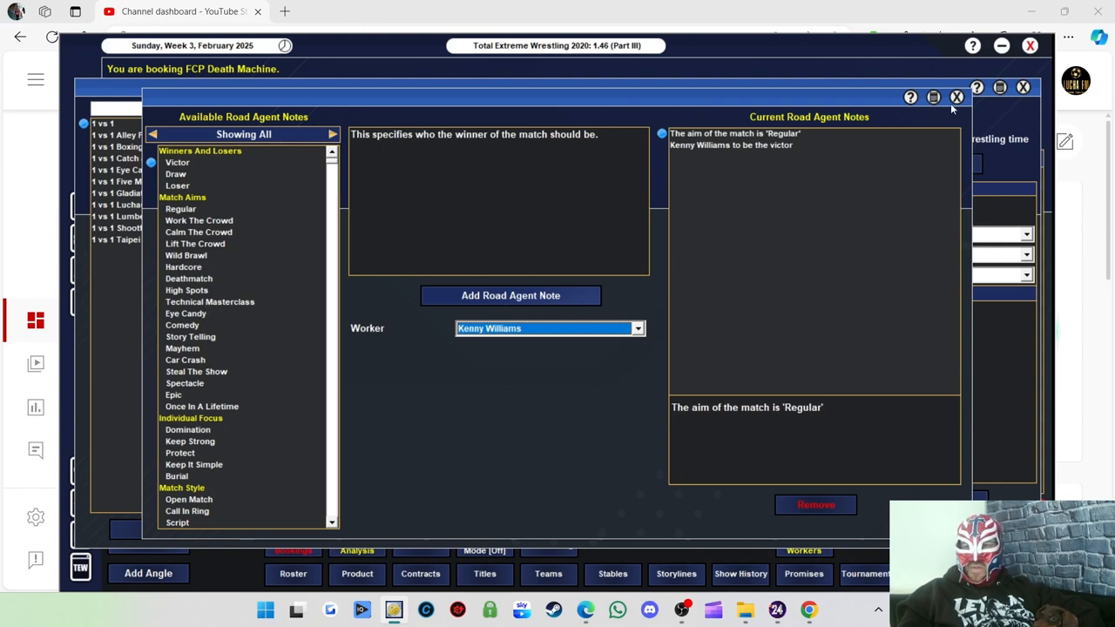
click(956, 97)
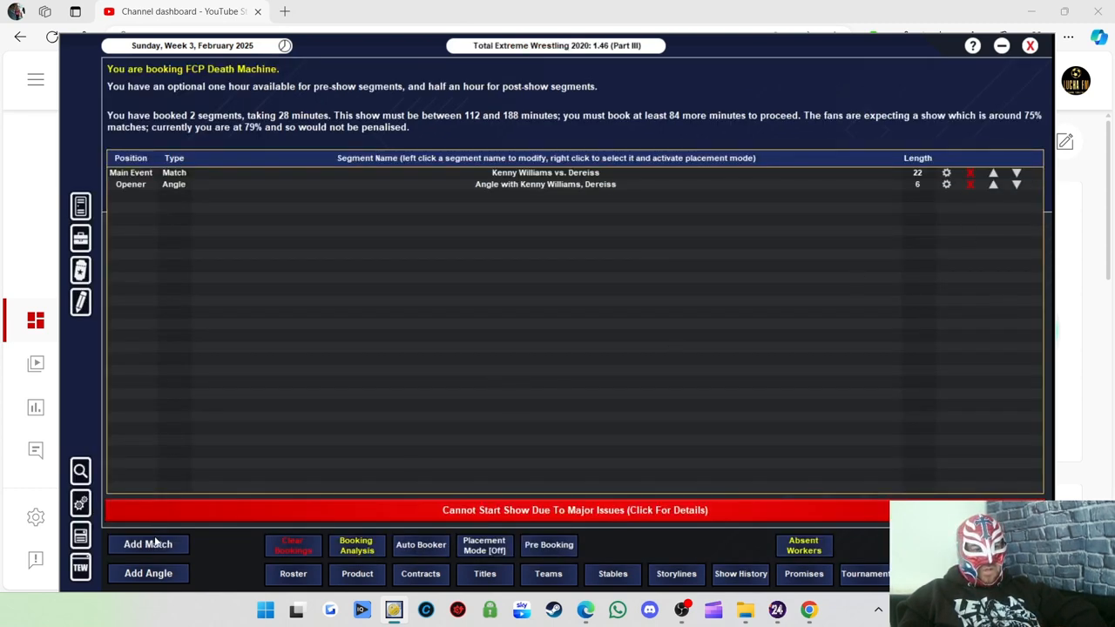
Pick Jinny and Candy Floss from the female roster as the new match's competitors
click(148, 543)
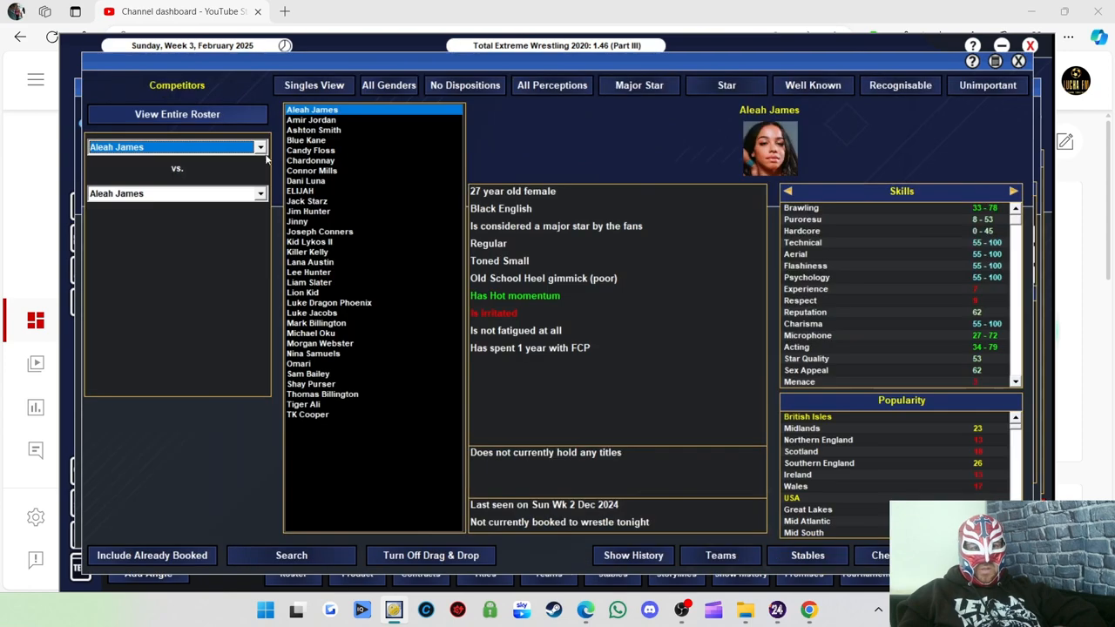
click(296, 221)
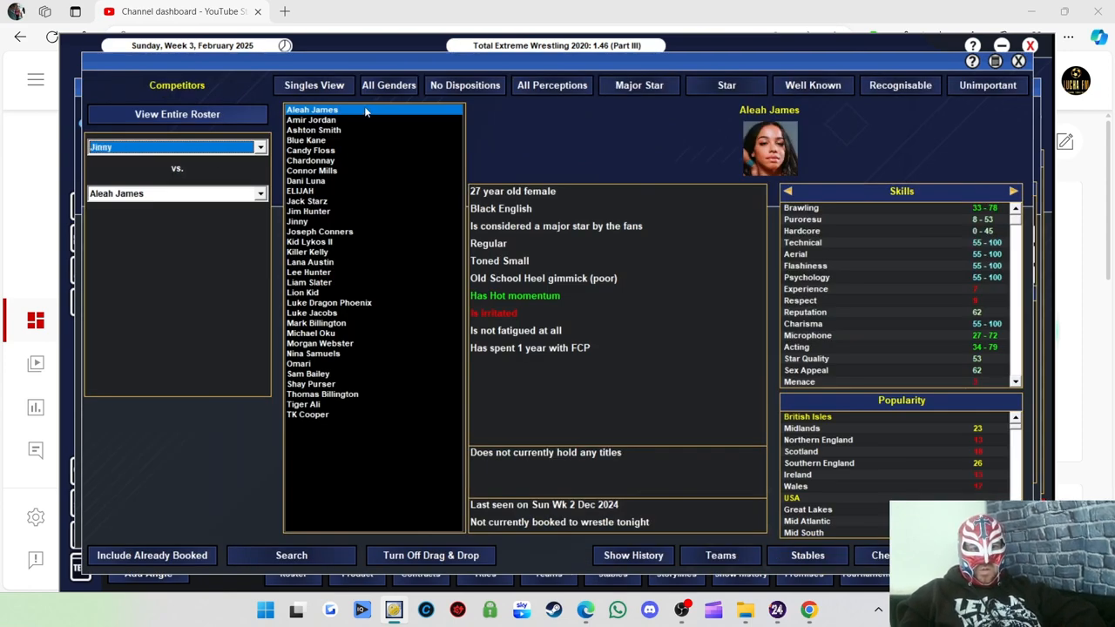
click(388, 84)
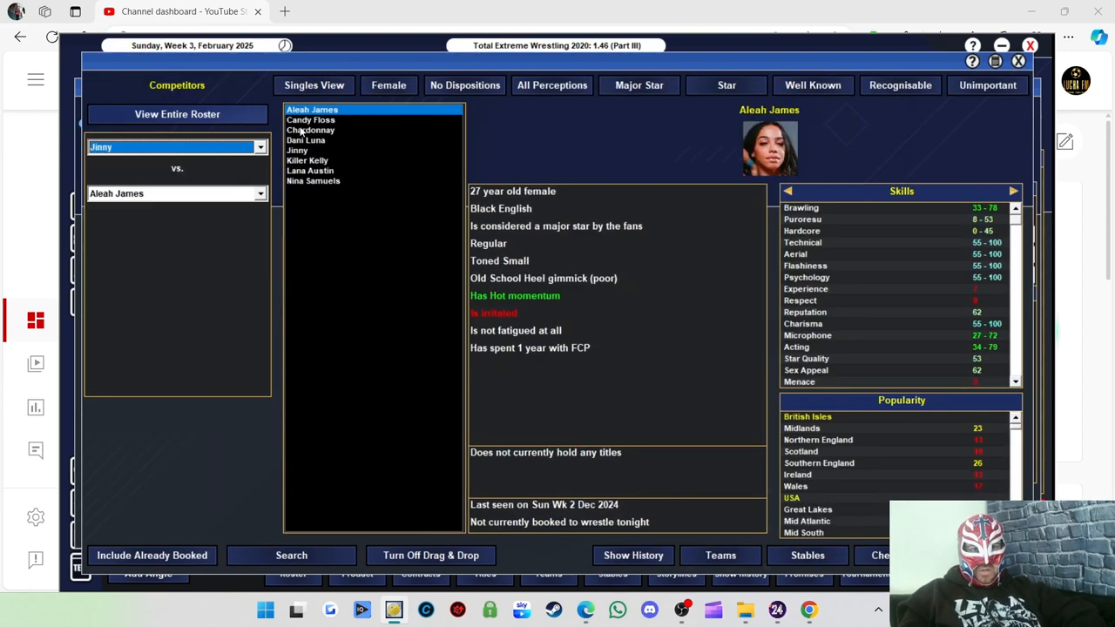
click(306, 161)
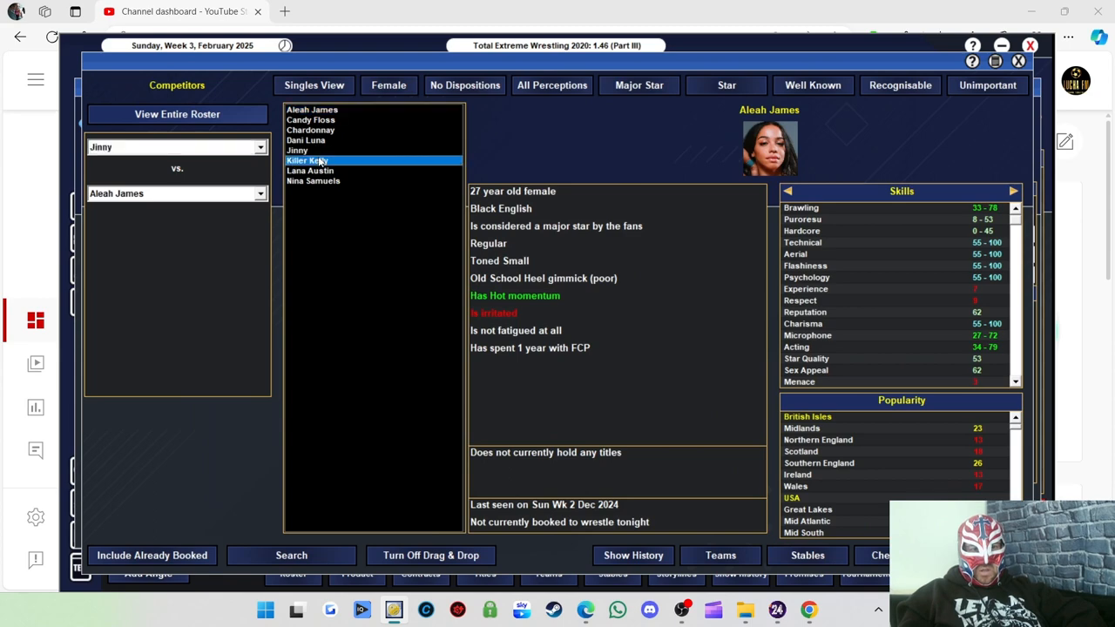
click(314, 180)
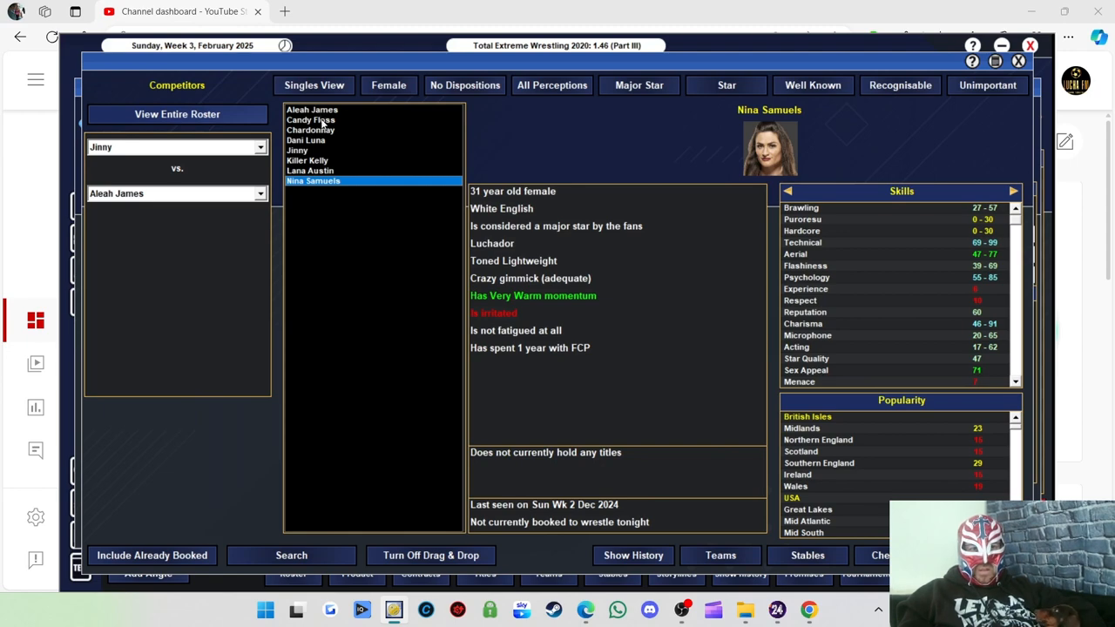
click(310, 118)
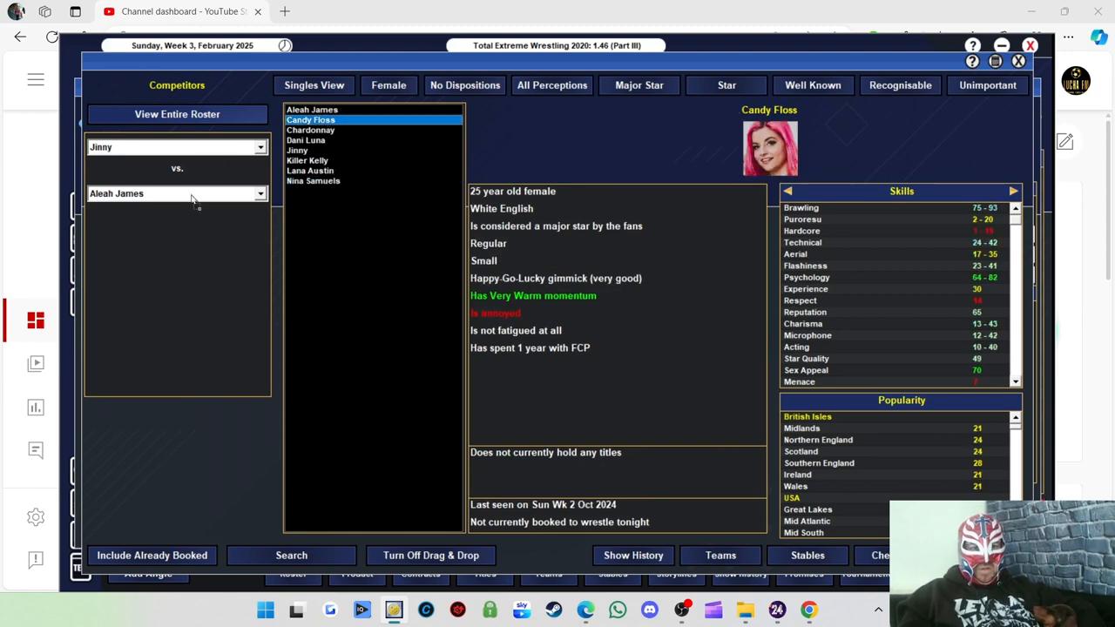
click(310, 119)
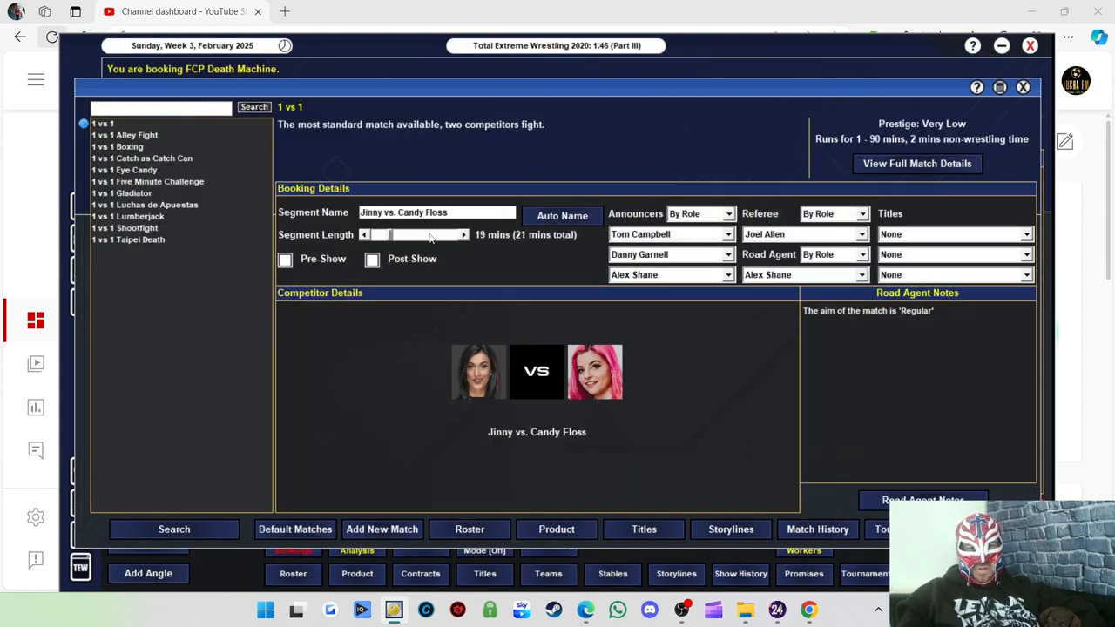
Add a road agent note making Jinny the victor over Candy Floss
click(922, 499)
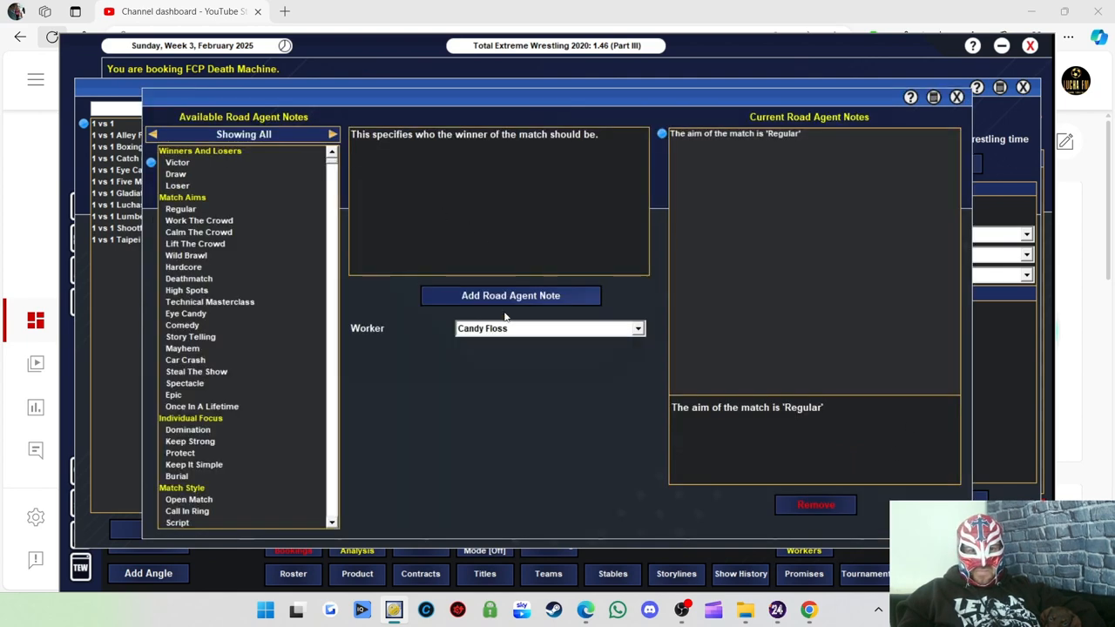
click(549, 327)
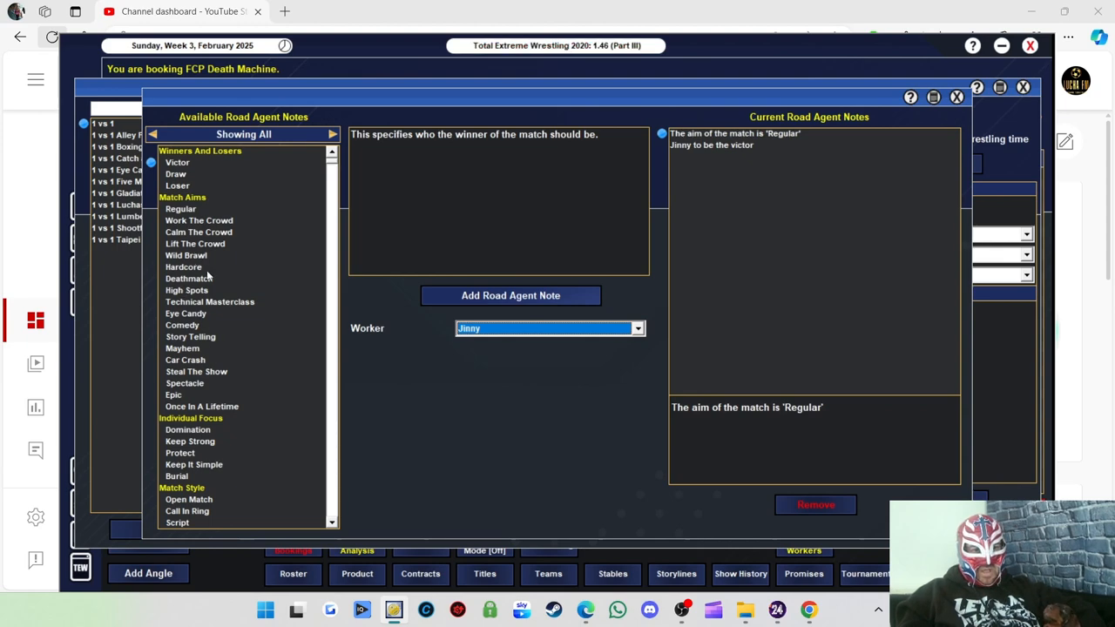
mouse_move(209, 288)
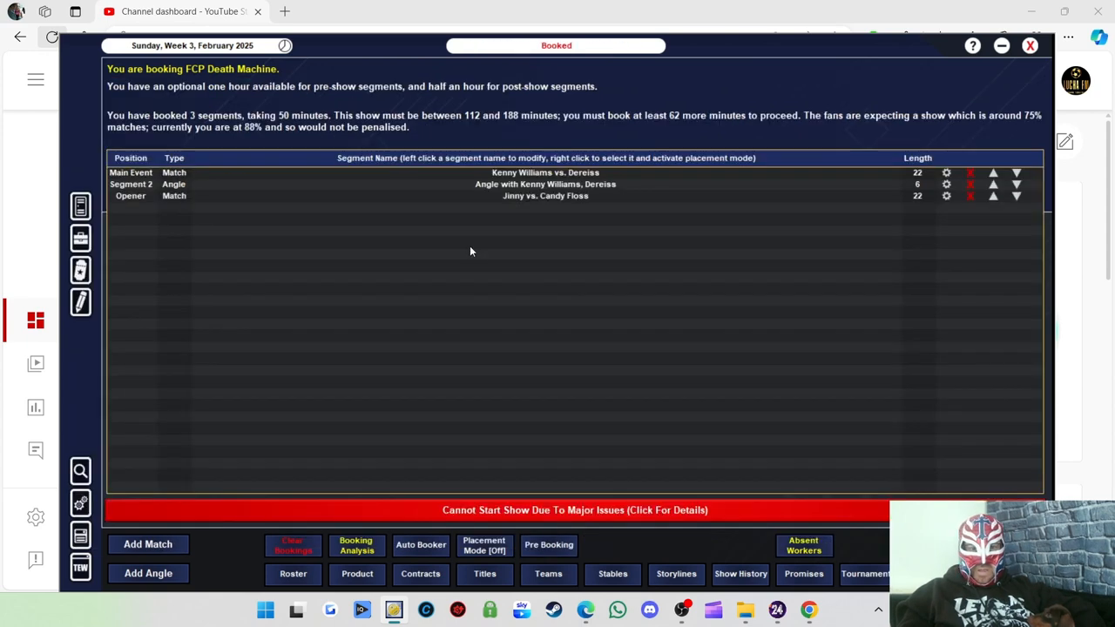
Begin a new 2 vs 2 match and switch the selector to tag team view
click(147, 543)
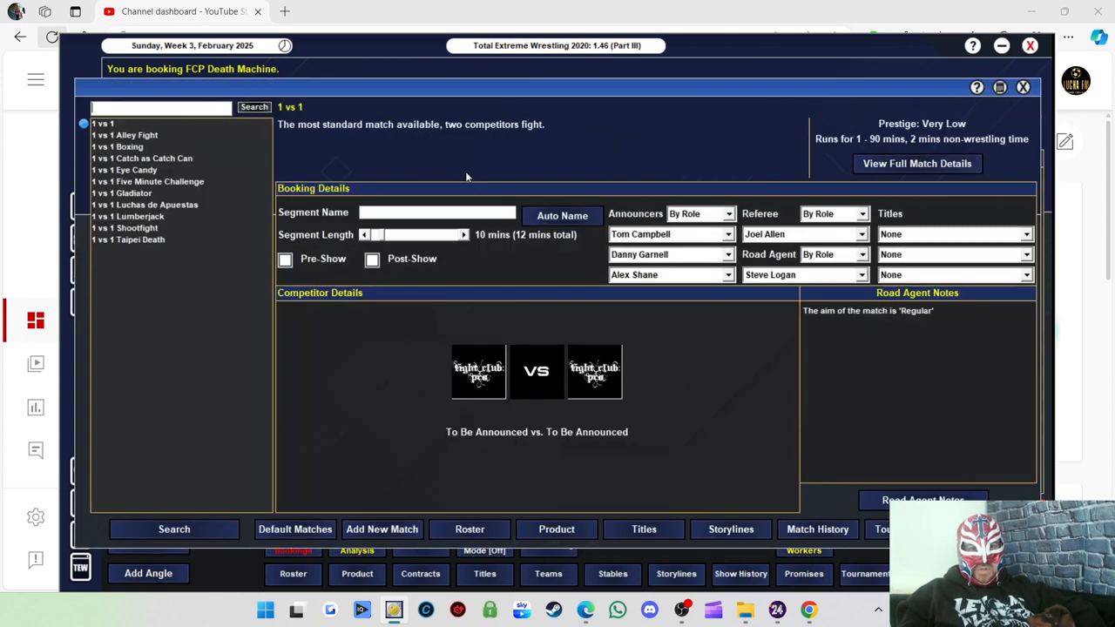
click(174, 530)
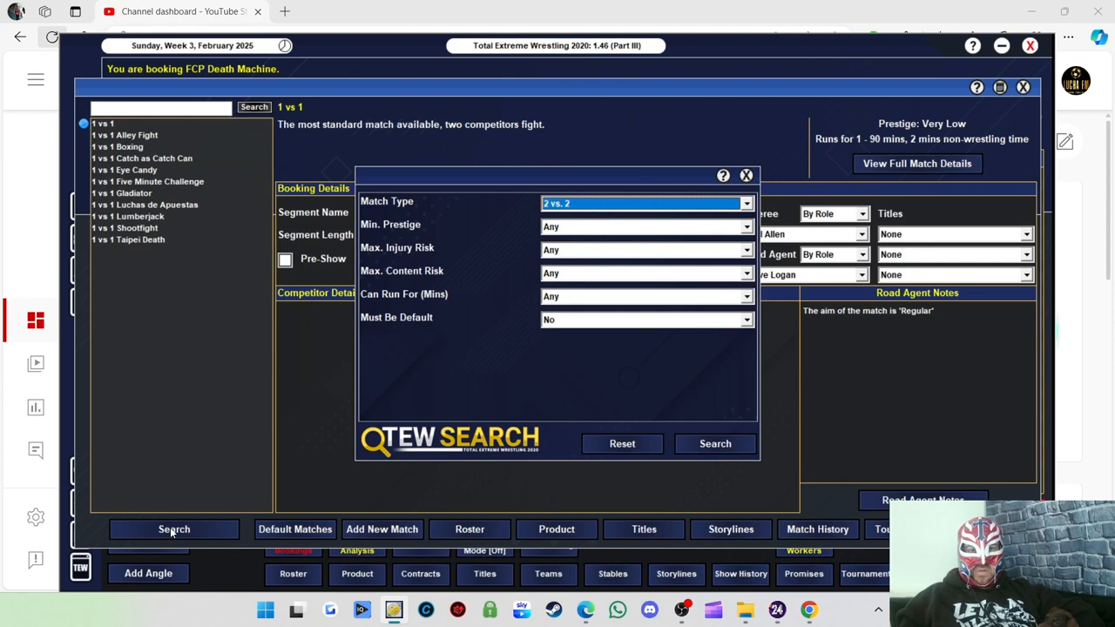
click(715, 444)
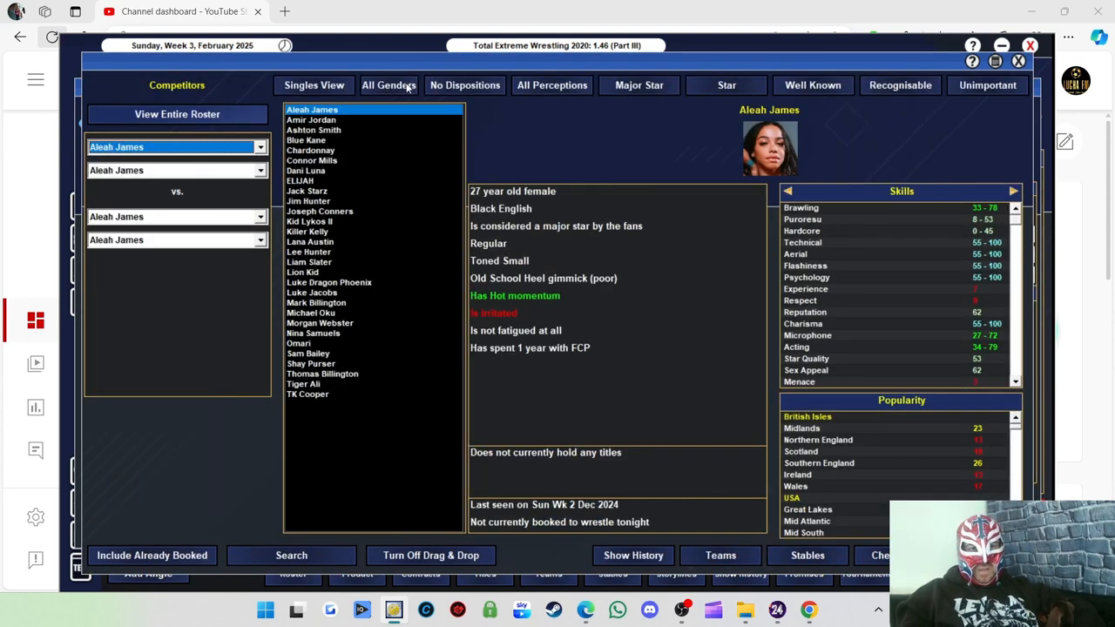
click(313, 84)
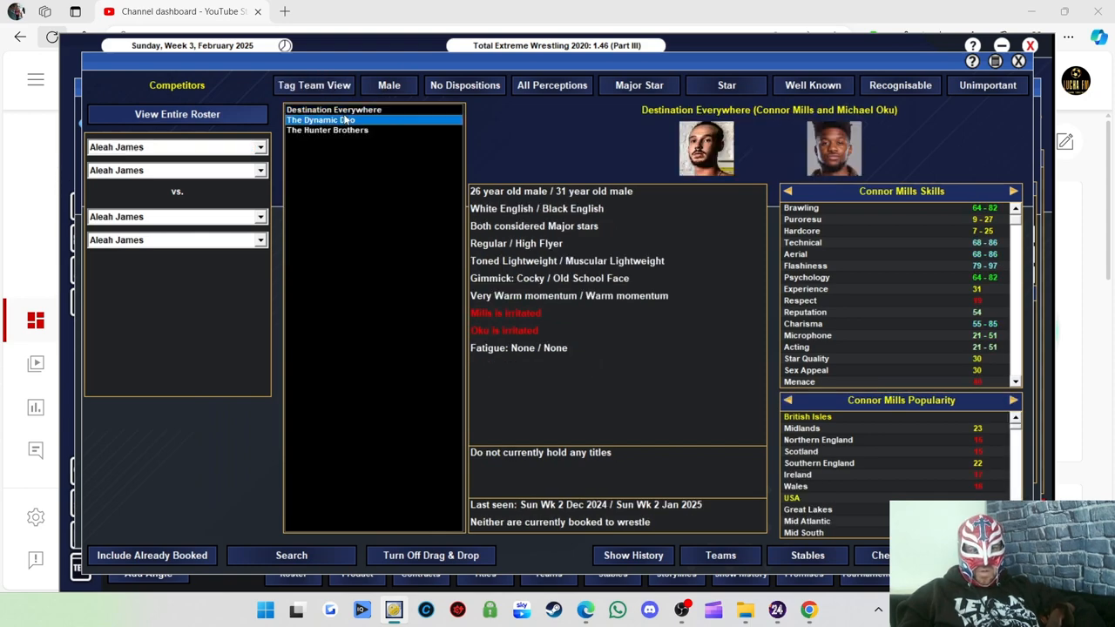
Browse The Dynamic Duo and The Hunter Brothers as candidate teams
click(320, 119)
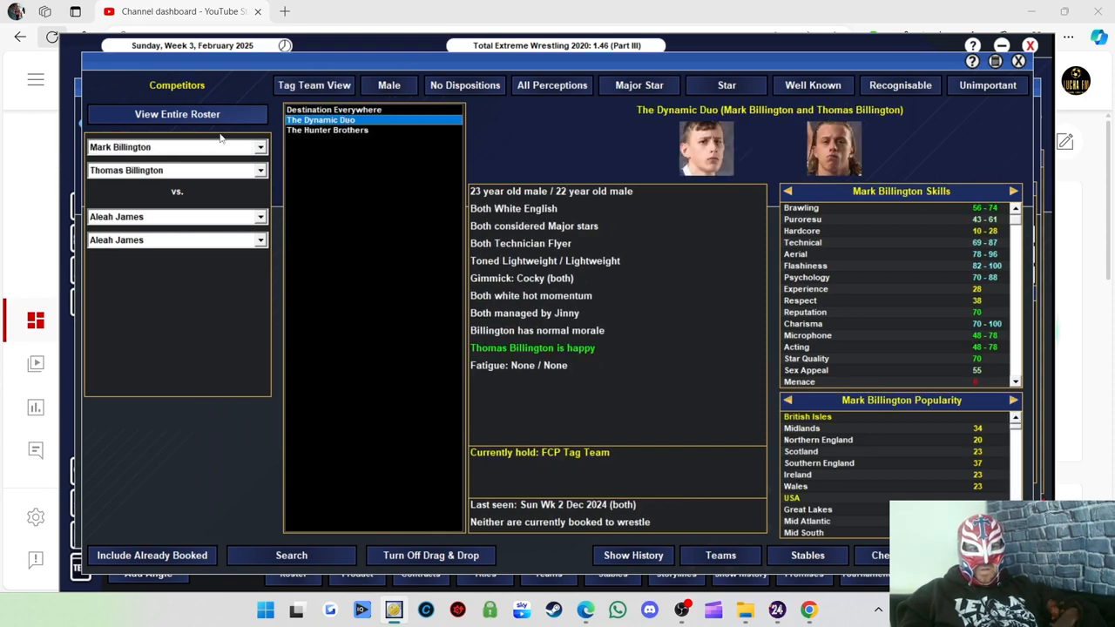
click(328, 129)
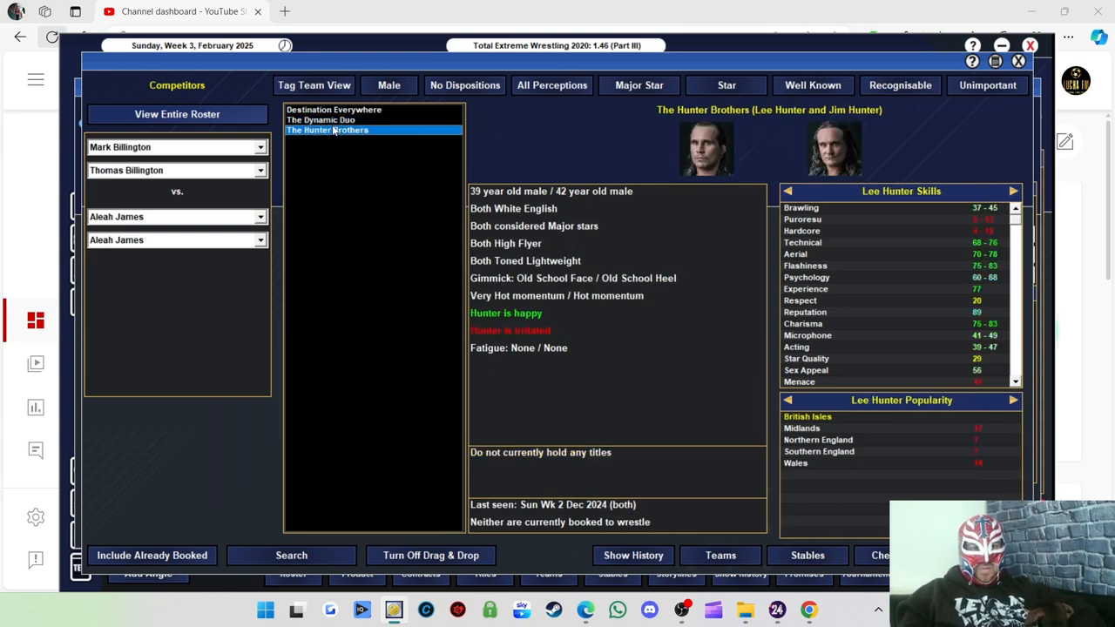
click(334, 108)
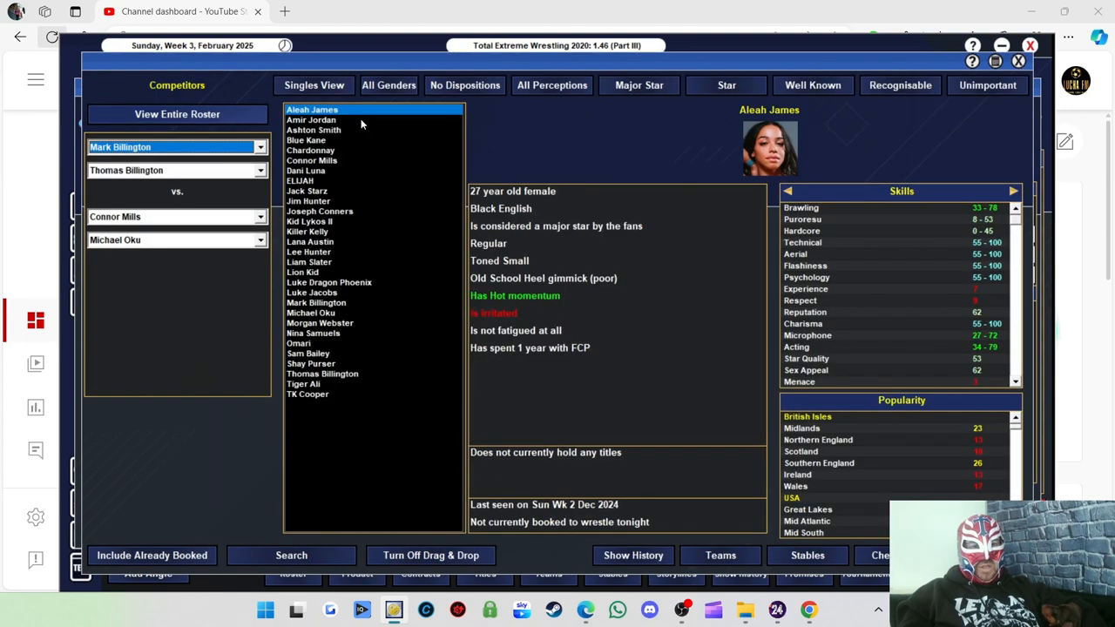
click(314, 84)
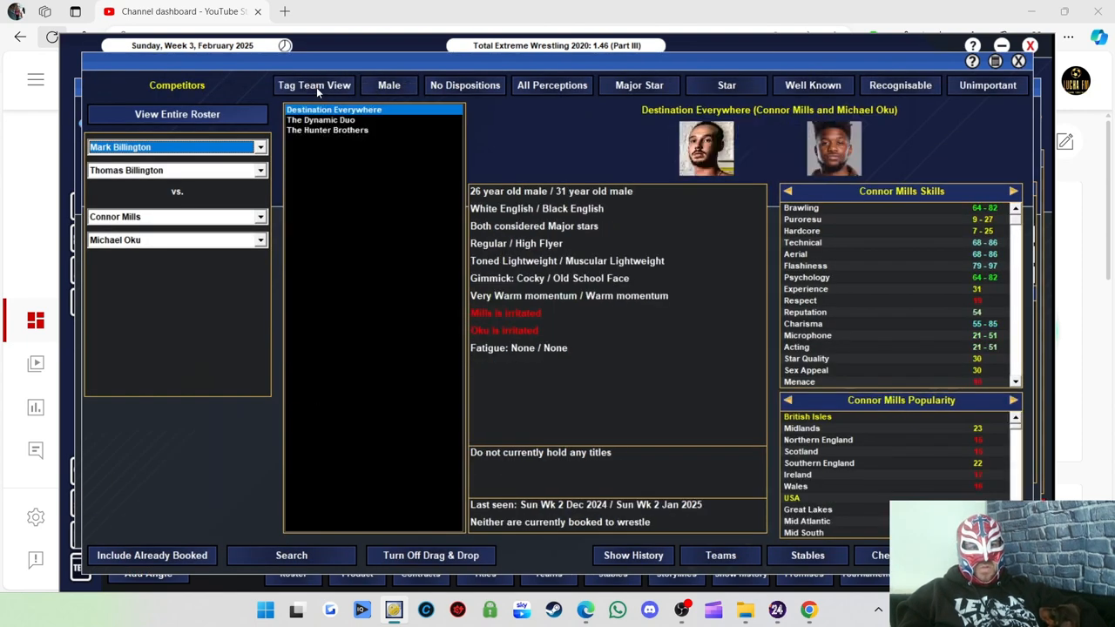
Set The Hunter Brothers vs. Destination Everywhere as the 20-minute tag match lineup
click(323, 118)
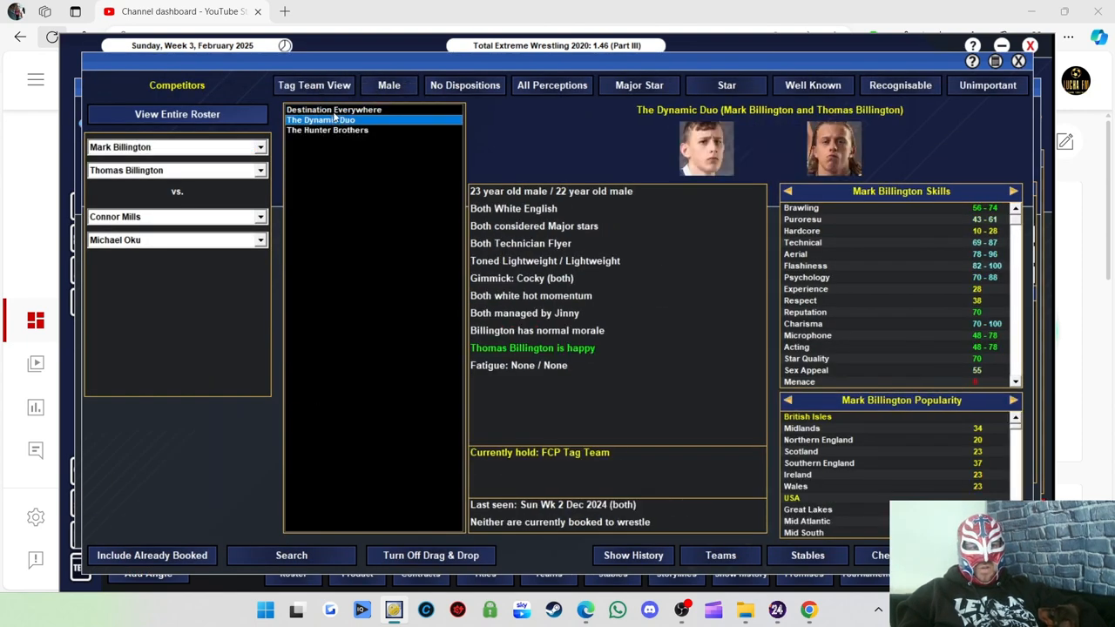
click(335, 108)
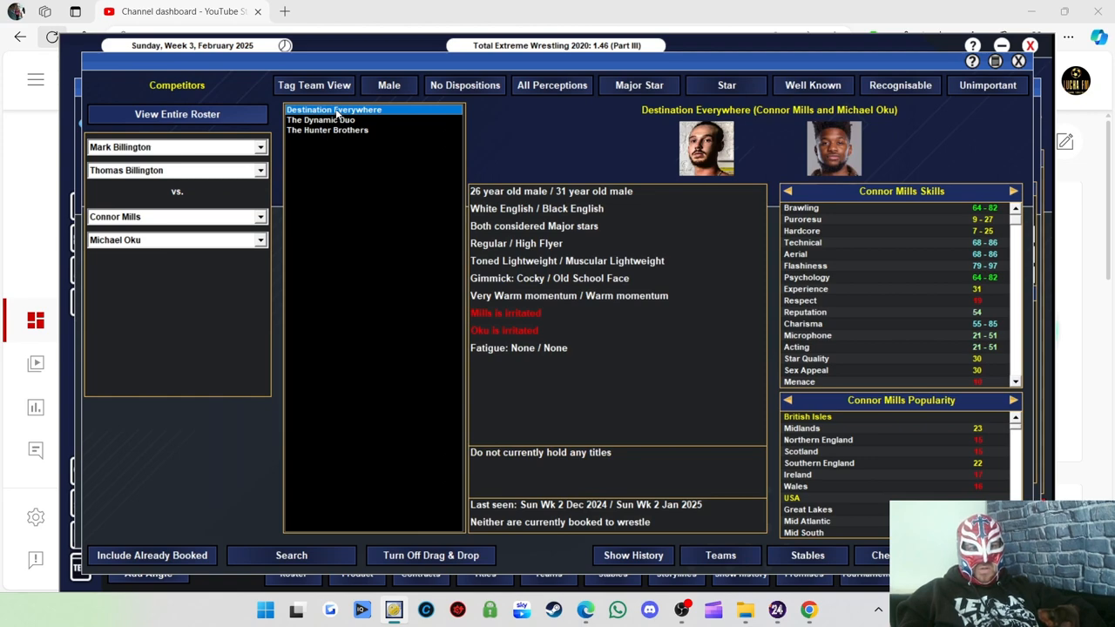
click(328, 129)
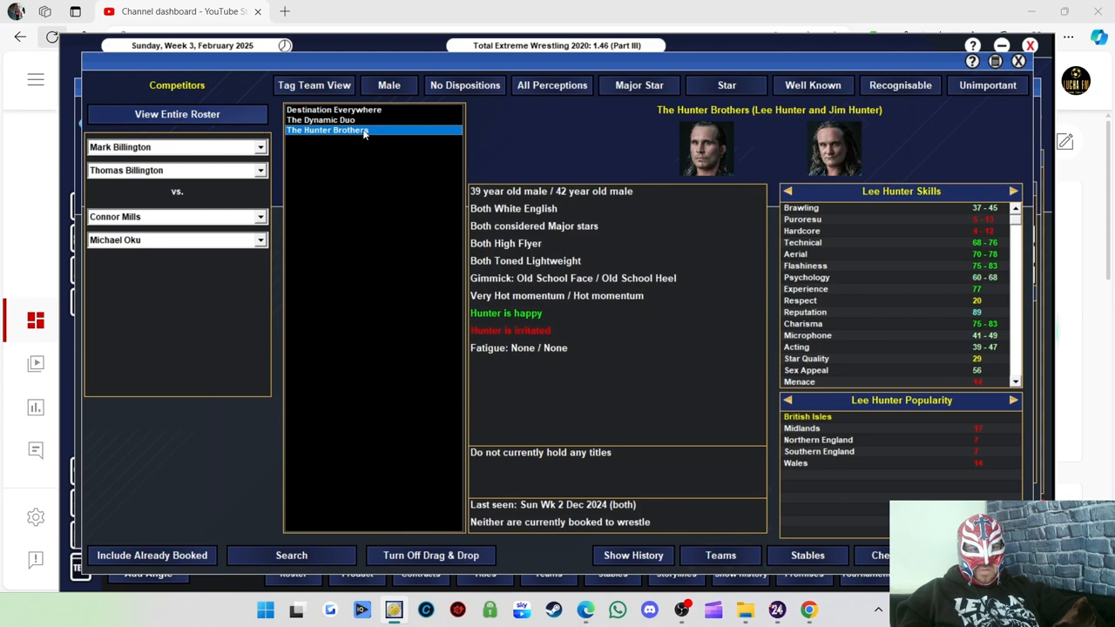
click(328, 129)
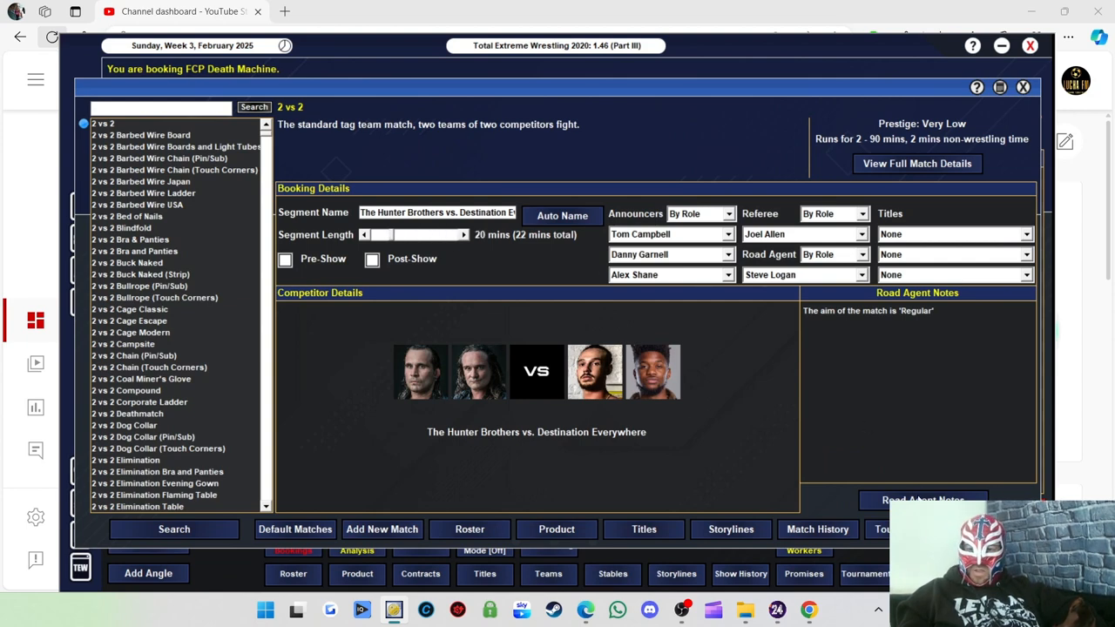
Give the tag match a Steal The Show aim and add it to the card as opener
click(923, 499)
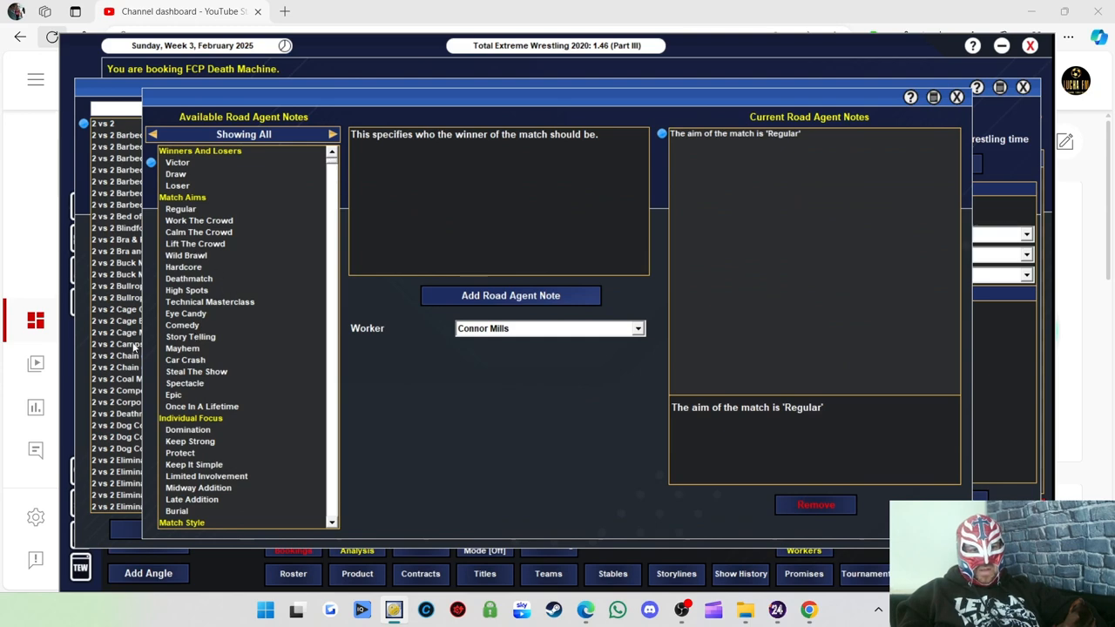
click(195, 371)
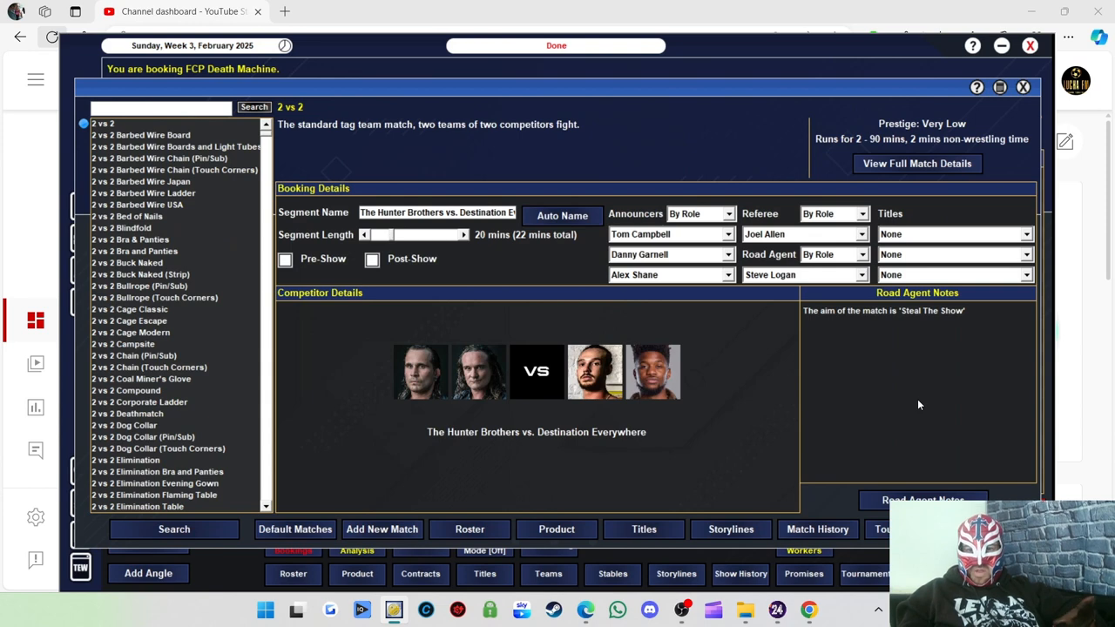
click(924, 499)
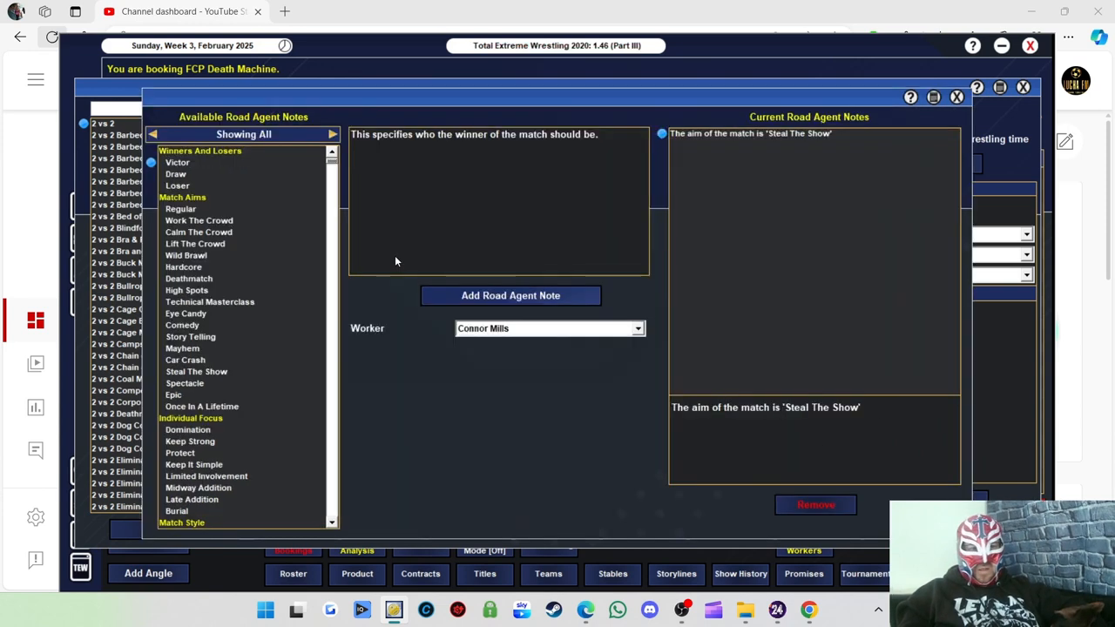
click(181, 209)
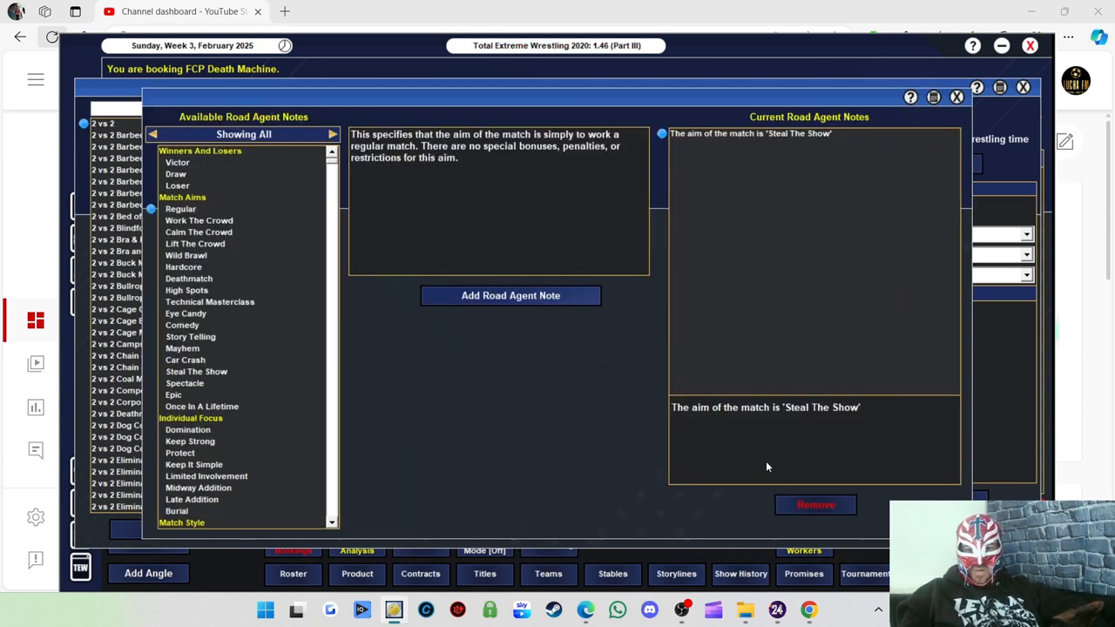
click(181, 209)
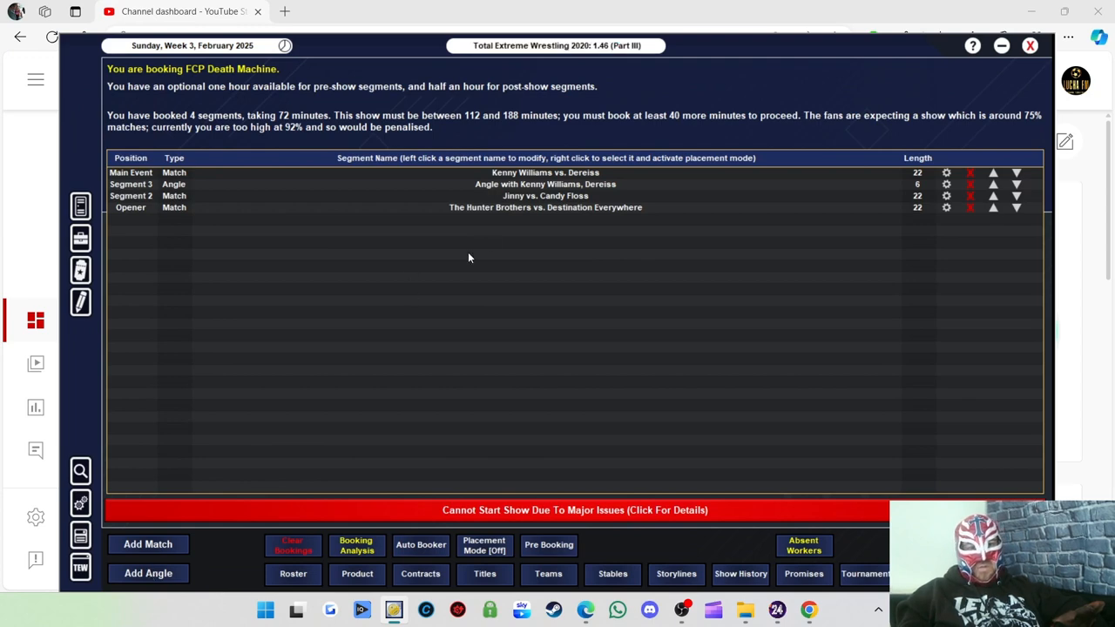
Start a freestyle angle with Connor Mills and Michael Oku rated on microphone work
click(148, 573)
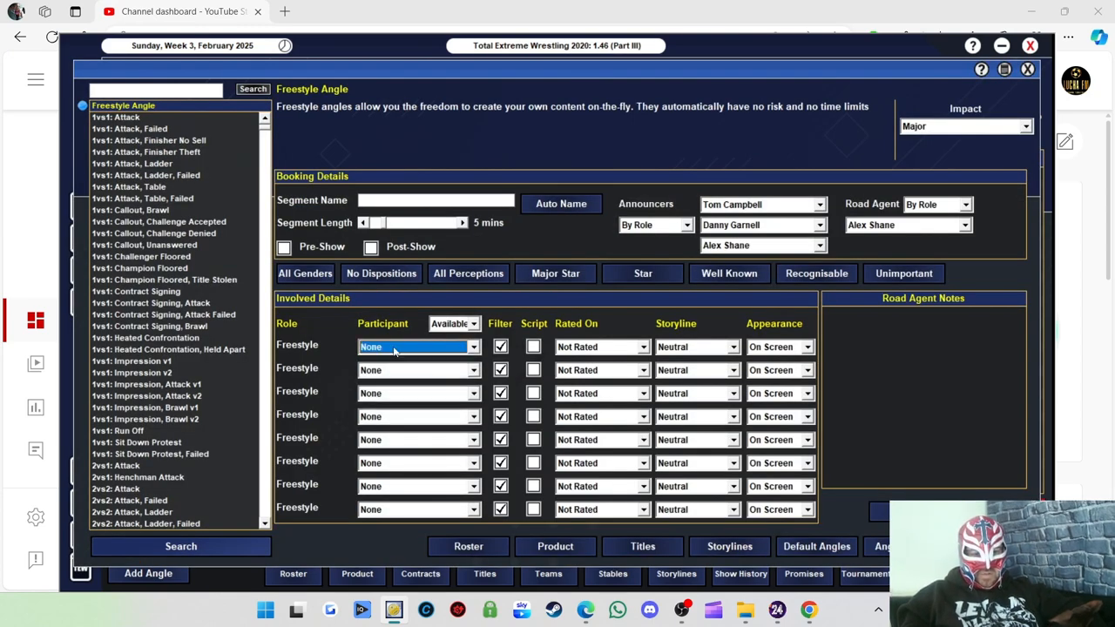
click(418, 347)
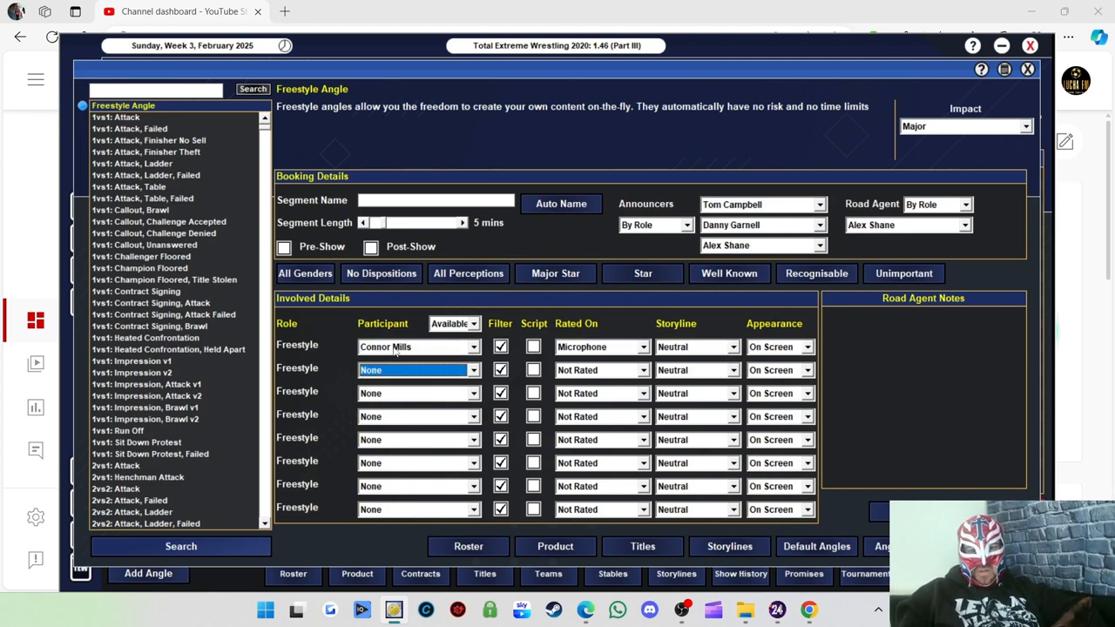
click(533, 369)
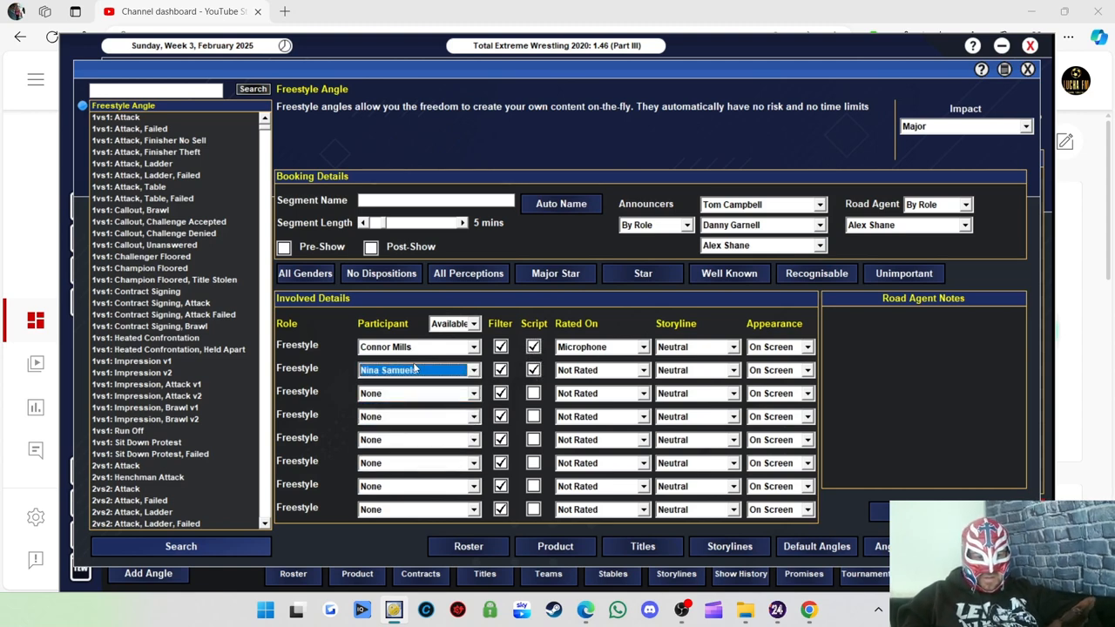
click(418, 369)
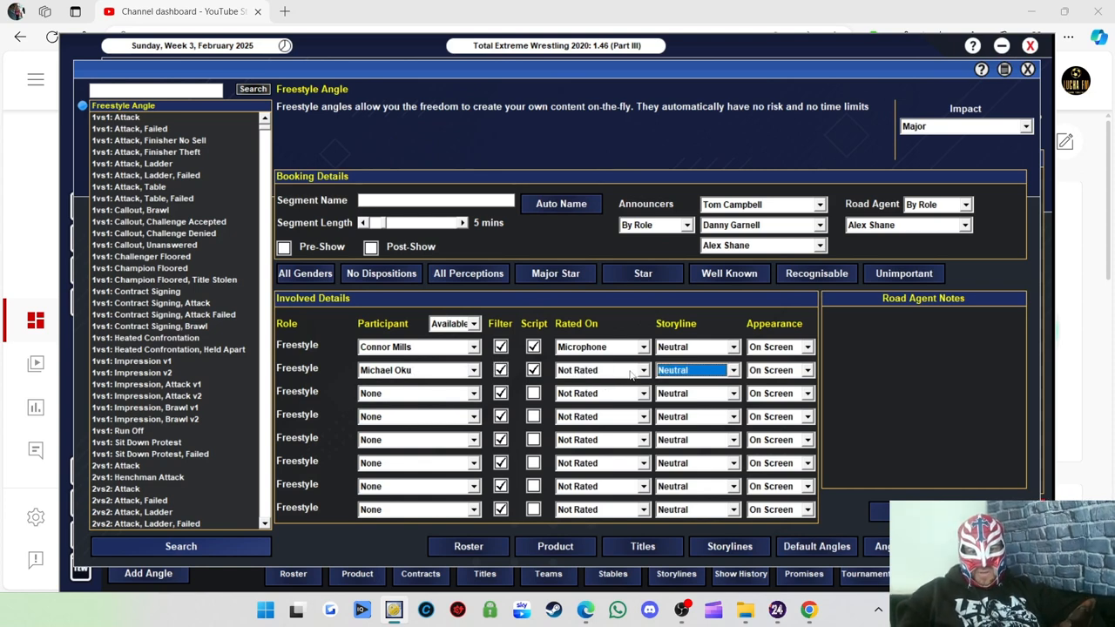
click(601, 370)
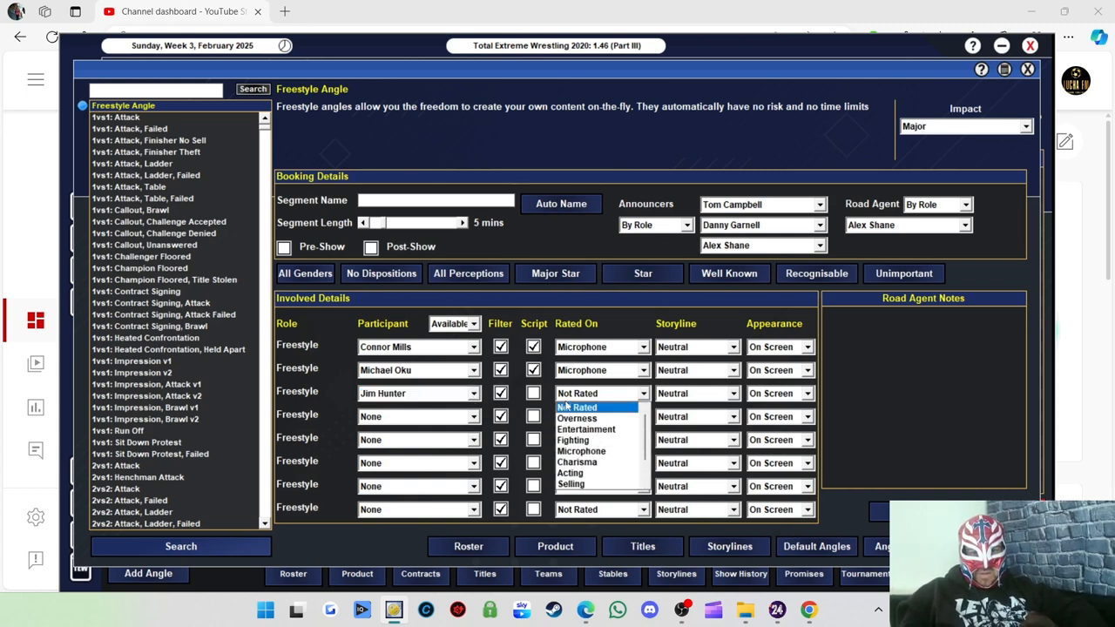
click(601, 394)
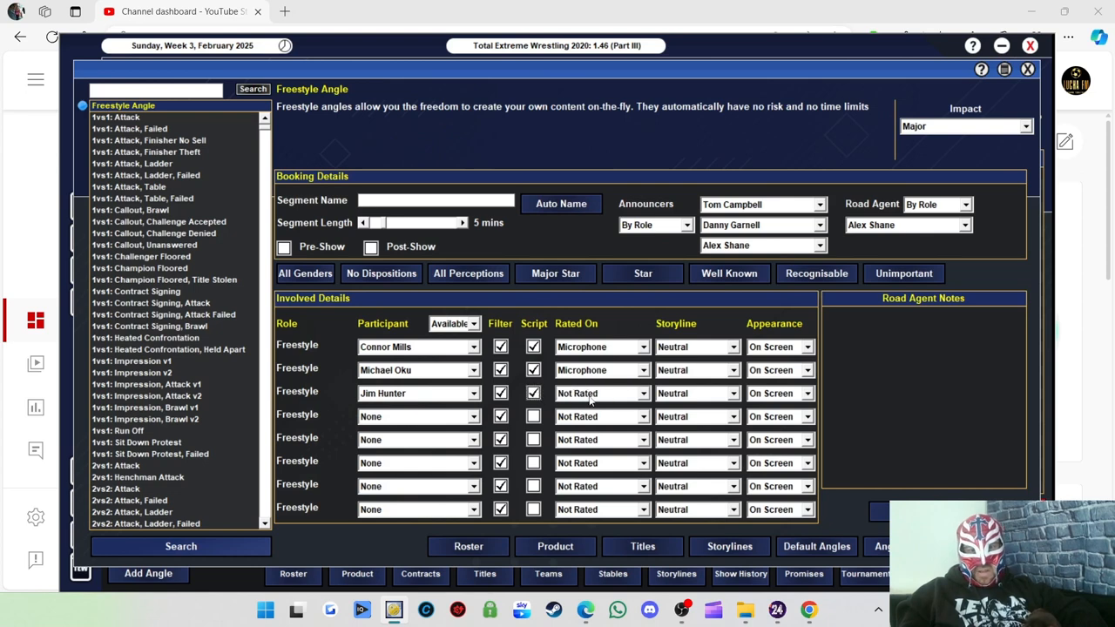
click(602, 394)
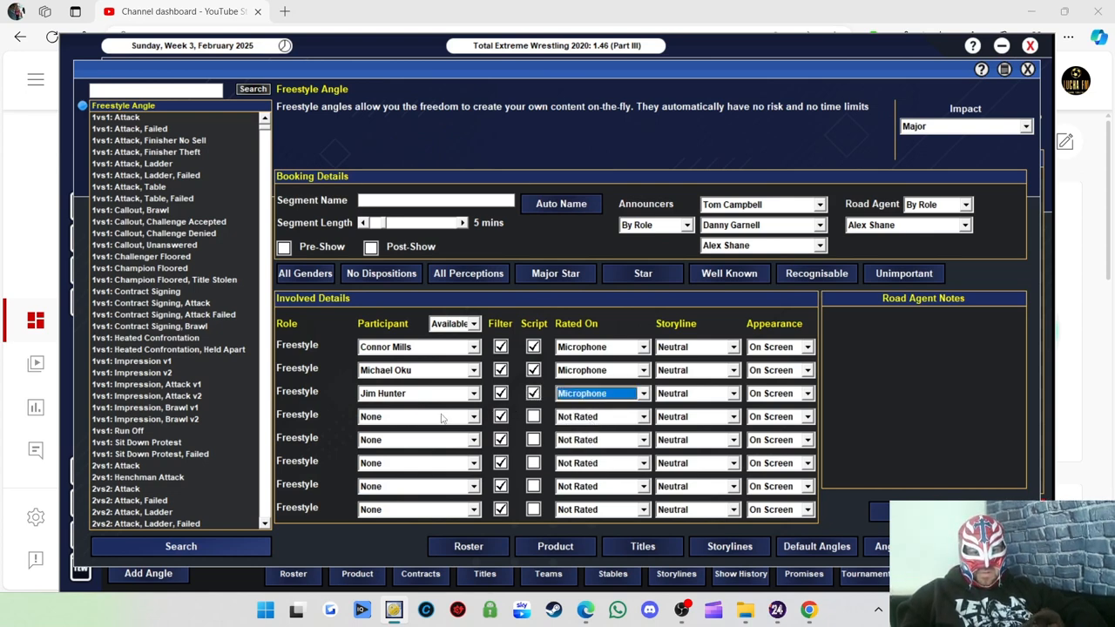
click(418, 416)
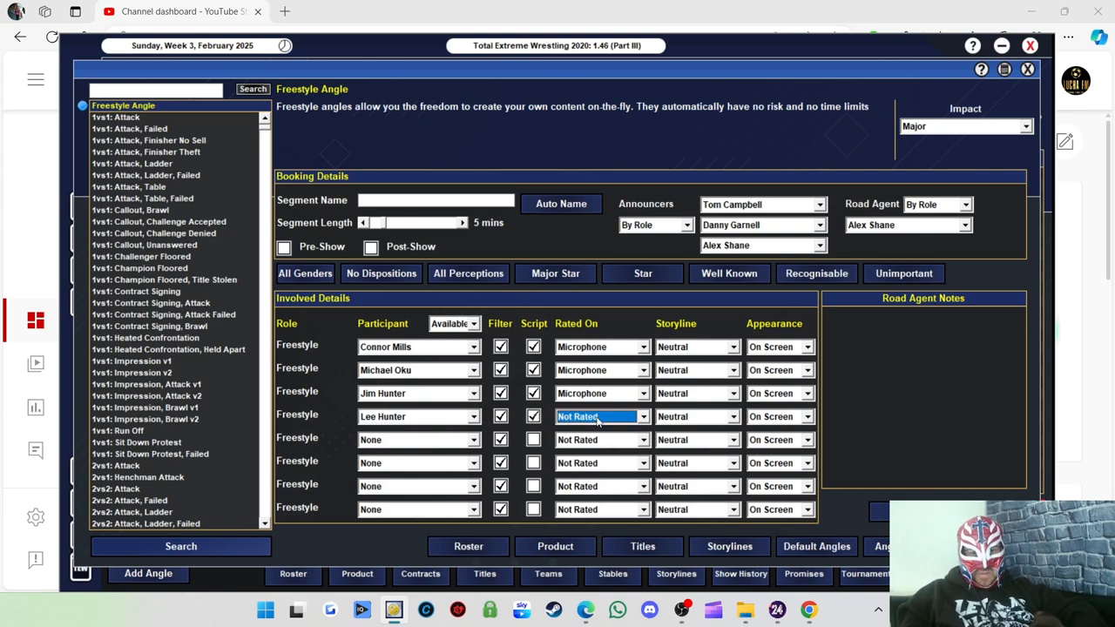
click(599, 416)
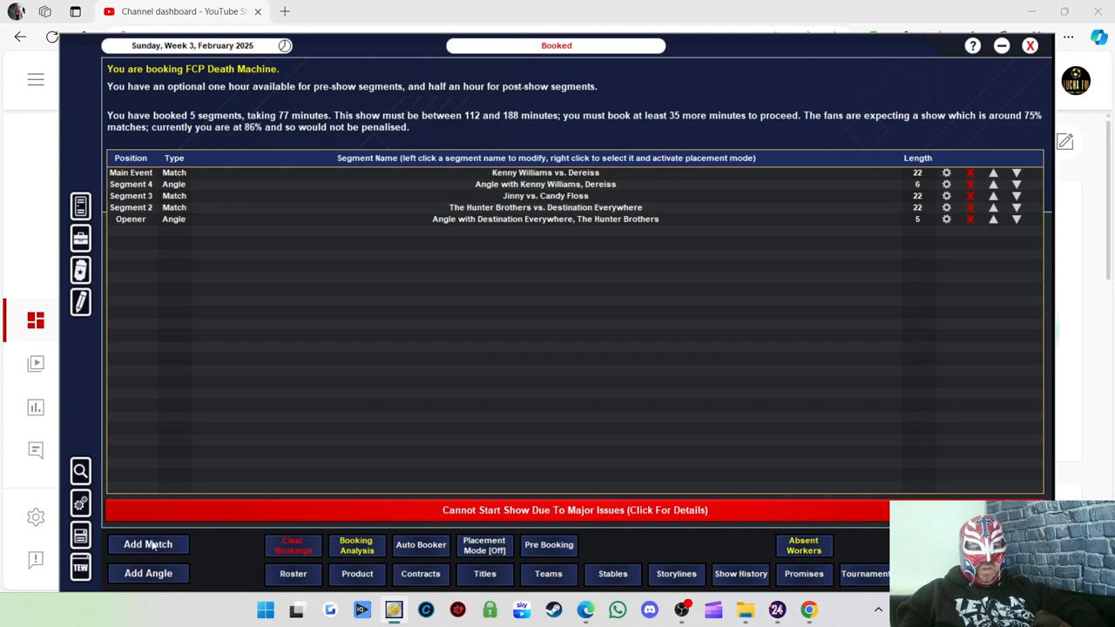
Begin another match and filter the competitor selector to male wrestlers, choosing Luke Jacobs
click(148, 543)
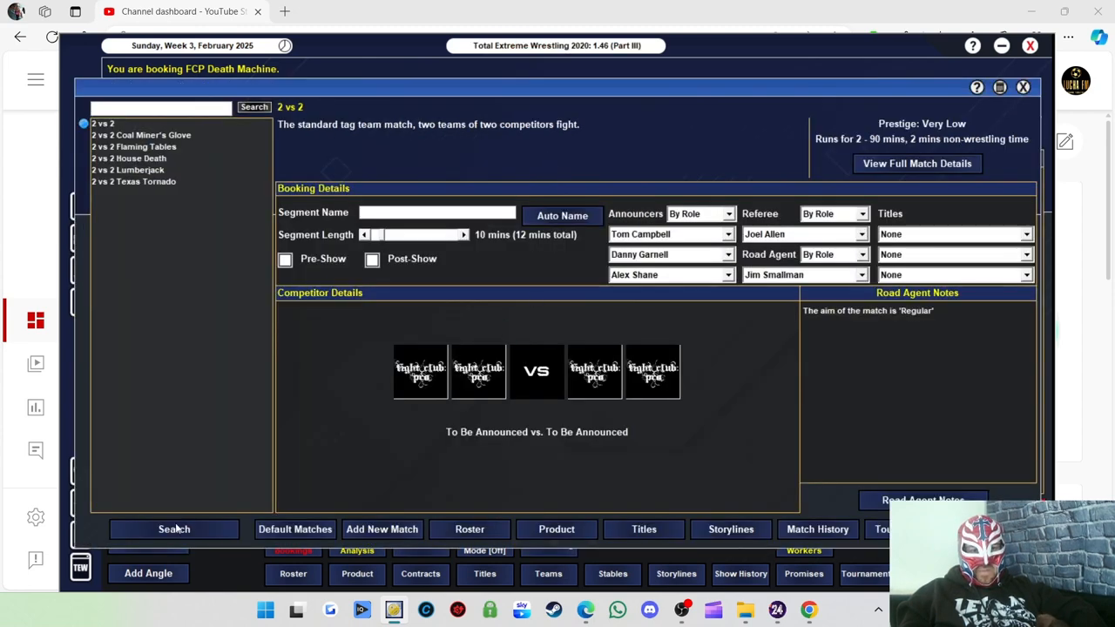
click(174, 530)
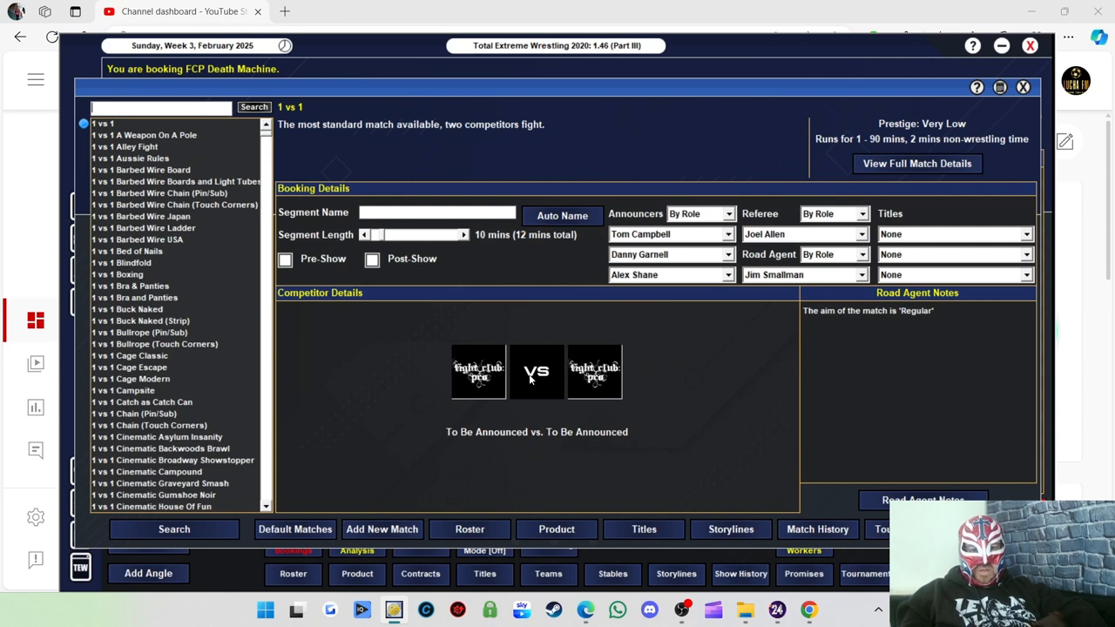
click(478, 373)
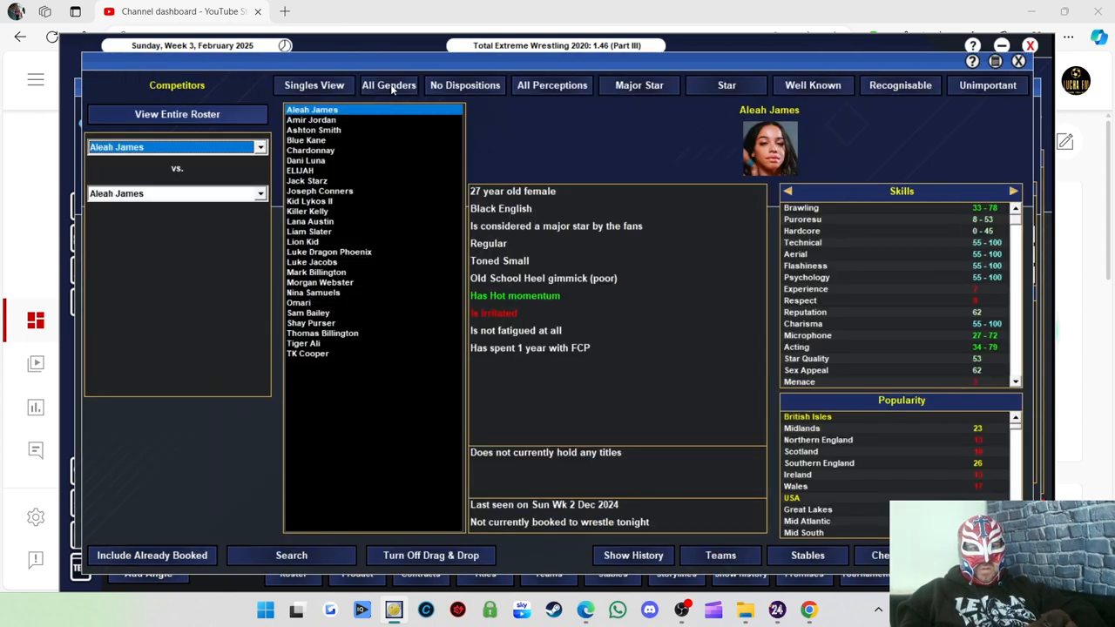
click(389, 84)
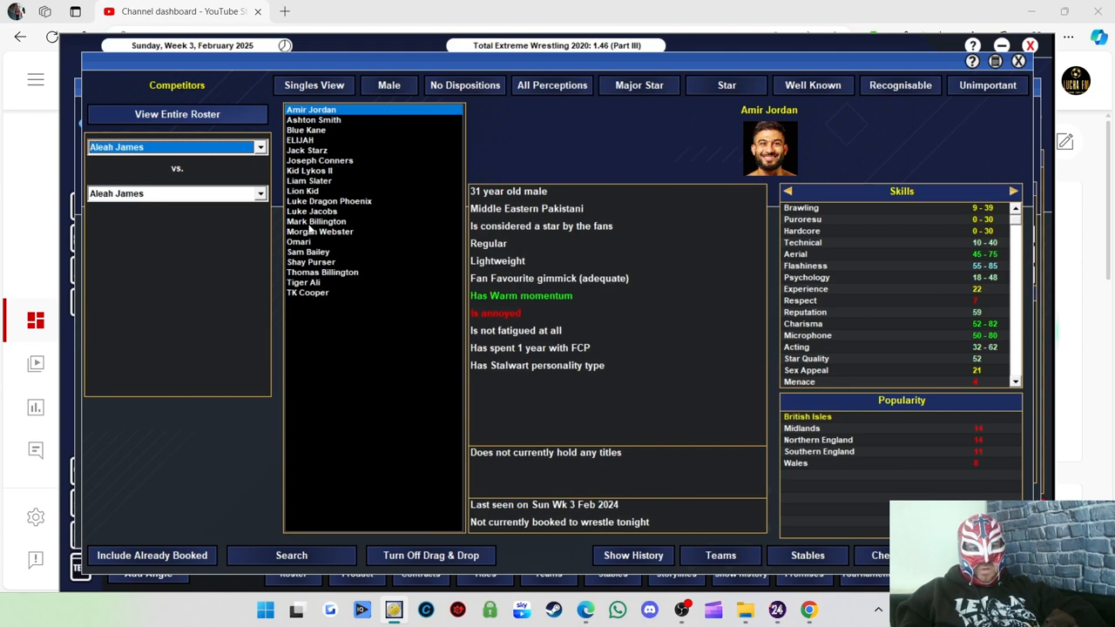
click(312, 211)
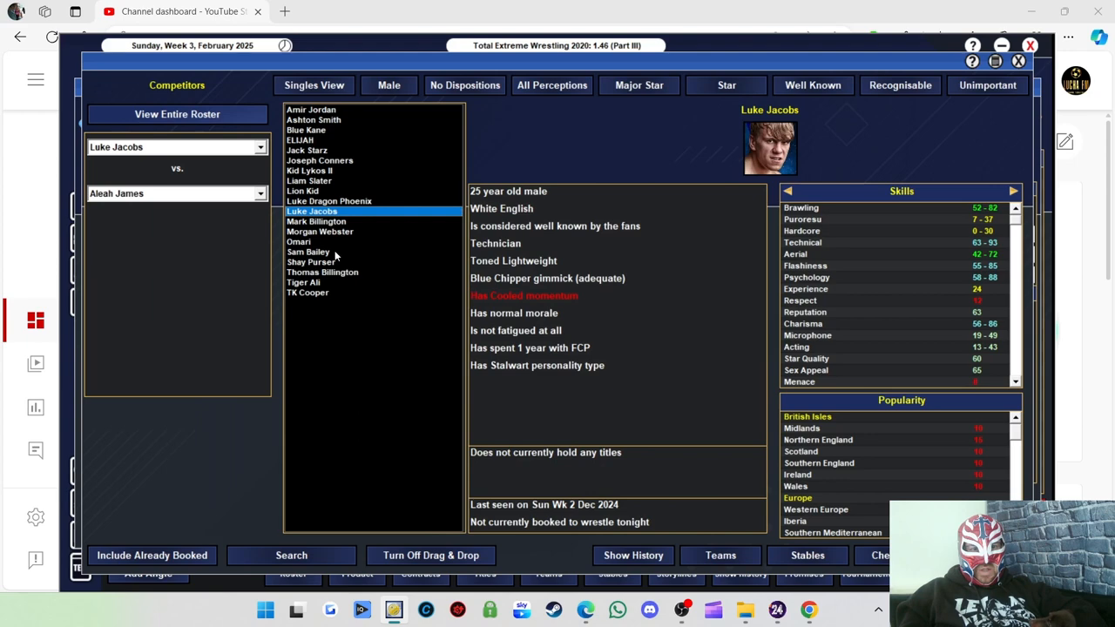
Settle on Thomas Billington as Luke Jacobs' opponent and give the match a Steal The Show note
click(317, 221)
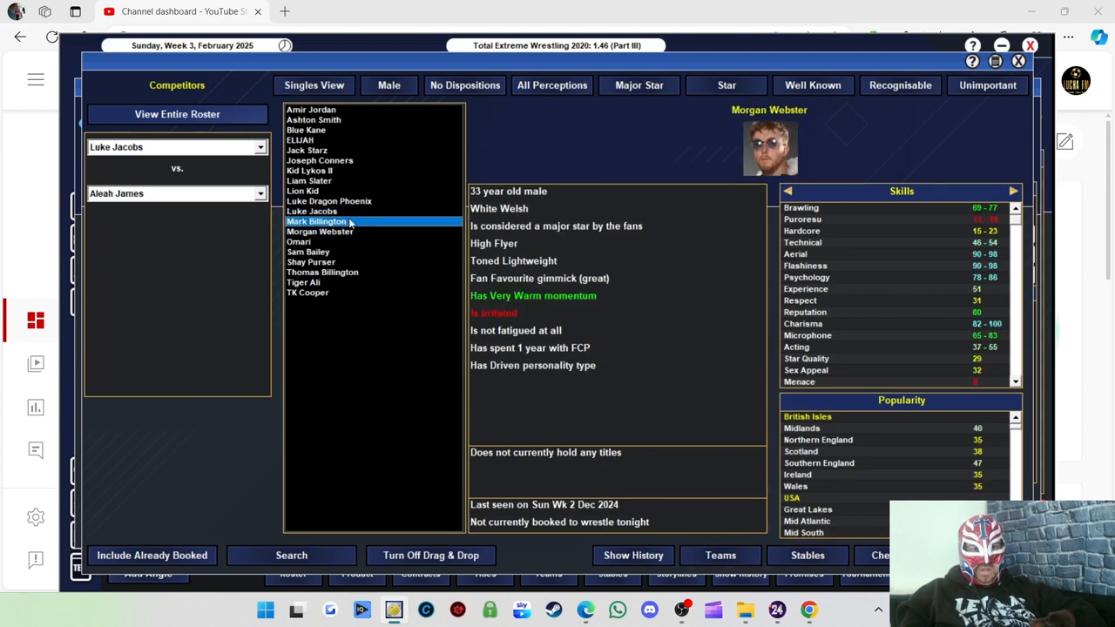
click(315, 222)
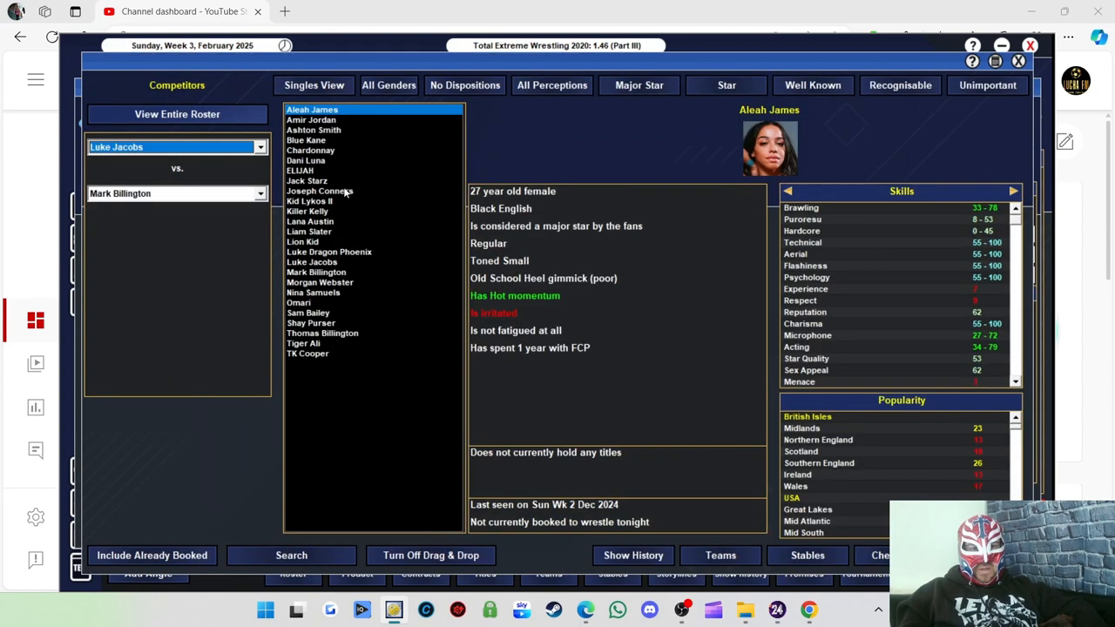
click(322, 333)
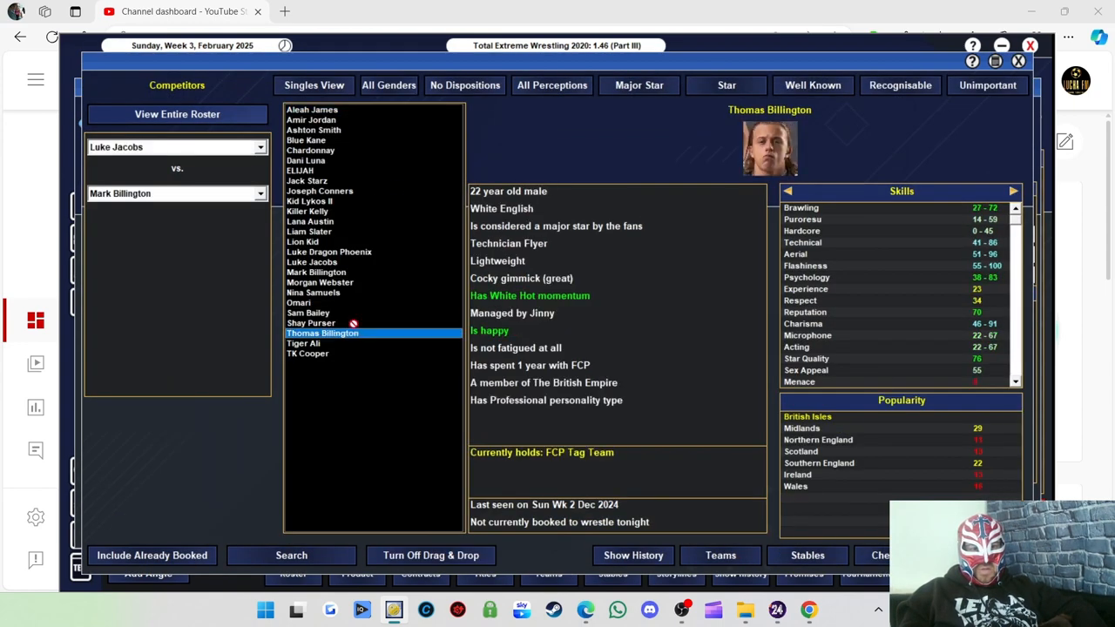
click(321, 332)
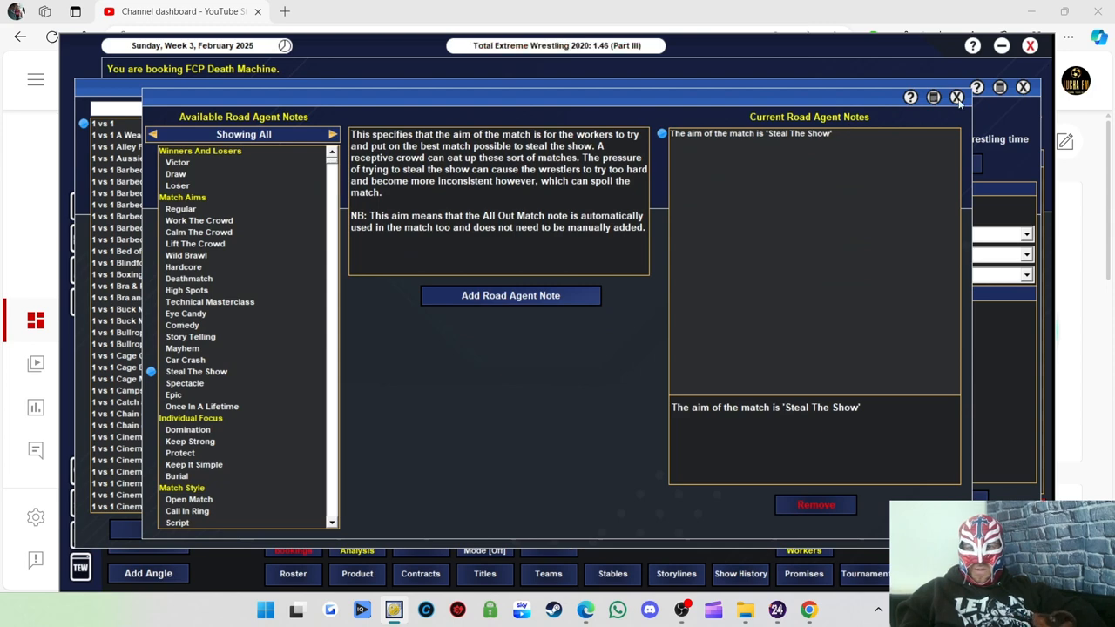
click(957, 98)
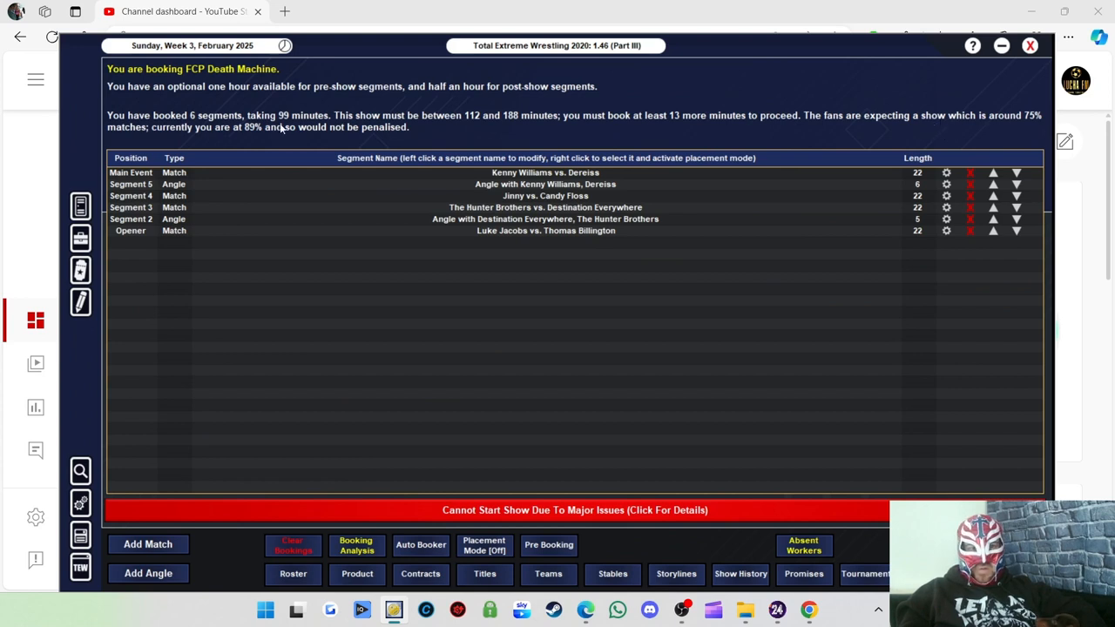
mouse_move(248, 138)
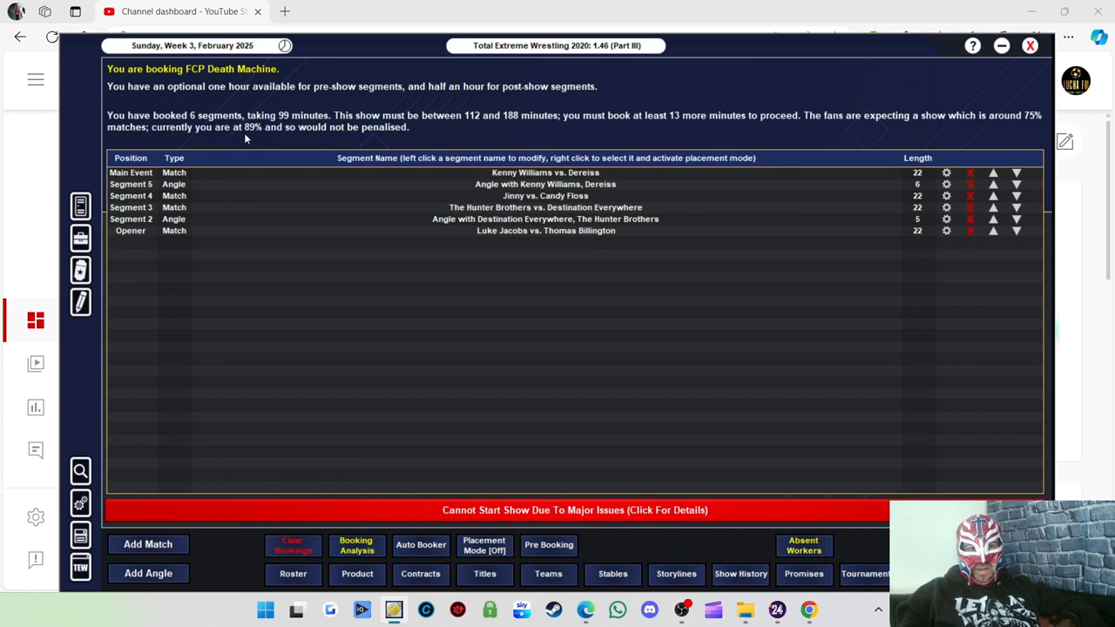
mouse_move(697, 192)
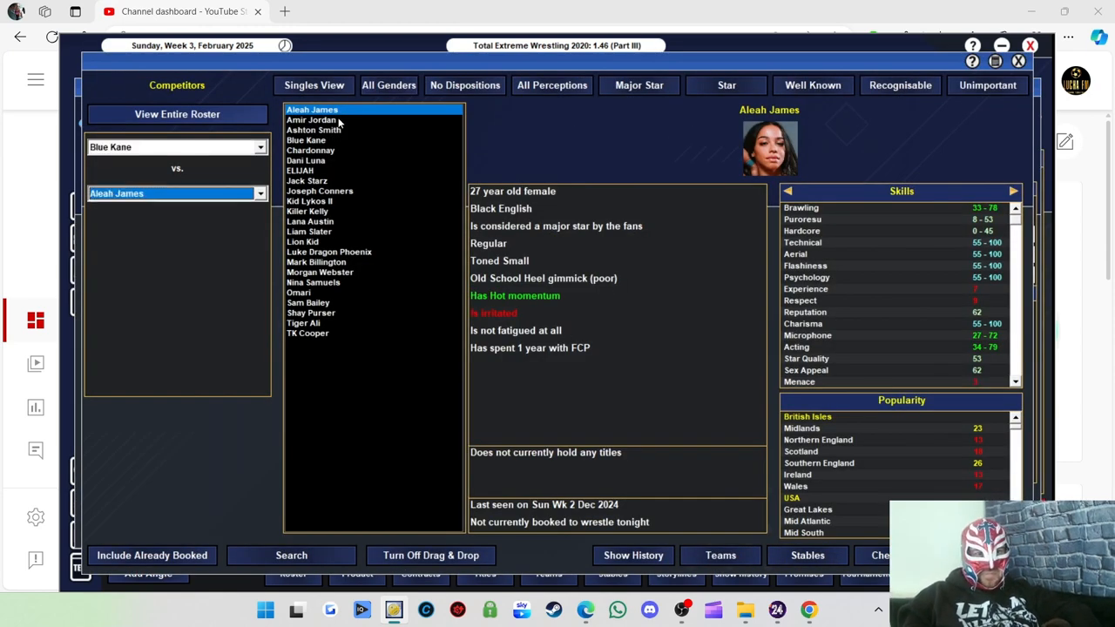
Pair Blue Kane with ELIJAH in a singles match
click(174, 194)
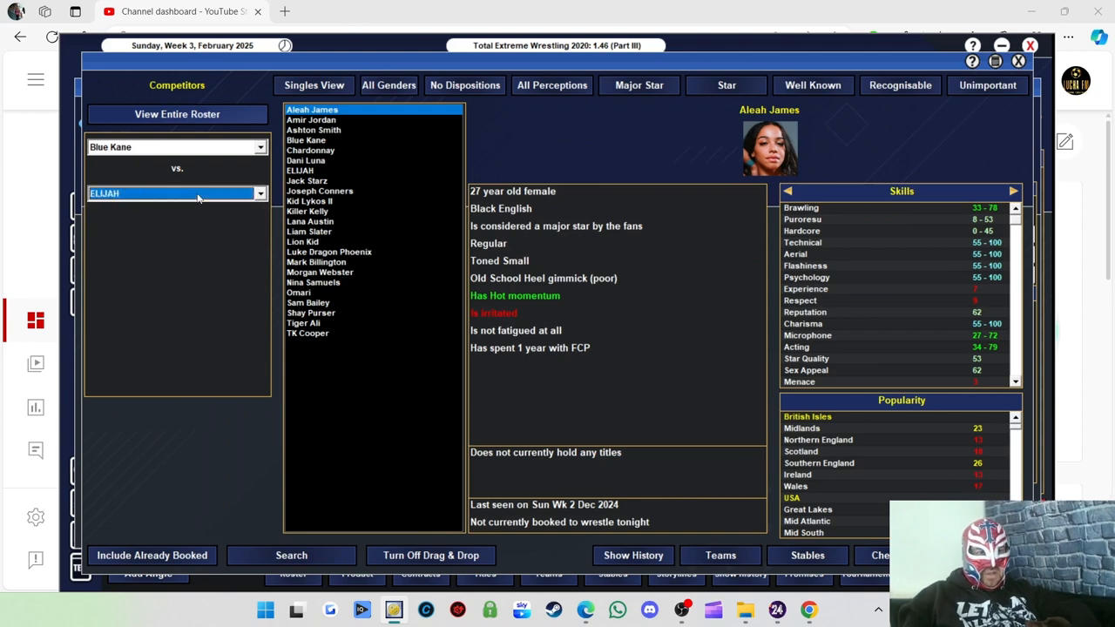
click(291, 554)
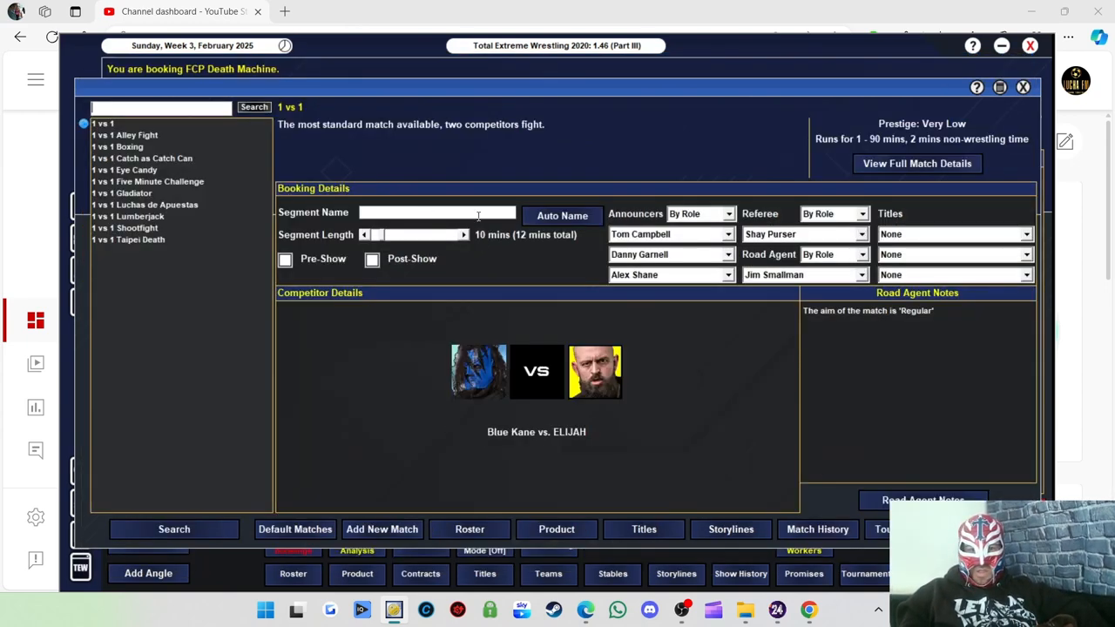
click(562, 216)
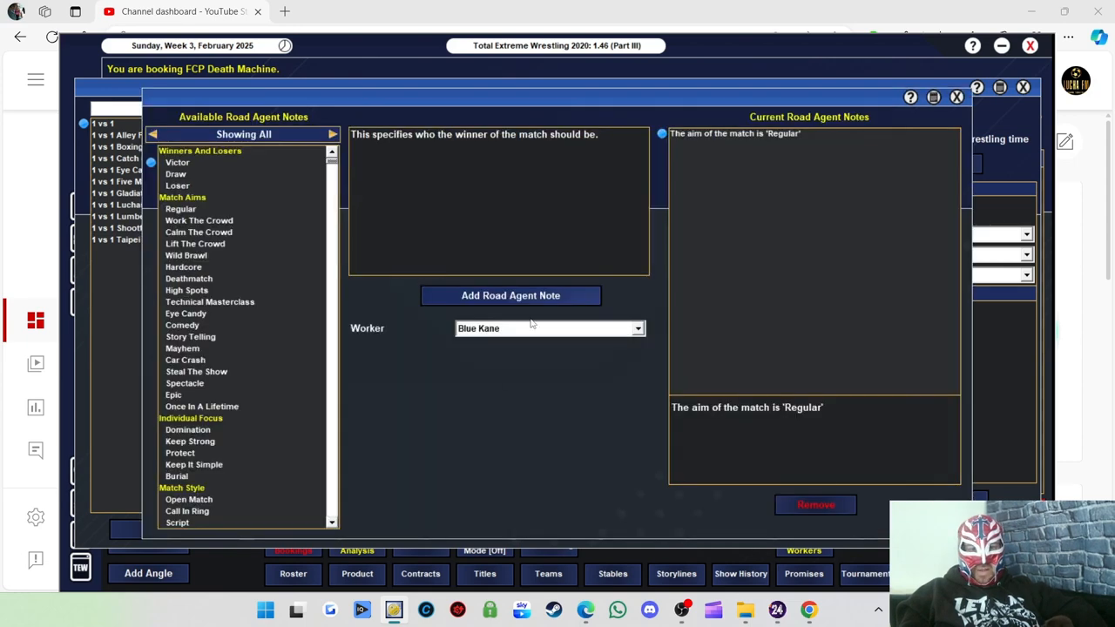
Add Victor and Domination road agent notes for Blue Kane
click(189, 429)
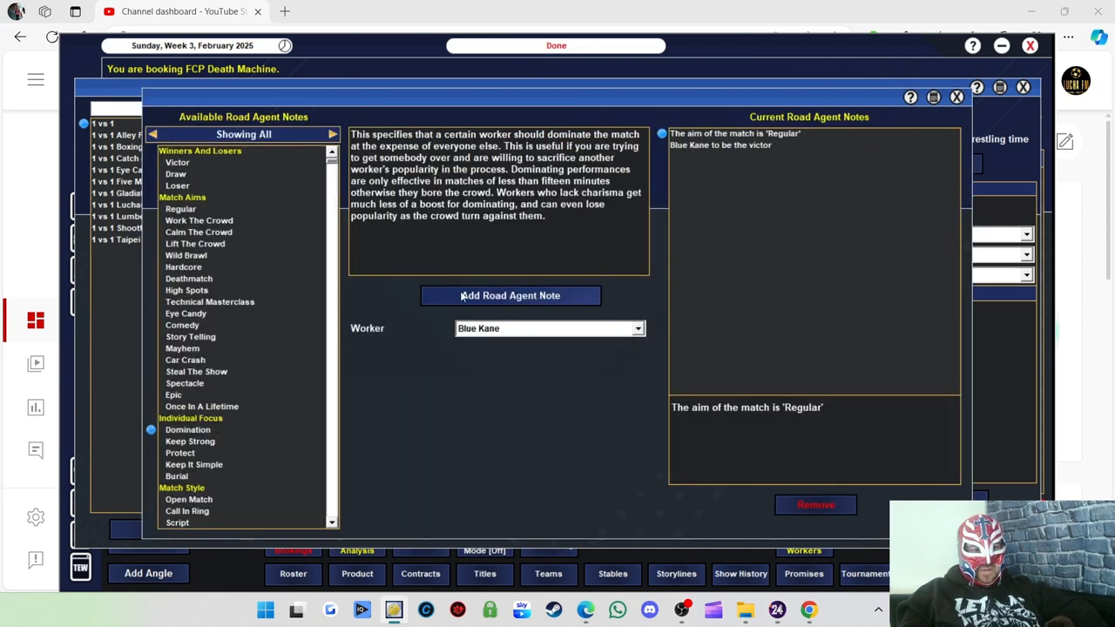
click(510, 296)
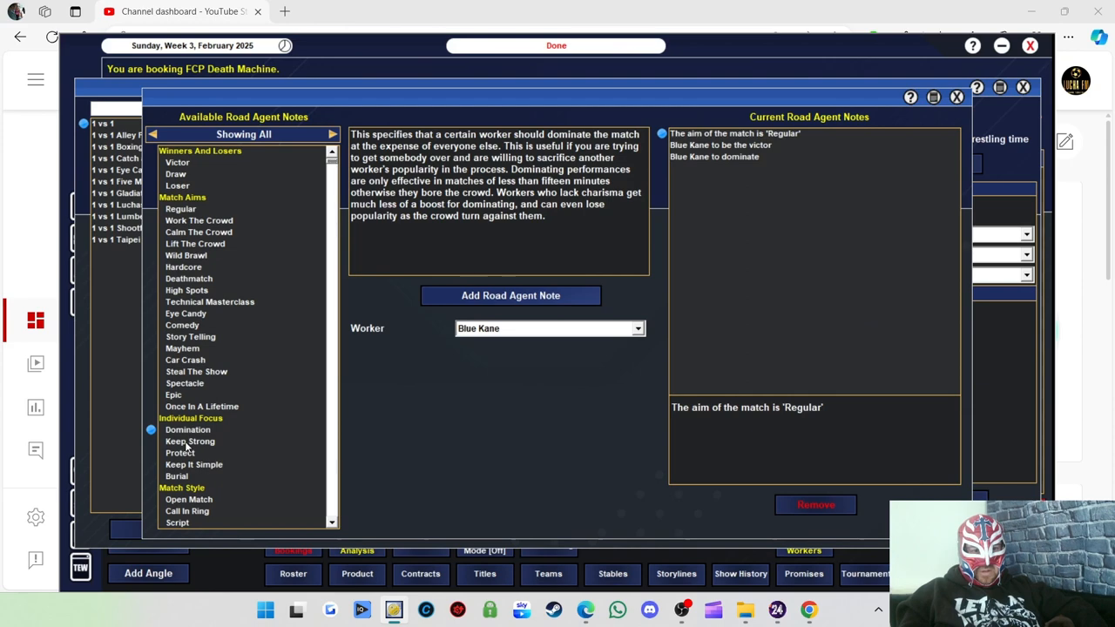
click(180, 453)
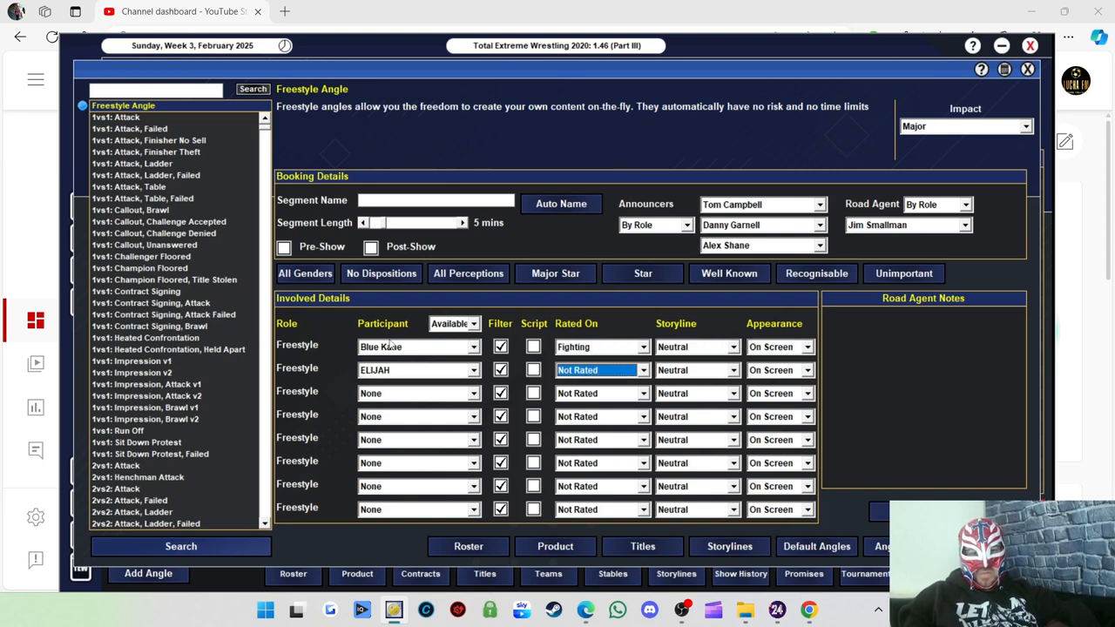
Add the Blue Kane and ELIJAH freestyle angle, bringing the card to eight segments
click(561, 202)
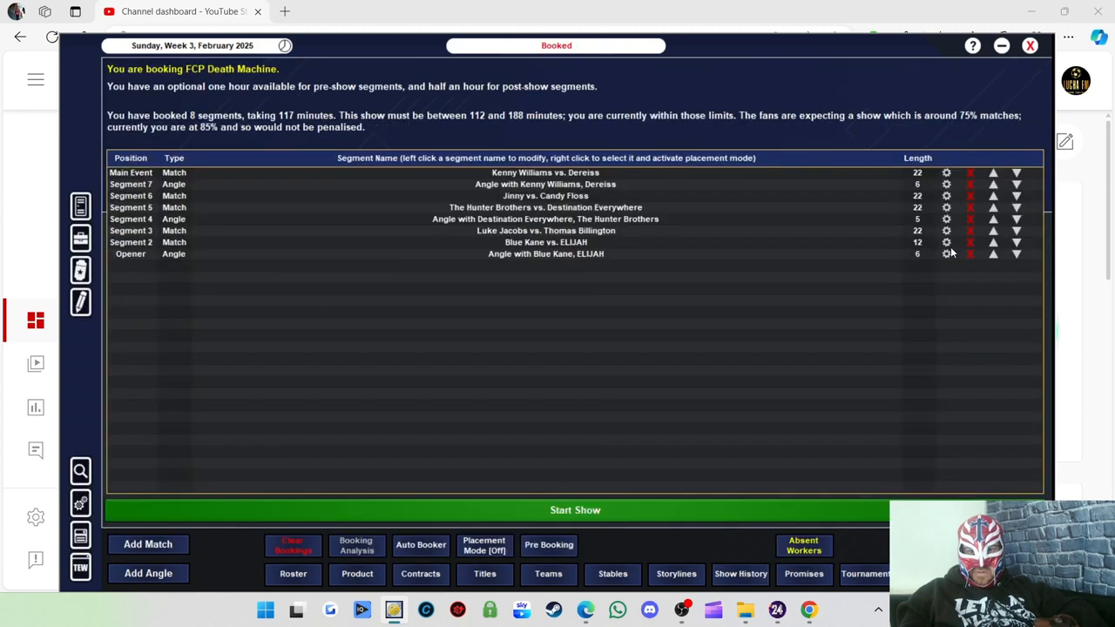
mouse_move(993, 254)
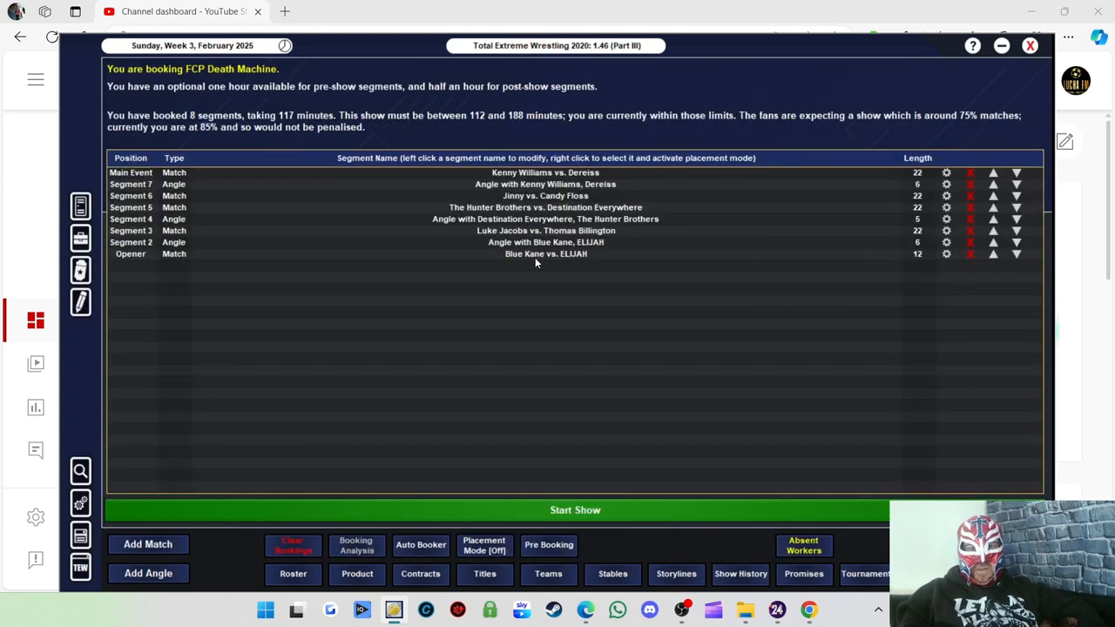
Move Blue Kane vs. ELIJAH to the opener slot and run FCP Death Machine
click(355, 544)
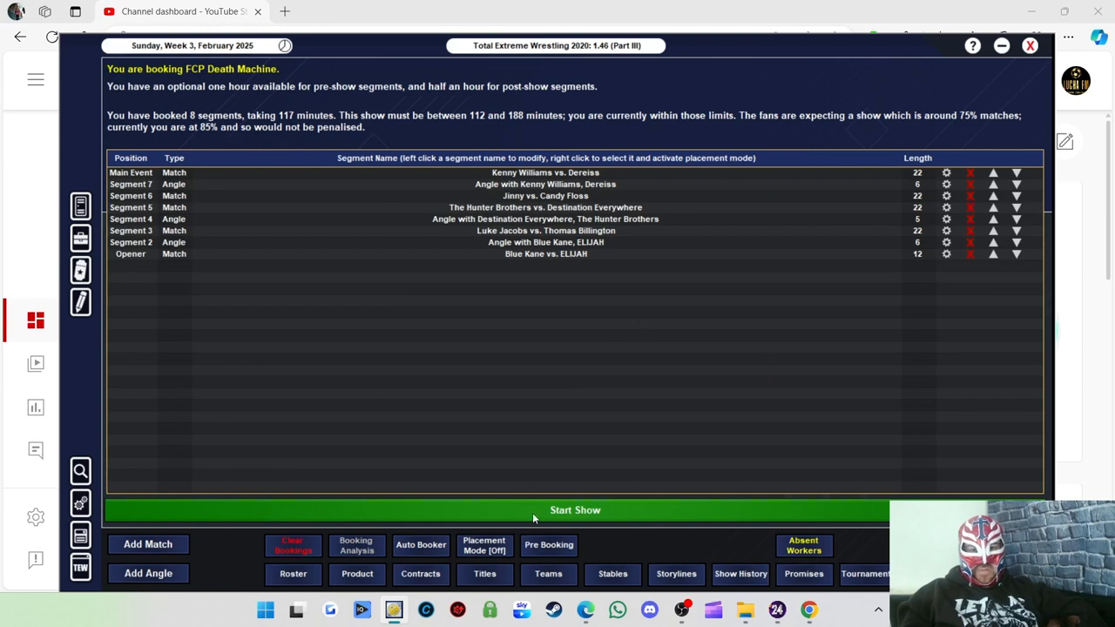
click(575, 509)
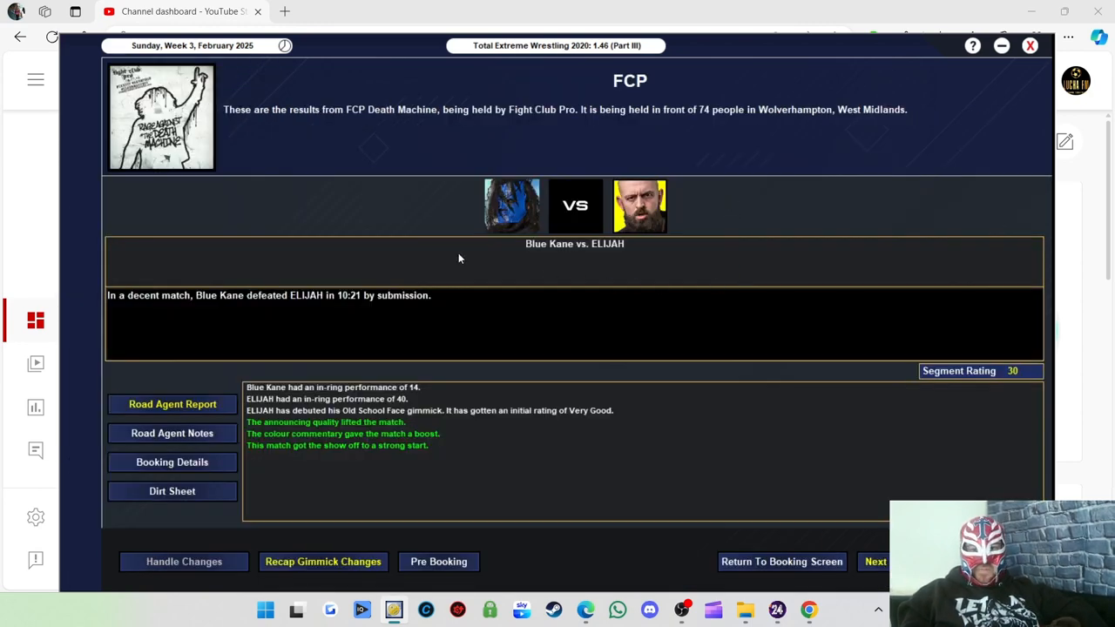
mouse_move(512, 321)
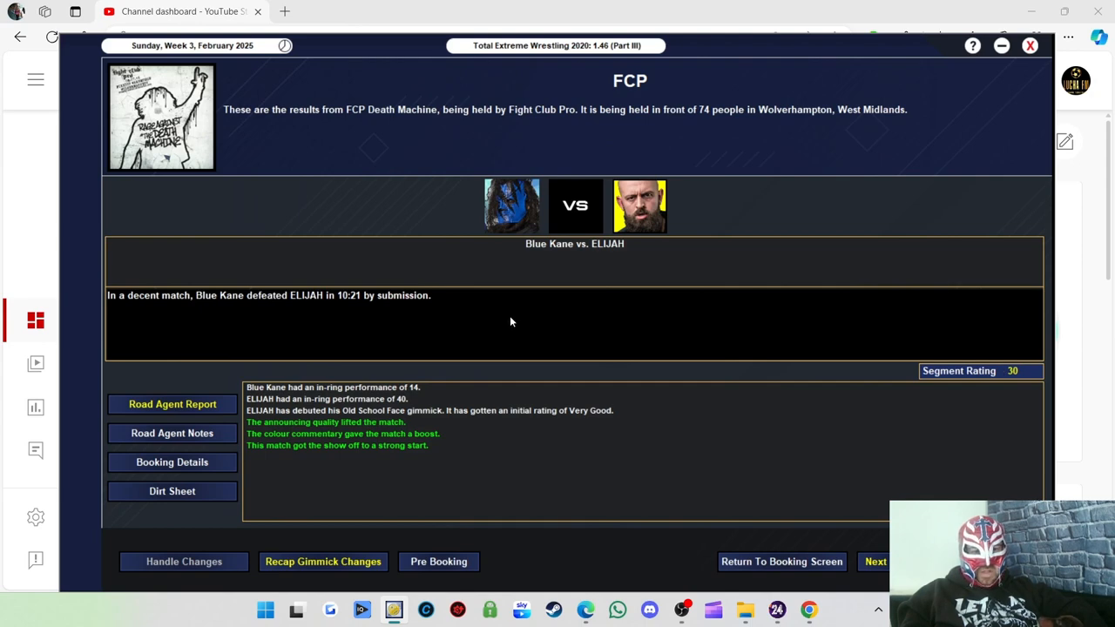
mouse_move(479, 397)
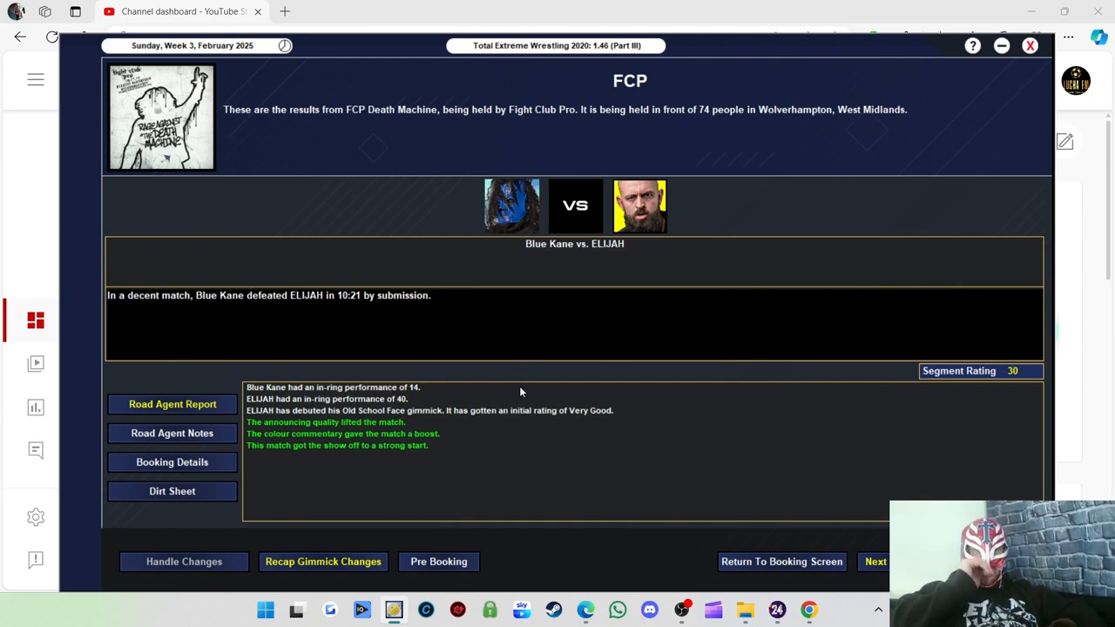
mouse_move(520, 406)
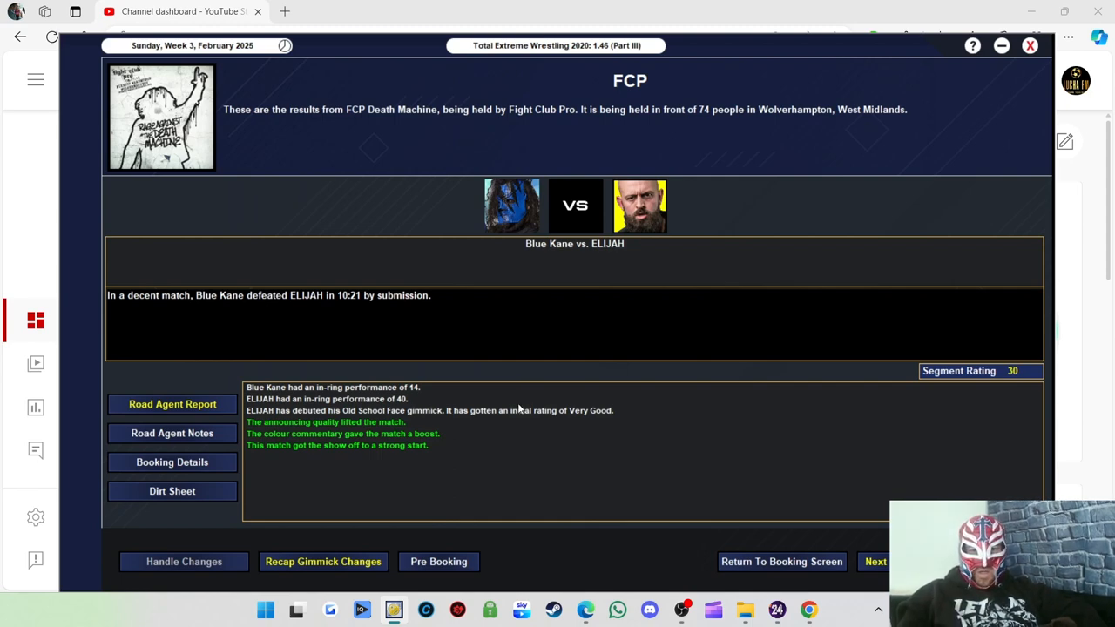
mouse_move(488, 432)
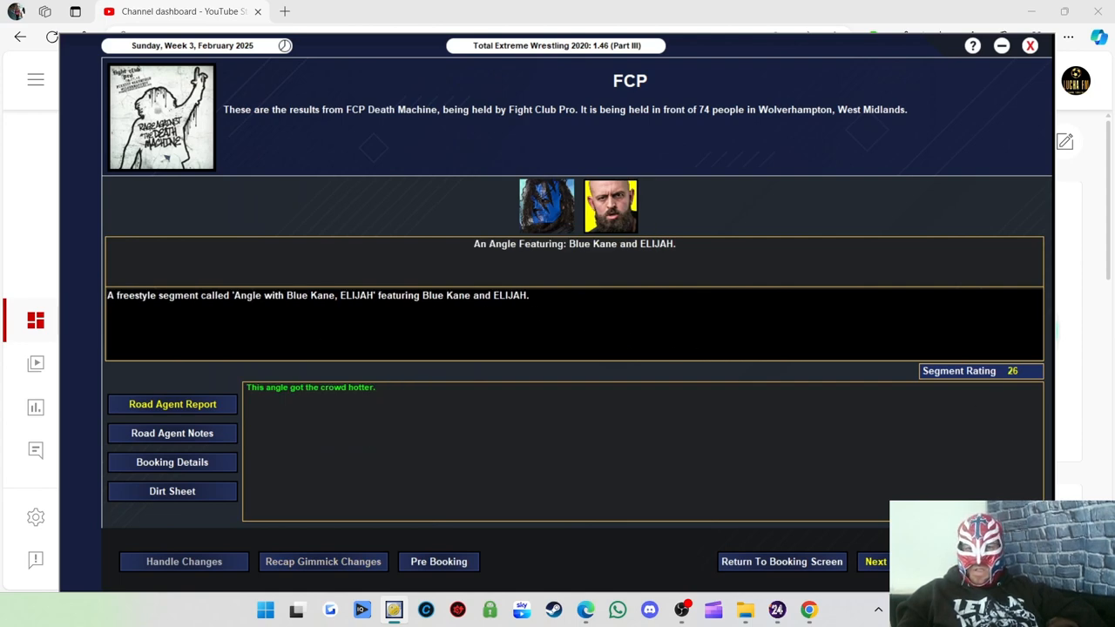
Advance the results past the Blue Kane angle to Thomas Billington's submission win over Luke Jacobs
click(875, 561)
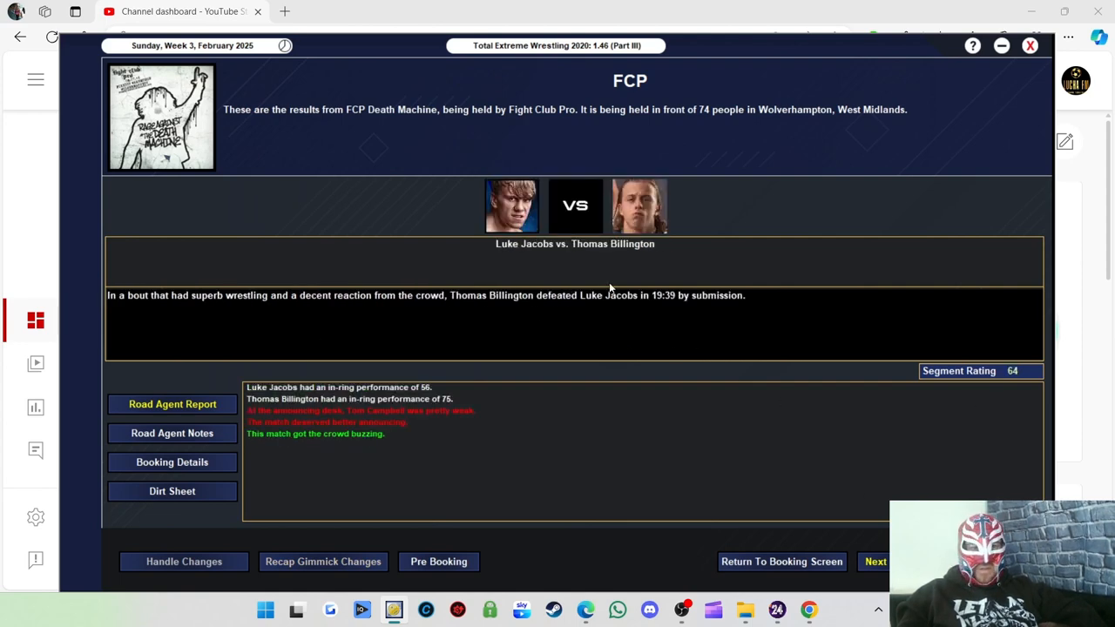
mouse_move(418, 318)
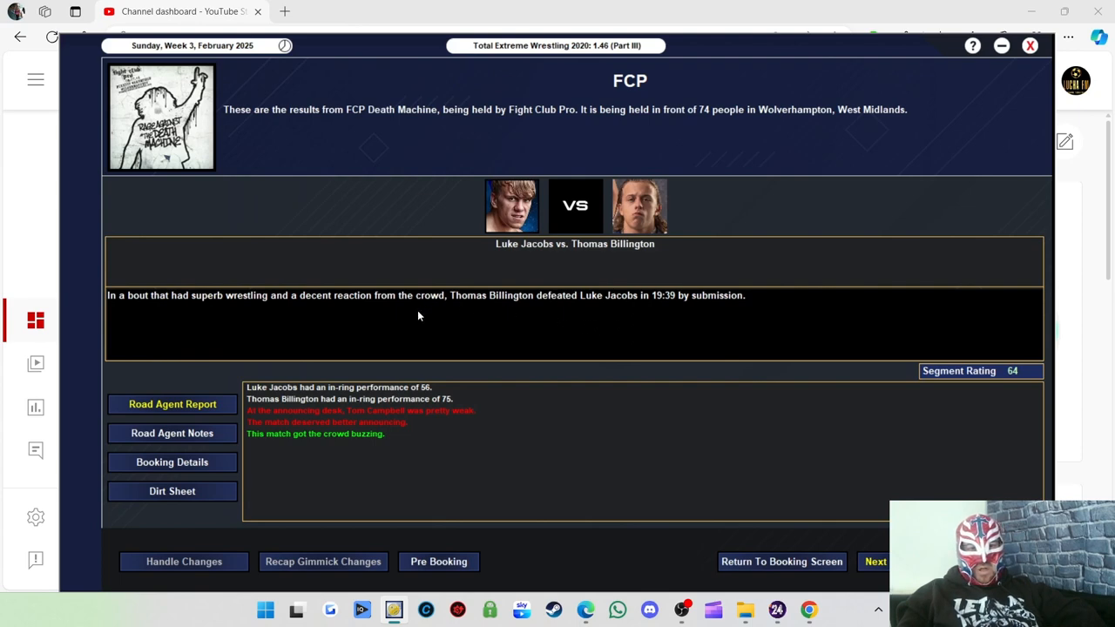
mouse_move(583, 328)
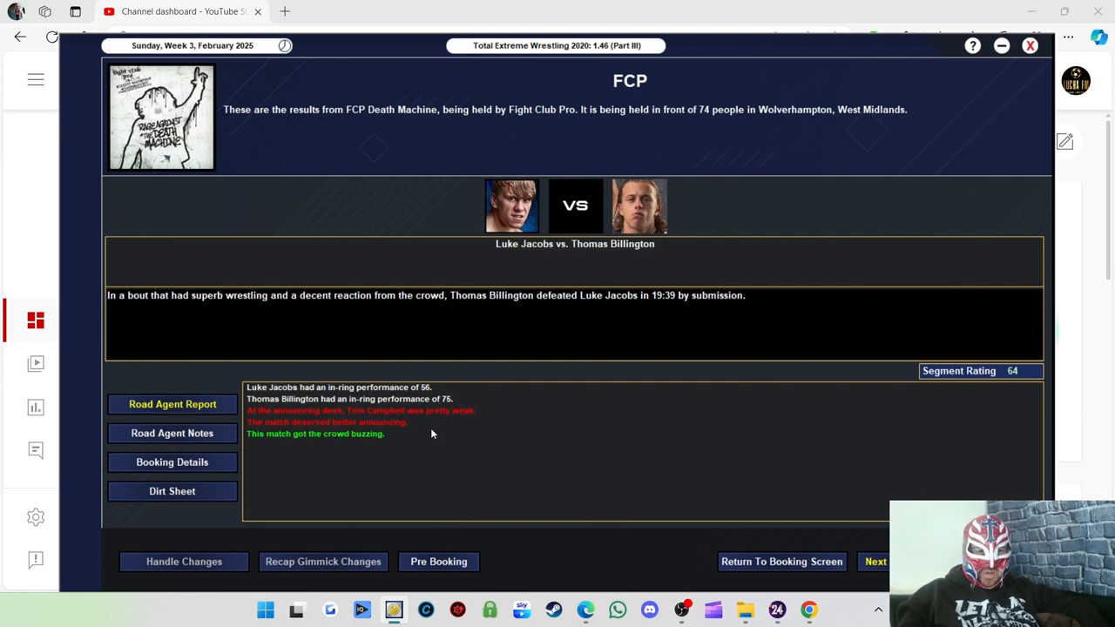
mouse_move(407, 423)
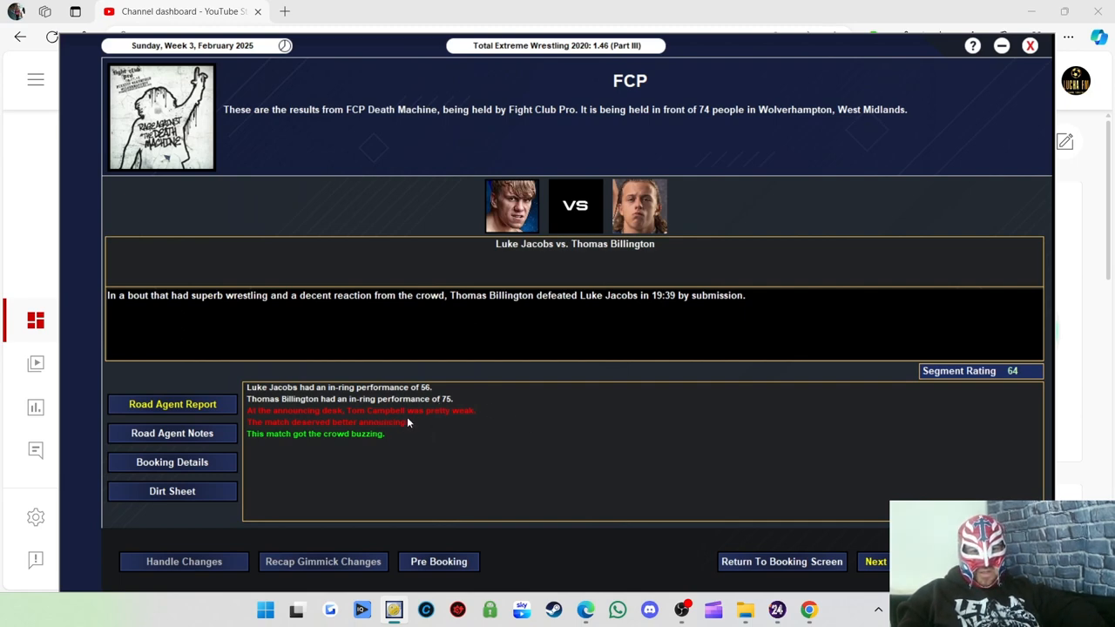
mouse_move(401, 423)
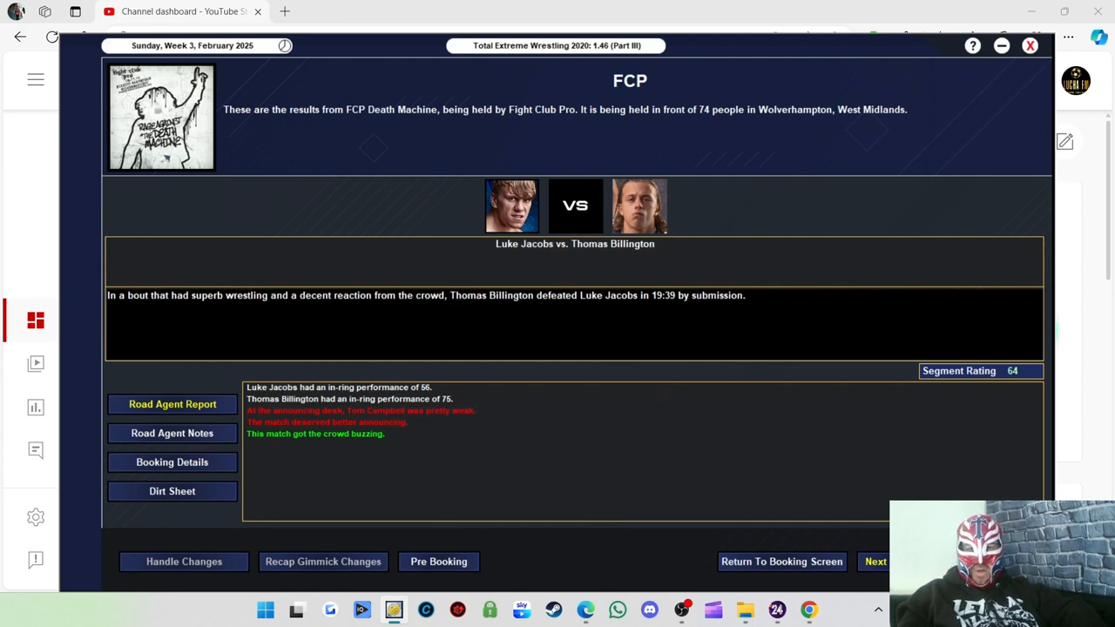
mouse_move(890, 488)
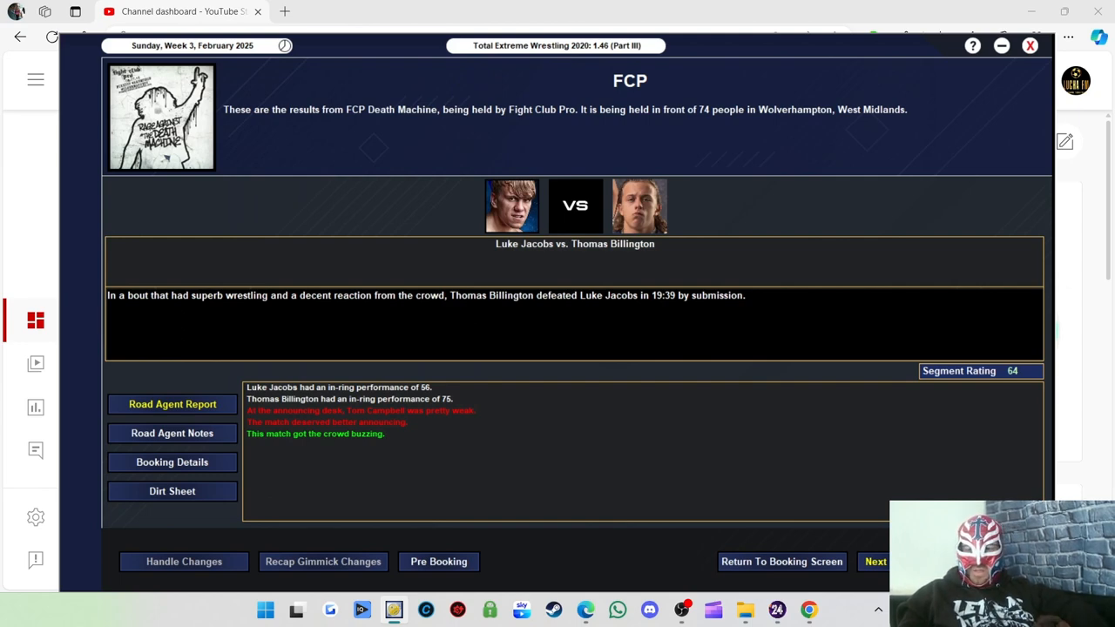
Step through the remaining results to the Kenny Williams vs. Dereiss main event, rated 66
click(874, 561)
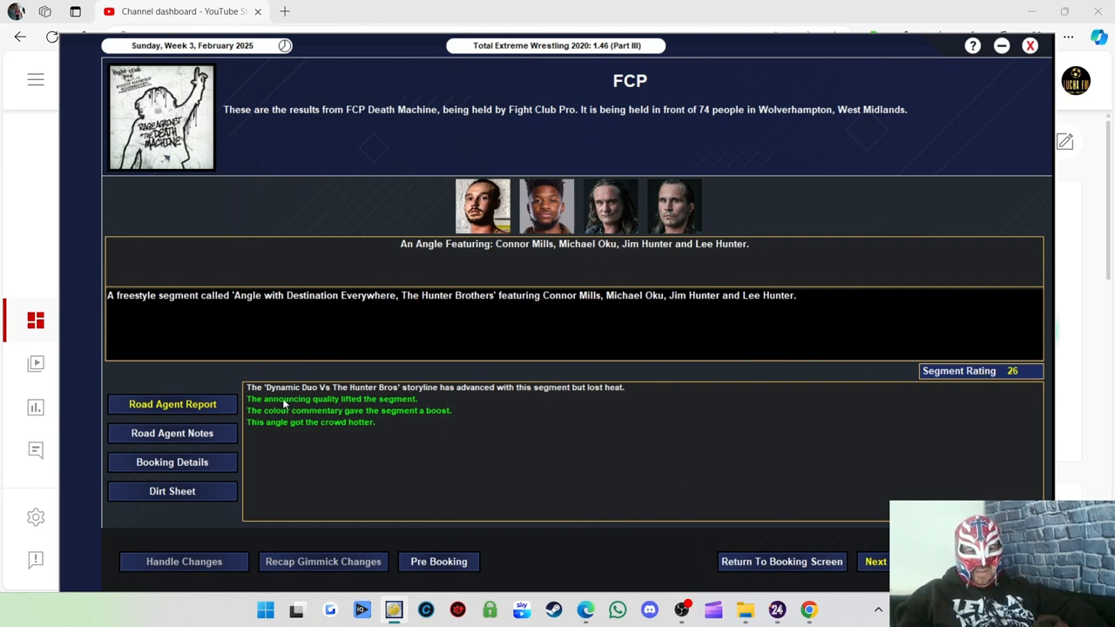
mouse_move(644, 456)
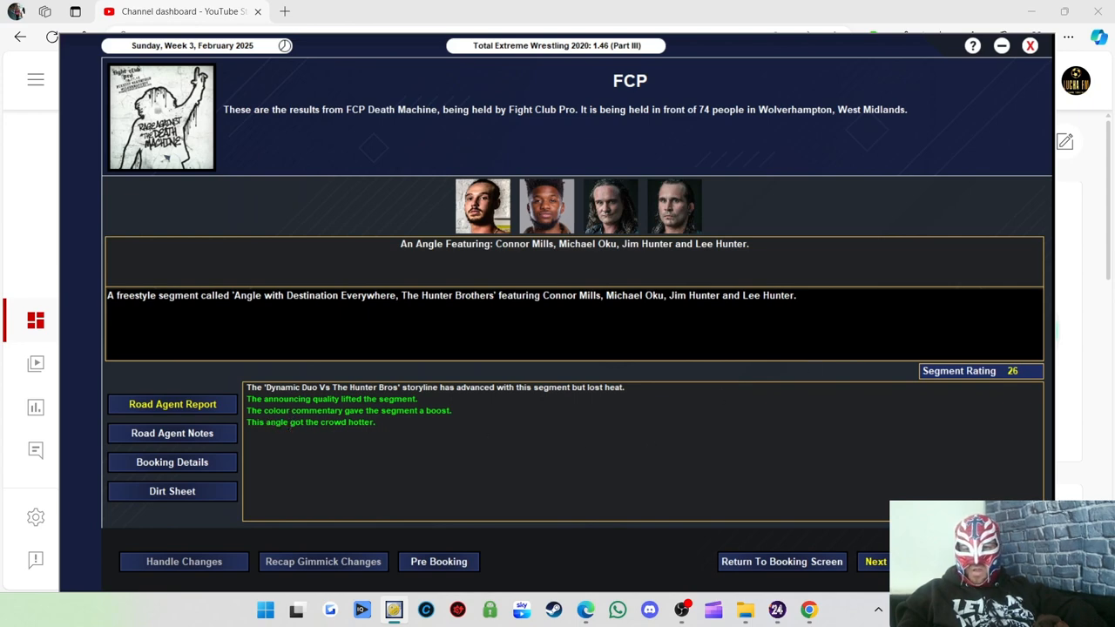
click(875, 561)
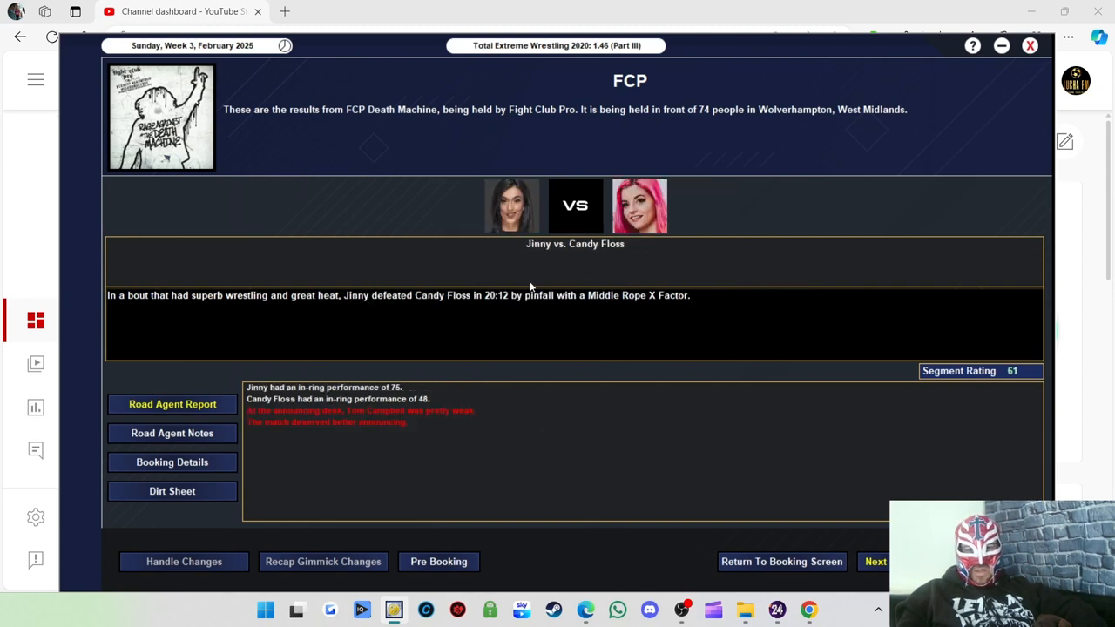
mouse_move(688, 331)
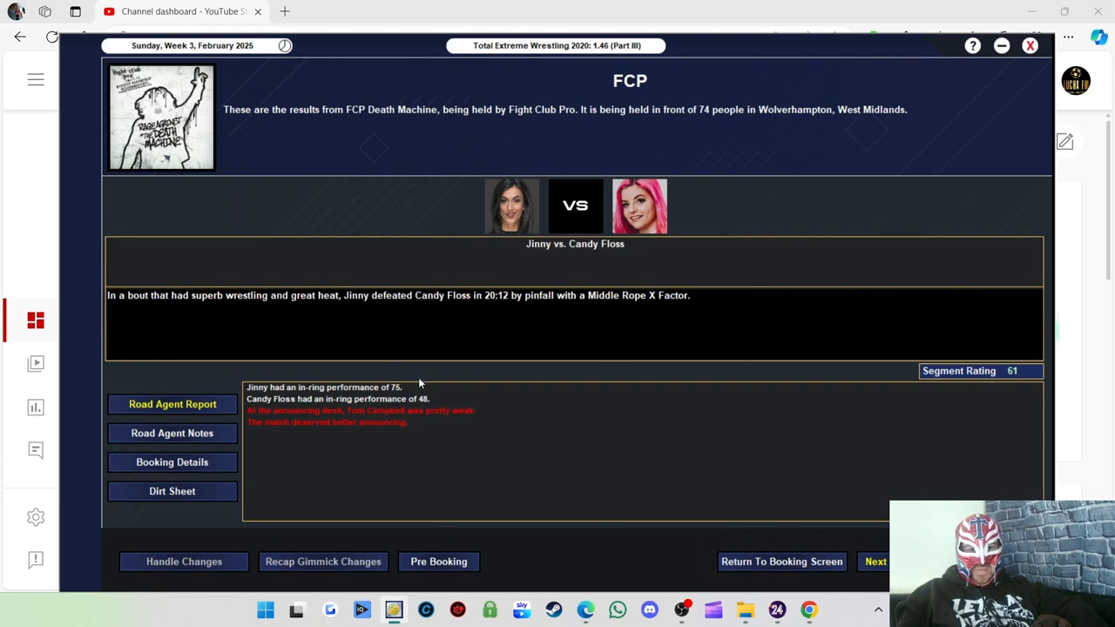
mouse_move(582, 432)
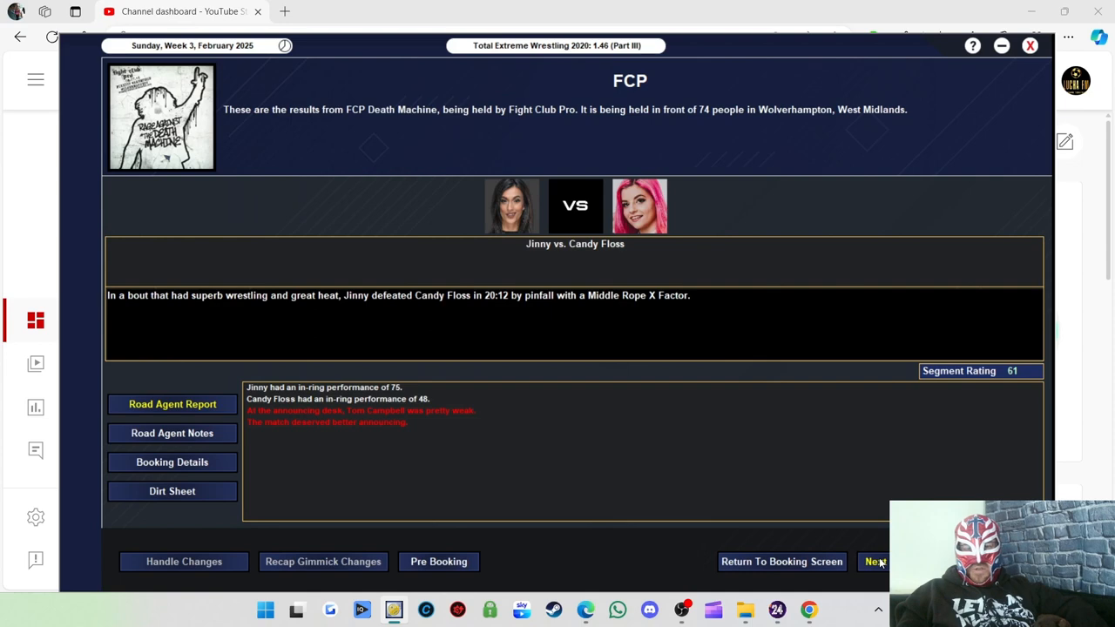
click(875, 562)
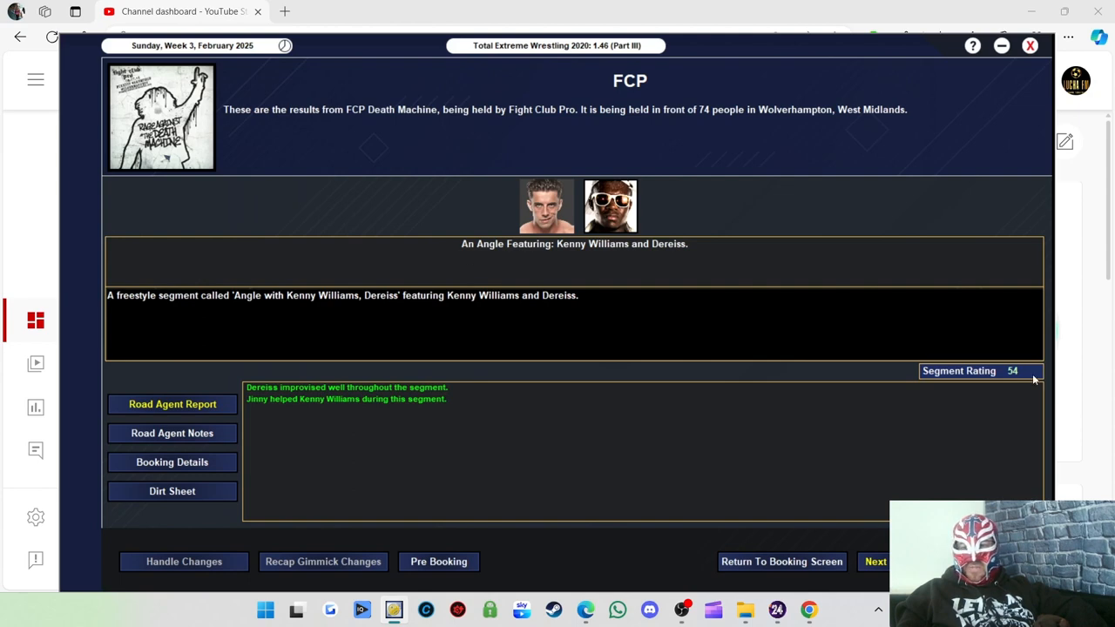
mouse_move(852, 359)
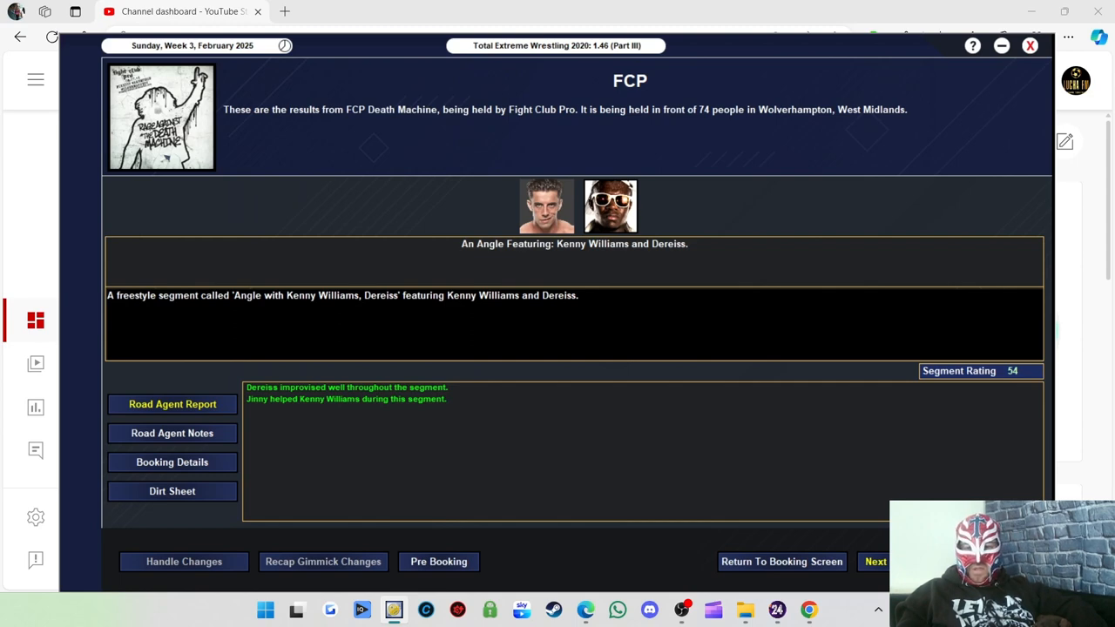
click(874, 561)
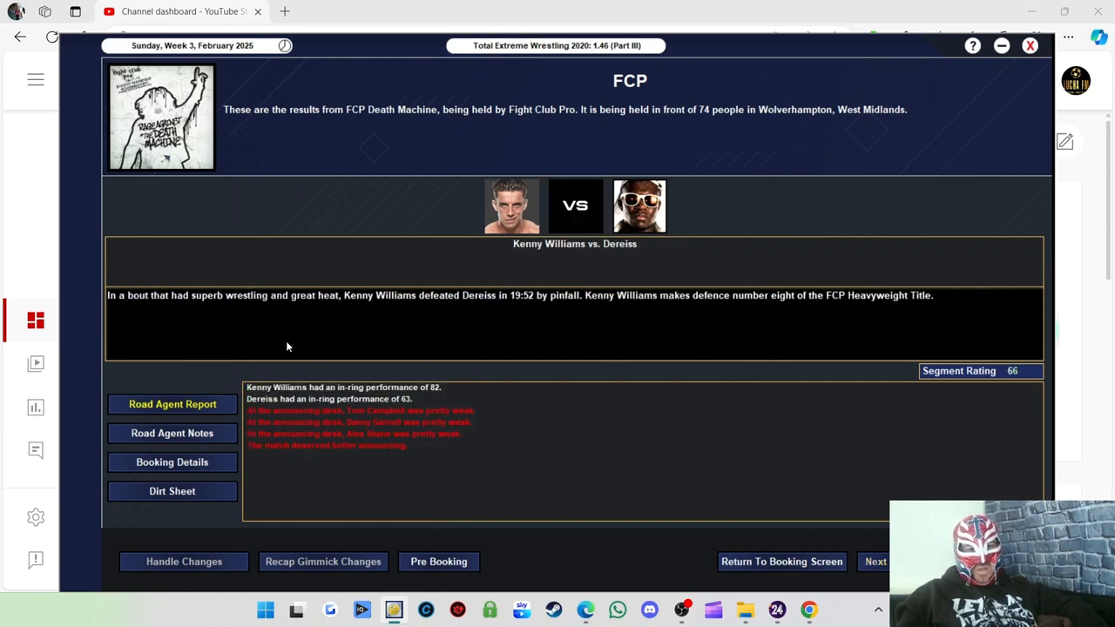
mouse_move(349, 399)
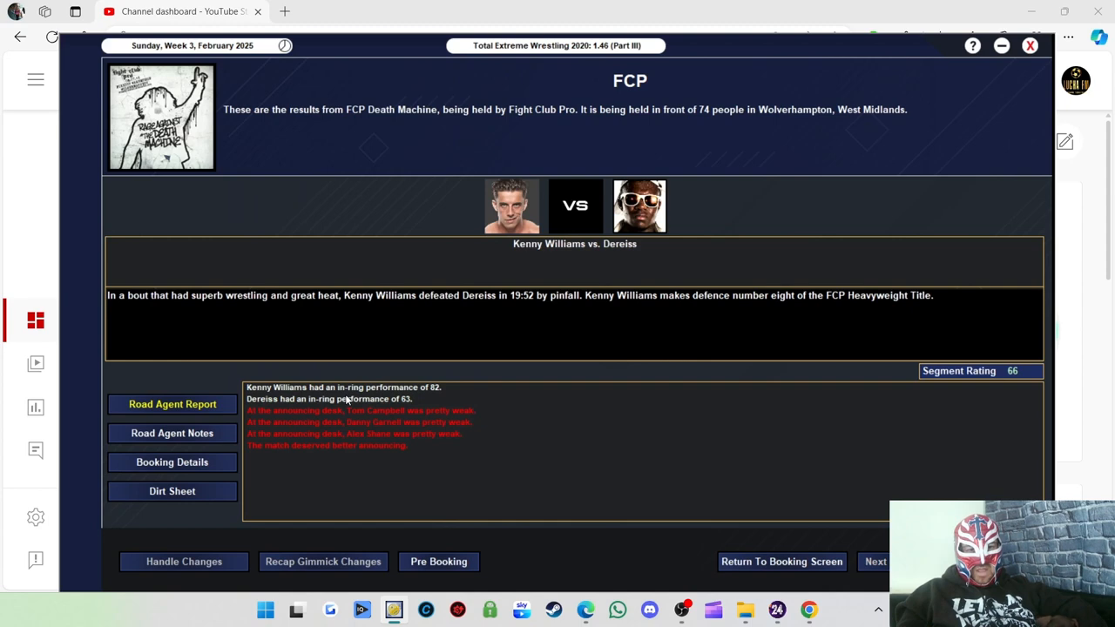
mouse_move(379, 411)
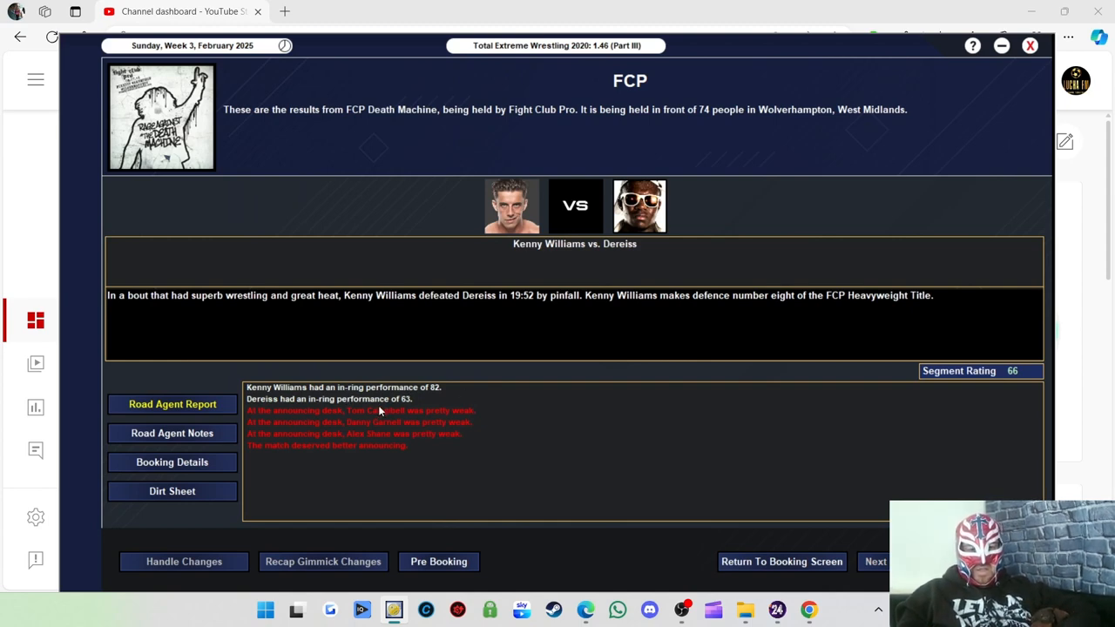
mouse_move(582, 359)
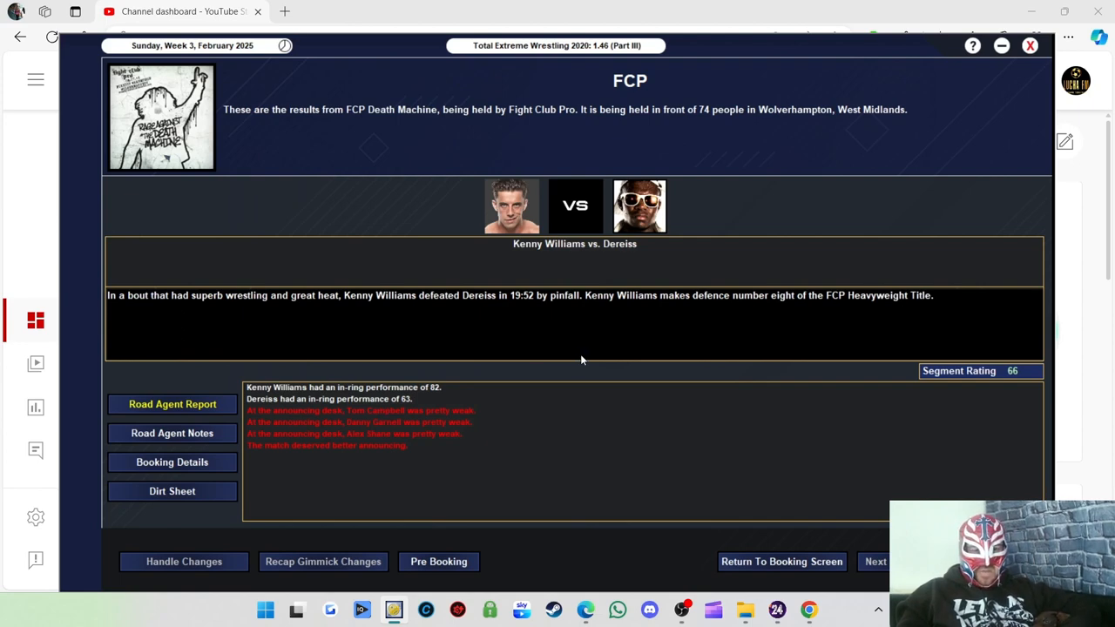
mouse_move(429, 406)
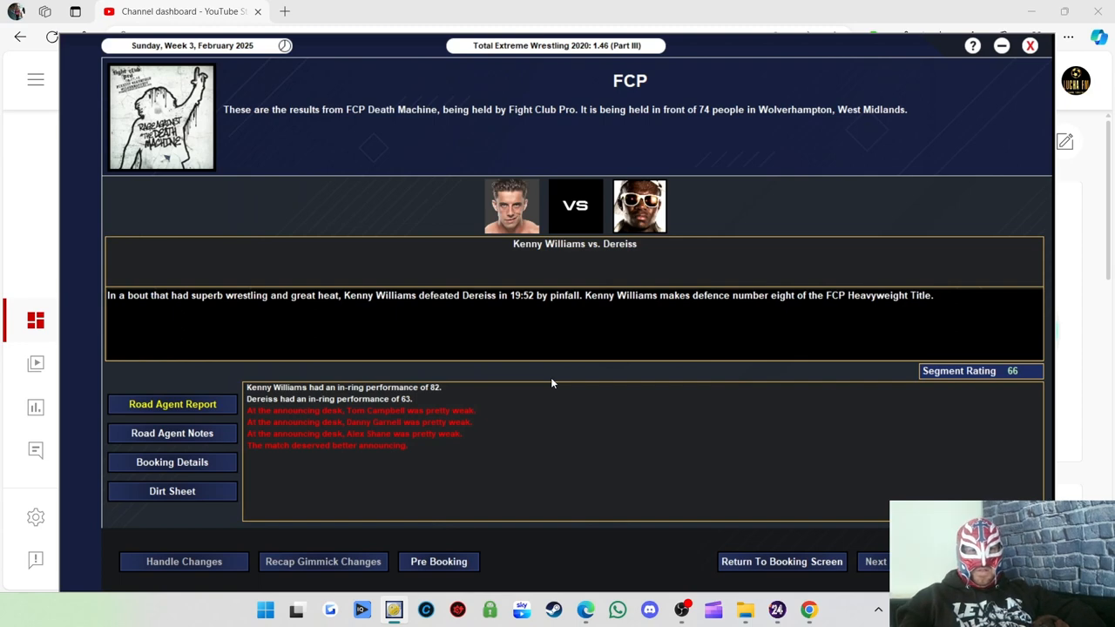
mouse_move(388, 424)
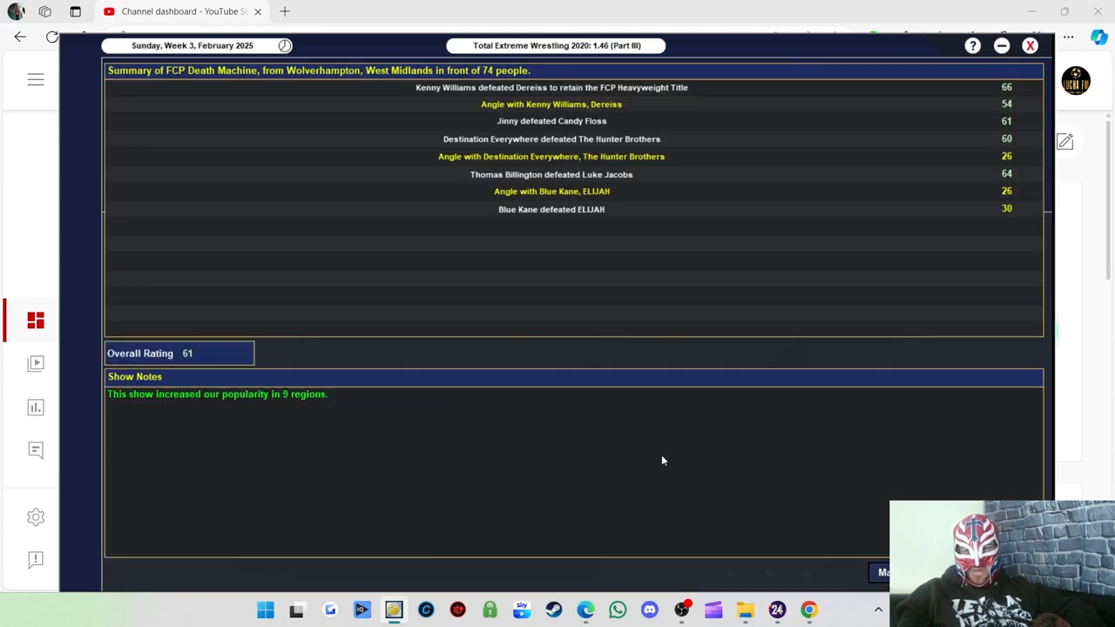
mouse_move(195, 397)
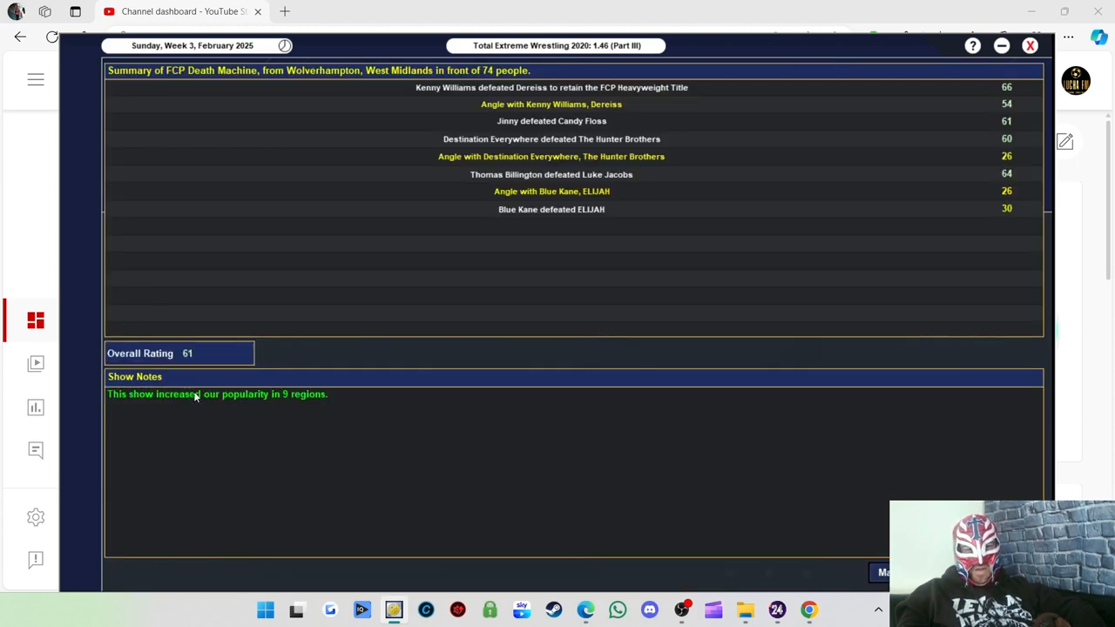
mouse_move(333, 399)
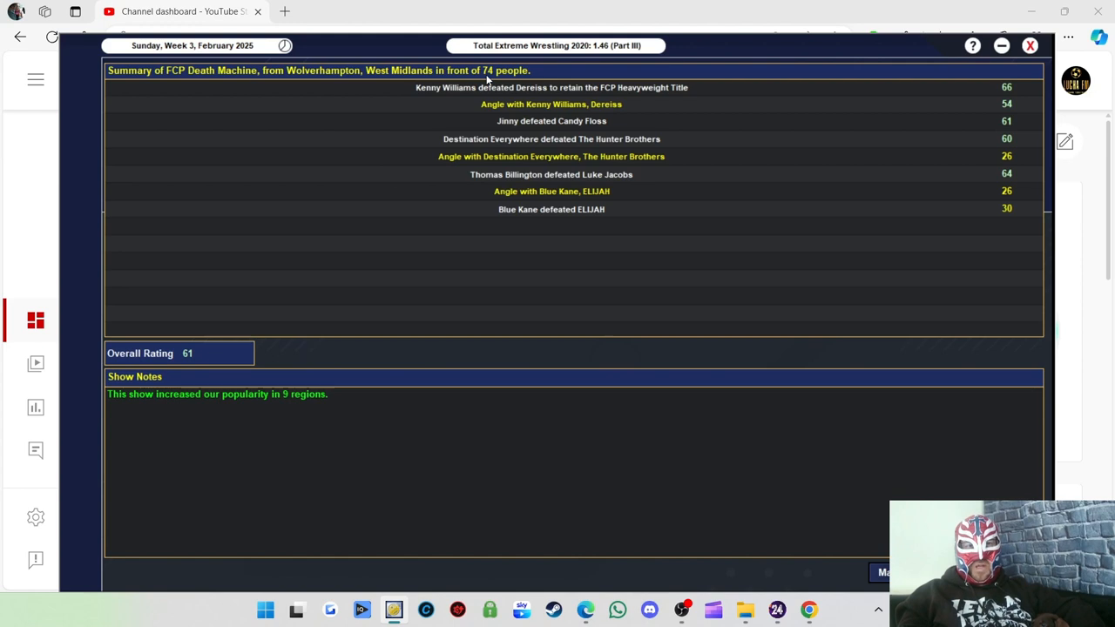
mouse_move(279, 329)
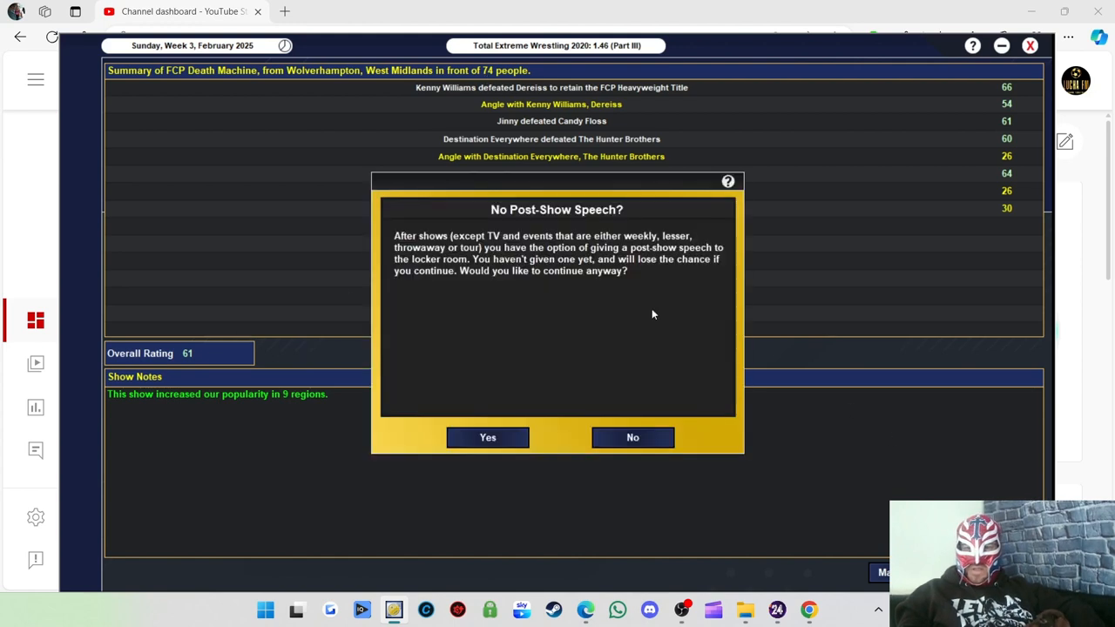
Continue past the No Post-Show Speech prompt to advance to Monday, Week 4, February 2025
click(632, 438)
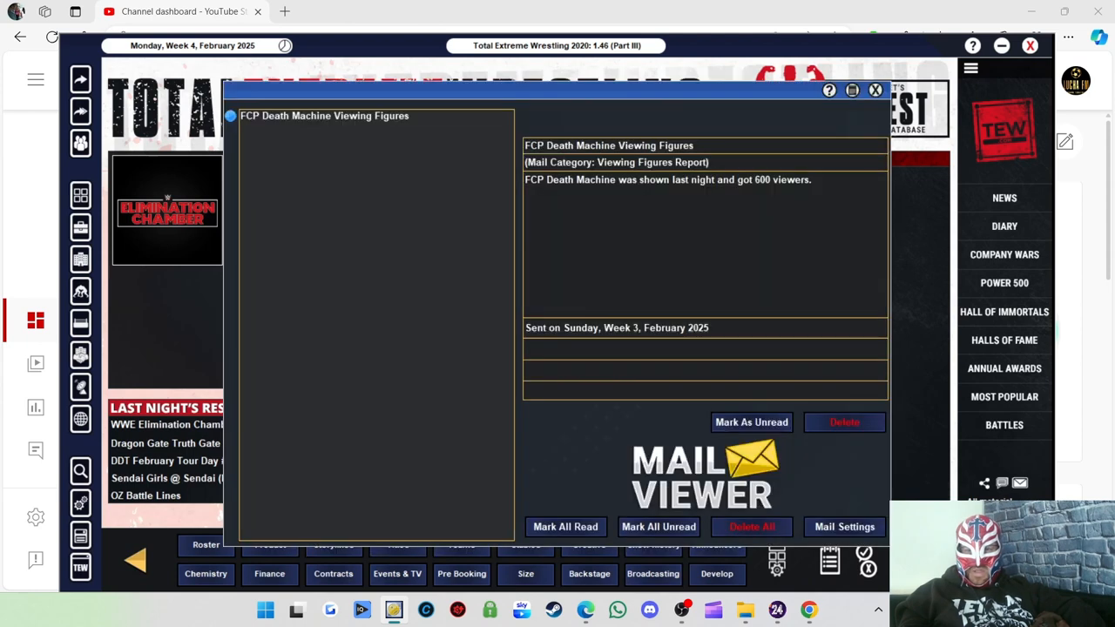
mouse_move(659, 185)
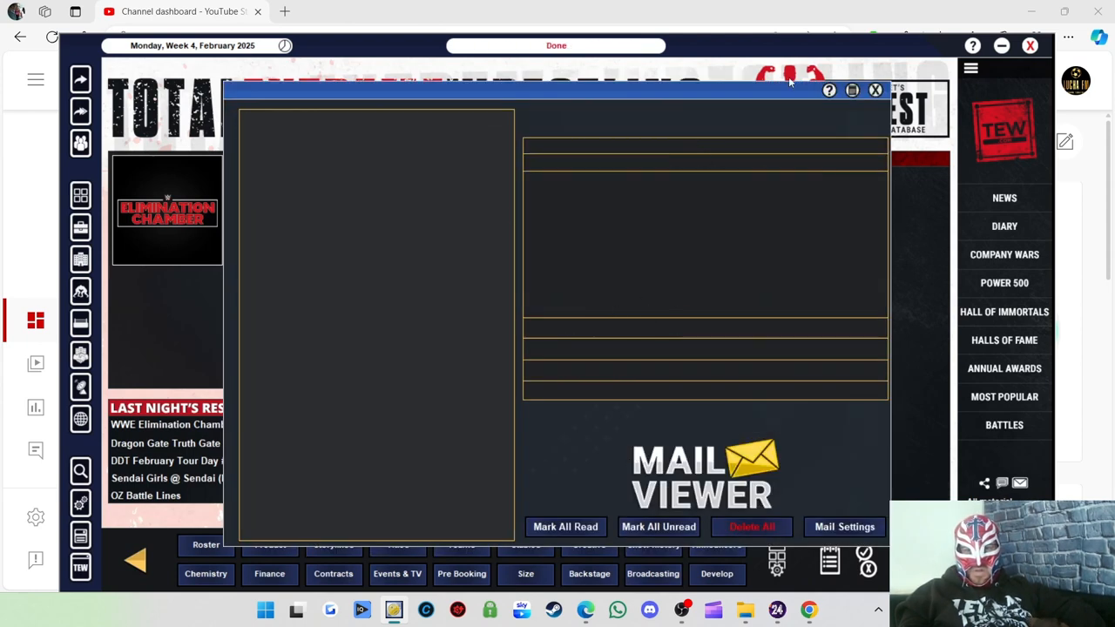
Dismiss the Viewing Figures mail and return to the Fight Club Pro office
click(874, 91)
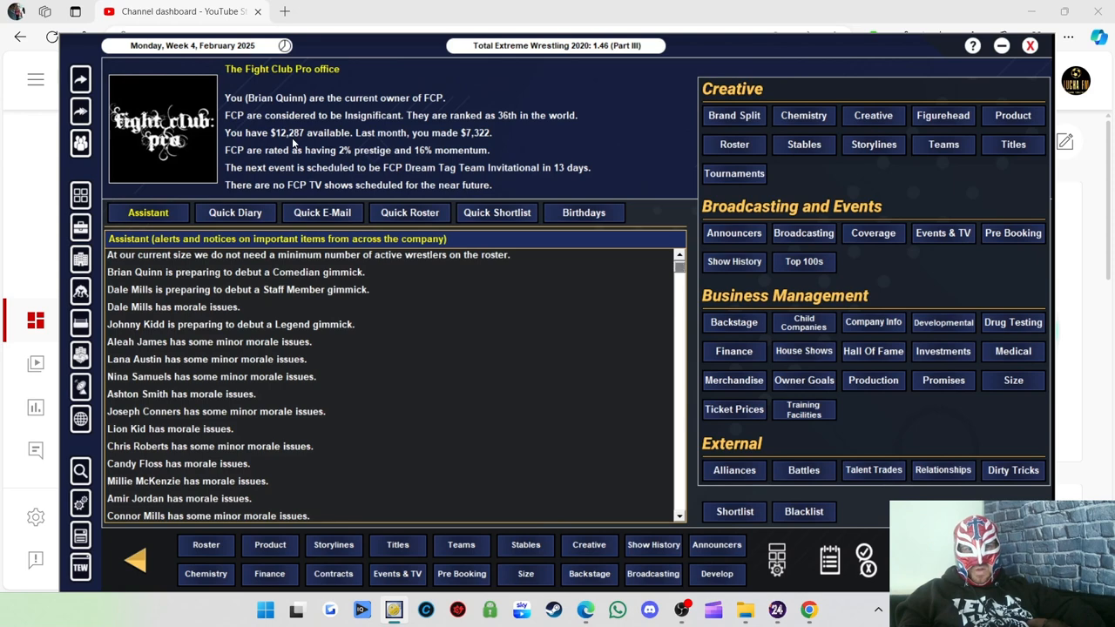
mouse_move(397, 165)
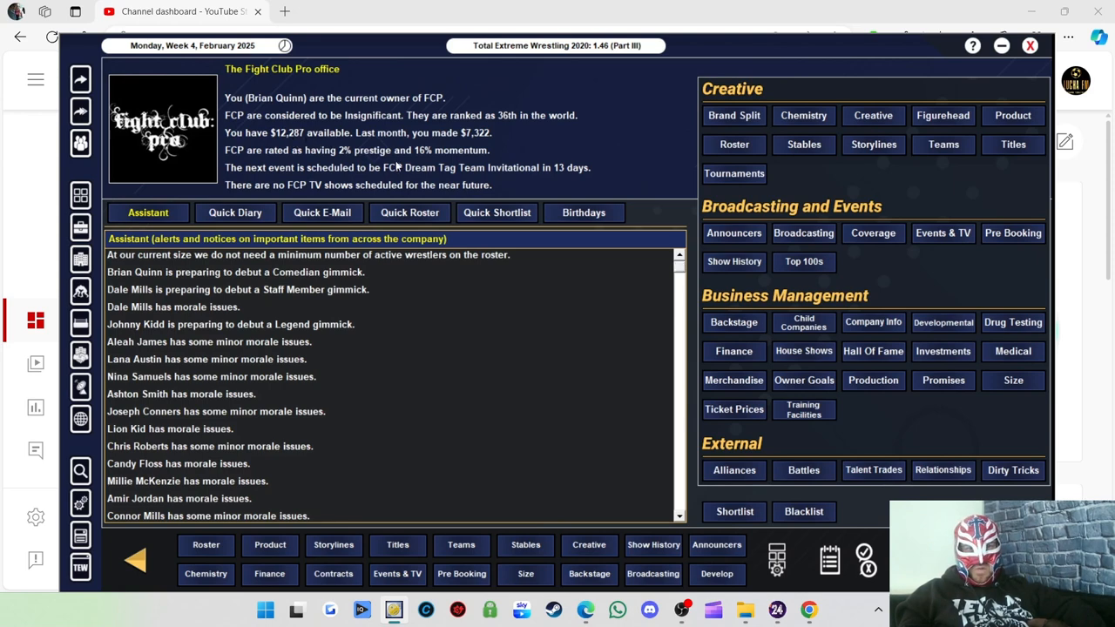
mouse_move(512, 285)
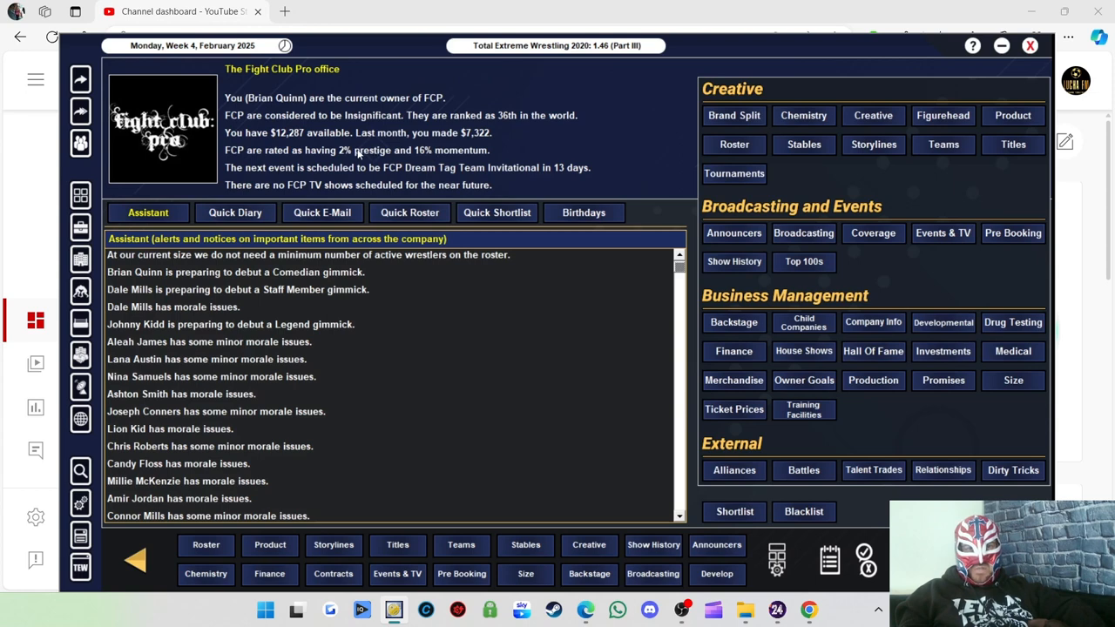
mouse_move(624, 258)
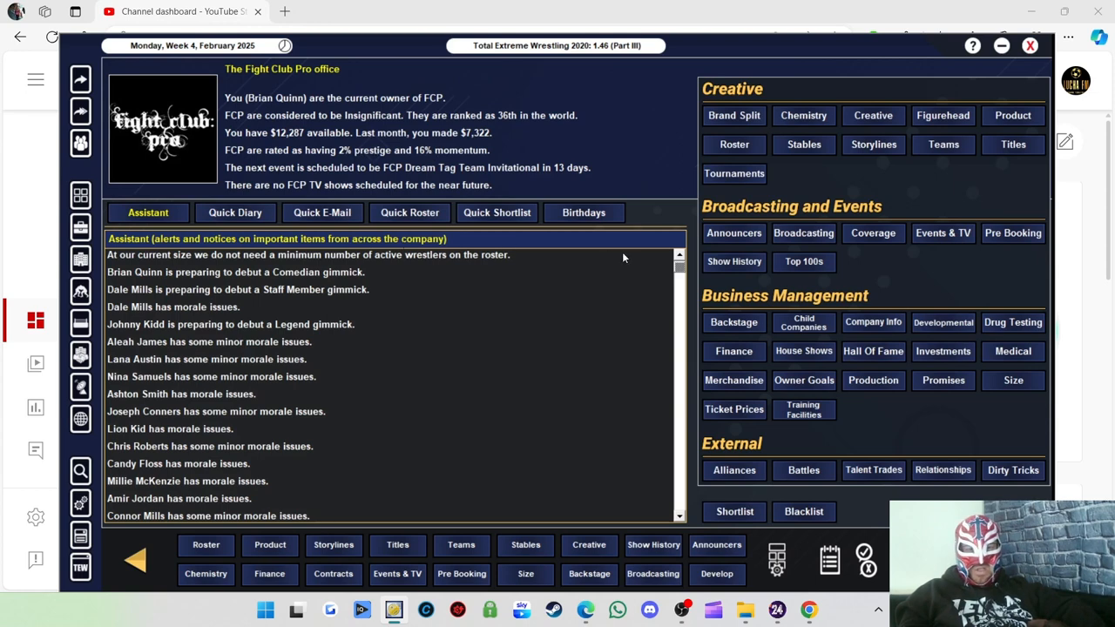